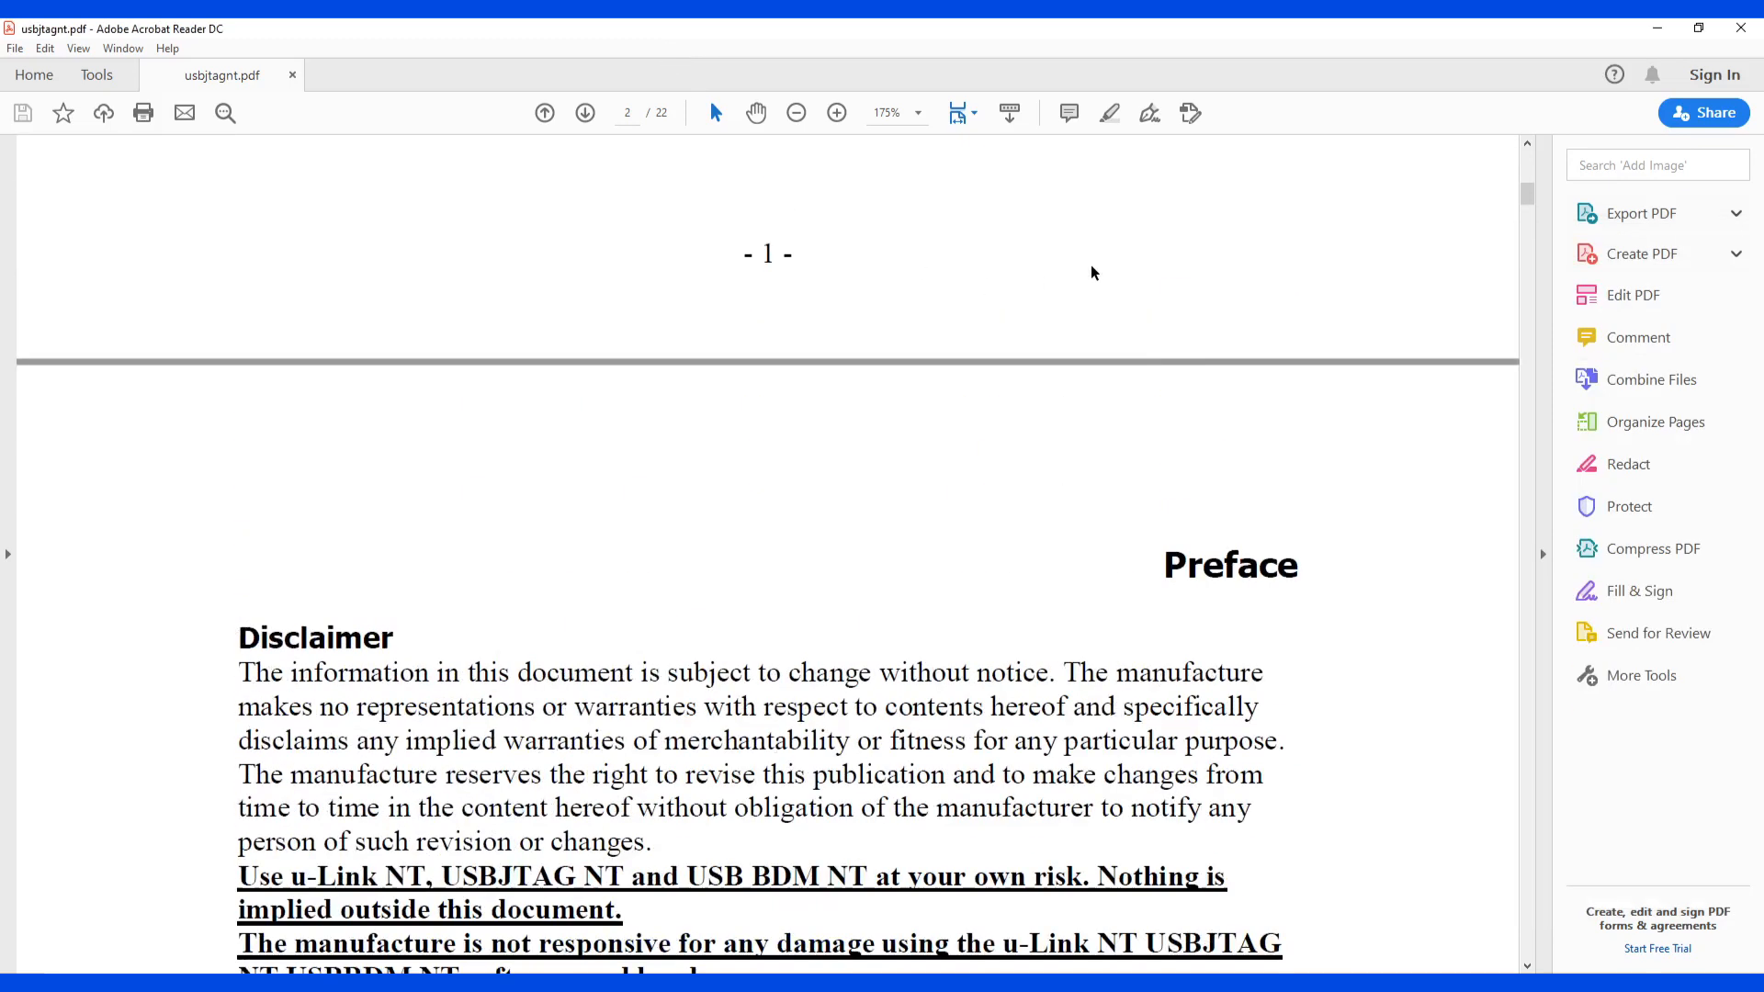
Scroll the manual, bring the USBJTAG NT folder forward and select the program shortcut.
scroll(down, 3)
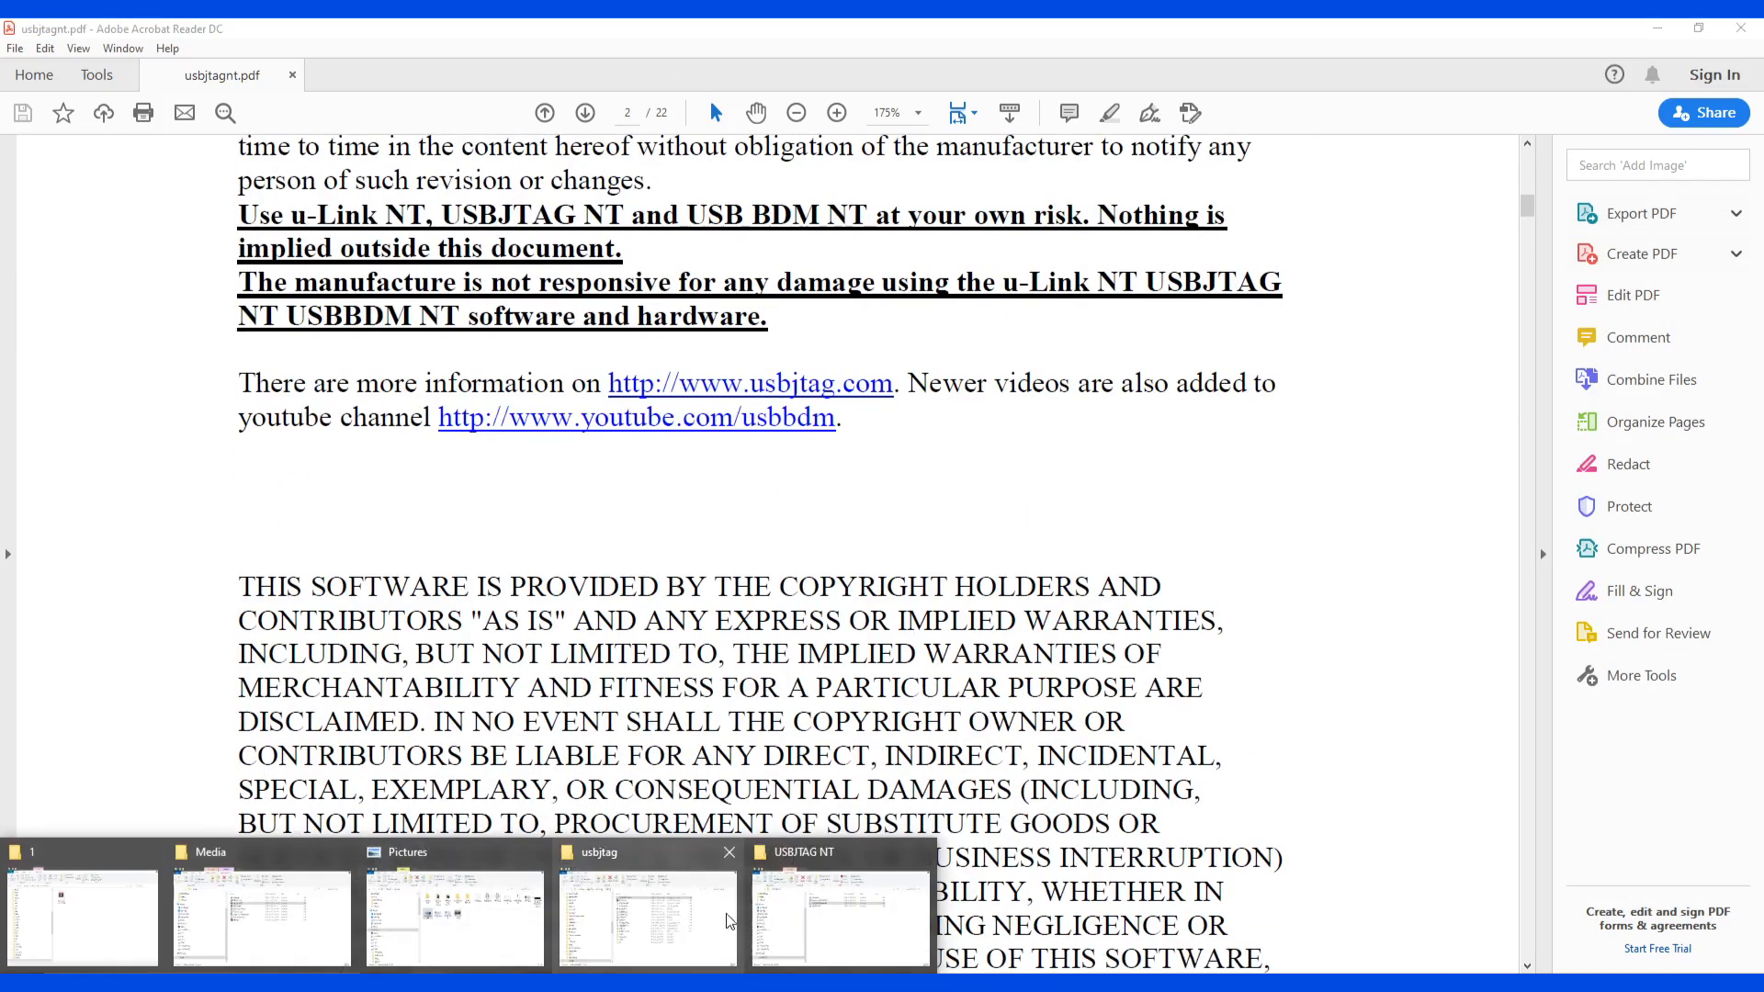
click(840, 911)
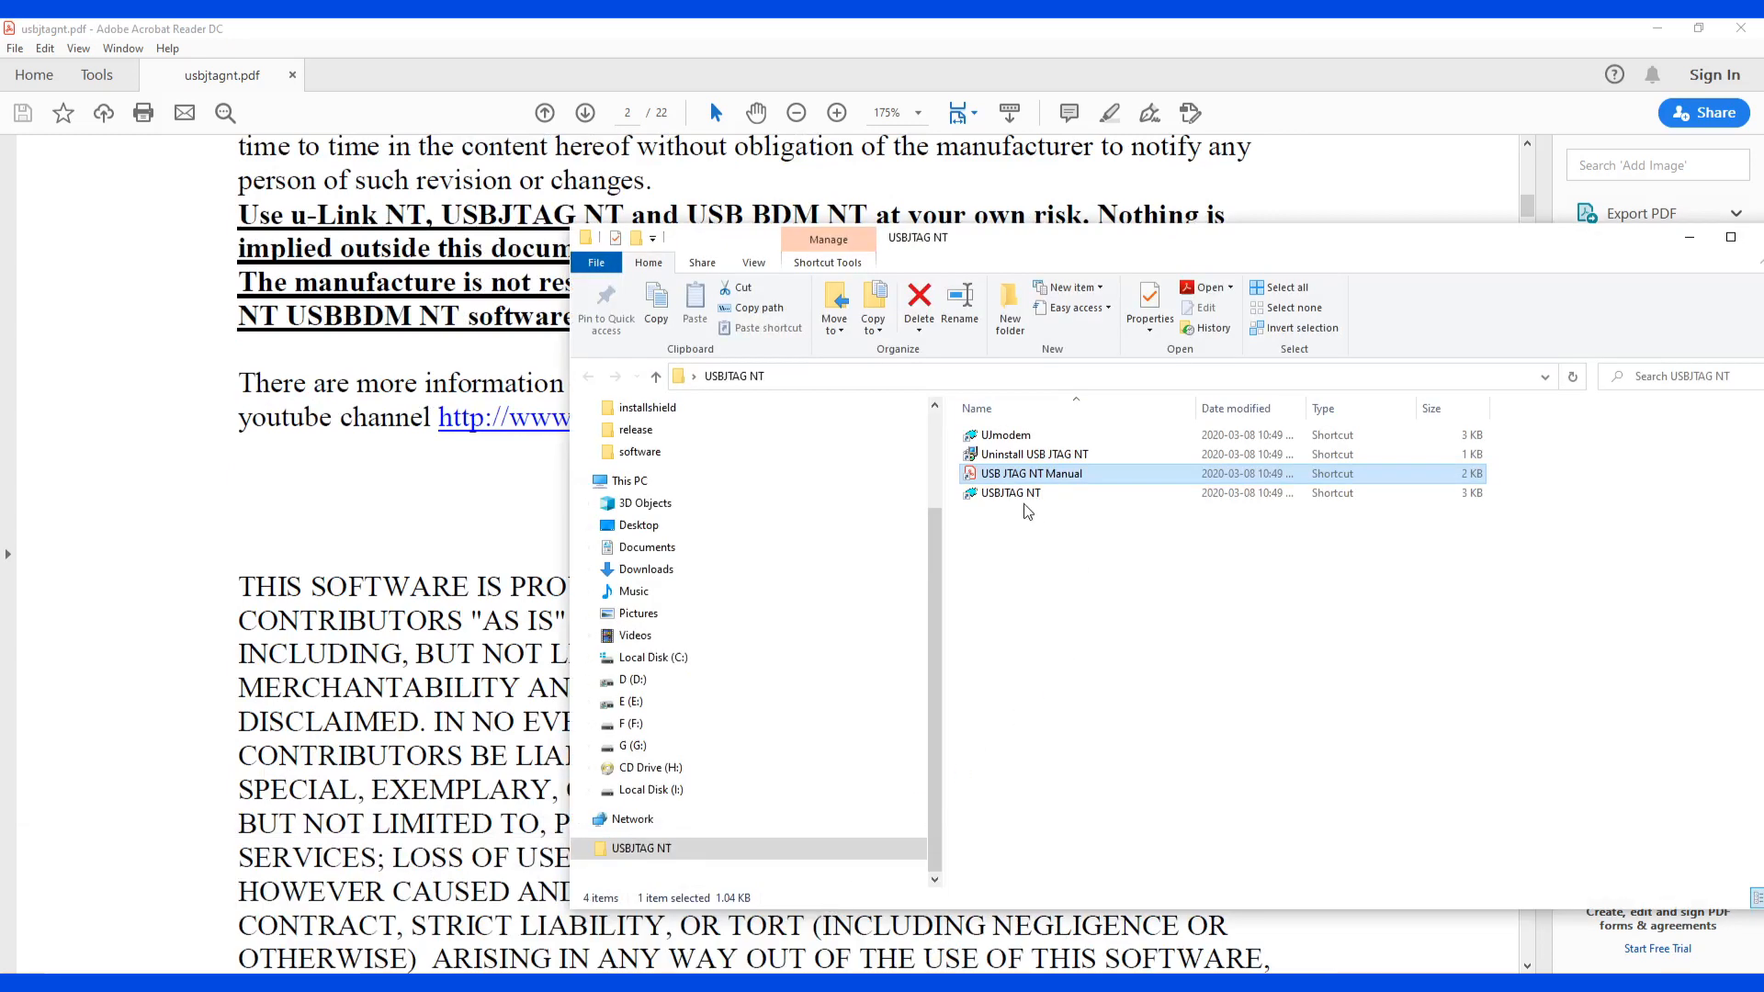
click(1009, 492)
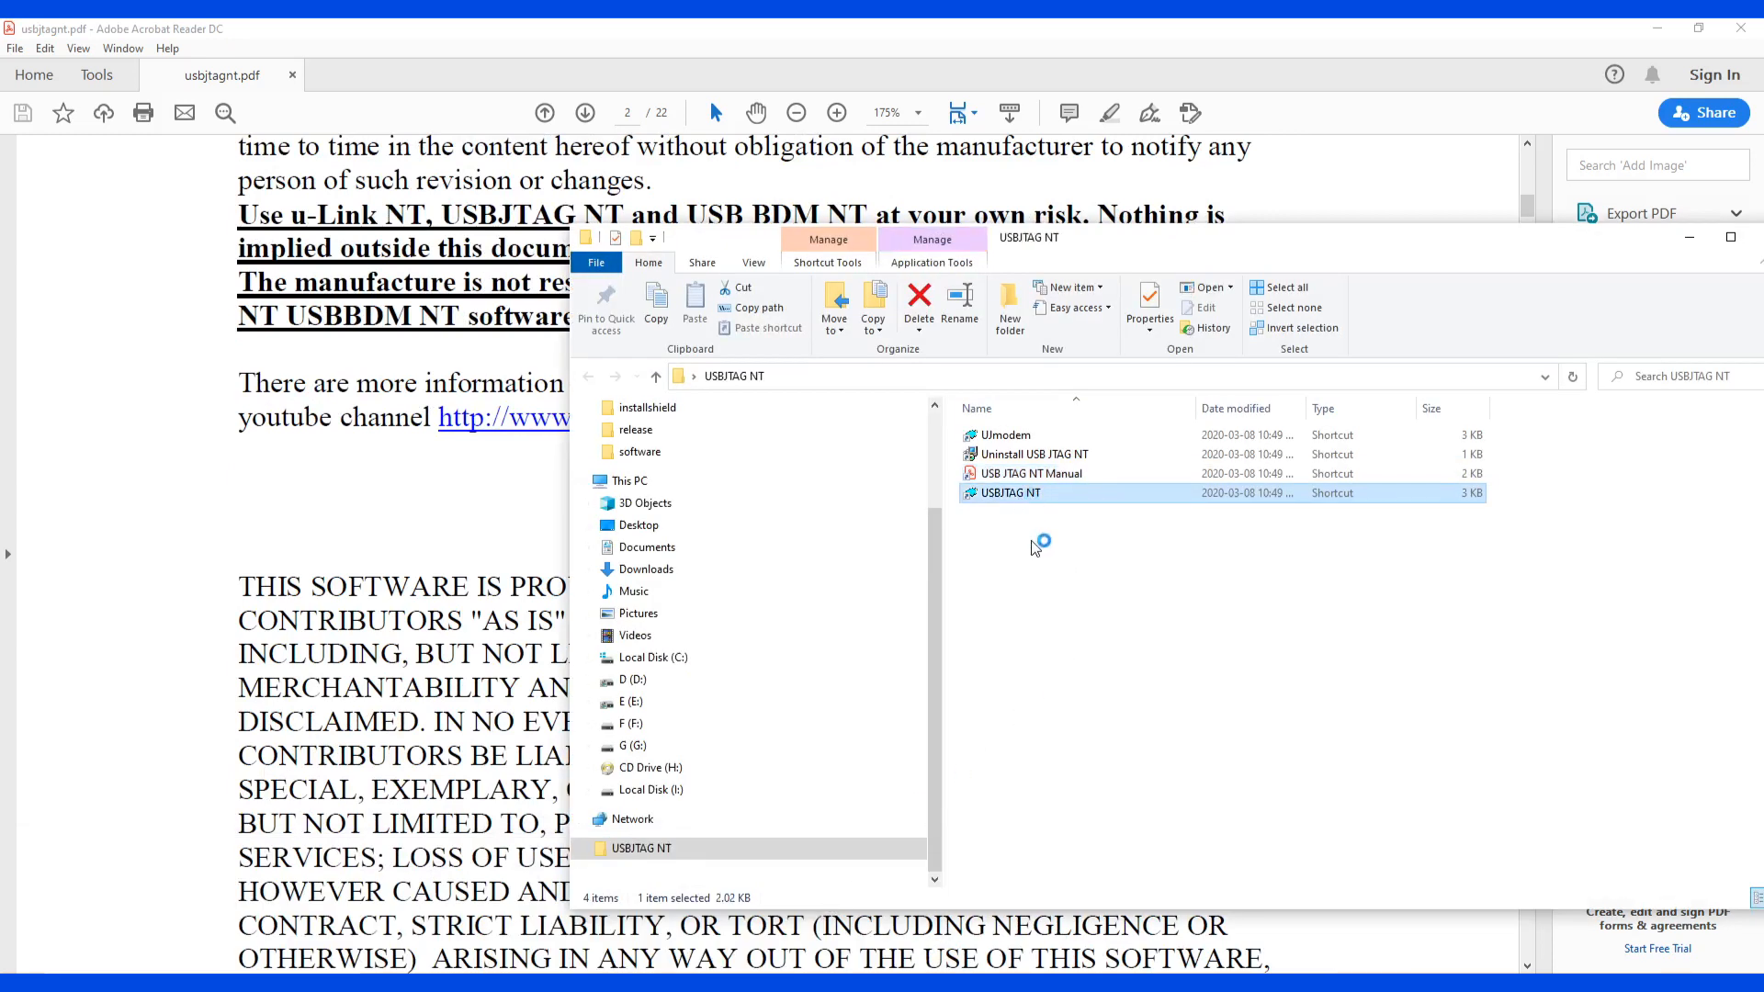
Launch USB JTAG NT and pick the Ambit120 target in the Modem category.
double_click(1009, 493)
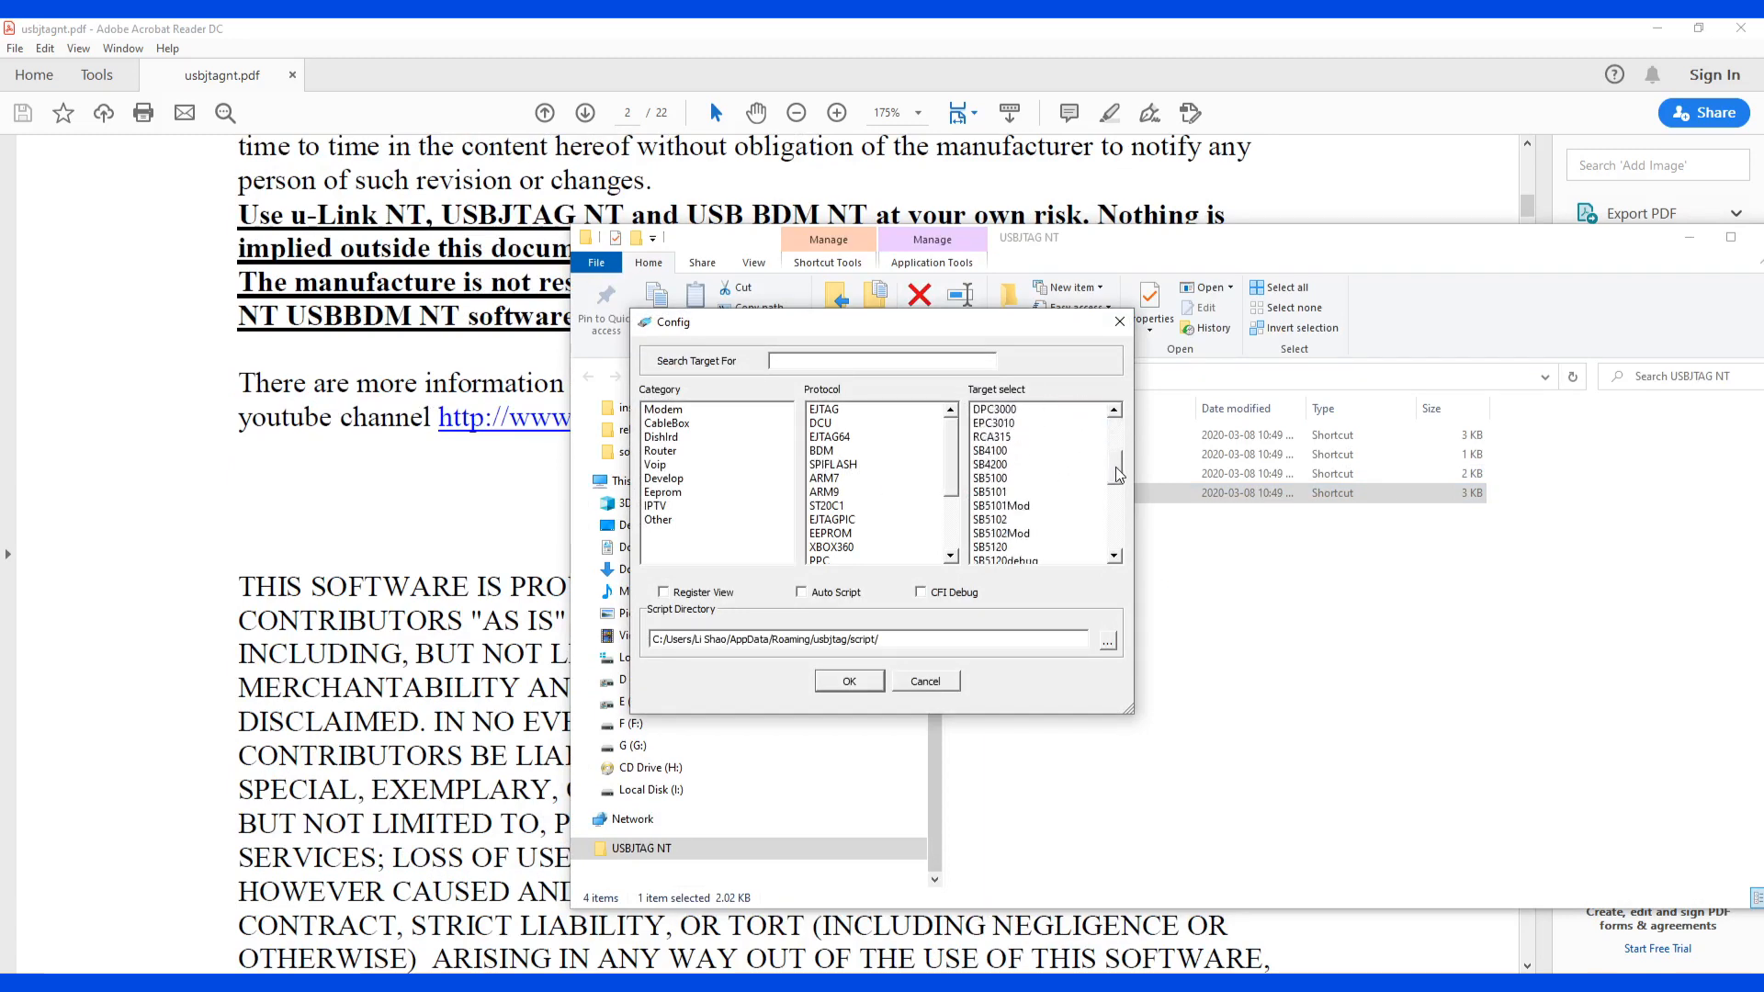
scroll(up, 3)
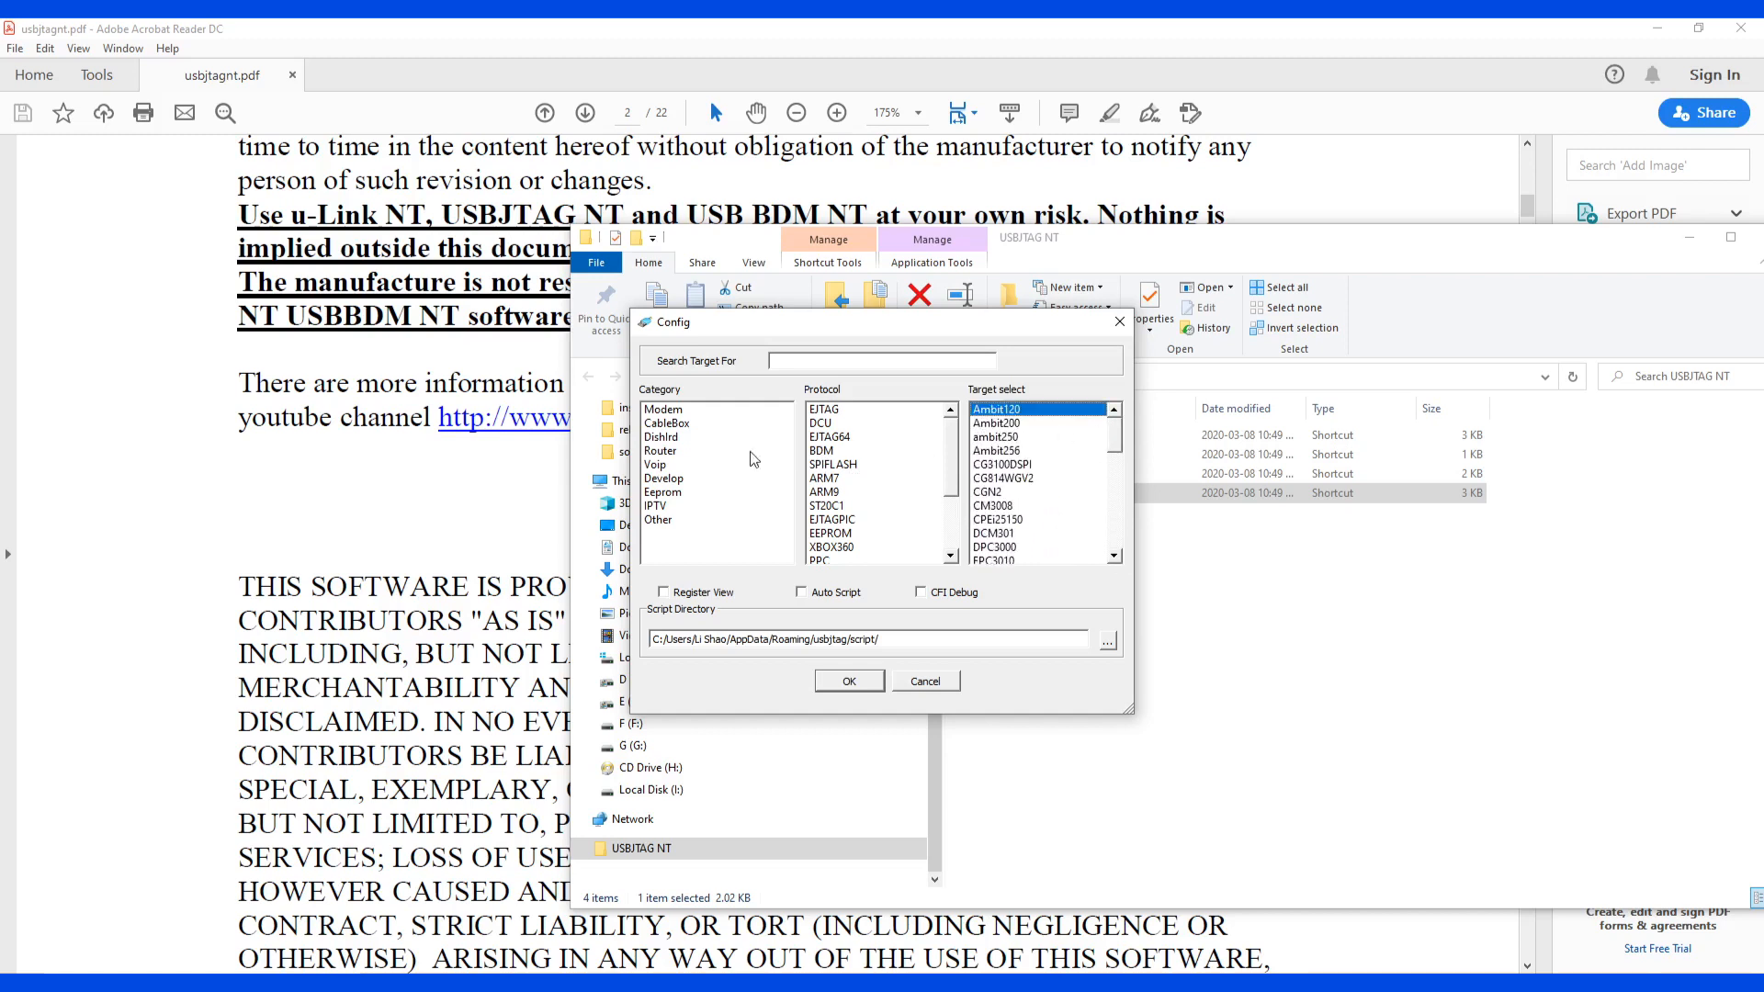
click(663, 408)
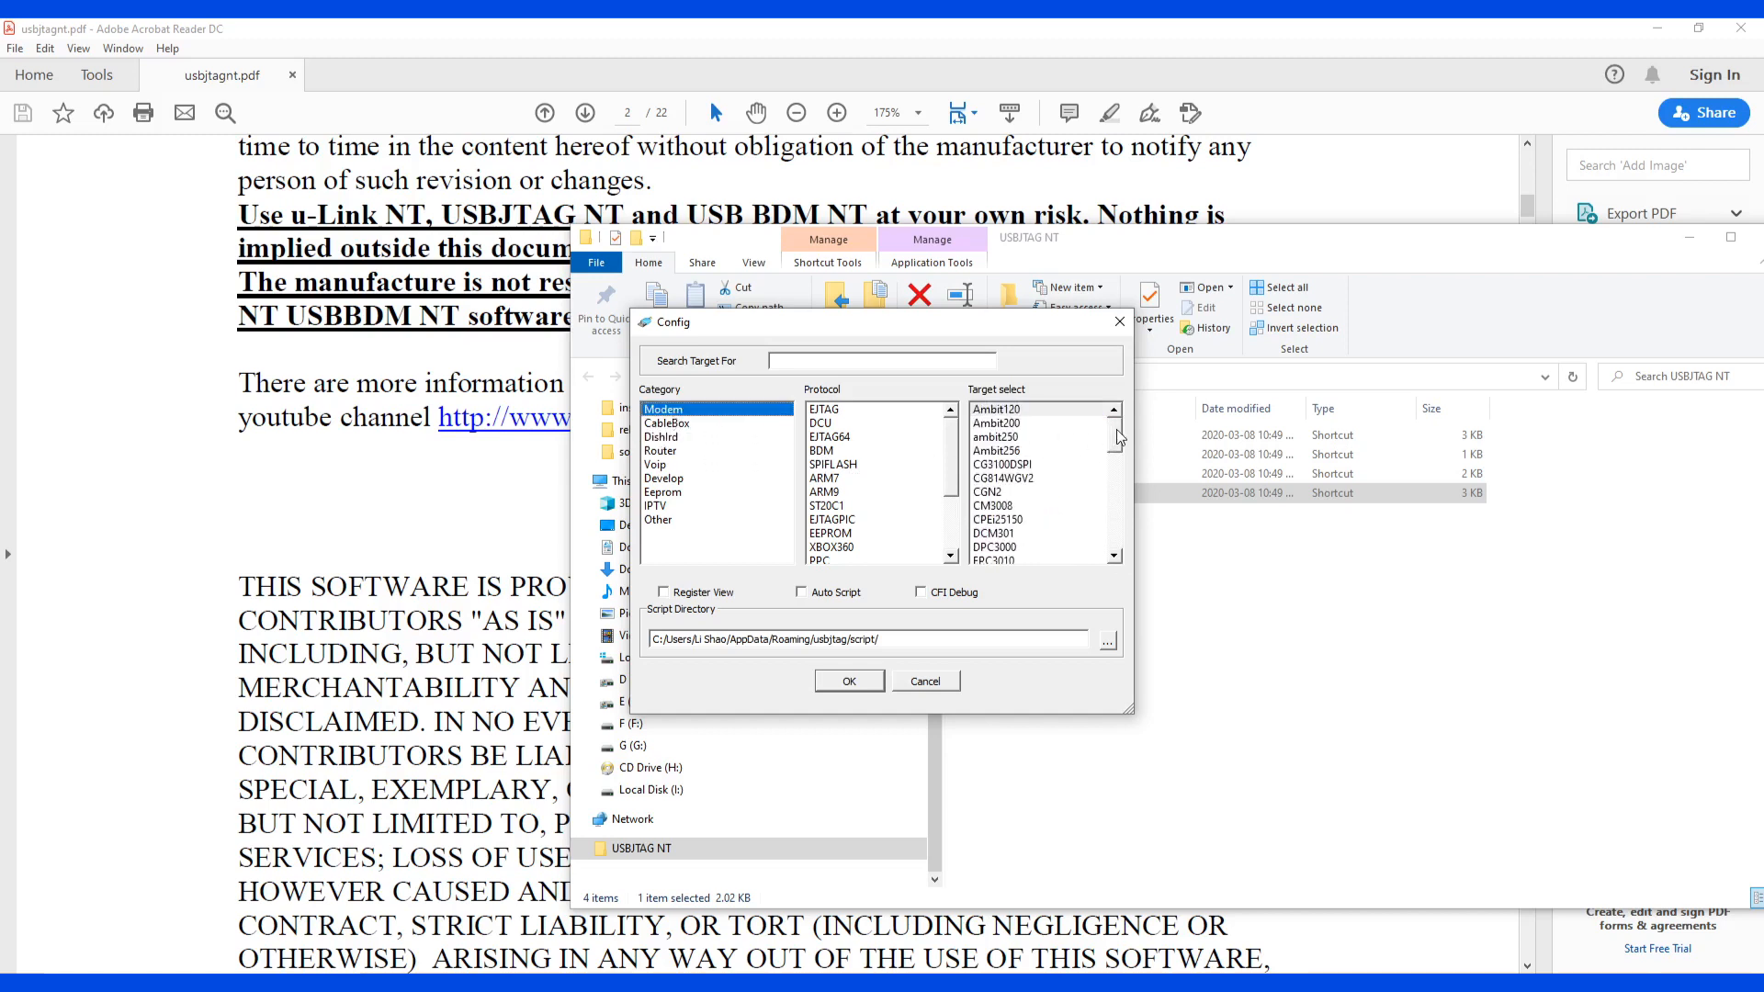
click(994, 408)
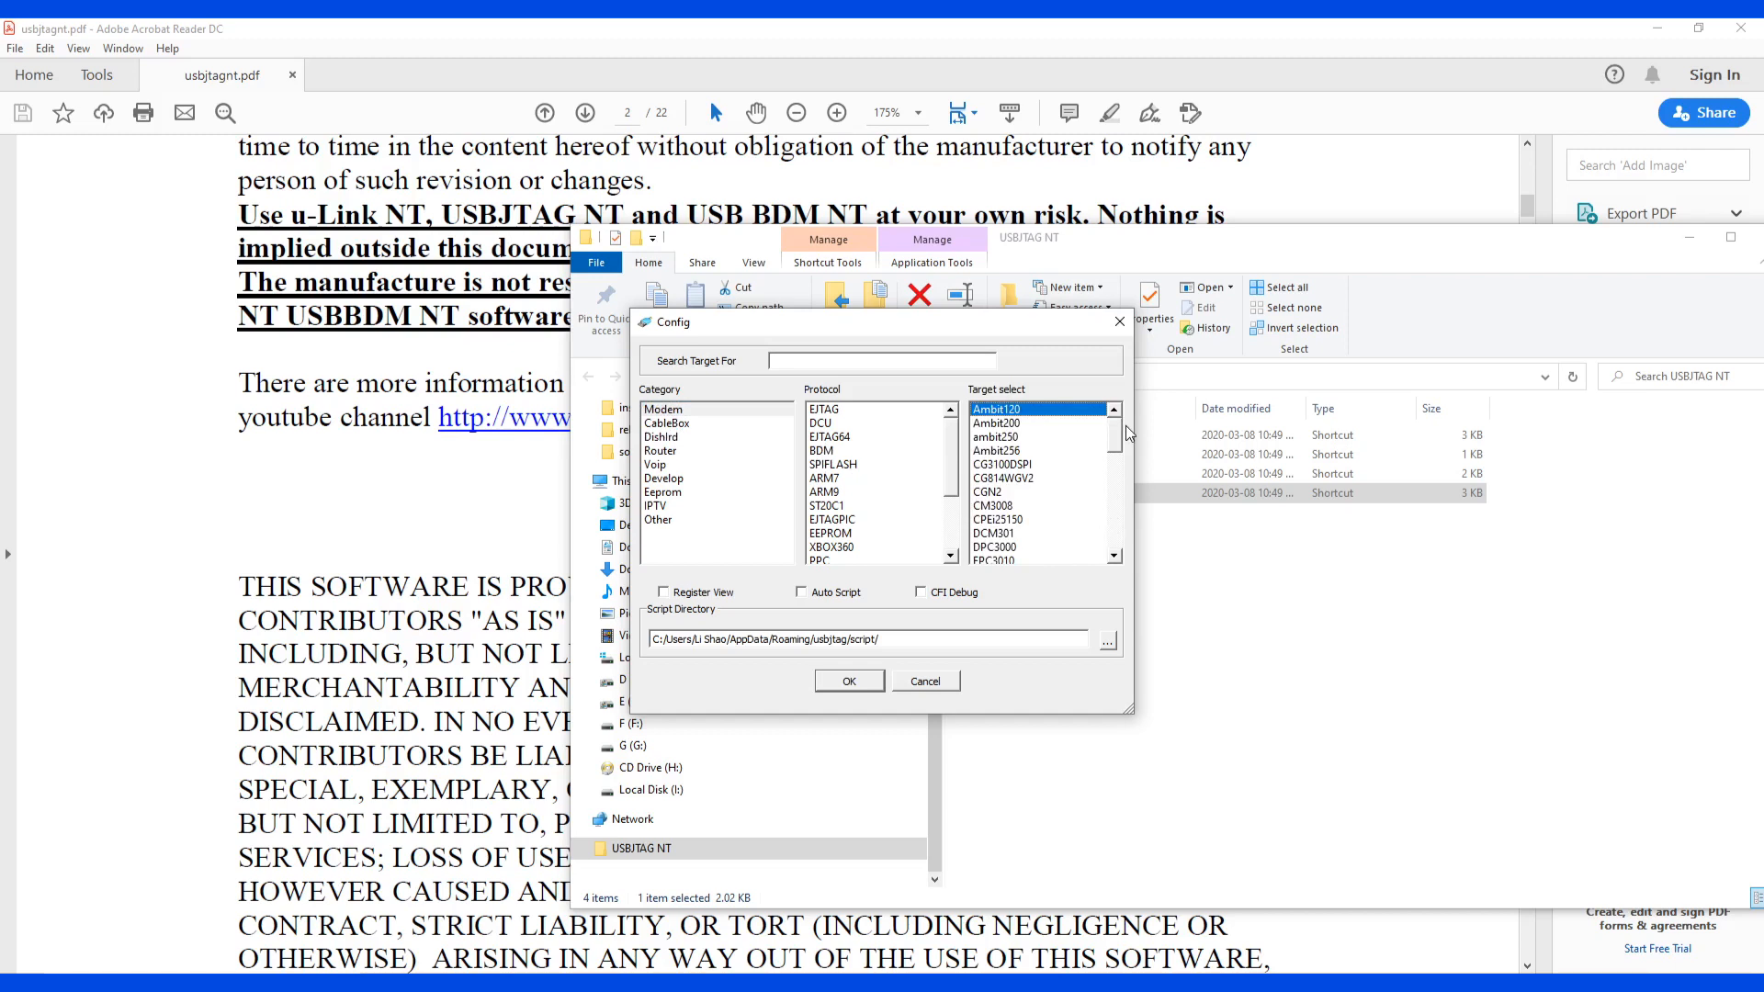
Reselect the Modem category and scroll through its Target select list.
click(890, 360)
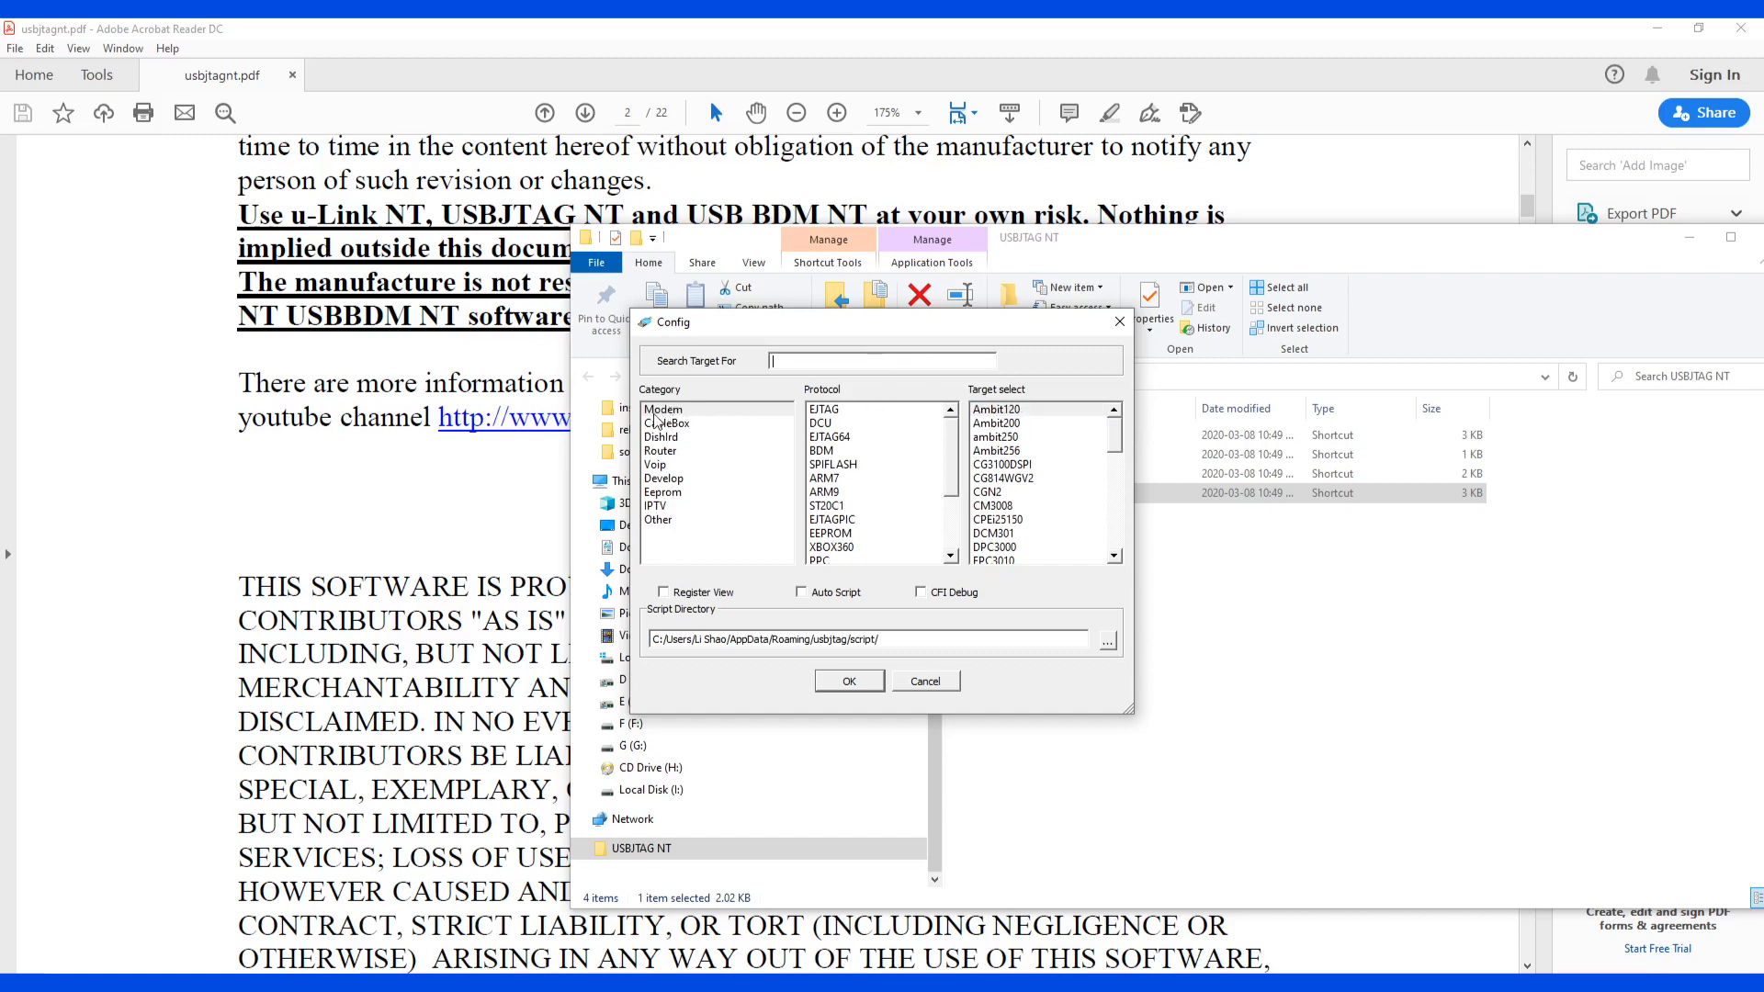
click(663, 408)
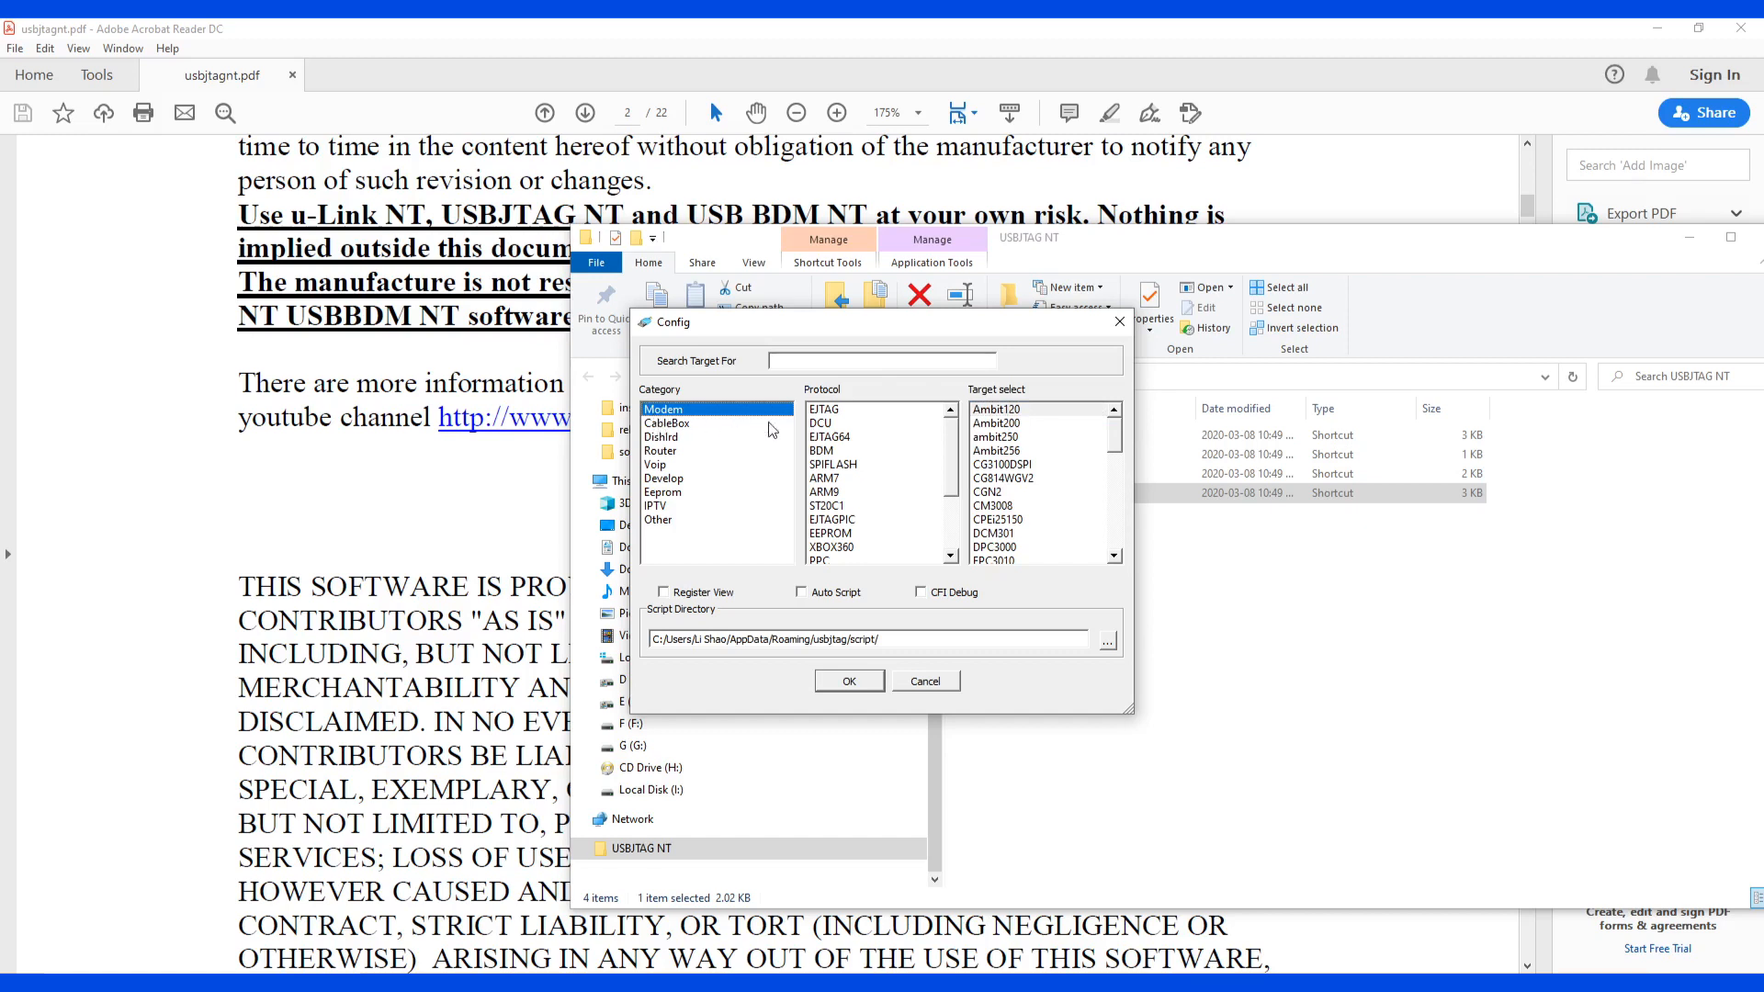
scroll(down, 3)
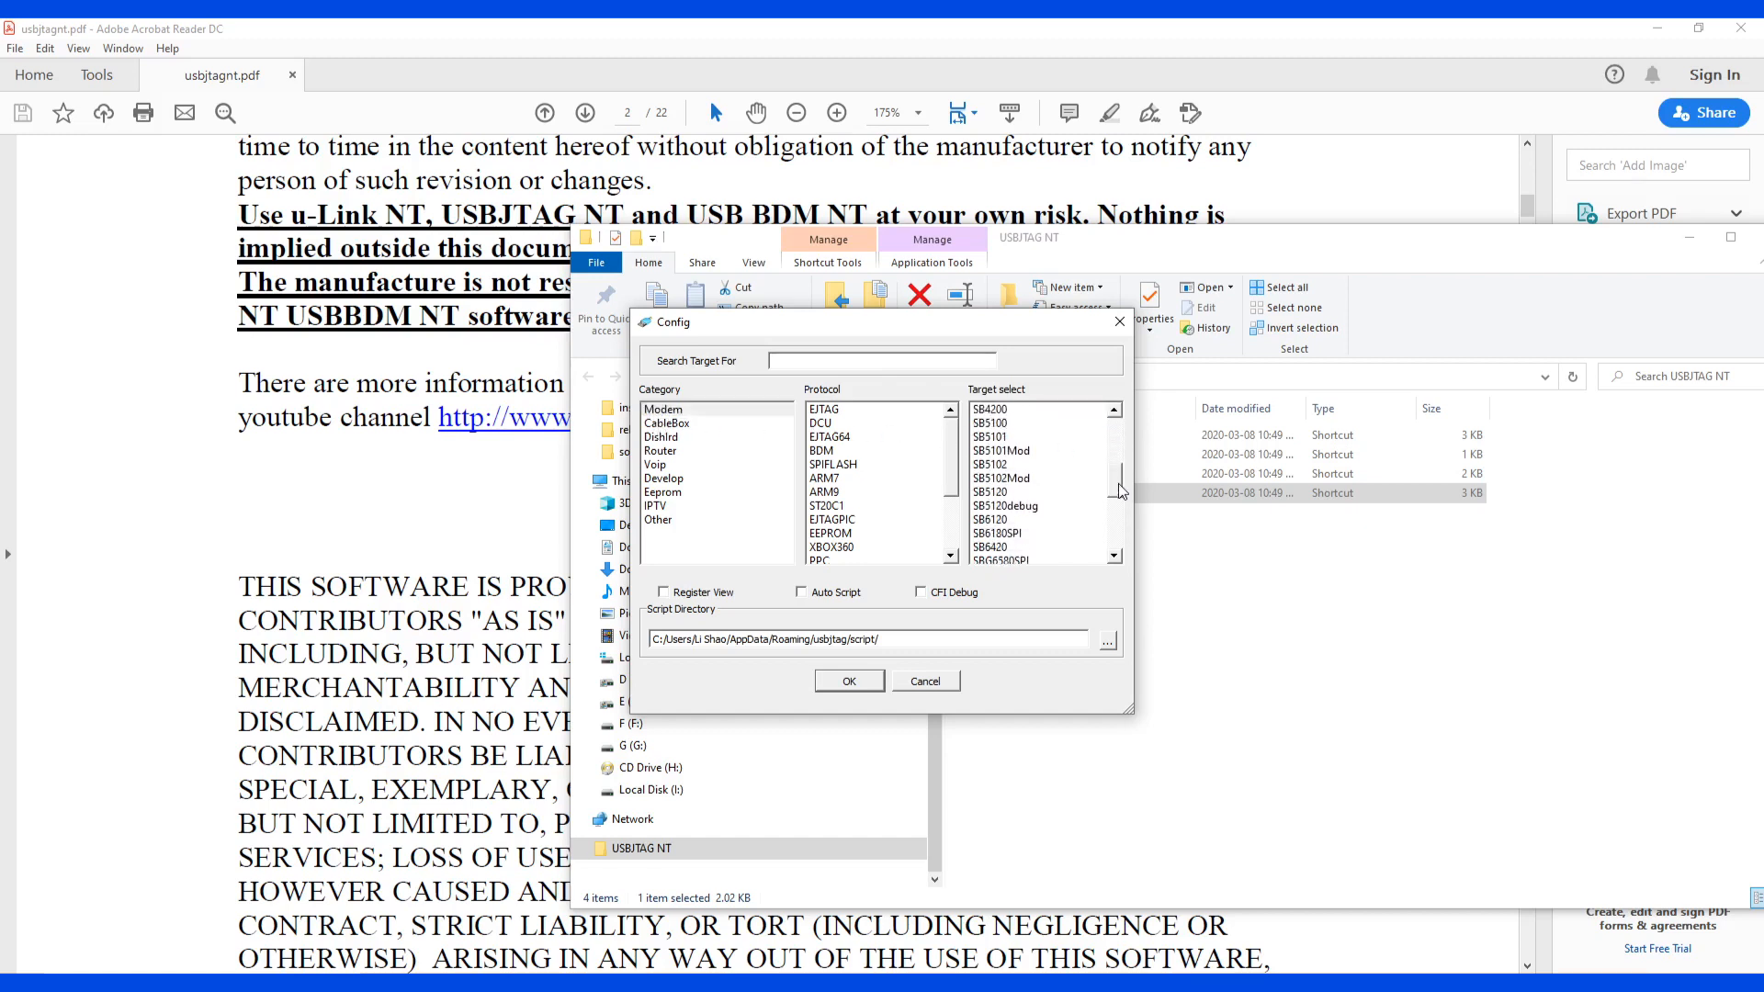
scroll(down, 3)
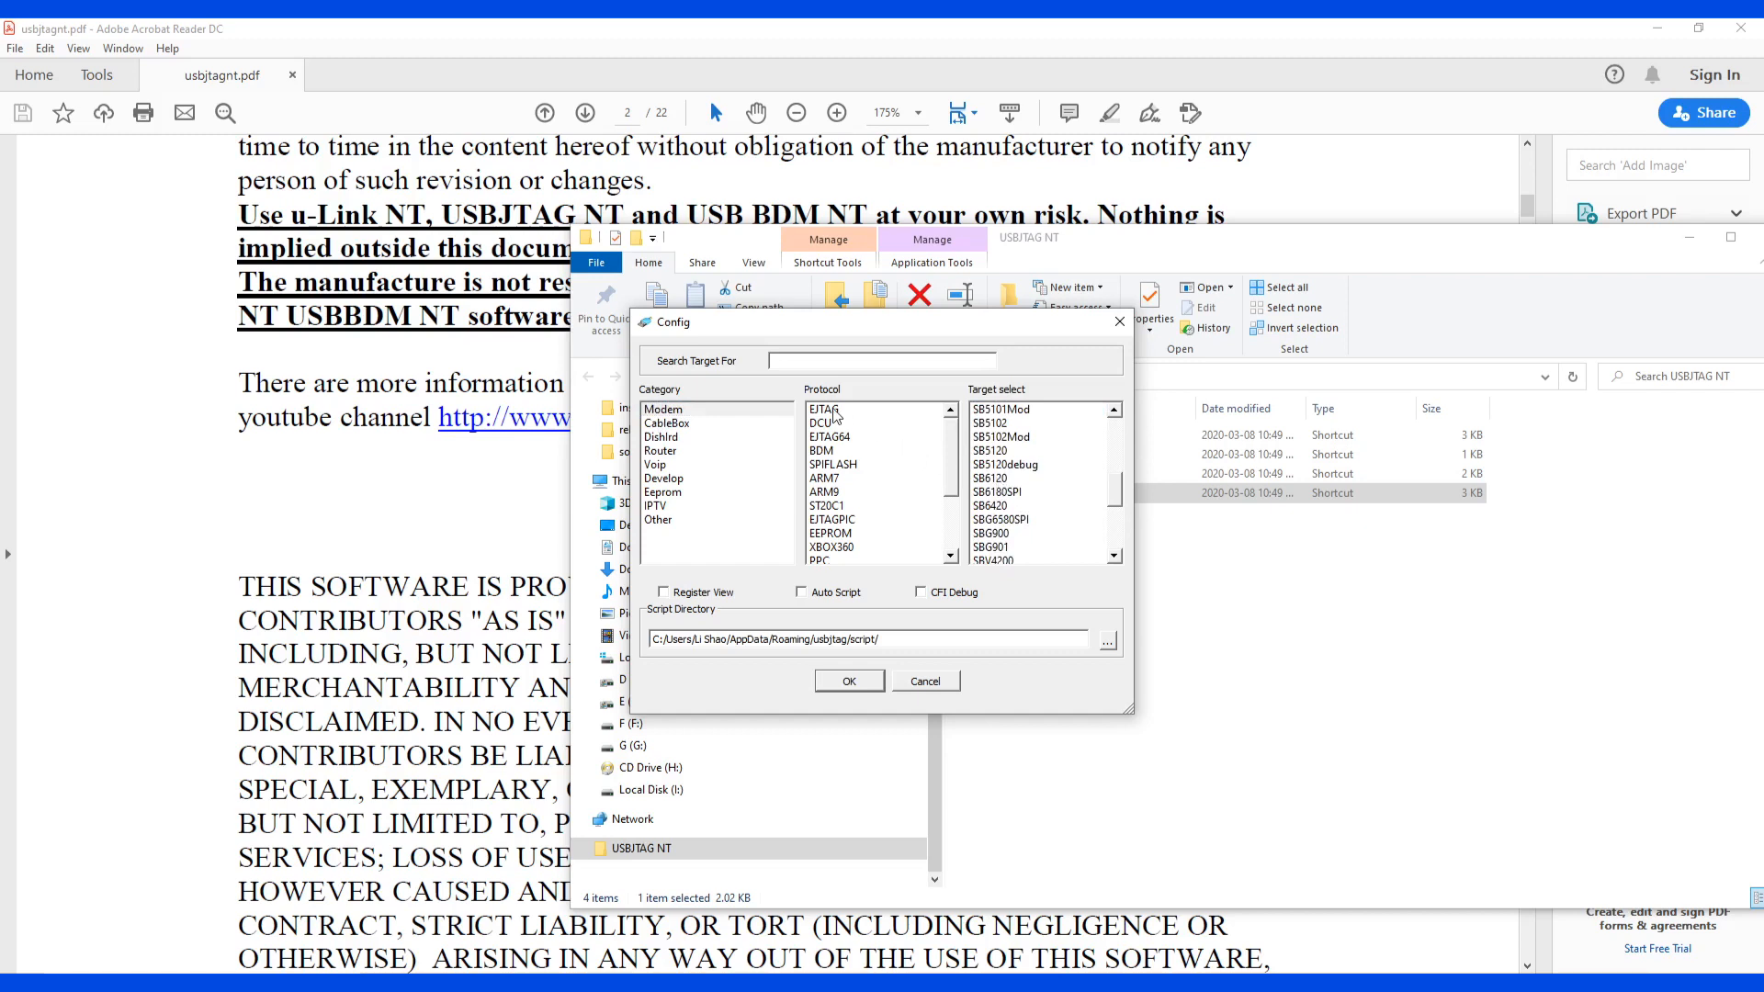
mouse_move(886, 405)
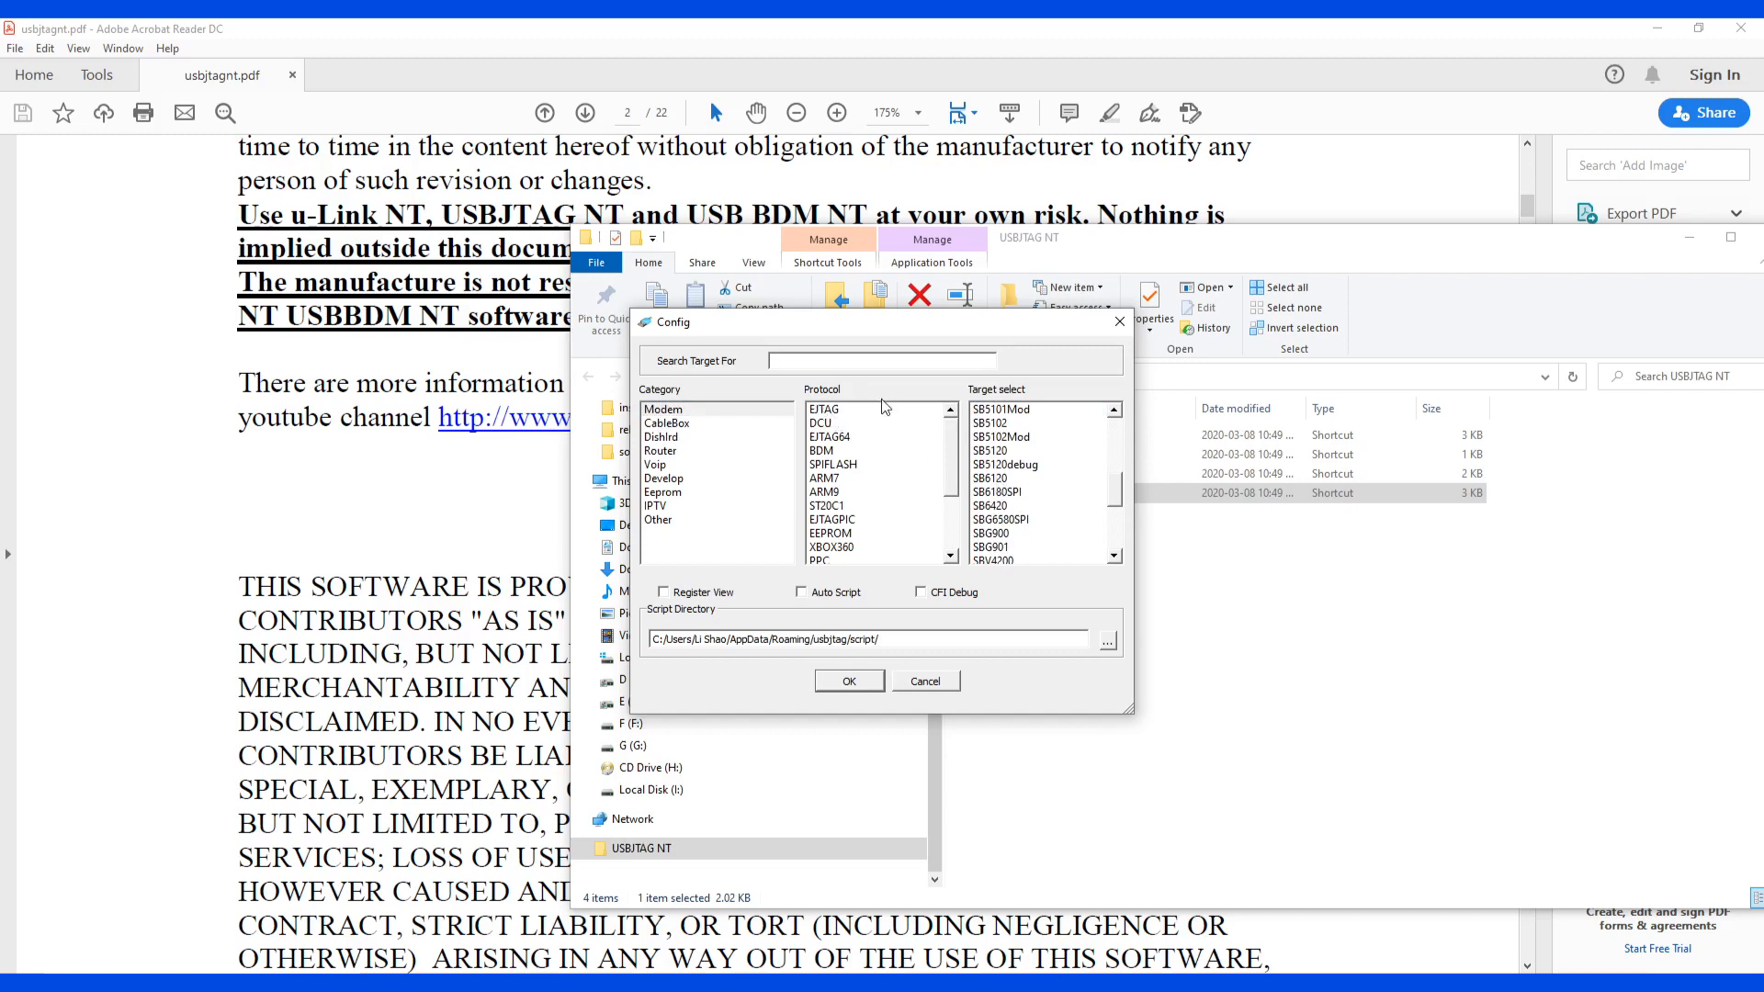
mouse_move(887, 502)
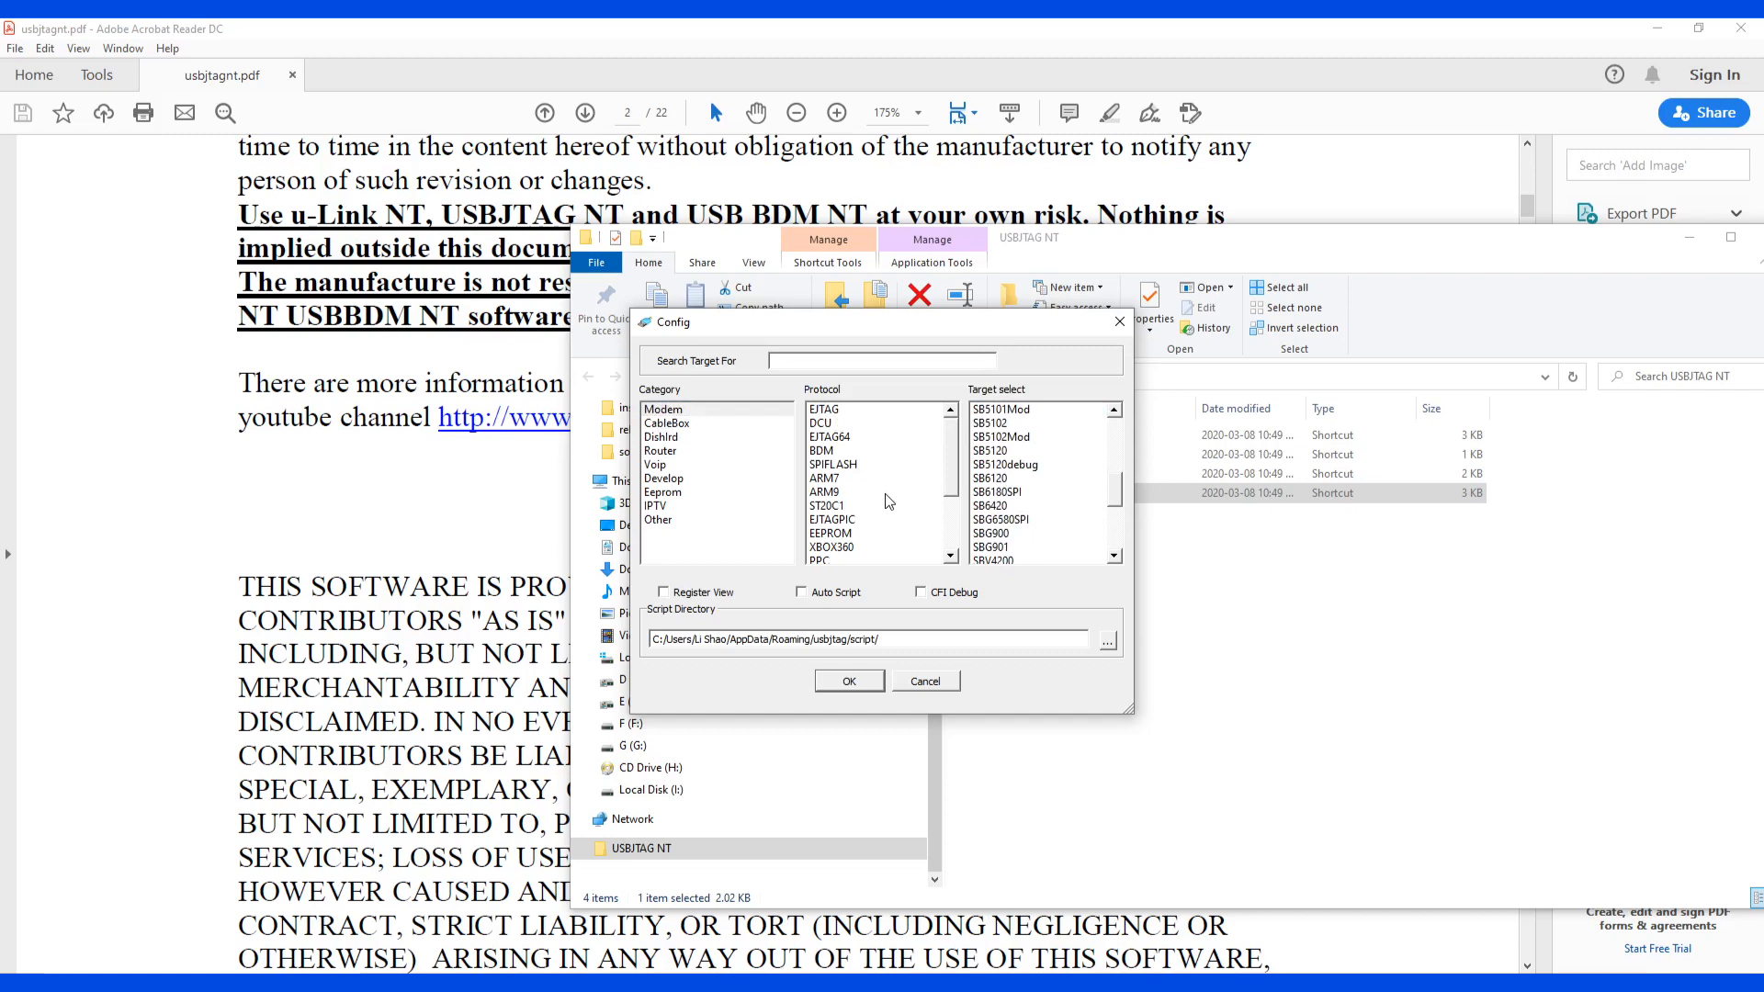
Select the SPIFLASH protocol and scroll through its listed targets.
click(834, 464)
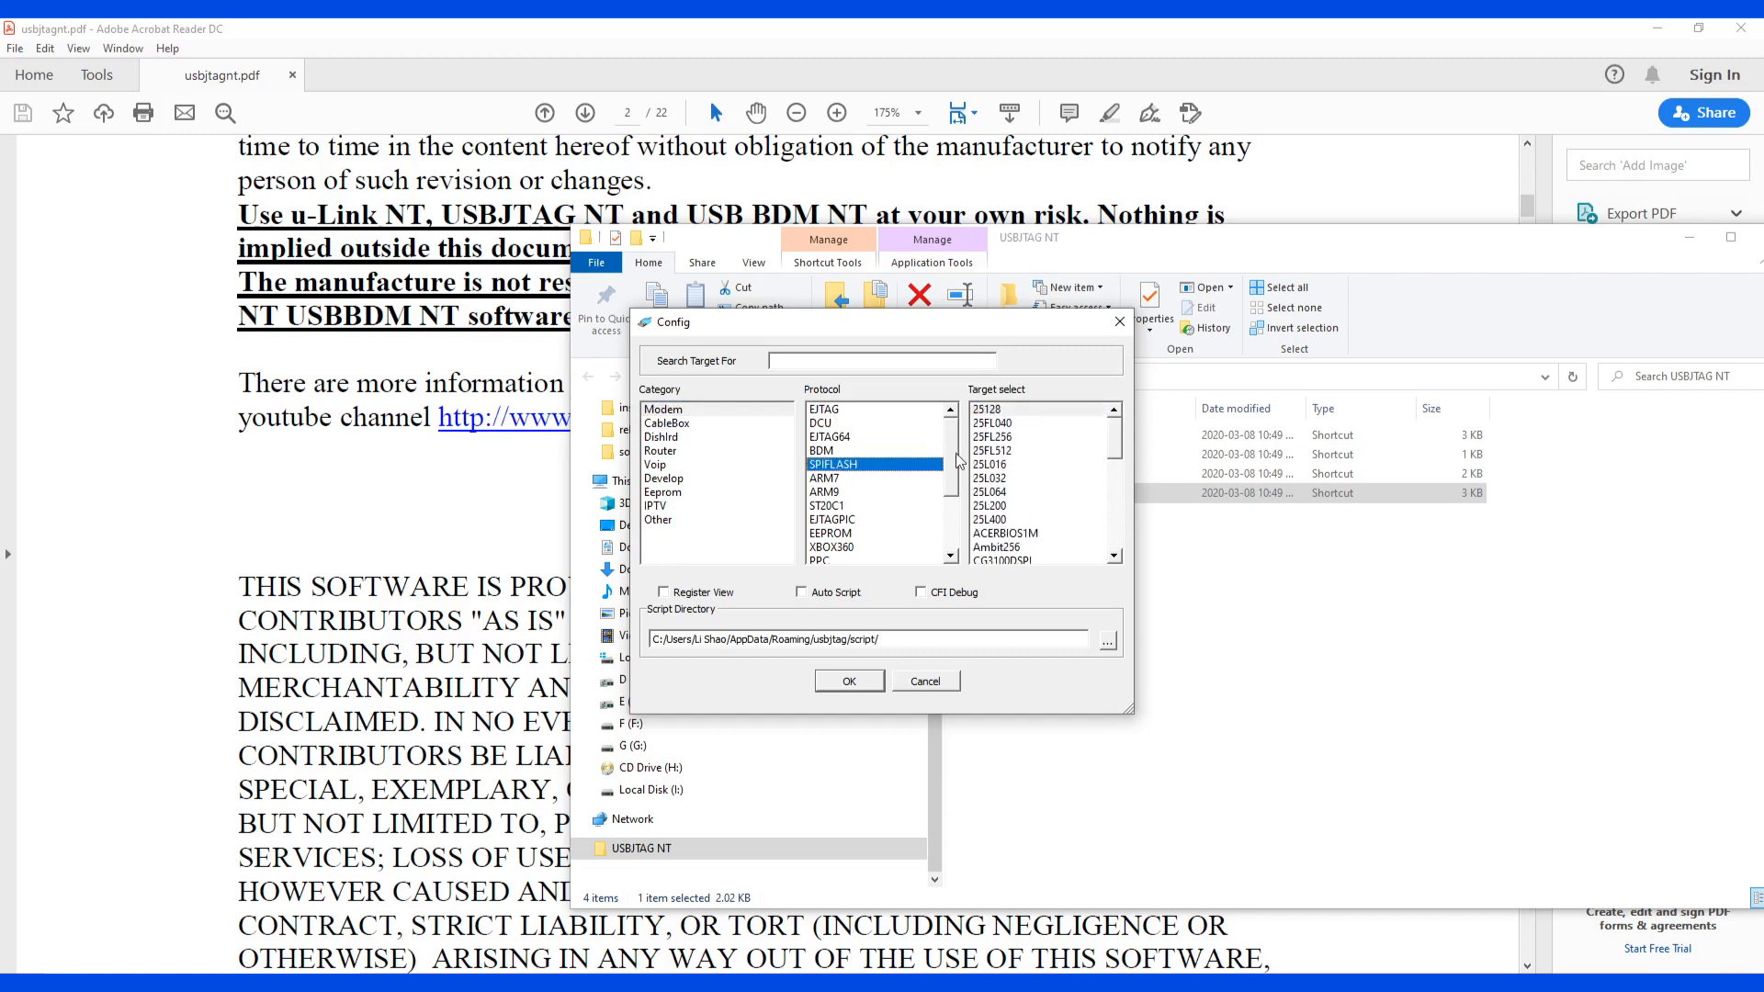
scroll(down, 3)
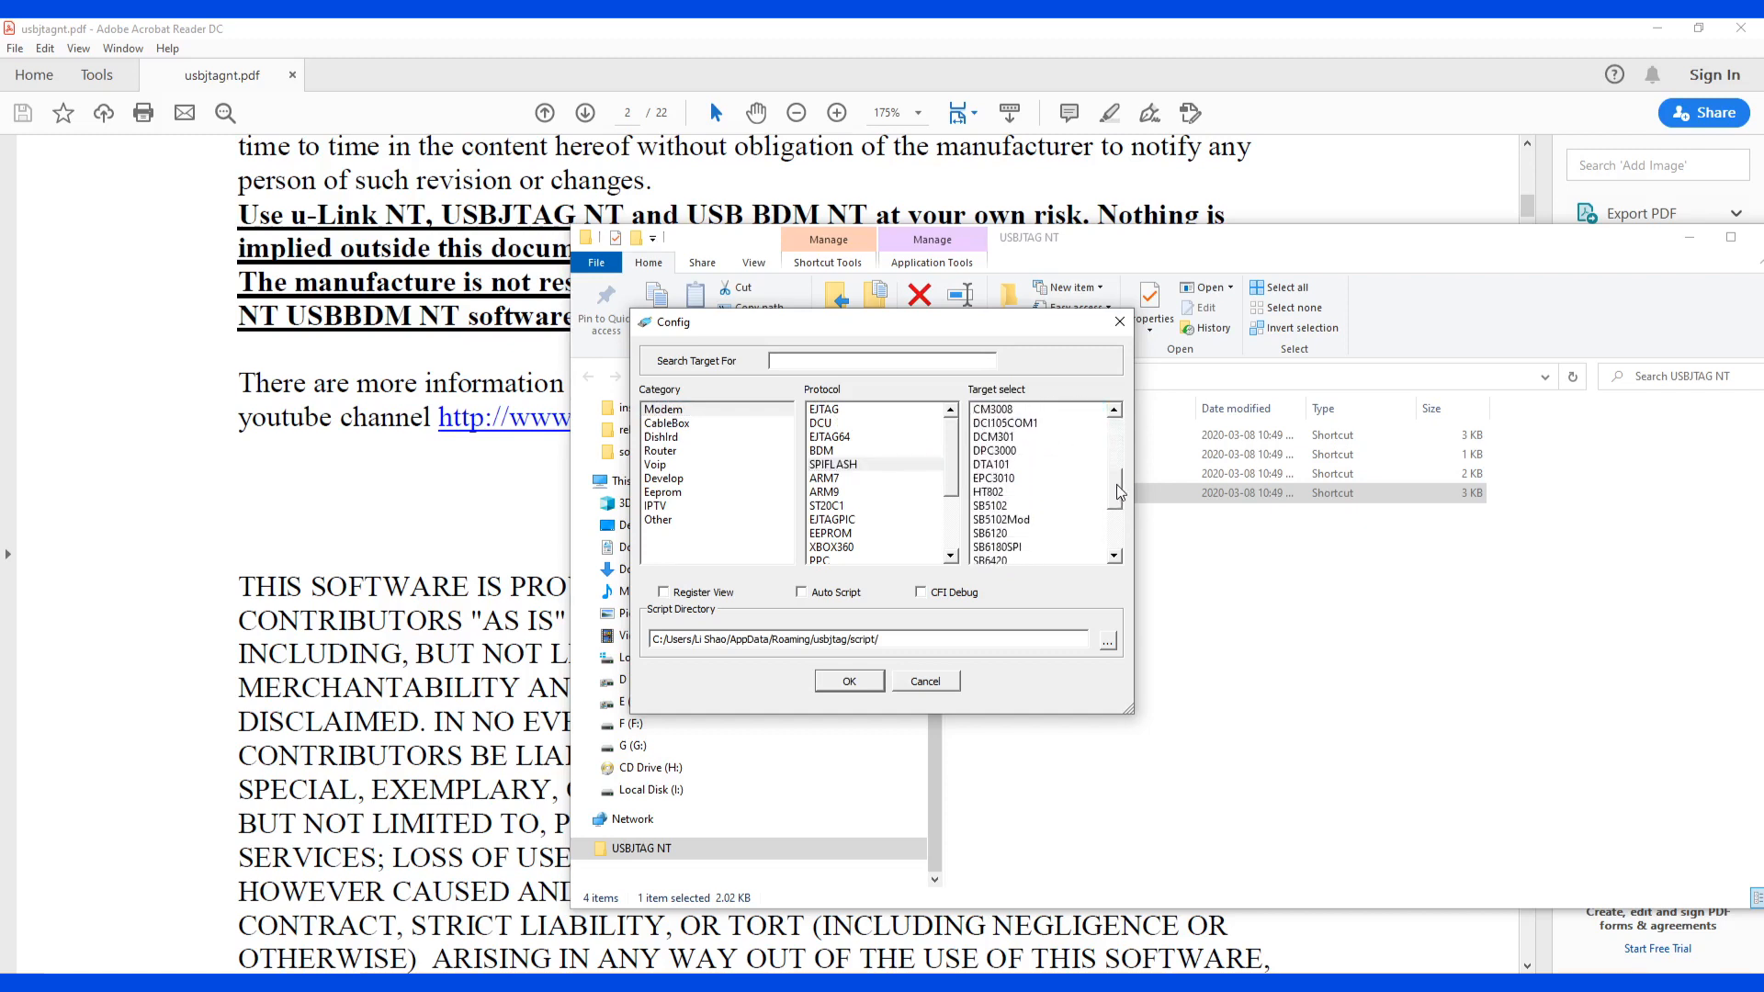
scroll(down, 3)
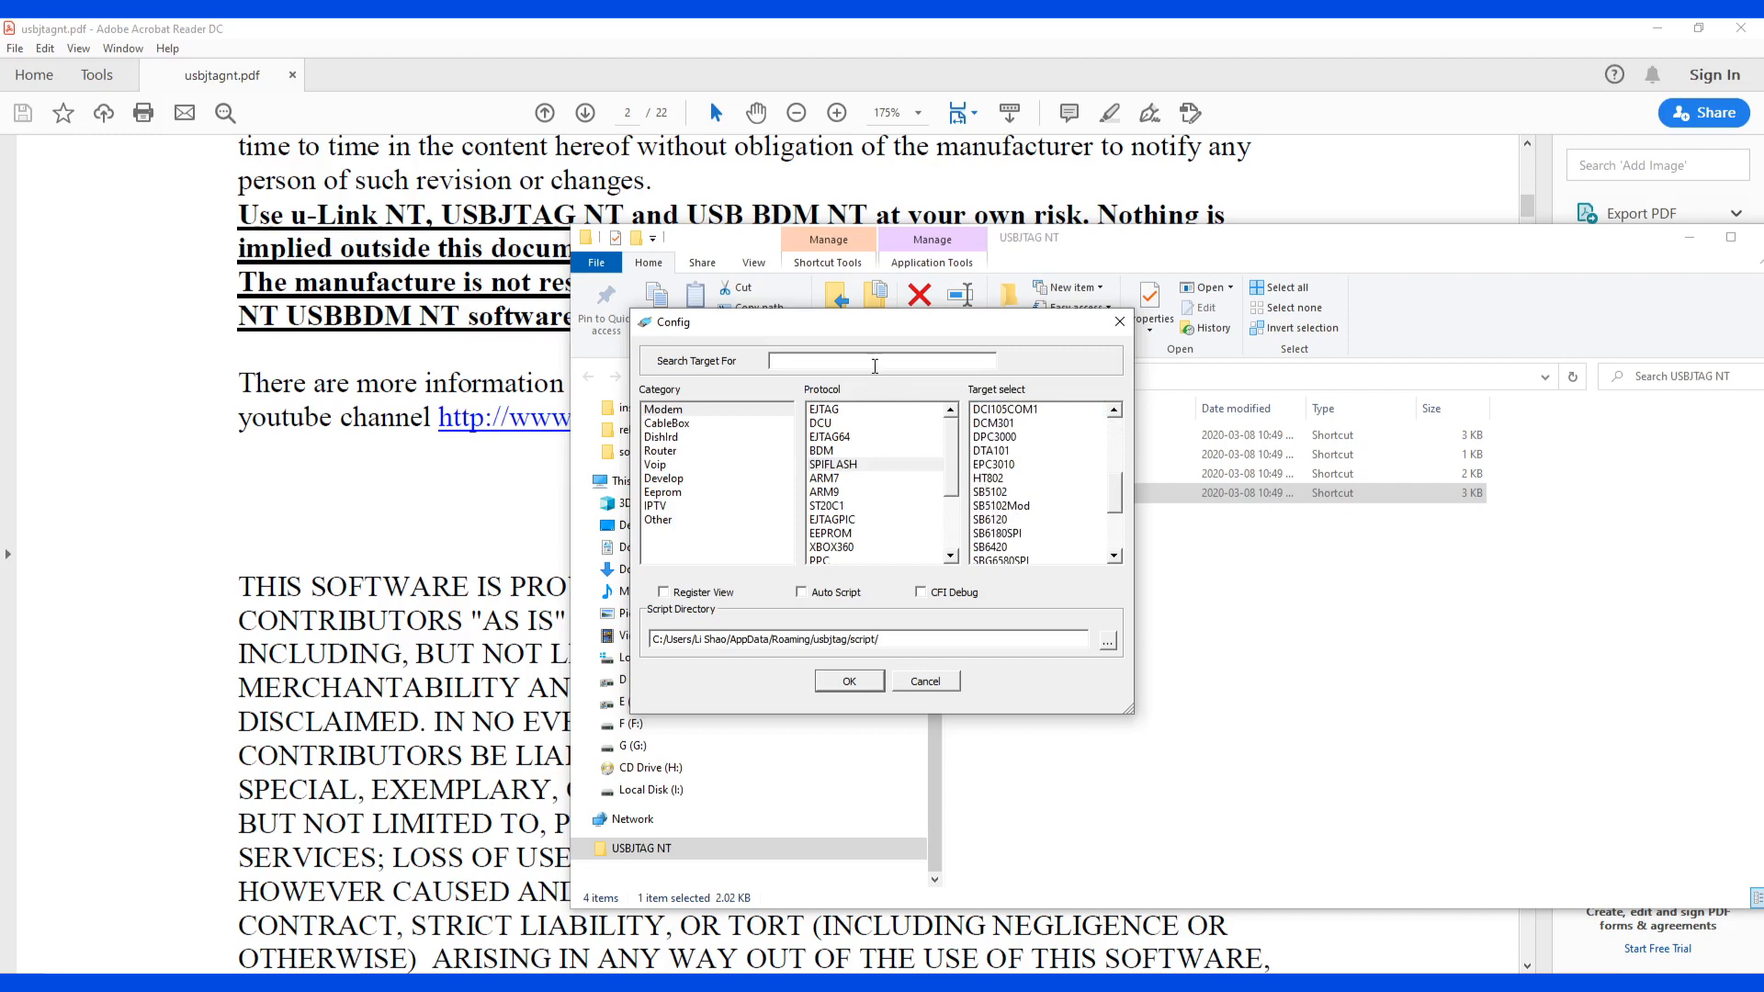
Search for 'sb6', select the SB6120 target and confirm it with OK.
text(s)
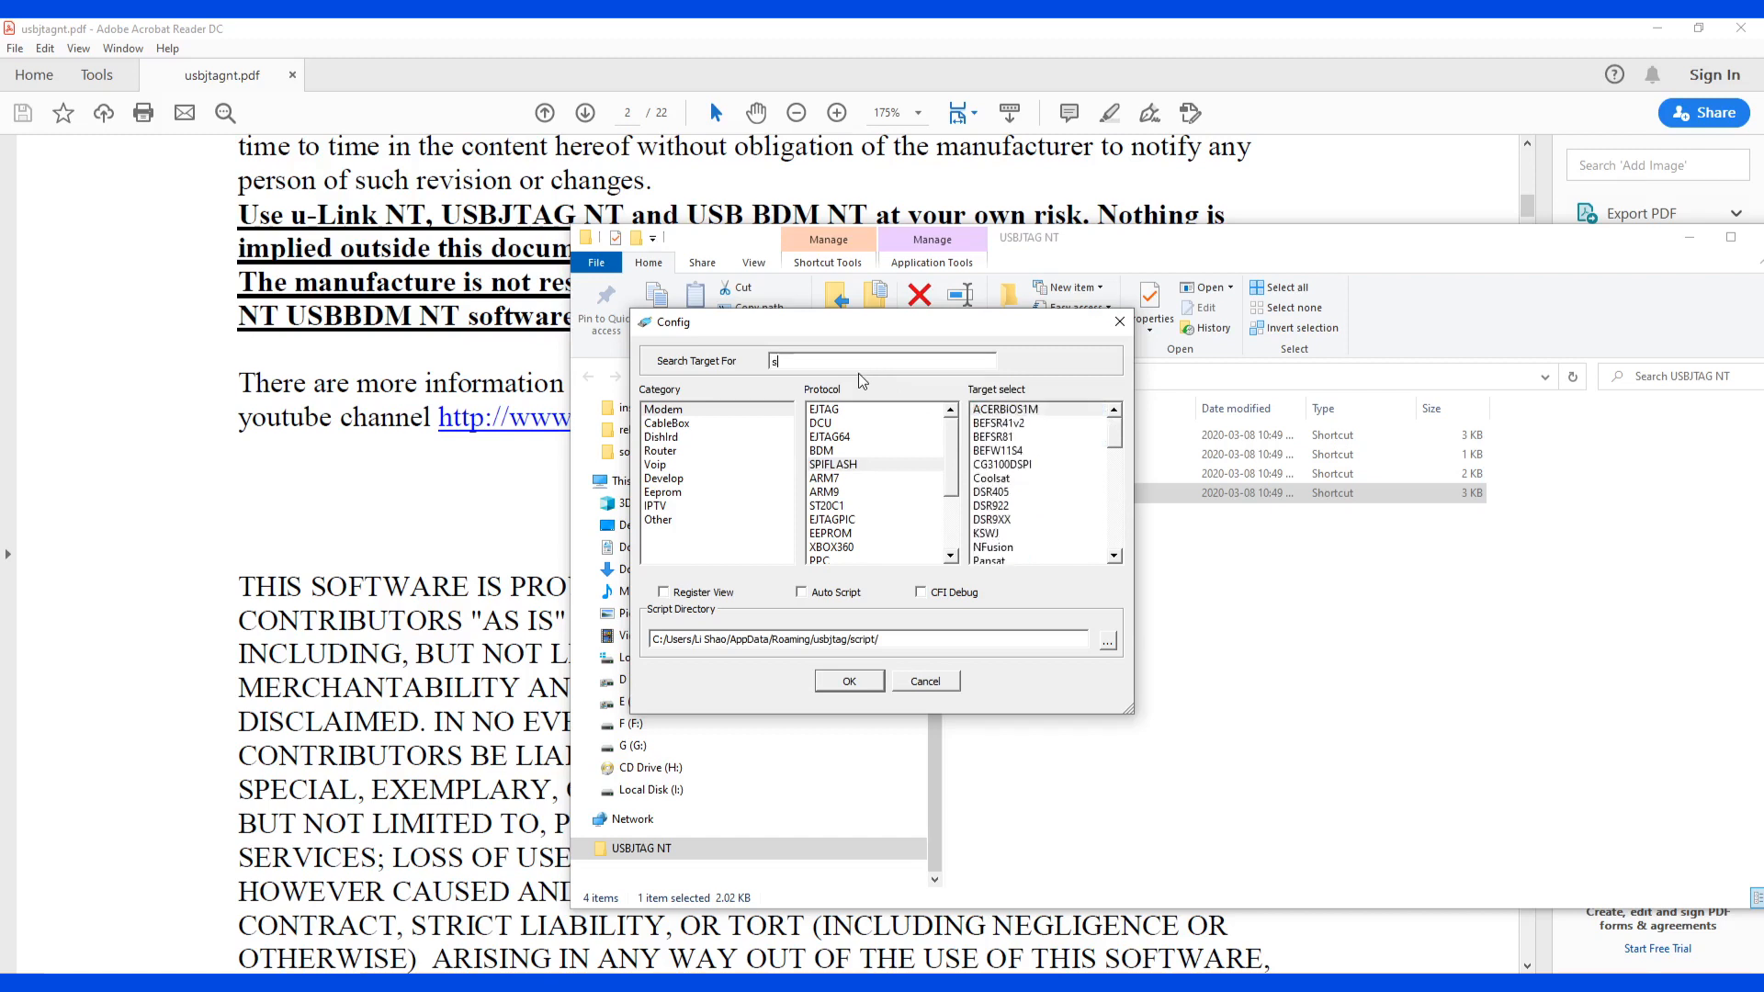
text(b)
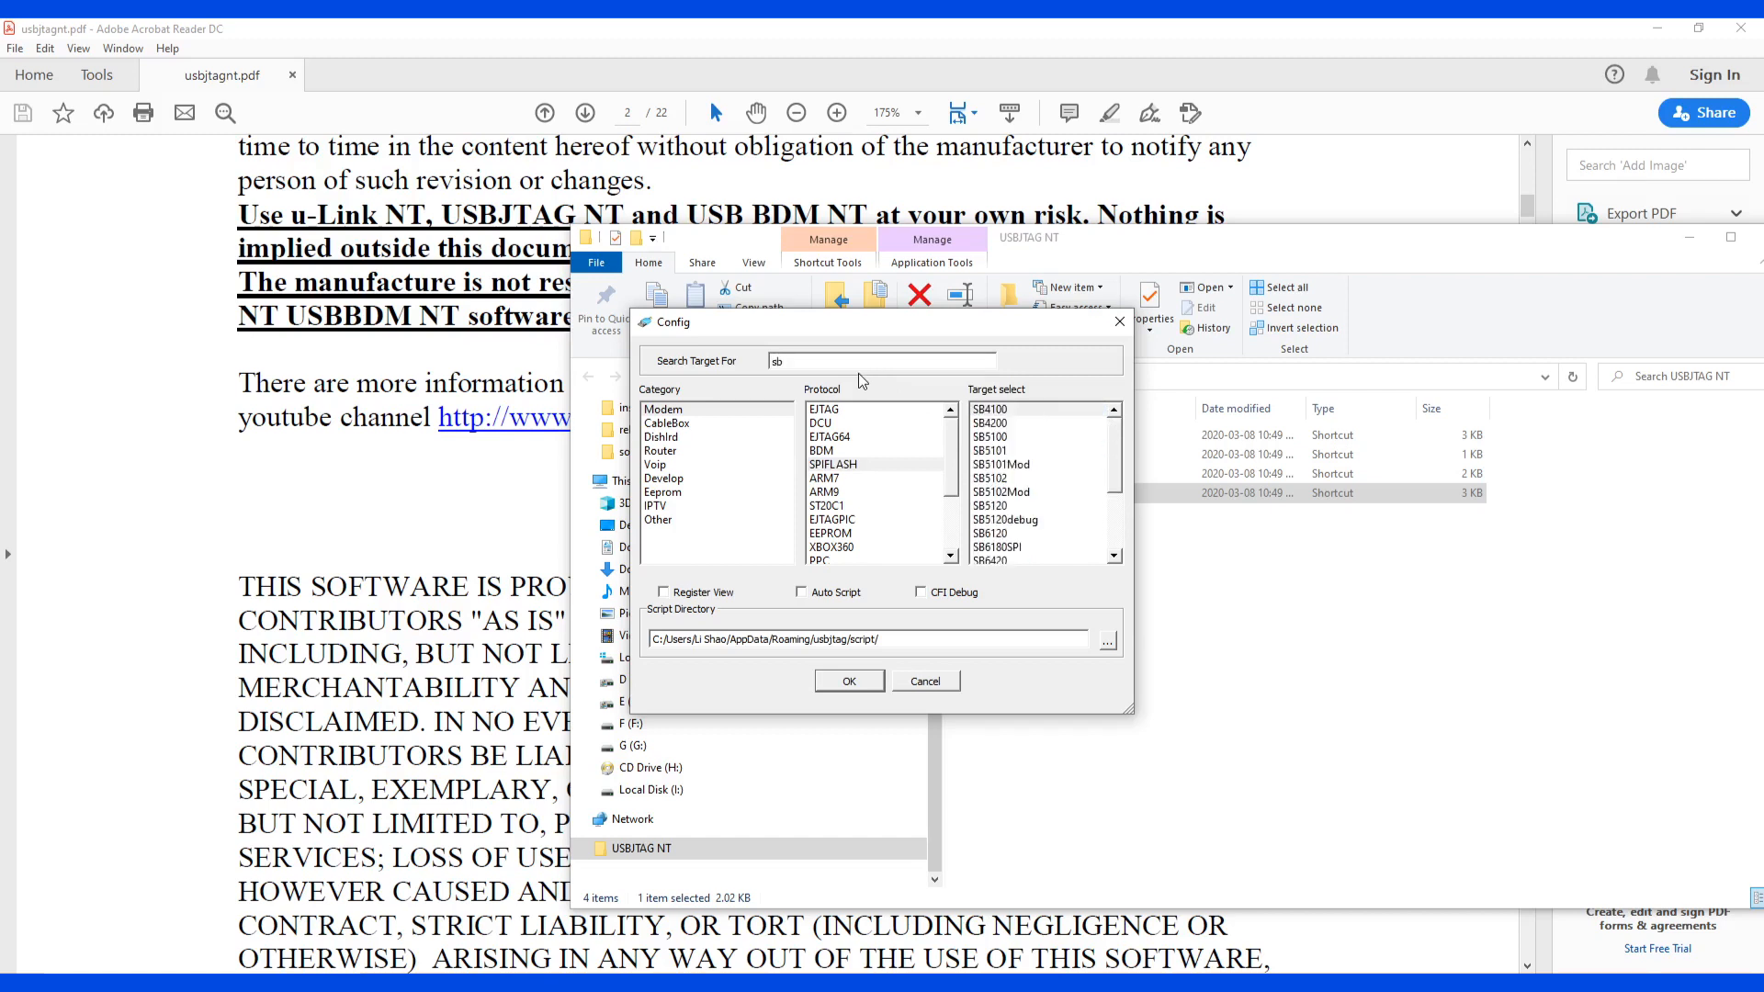
text(6)
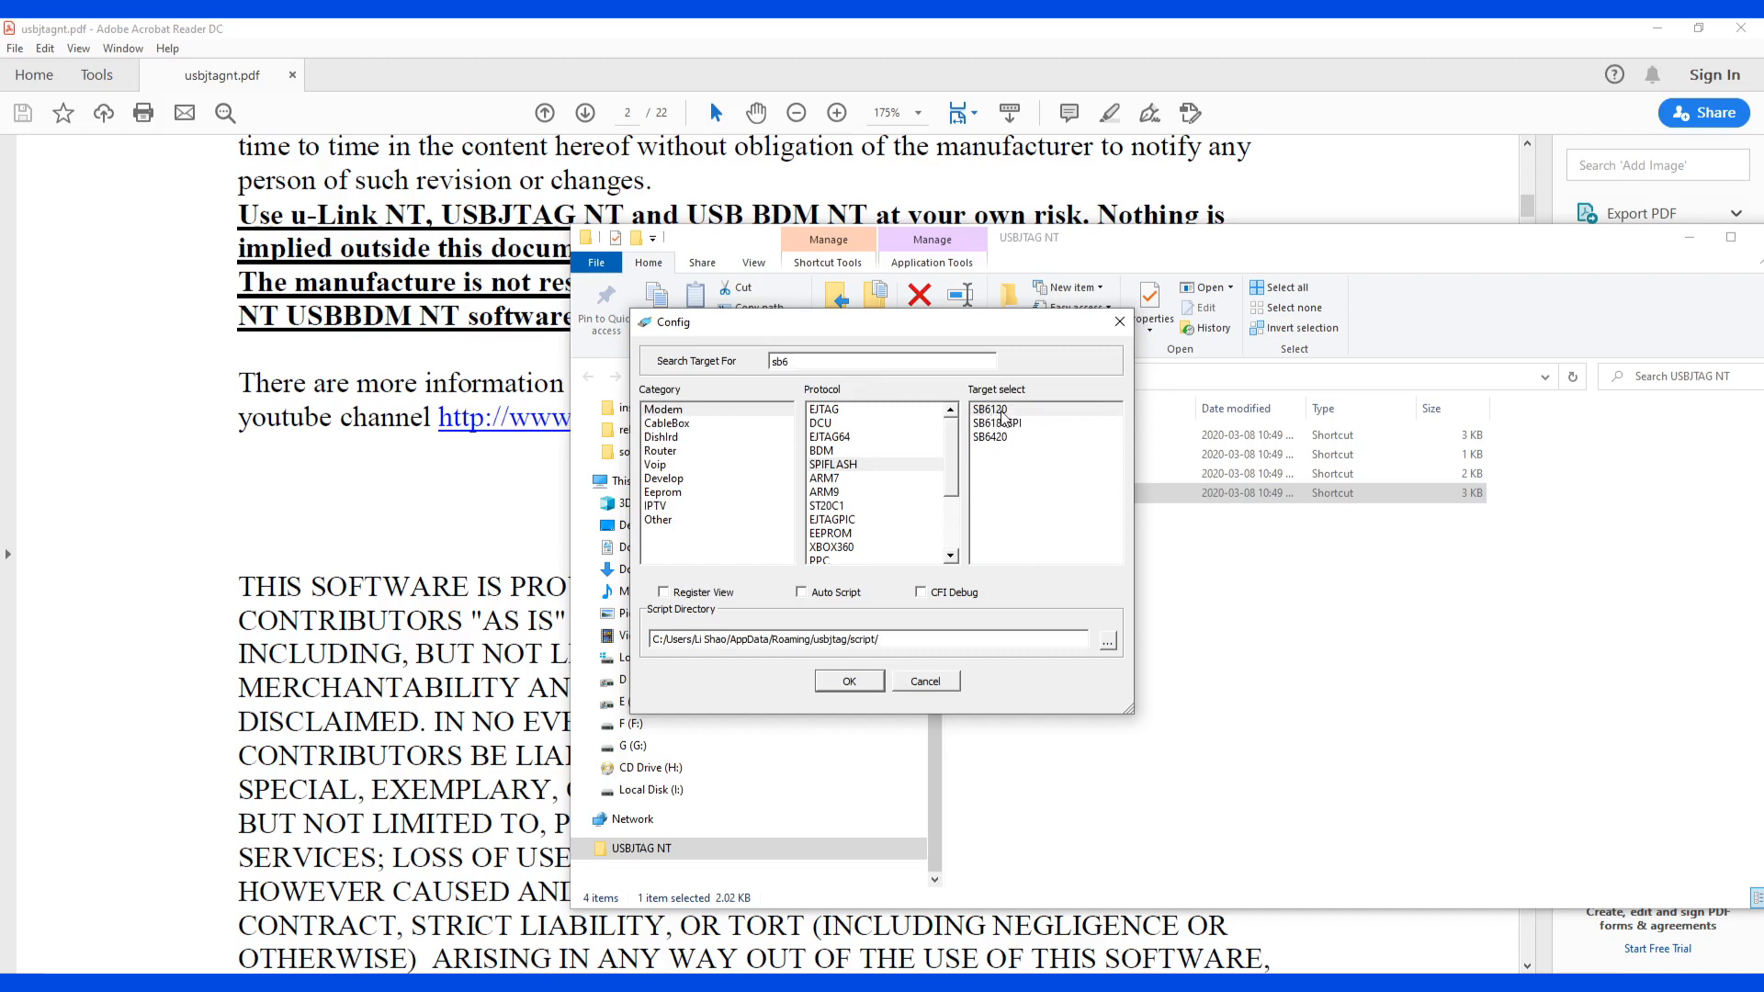
click(988, 408)
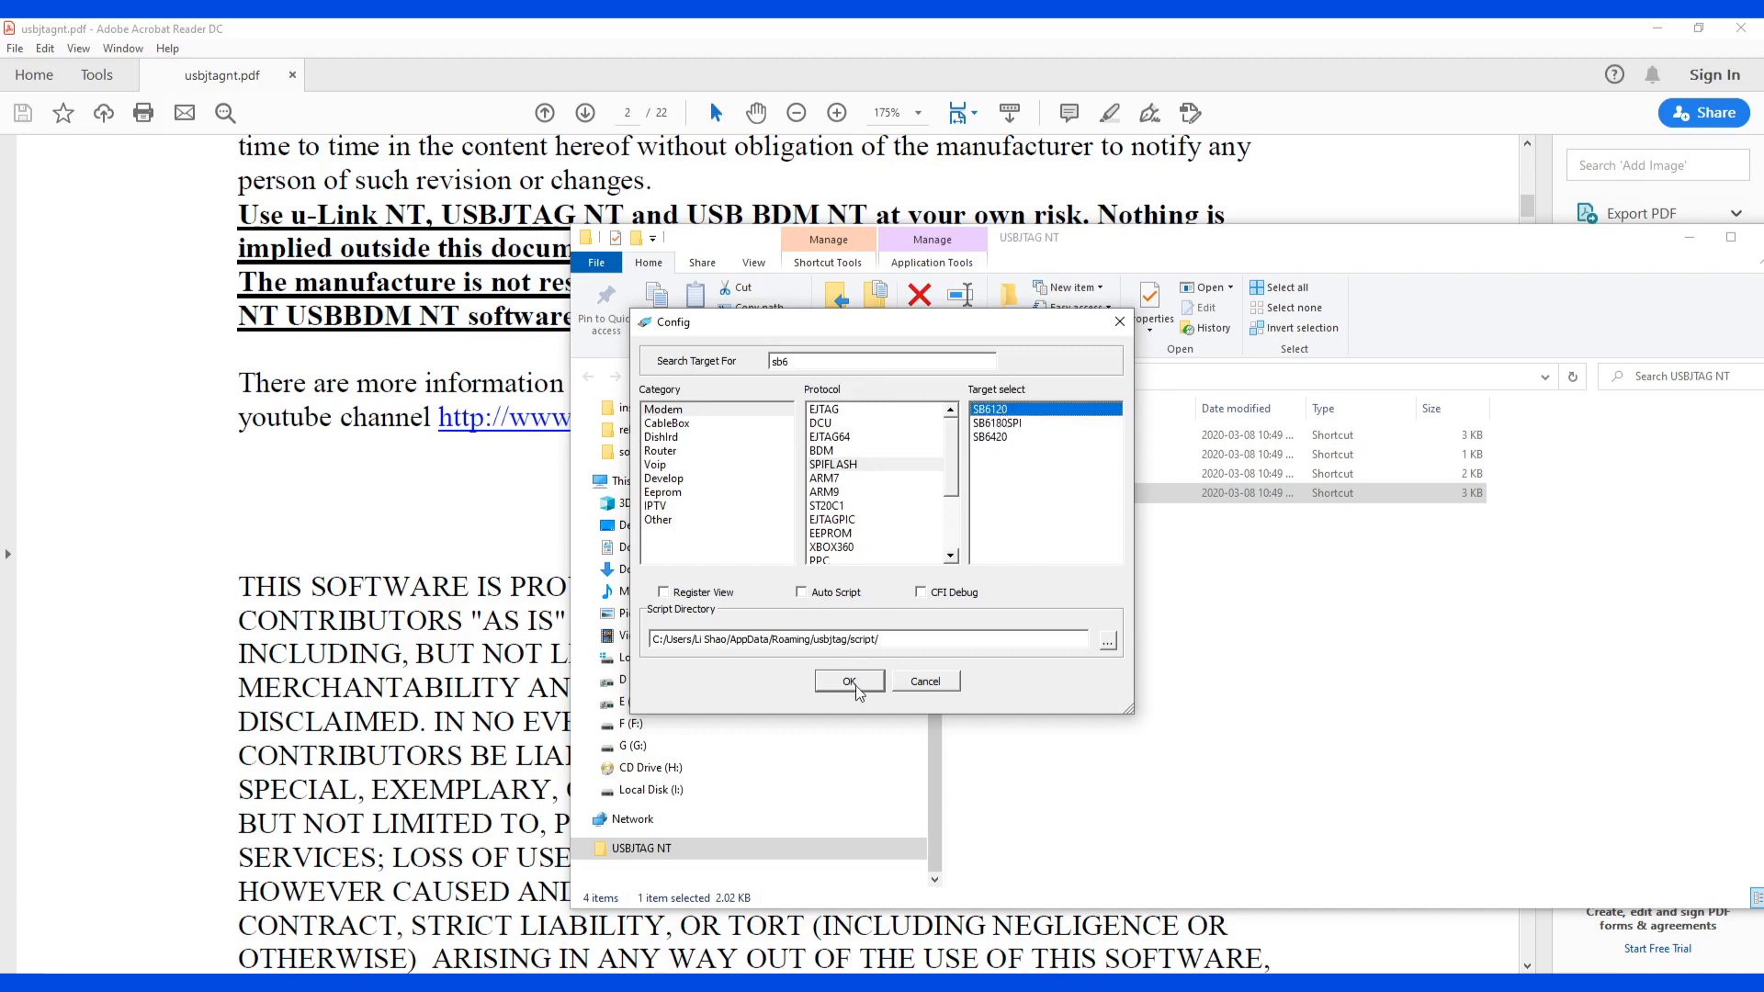
click(849, 681)
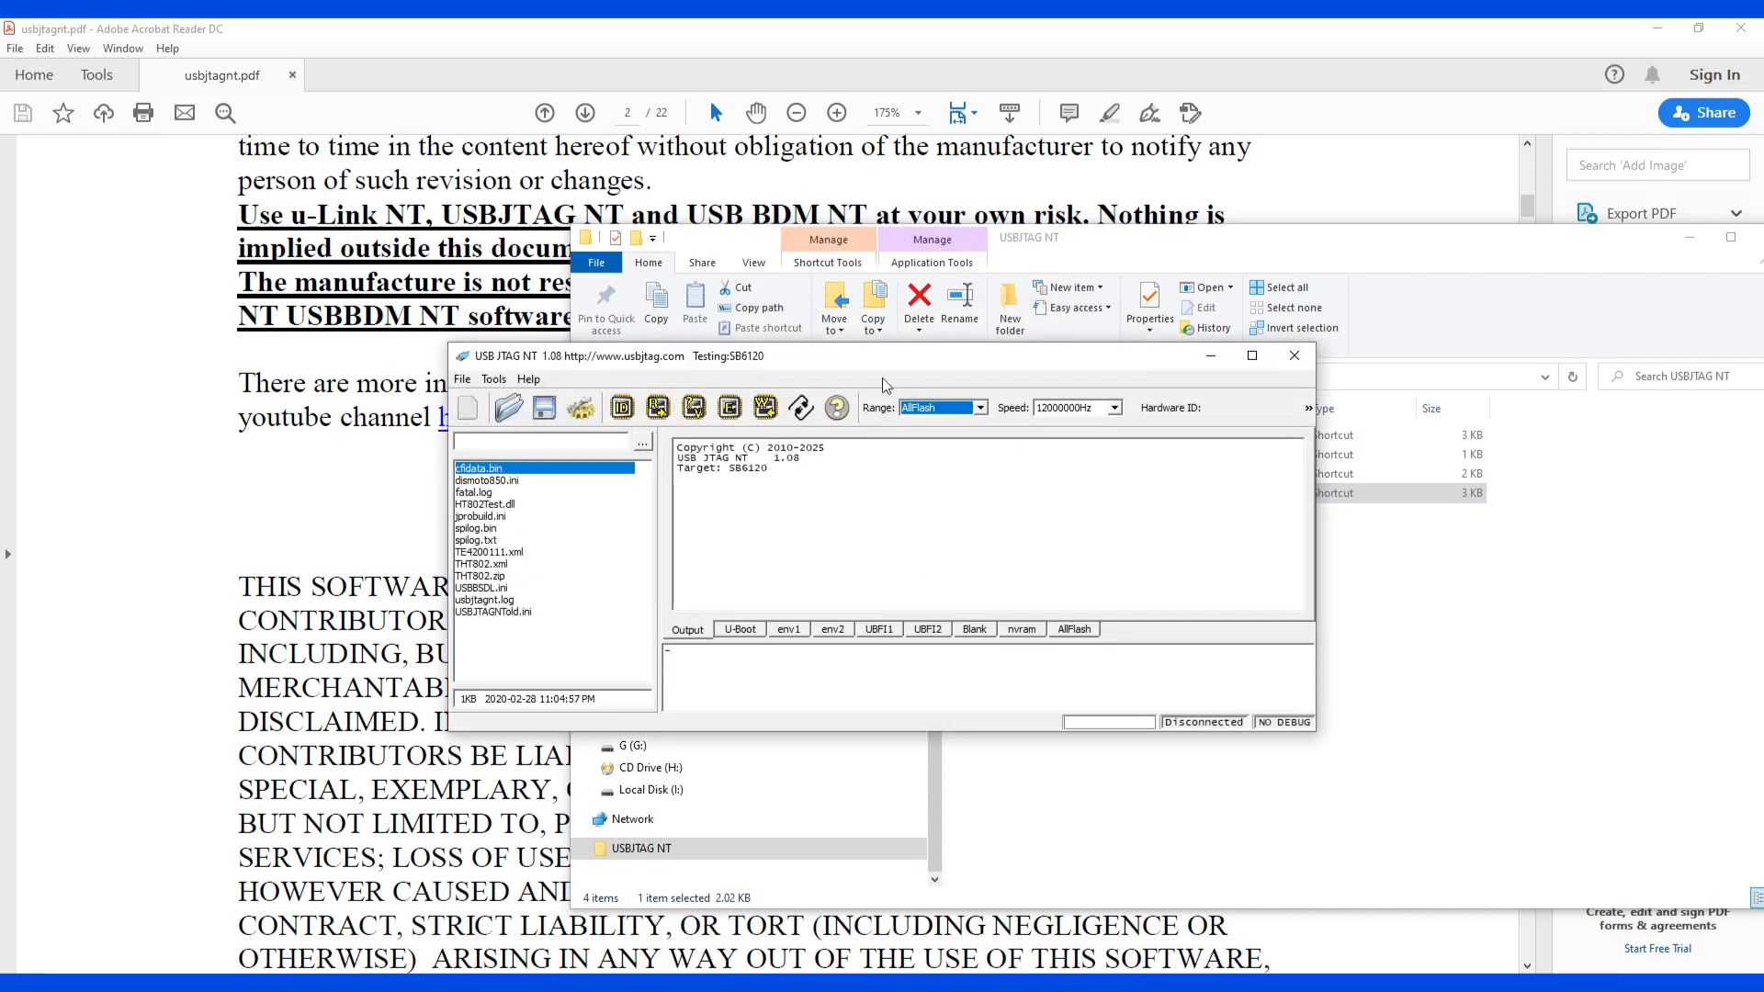
Maximize the USB JTAG NT window and open the tools list.
click(1249, 355)
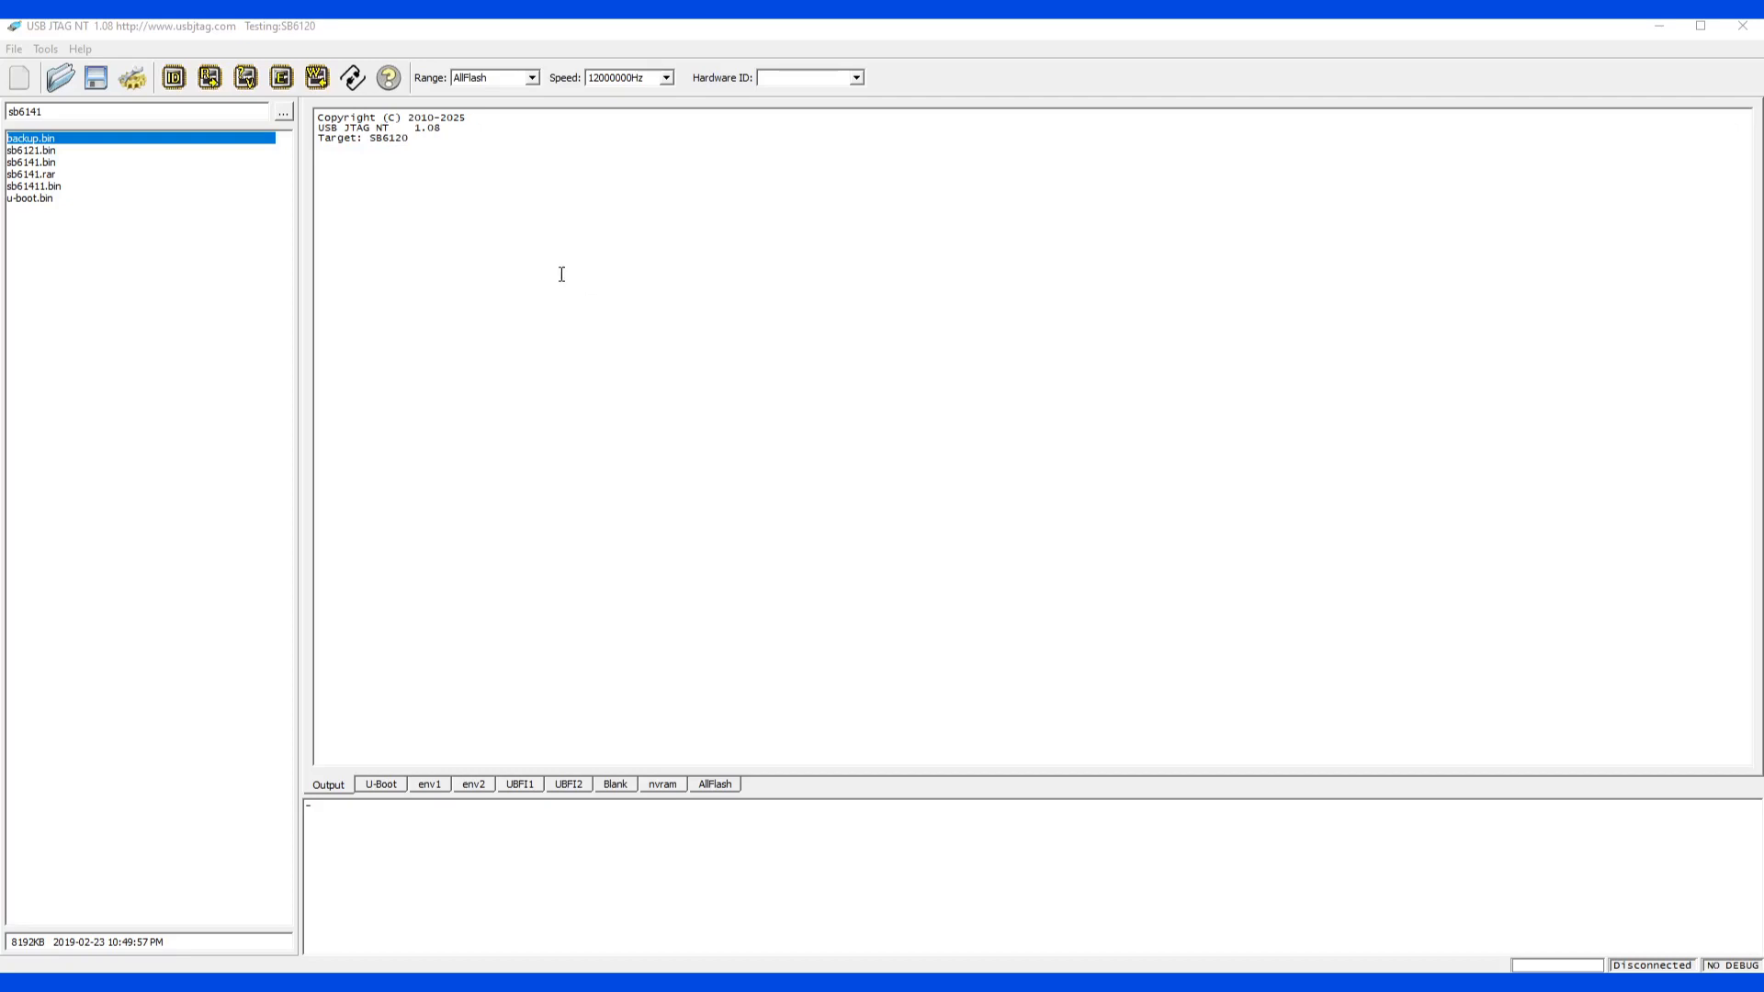
mouse_move(321, 184)
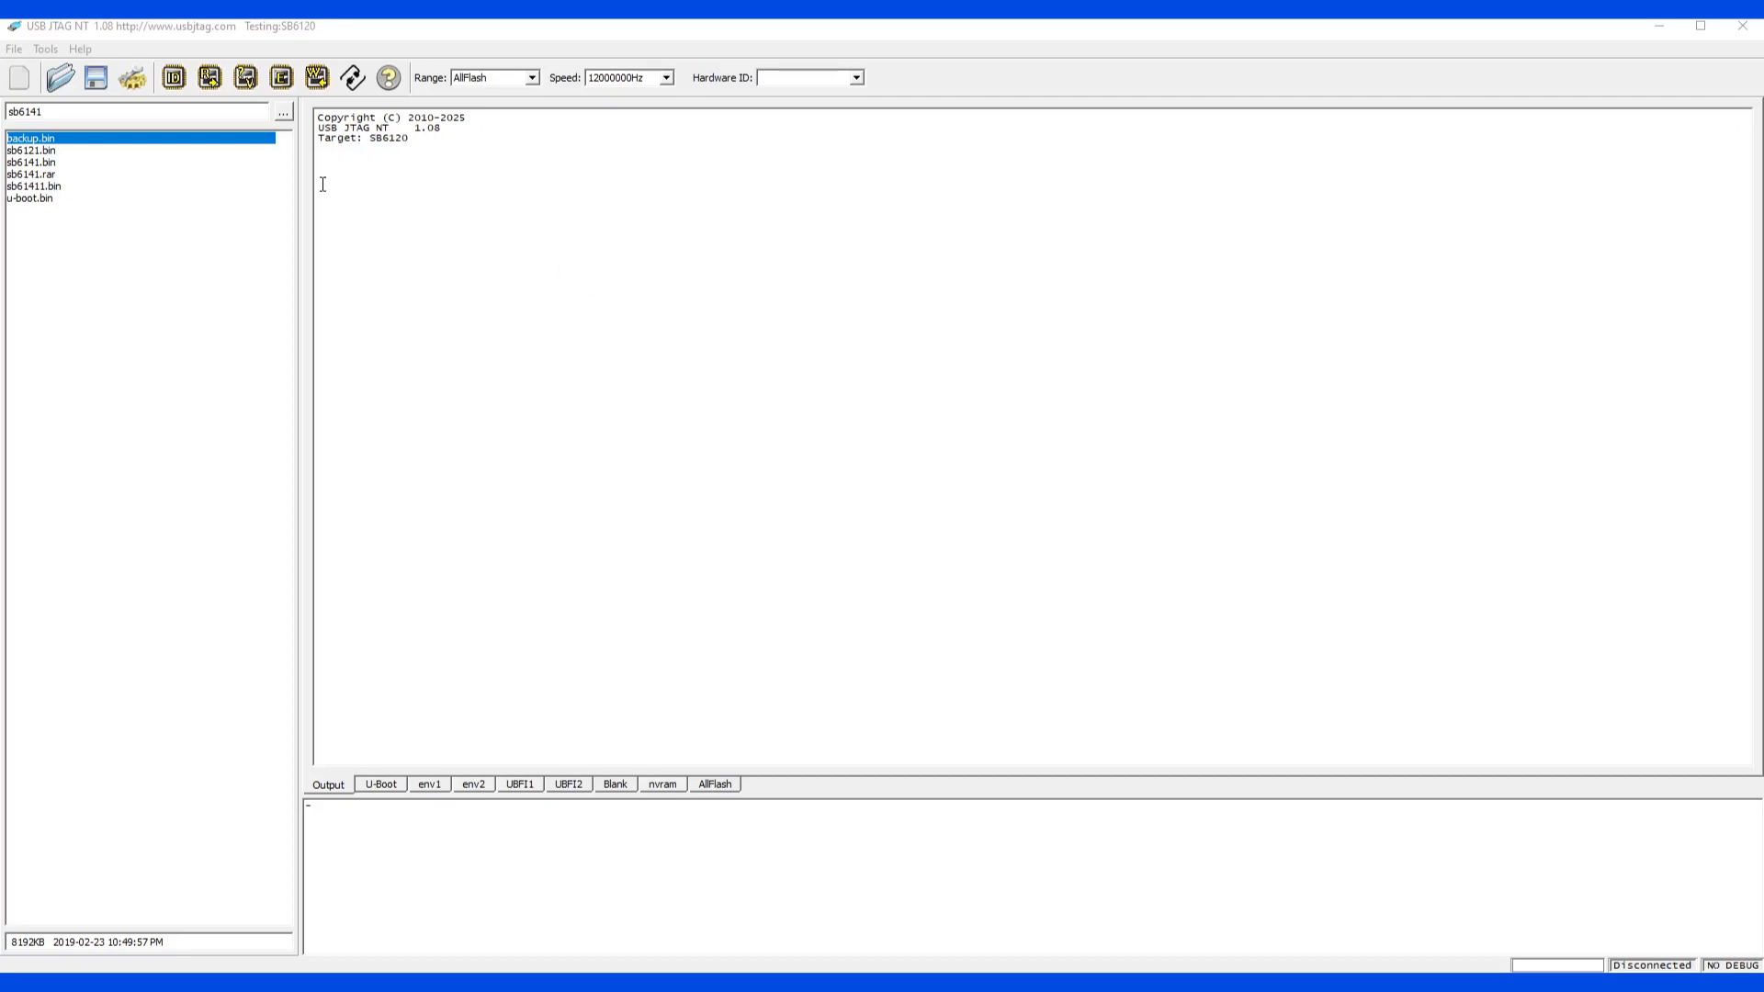
mouse_move(272, 180)
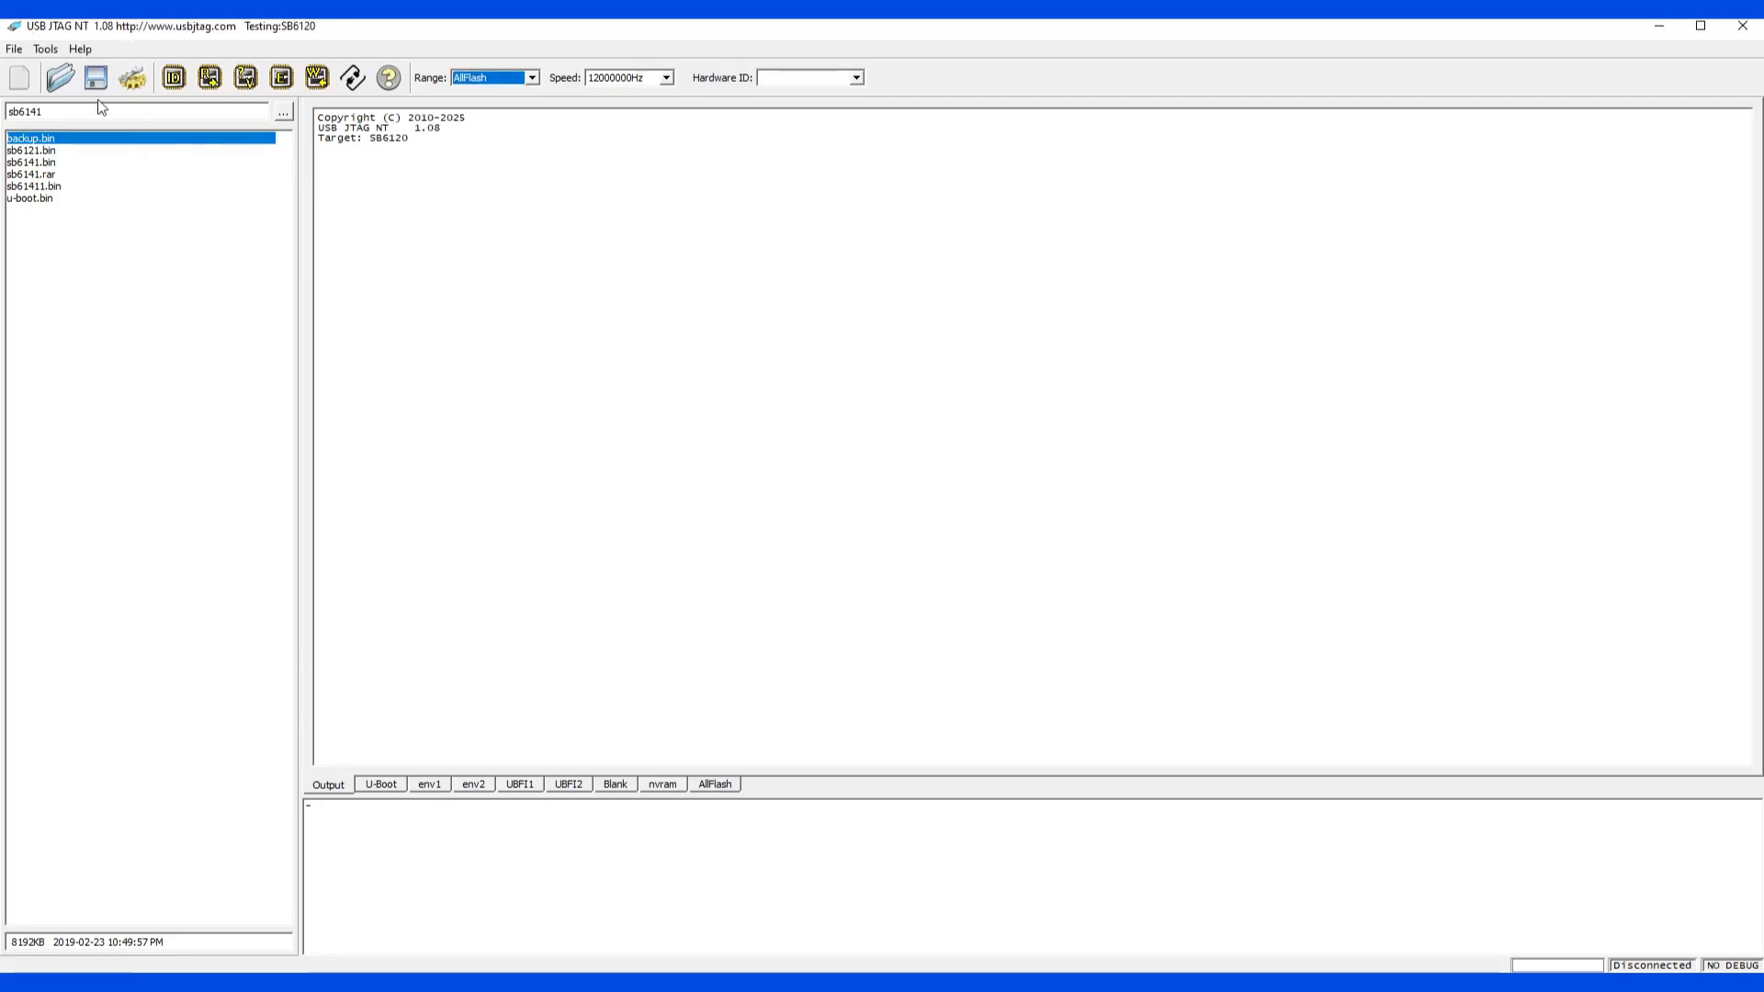
click(44, 49)
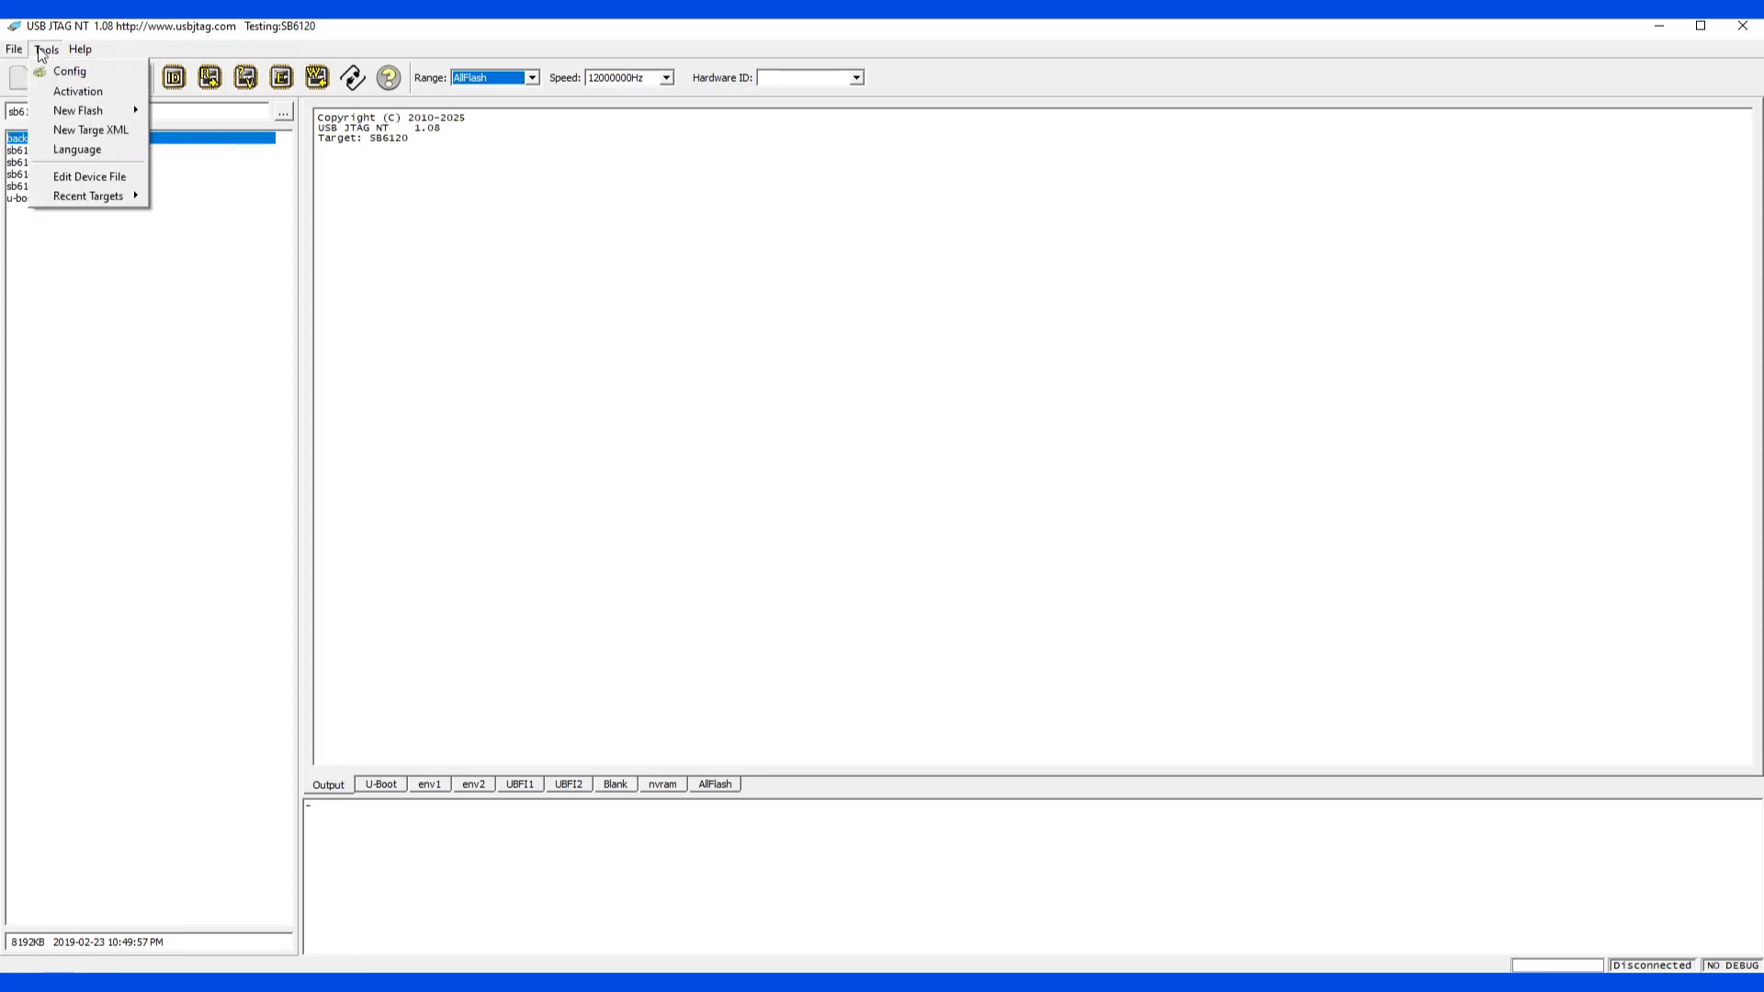
click(79, 48)
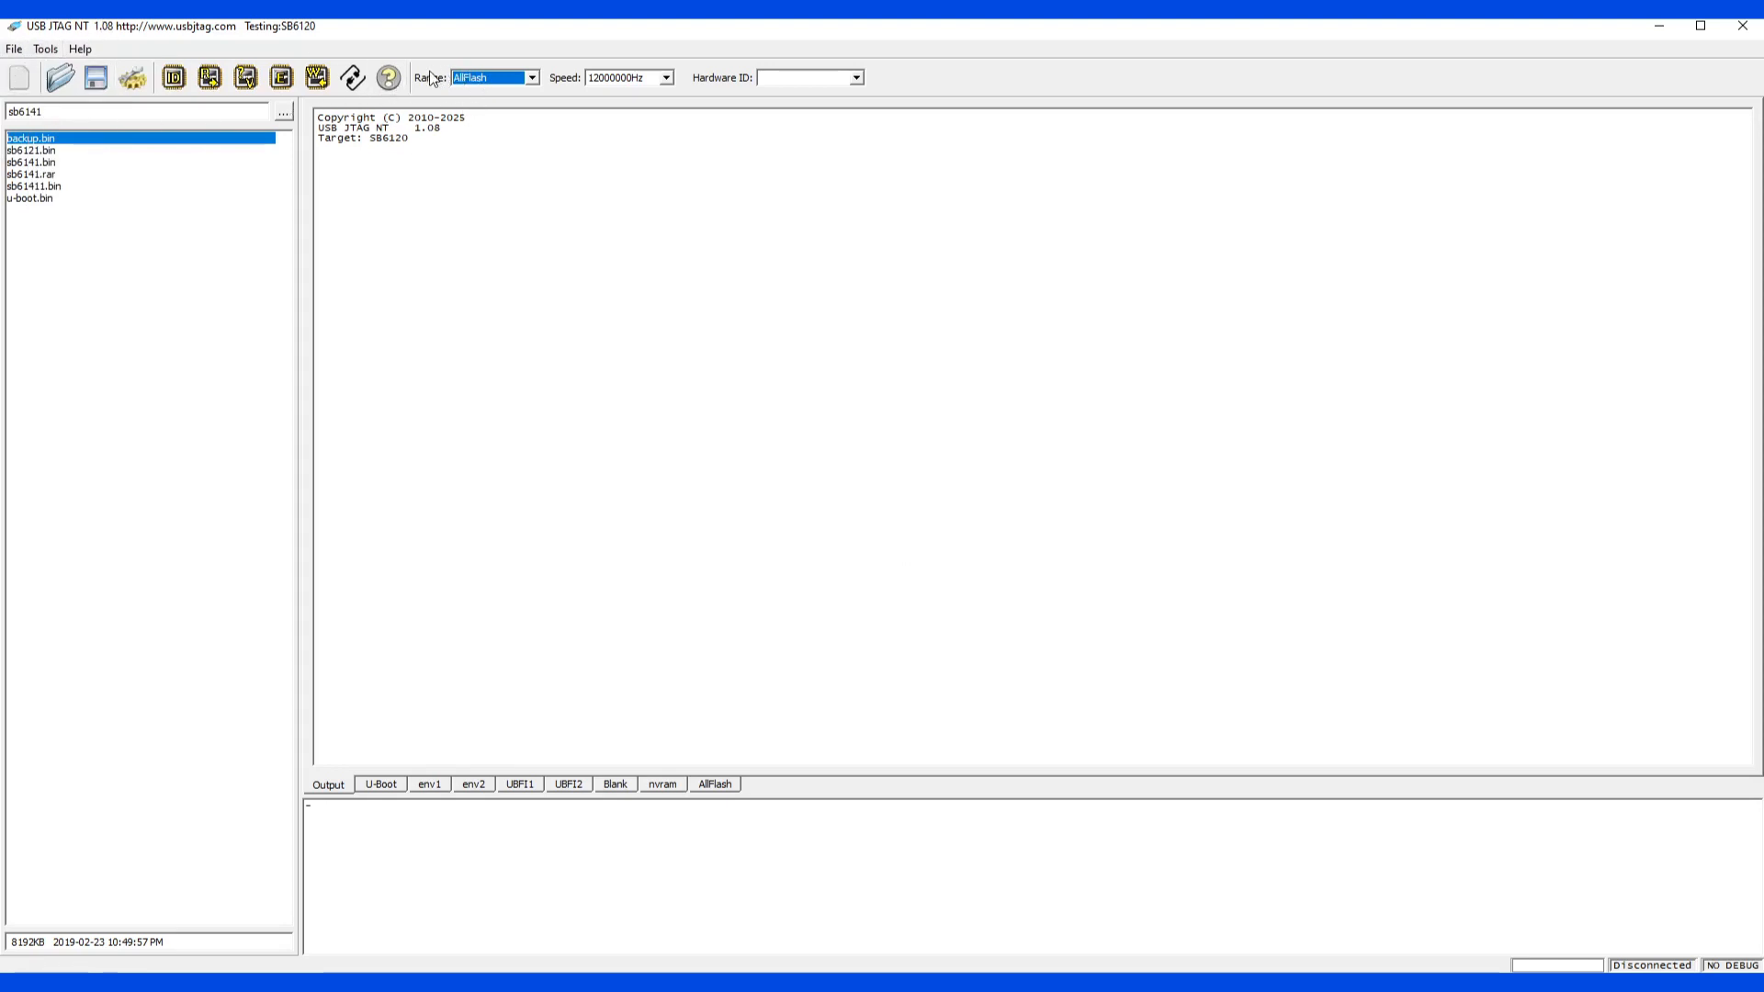
mouse_move(805, 94)
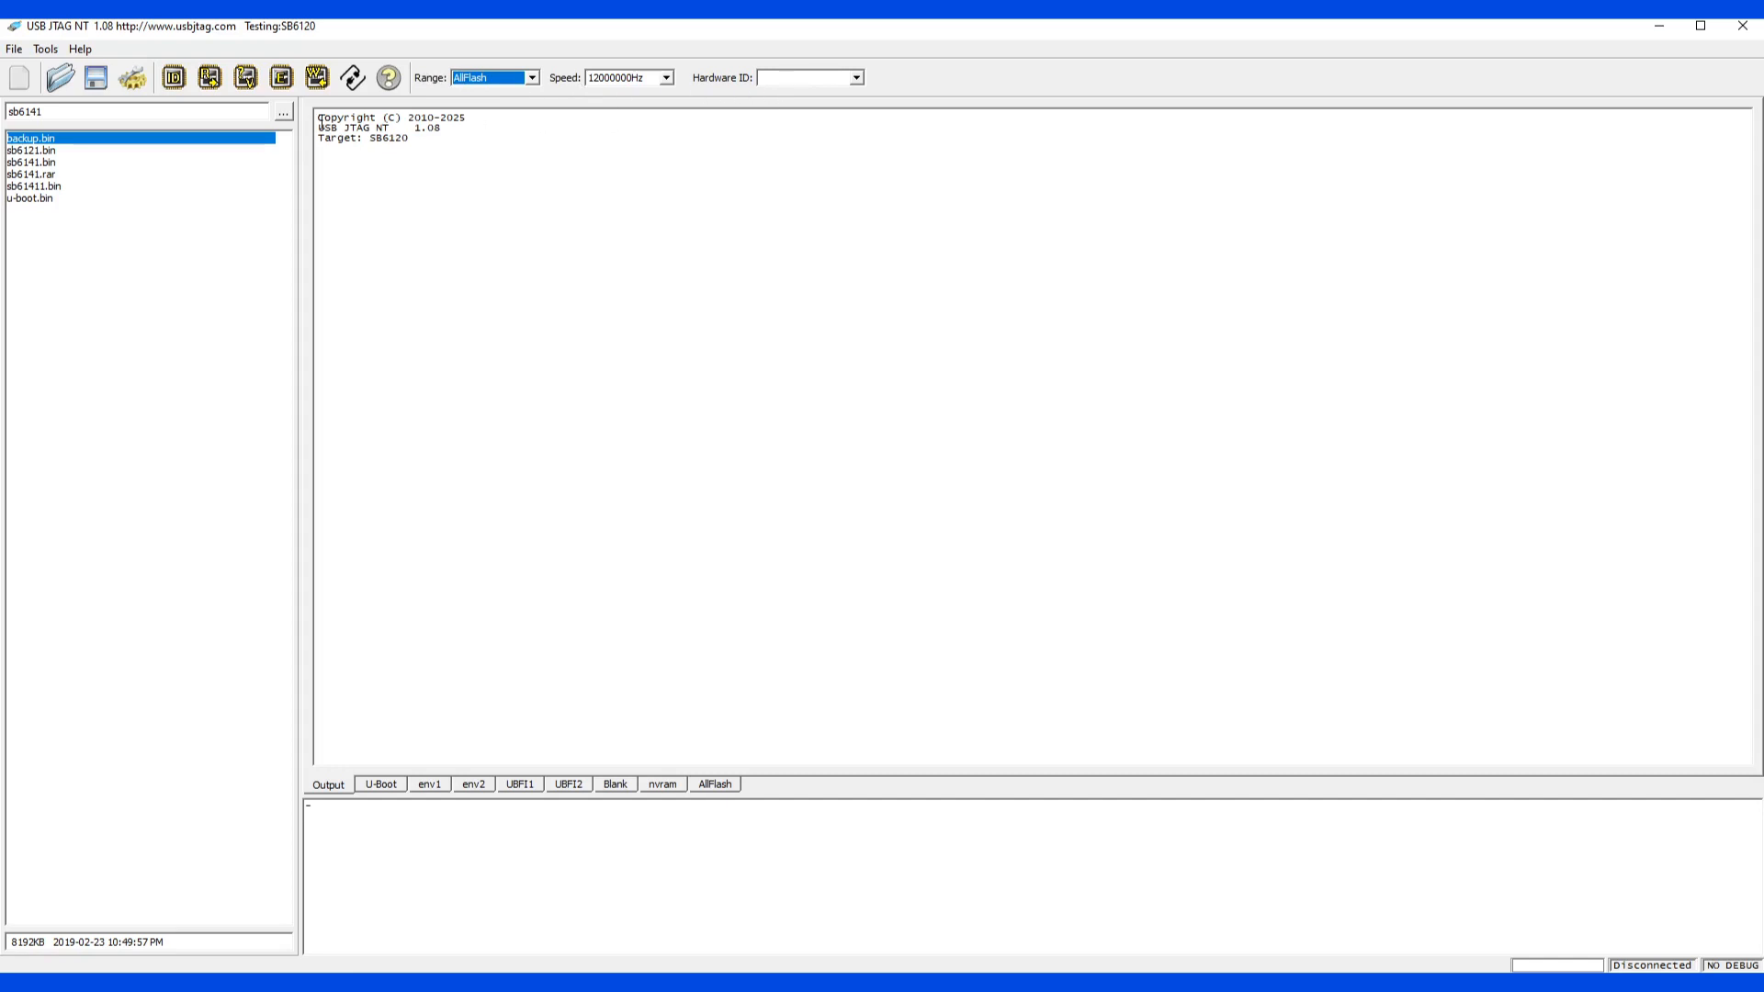
mouse_move(191, 447)
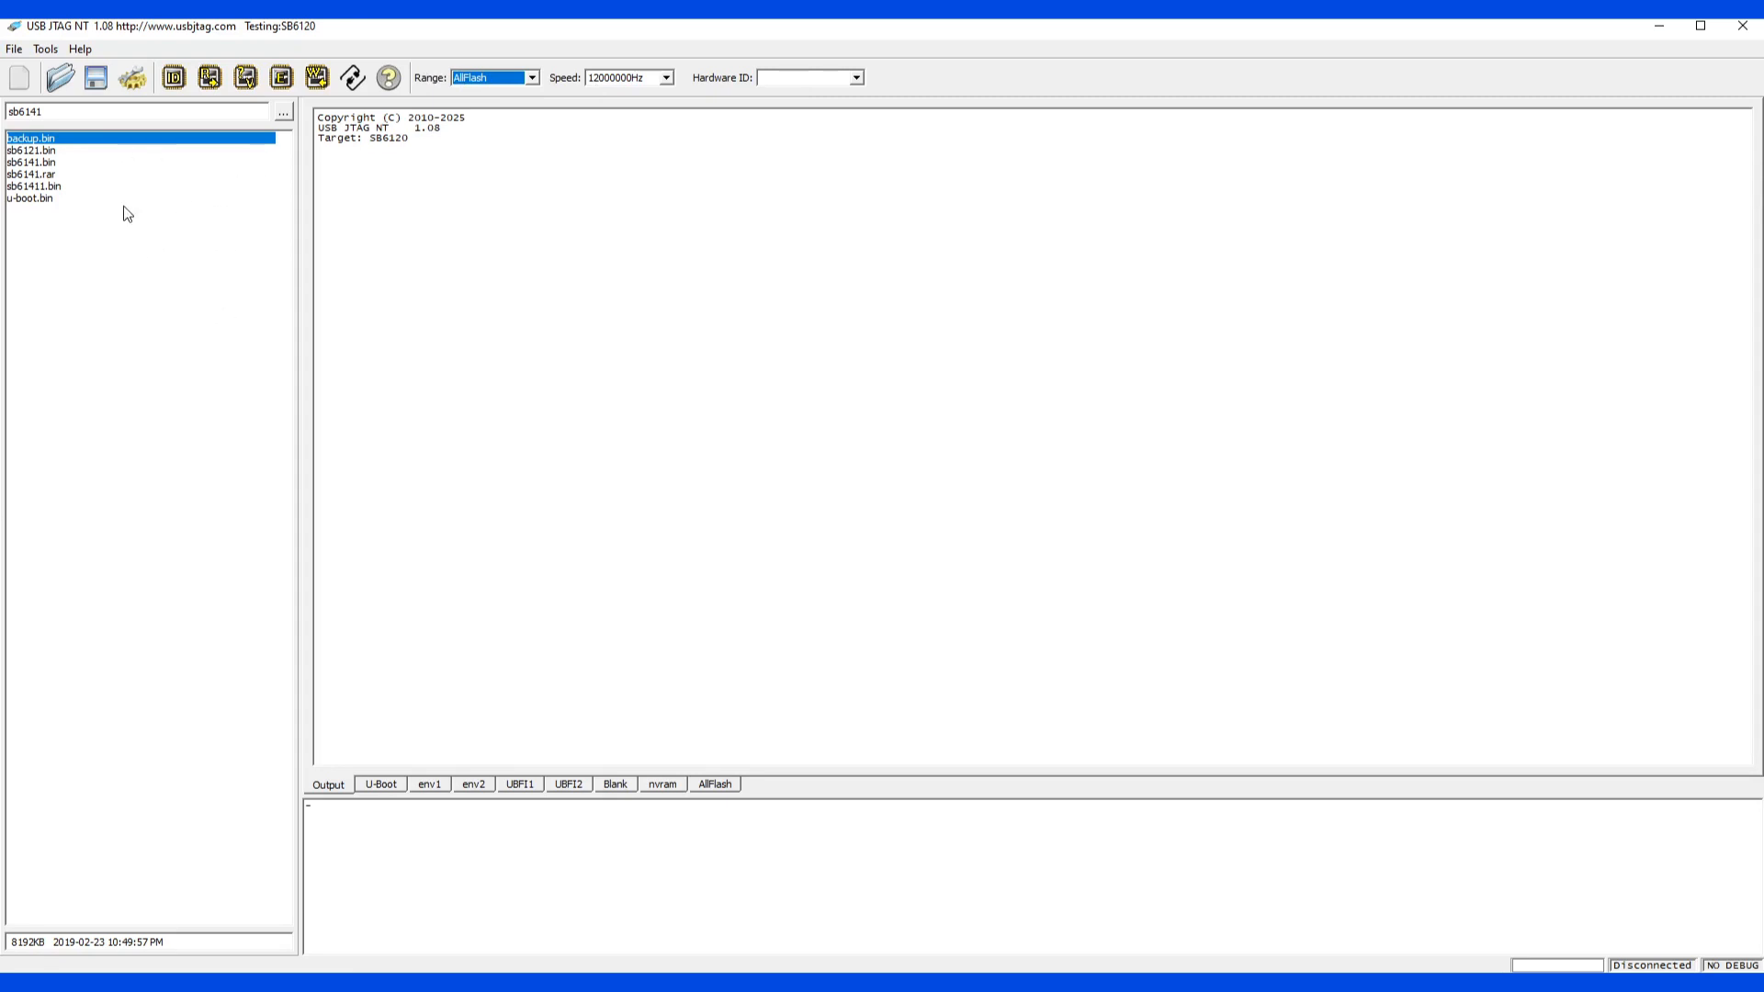
mouse_move(292, 36)
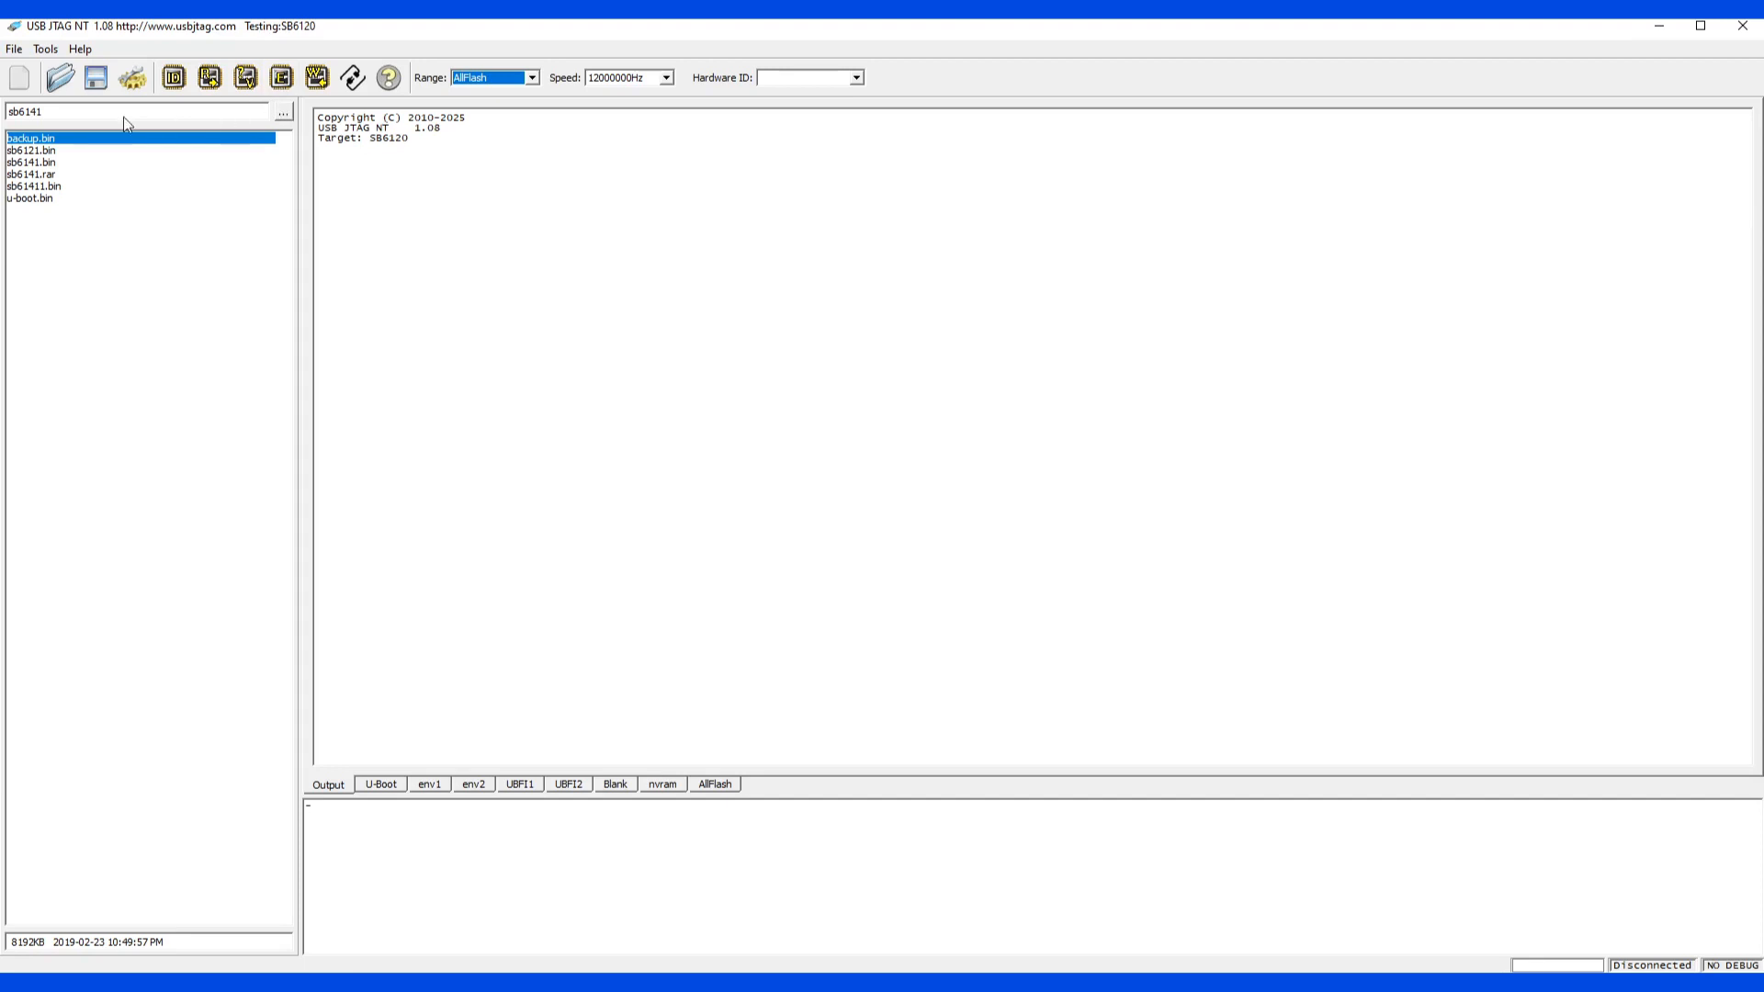
mouse_move(117, 225)
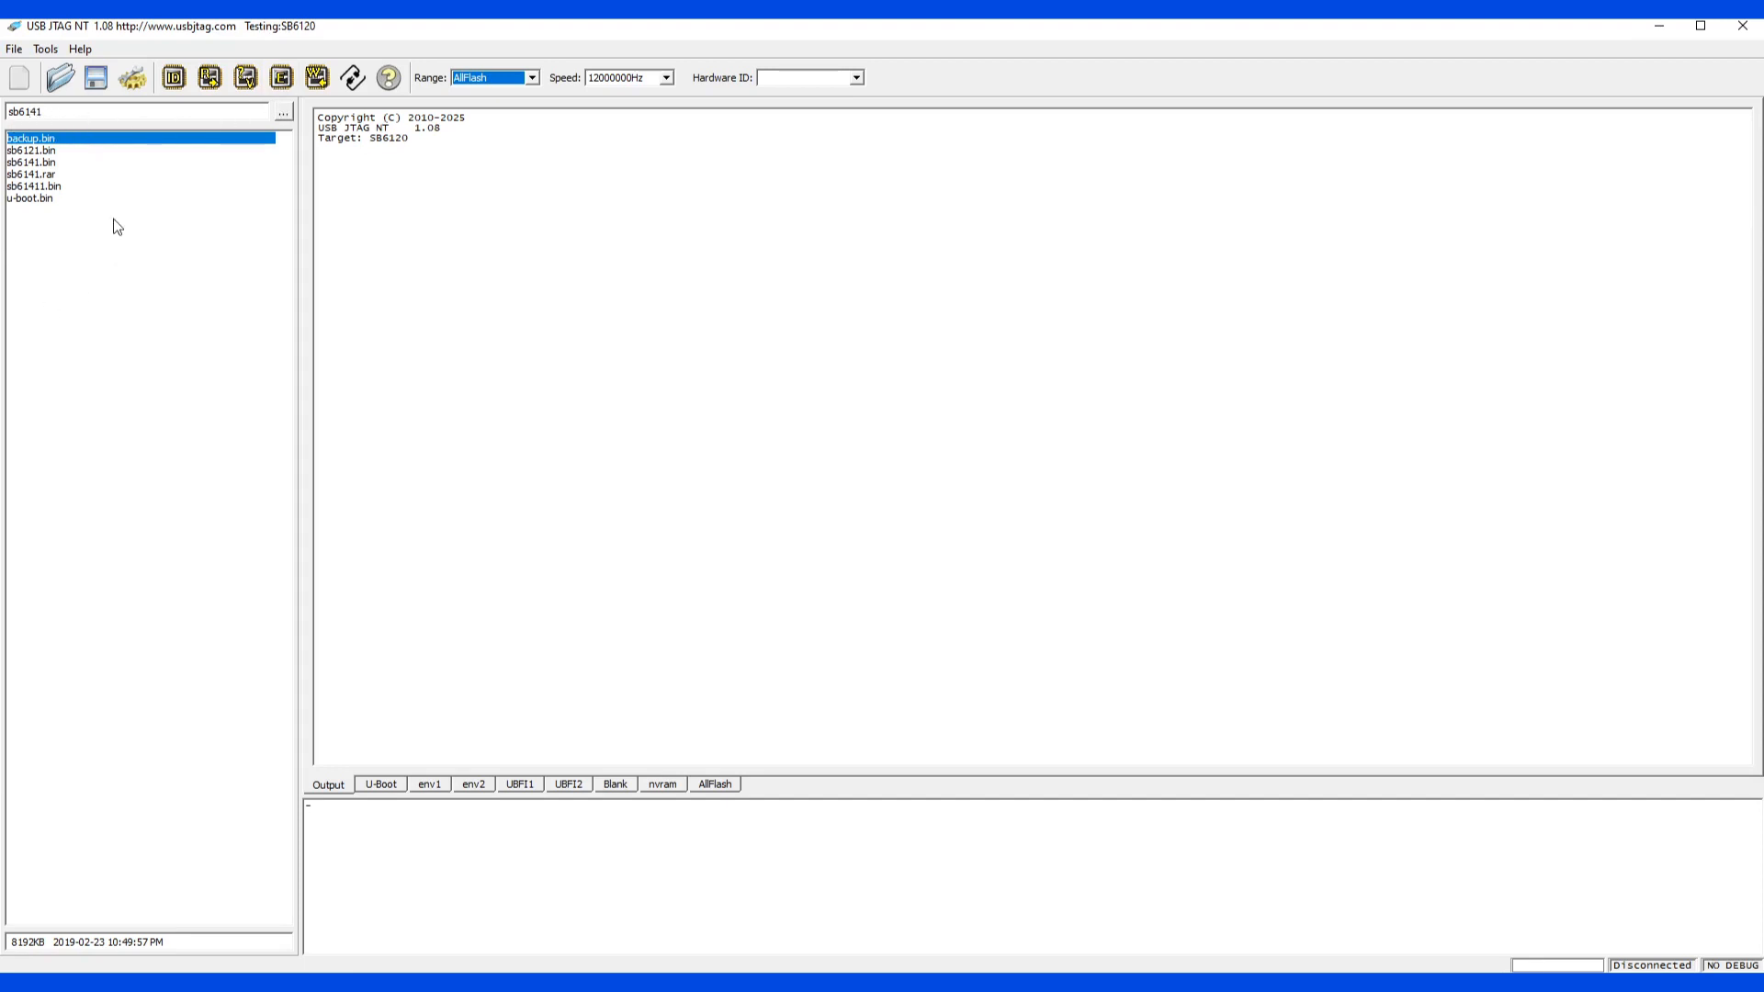
mouse_move(280, 76)
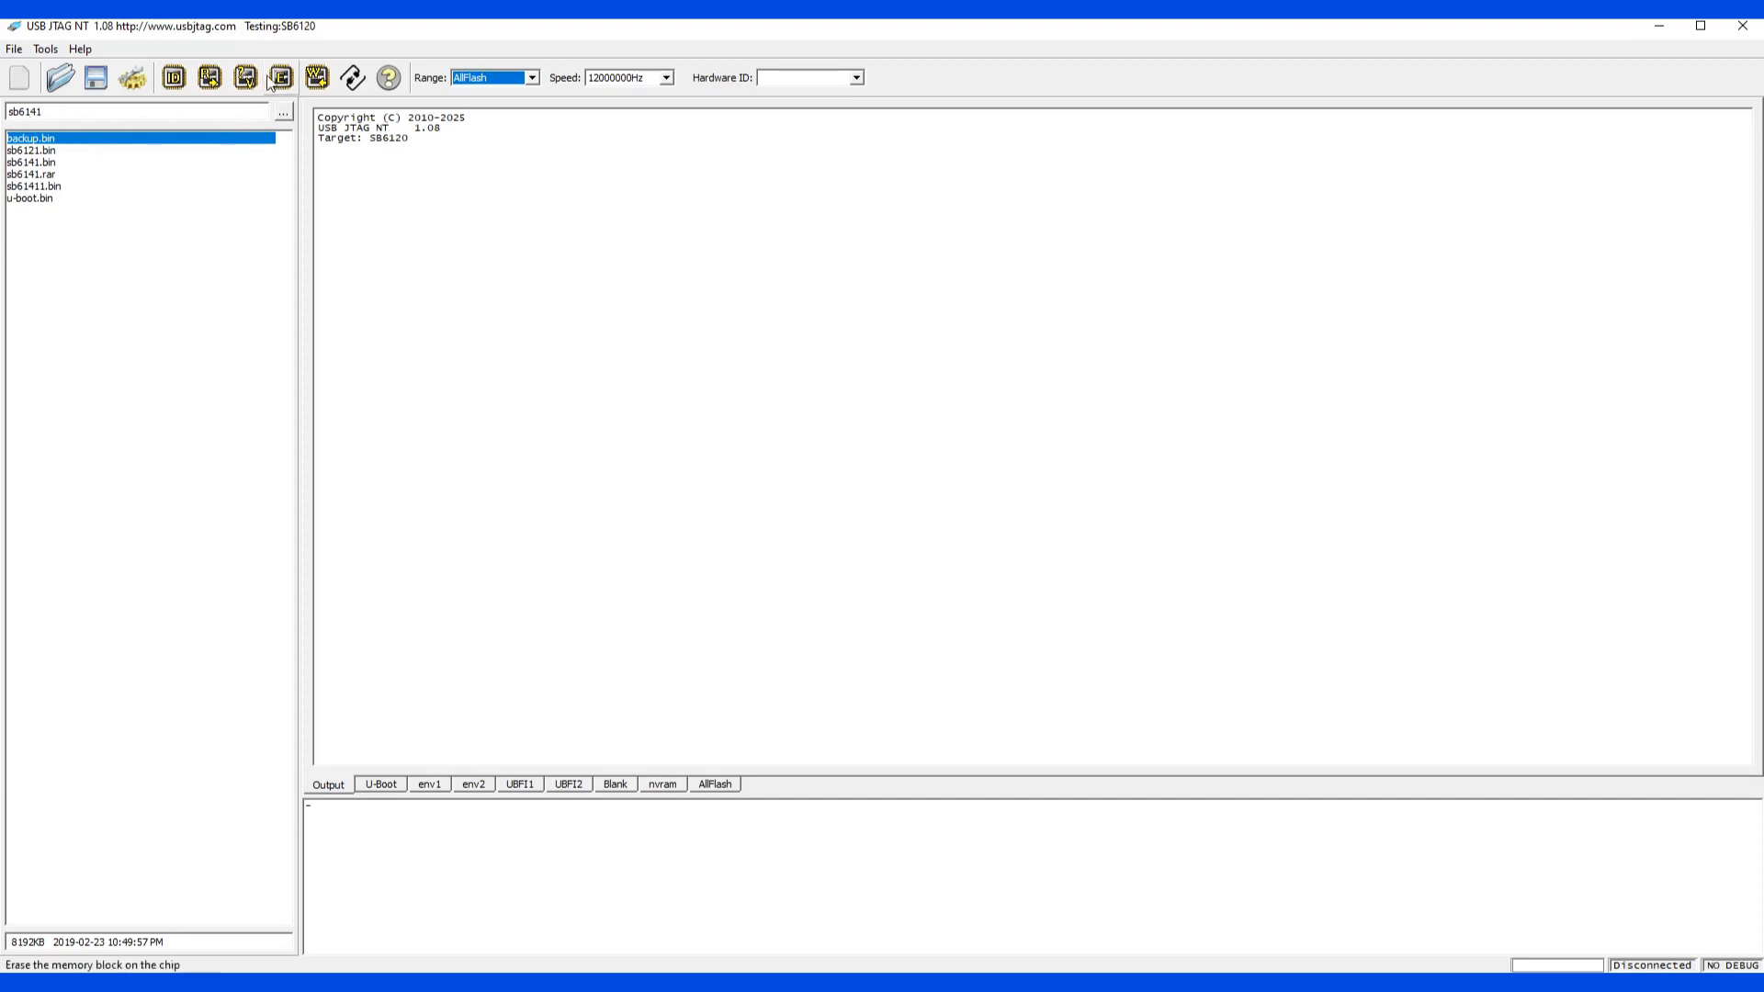
mouse_move(30, 205)
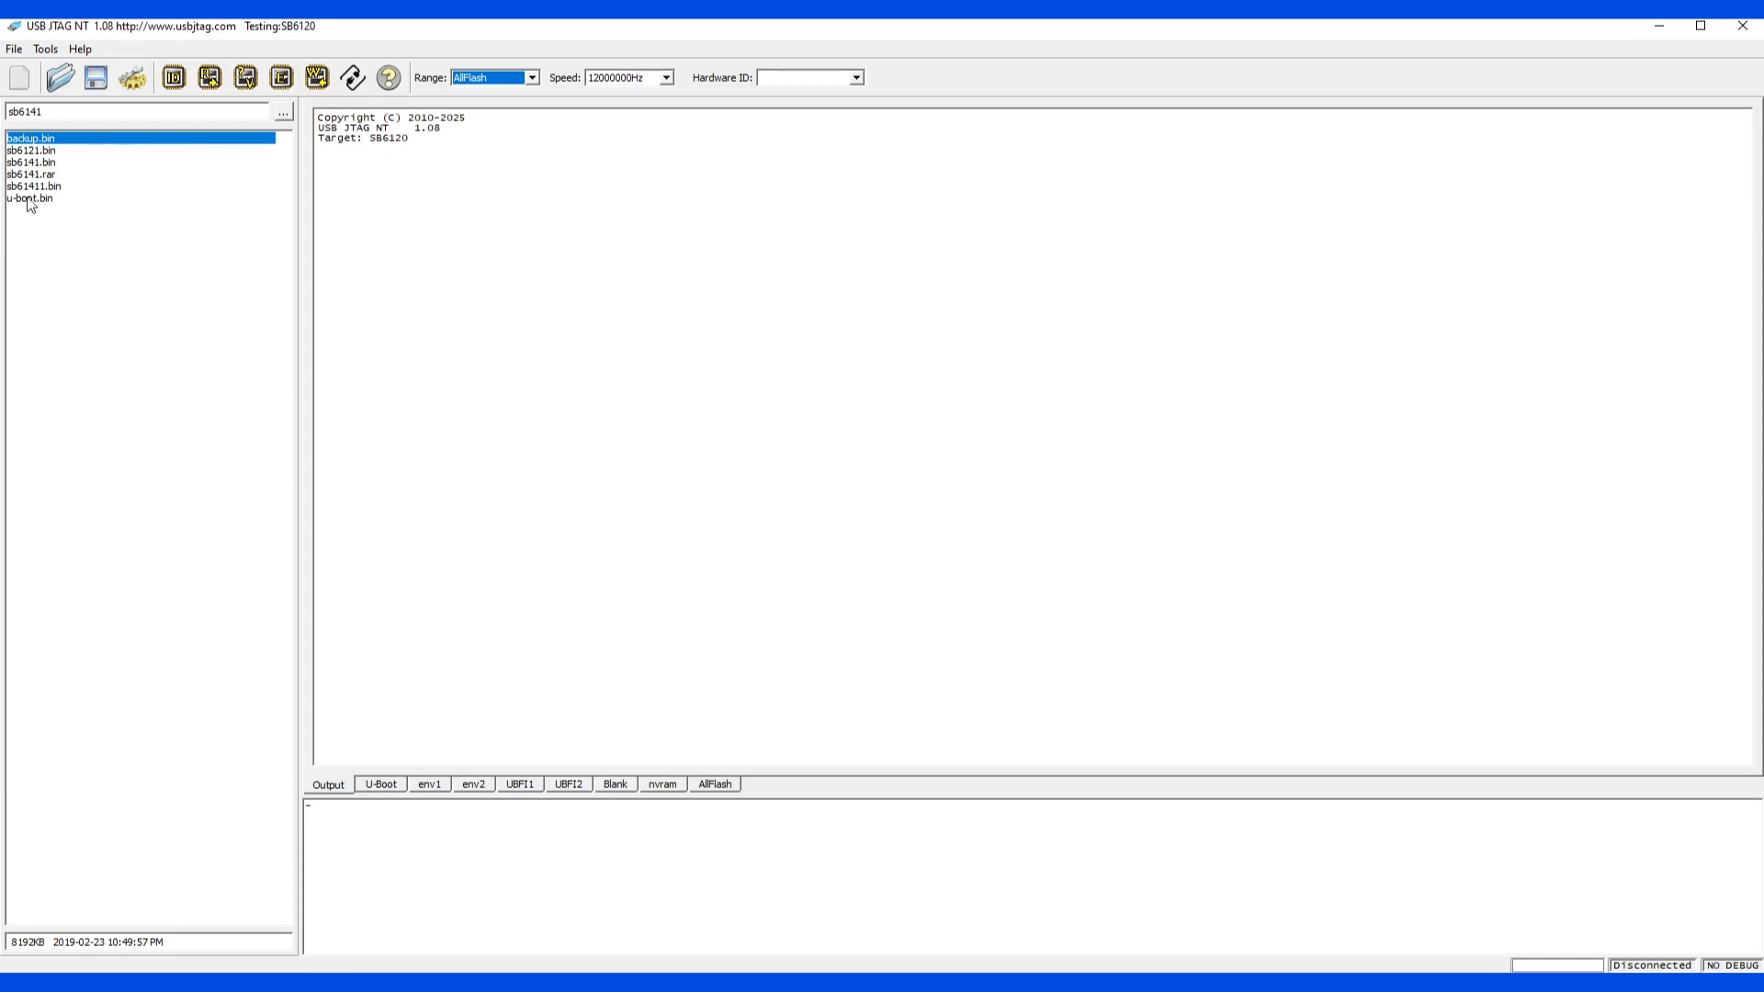
mouse_move(99, 645)
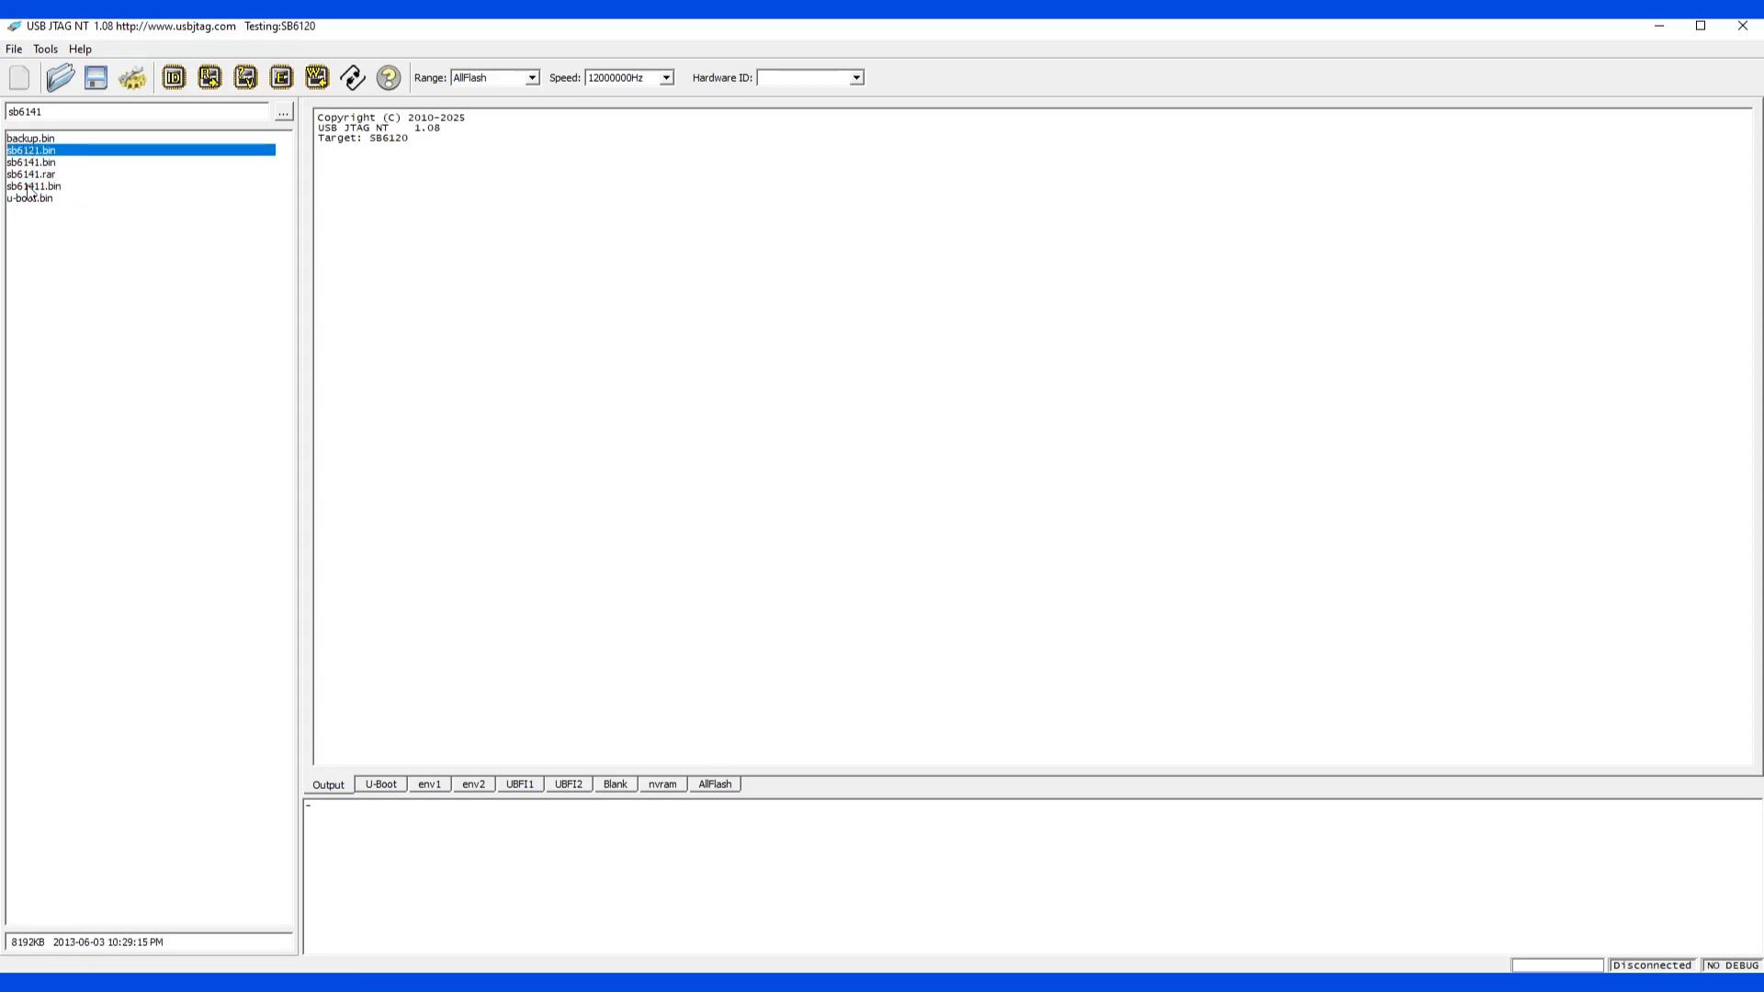
mouse_move(1407, 204)
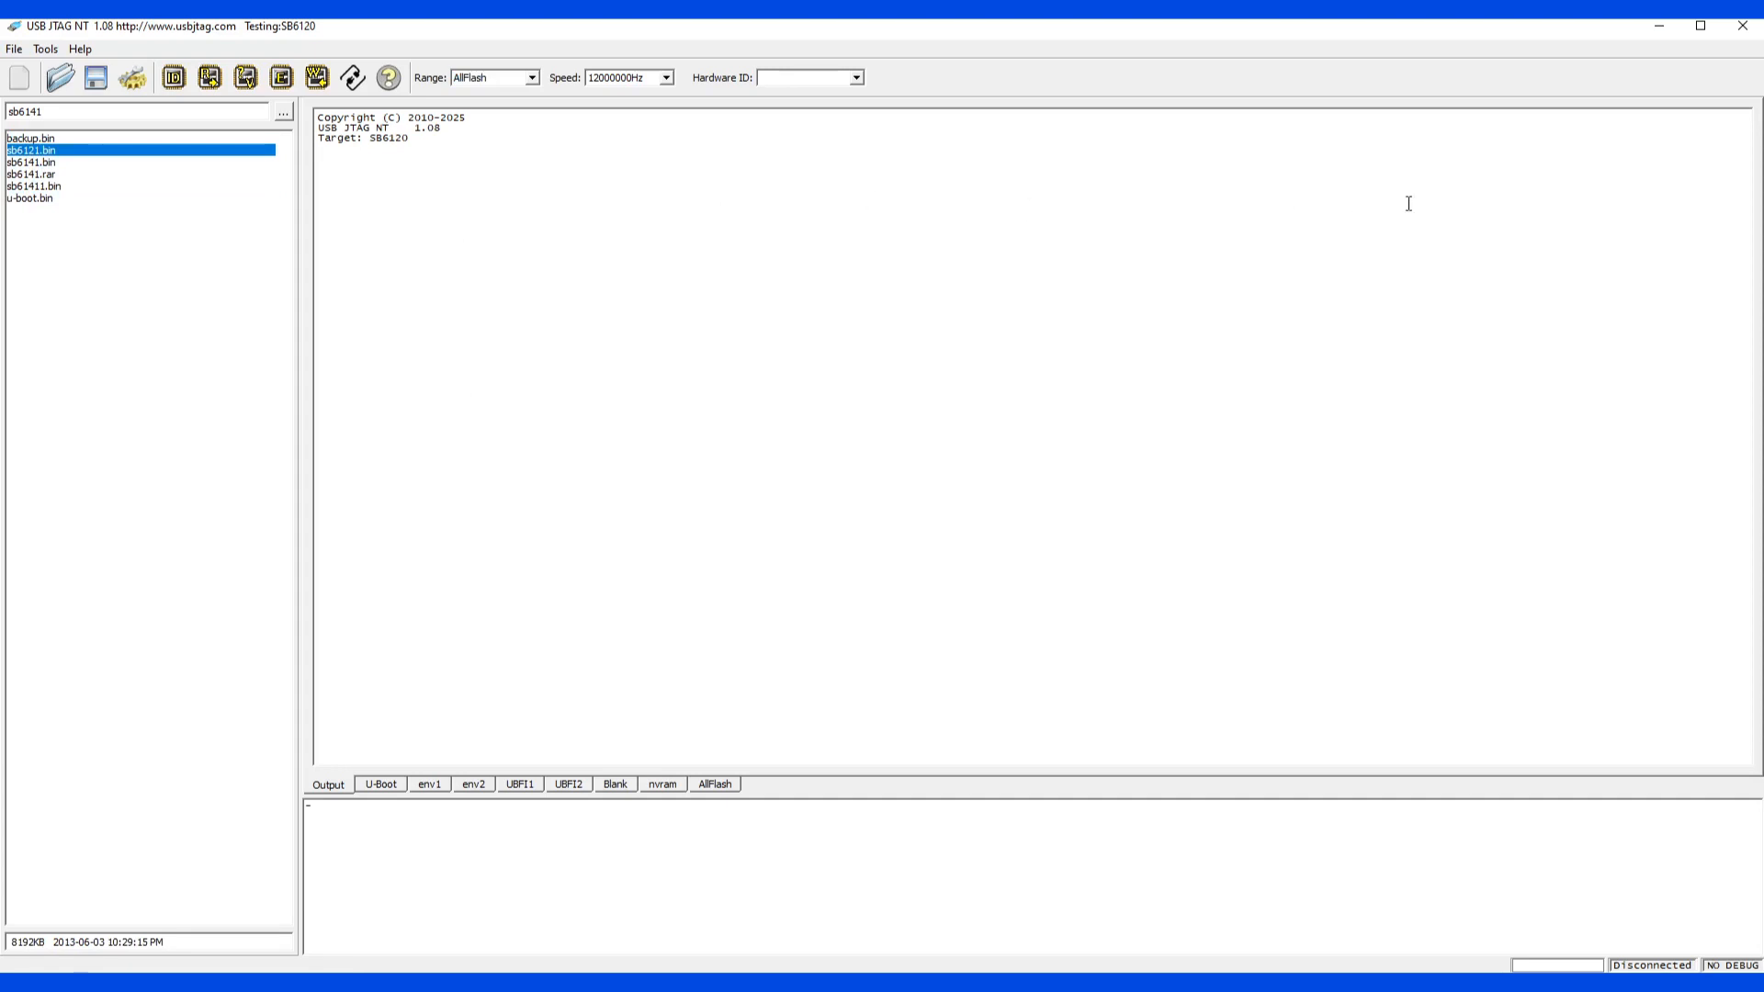
mouse_move(382, 622)
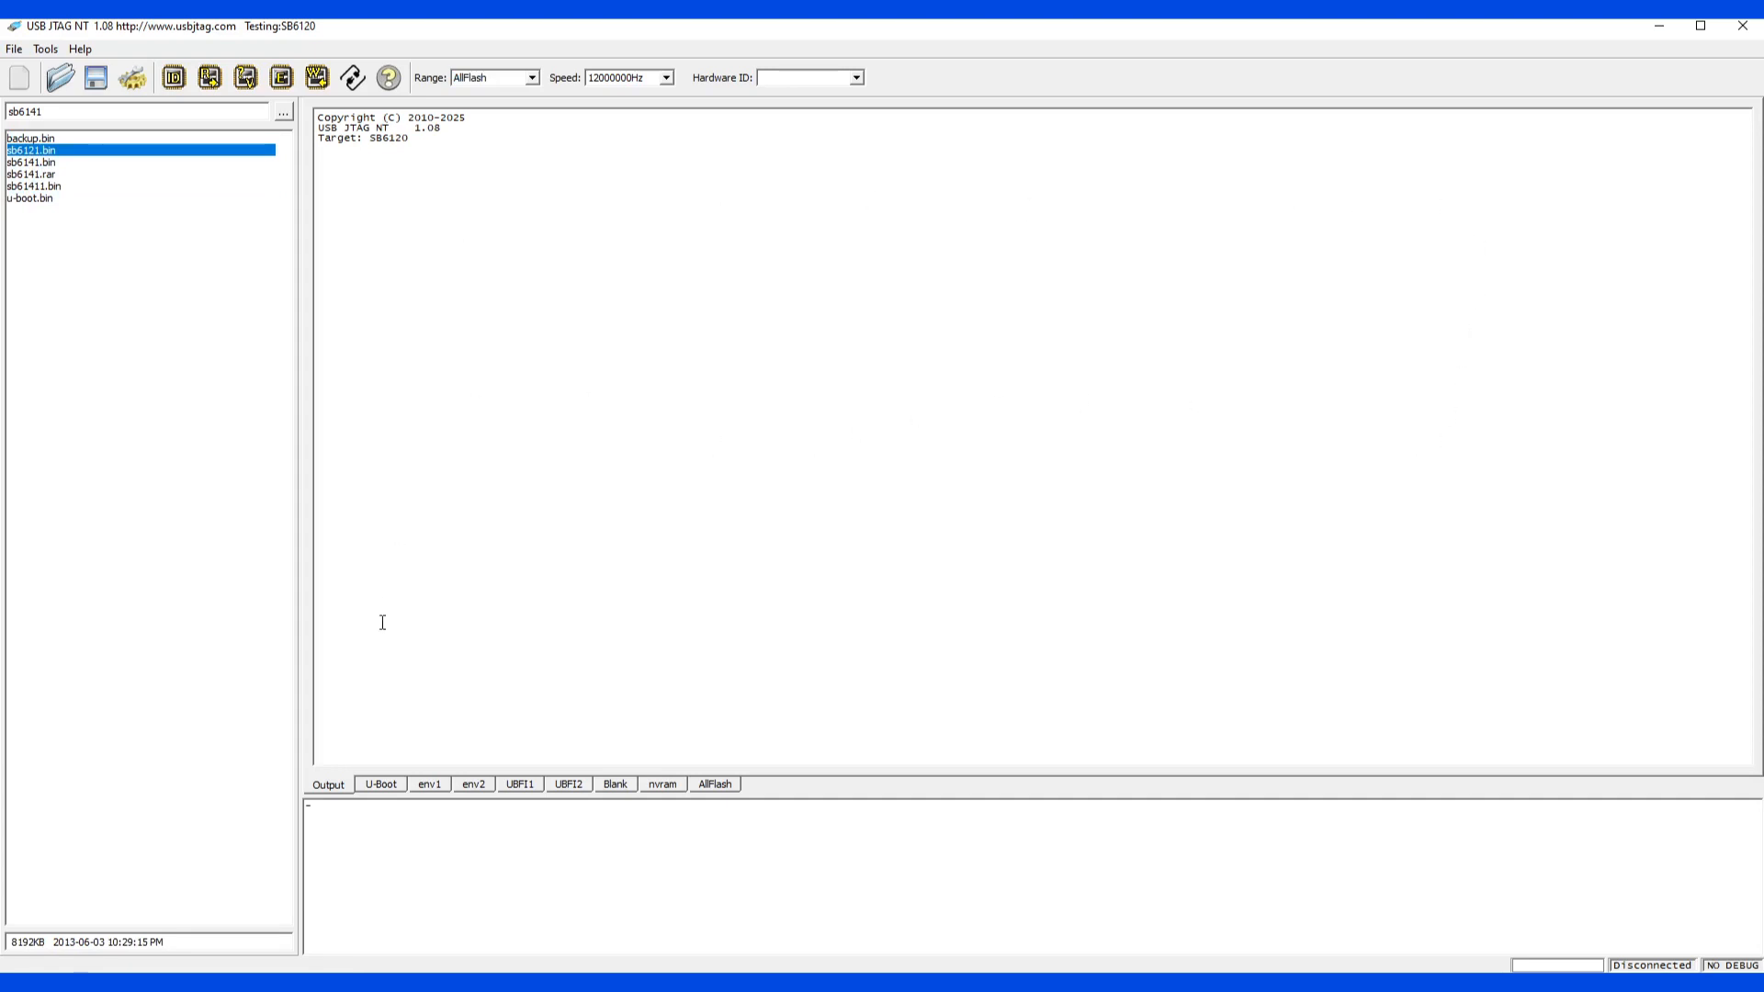
mouse_move(443, 276)
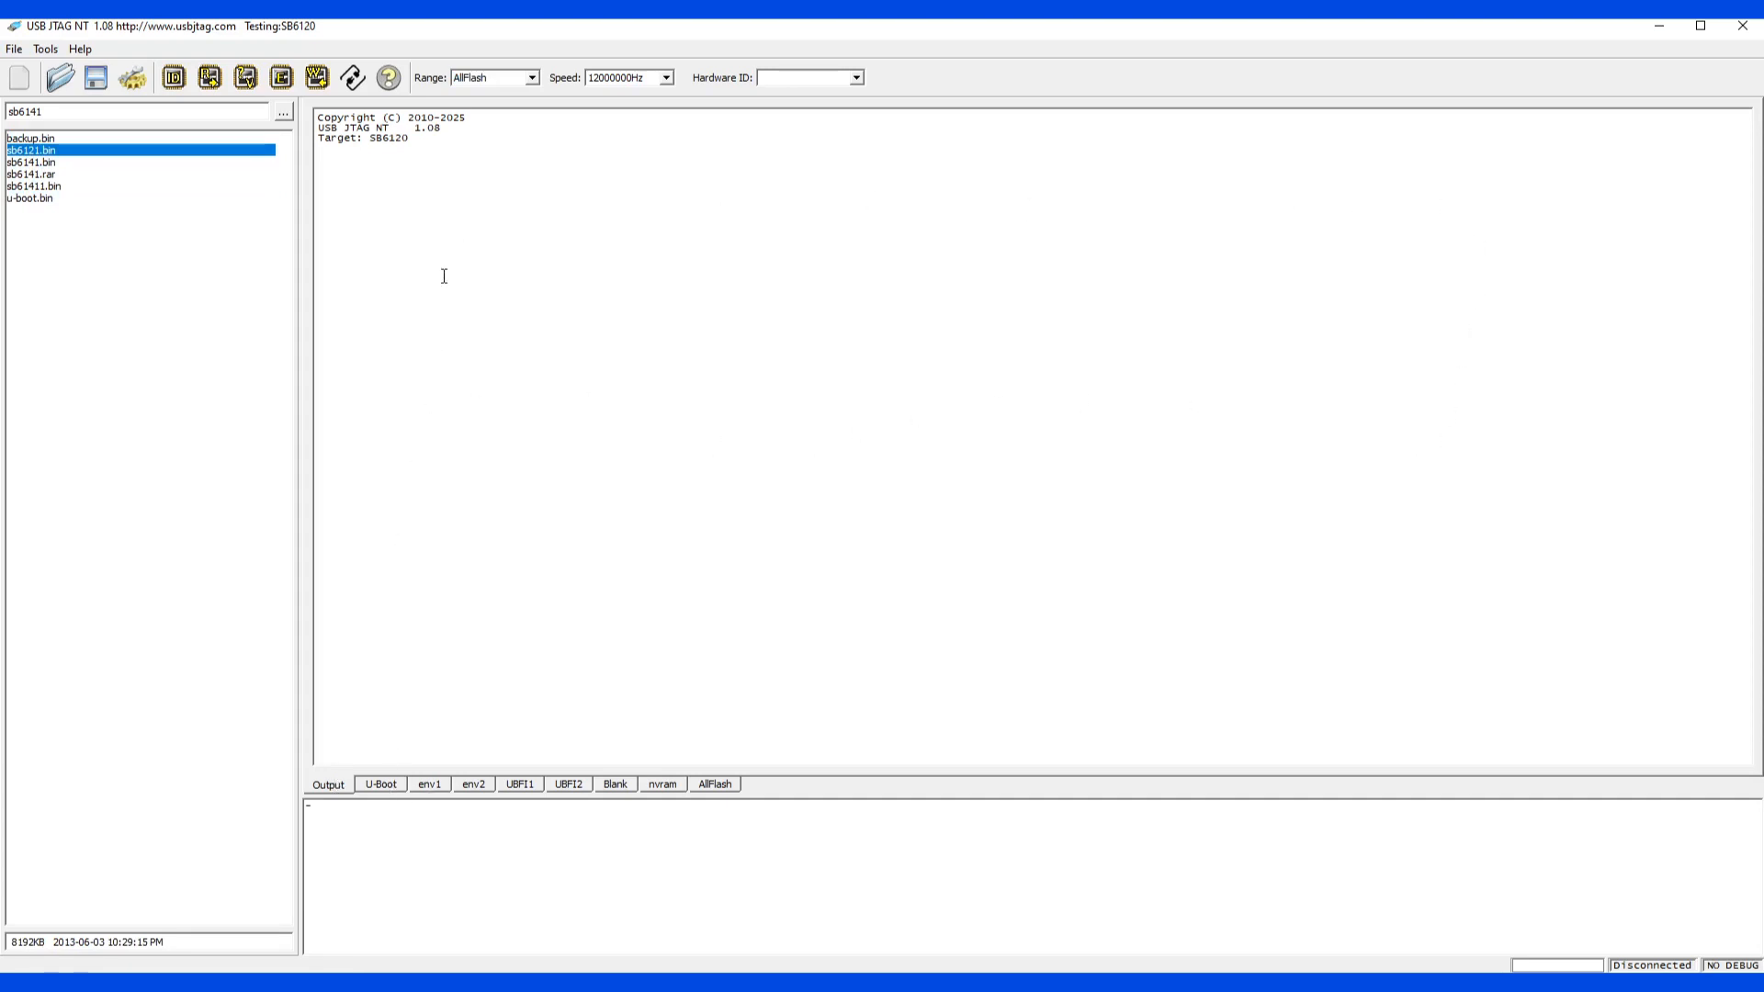
mouse_move(430, 185)
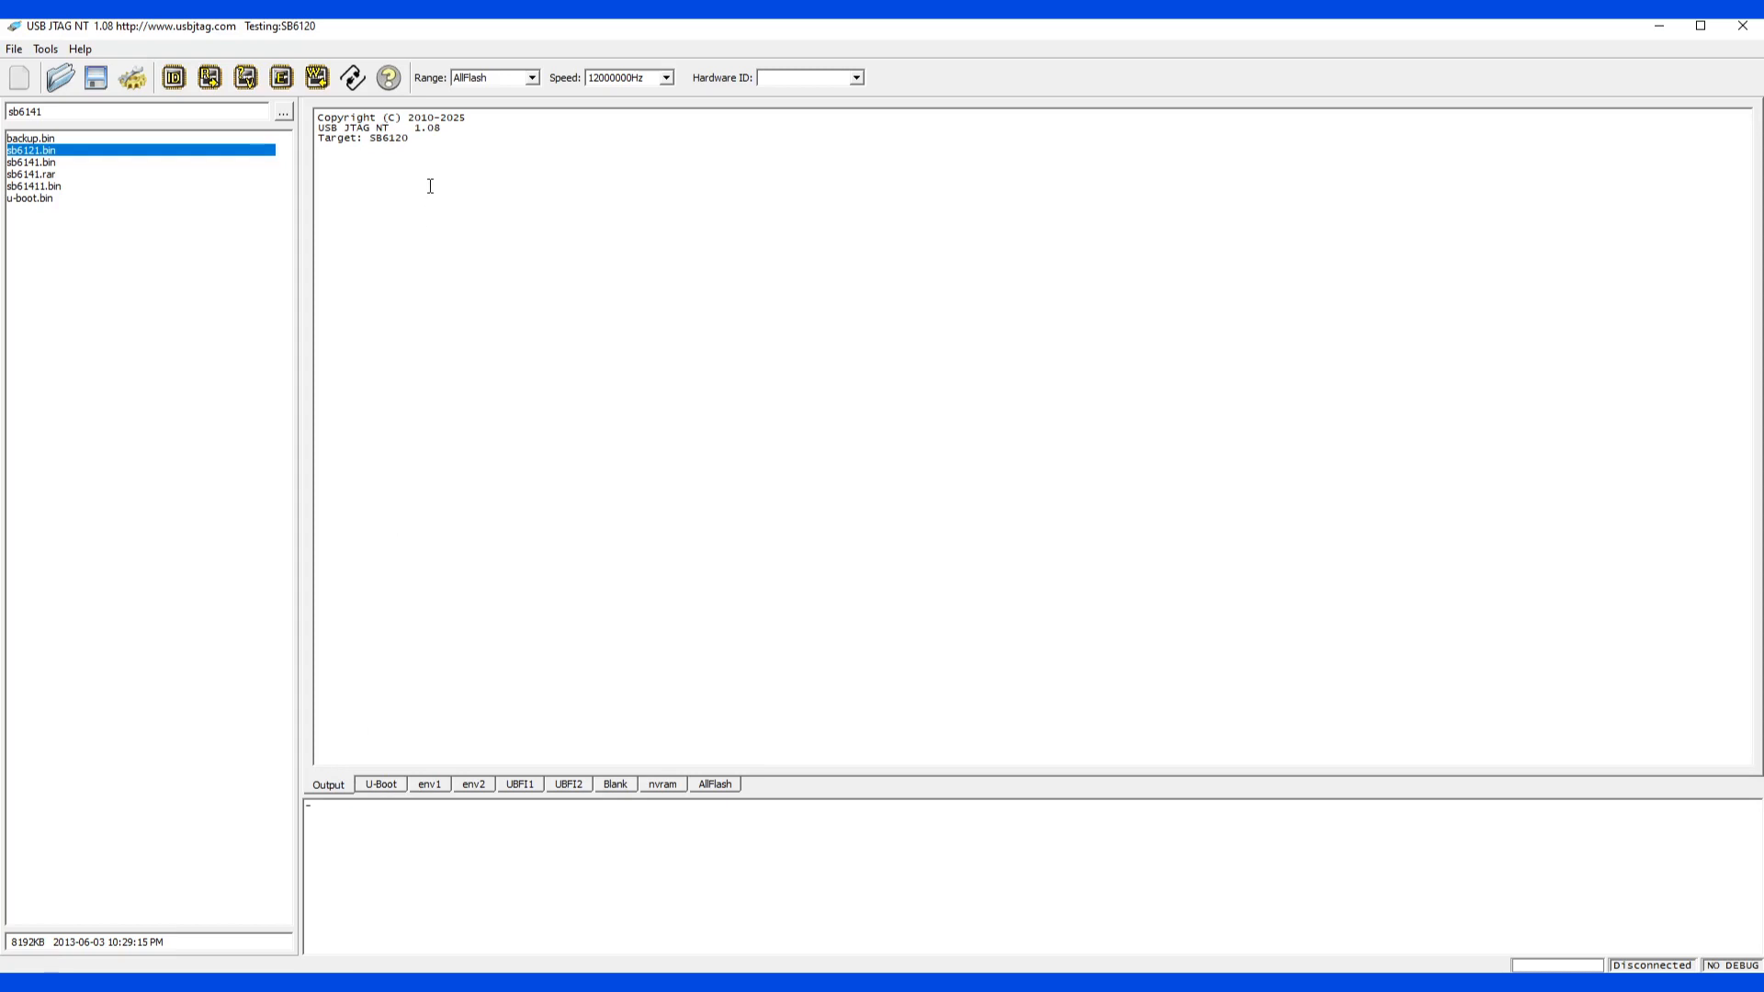
mouse_move(636, 622)
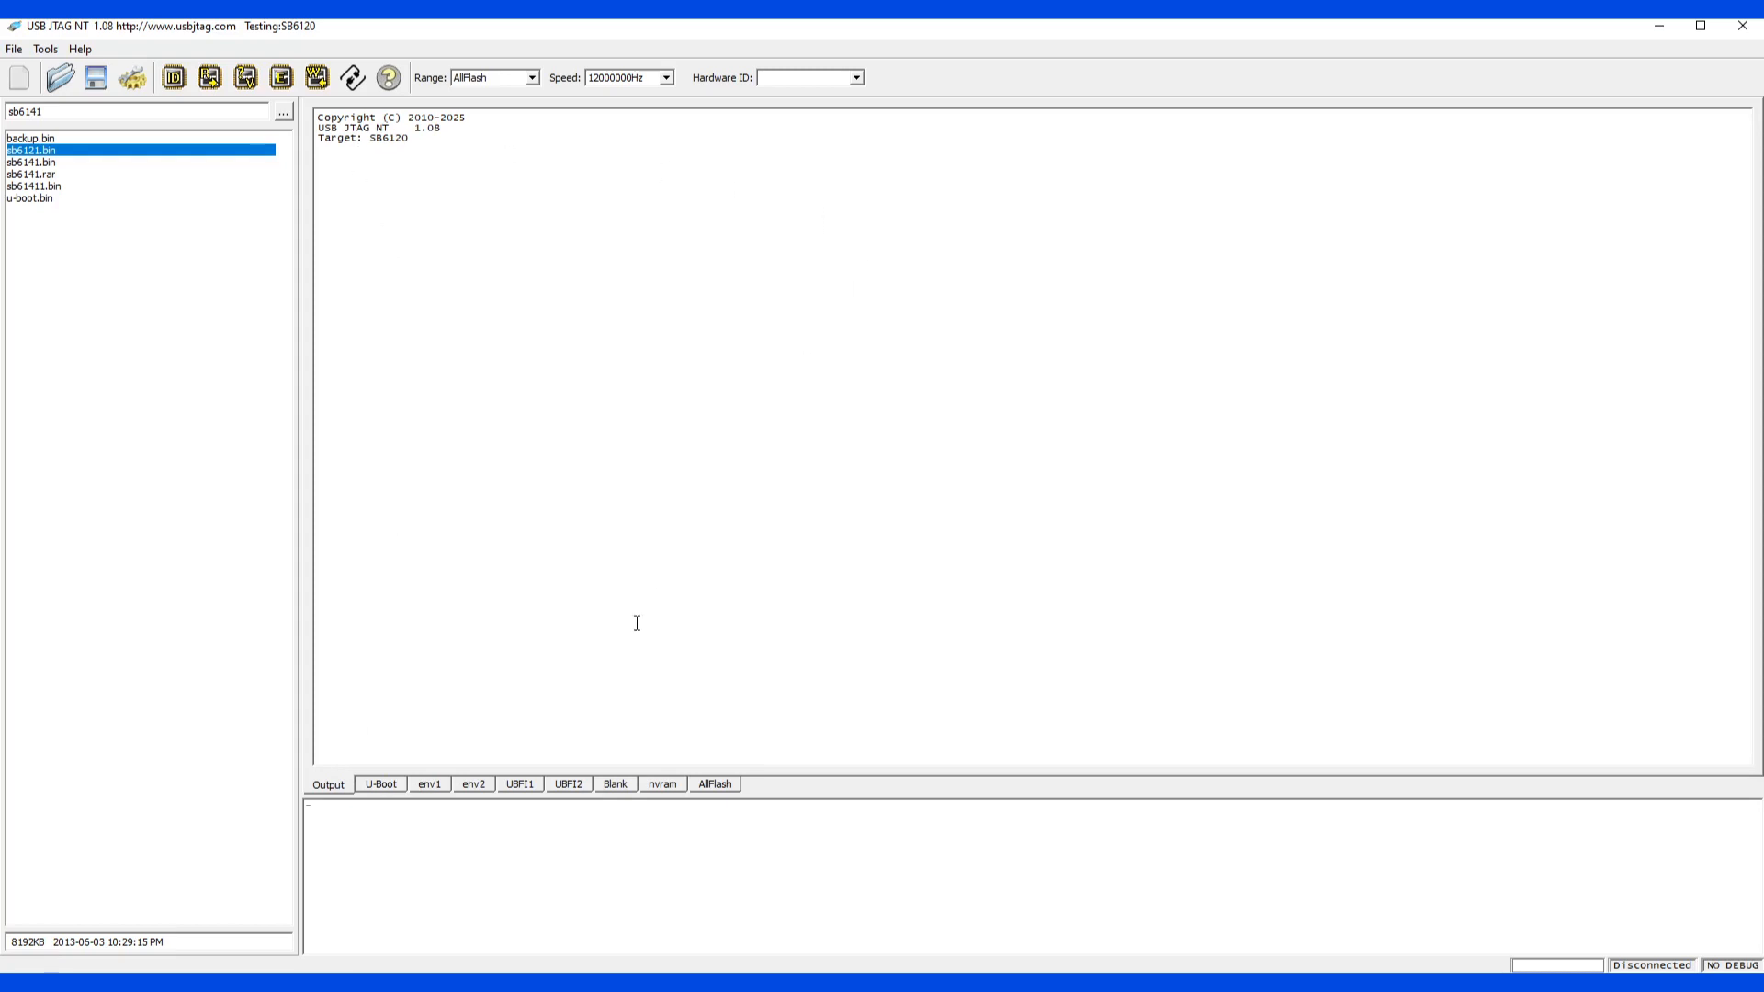
View the hex contents of the U-Boot, Blank, AllFlash and UBFI1 partitions.
click(380, 784)
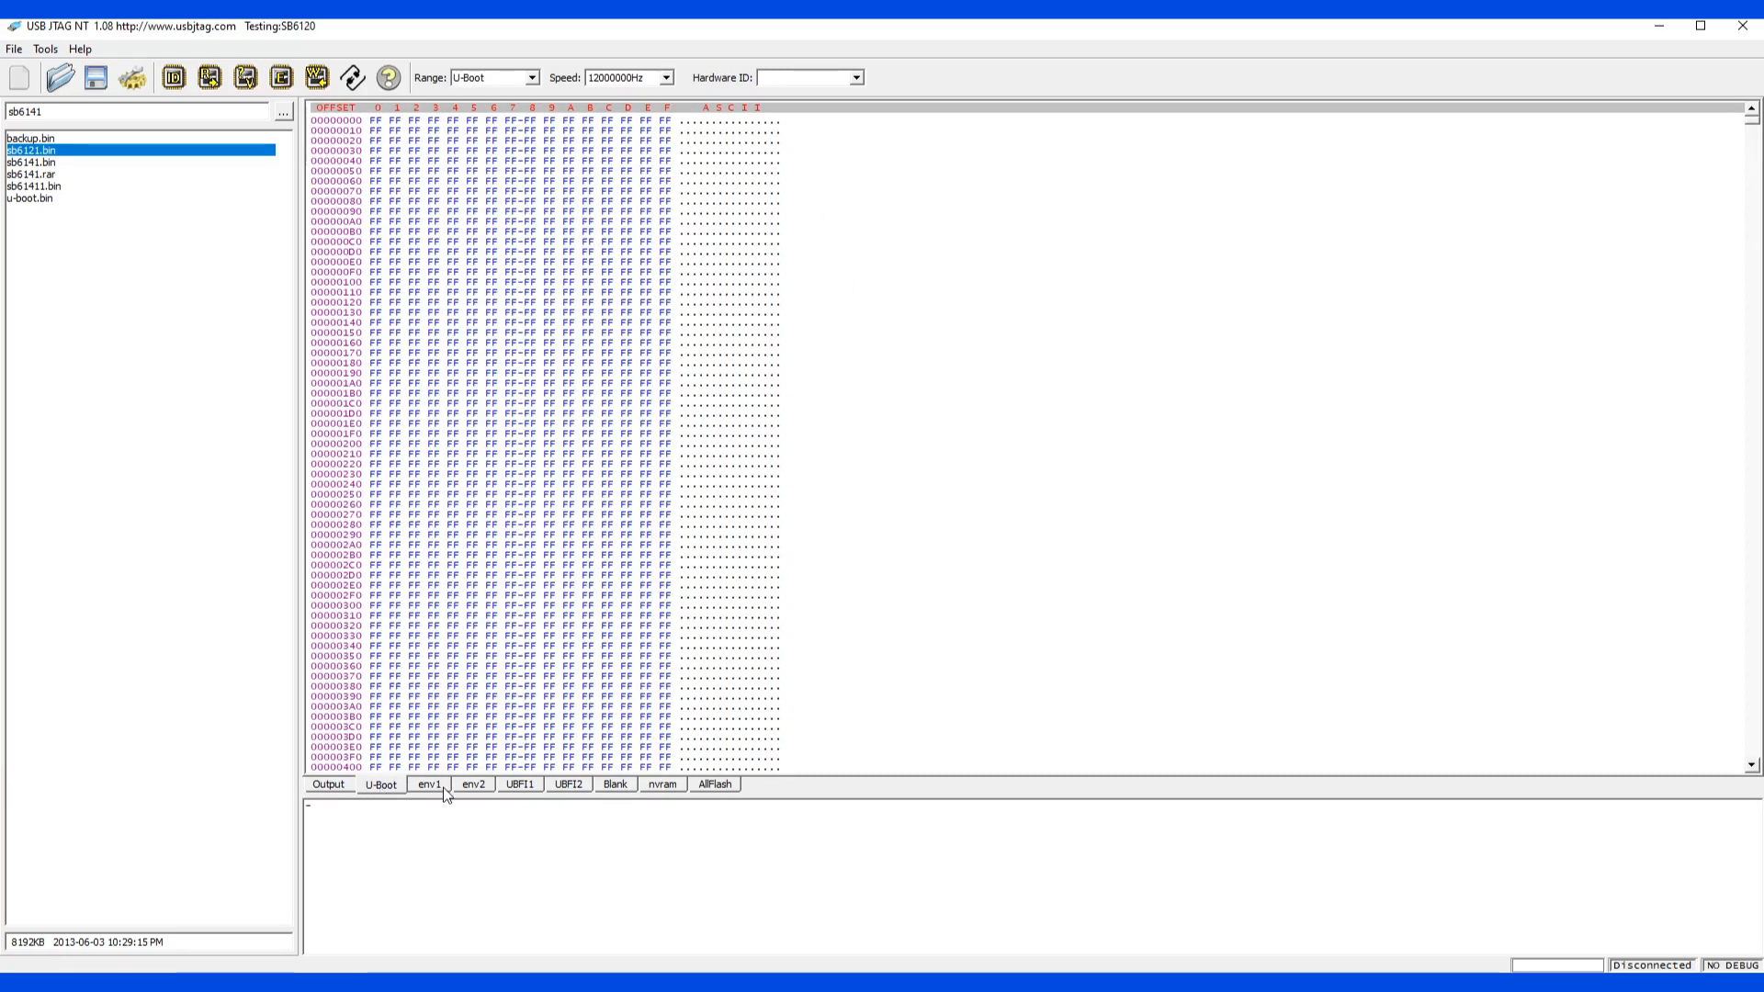
click(614, 784)
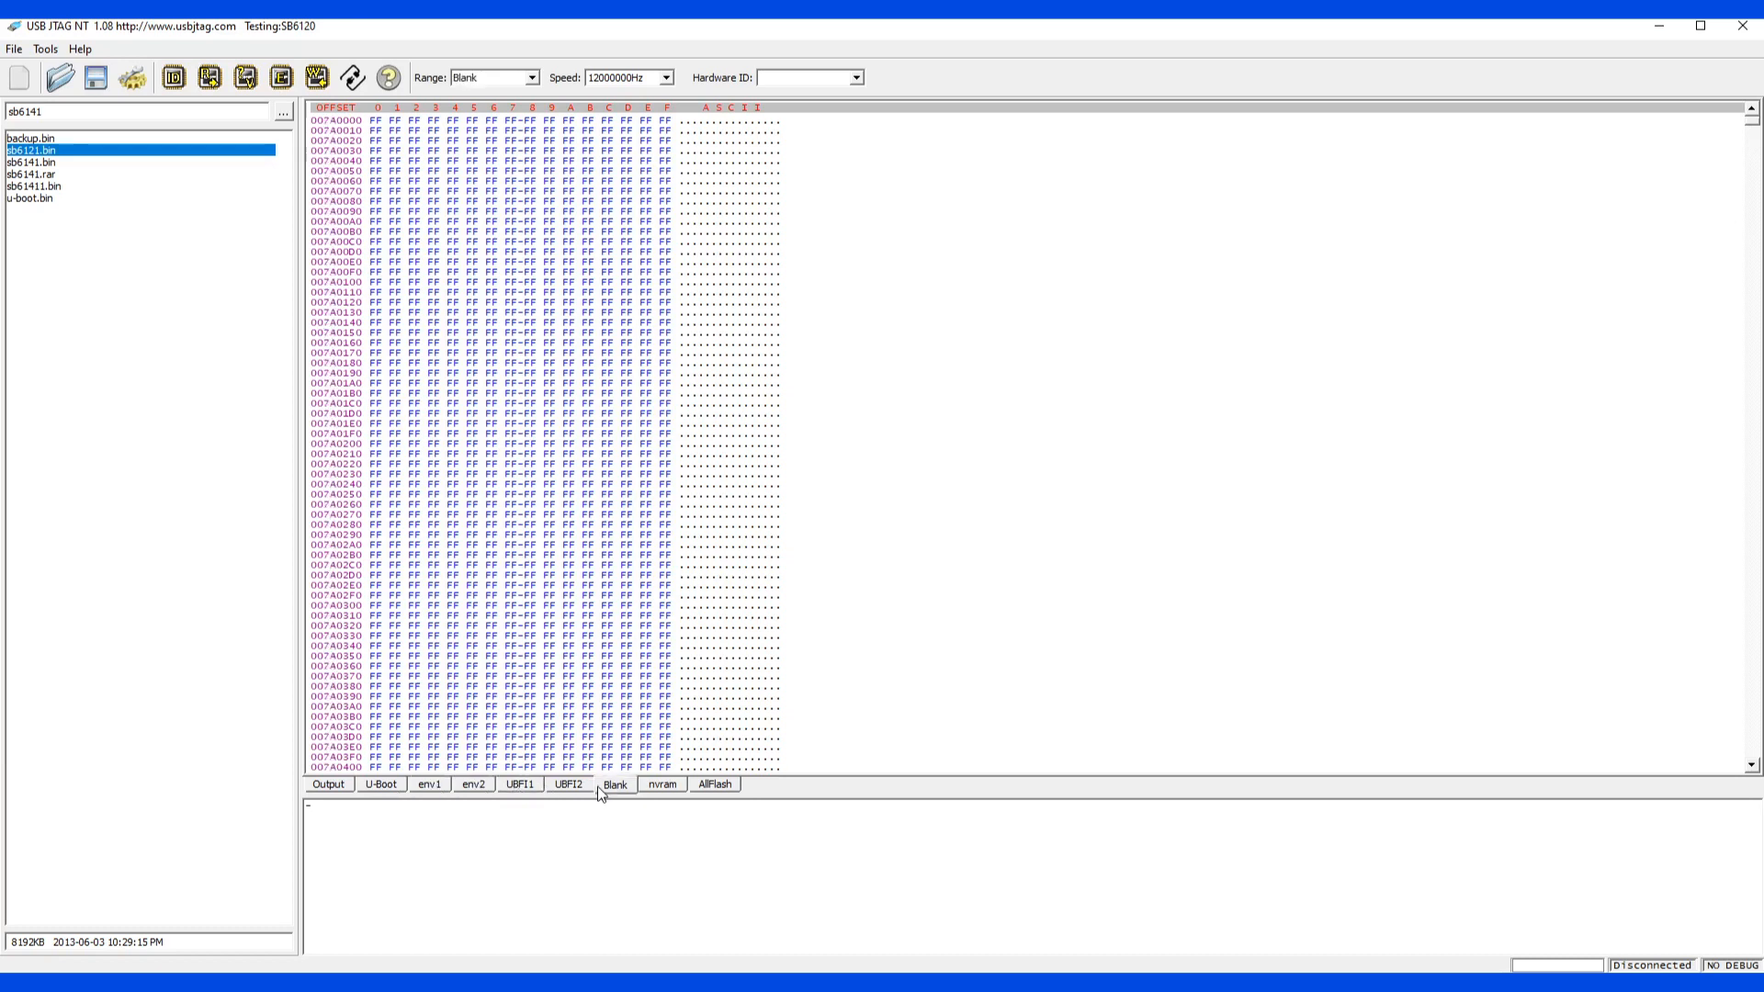
click(714, 783)
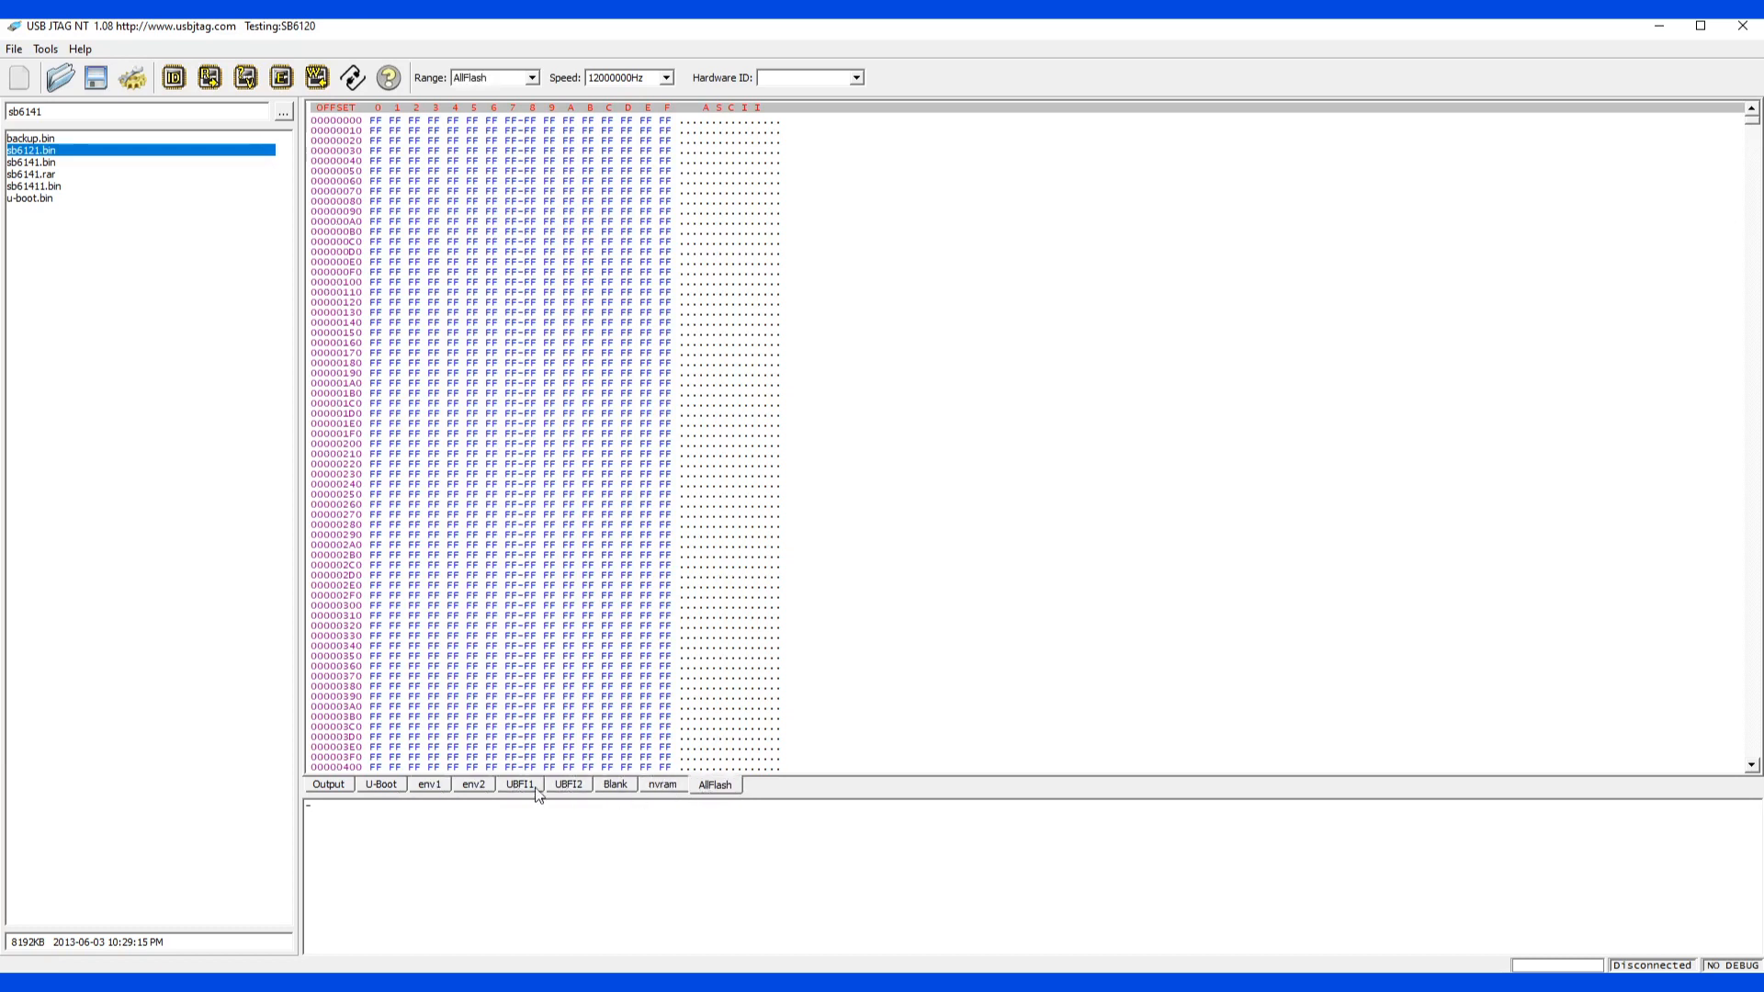
click(381, 783)
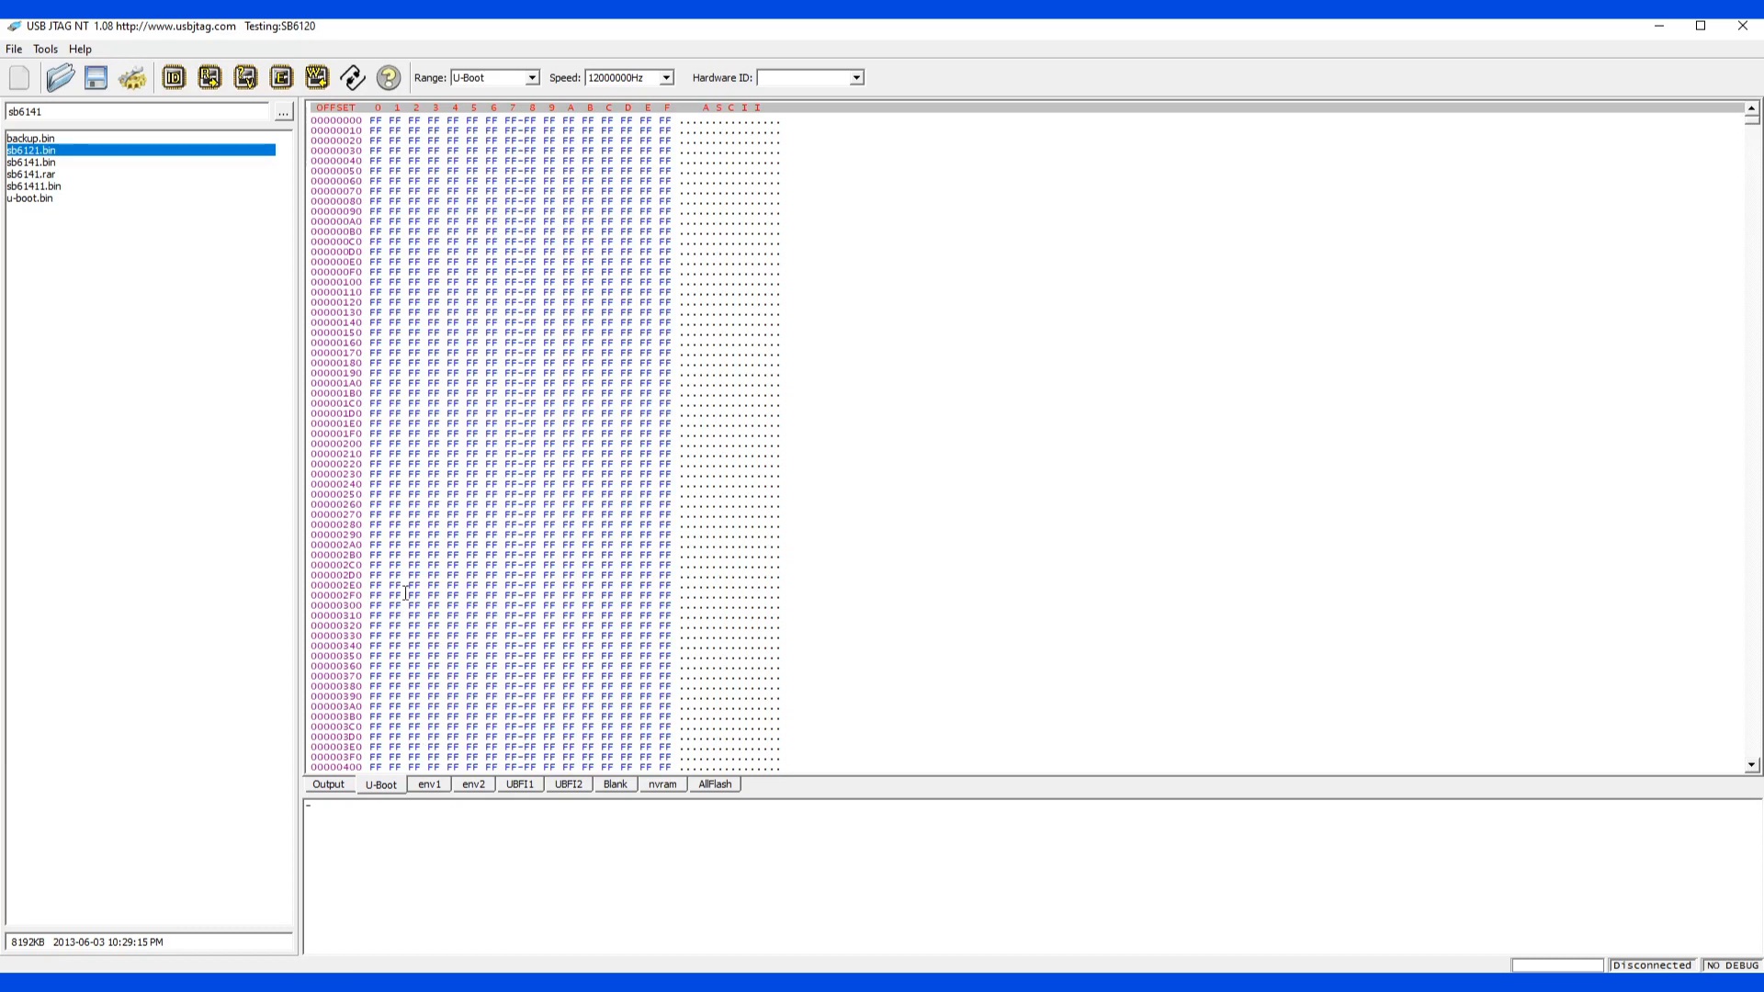
click(518, 784)
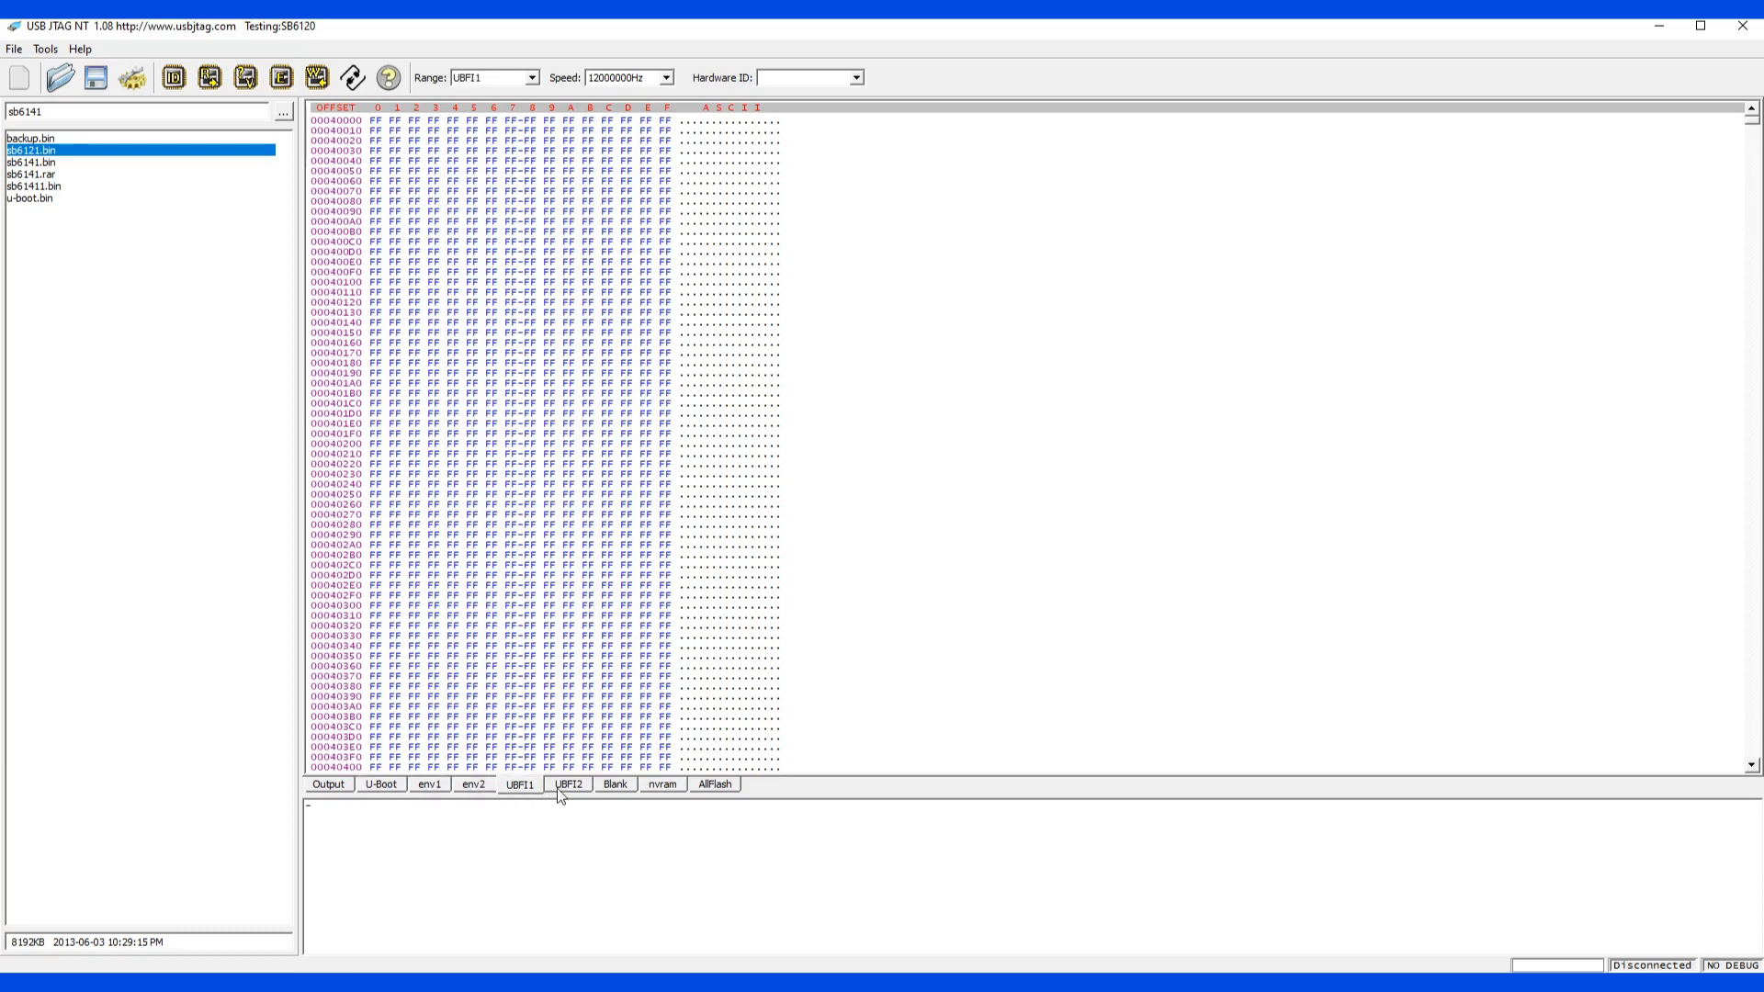
click(712, 783)
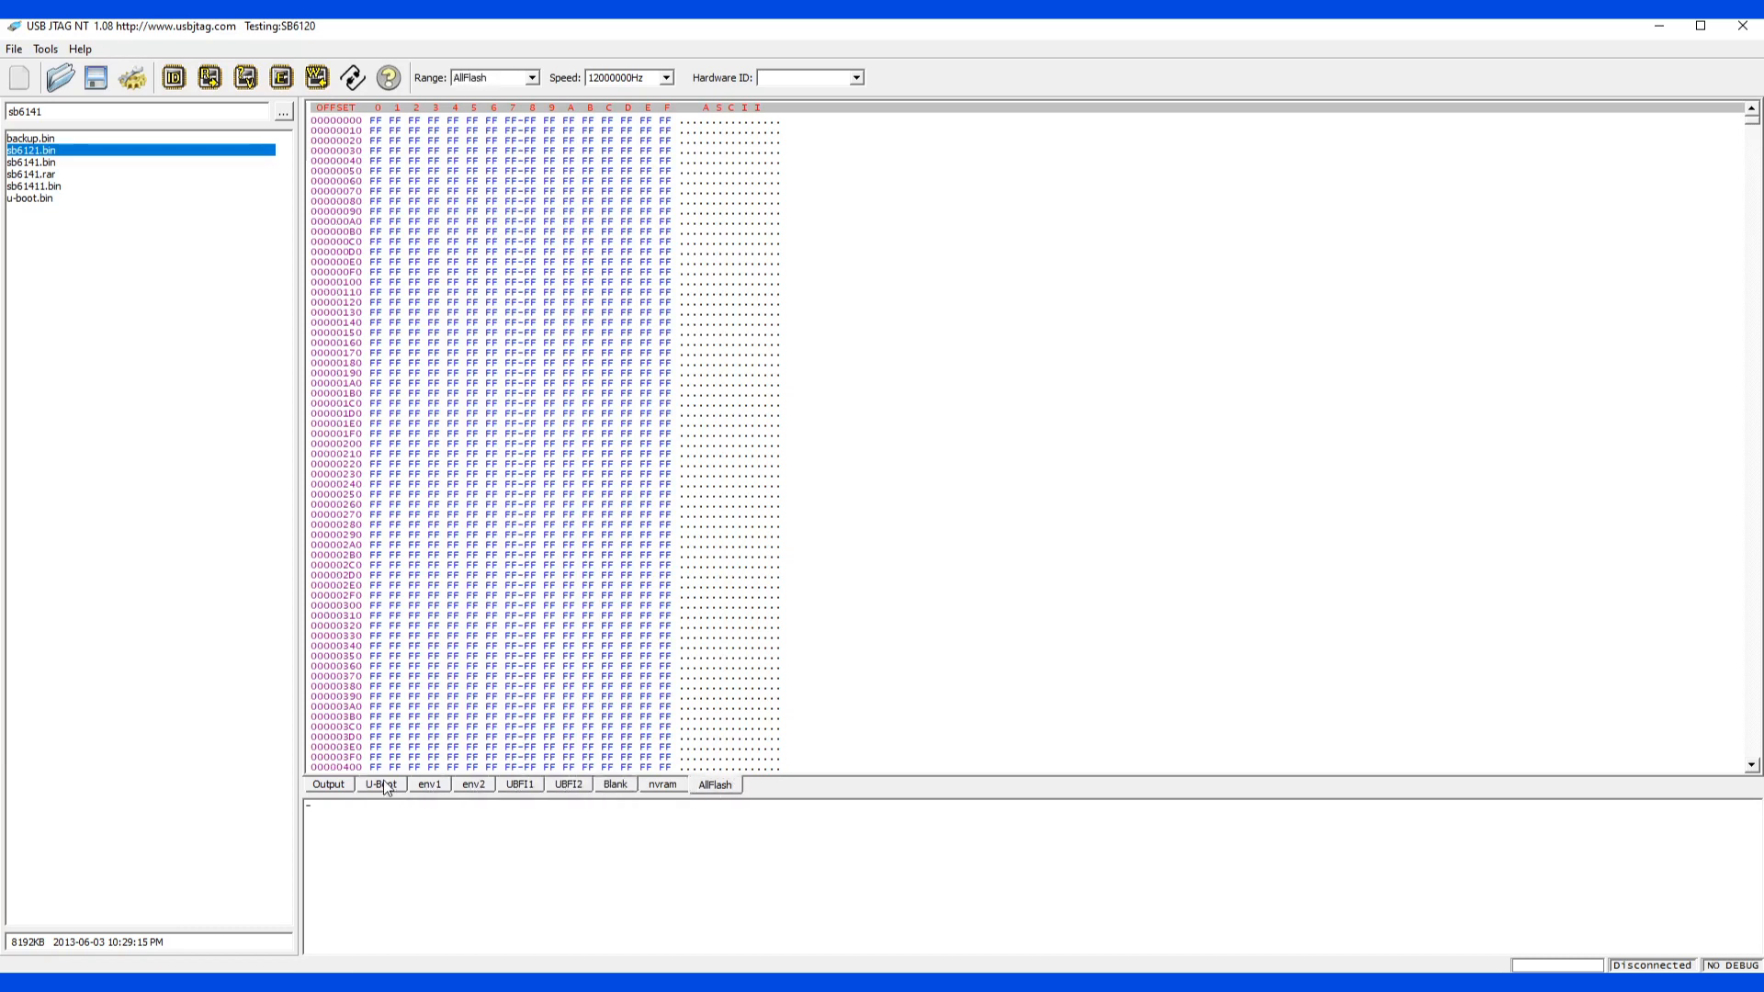
click(381, 783)
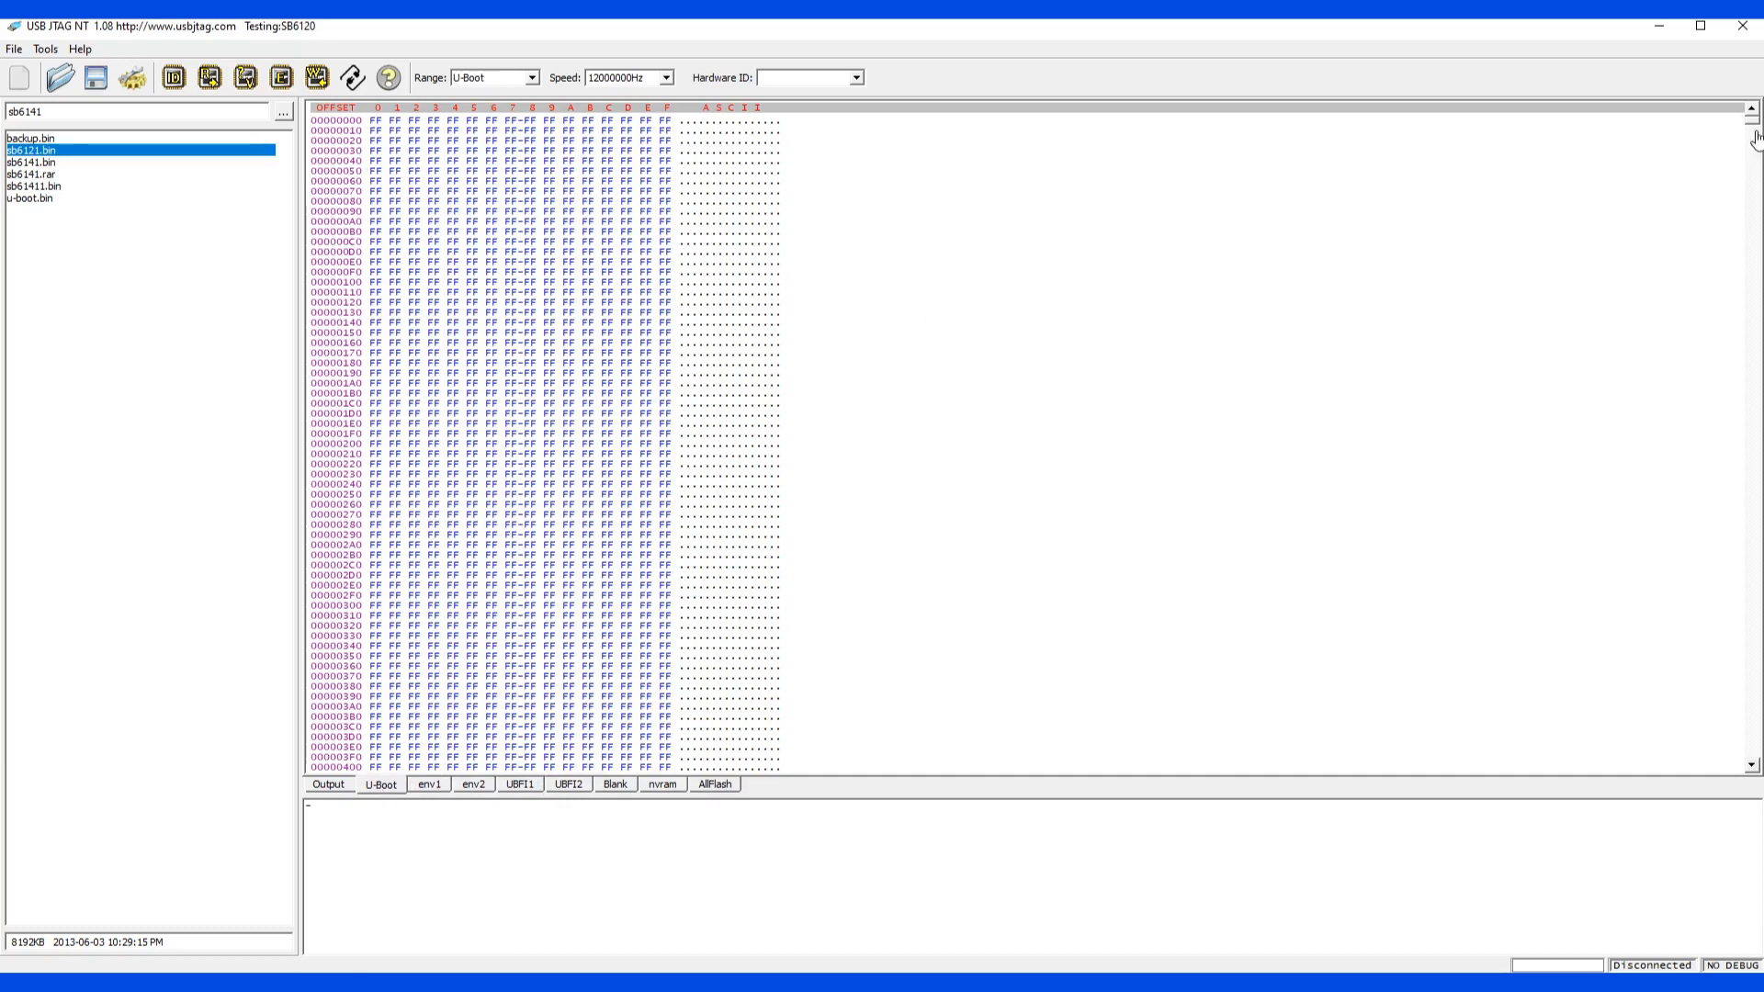
Scroll the hex view, check env1, UBFI2, Blank and mvram, then return to Output.
scroll(down, 3)
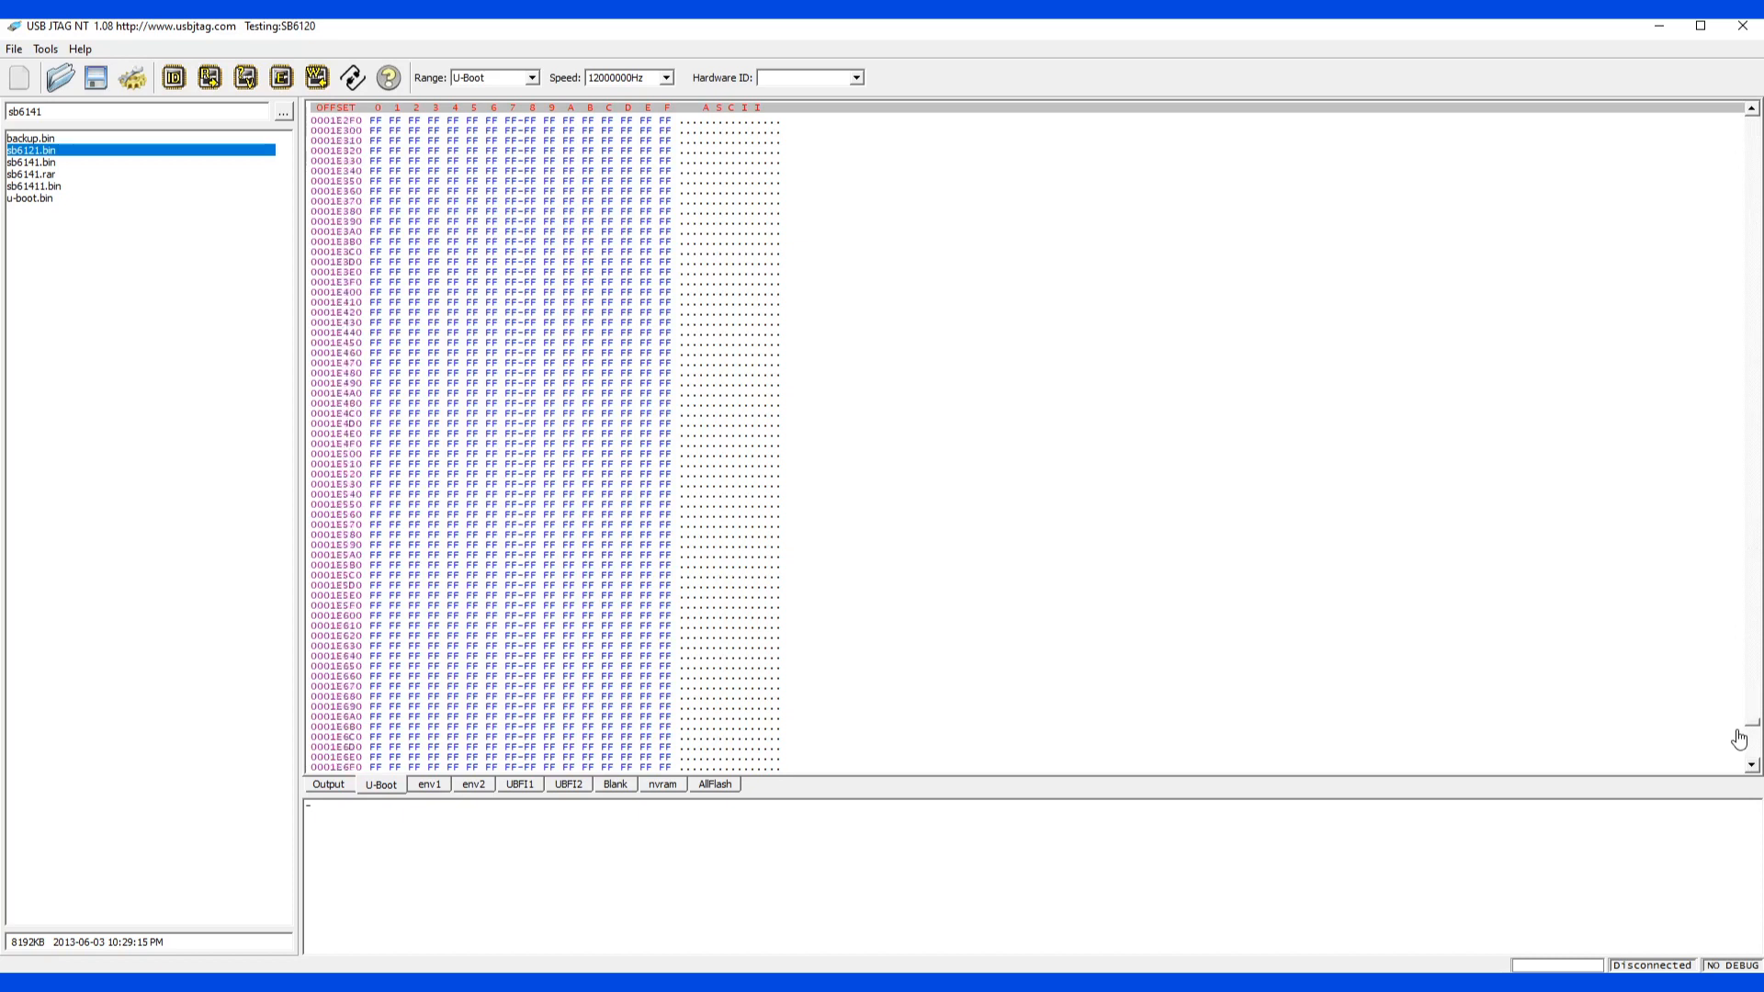
scroll(down, 3)
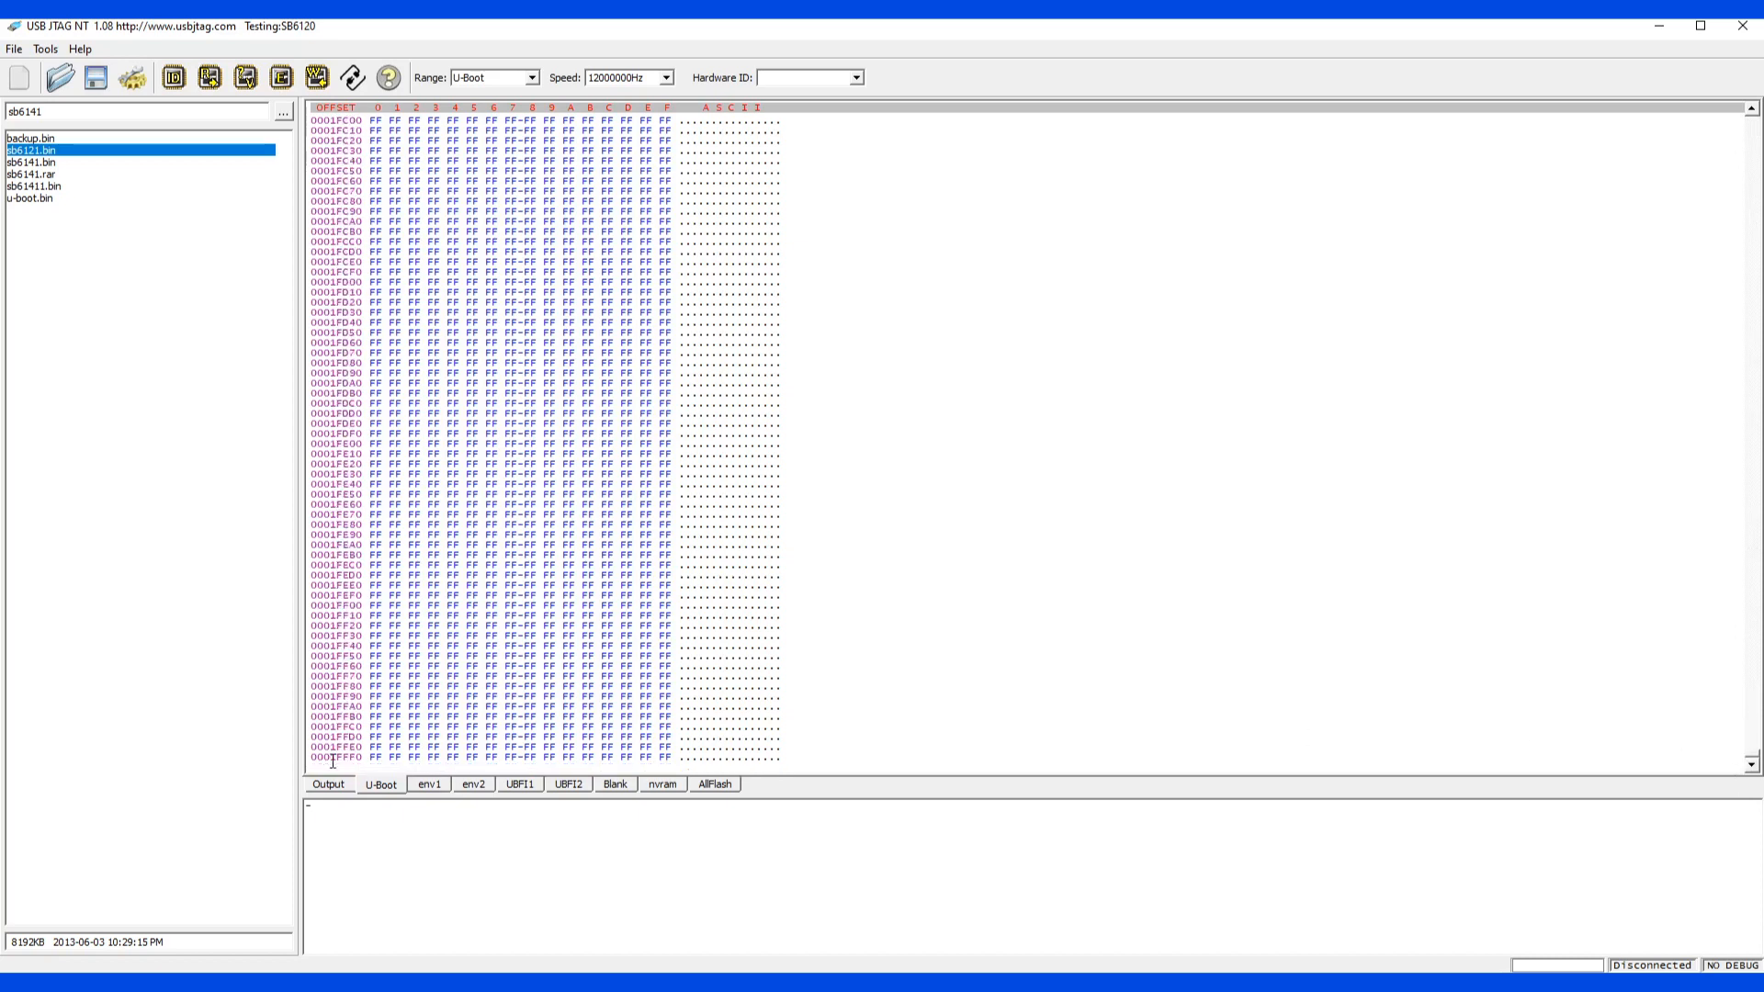
click(429, 784)
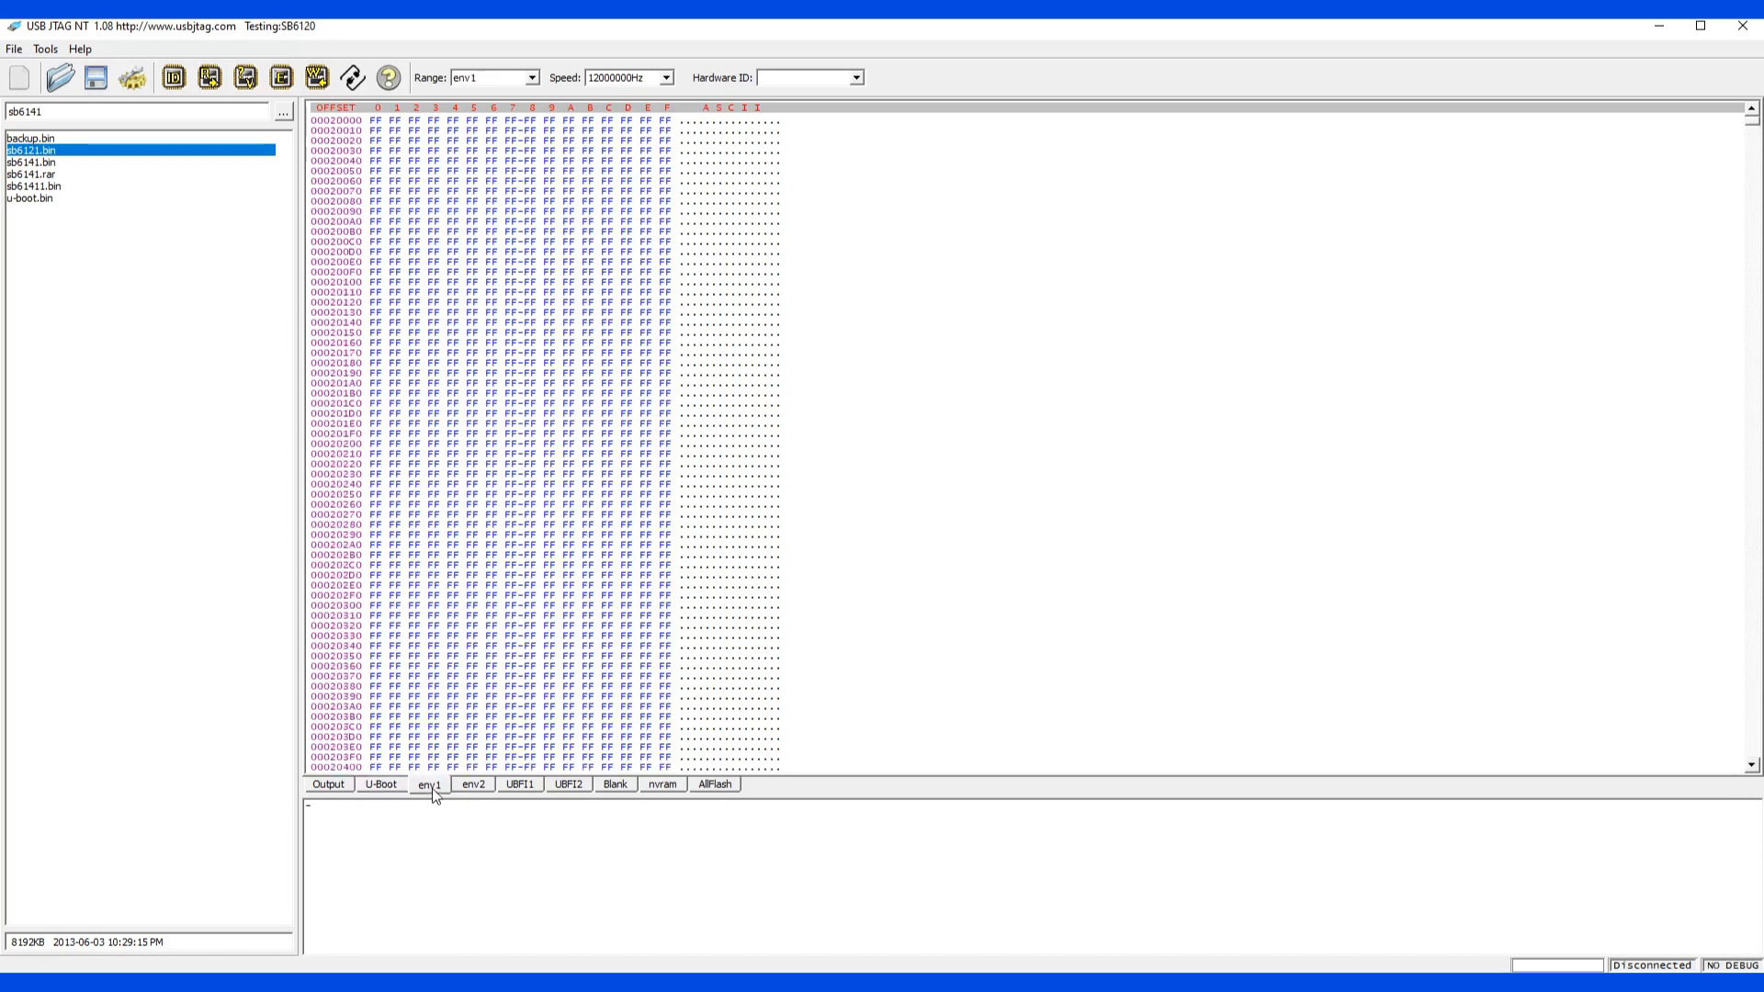
click(381, 783)
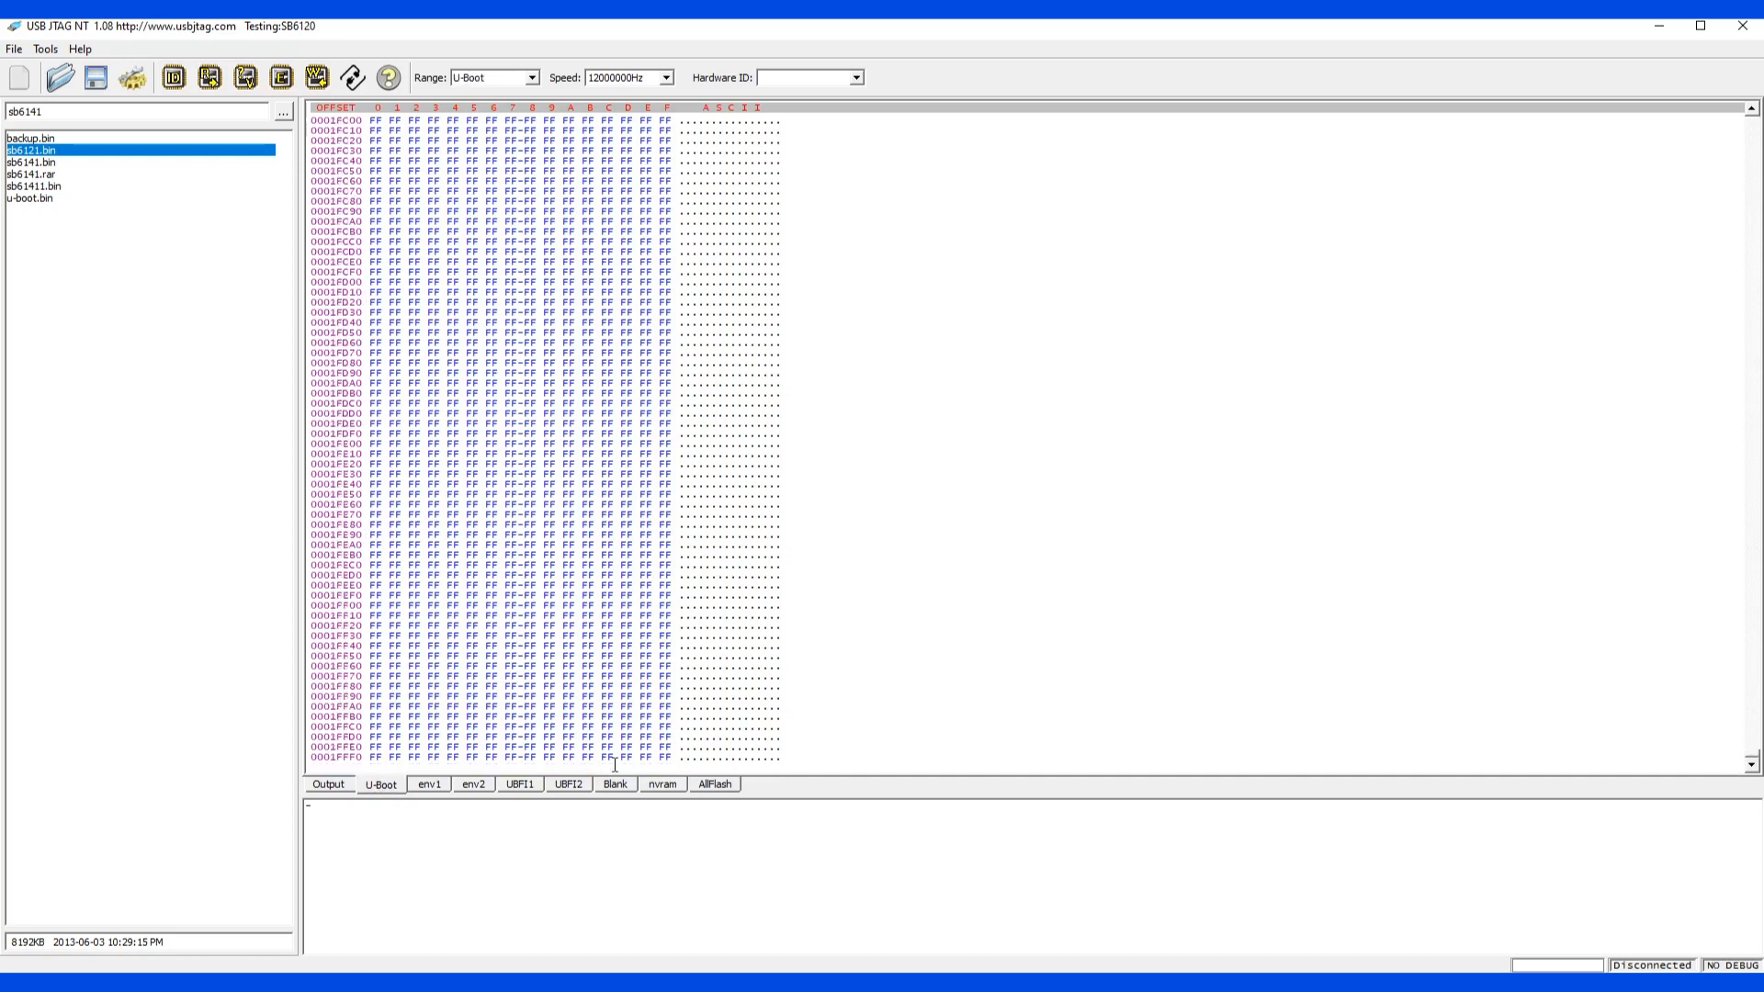
mouse_move(471, 796)
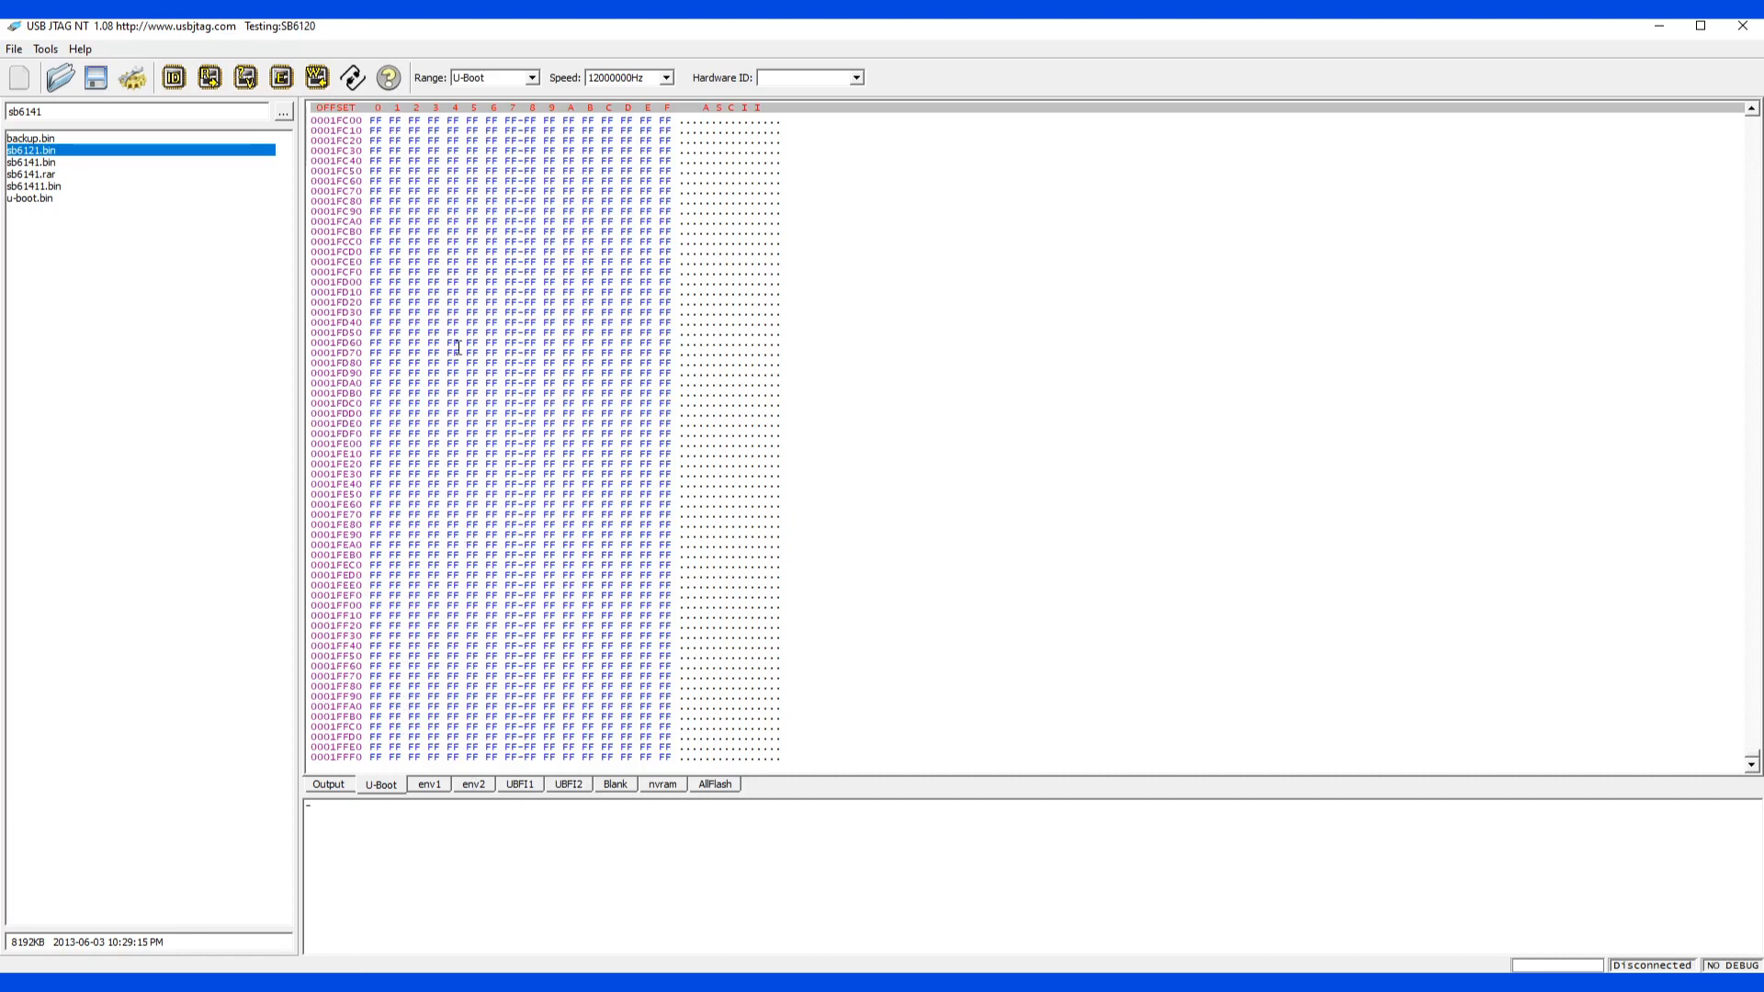
mouse_move(280, 76)
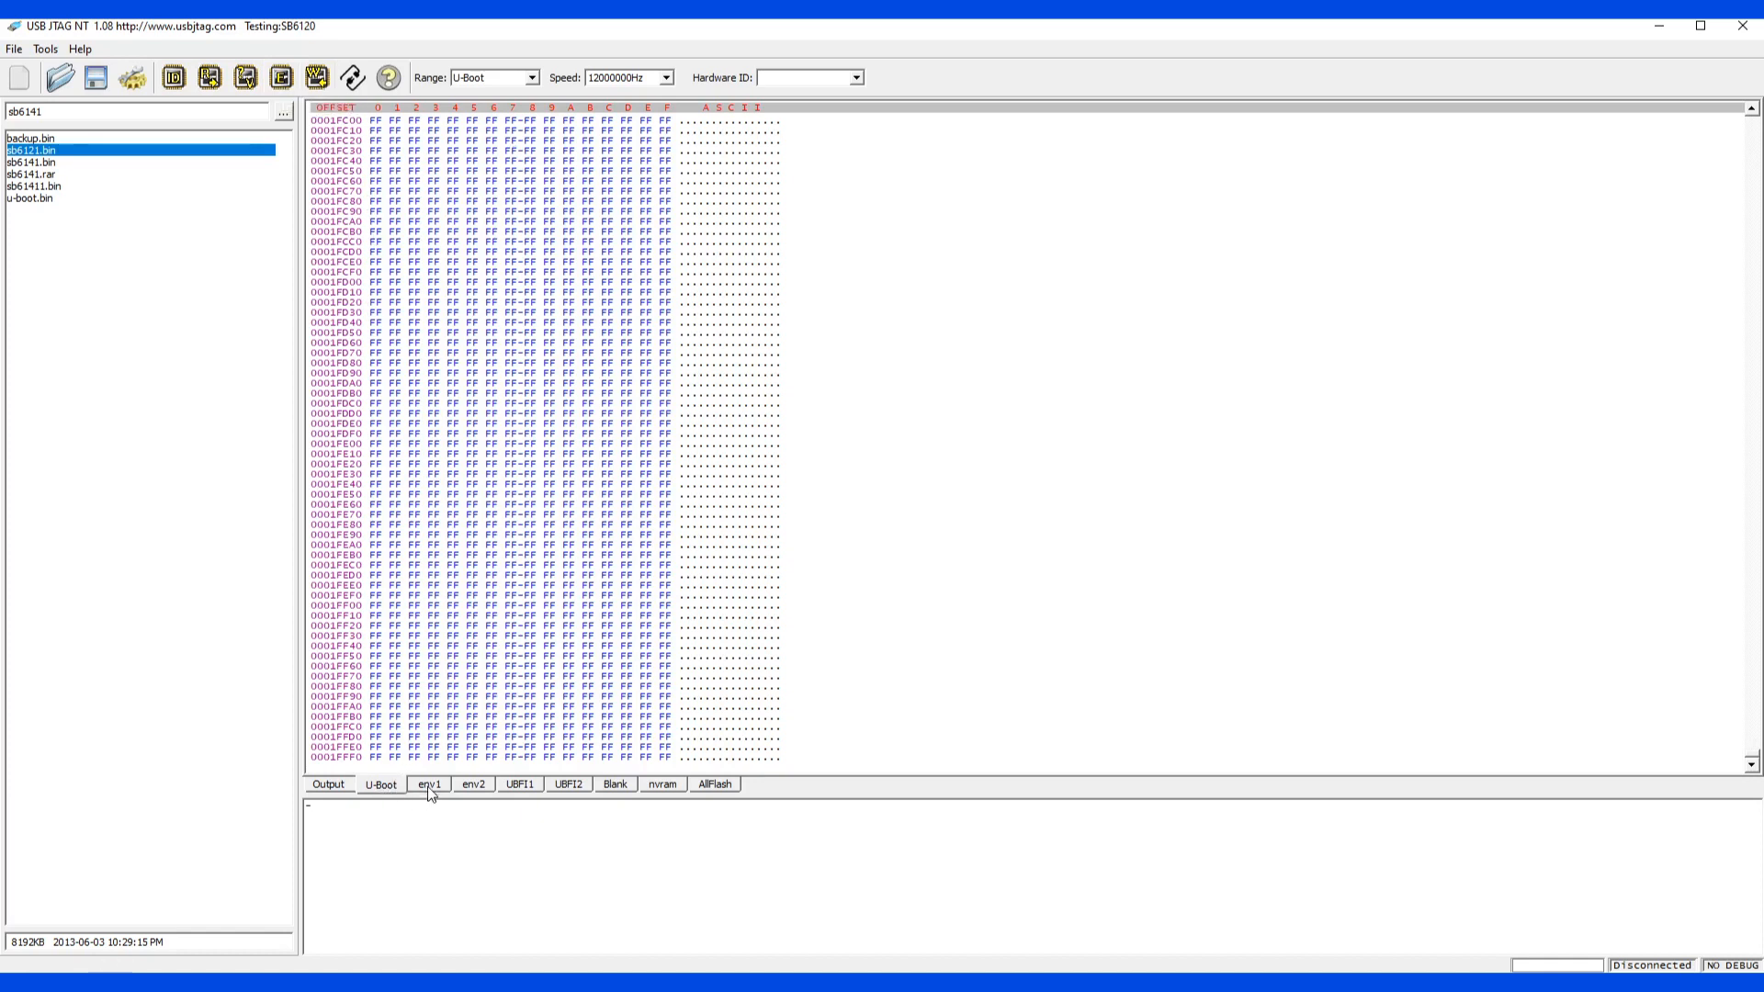
click(567, 783)
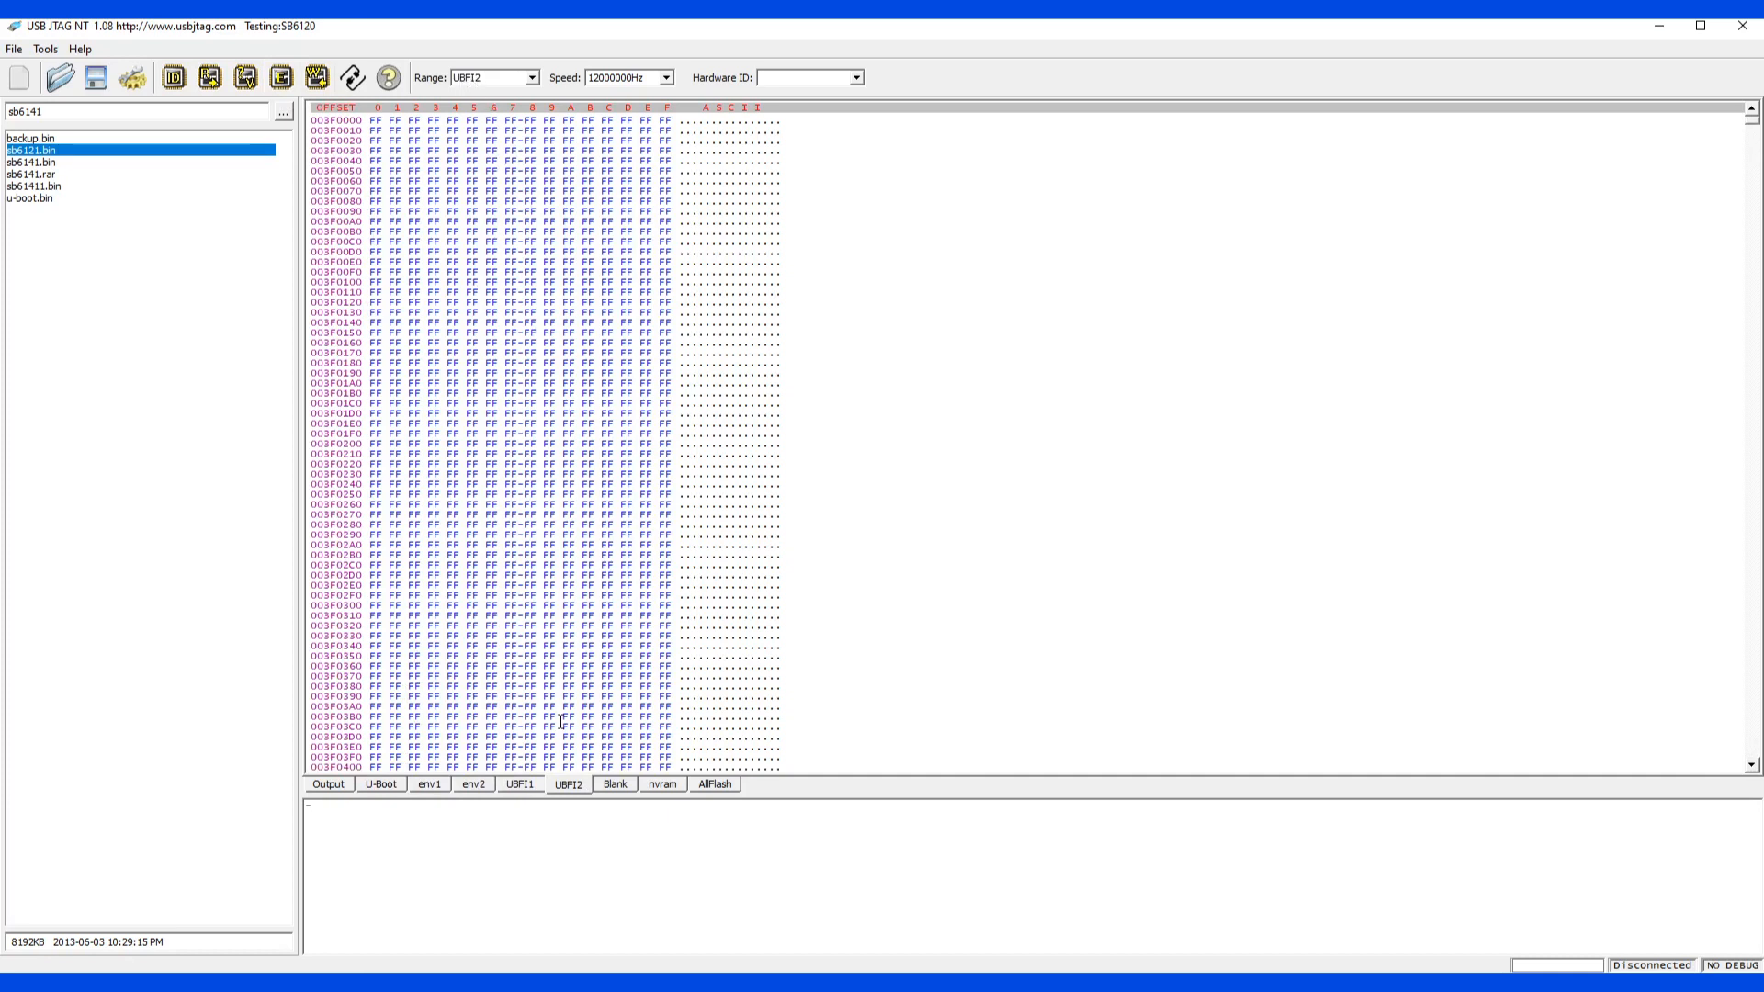
click(615, 783)
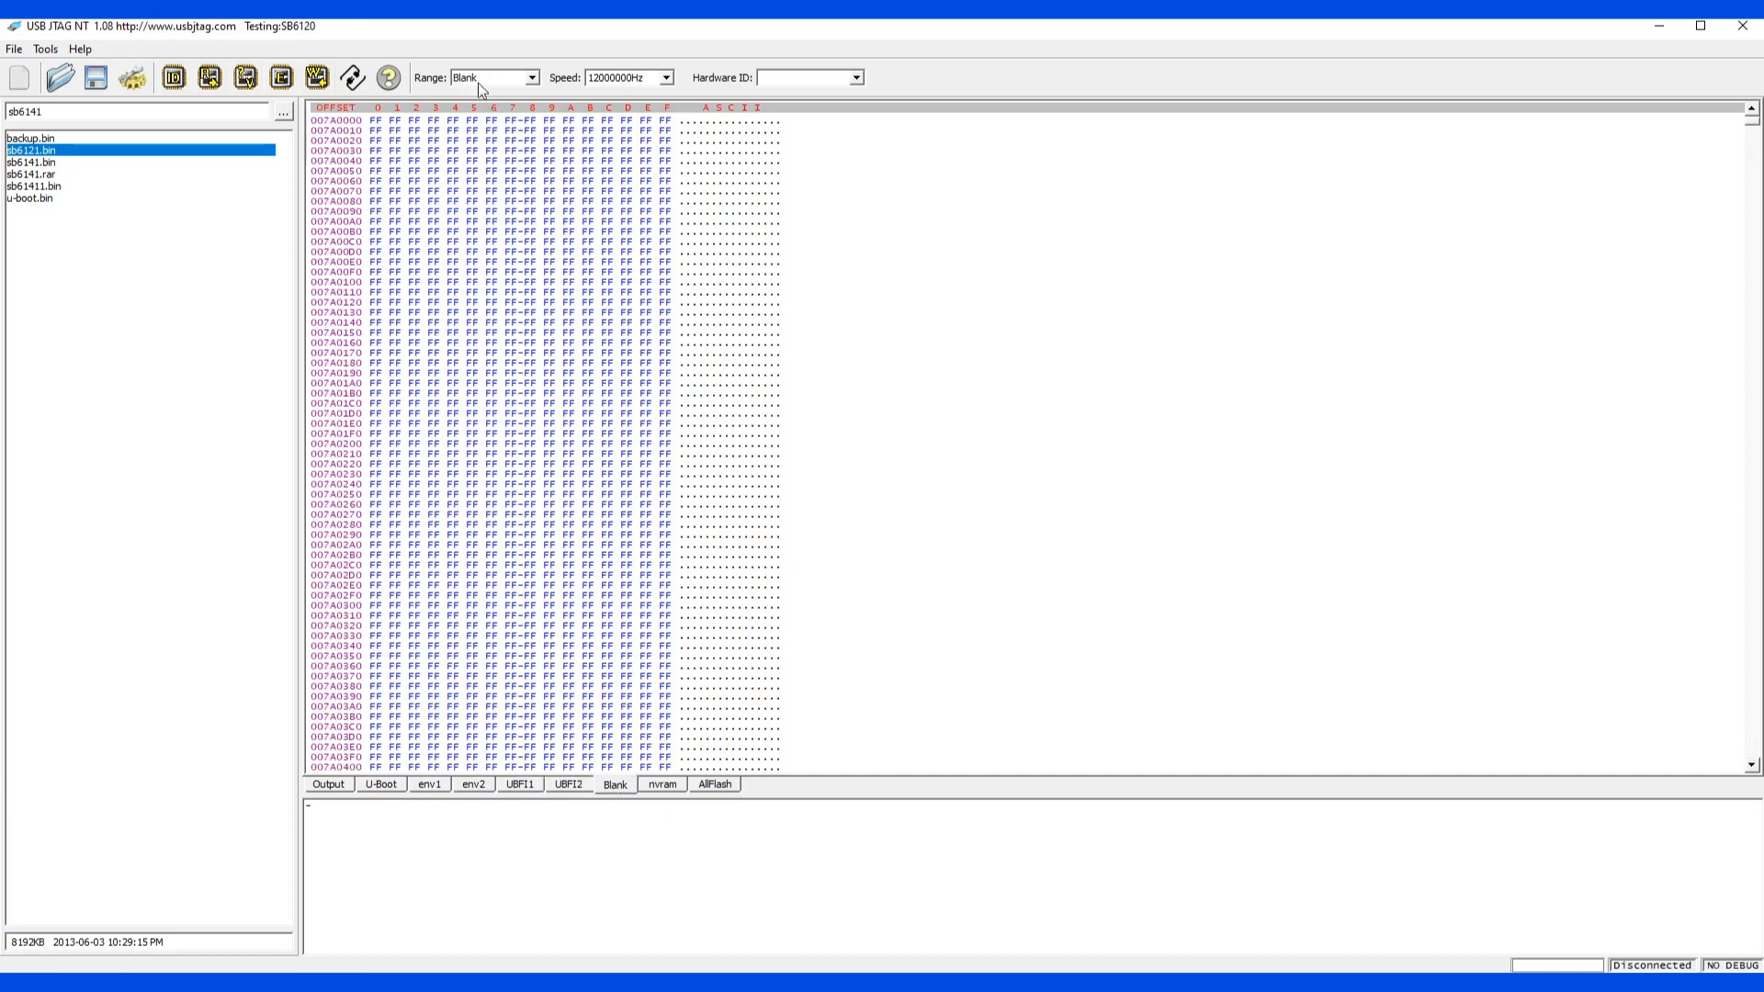
click(661, 784)
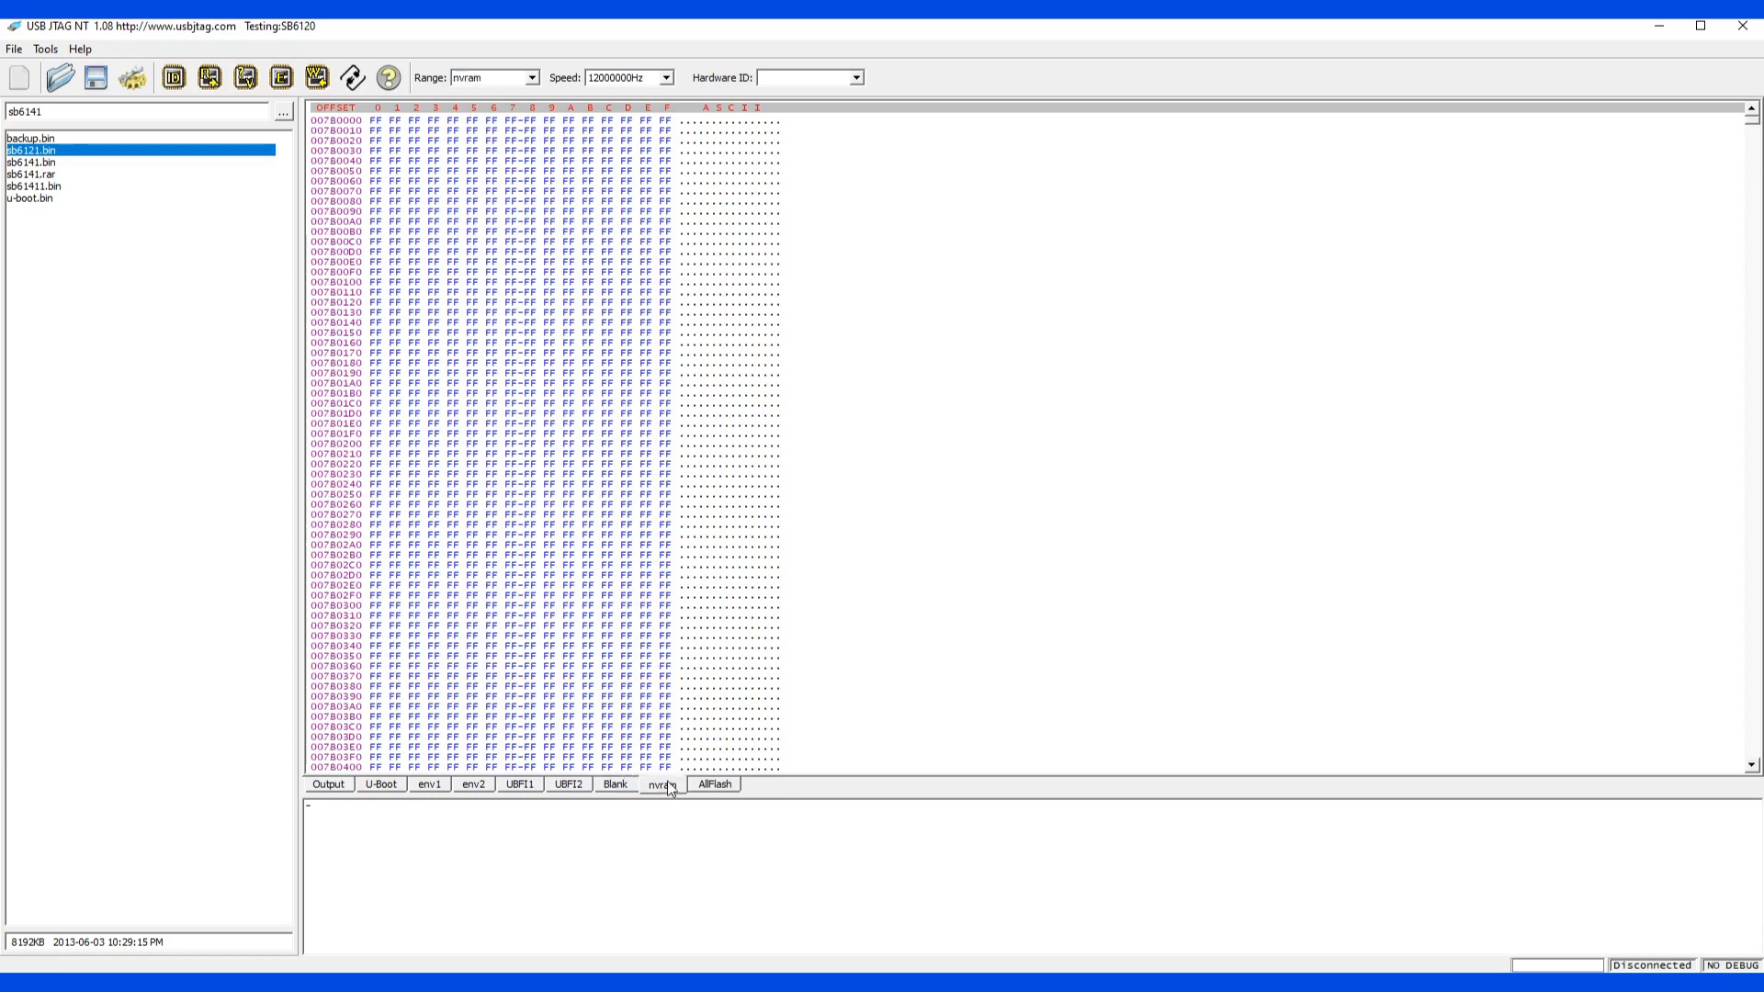
click(327, 784)
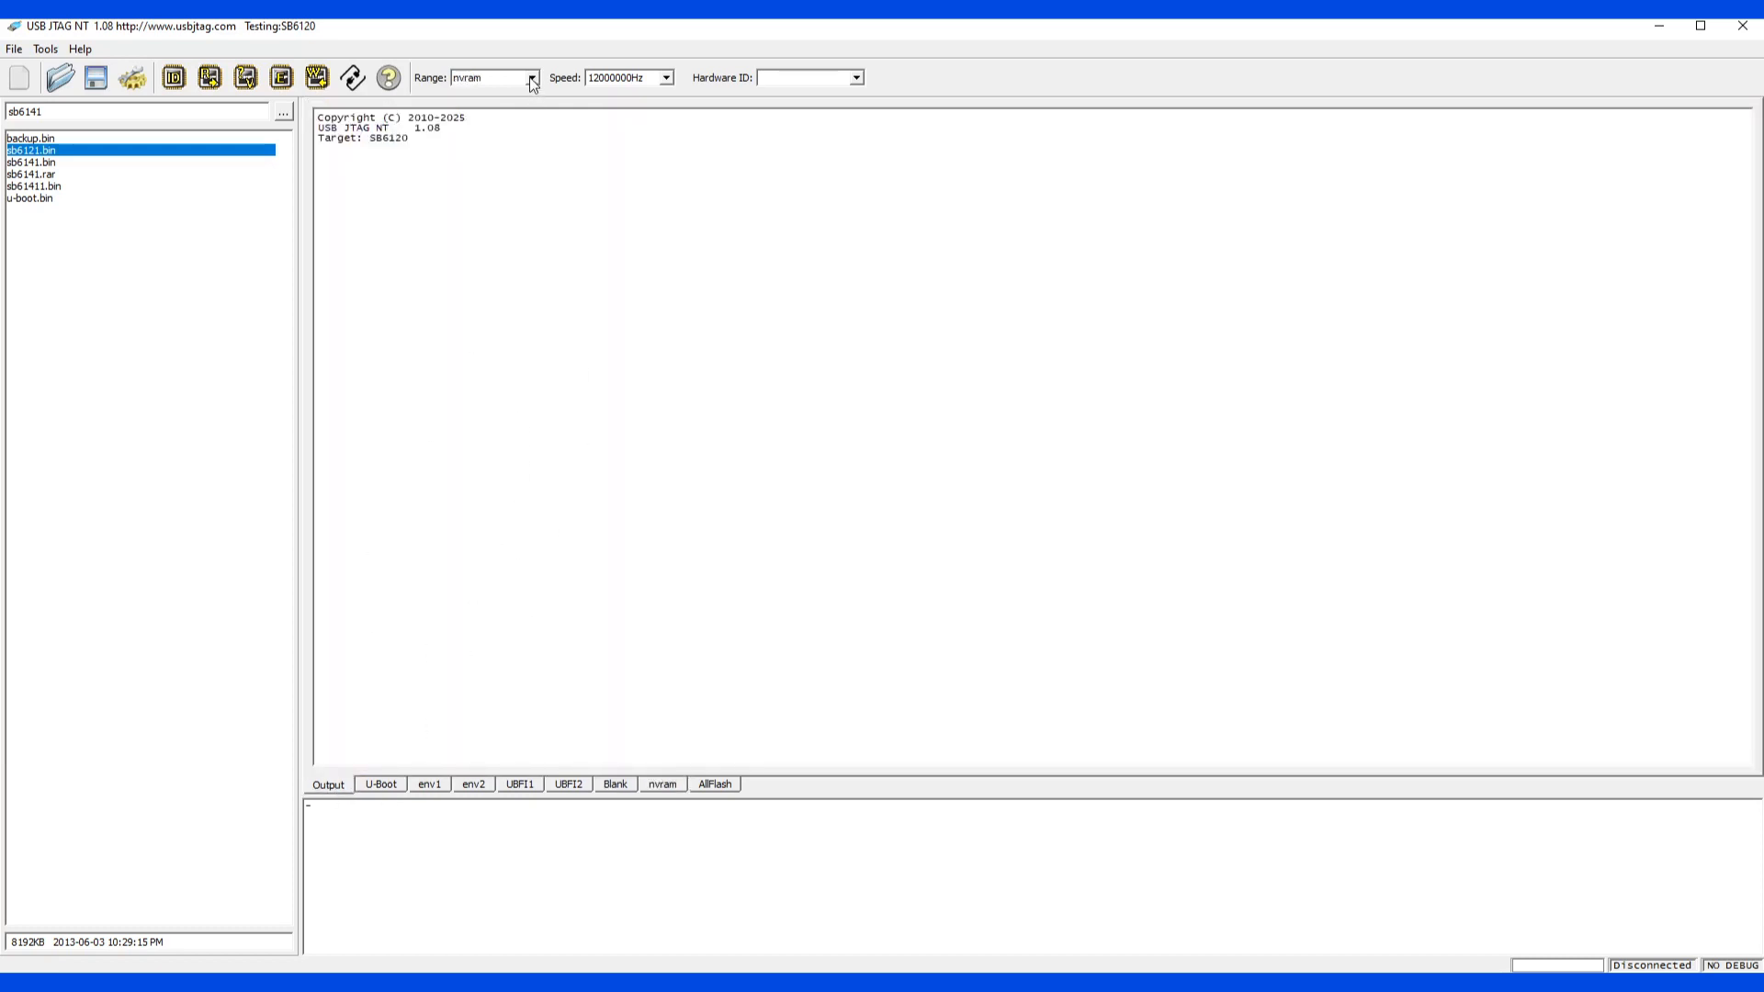
click(530, 77)
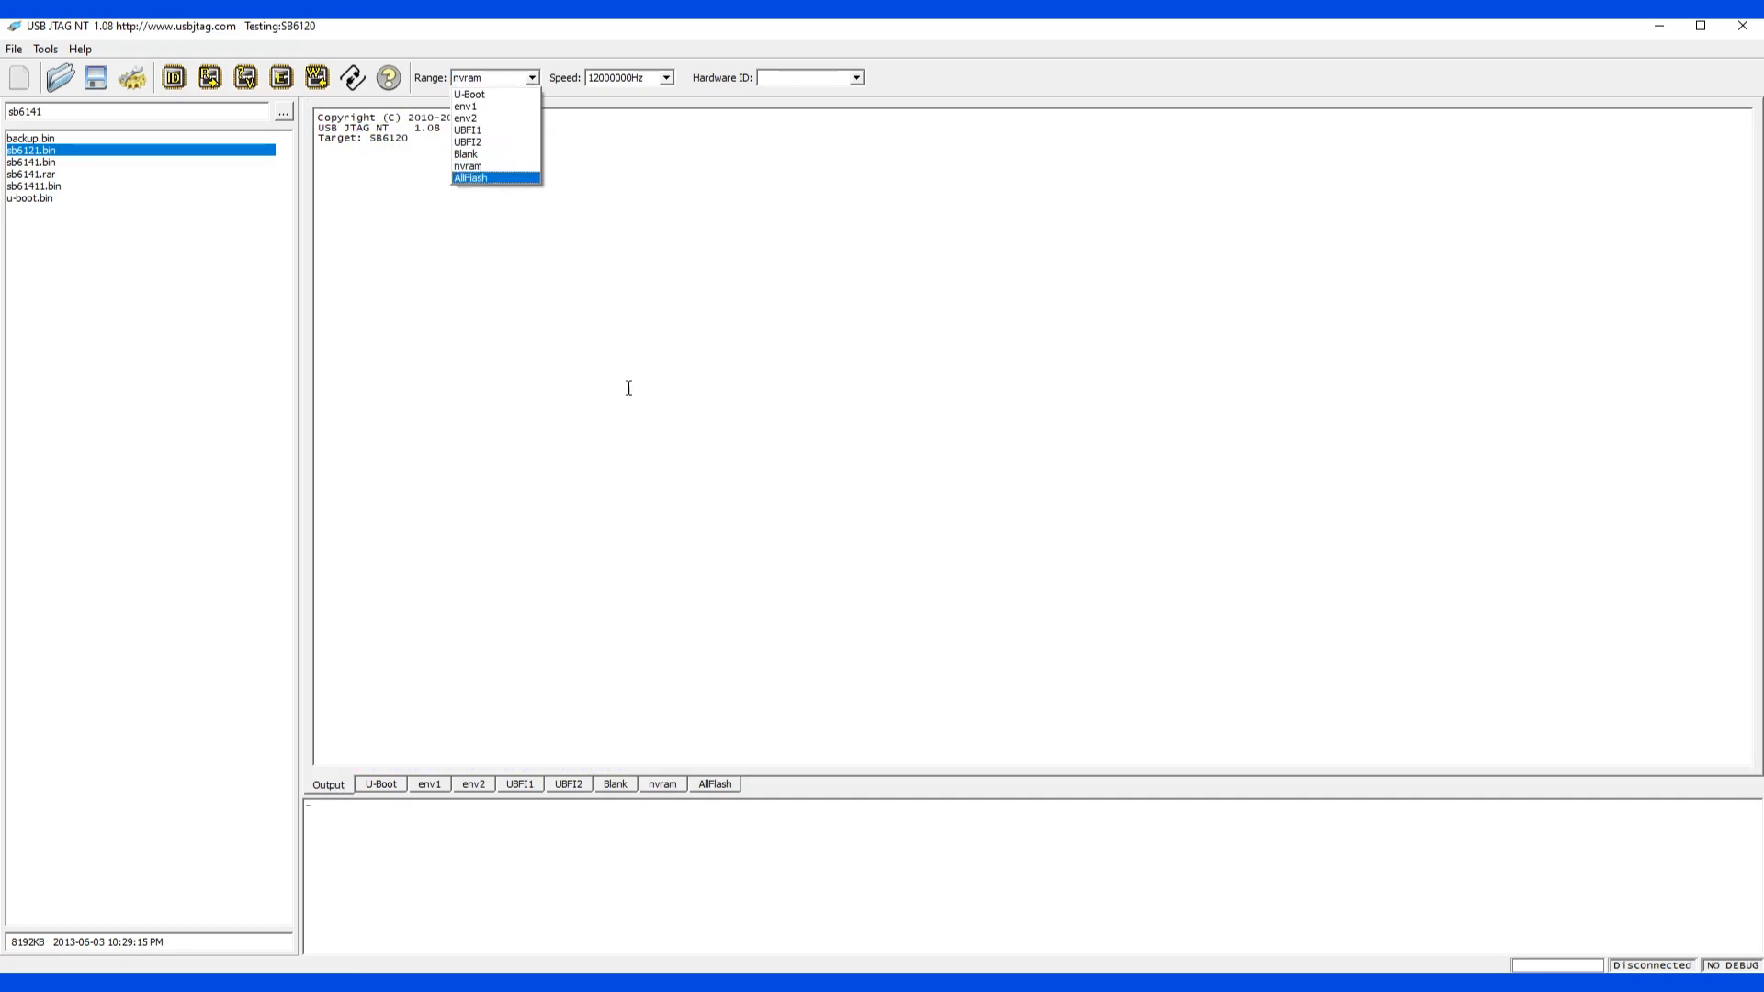
mouse_move(467, 130)
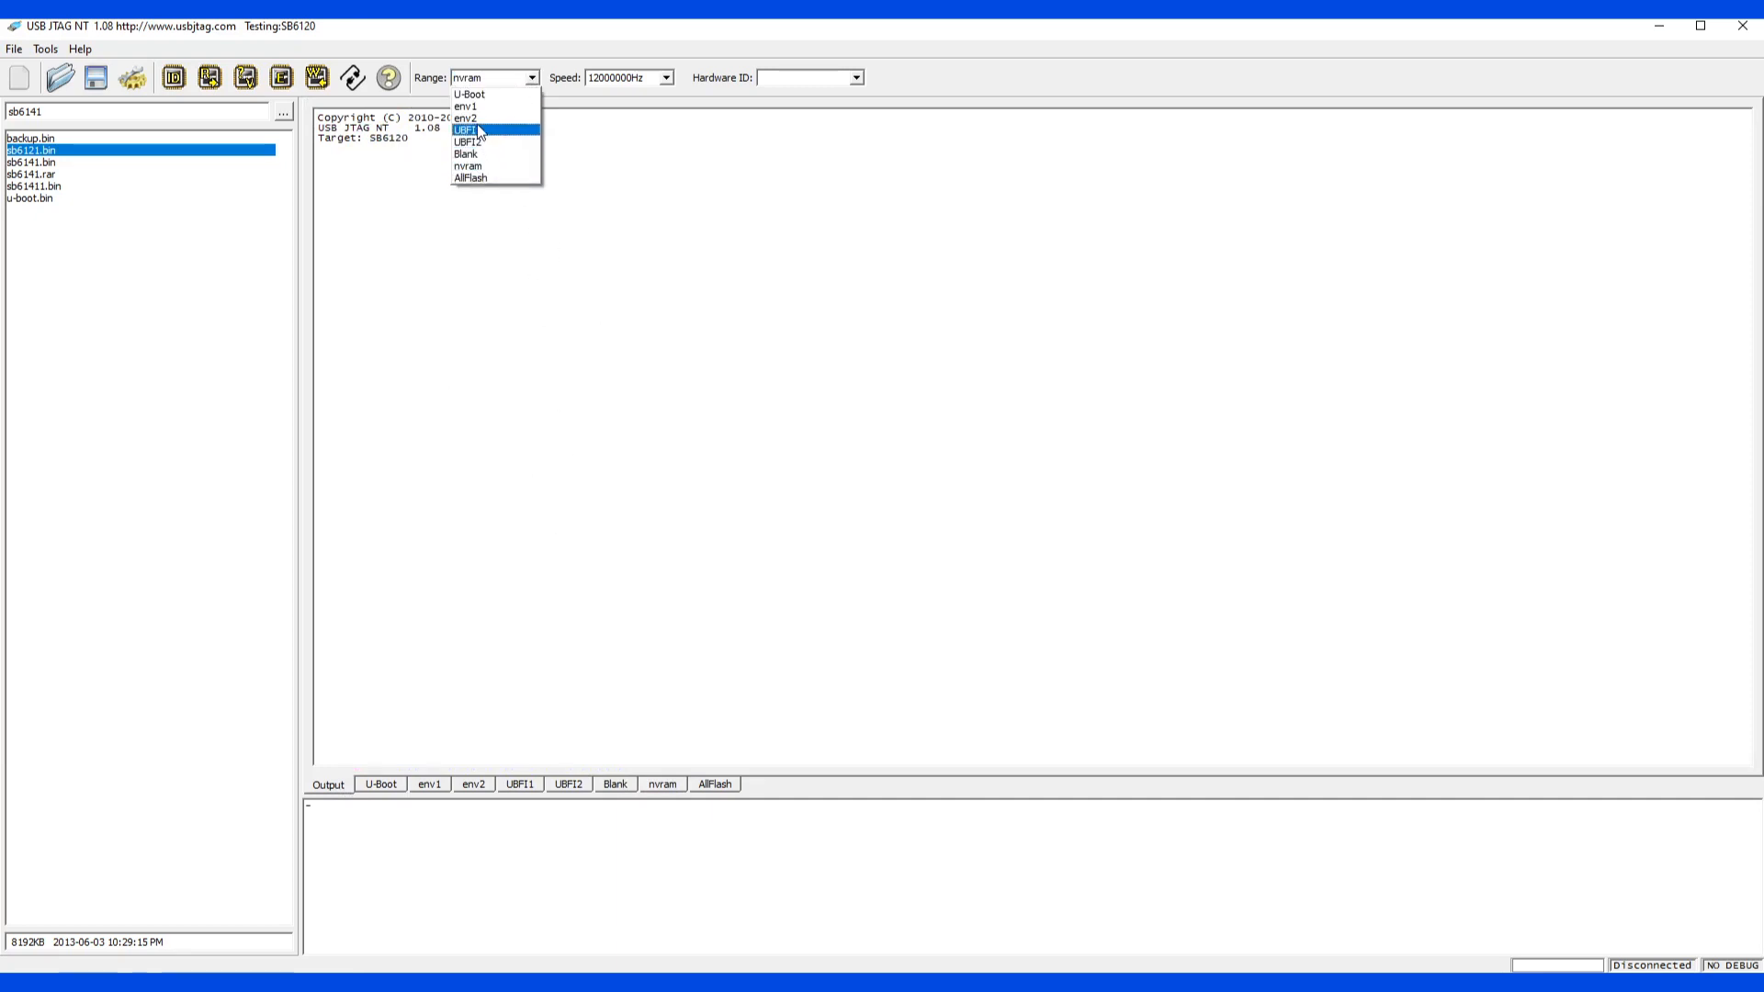
click(470, 142)
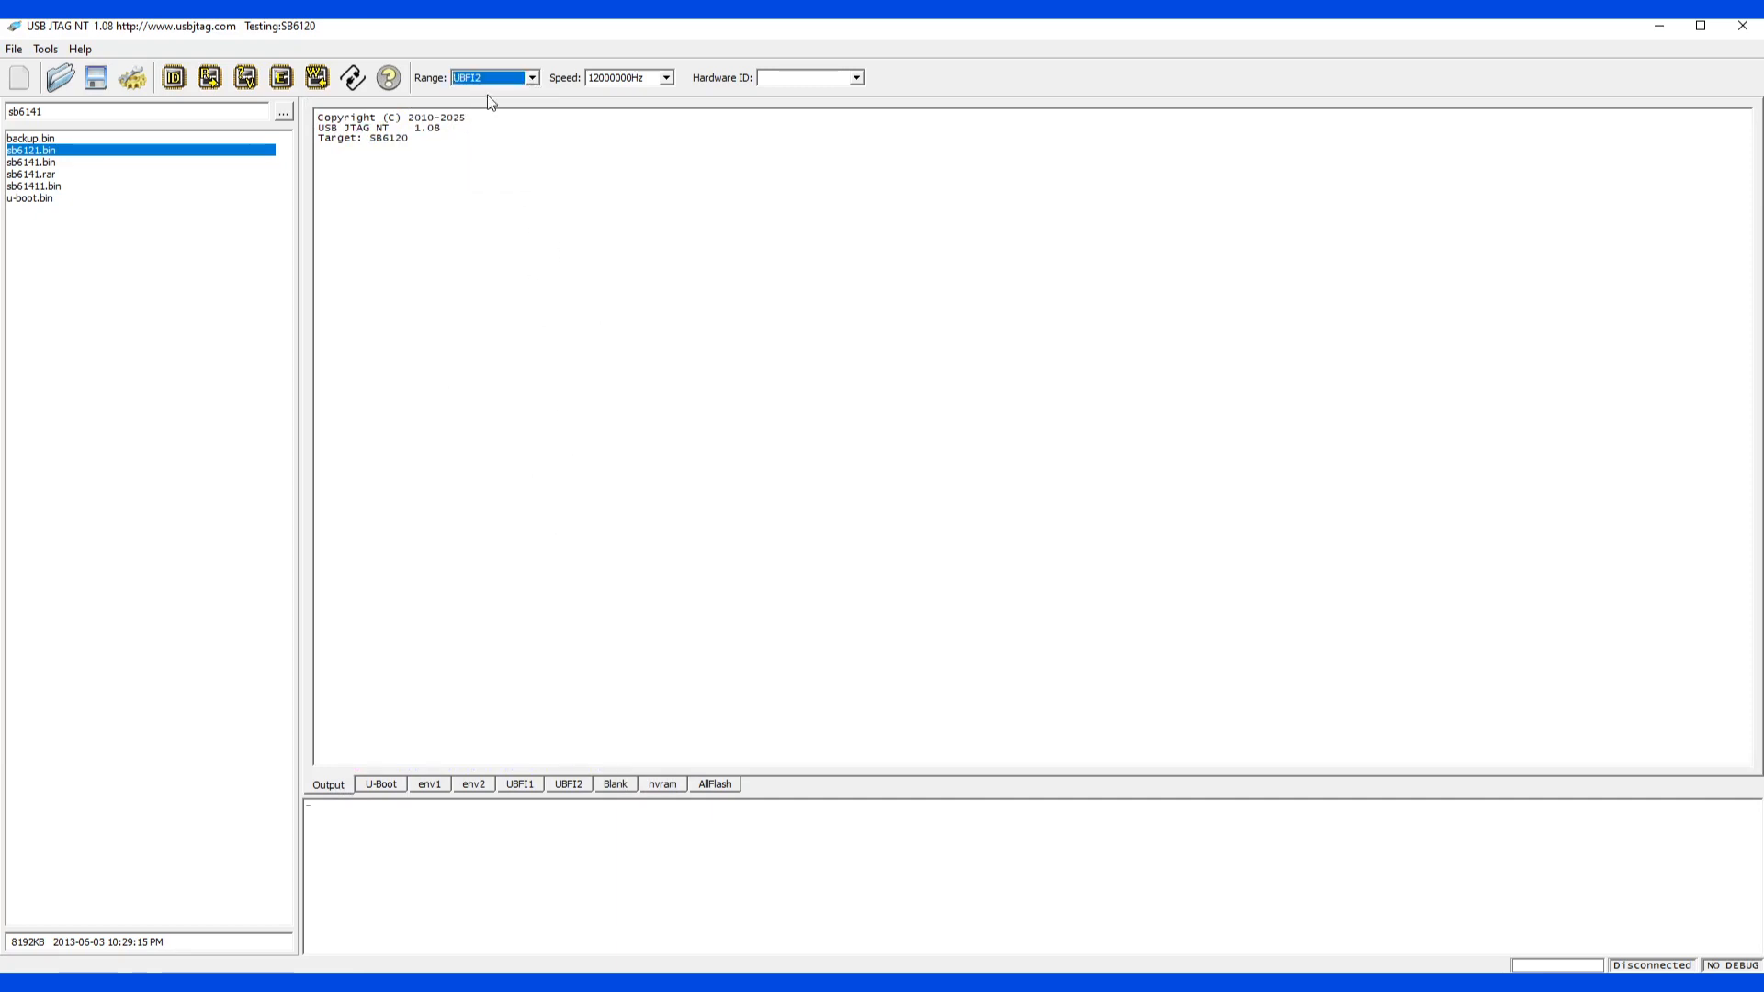
mouse_move(428, 401)
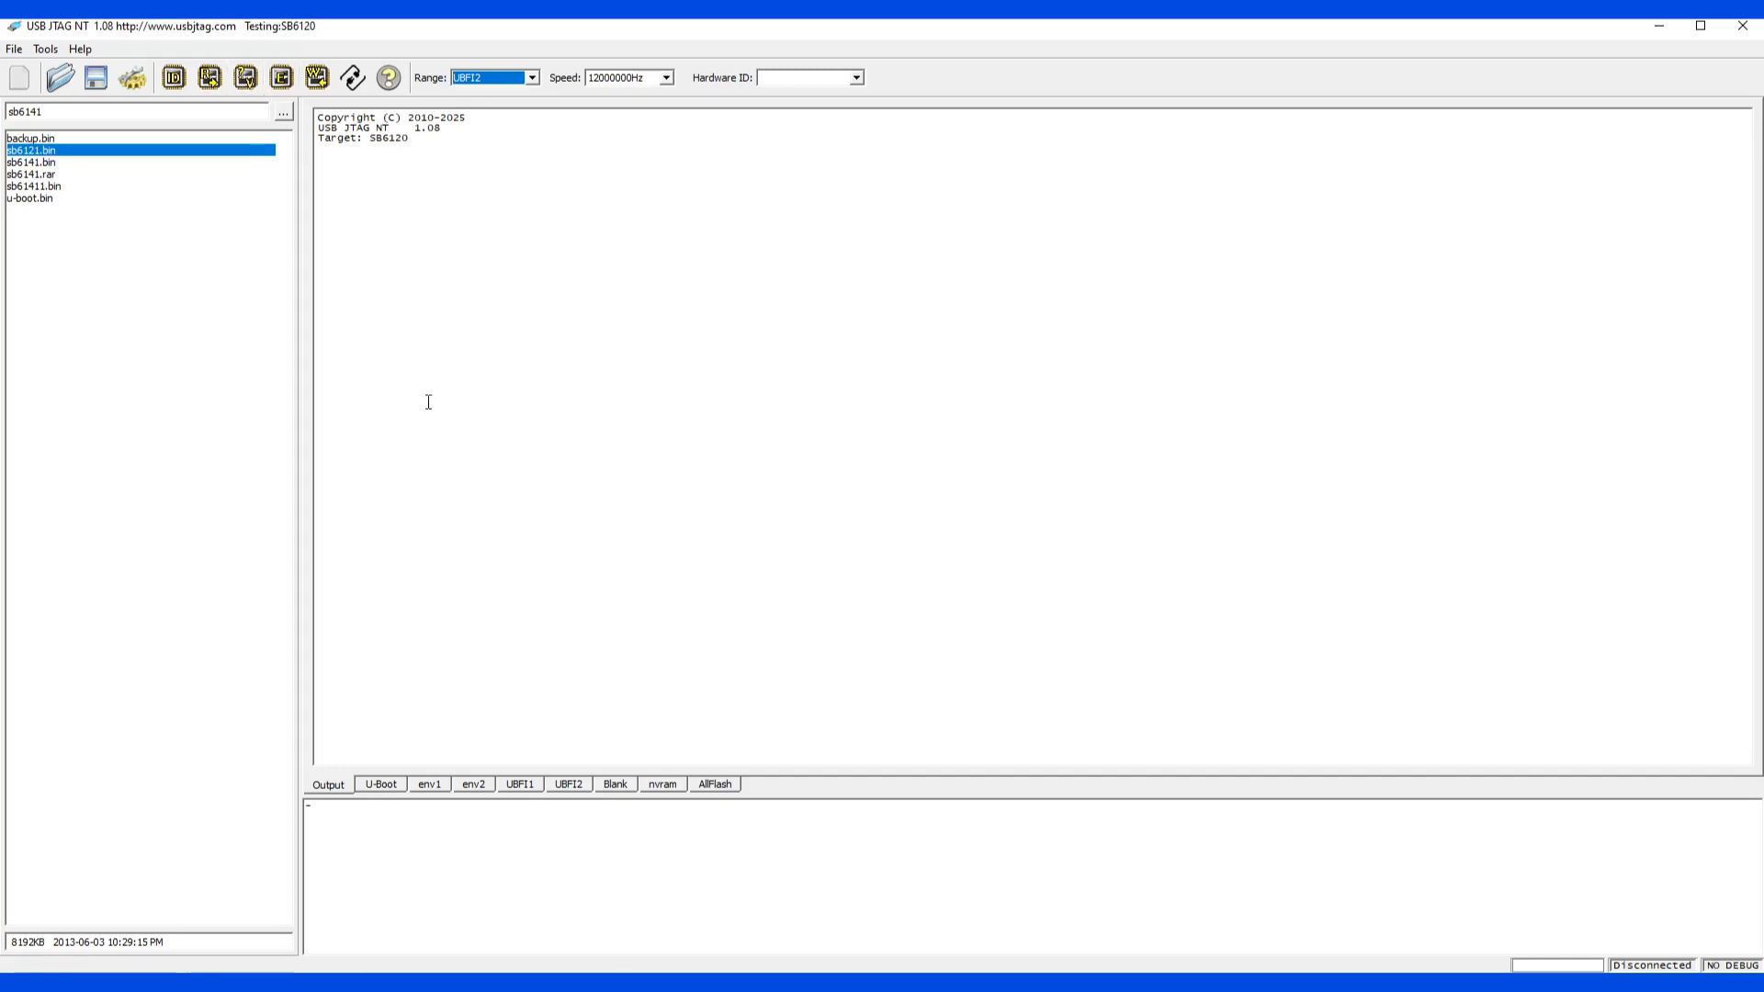
click(715, 783)
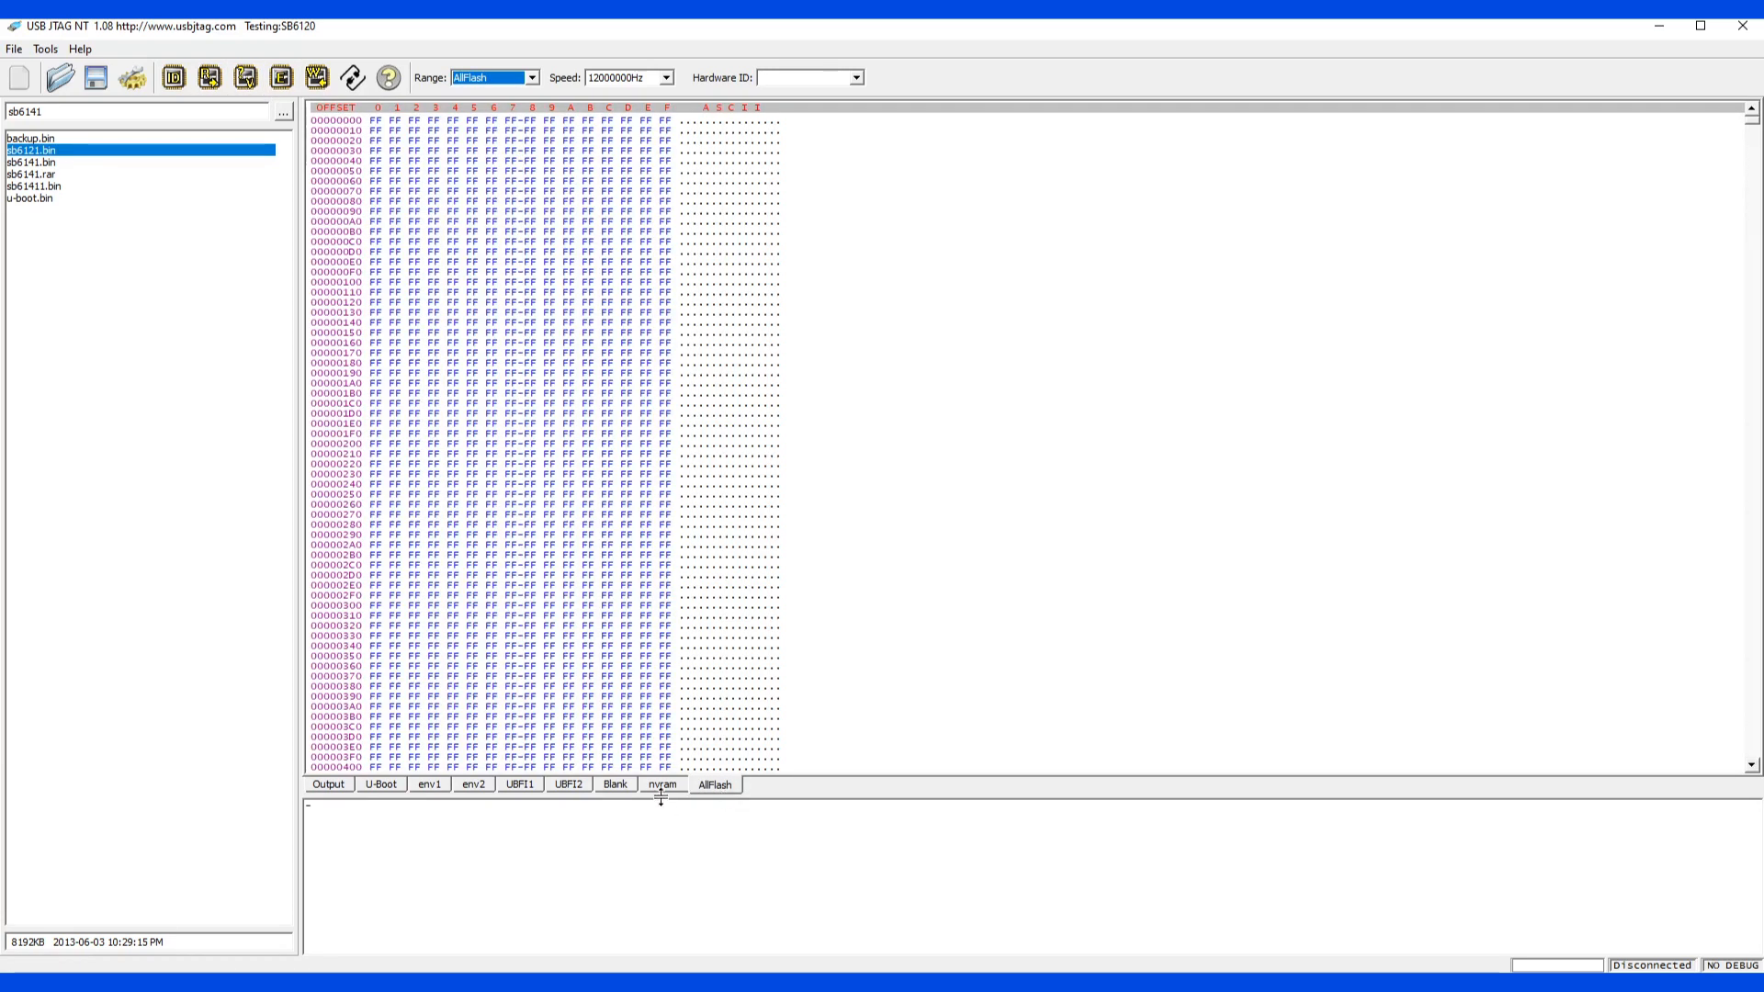
mouse_move(1306, 305)
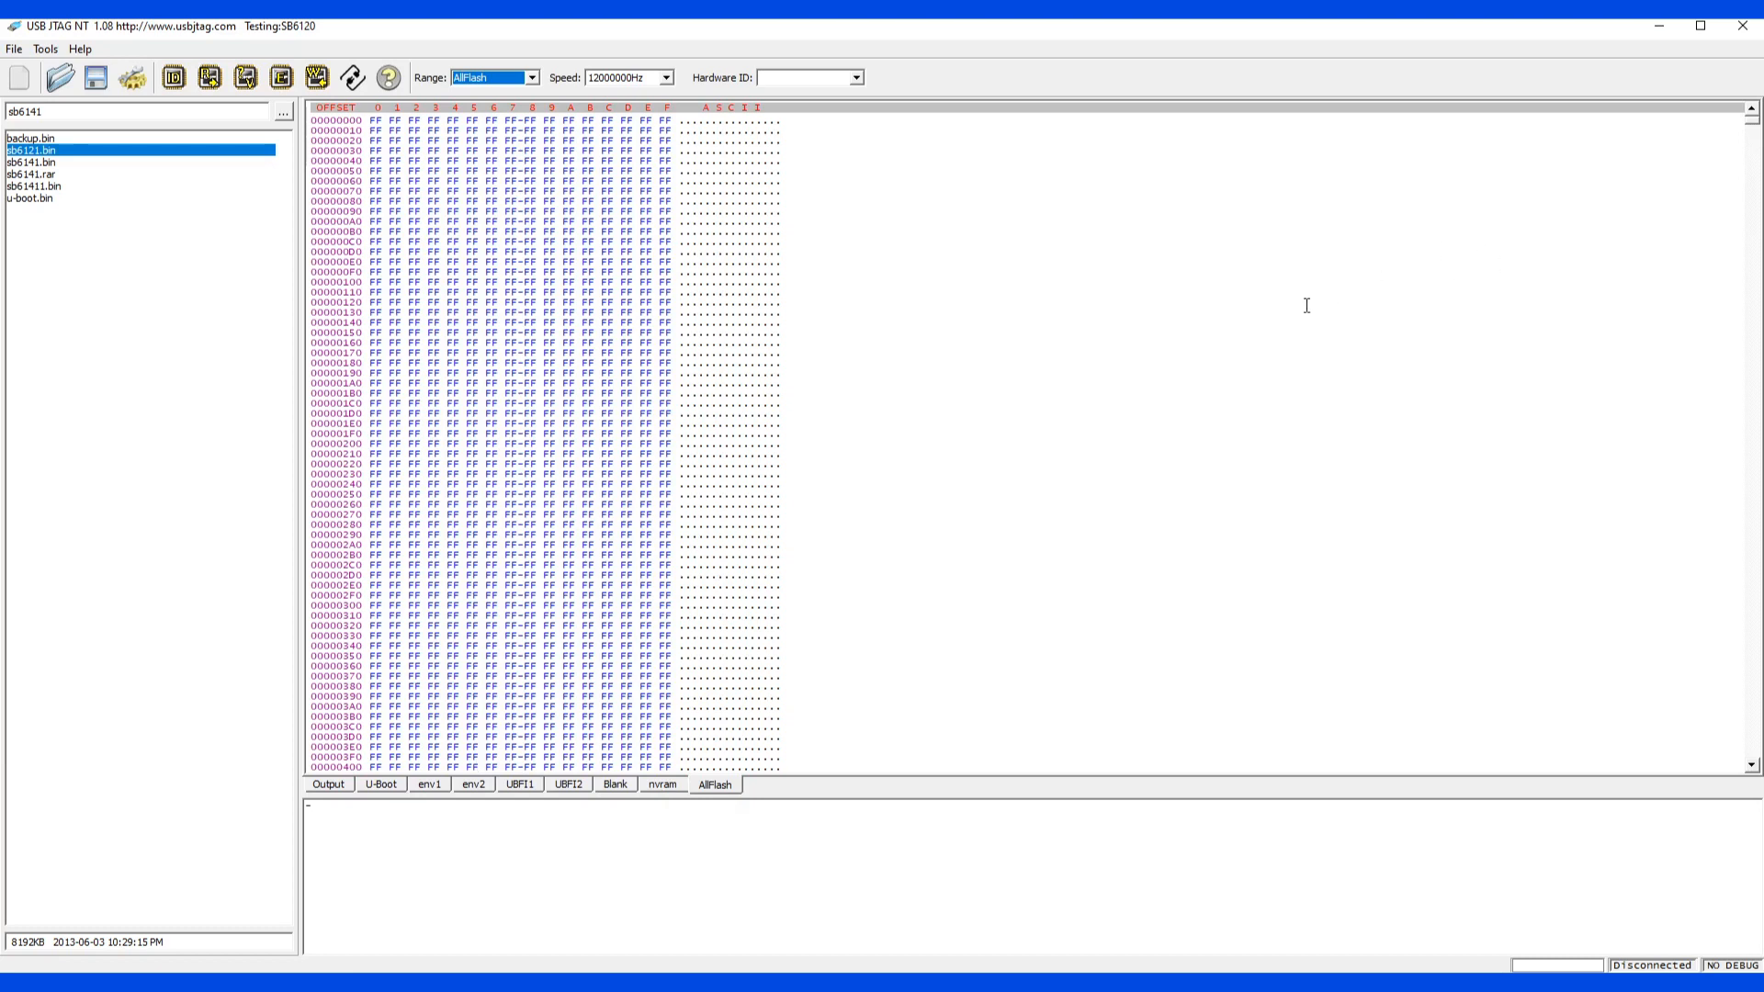
click(326, 783)
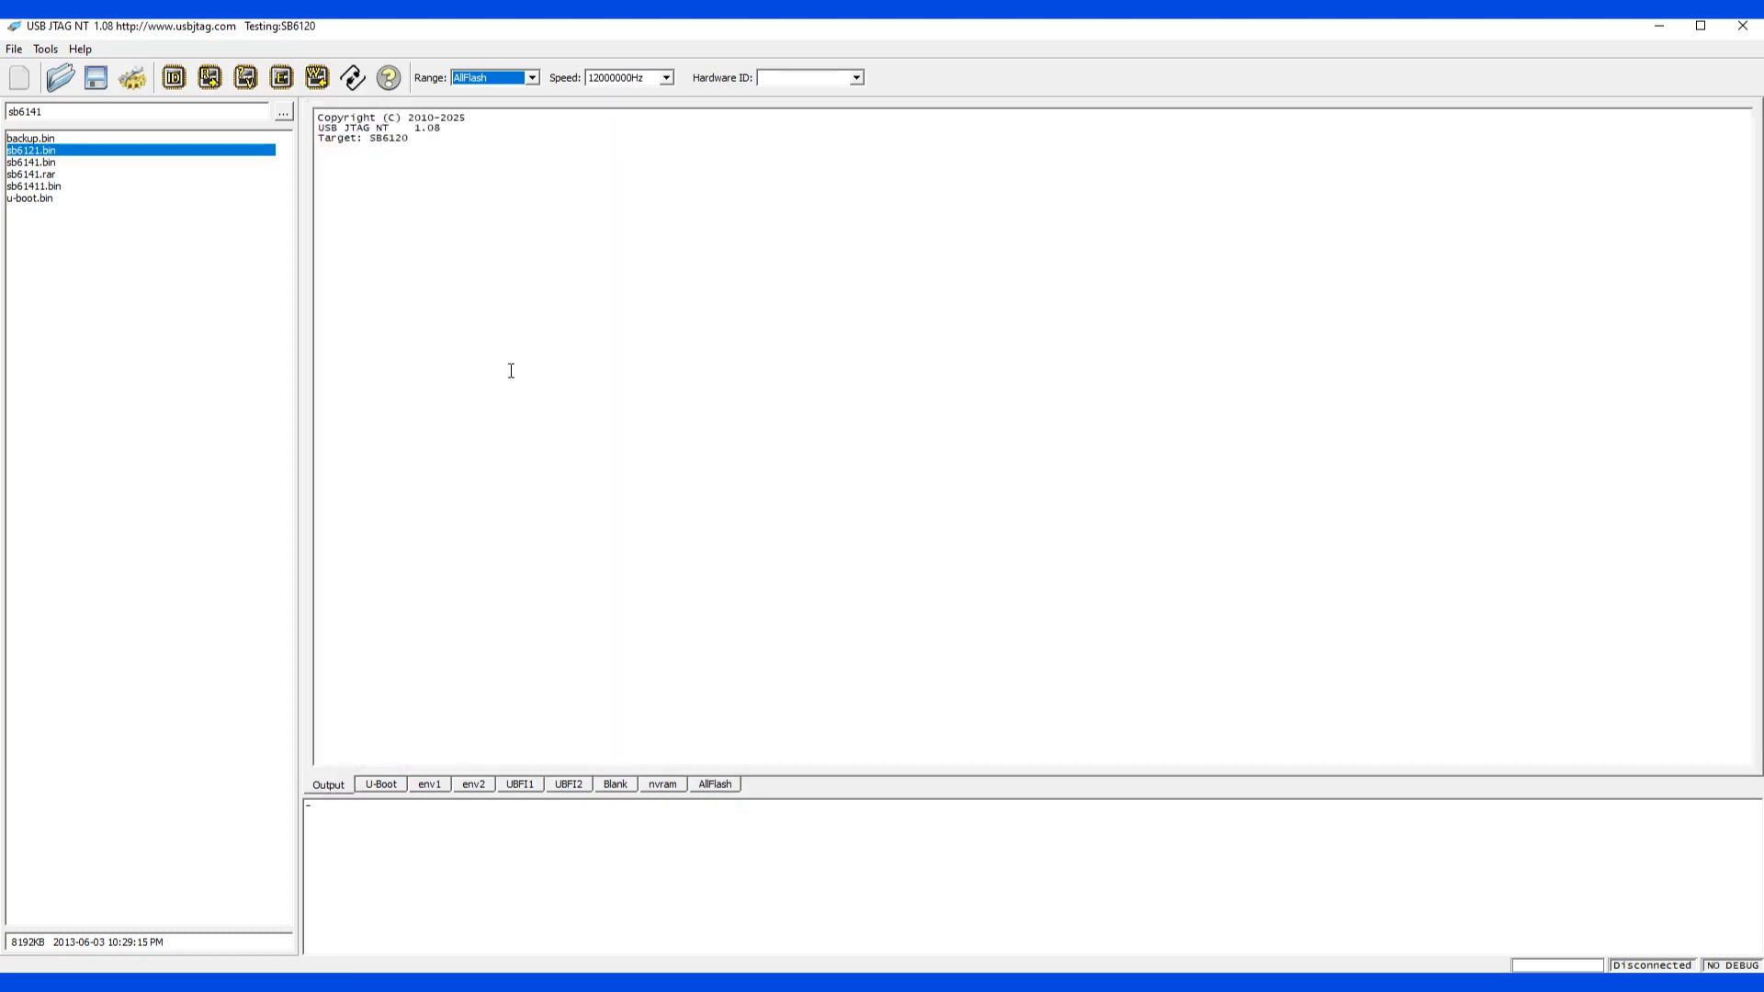
click(530, 77)
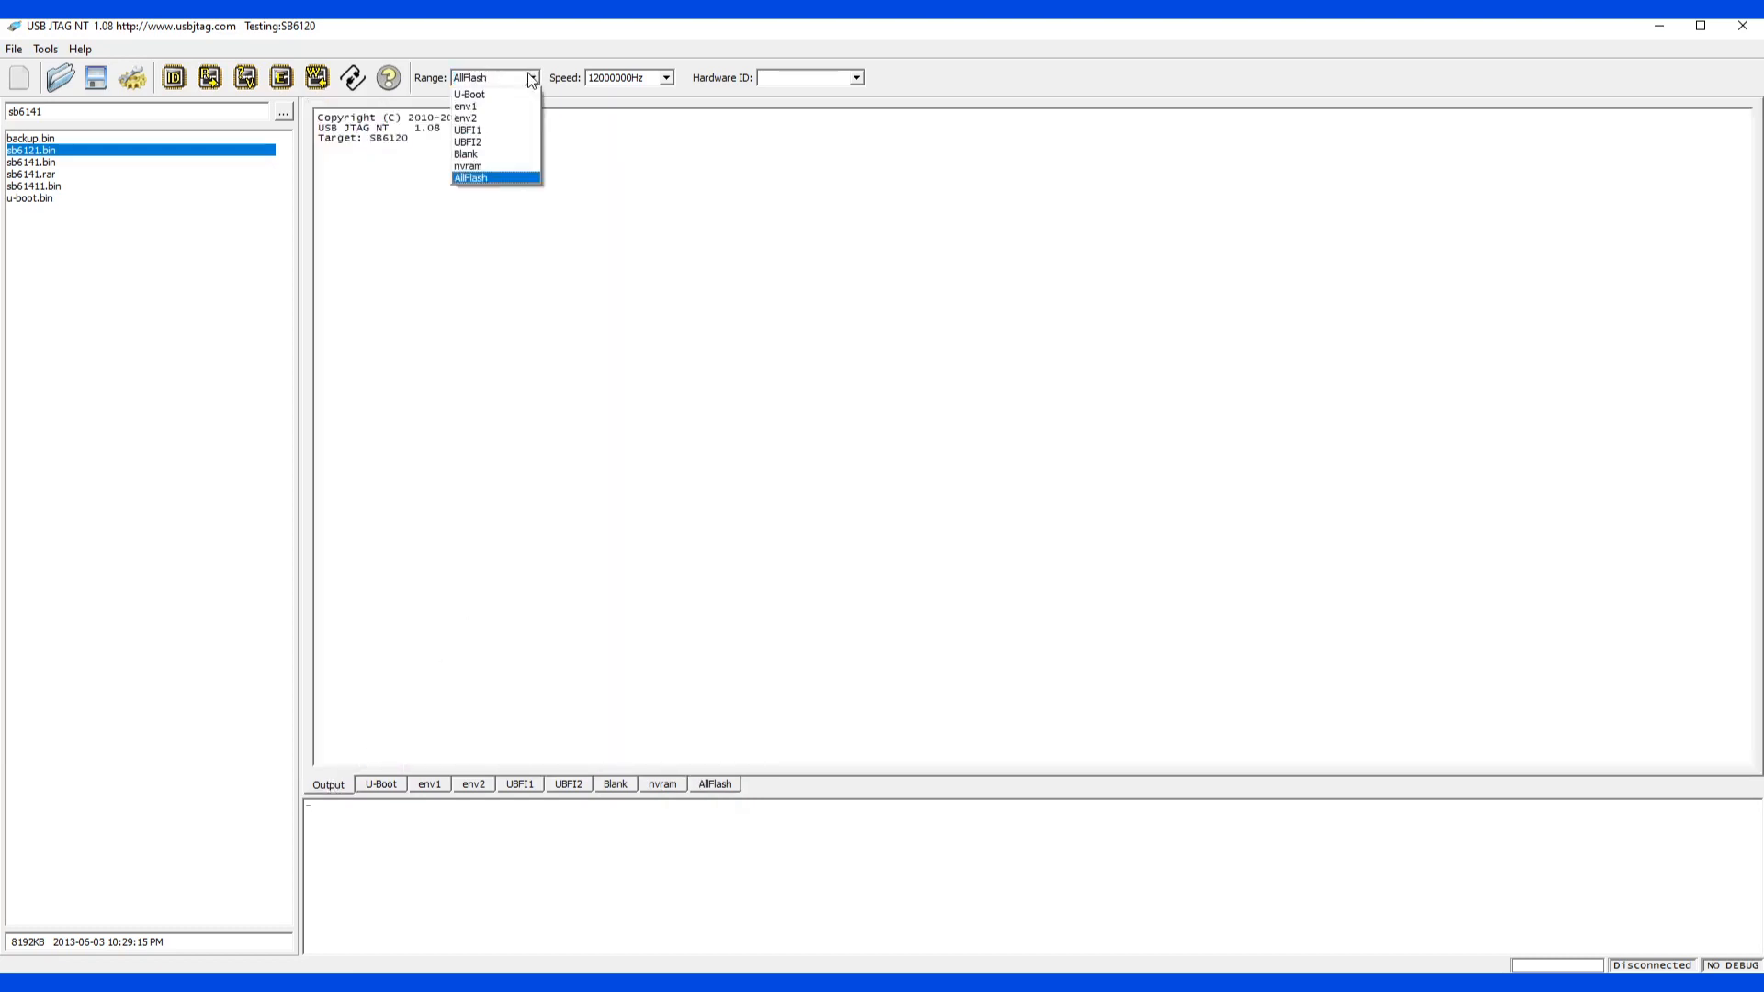
click(469, 178)
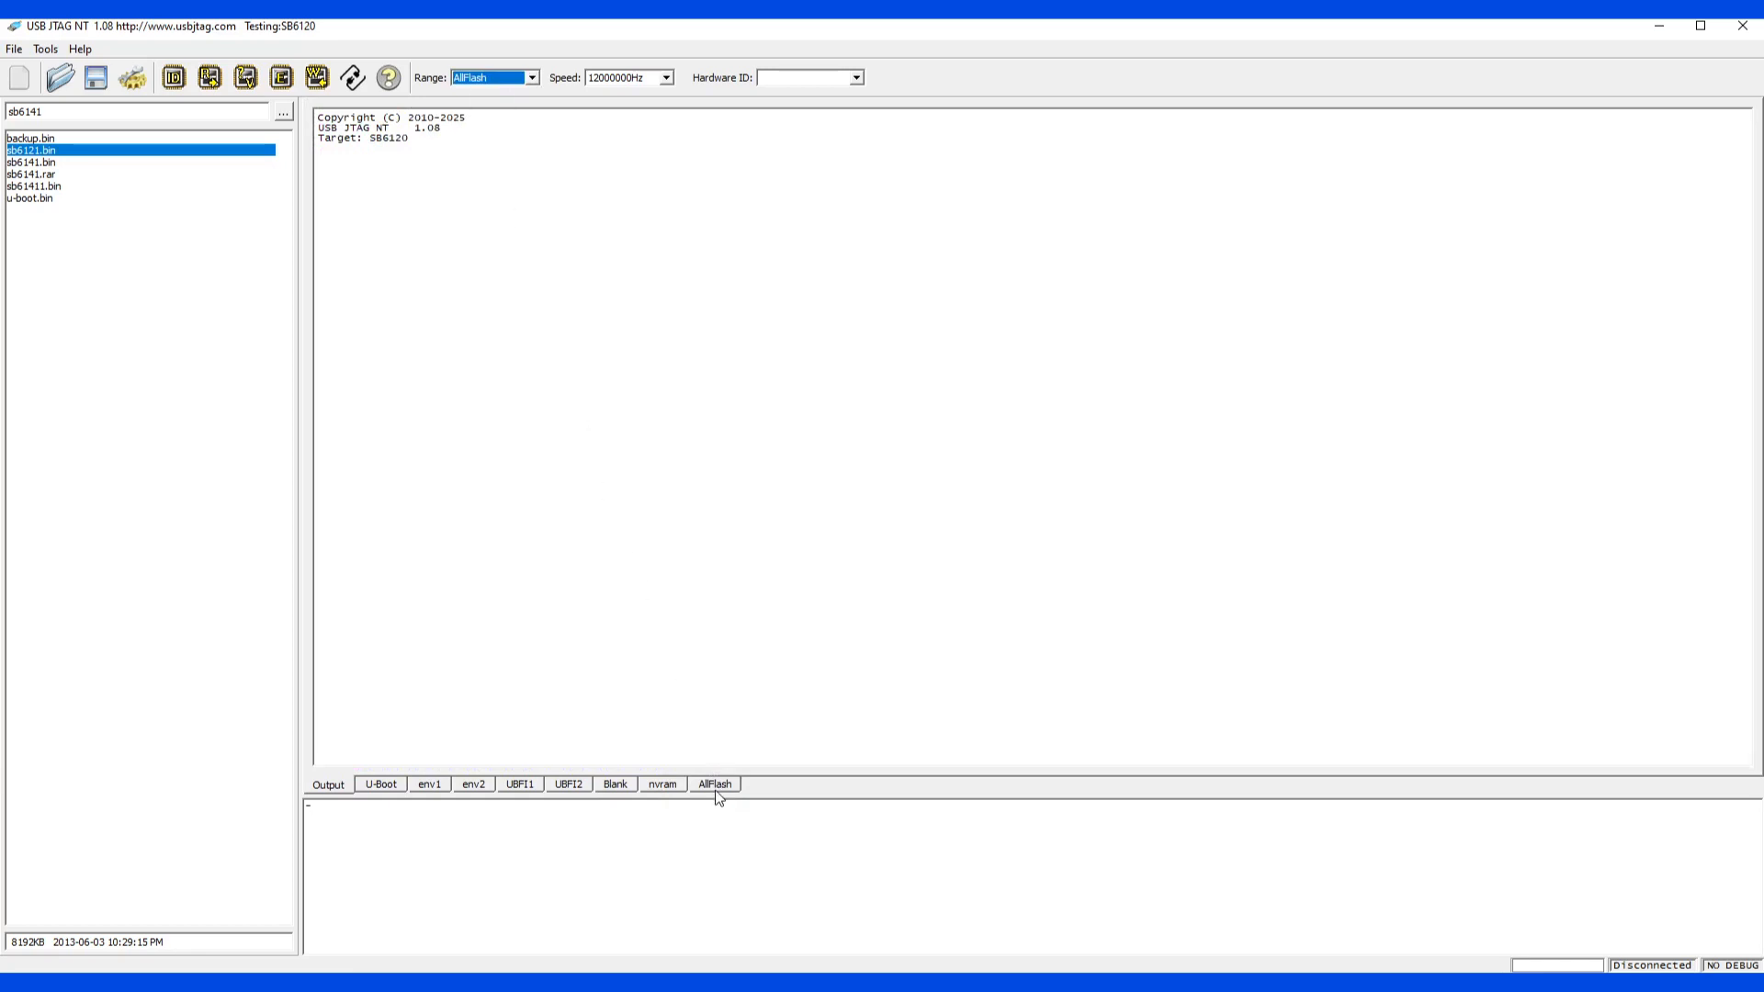
mouse_move(777, 251)
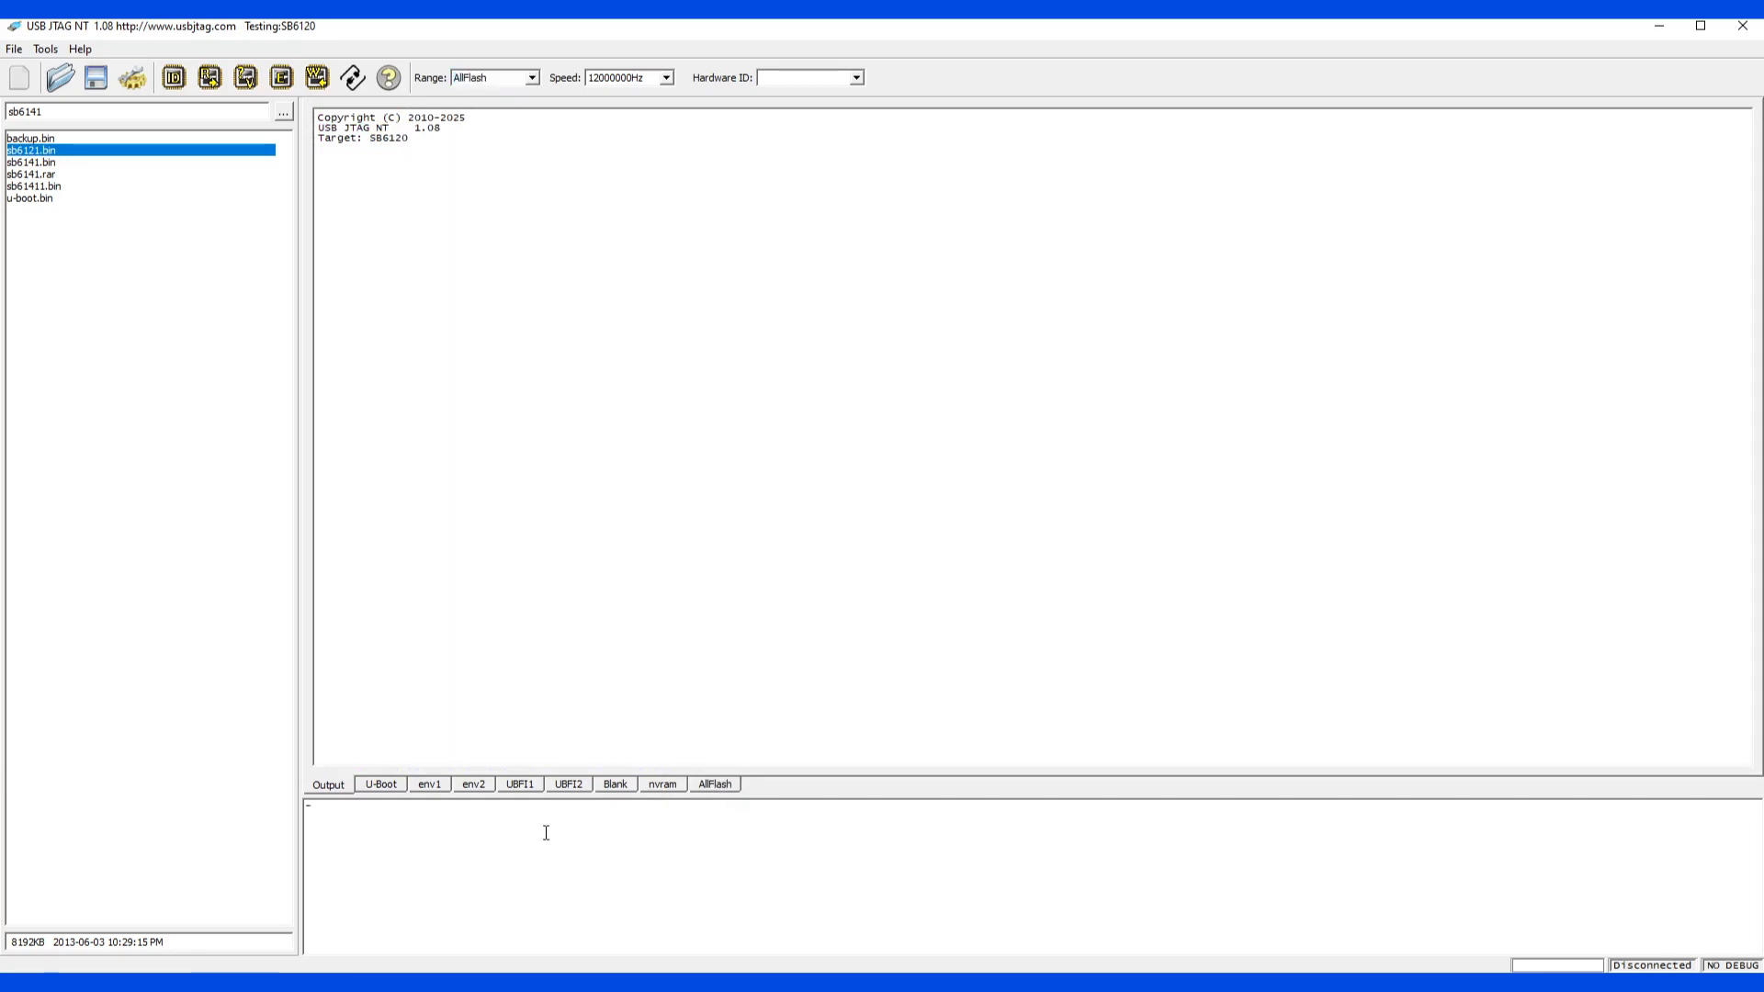
mouse_move(595, 868)
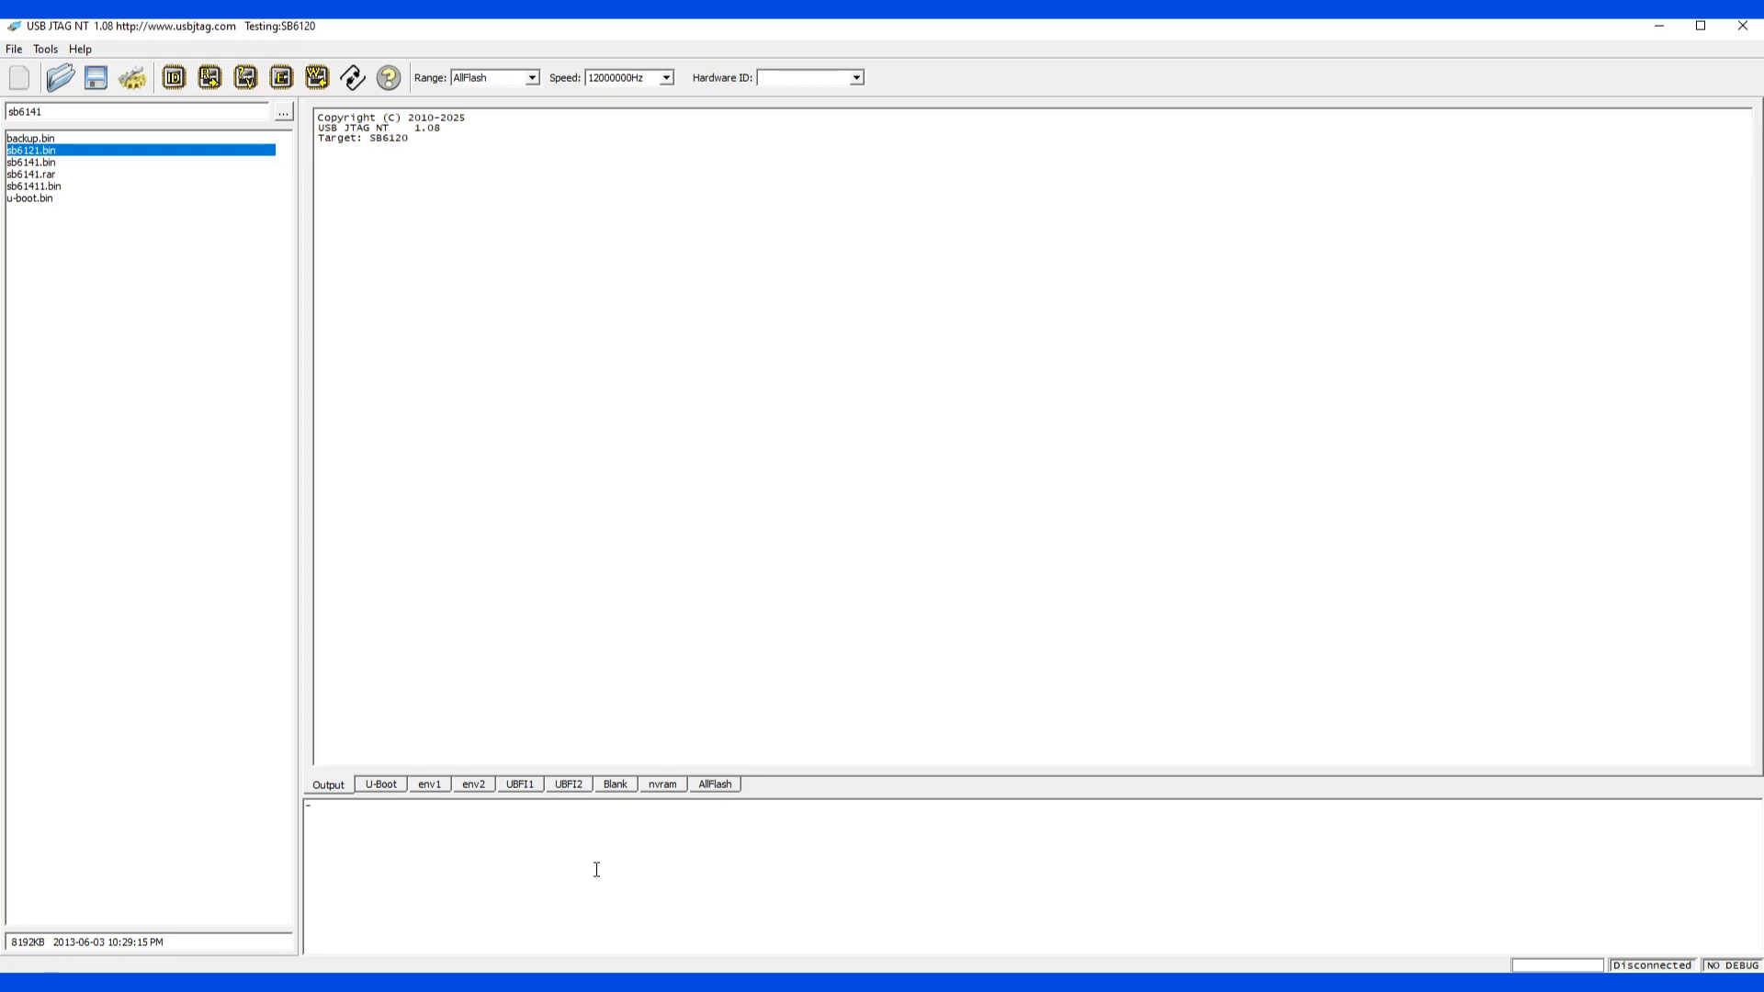
mouse_move(406, 220)
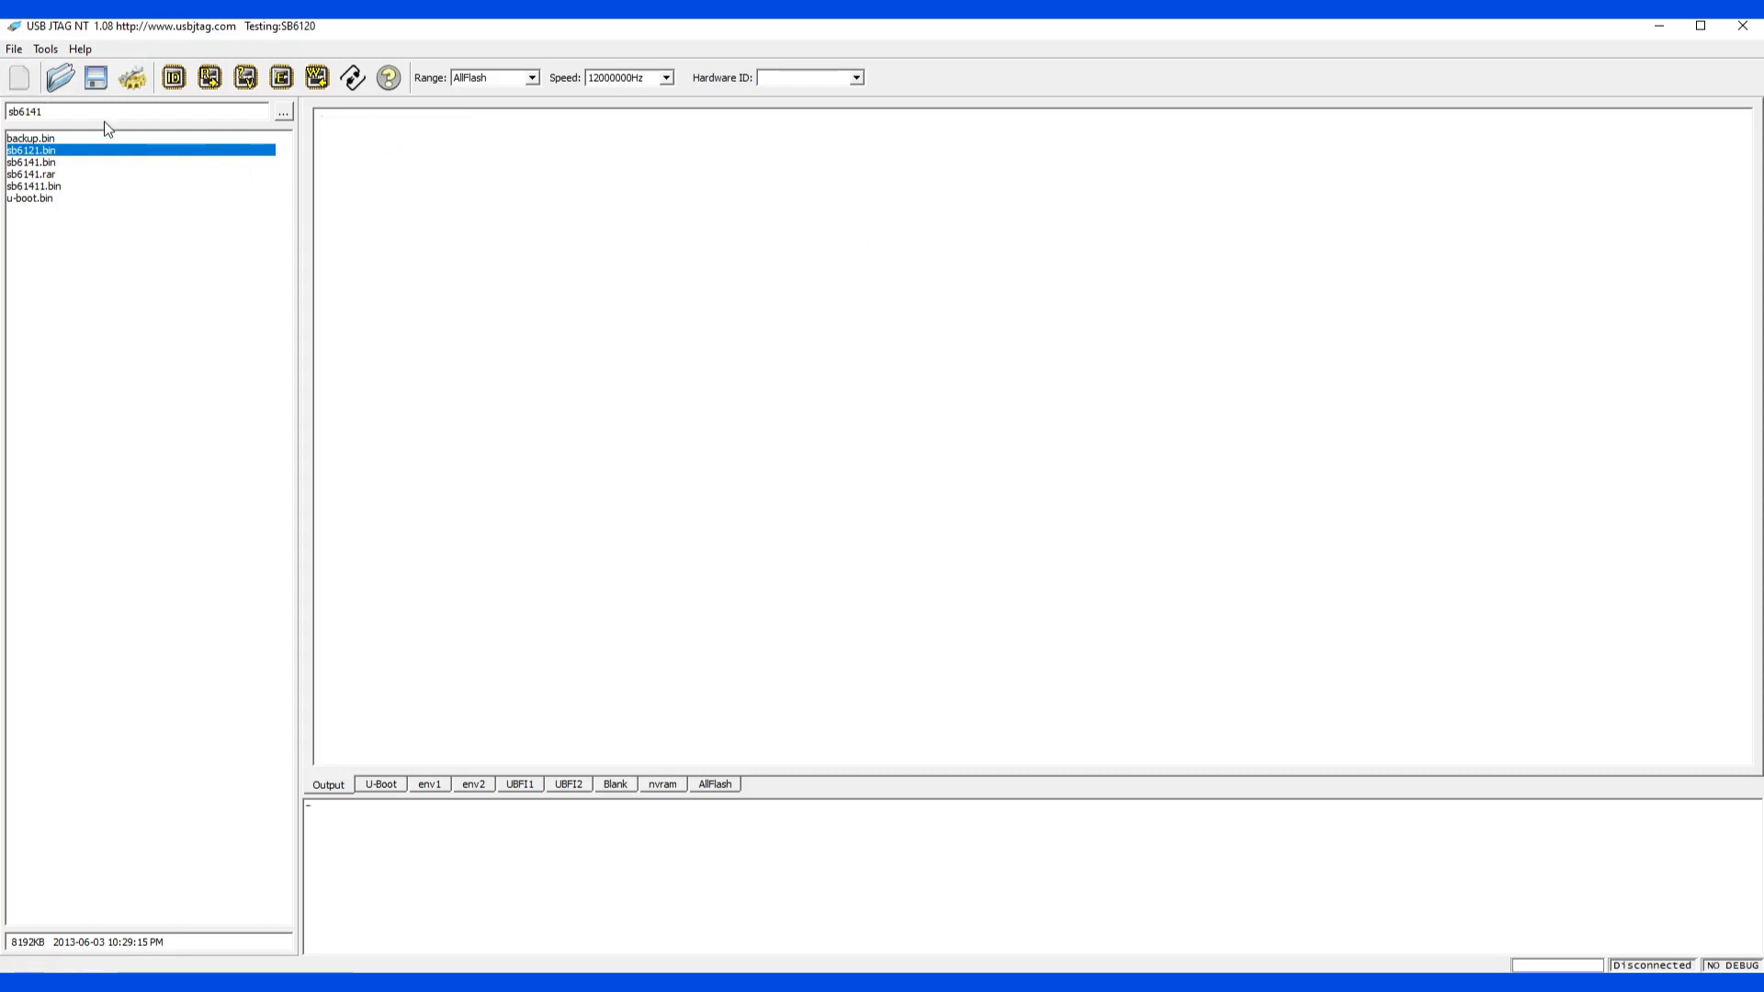
mouse_move(400, 847)
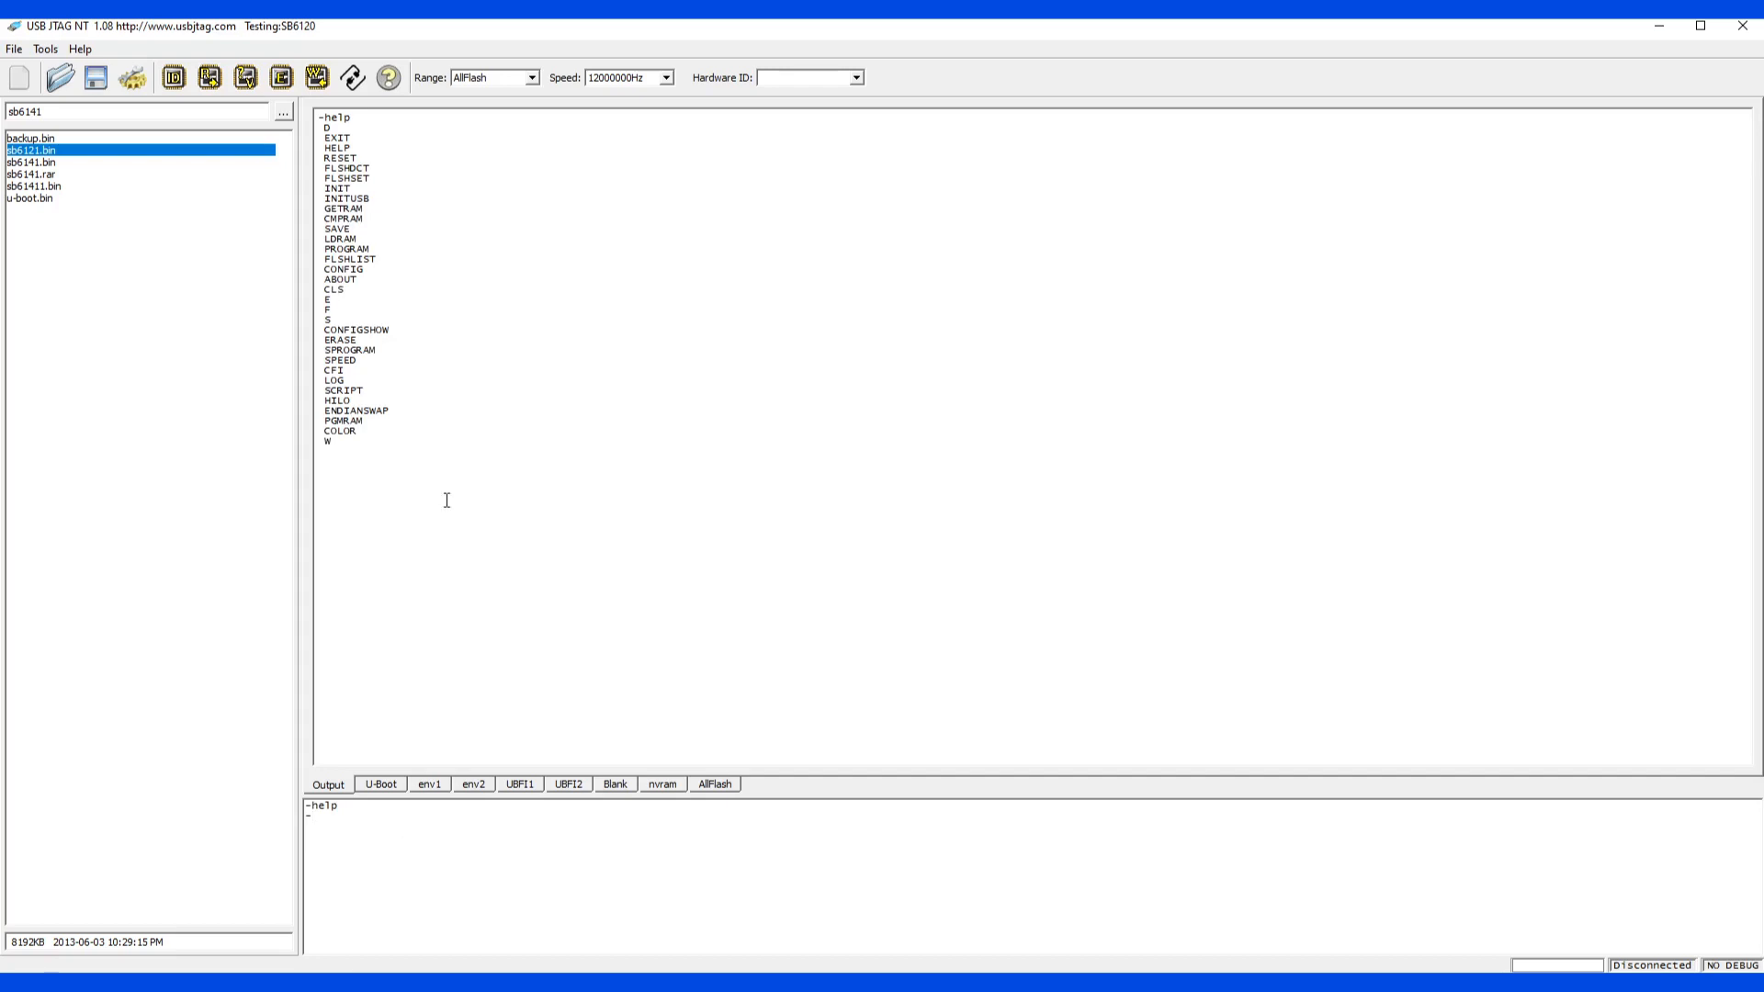
mouse_move(429, 848)
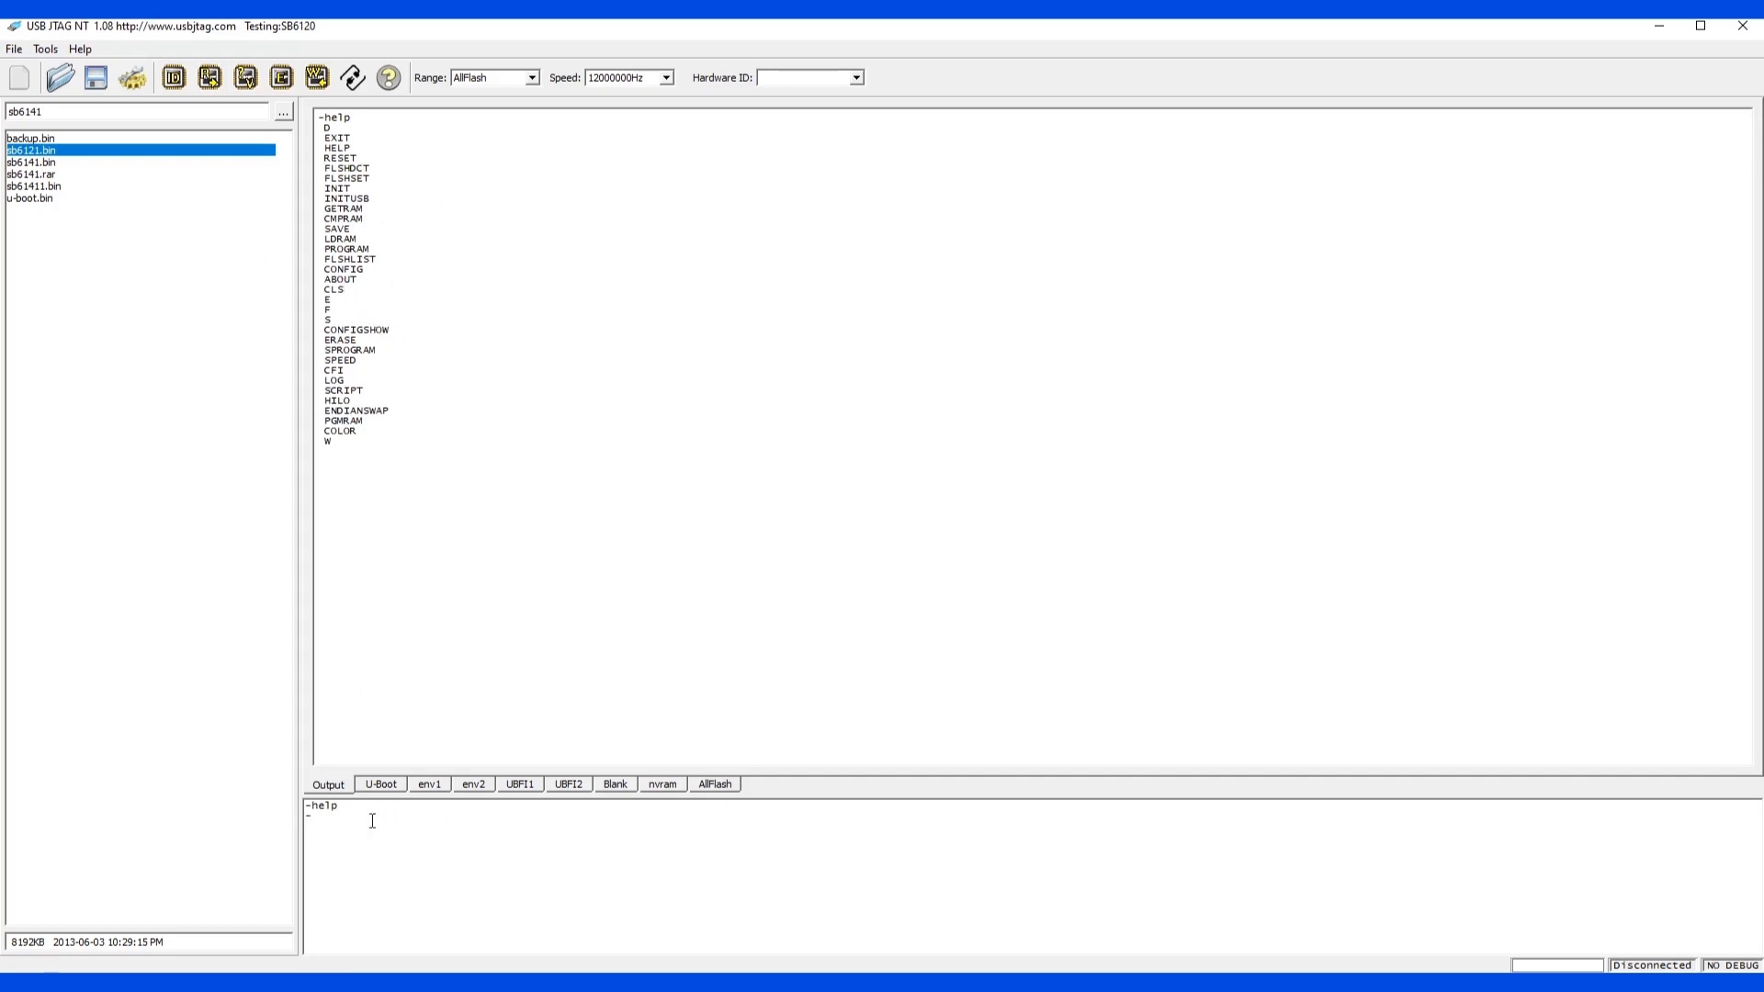
Enter cls to clear the output log.
text(cls)
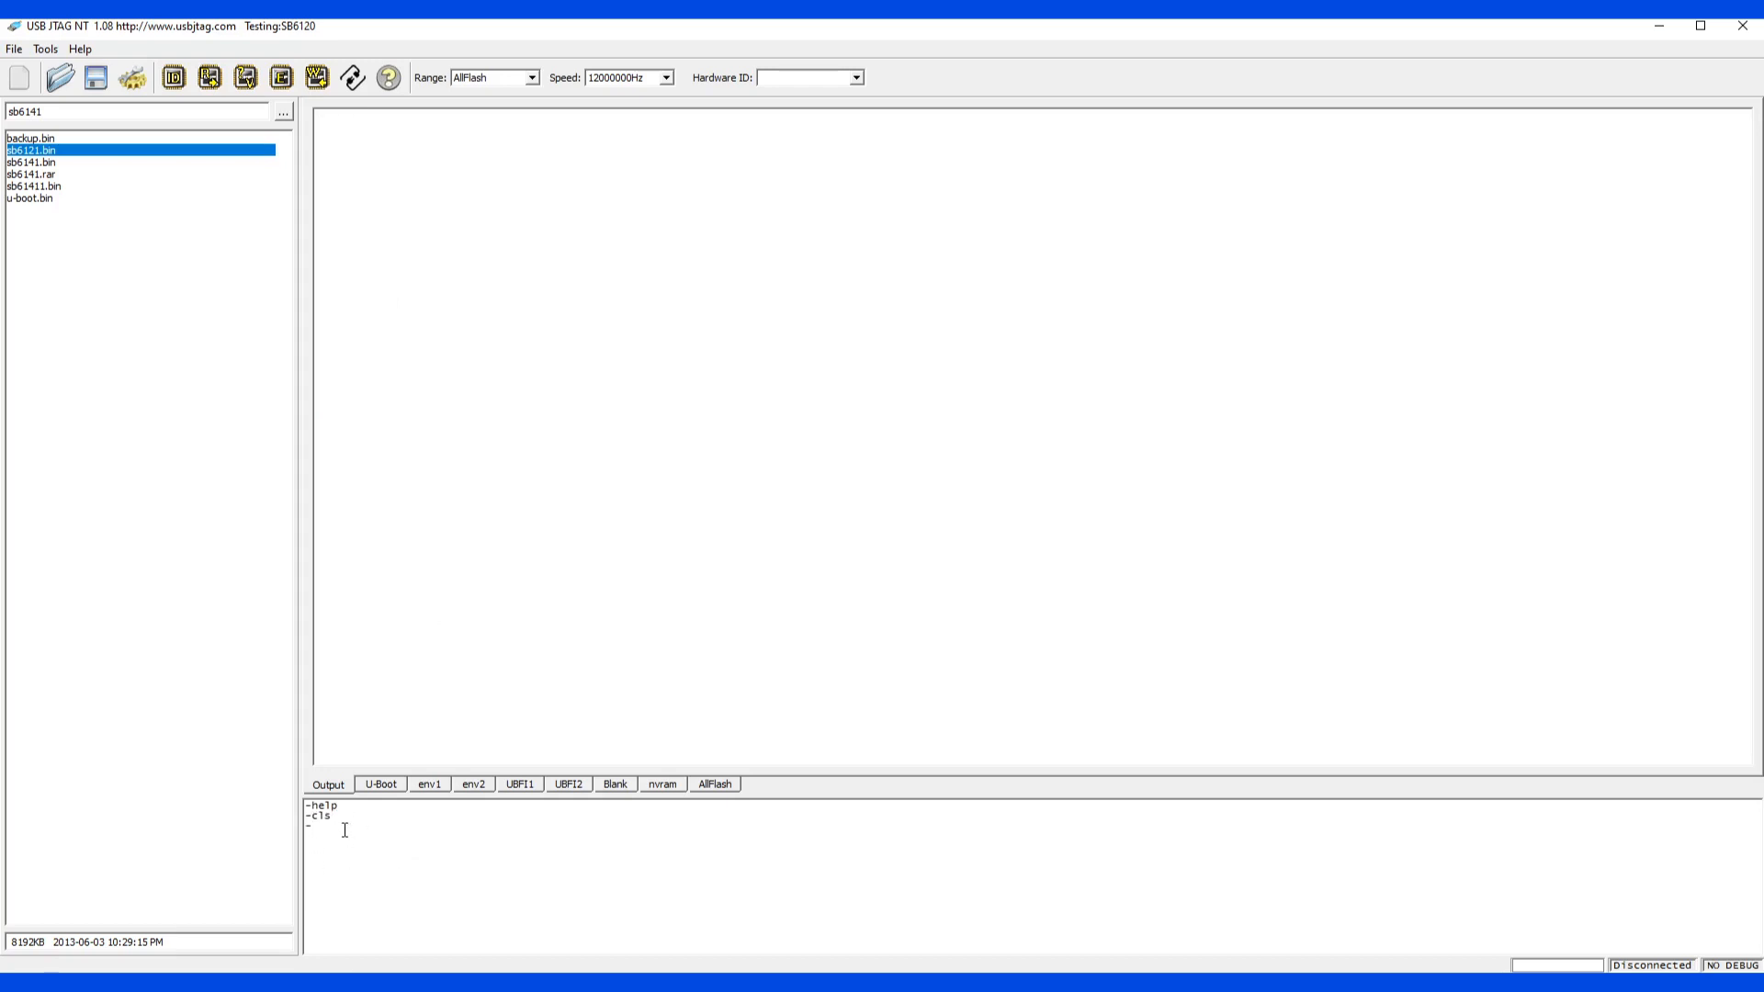
mouse_move(1095, 838)
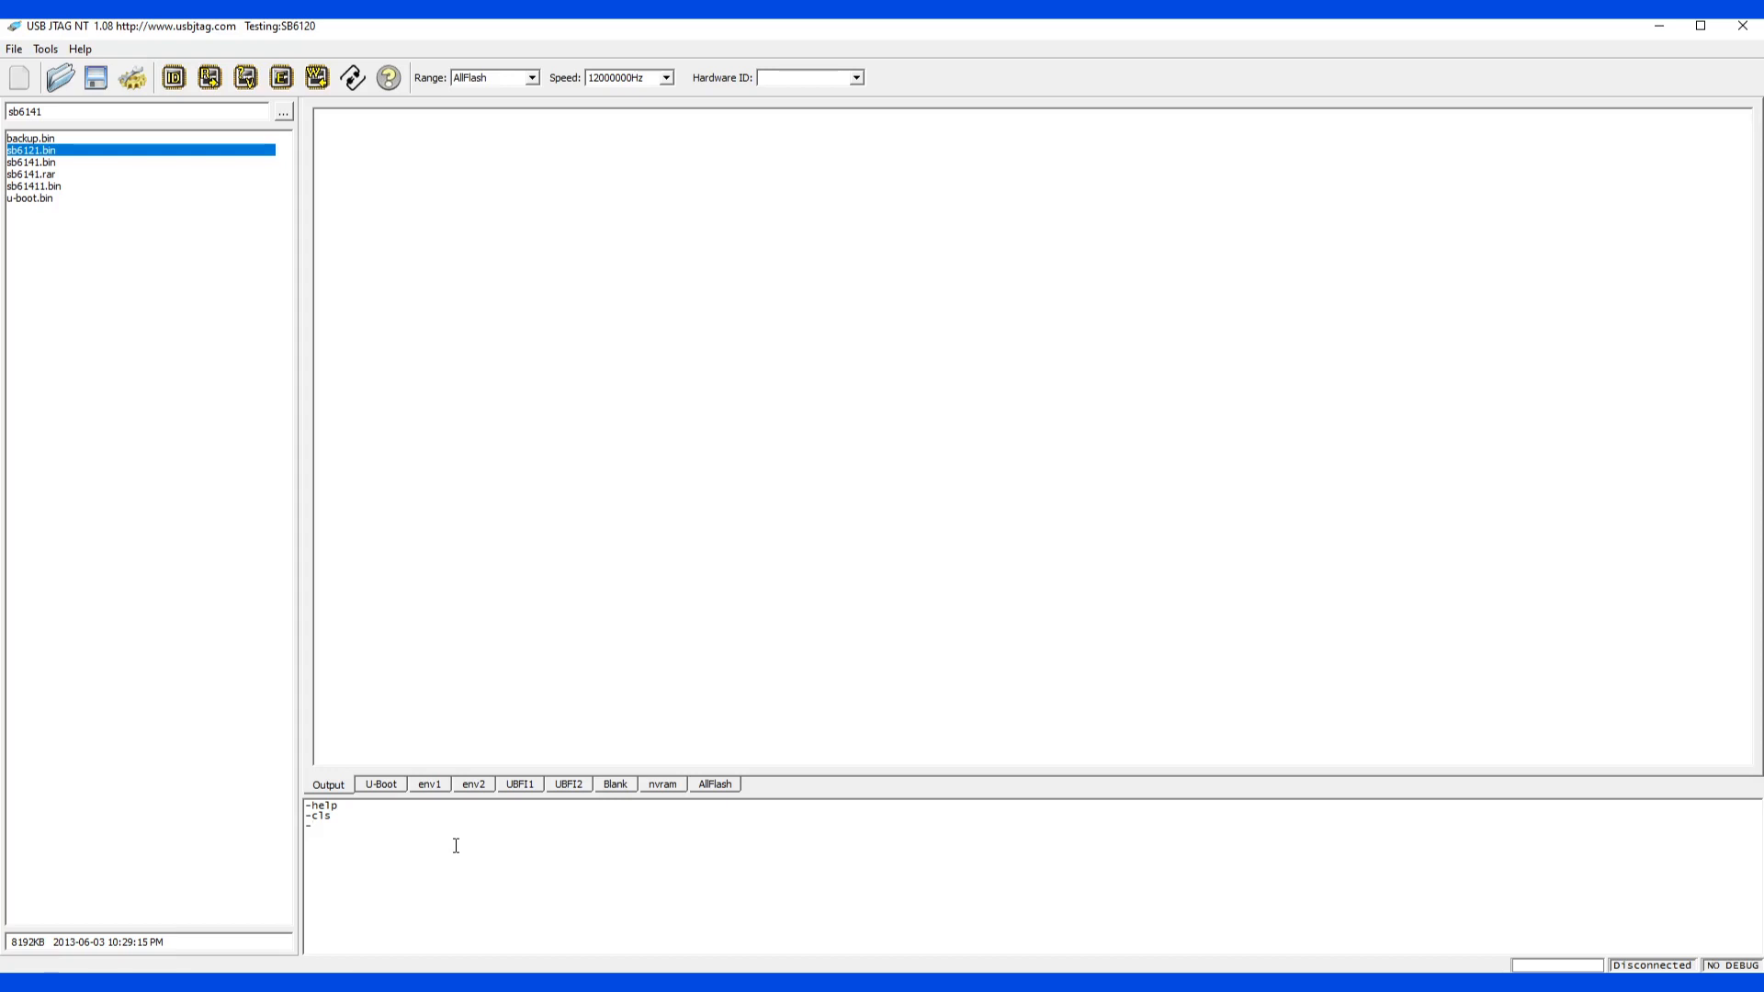
mouse_move(82, 964)
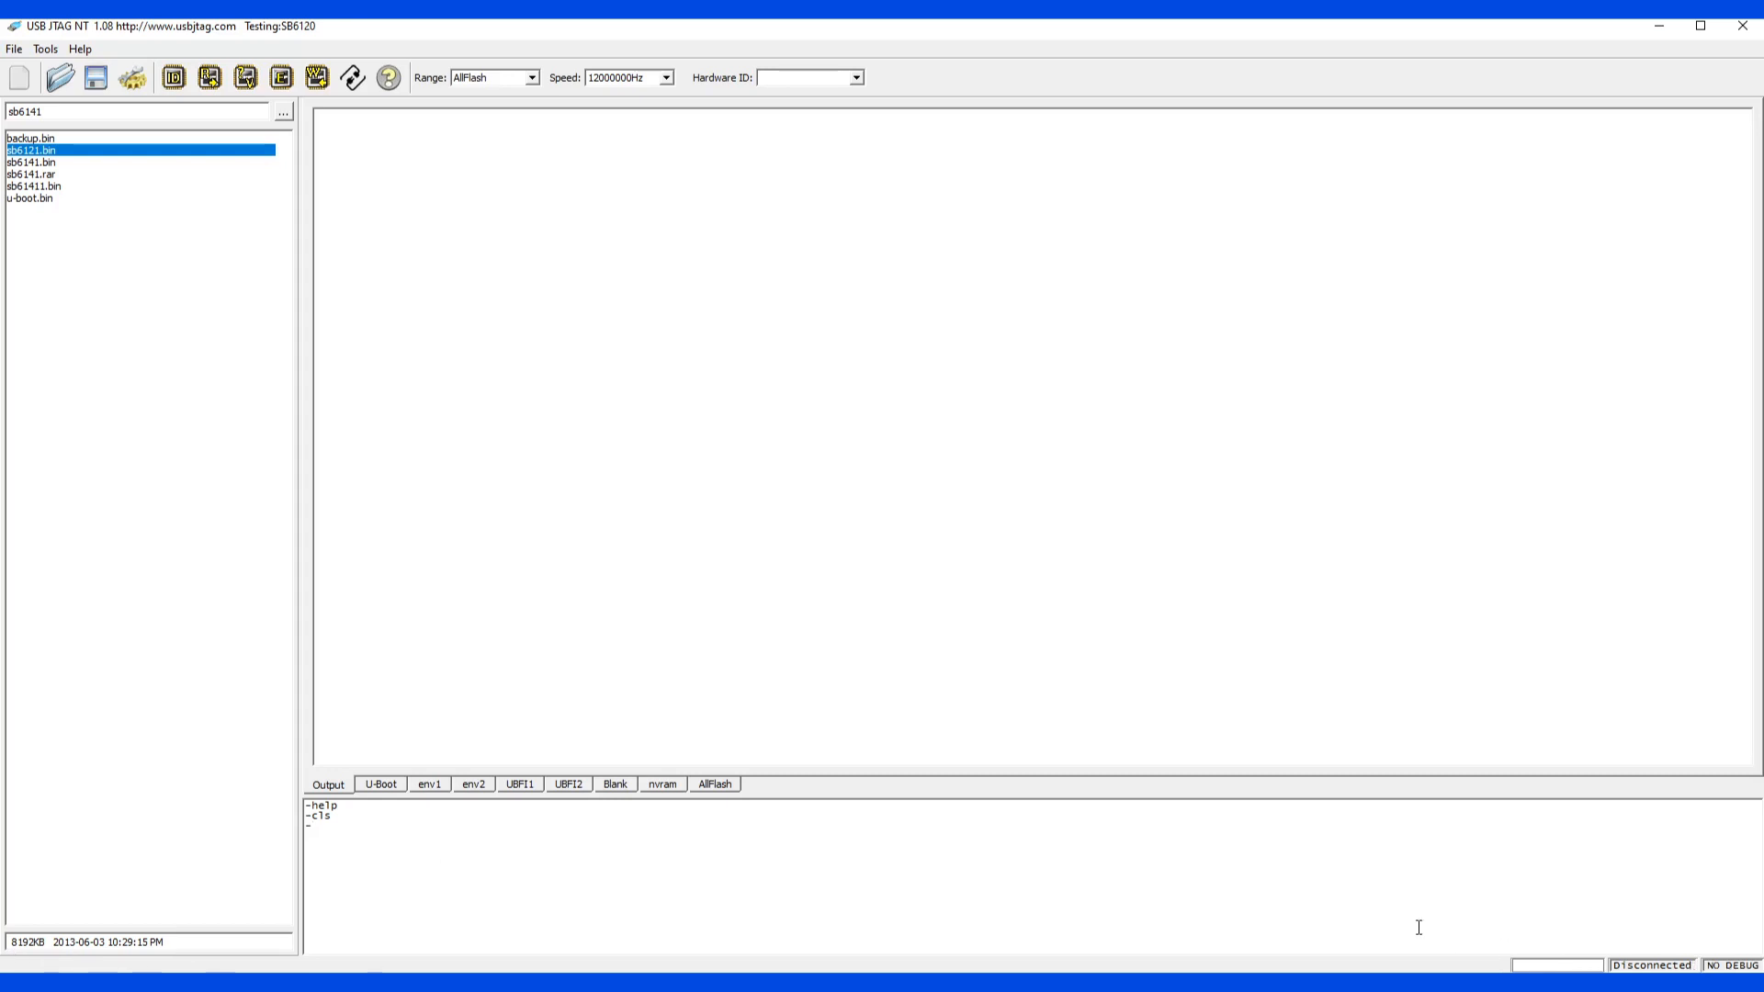
mouse_move(1064, 830)
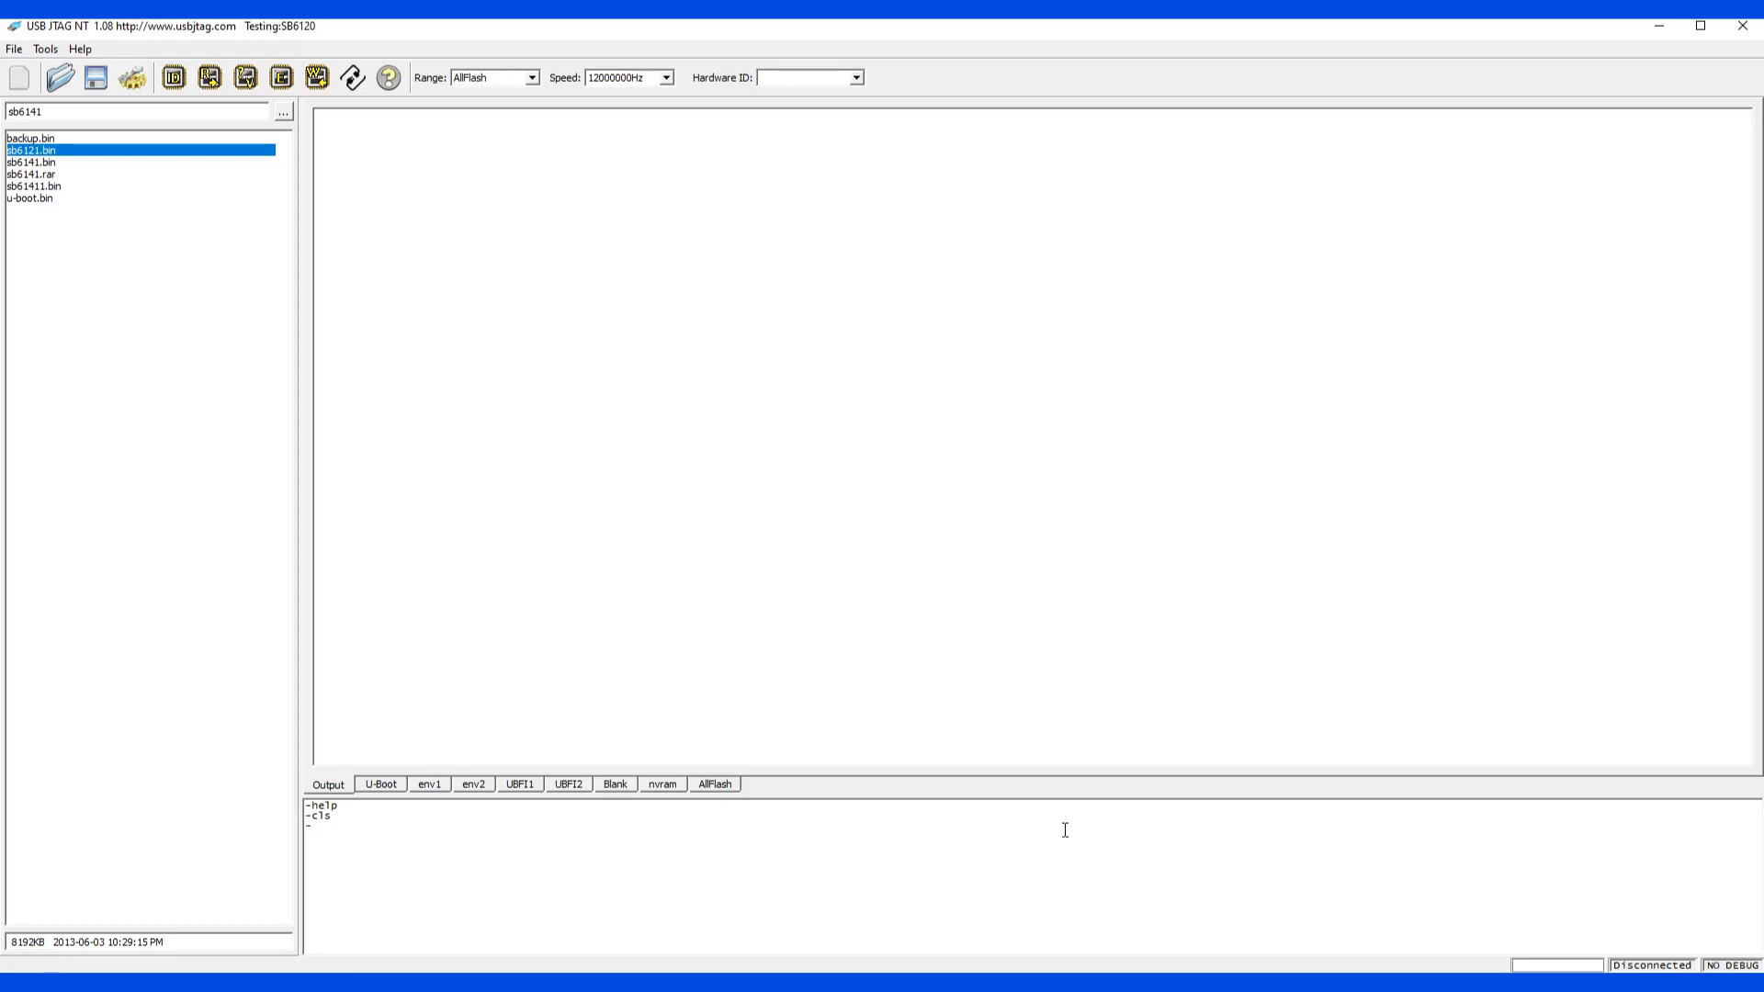
mouse_move(506, 584)
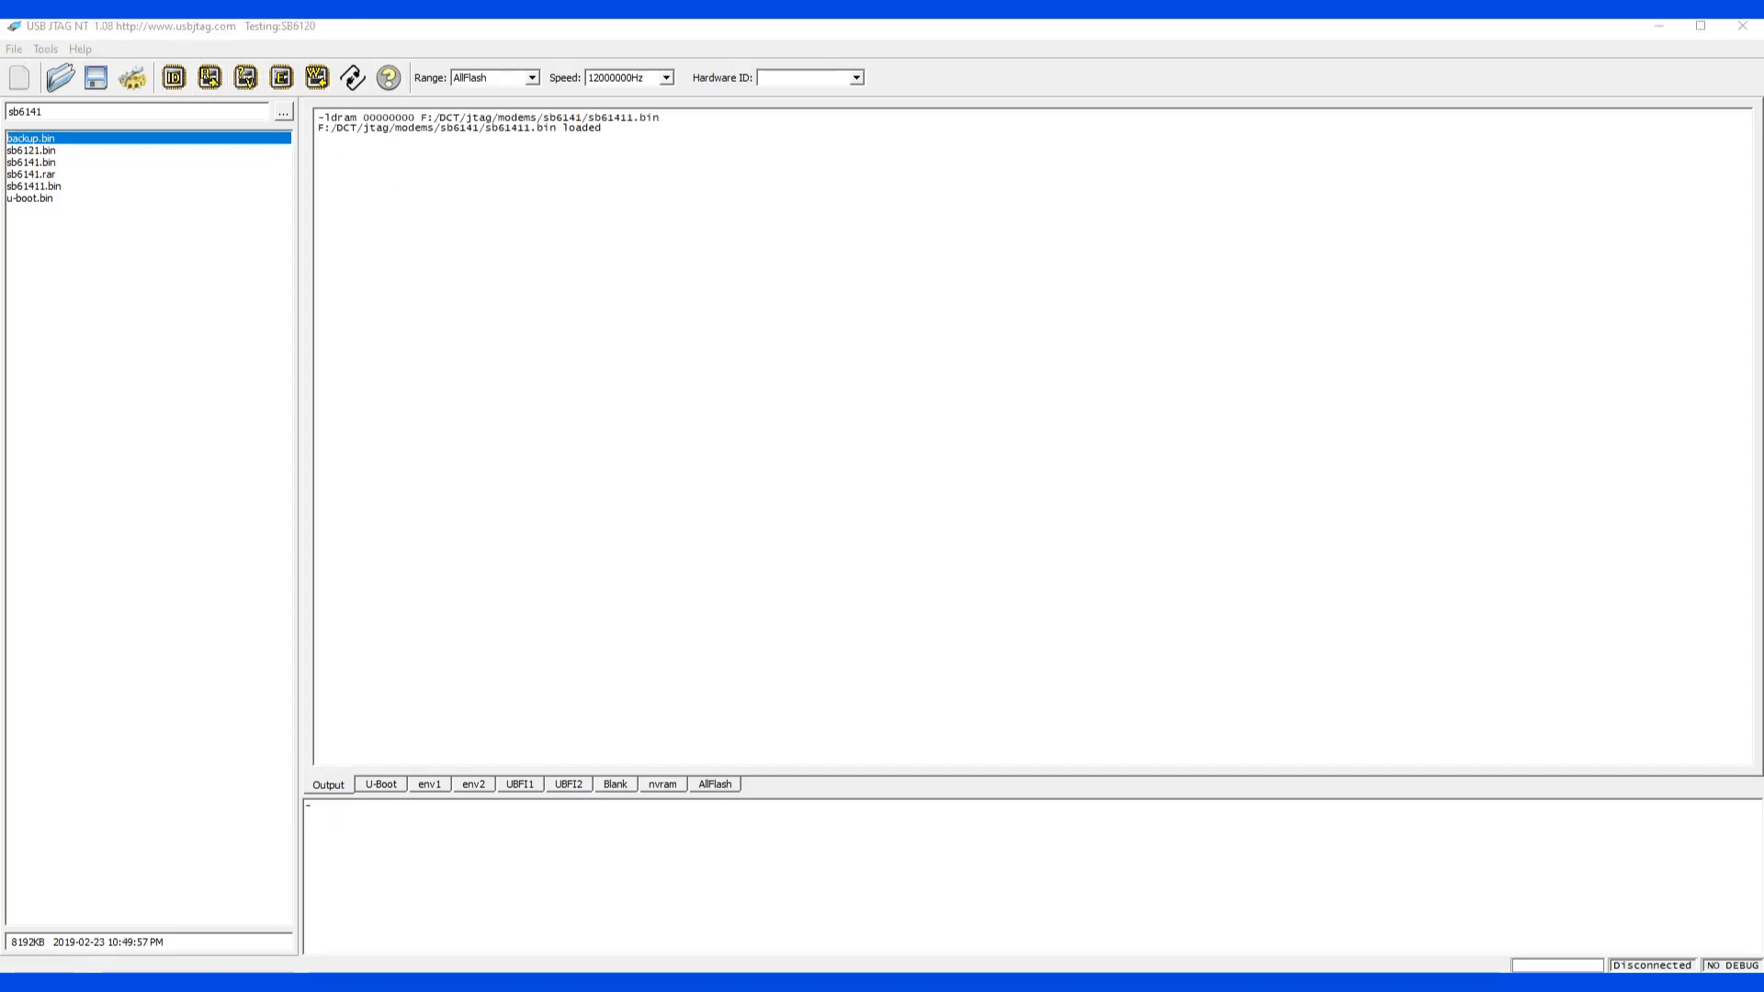
mouse_move(101, 31)
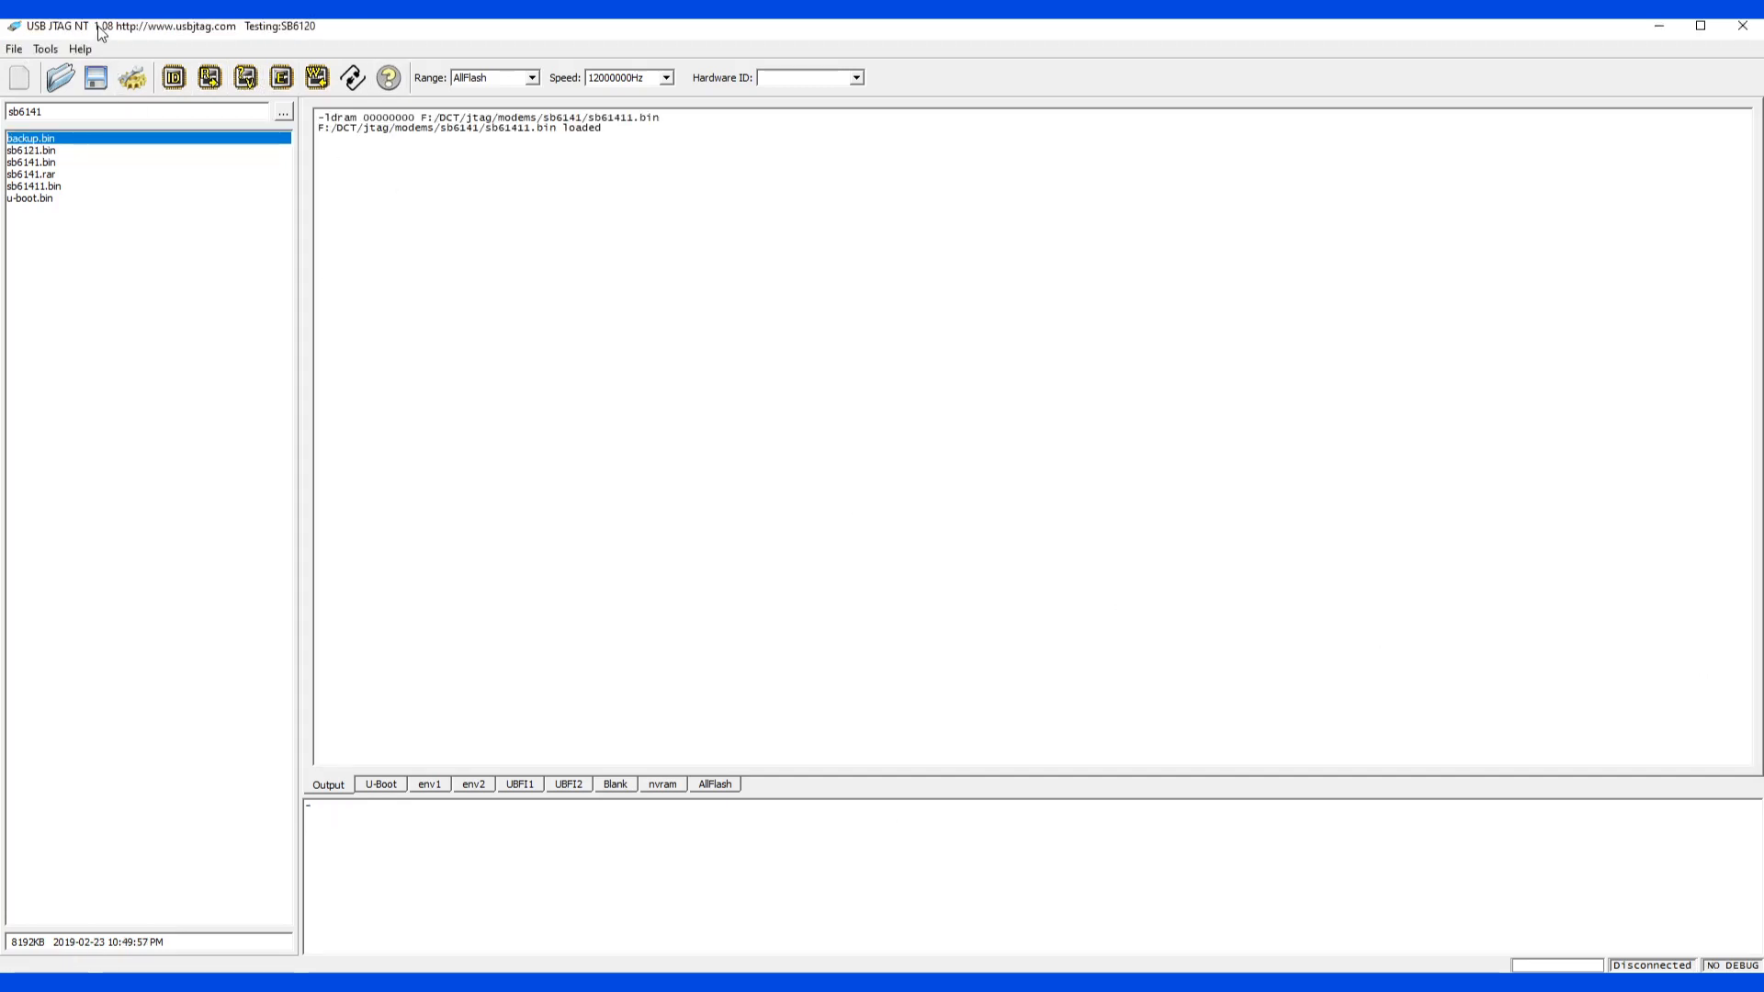
mouse_move(96, 77)
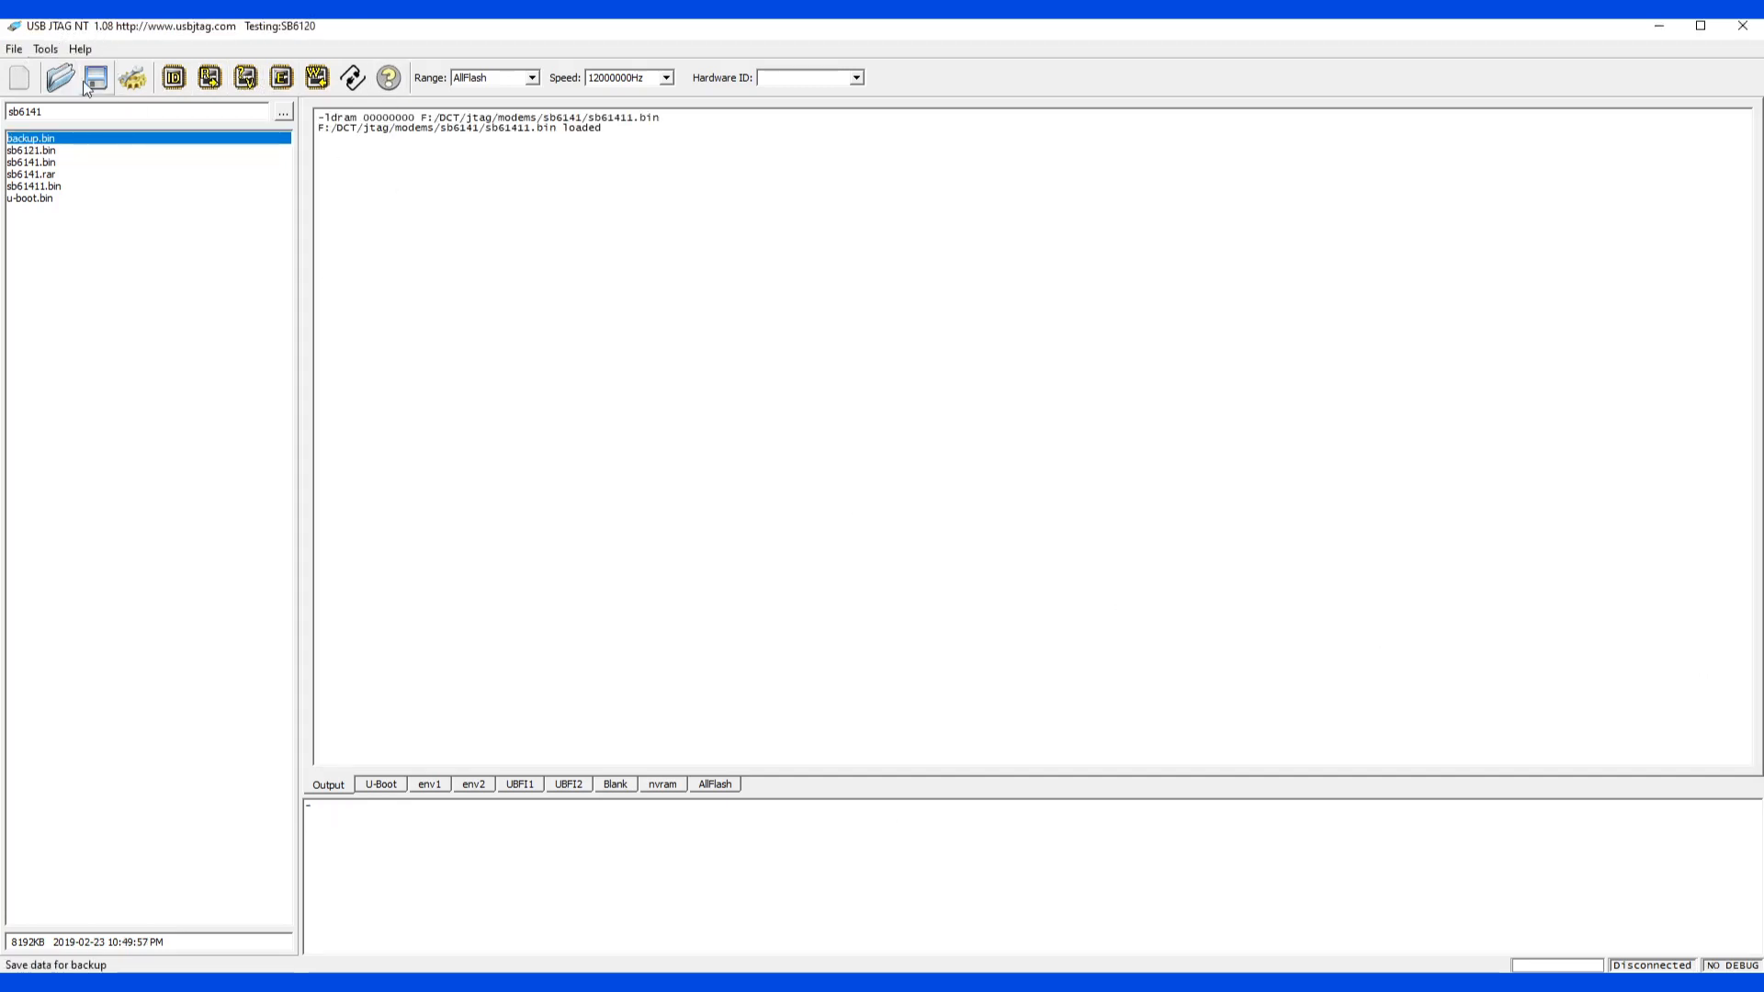
Open the File menu, view U-Boot, return to Output, then show the AllFlash hex dump.
click(12, 48)
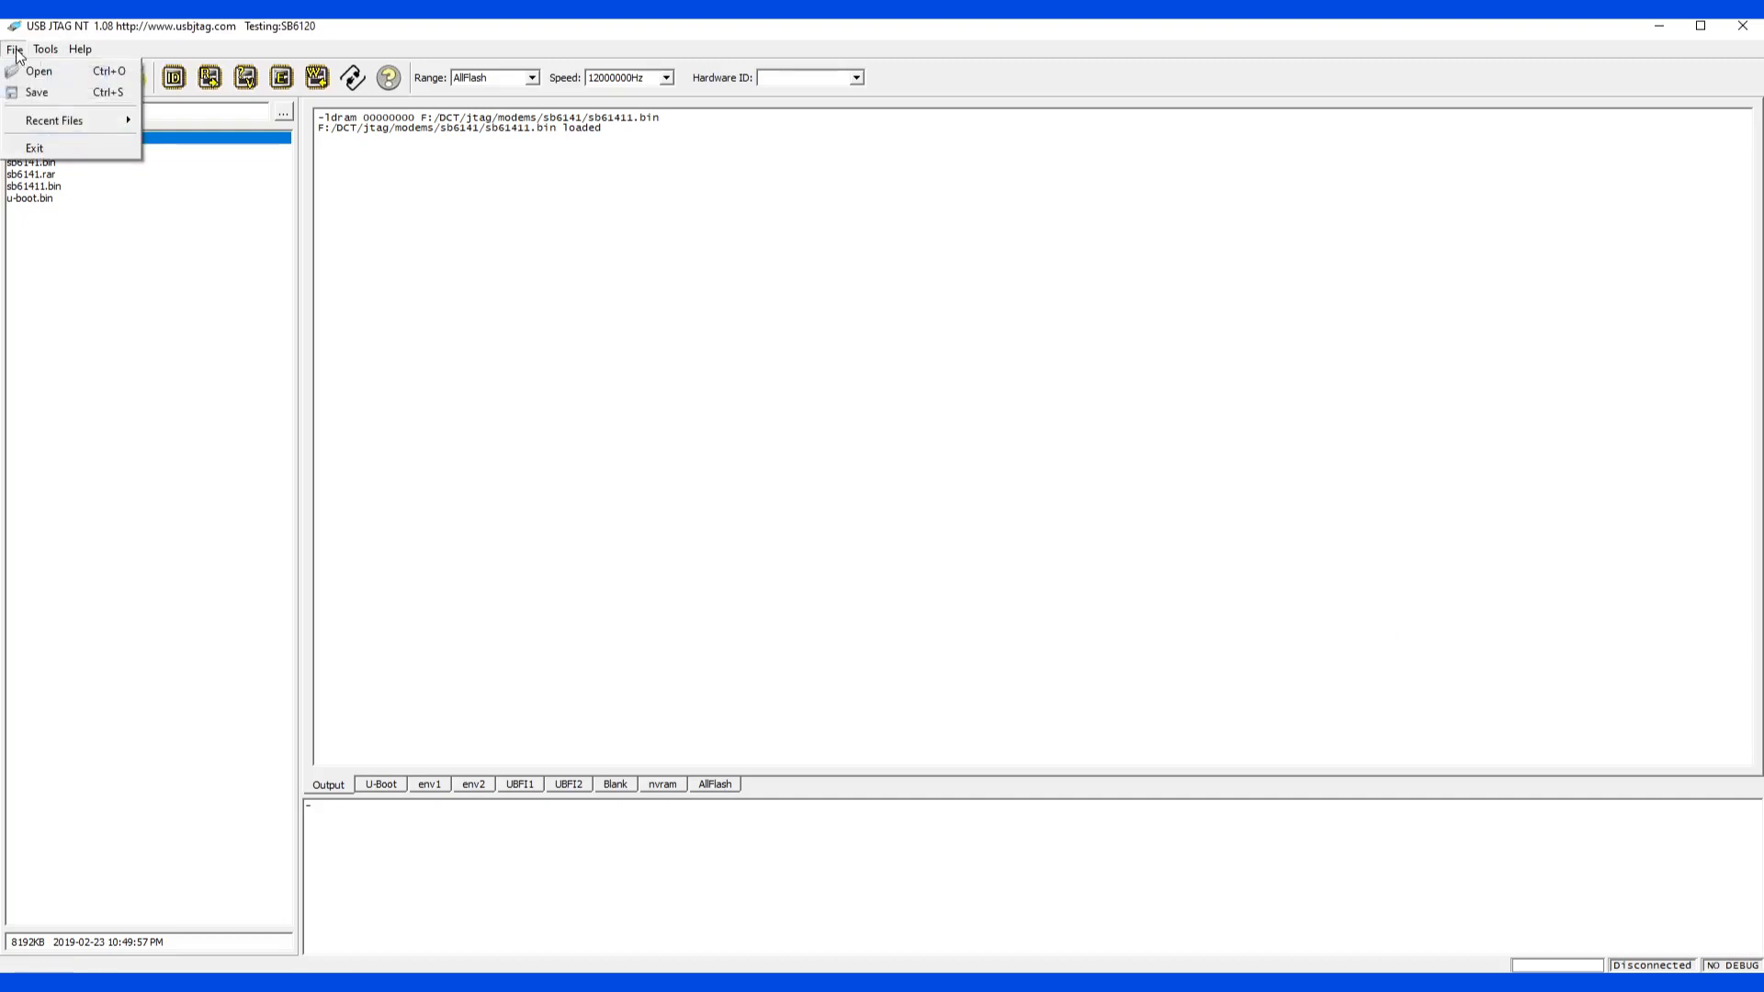
mouse_move(40, 70)
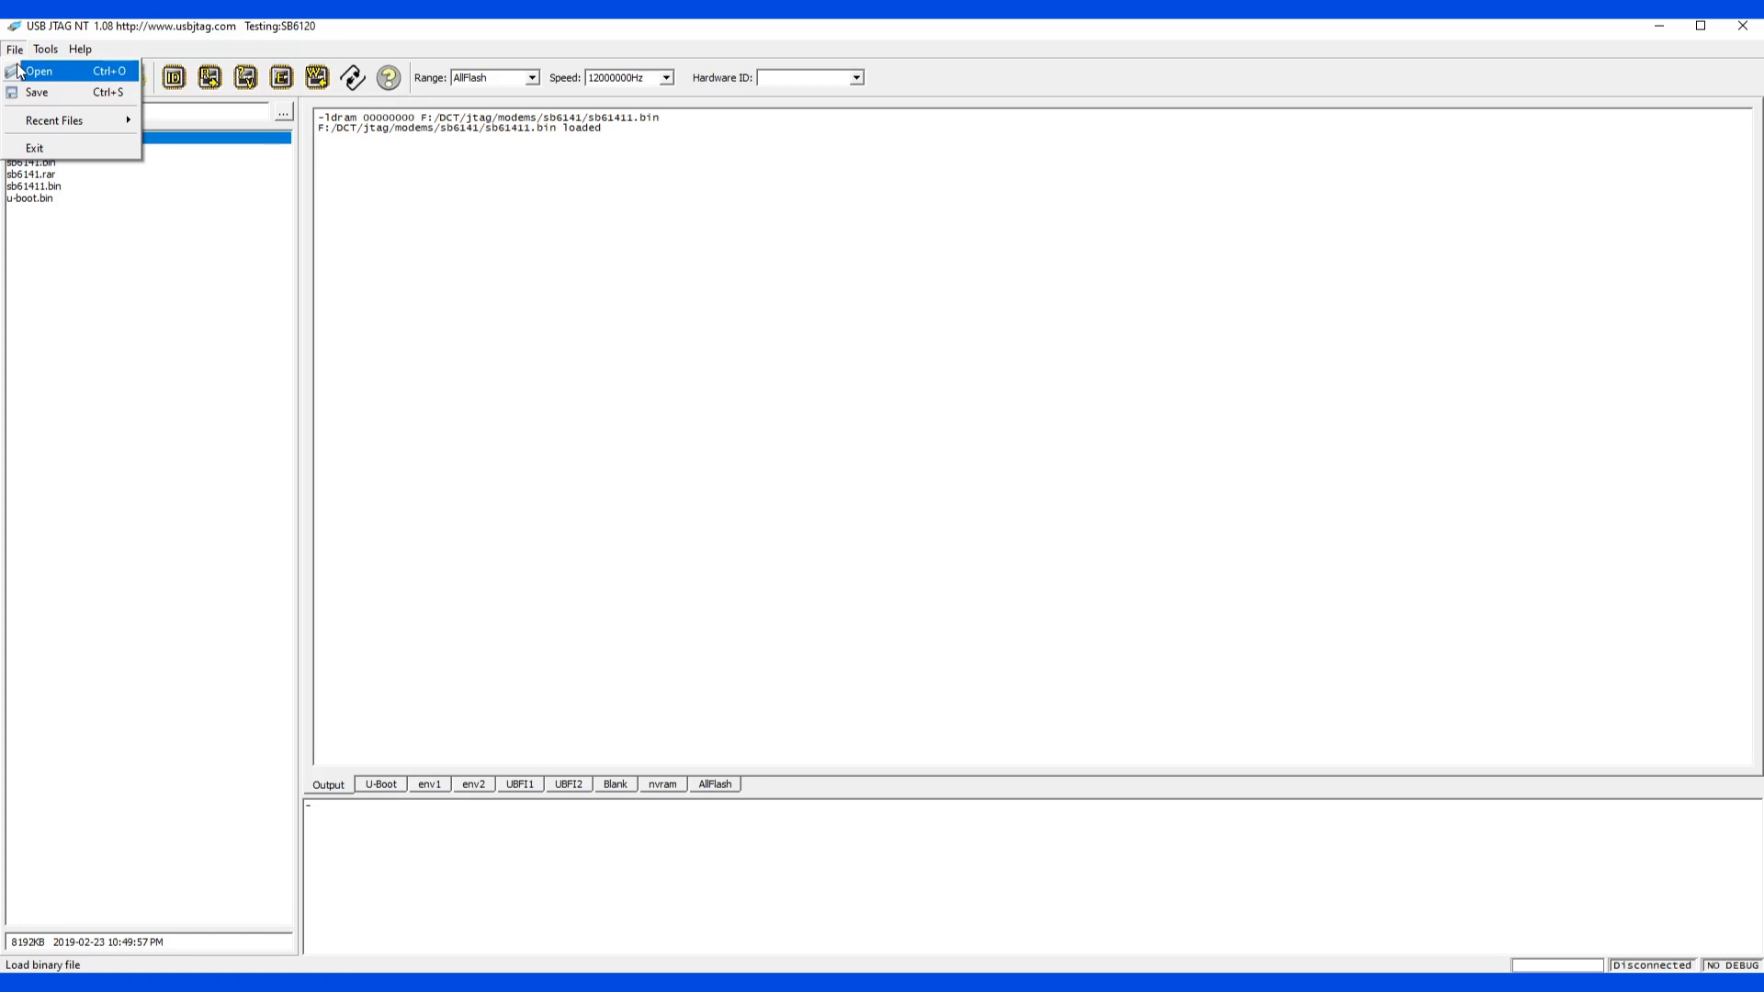
mouse_move(453, 461)
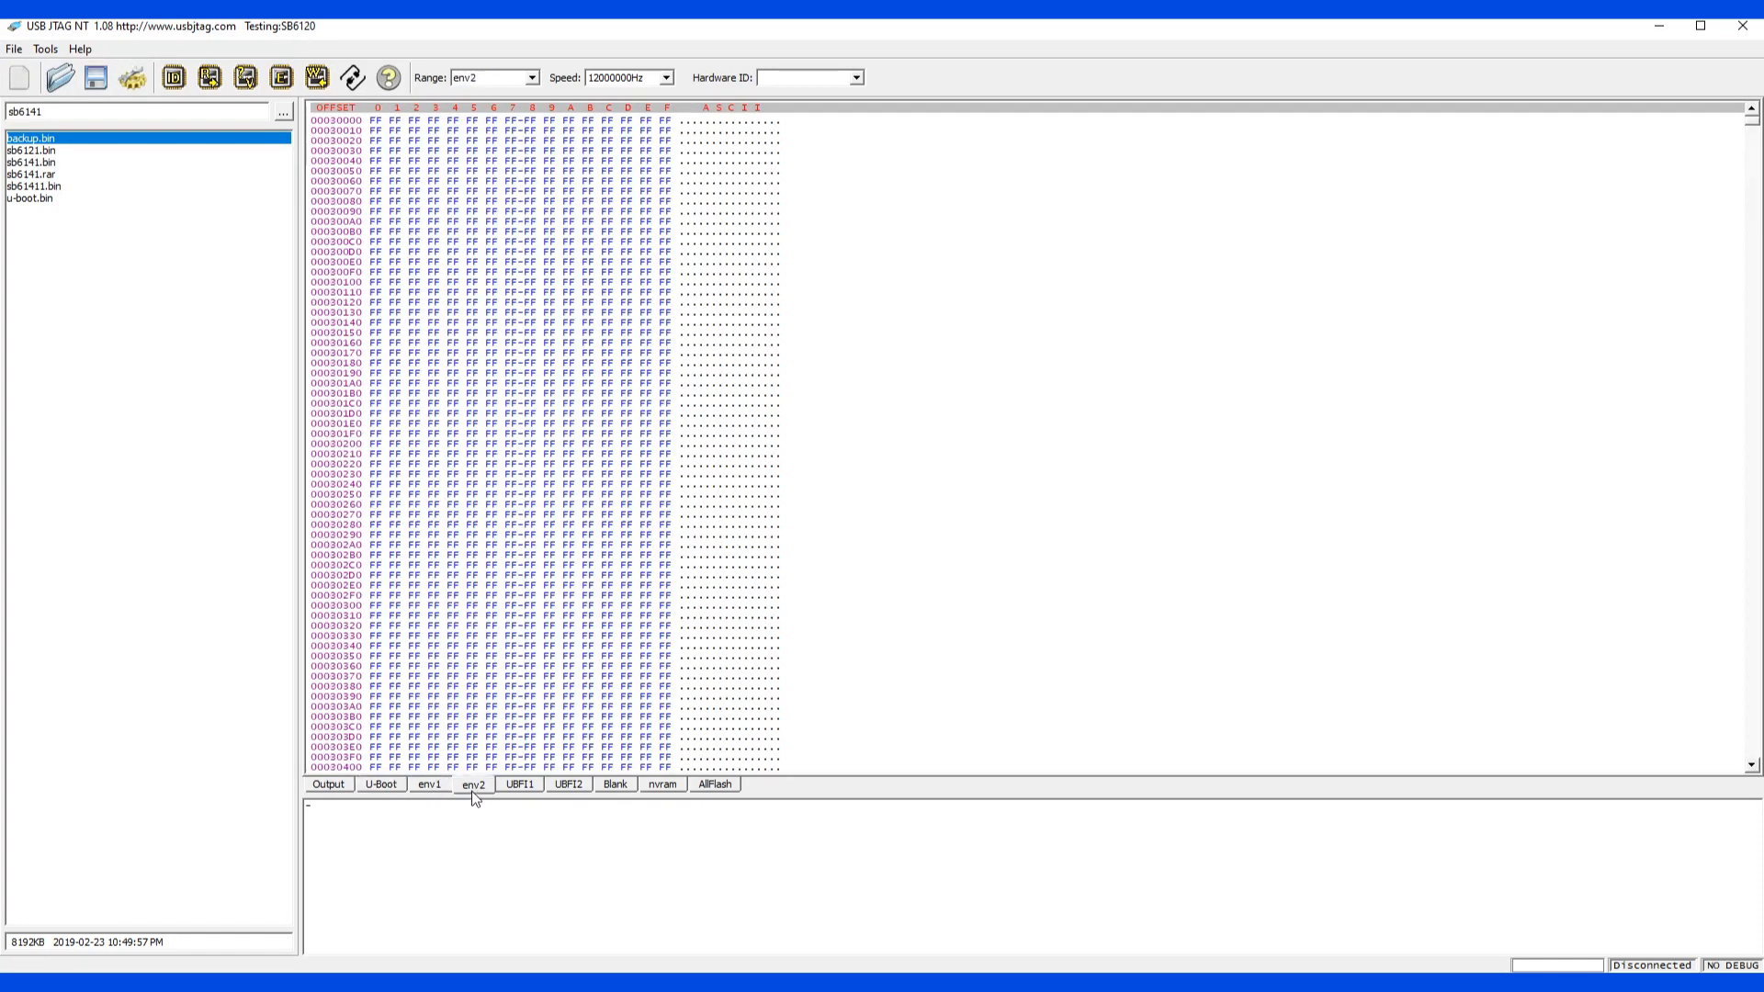
click(380, 784)
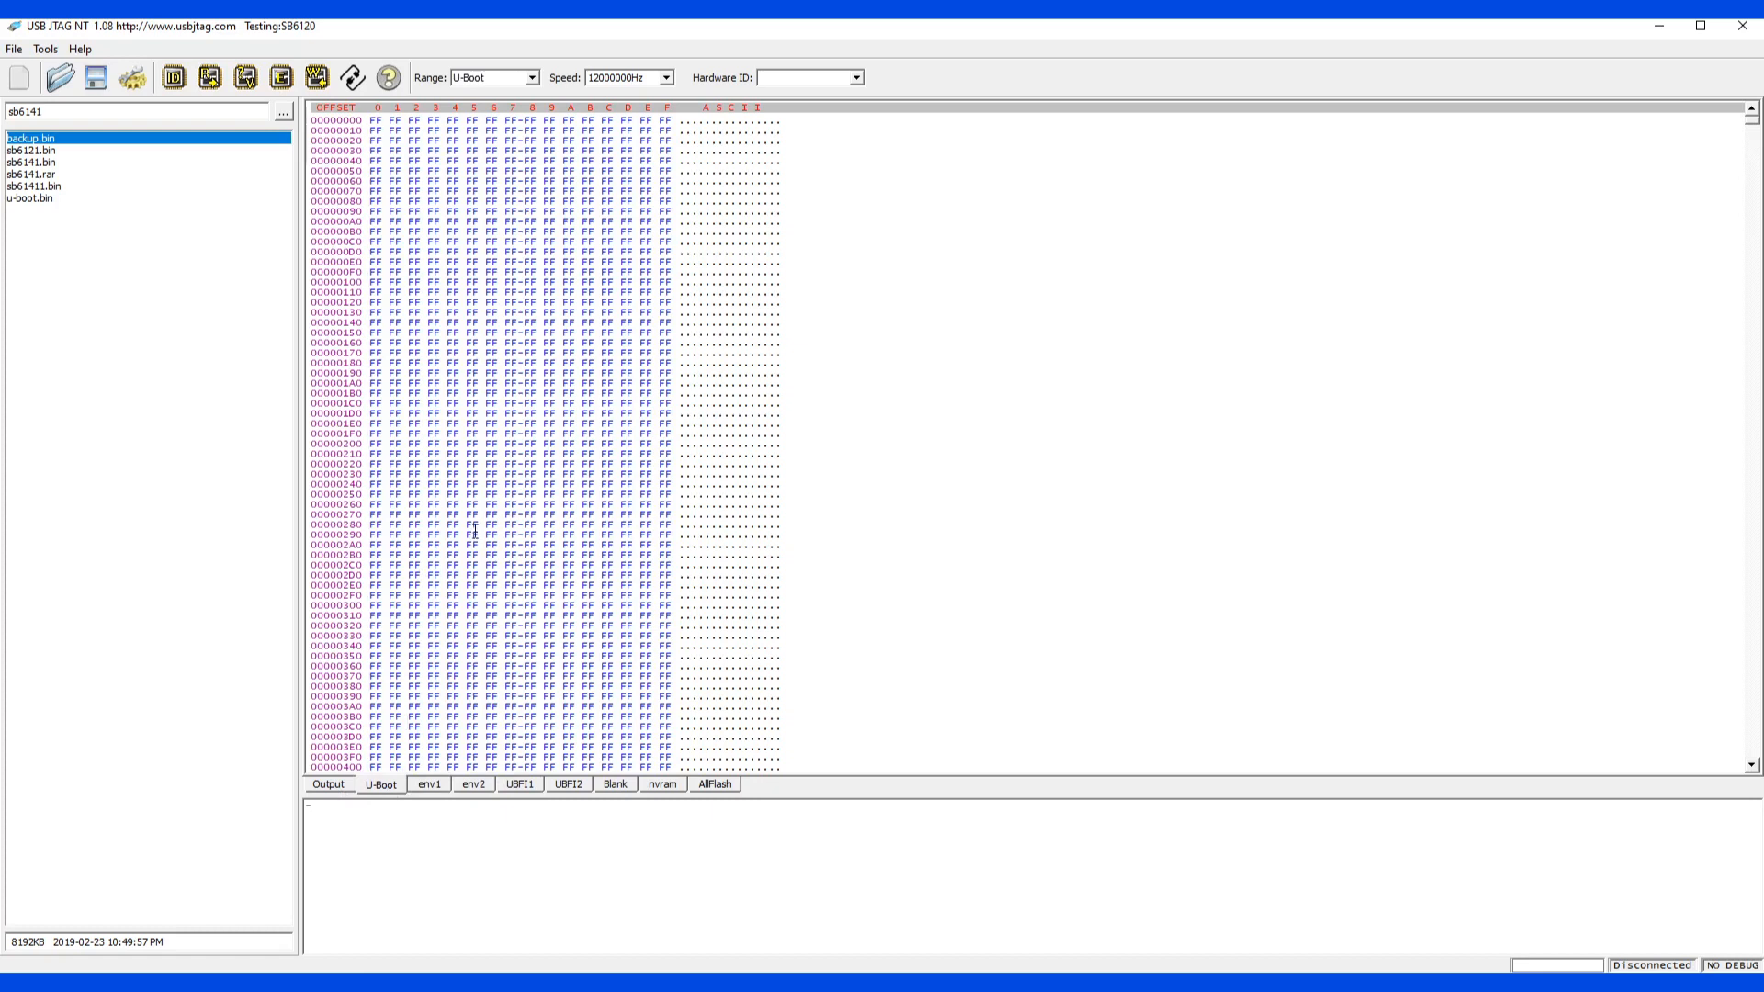
click(327, 783)
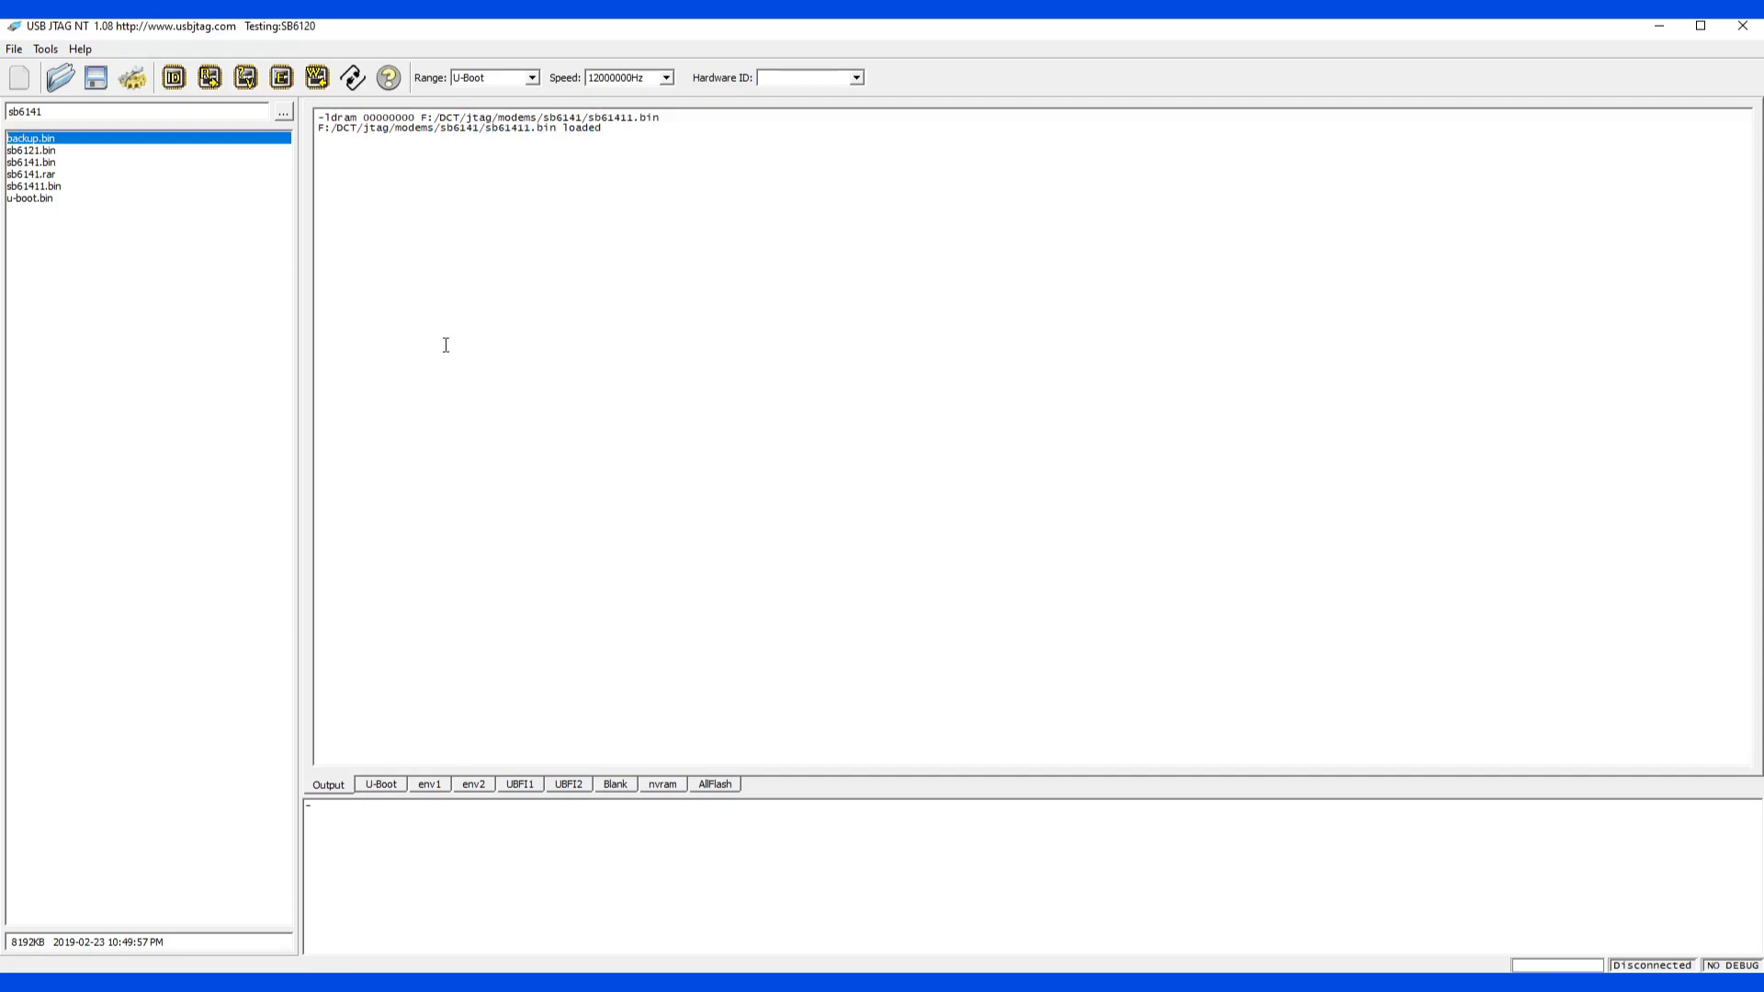
mouse_move(528, 84)
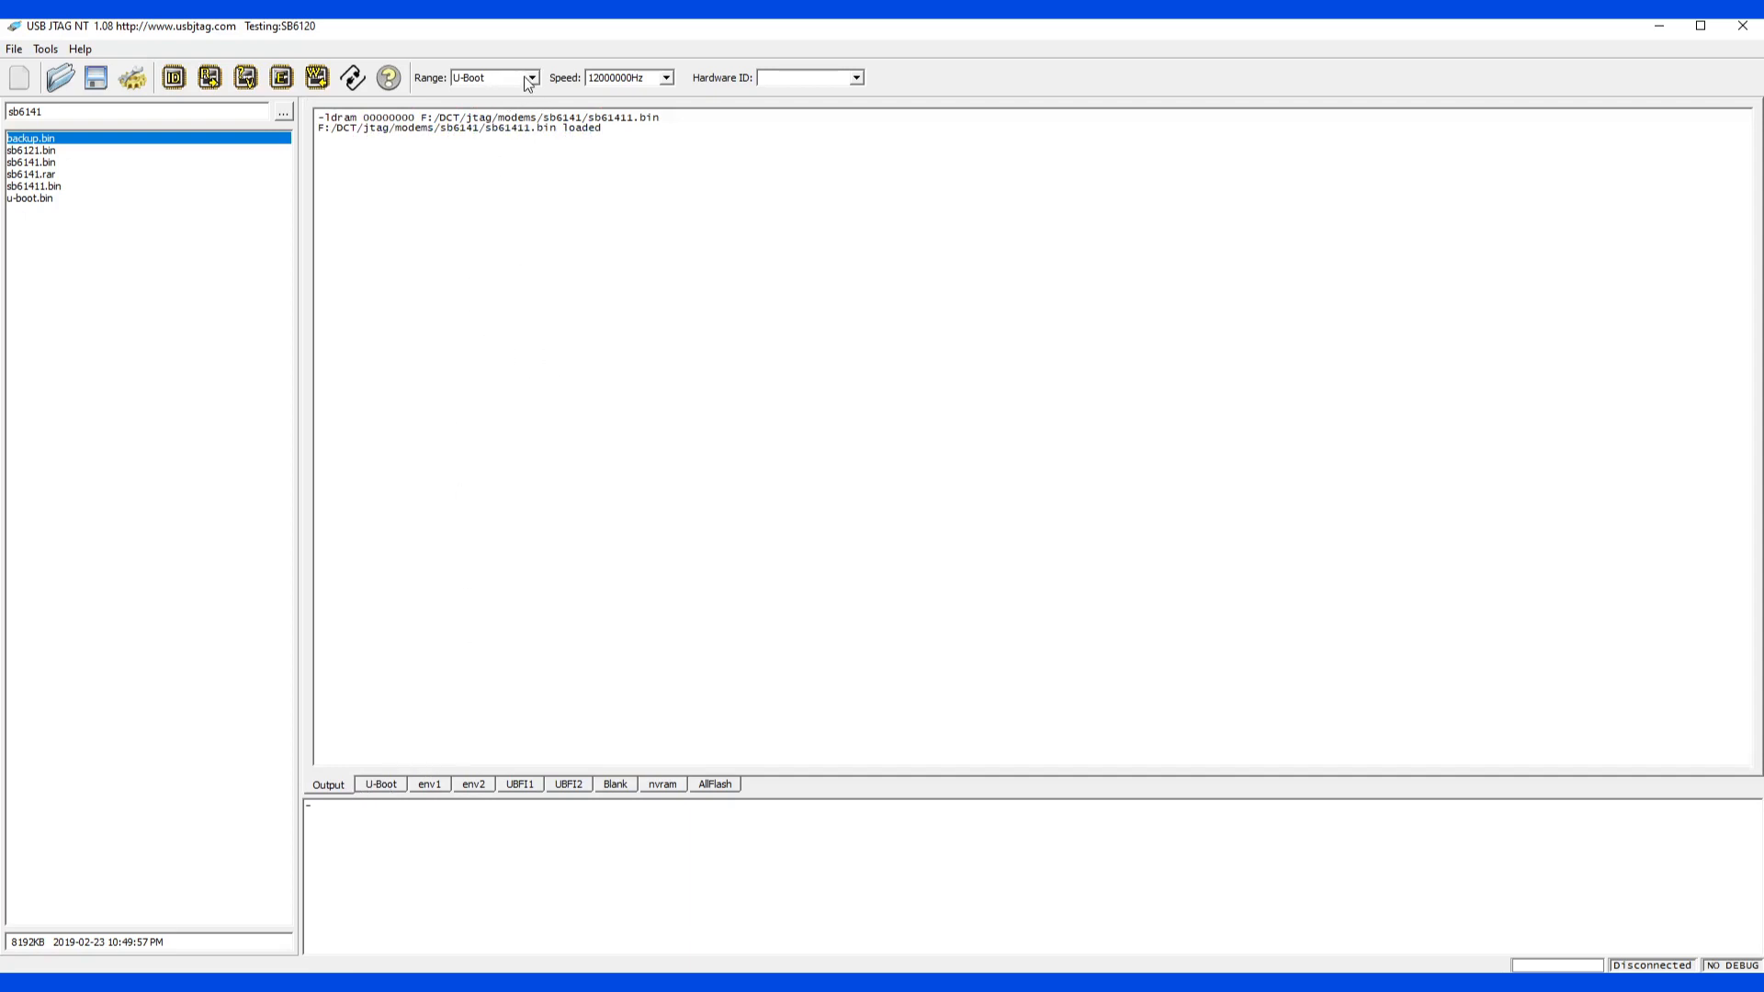
mouse_move(510, 90)
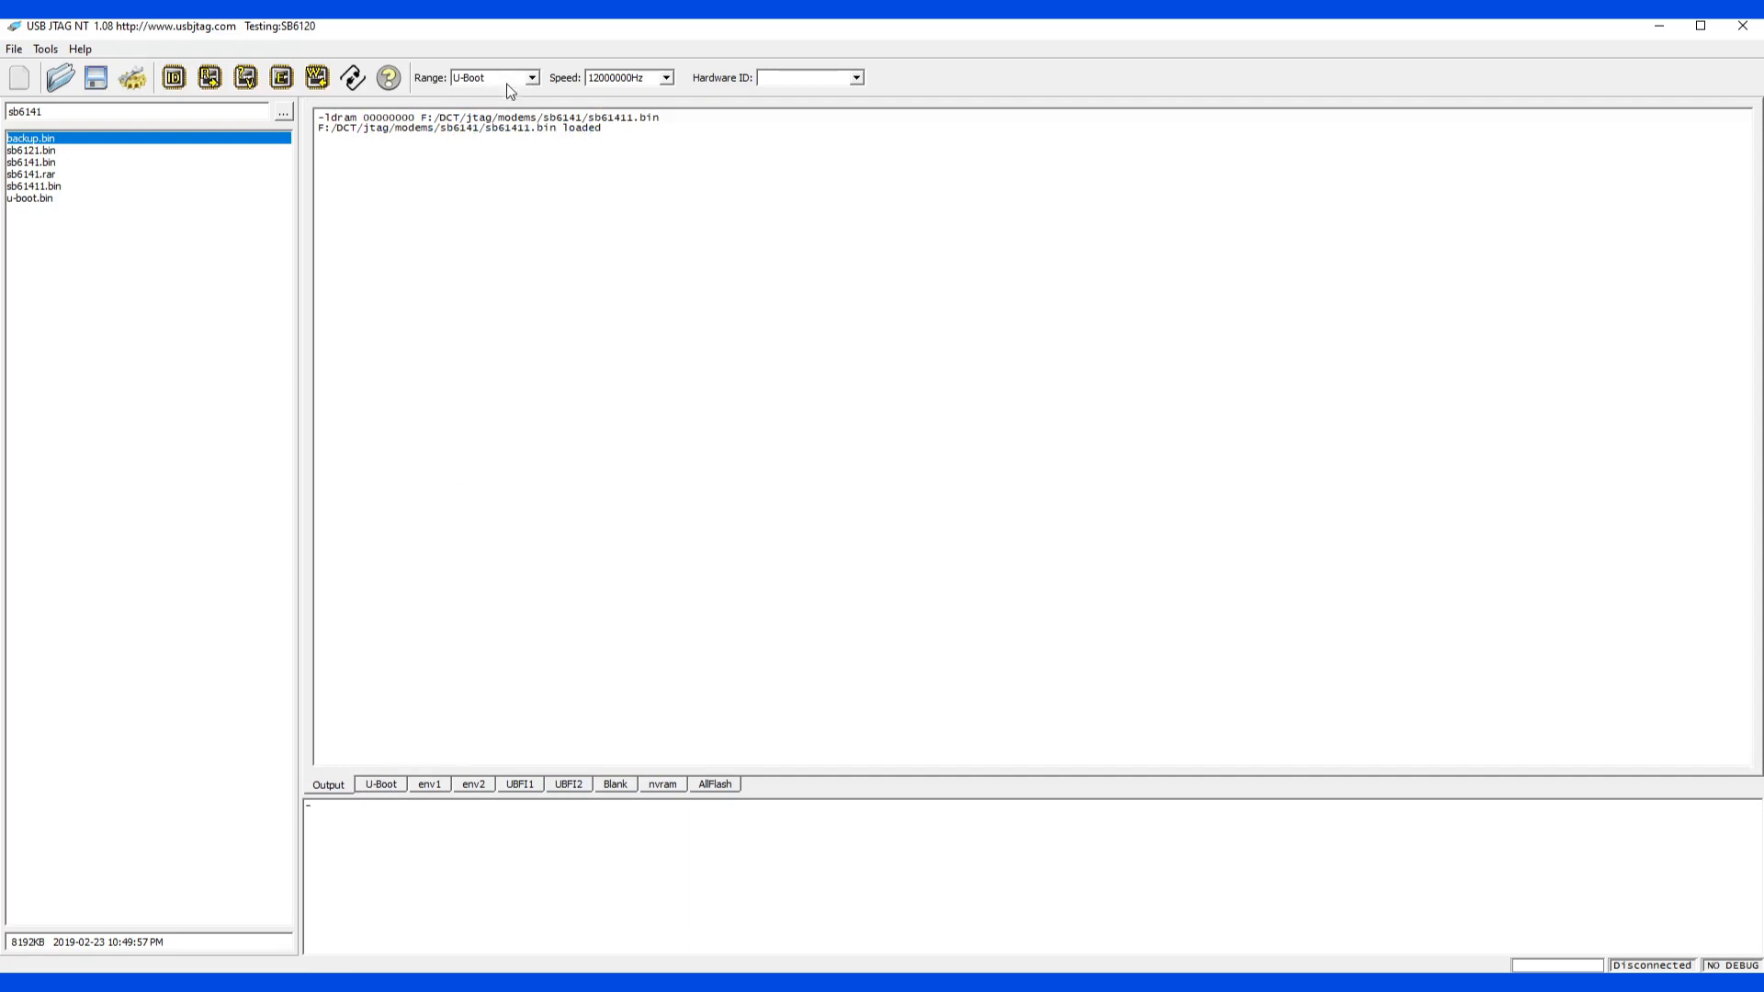
click(715, 783)
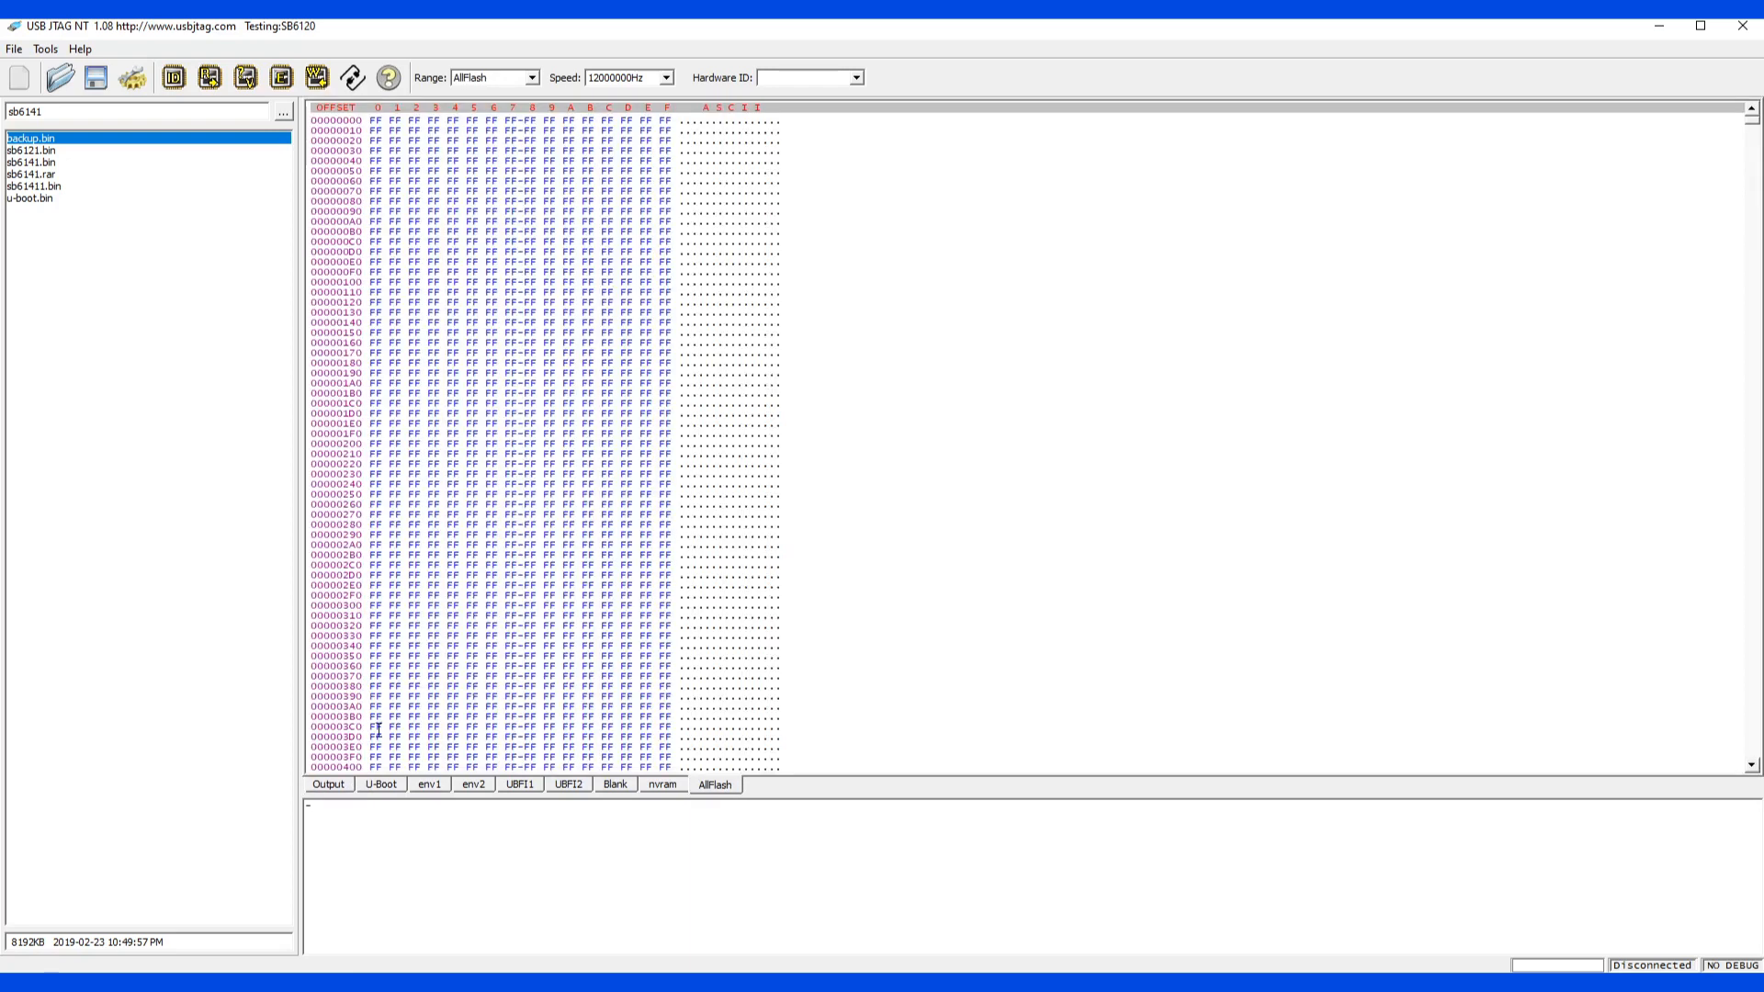
Load 8Mdump.bin from the modems > sb6120 folder.
click(60, 76)
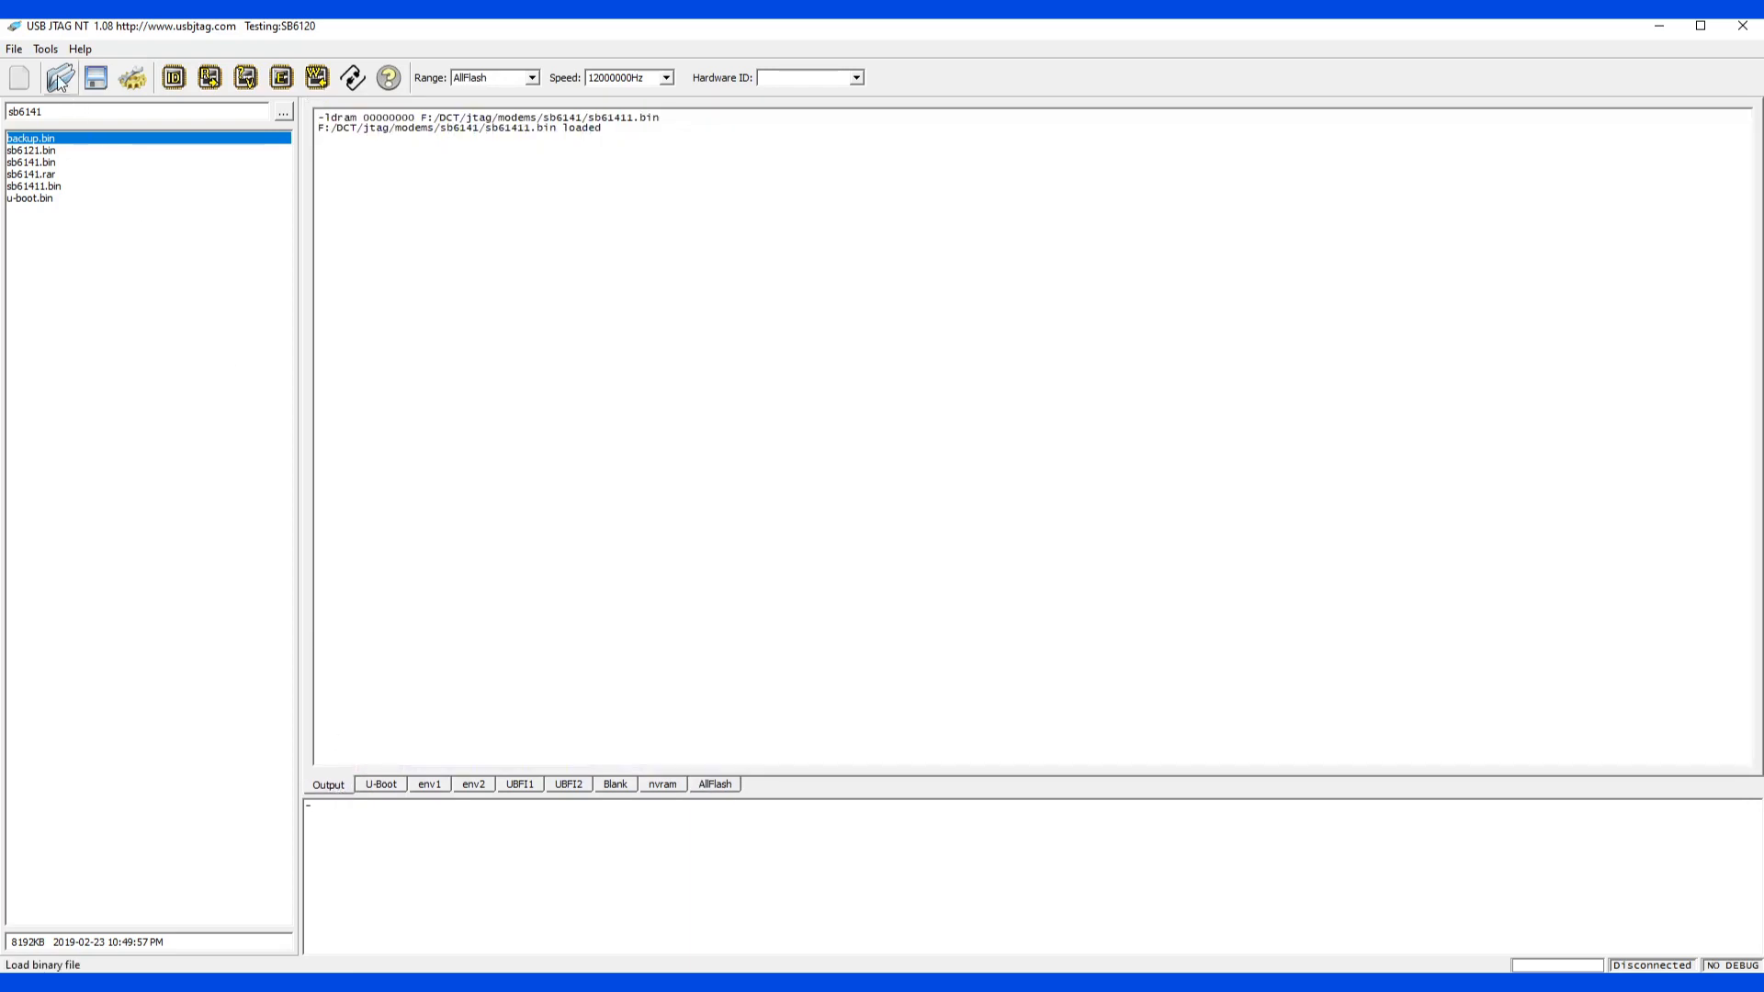
mouse_move(59, 77)
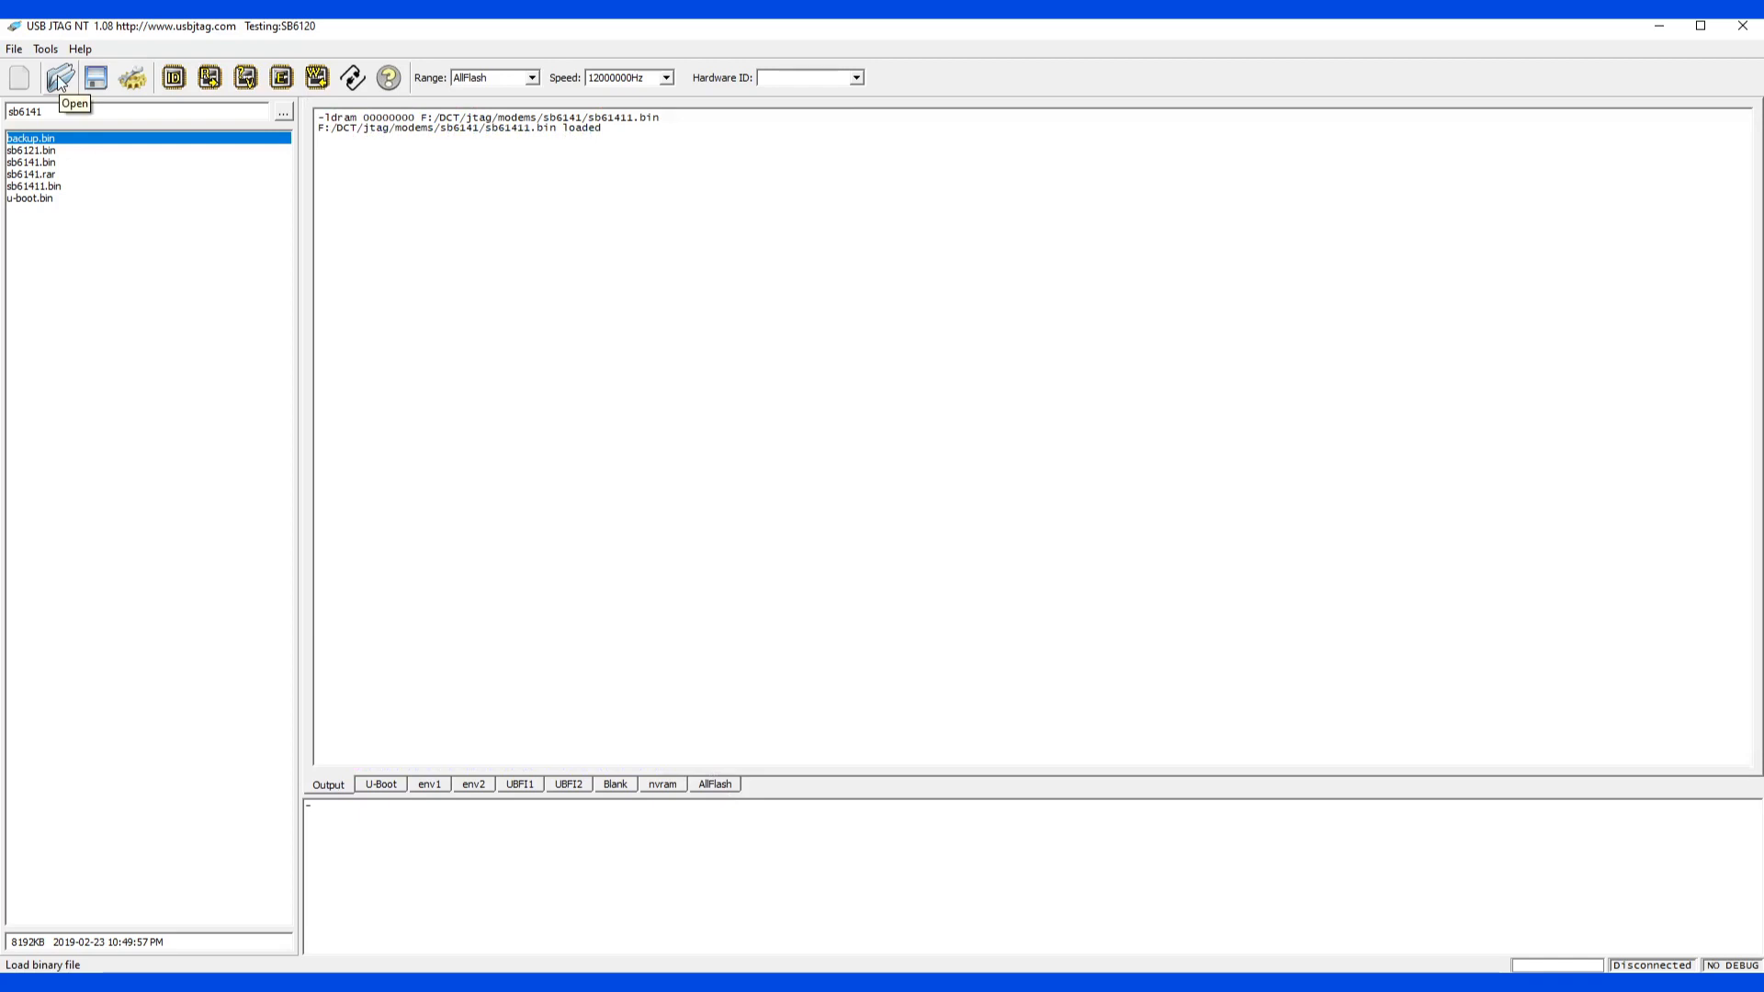
click(14, 48)
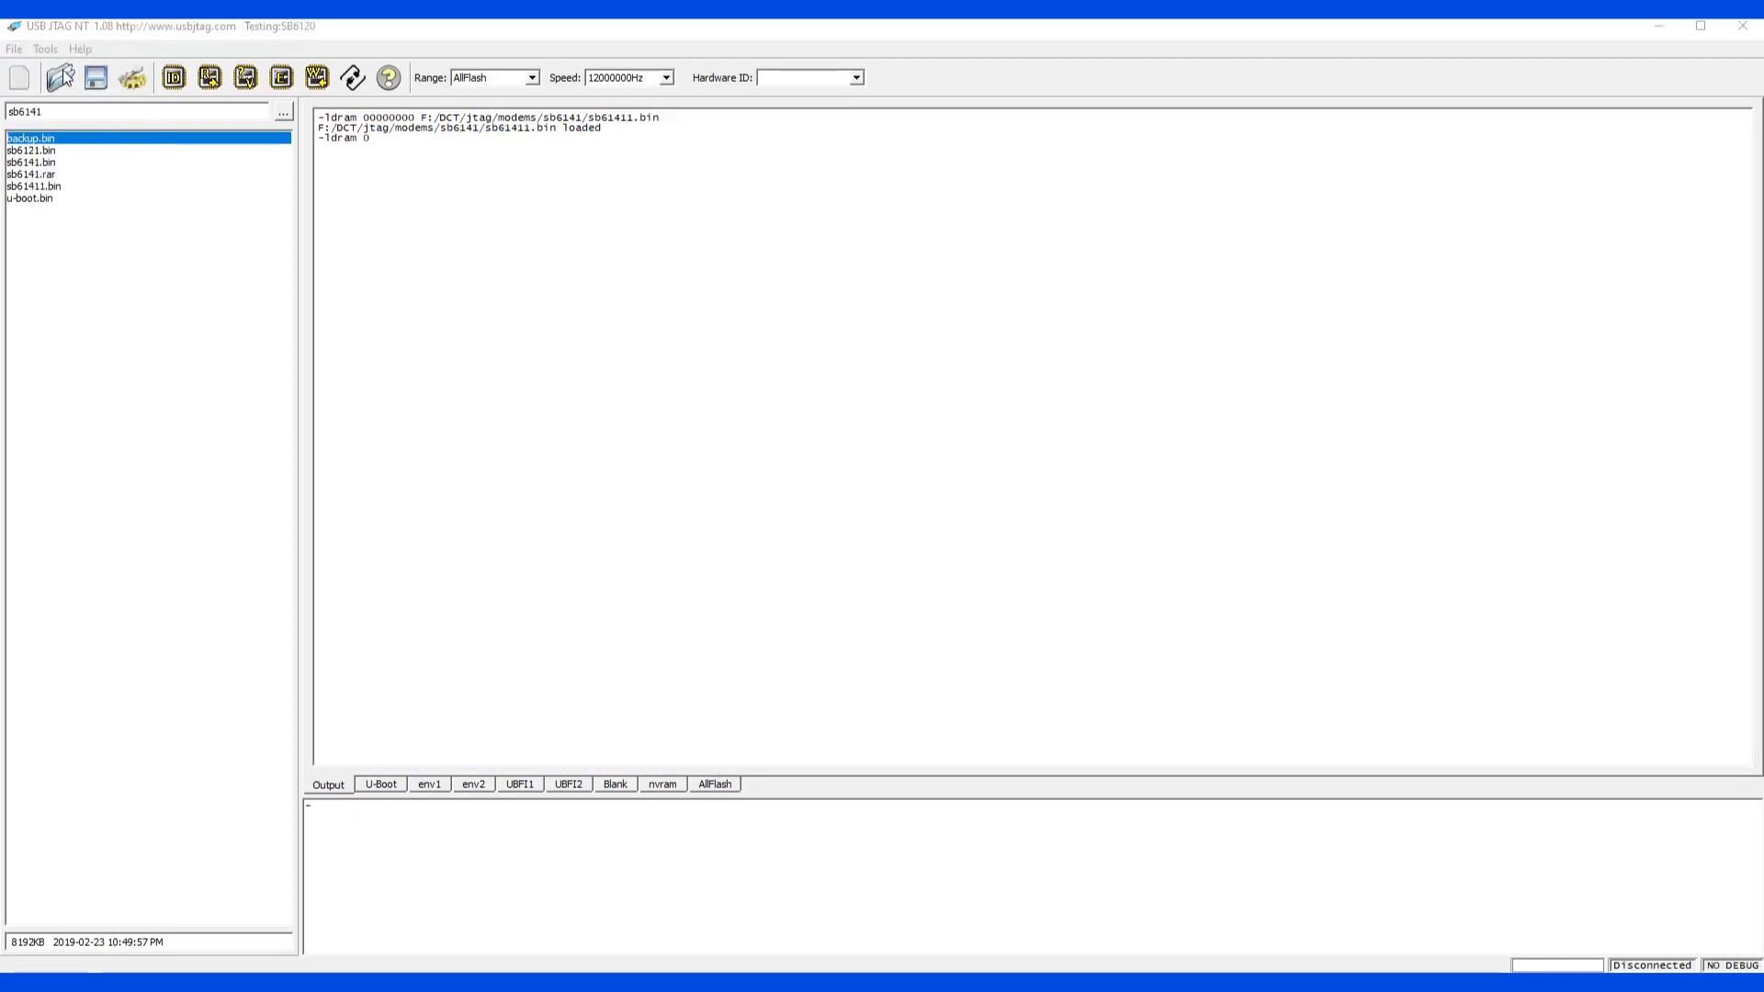
click(59, 76)
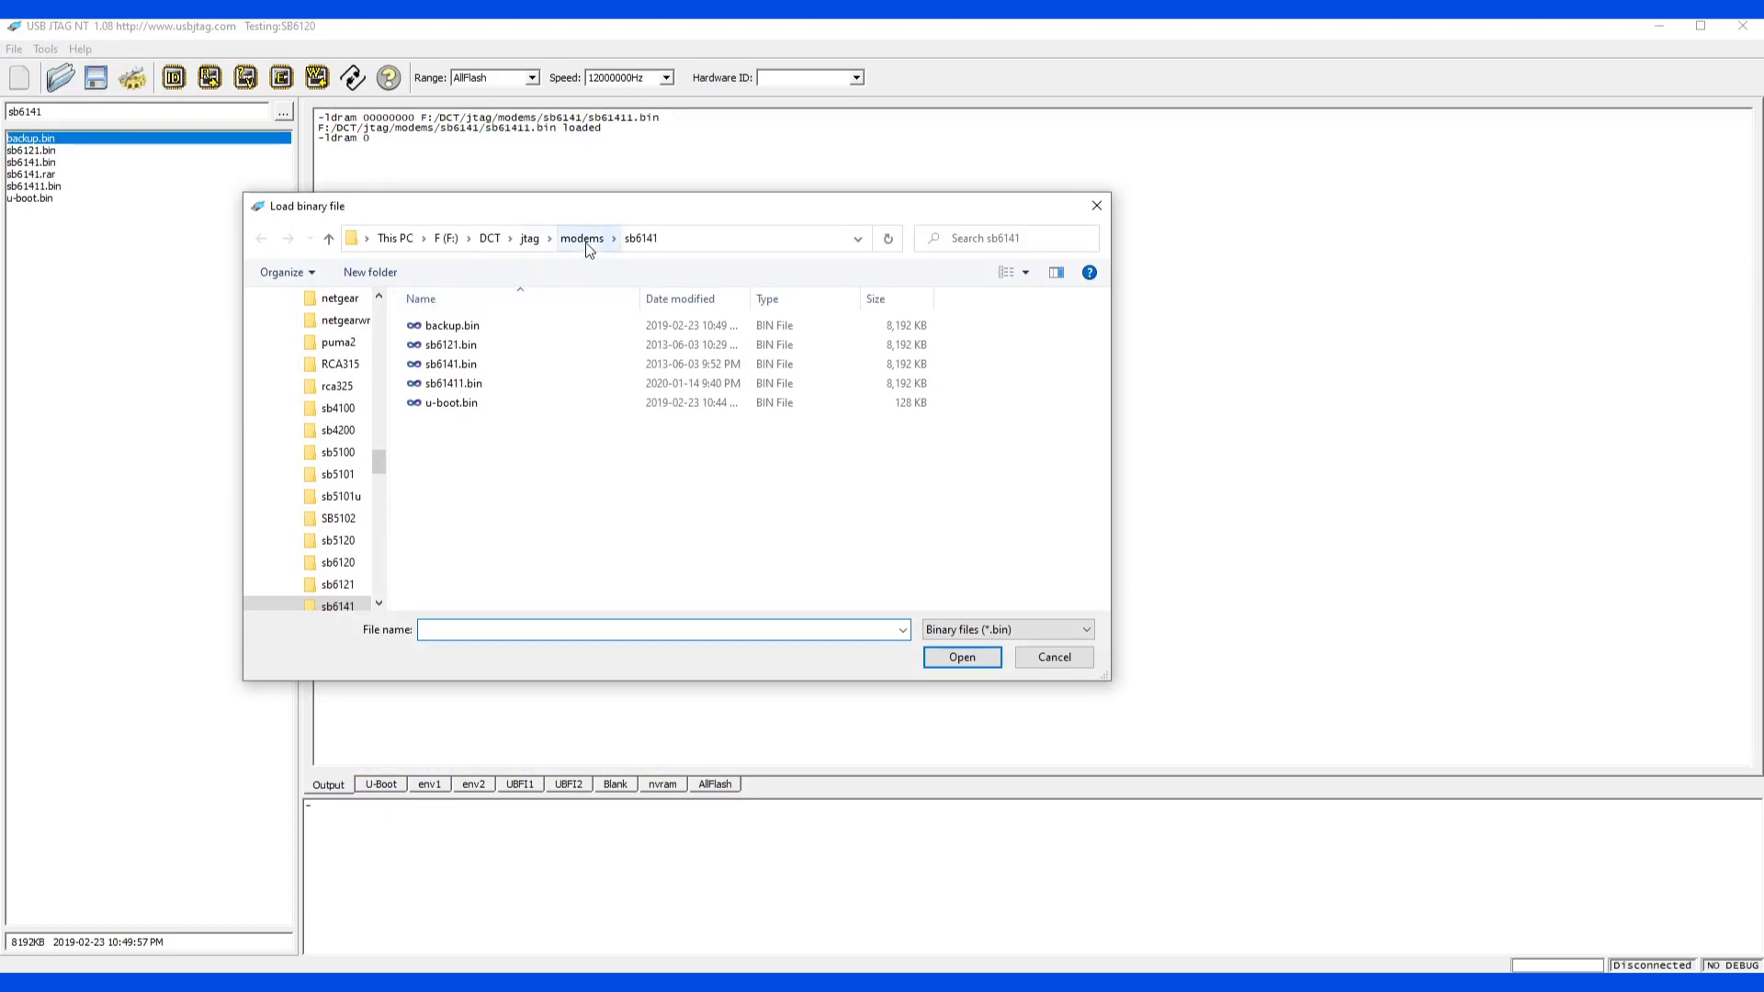
click(582, 237)
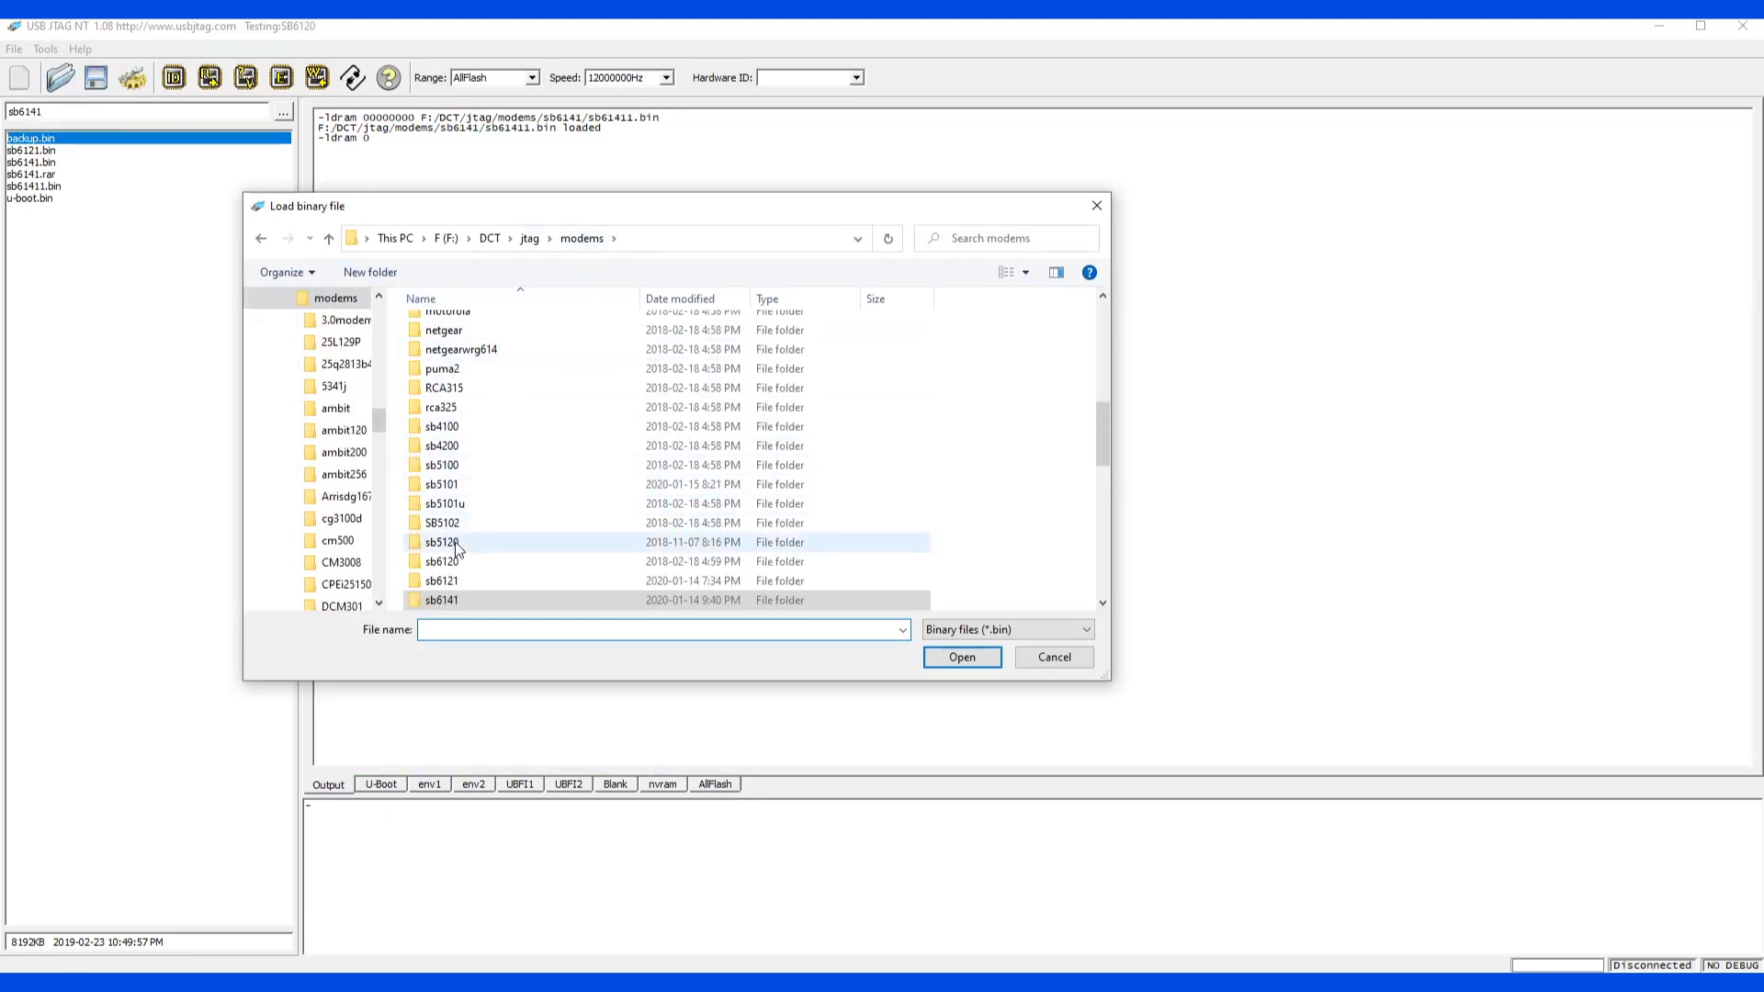
double_click(442, 541)
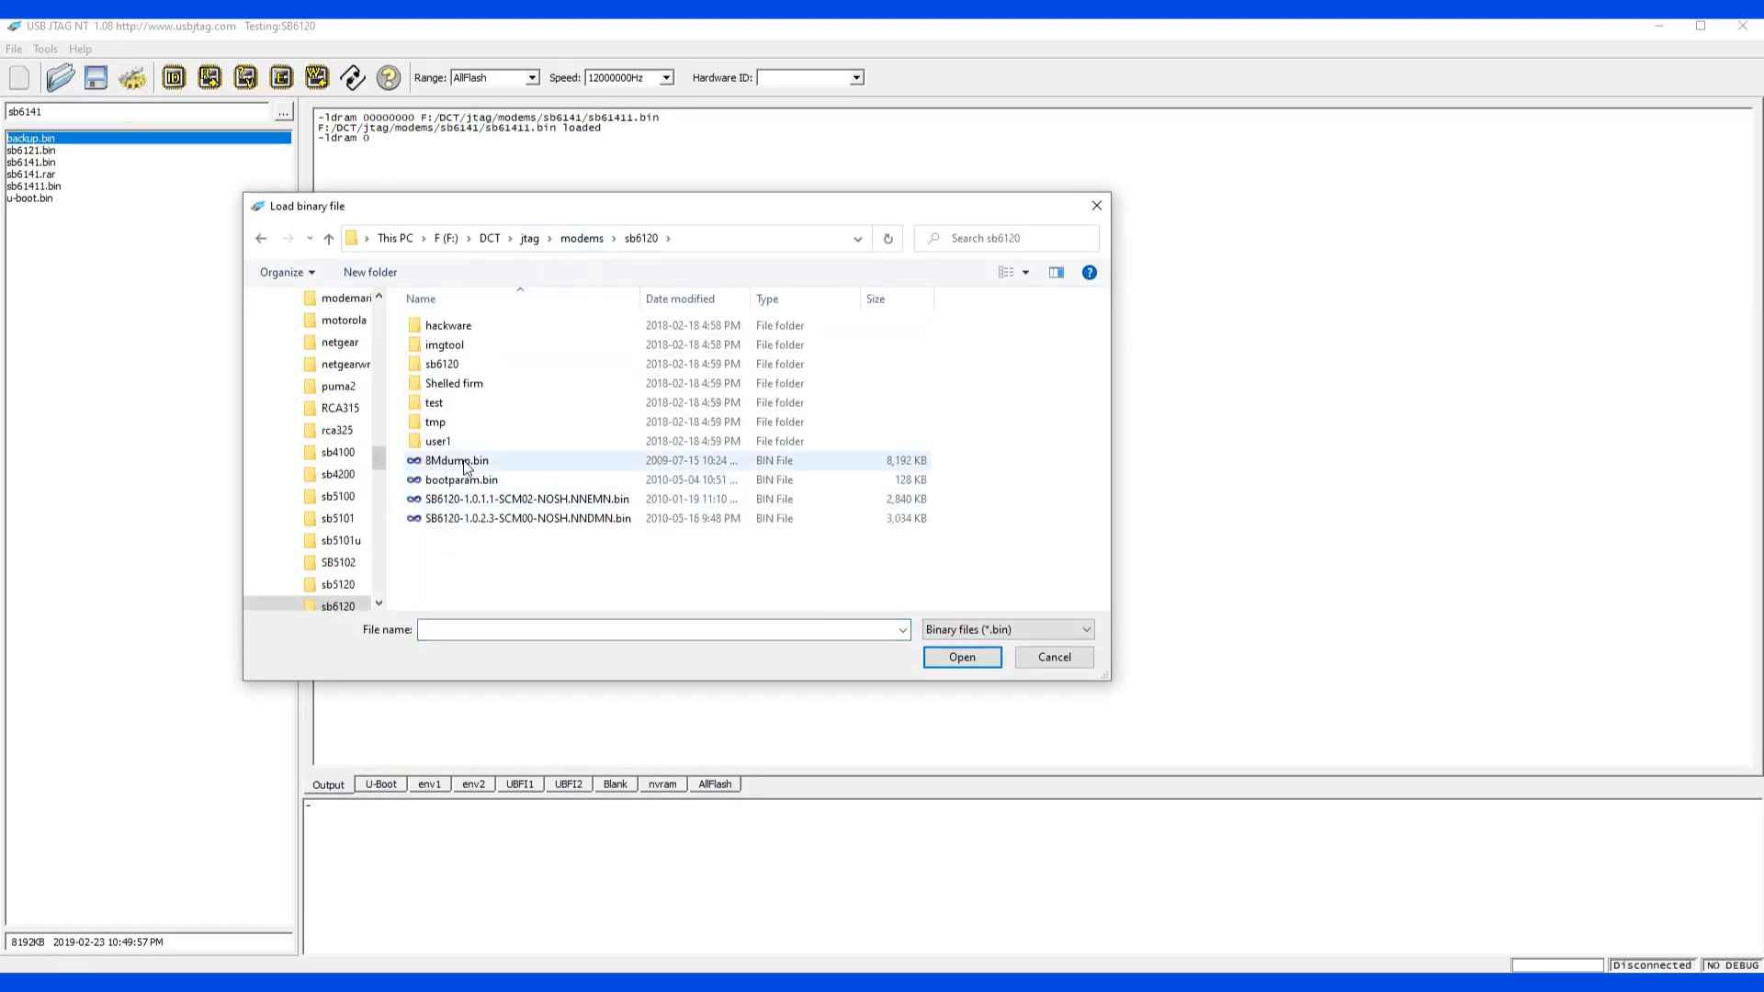
click(456, 461)
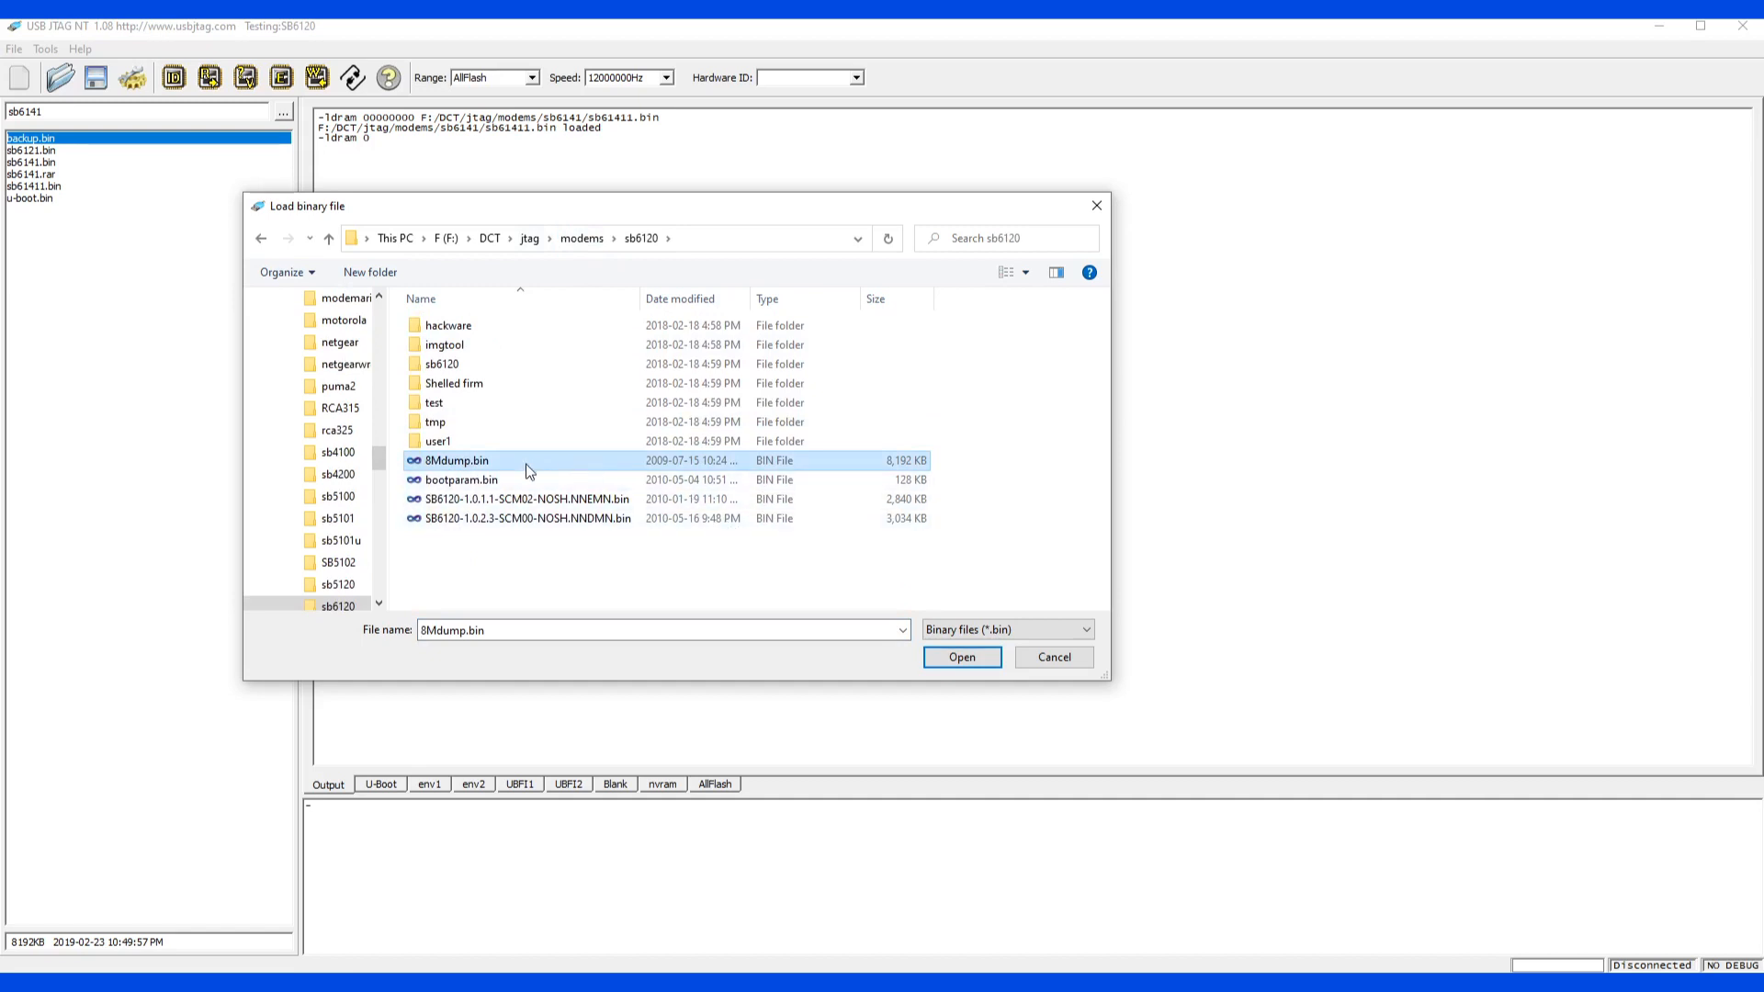
mouse_move(664, 470)
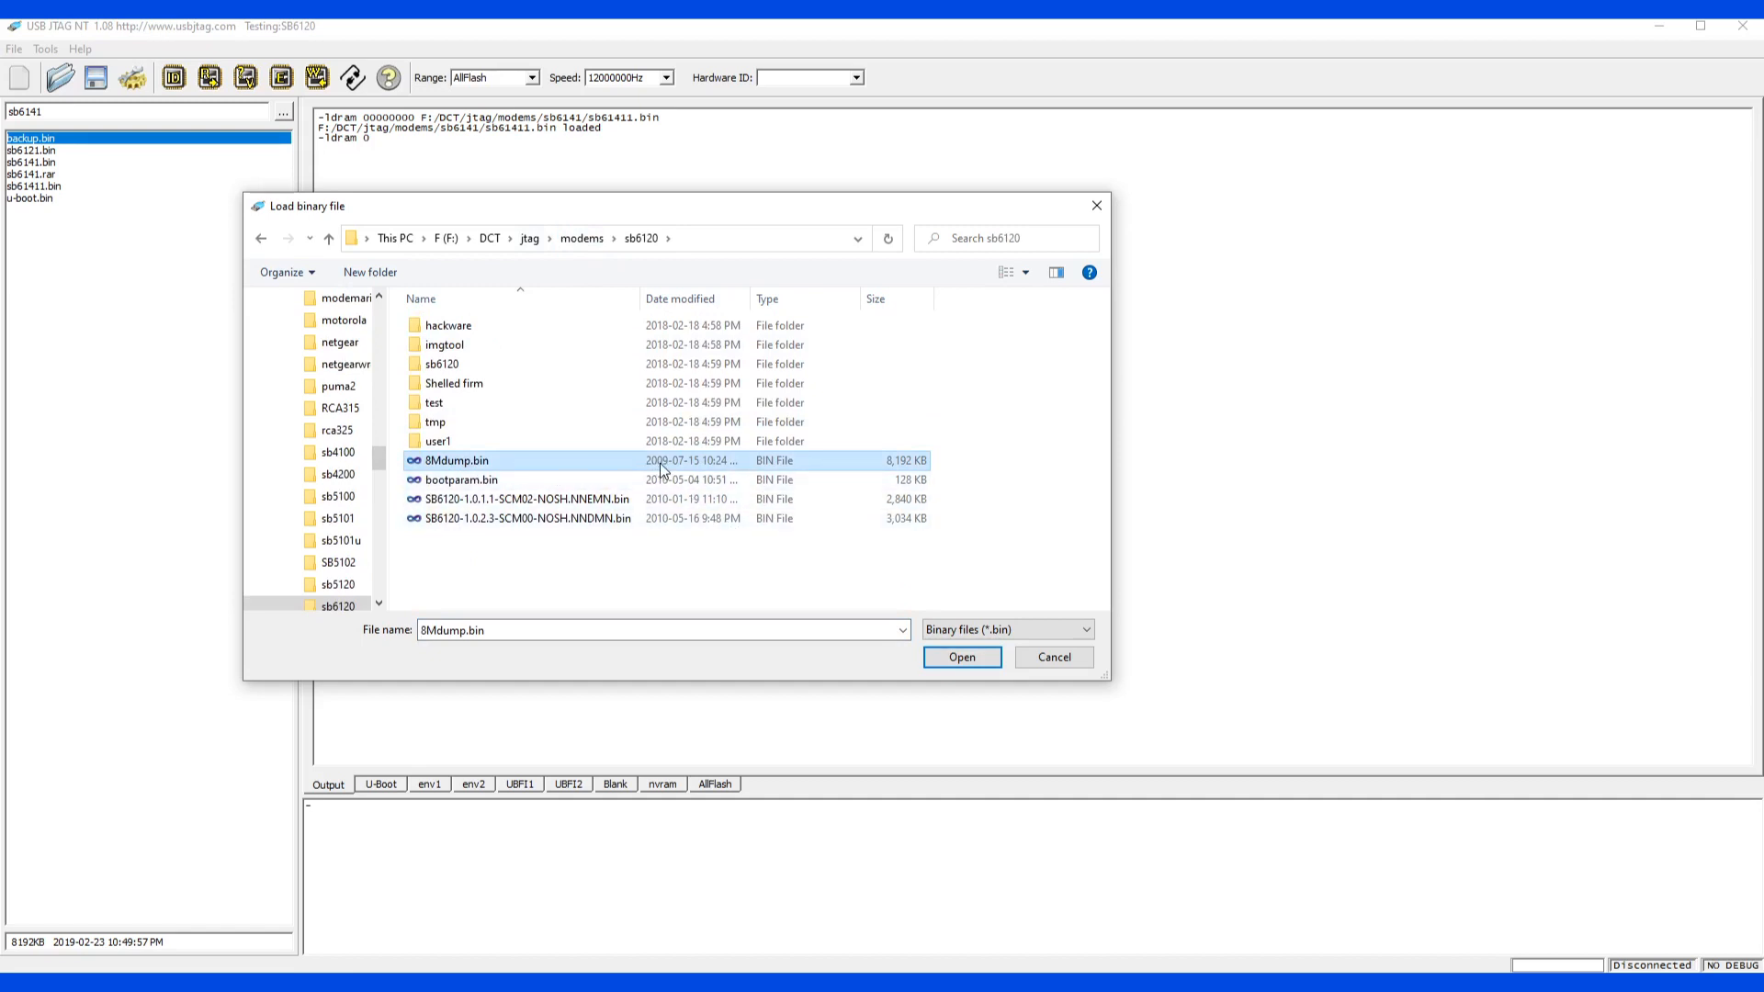
click(961, 656)
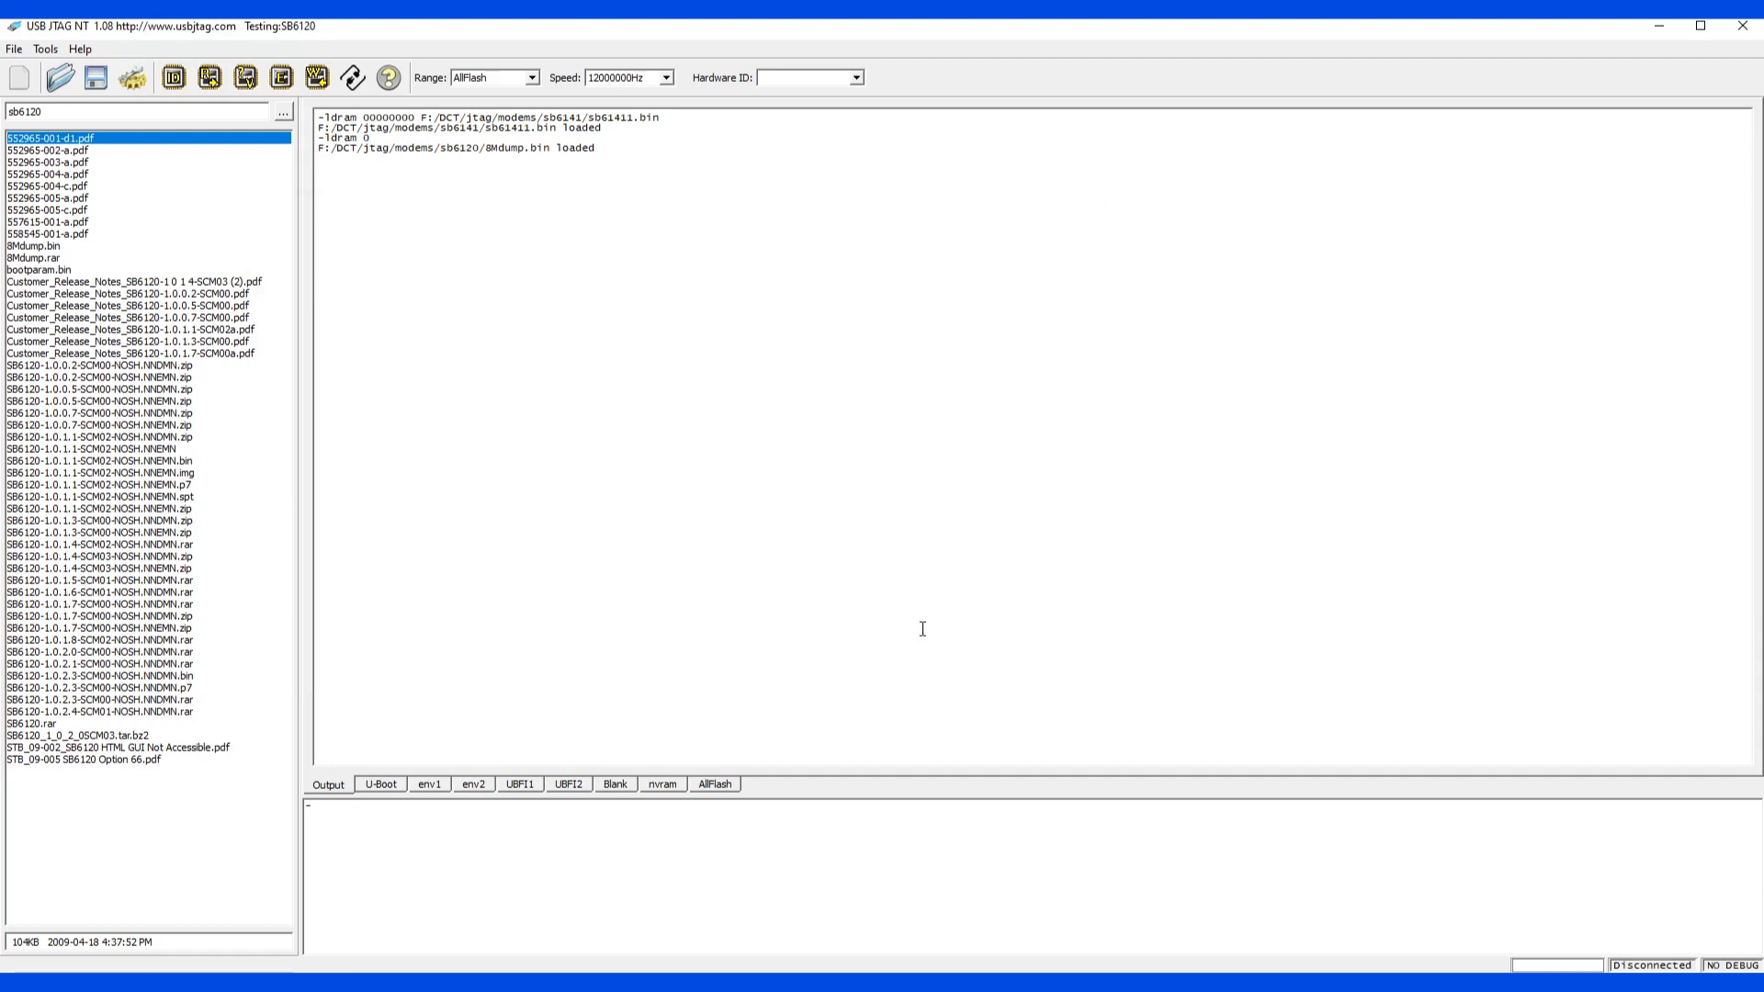
mouse_move(459, 157)
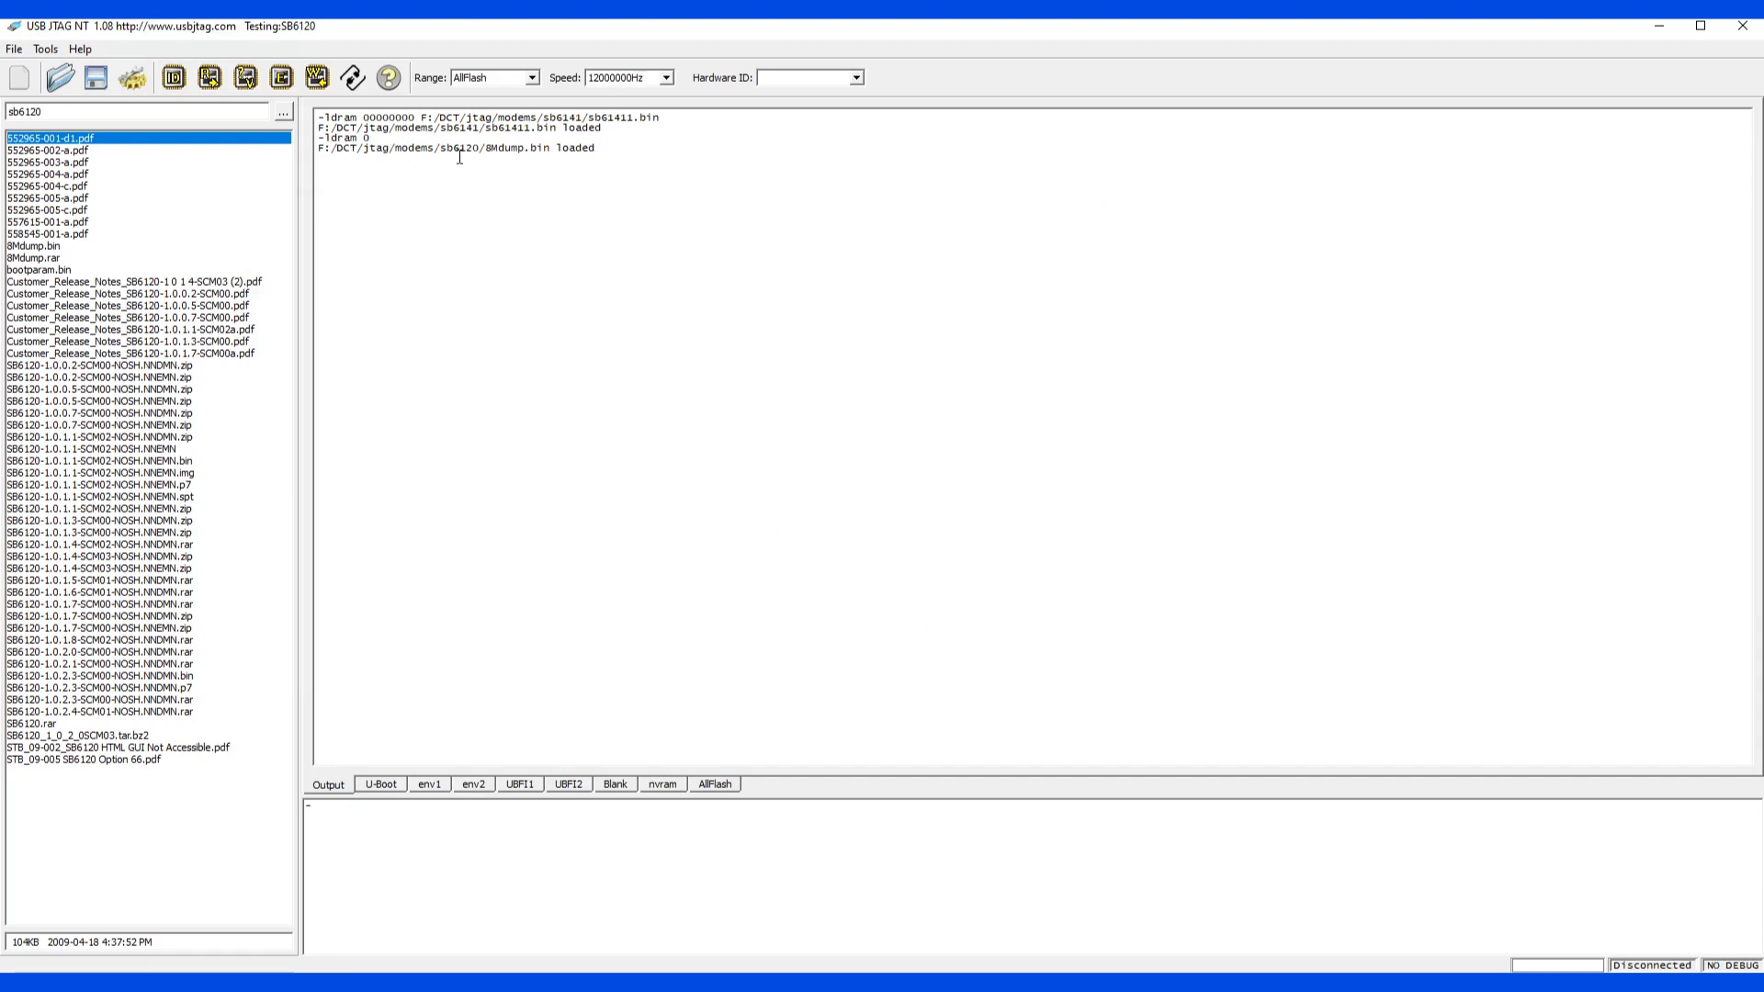
mouse_move(559, 147)
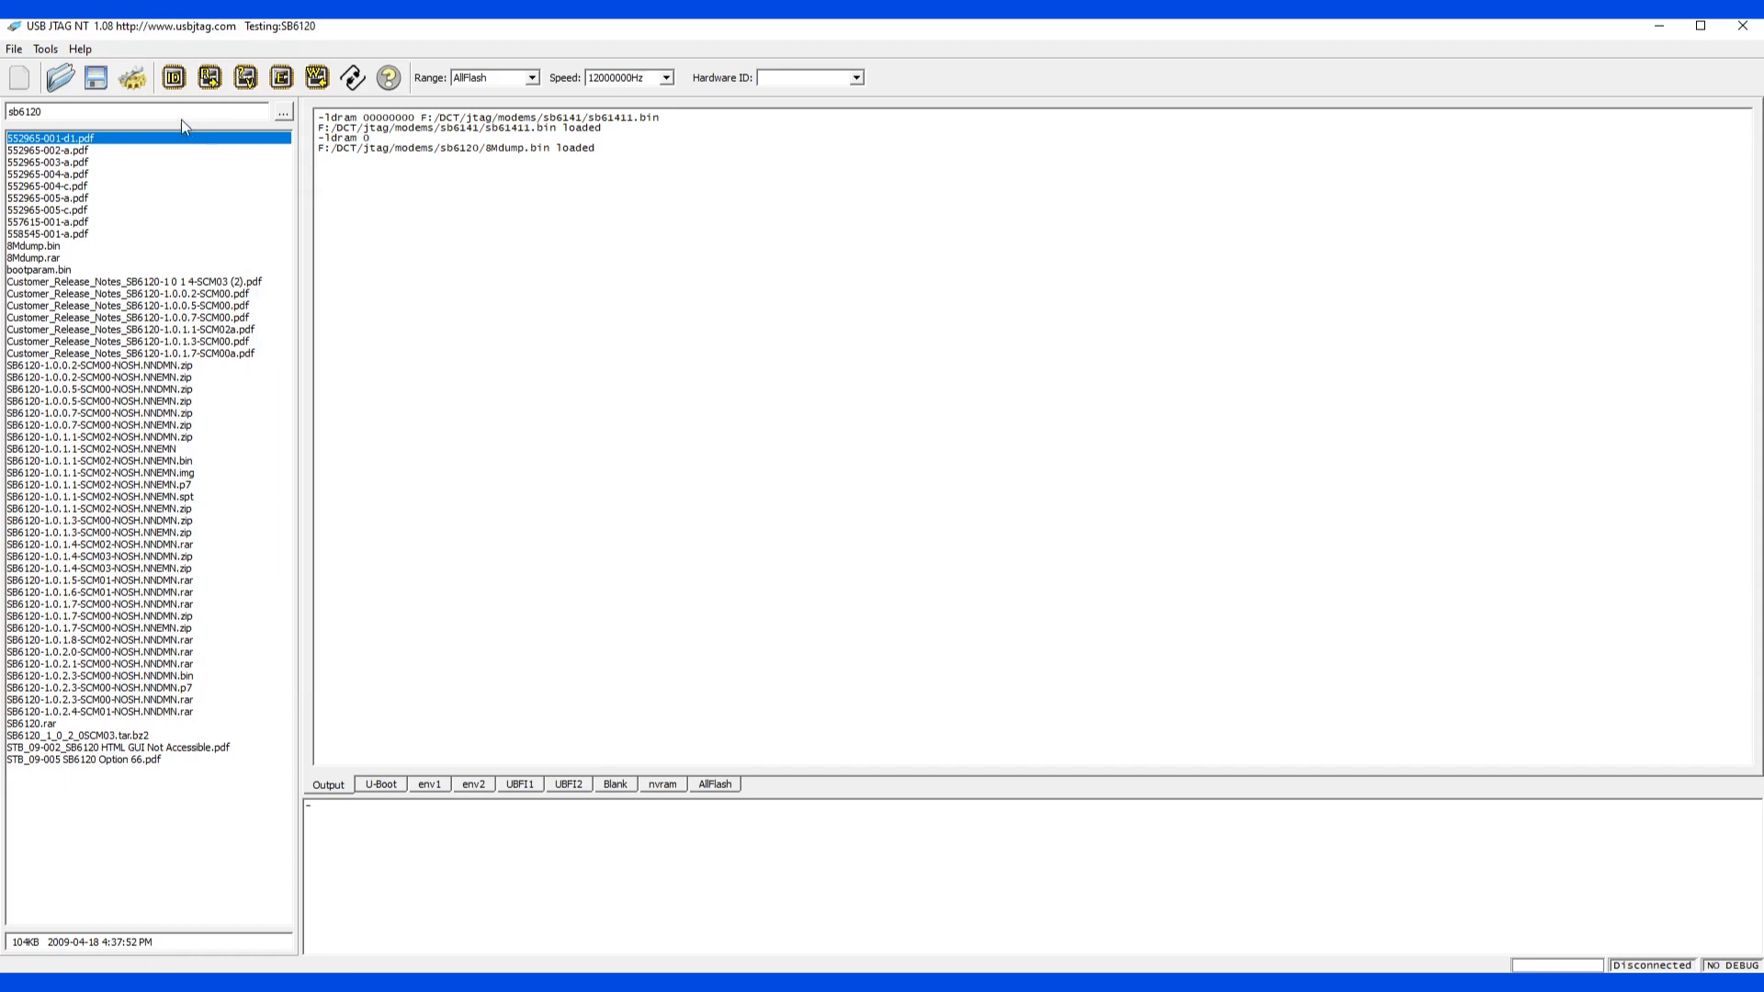
mouse_move(41, 272)
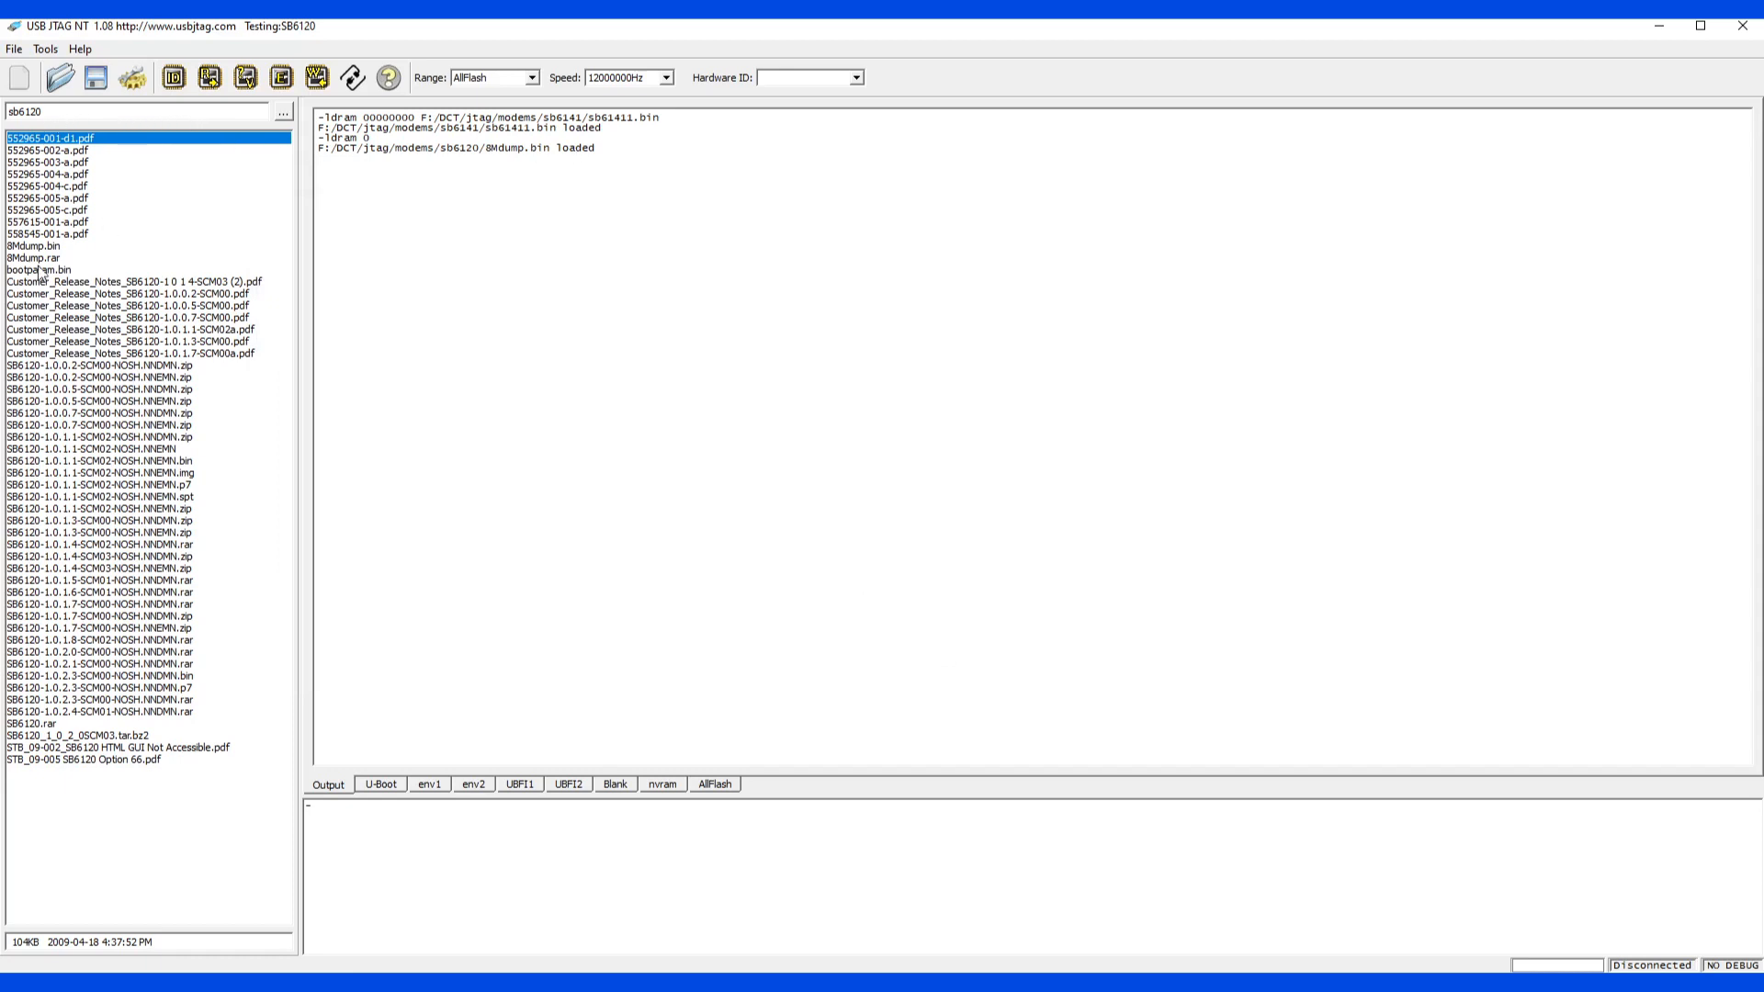
mouse_move(371, 726)
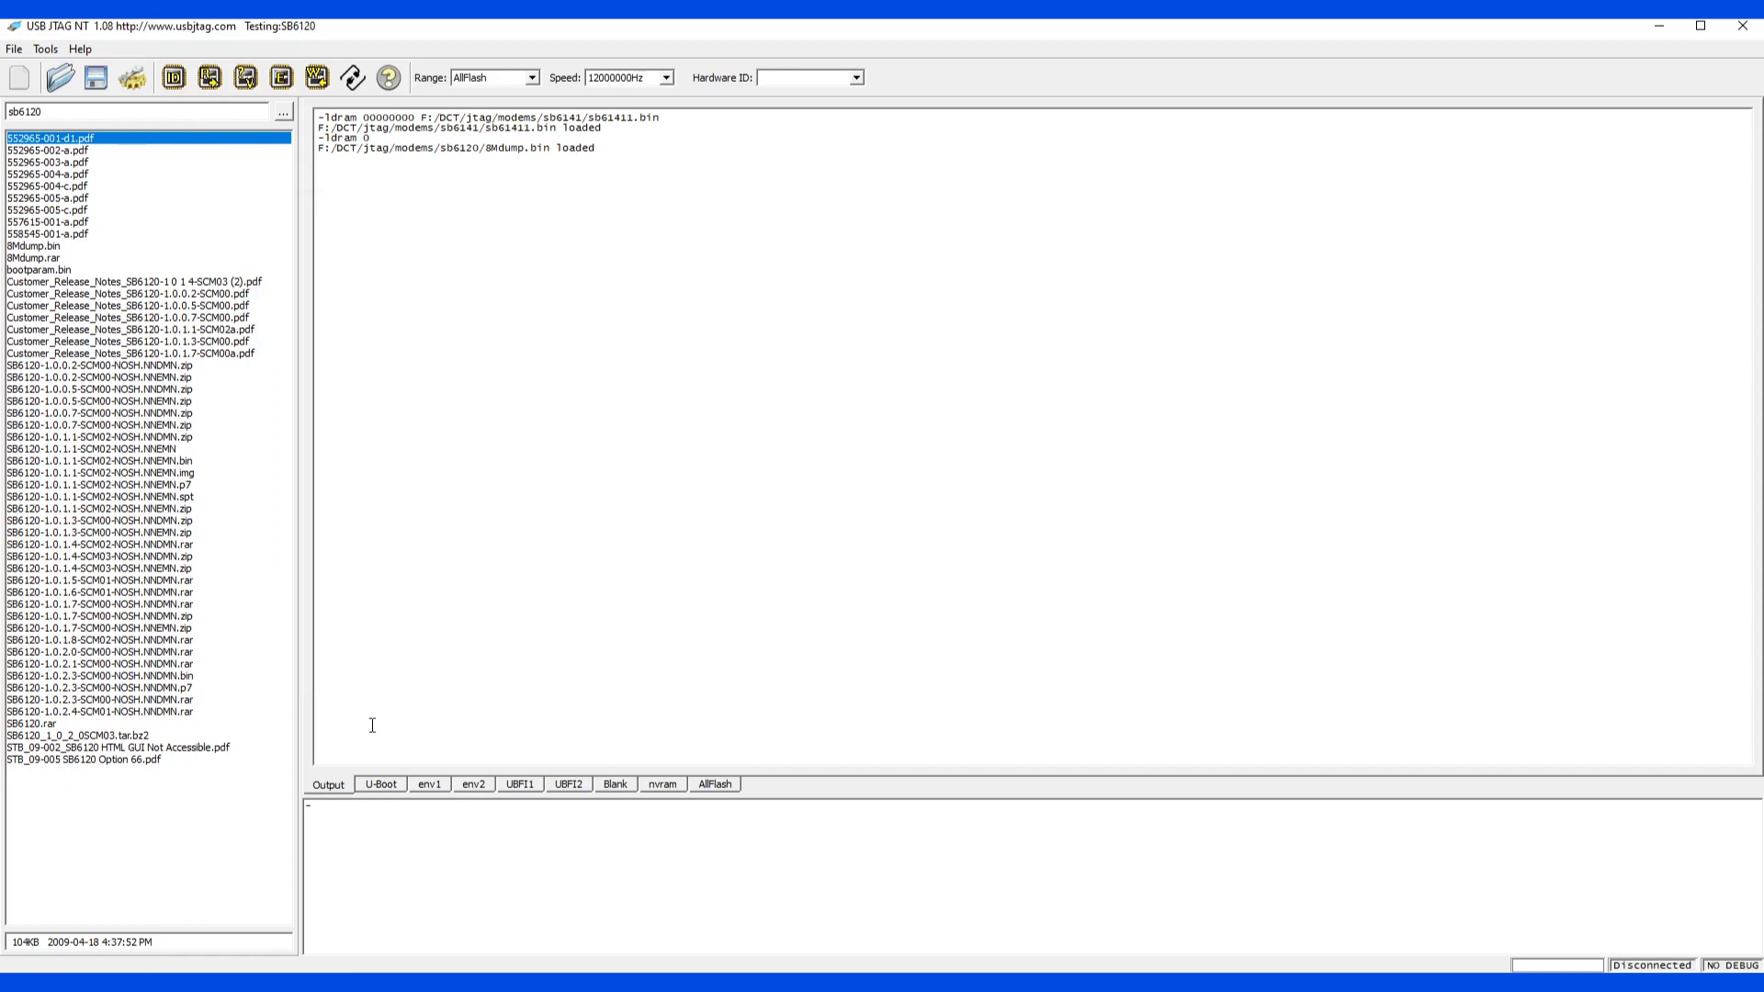
View the env1 partition, the output log, then the entire AllFlash contents.
click(427, 783)
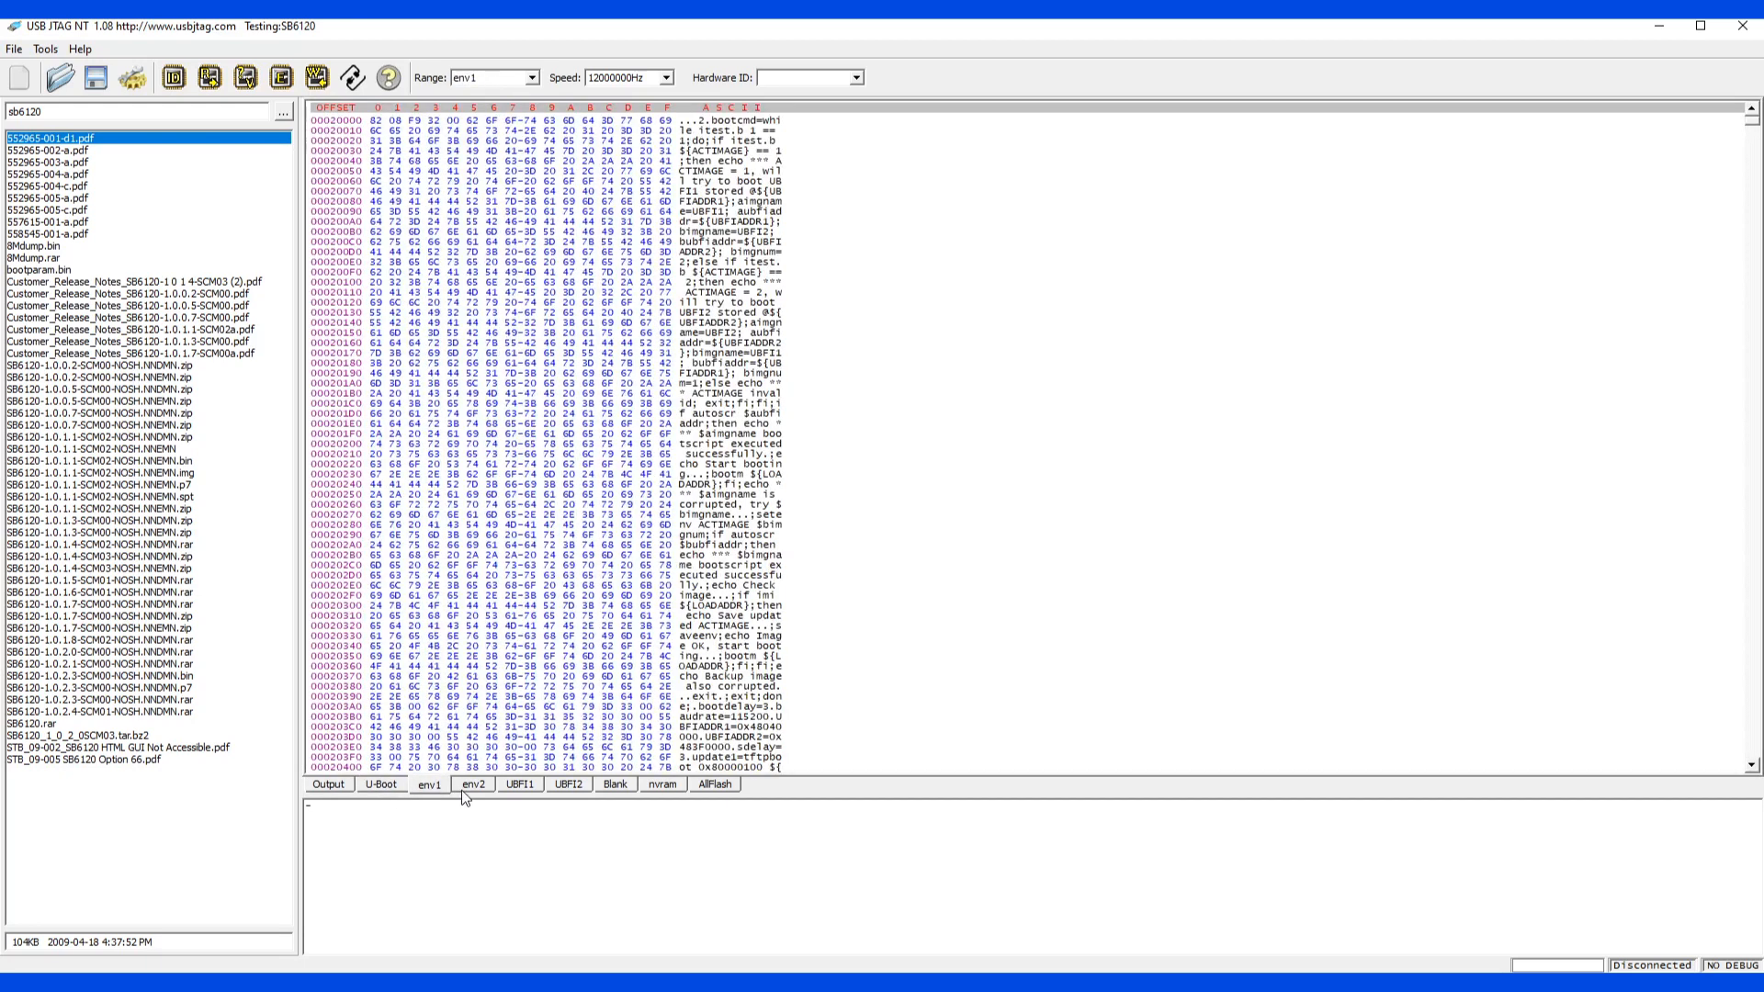
click(662, 784)
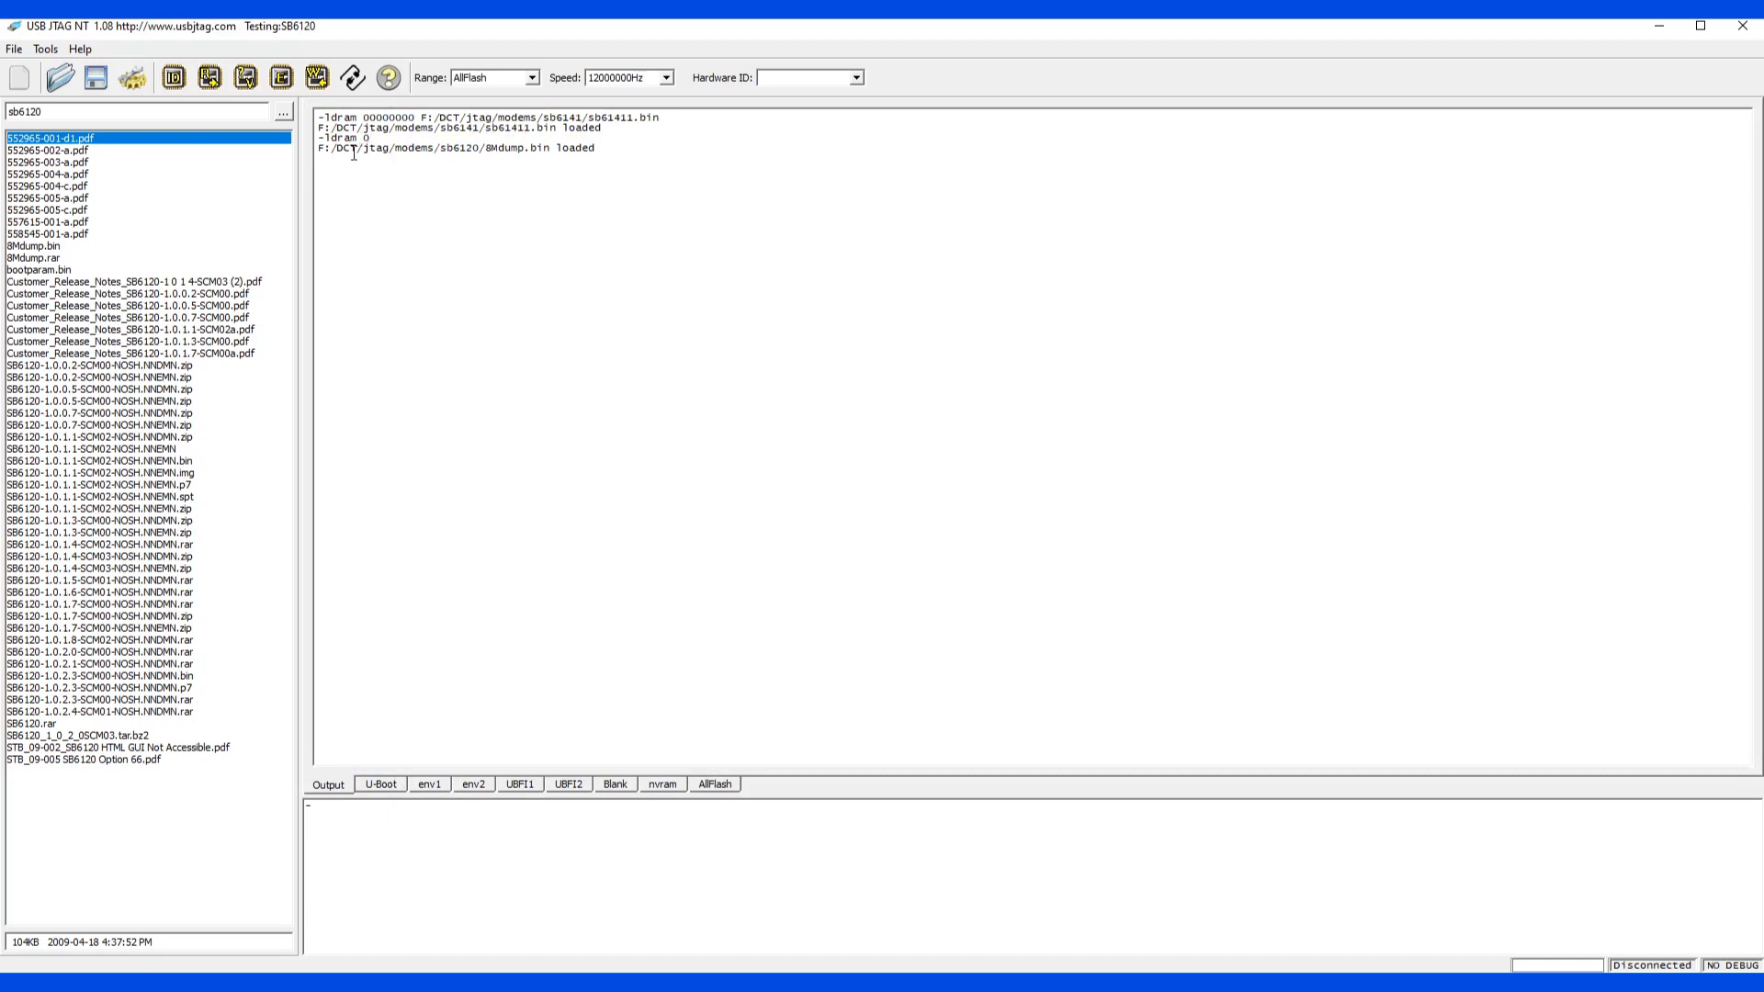
click(715, 783)
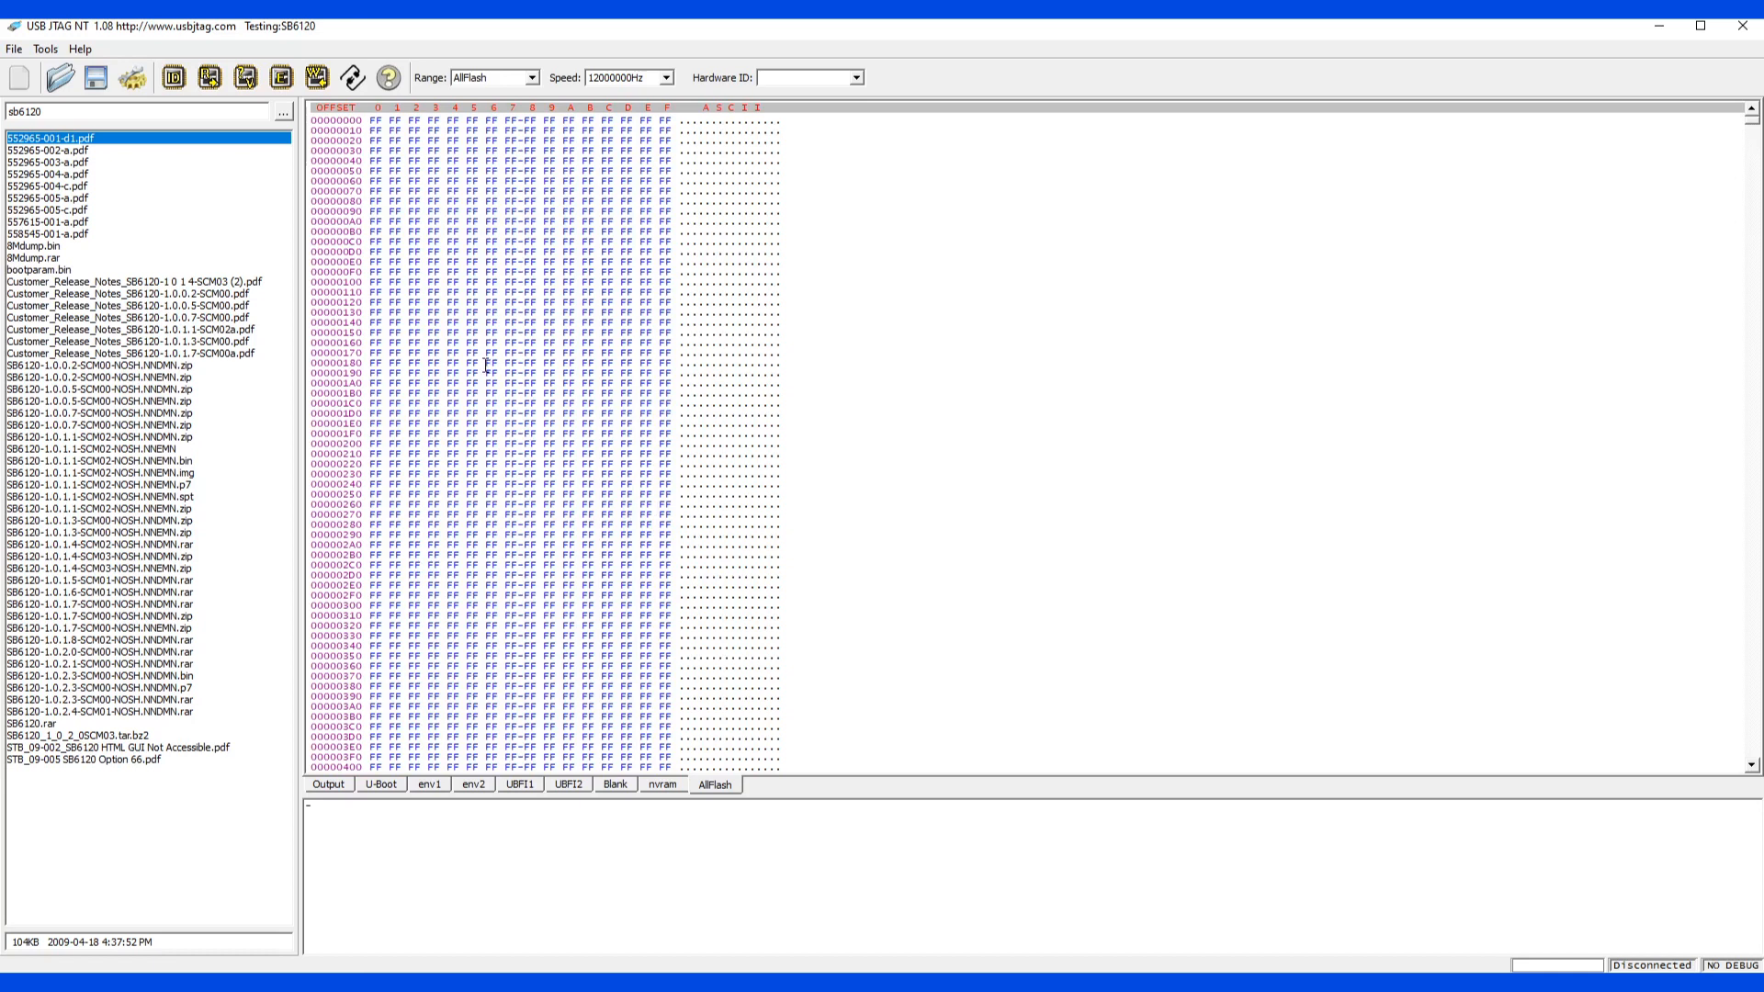
mouse_move(56, 256)
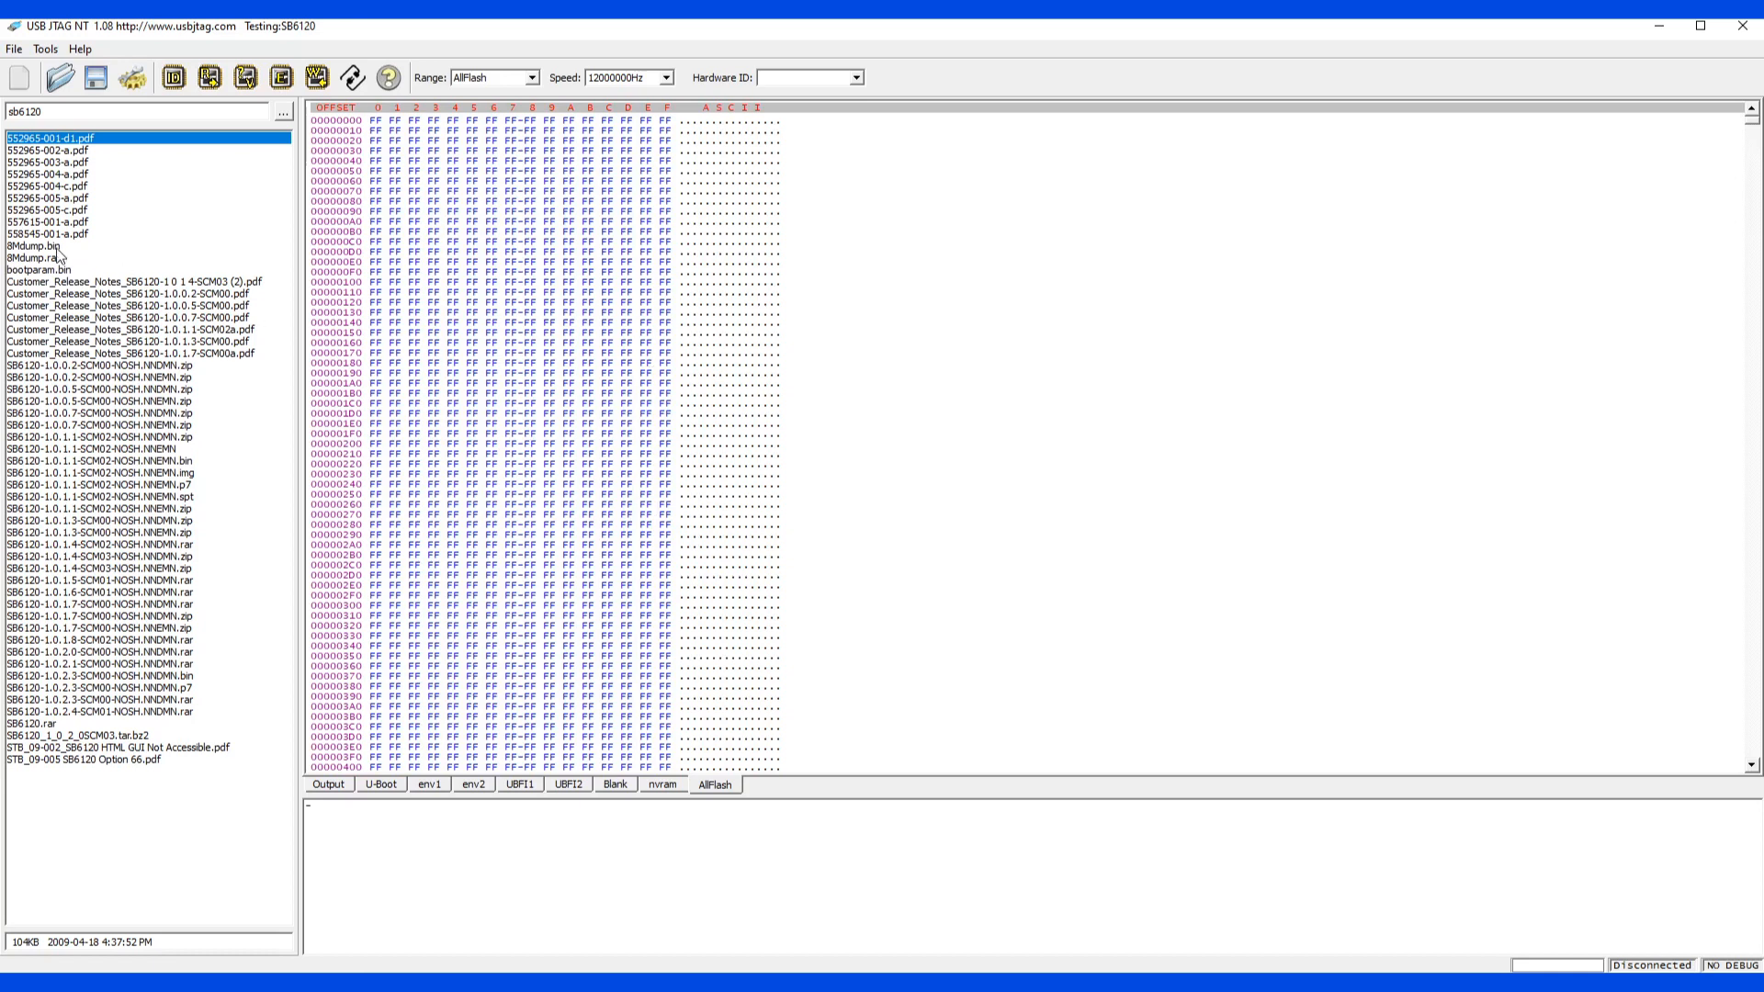
Load 8Mdump.bin, then the SB6120-1.0.1.1-SCM02-NOSH.NNDMN.zip firmware, from the file list.
click(34, 246)
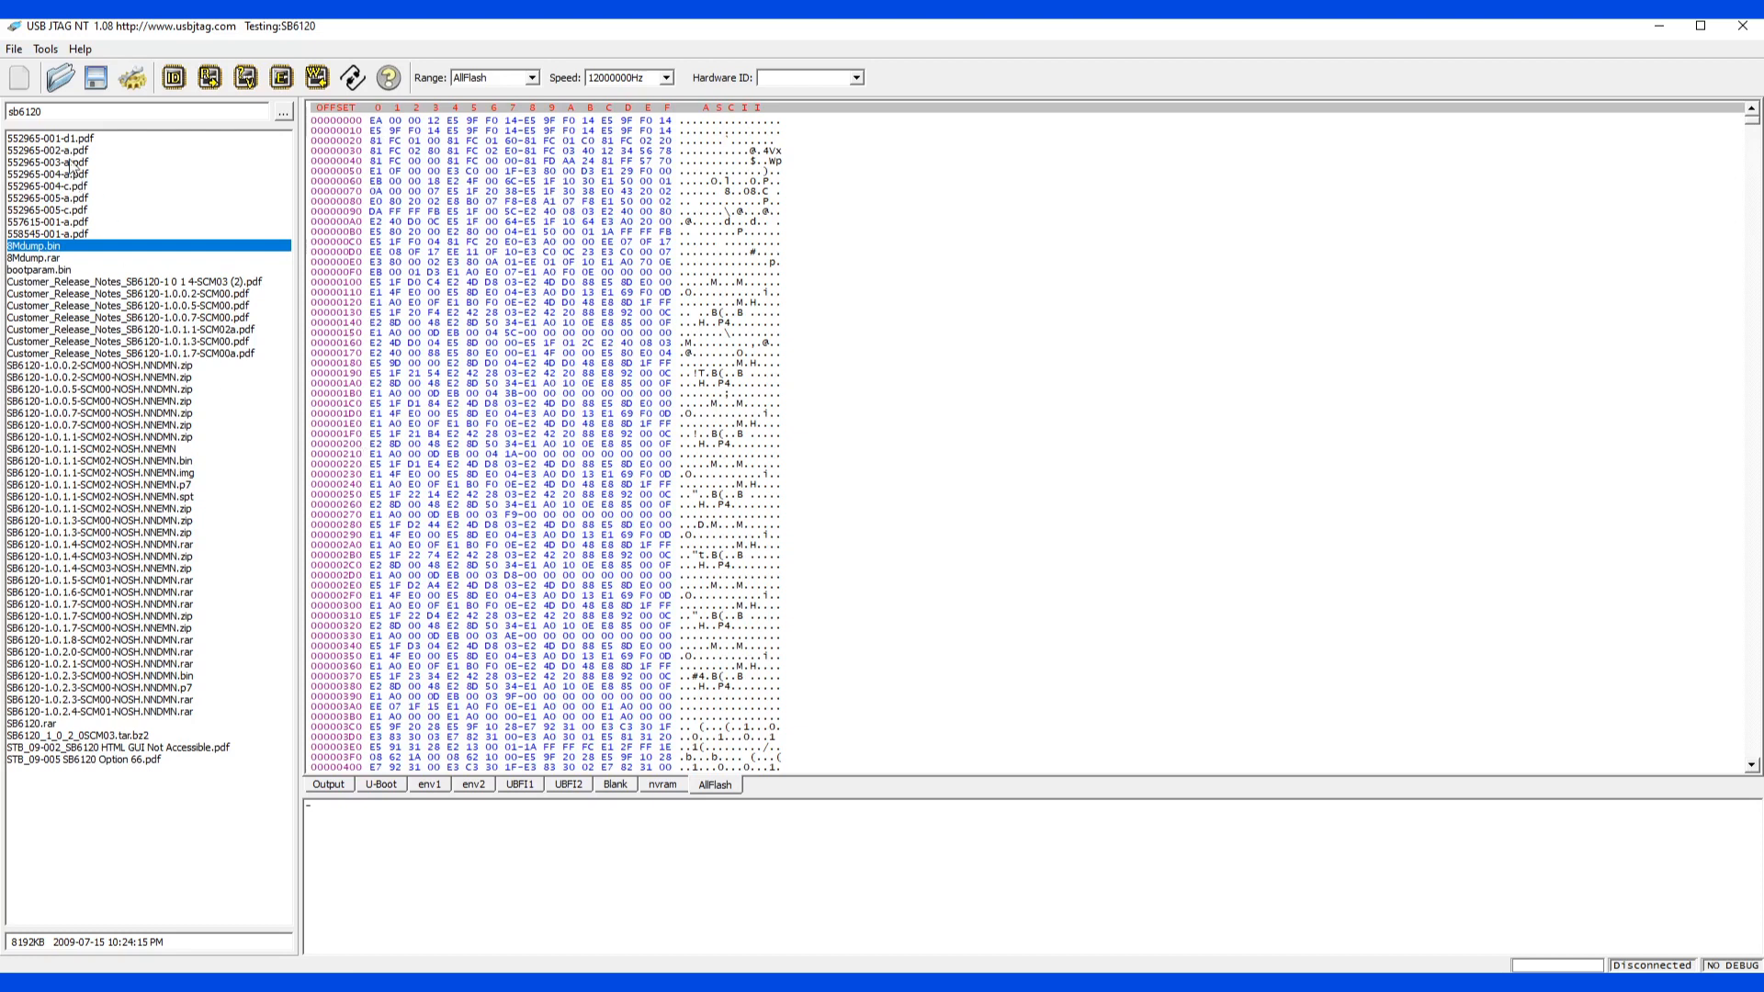
mouse_move(121, 736)
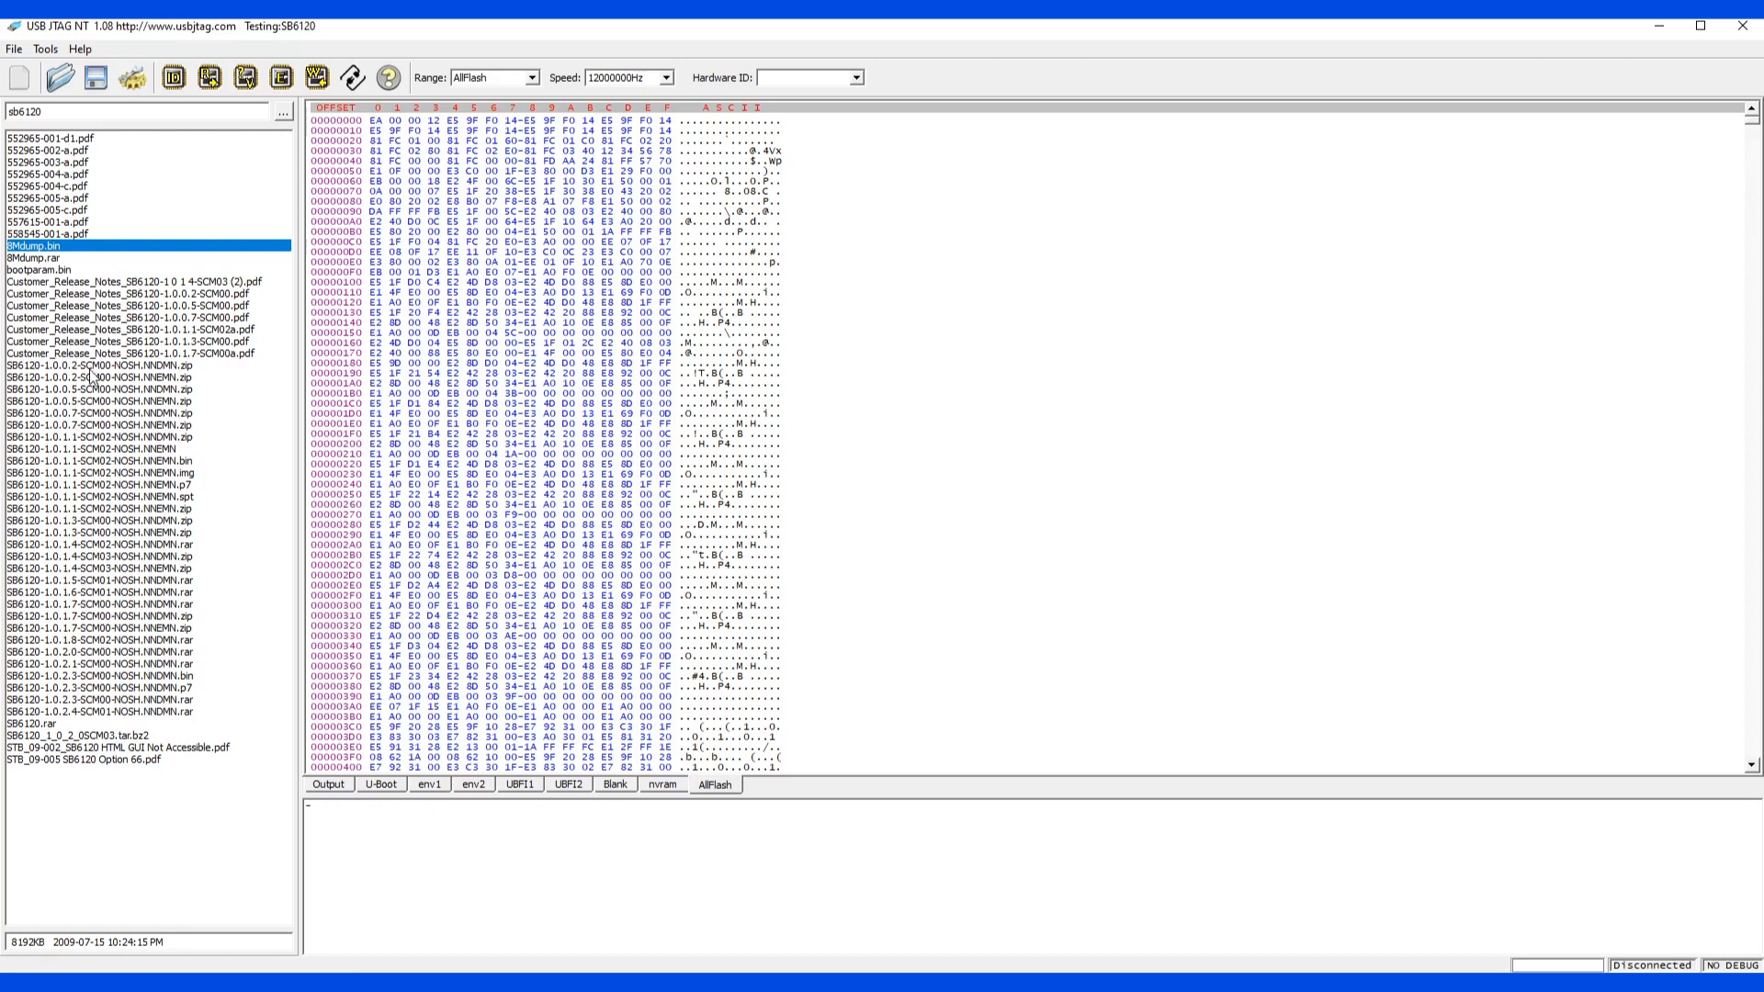
click(101, 437)
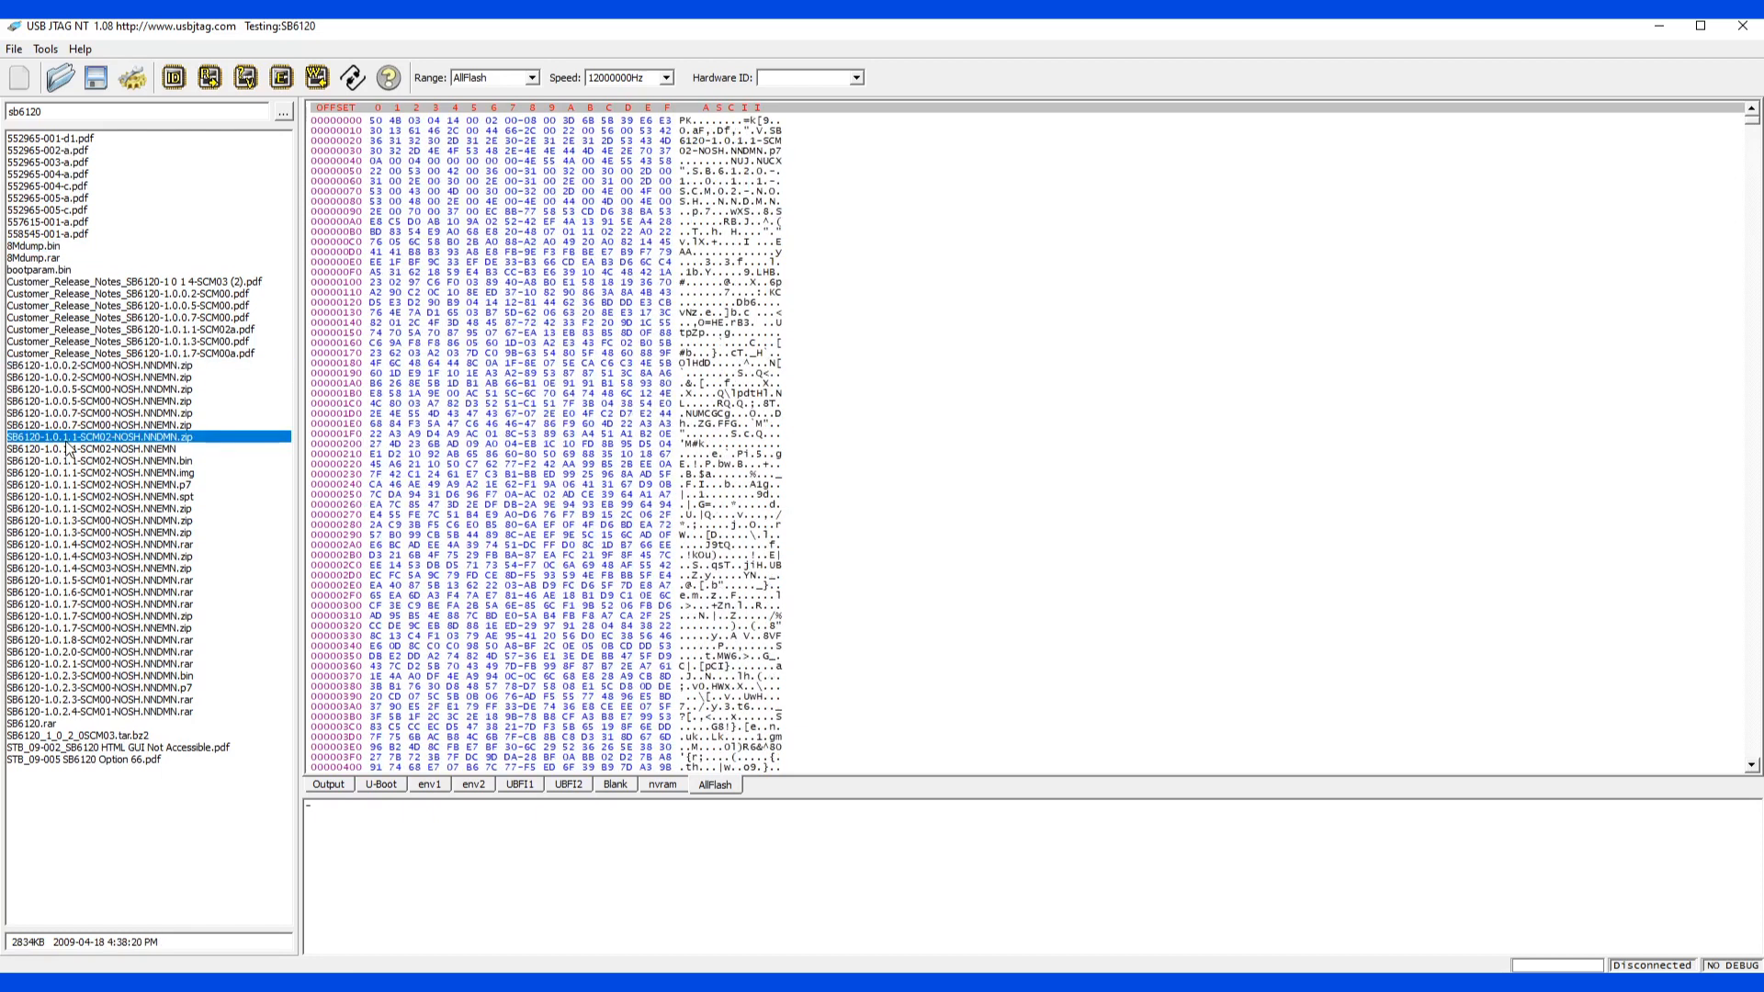
click(135, 305)
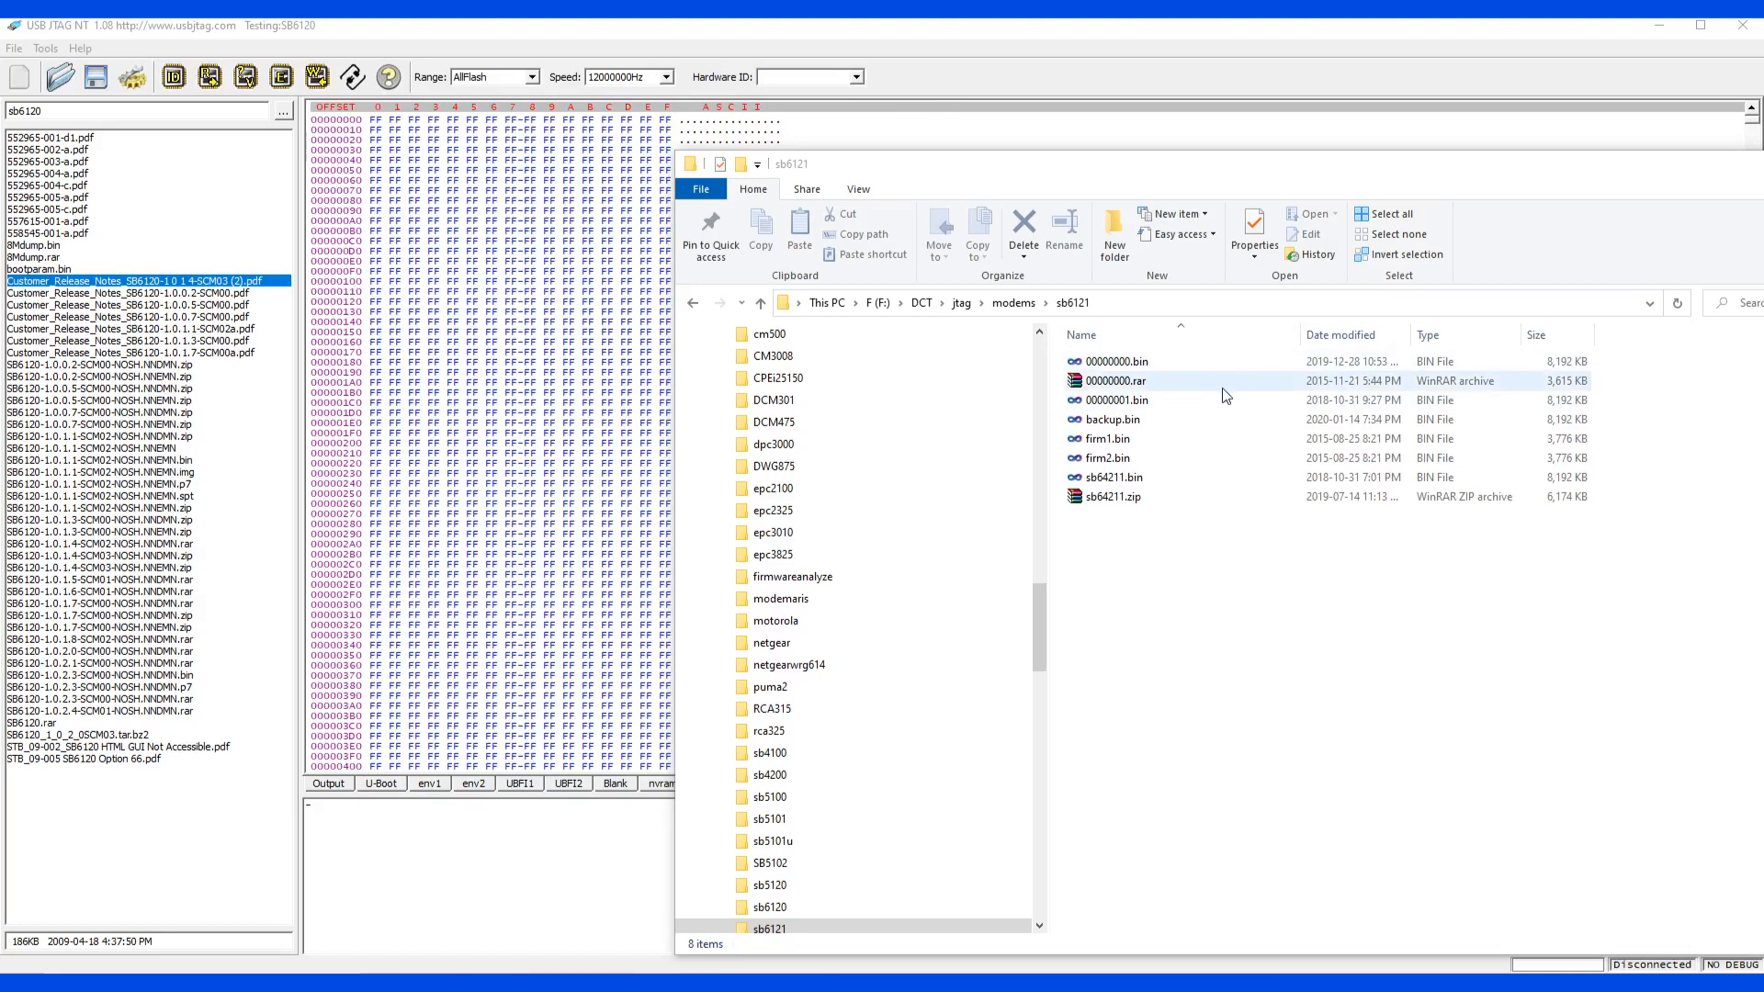
Load sb6121's backup.bin and the SB6120 release-notes PDF into the output log.
click(1113, 419)
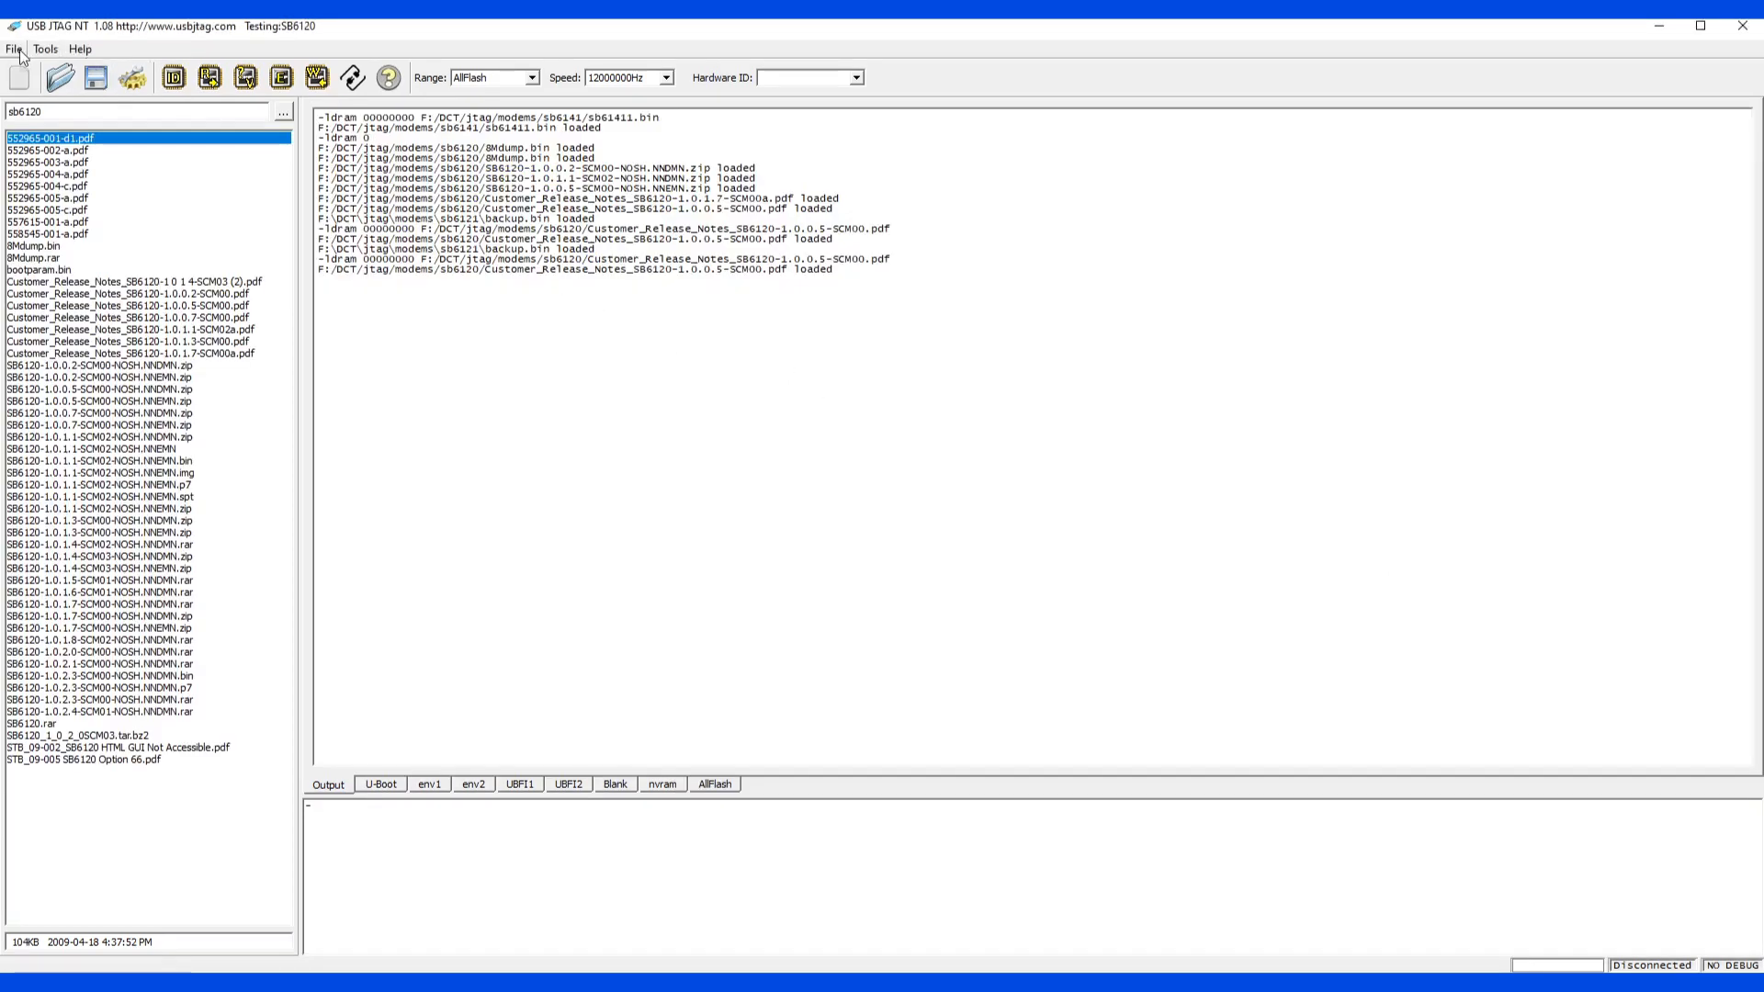
Reload recent files sb61411.bin and sb6121.bin, plus 8Mdump.bin from the sb6120 folder.
click(14, 49)
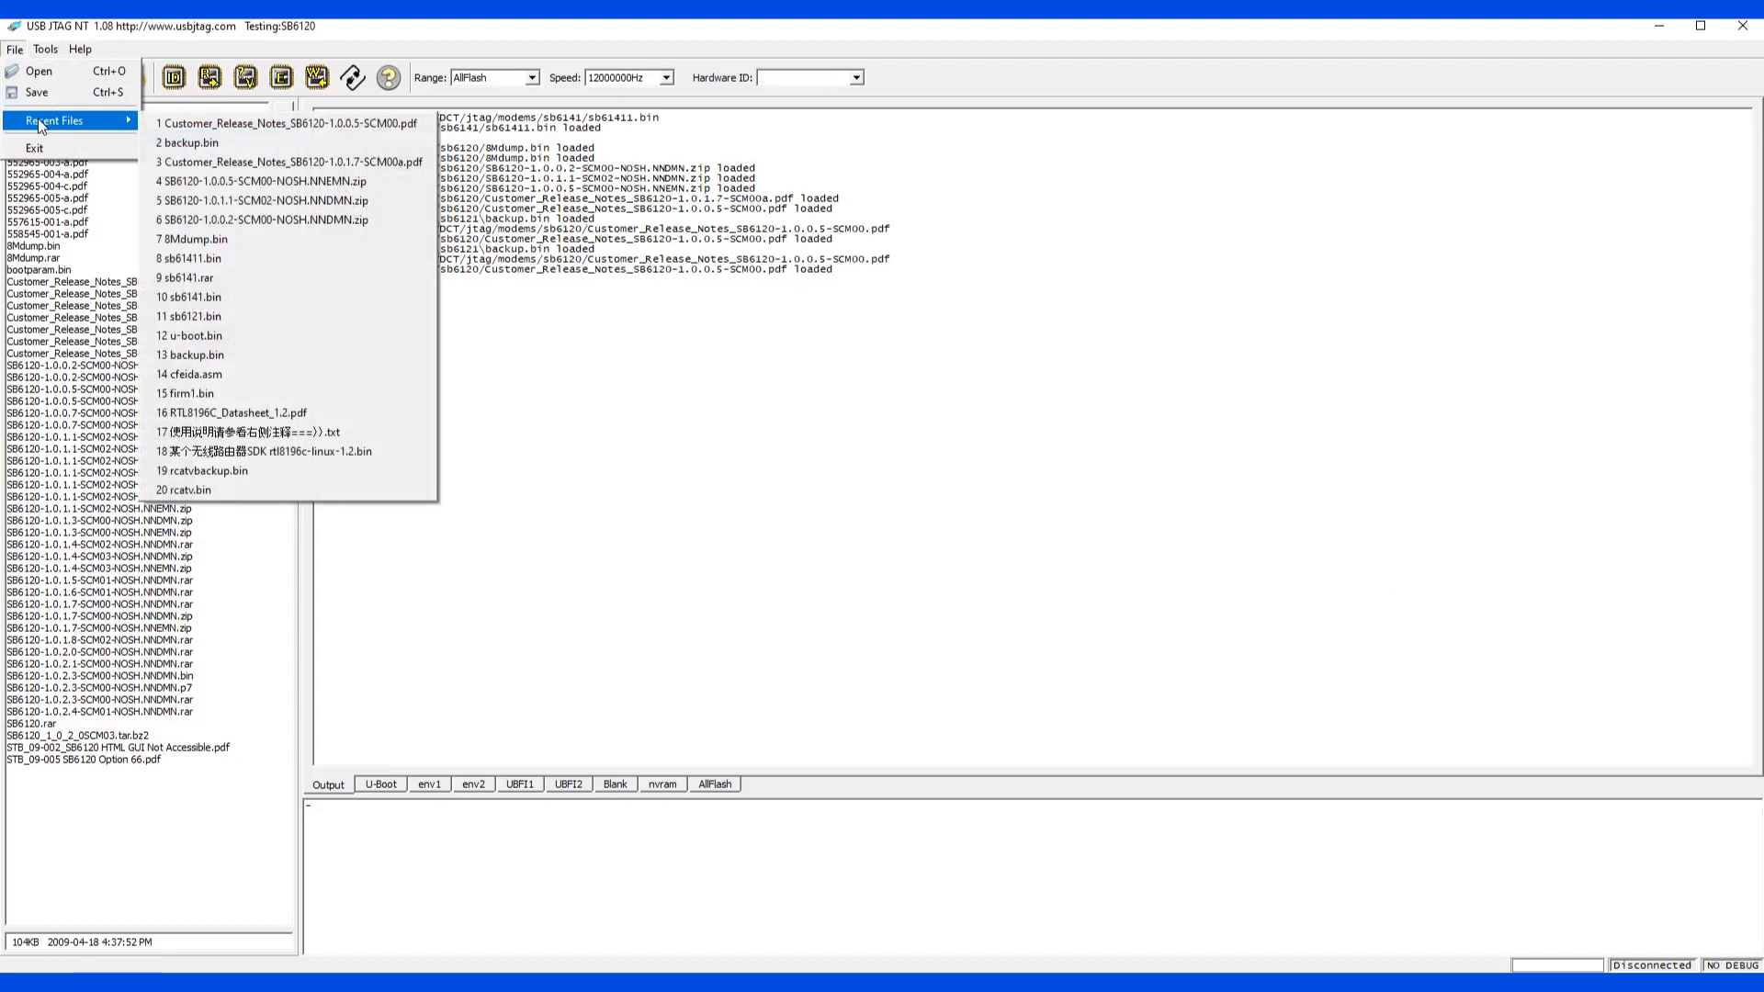
mouse_move(258, 221)
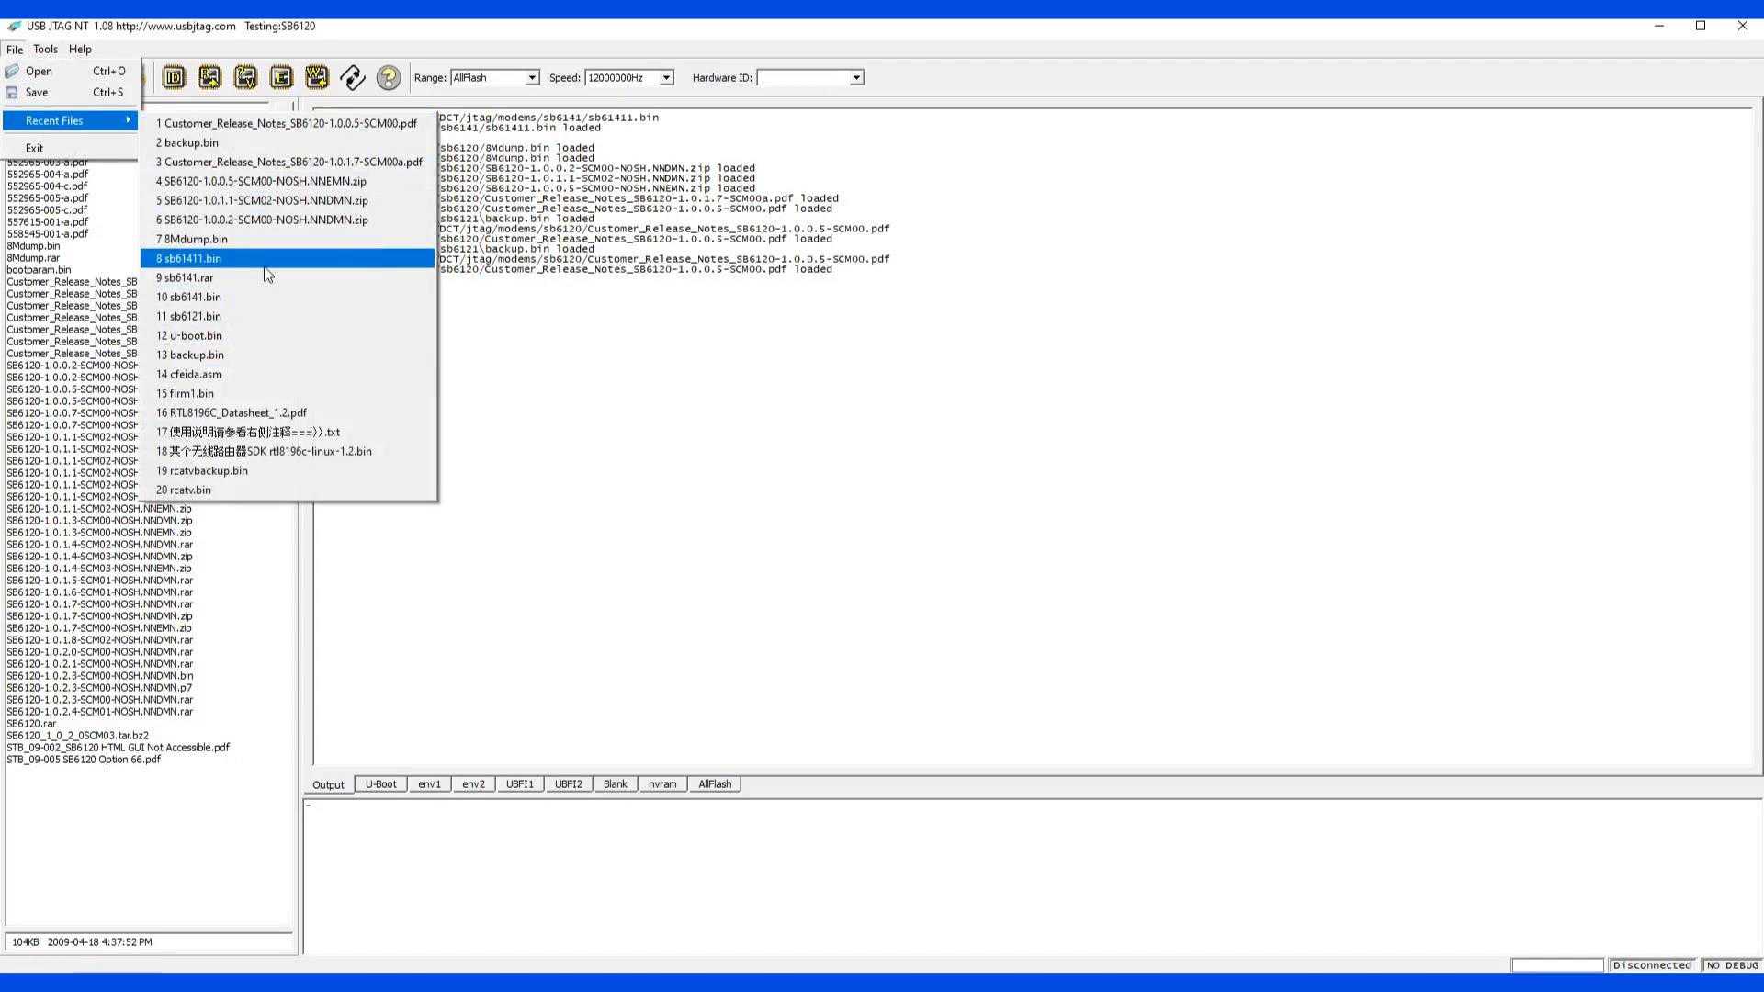
mouse_move(206, 261)
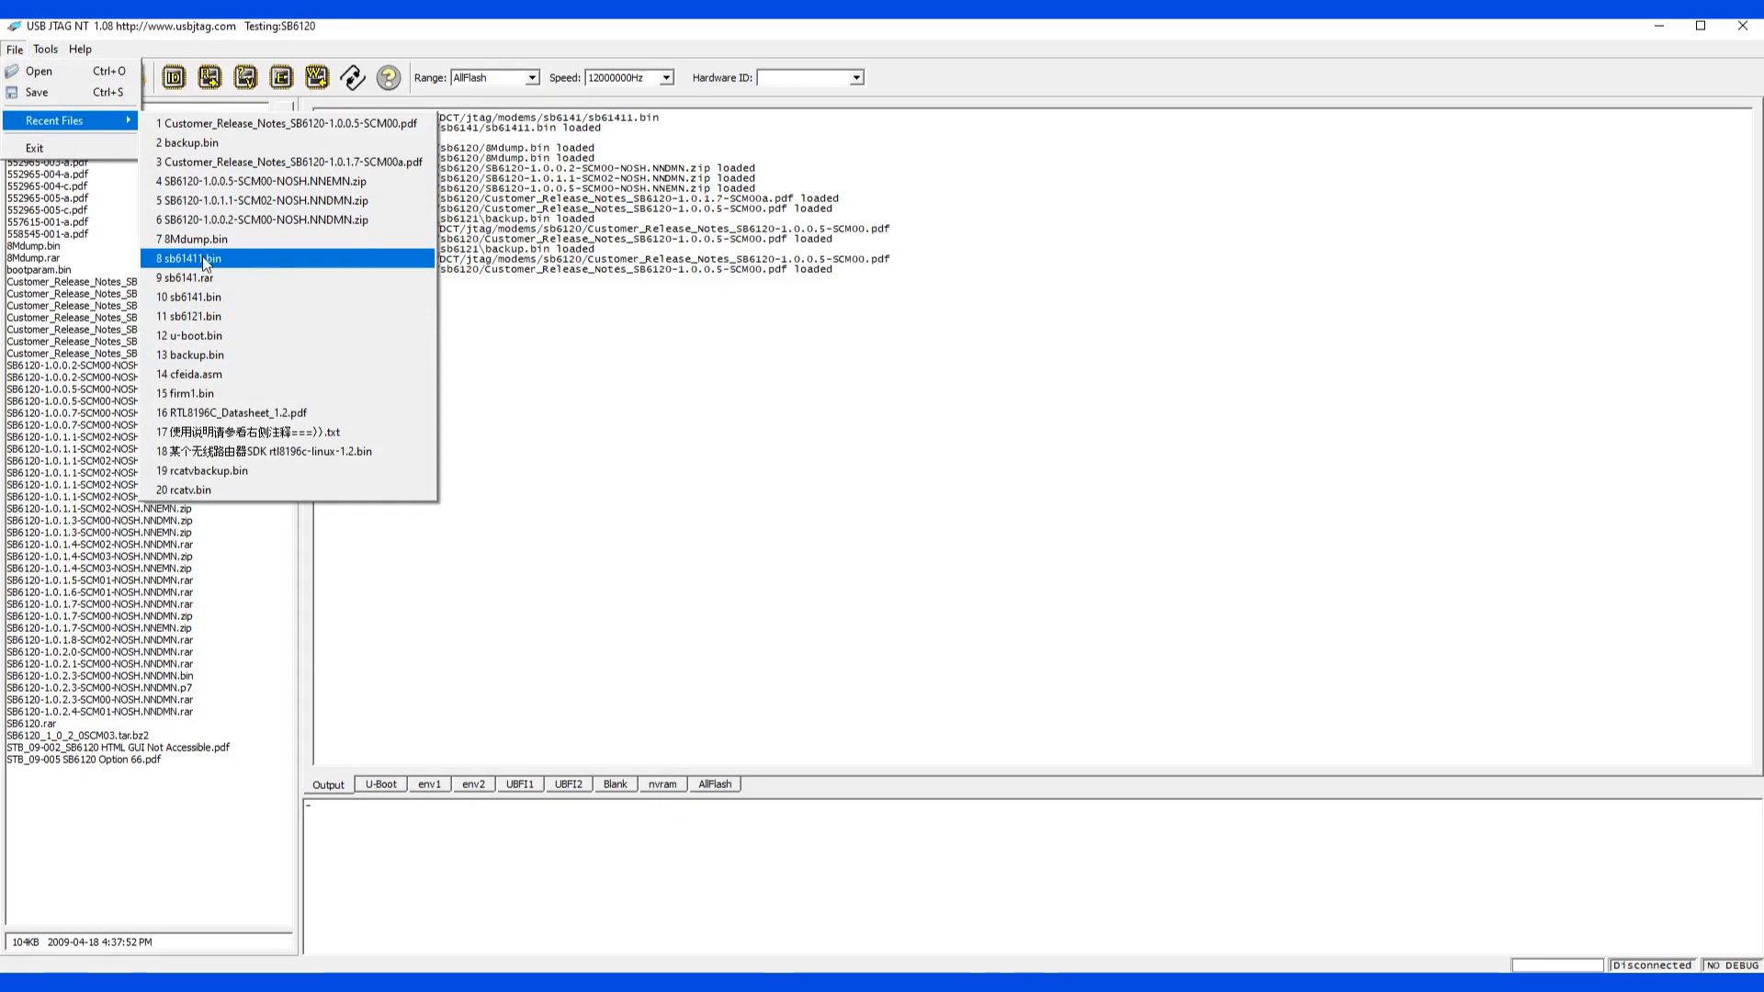
click(186, 258)
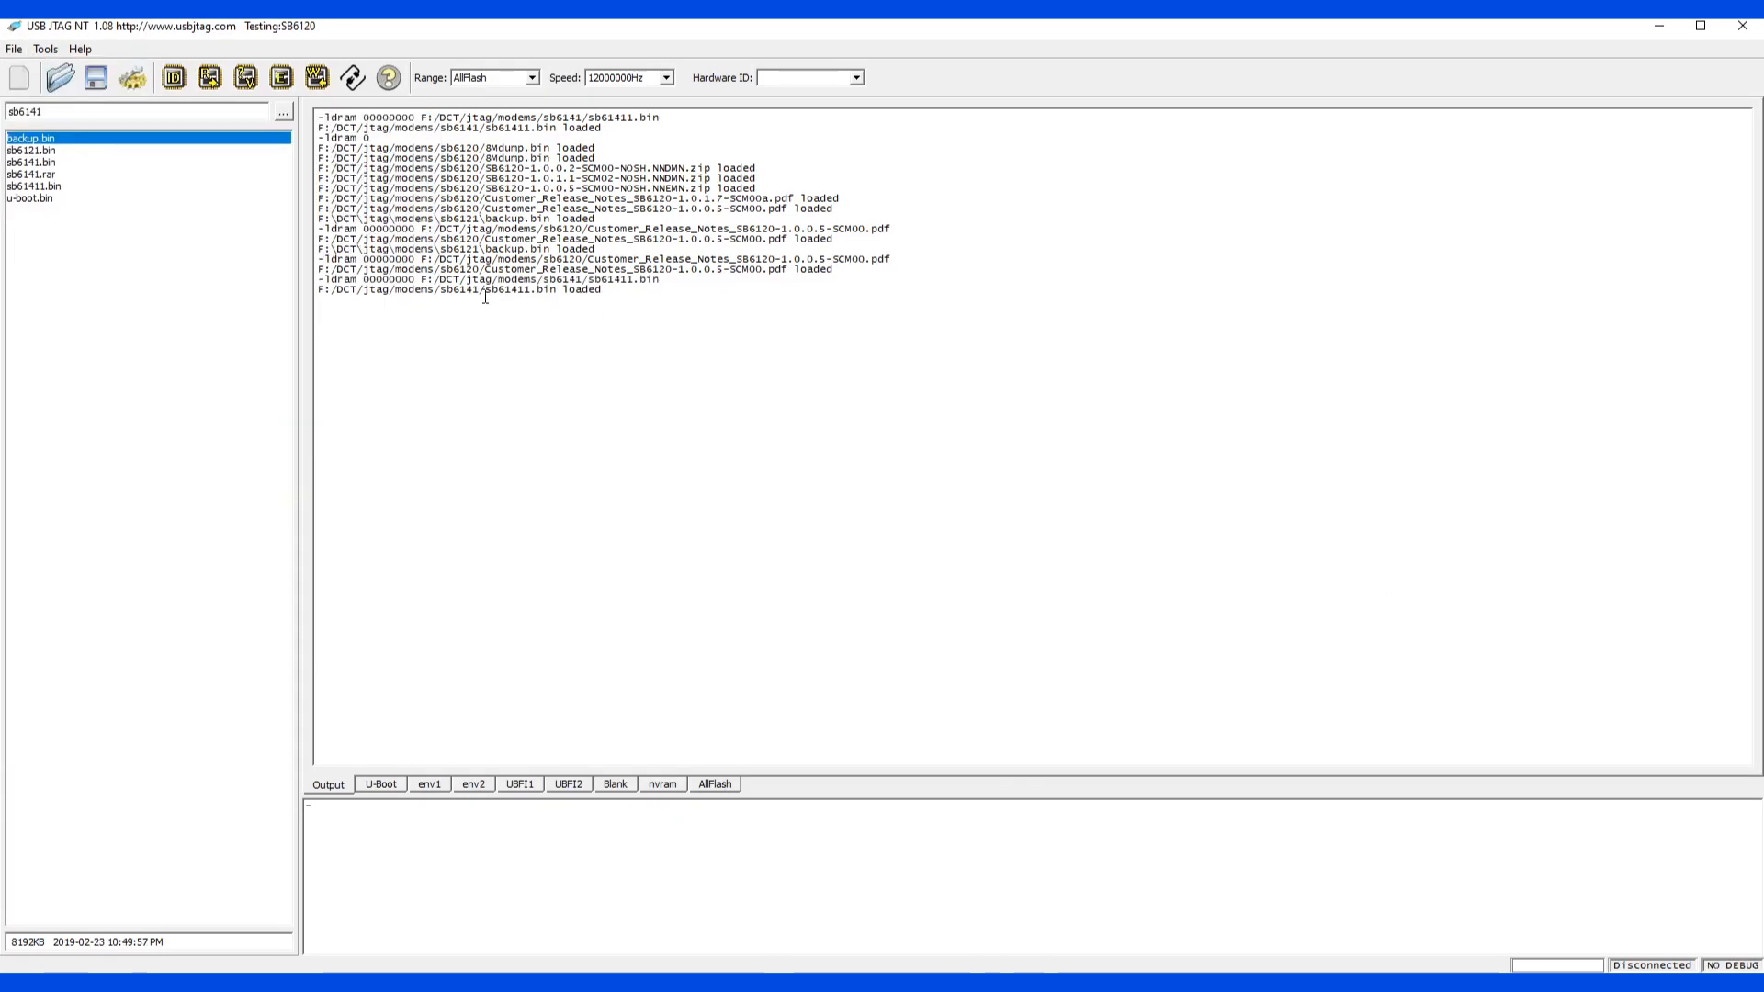
click(429, 783)
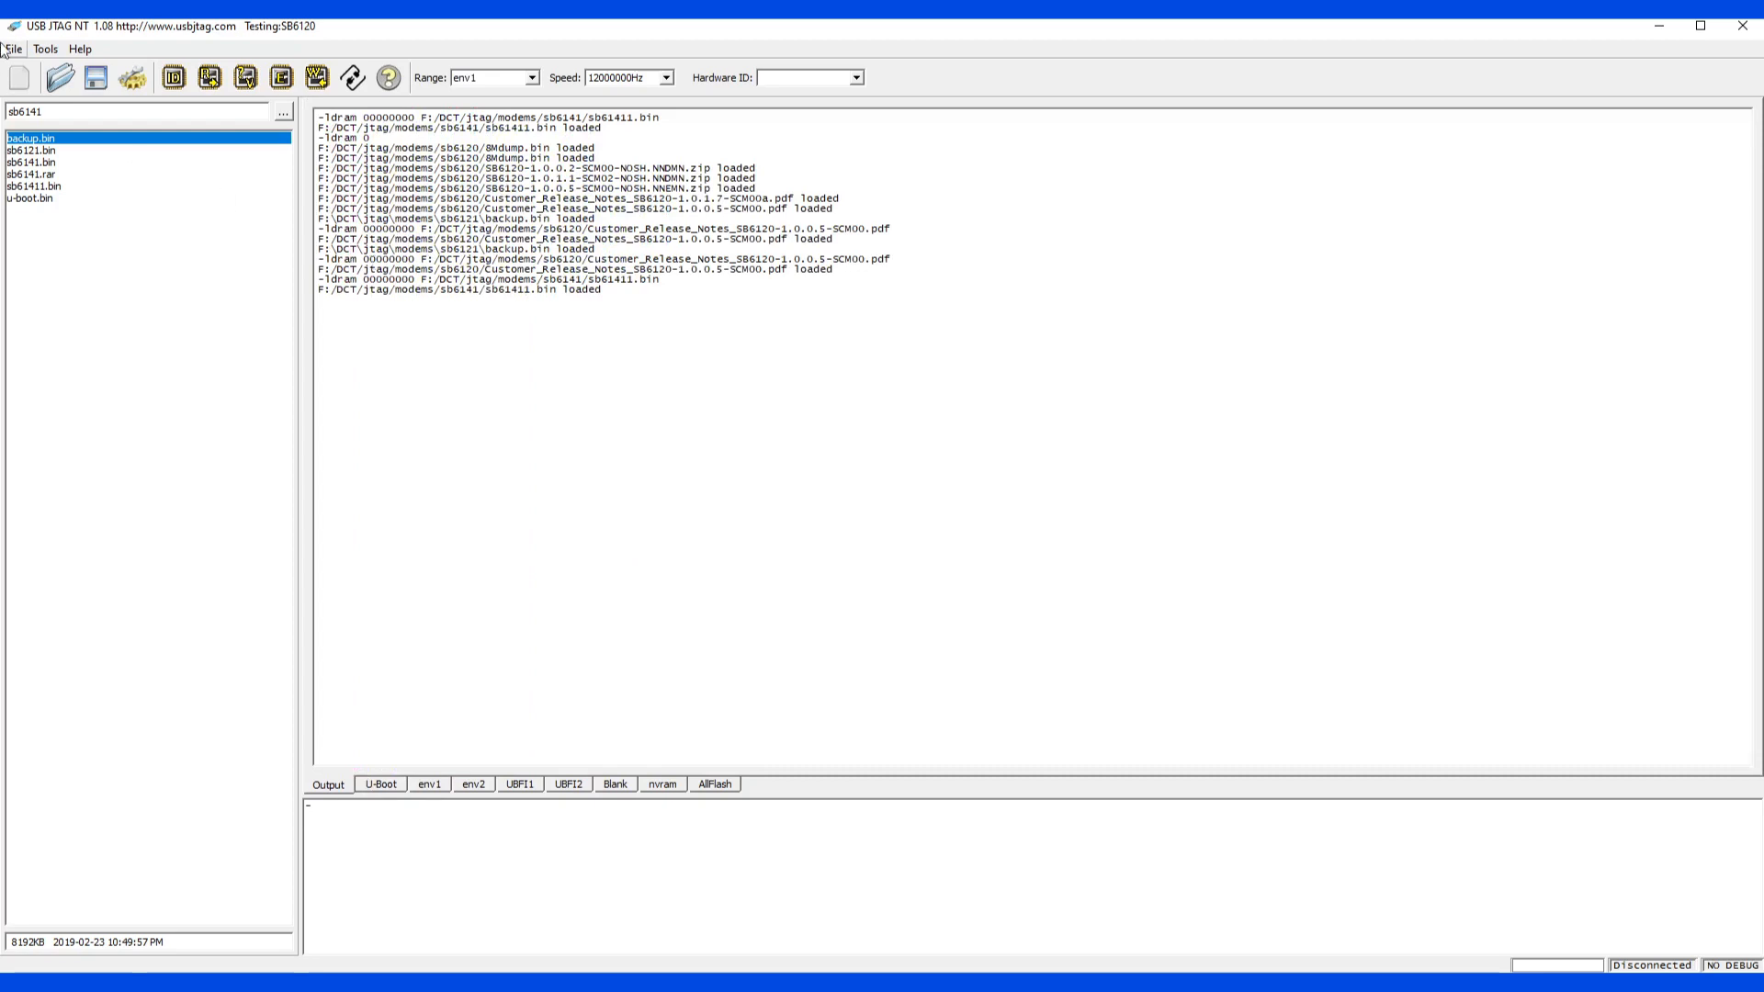
click(13, 48)
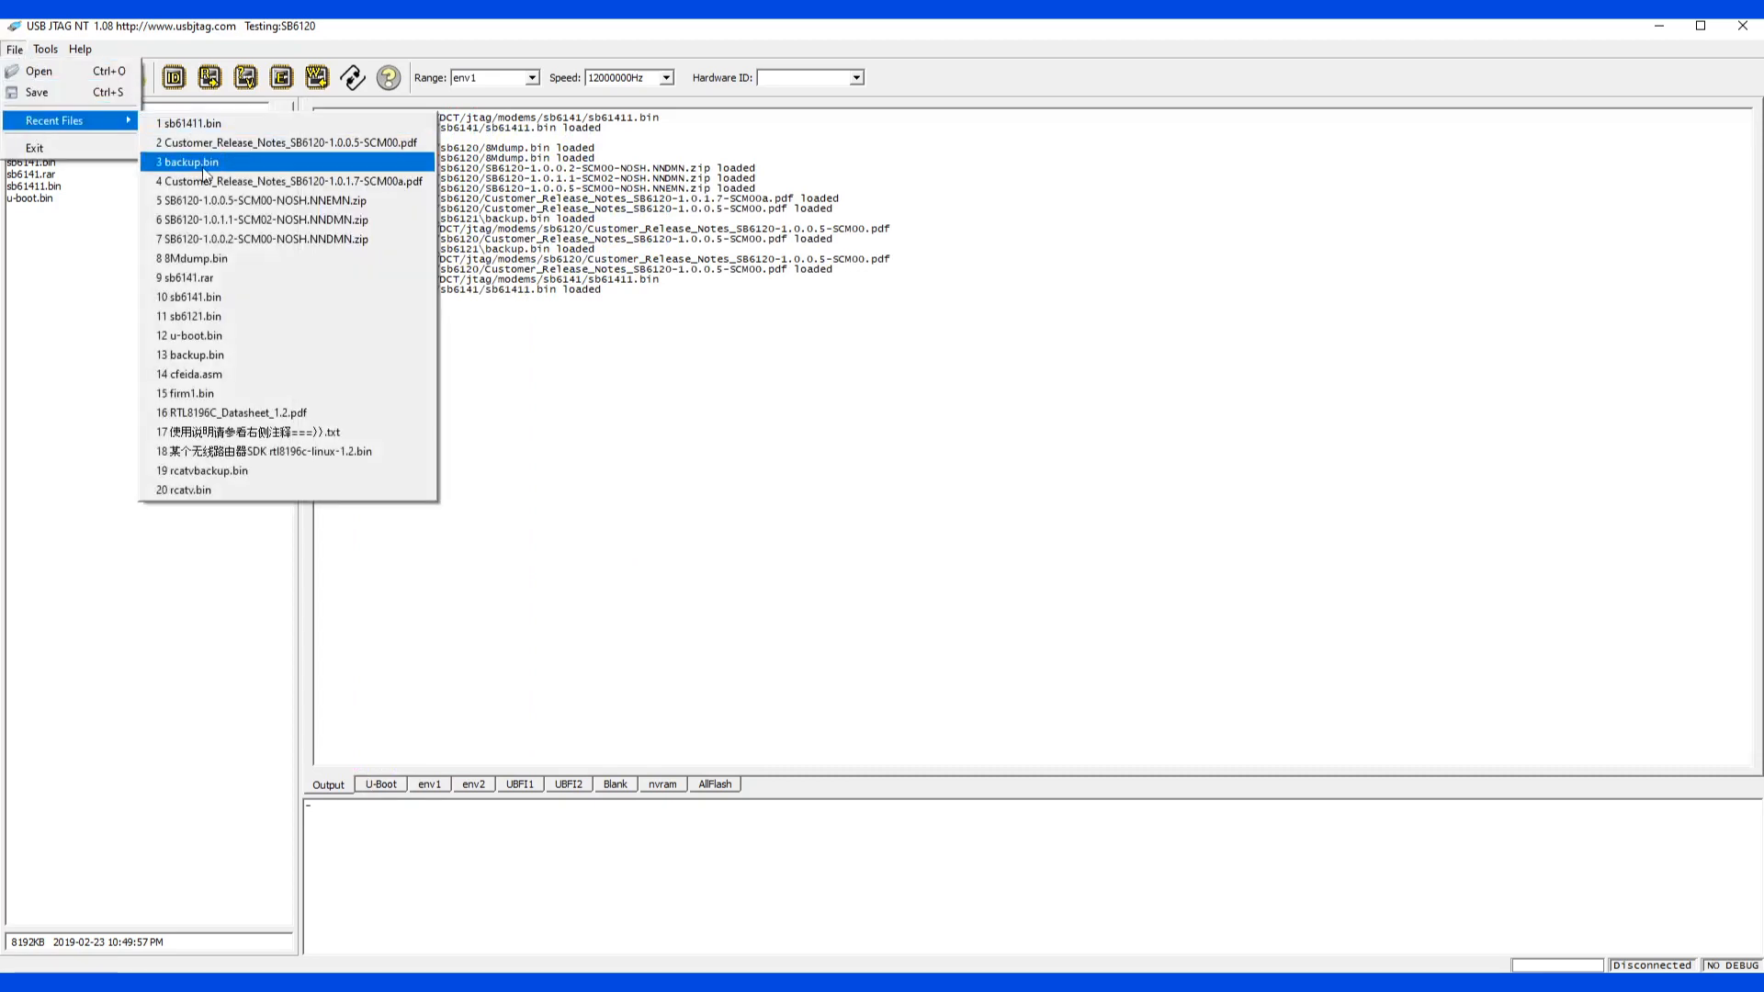
mouse_move(202, 336)
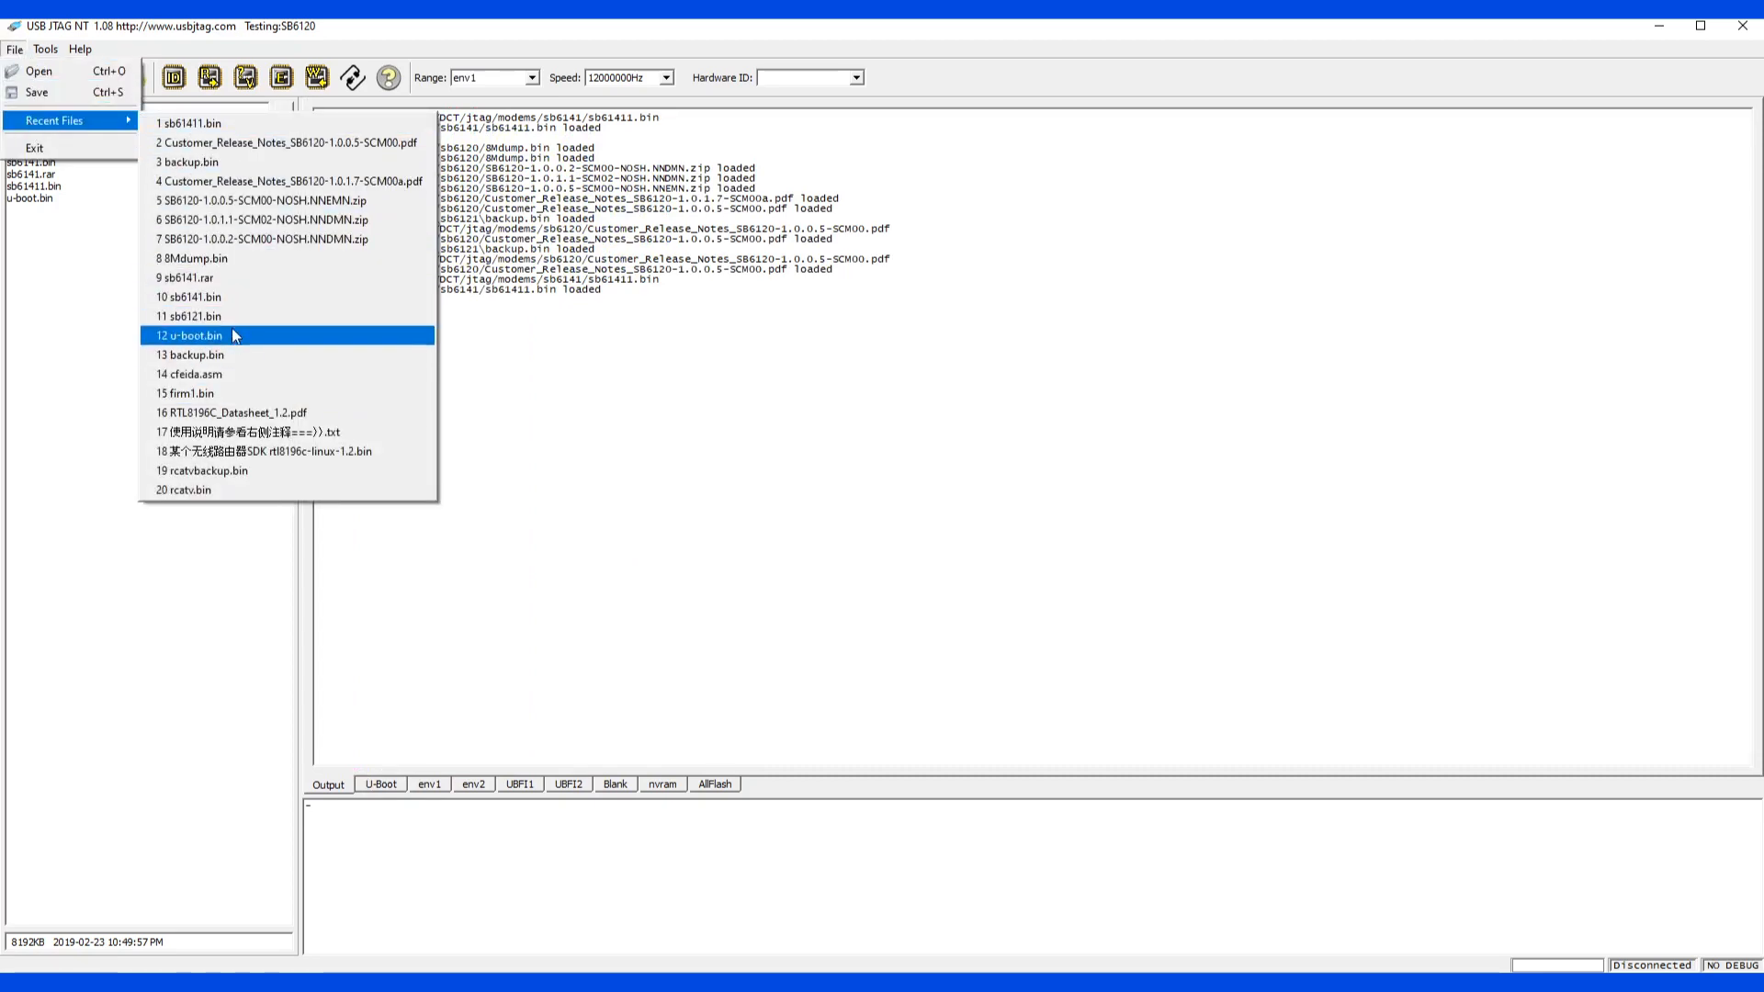
mouse_move(209, 316)
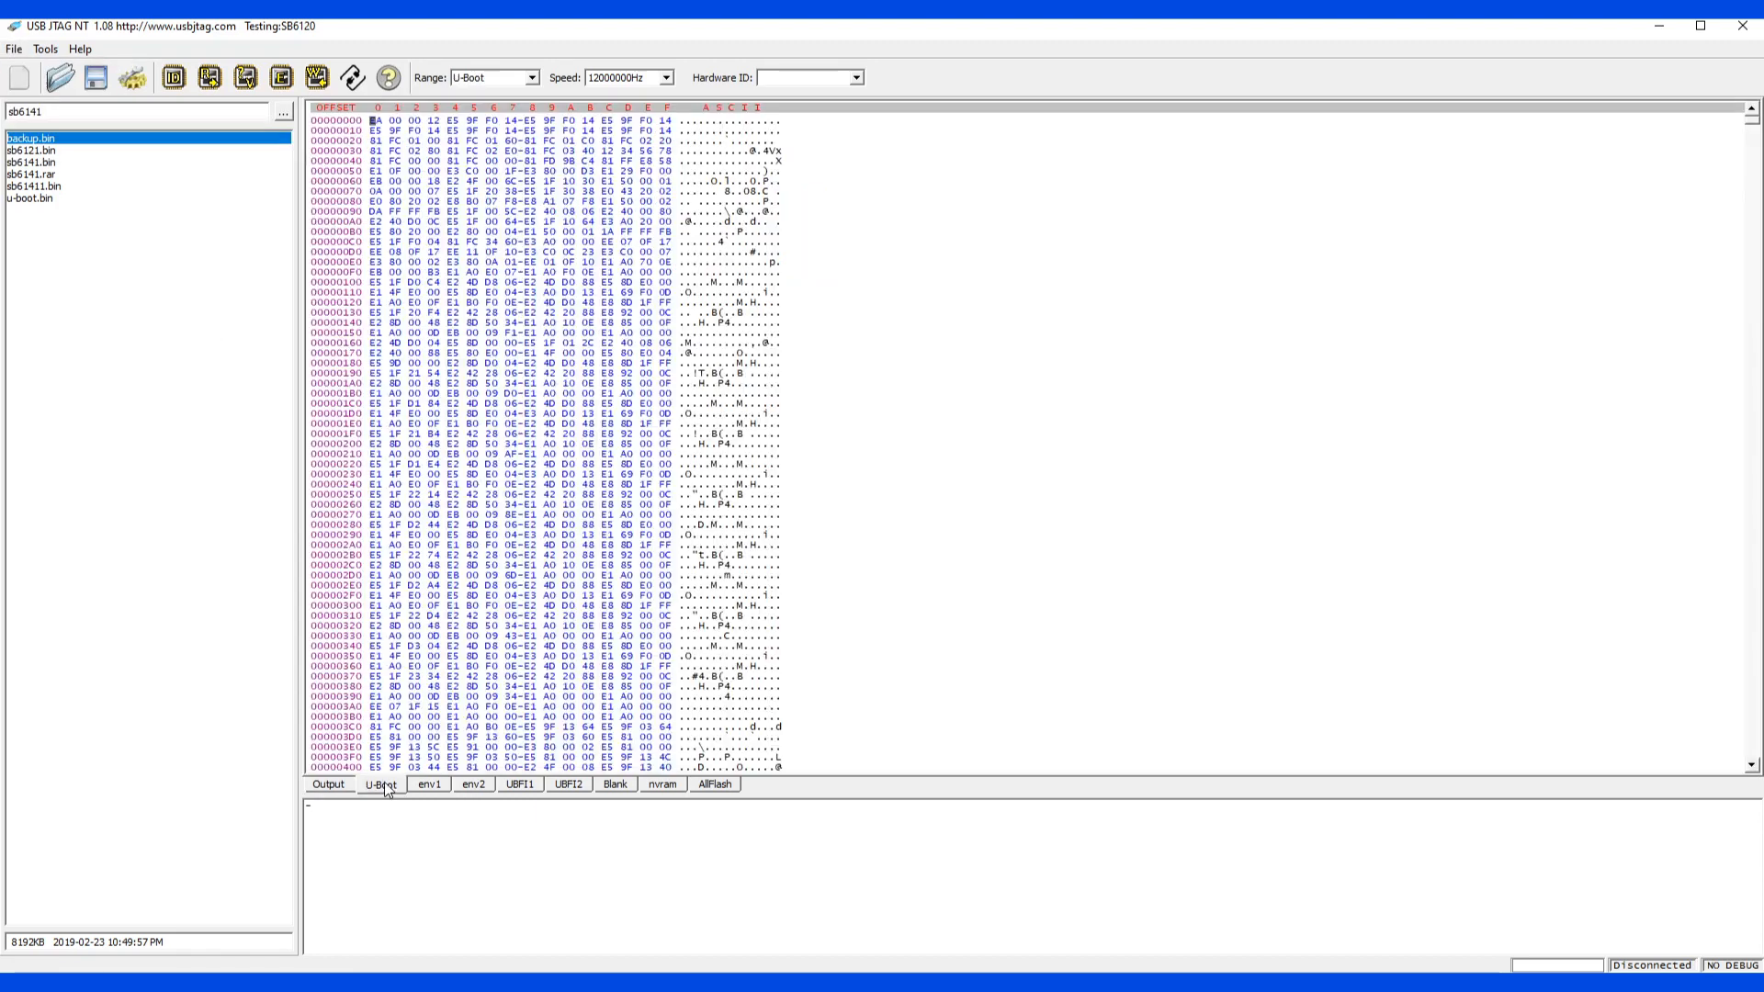
click(327, 783)
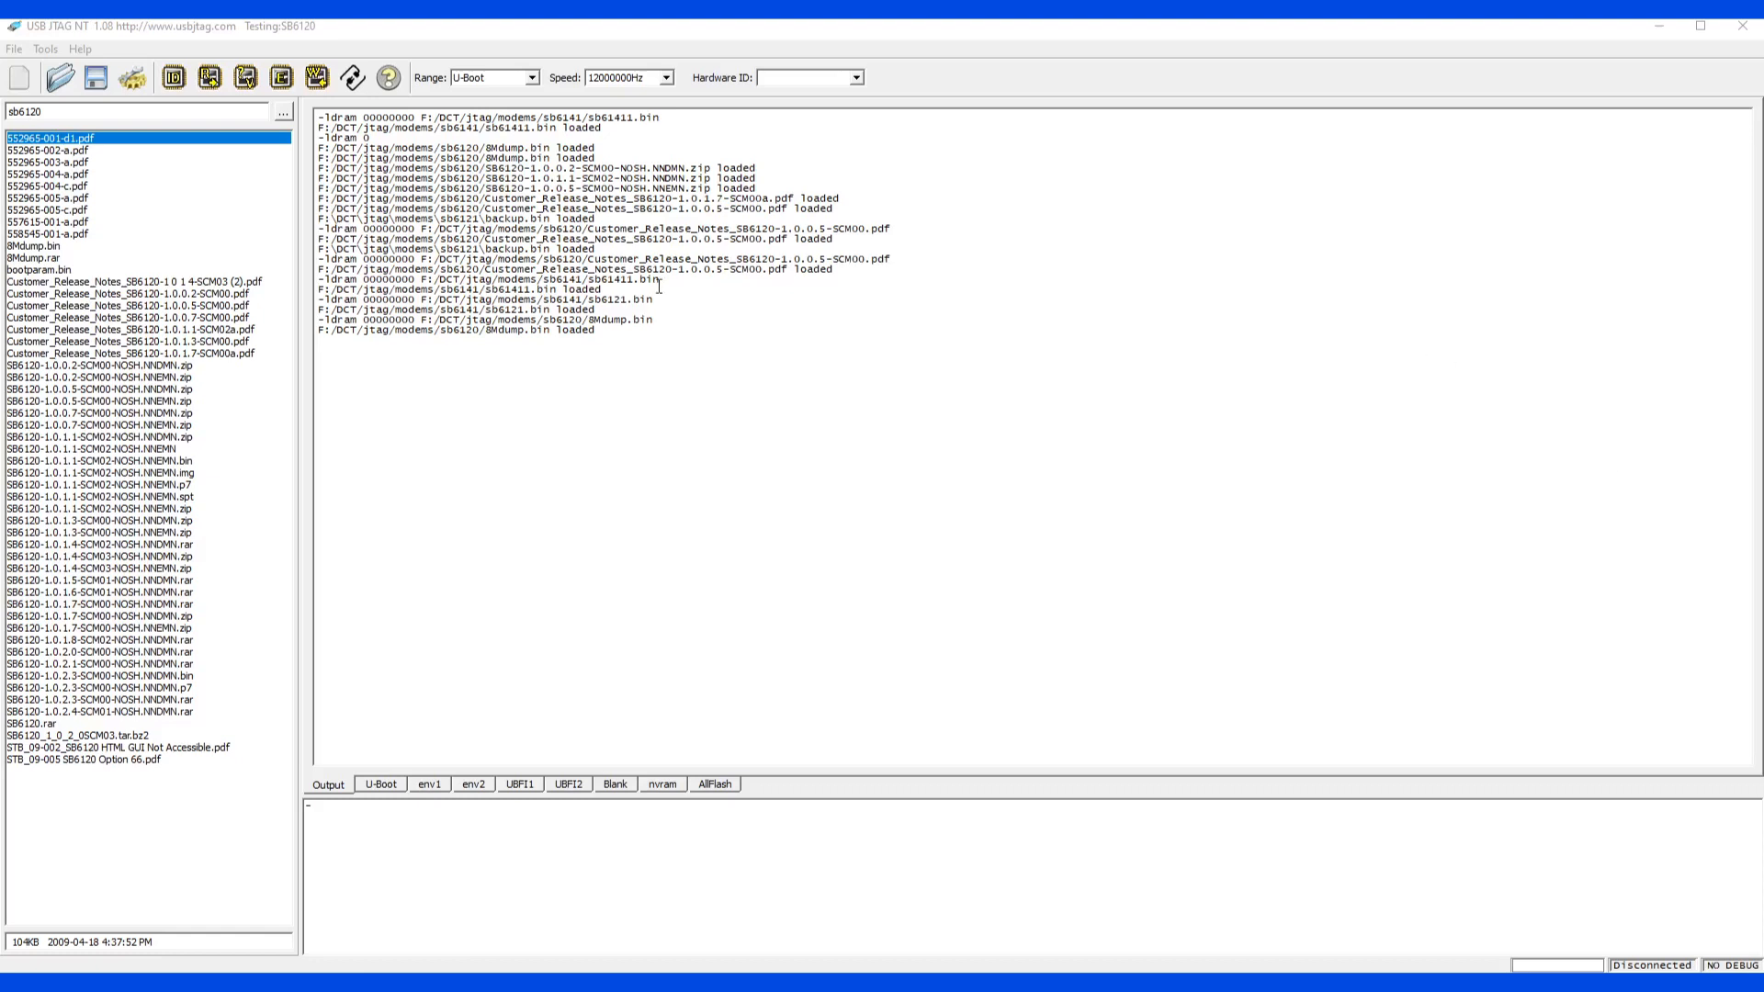
mouse_move(22, 55)
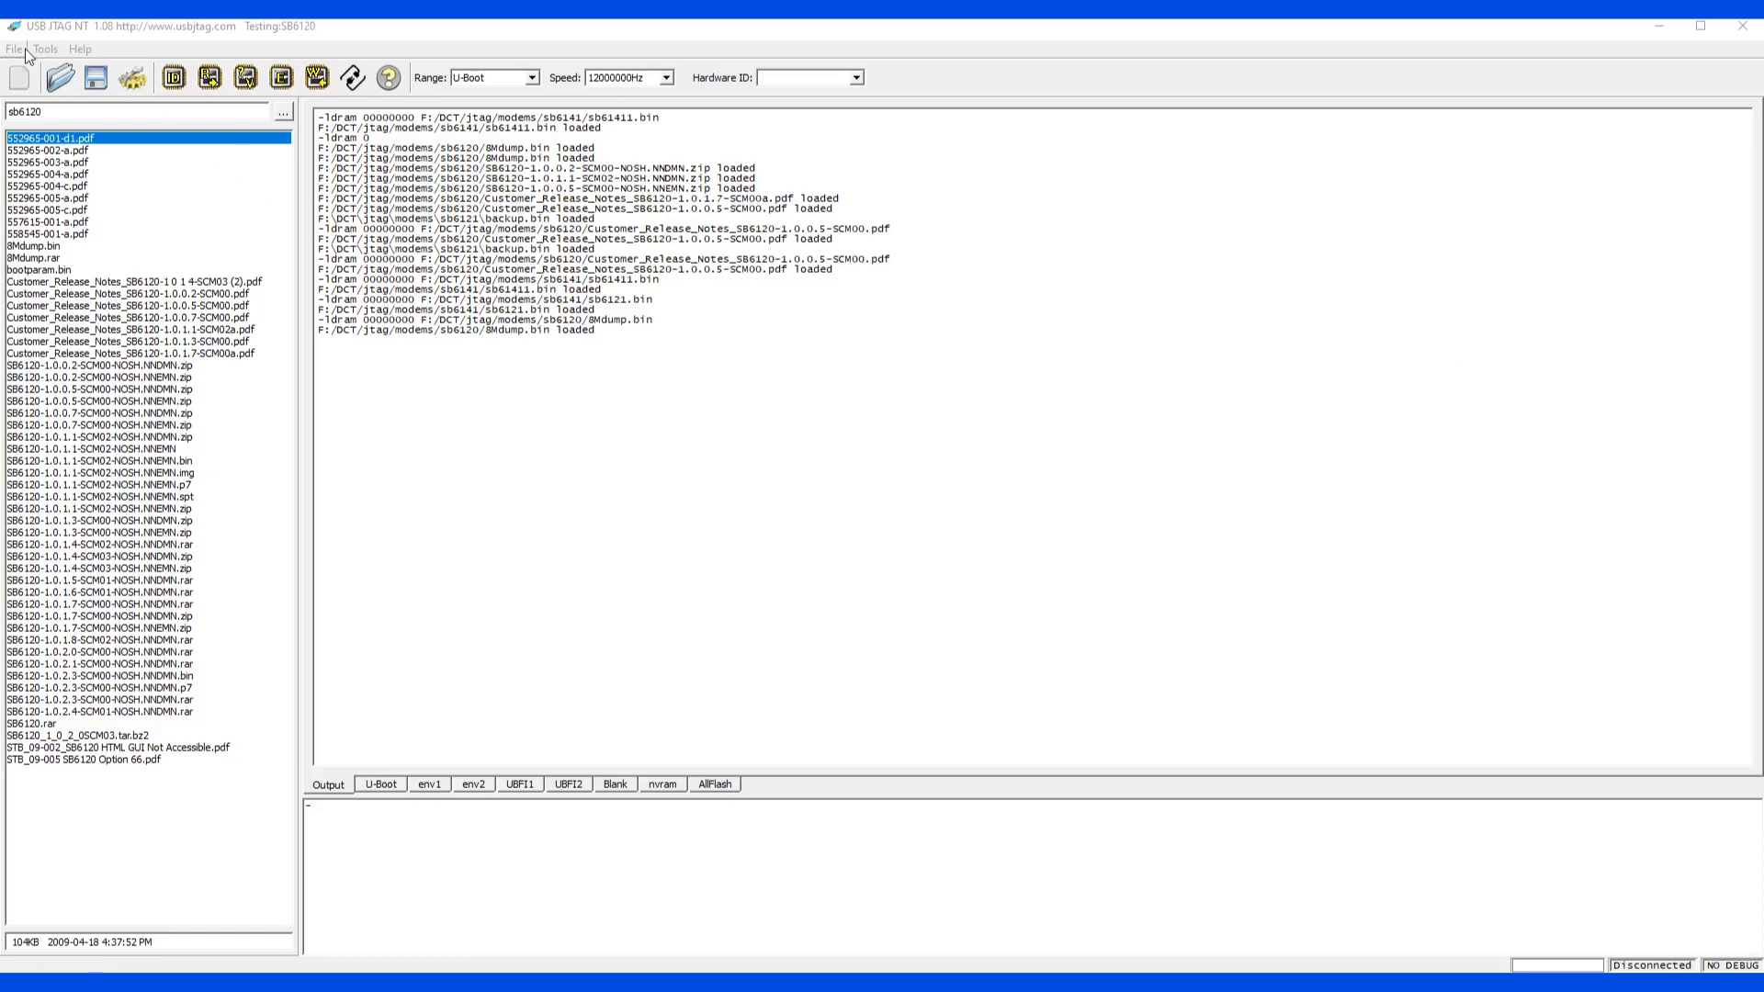
Show the AllFlash hex view and choose UBFI1 in the Range dropdown.
click(14, 49)
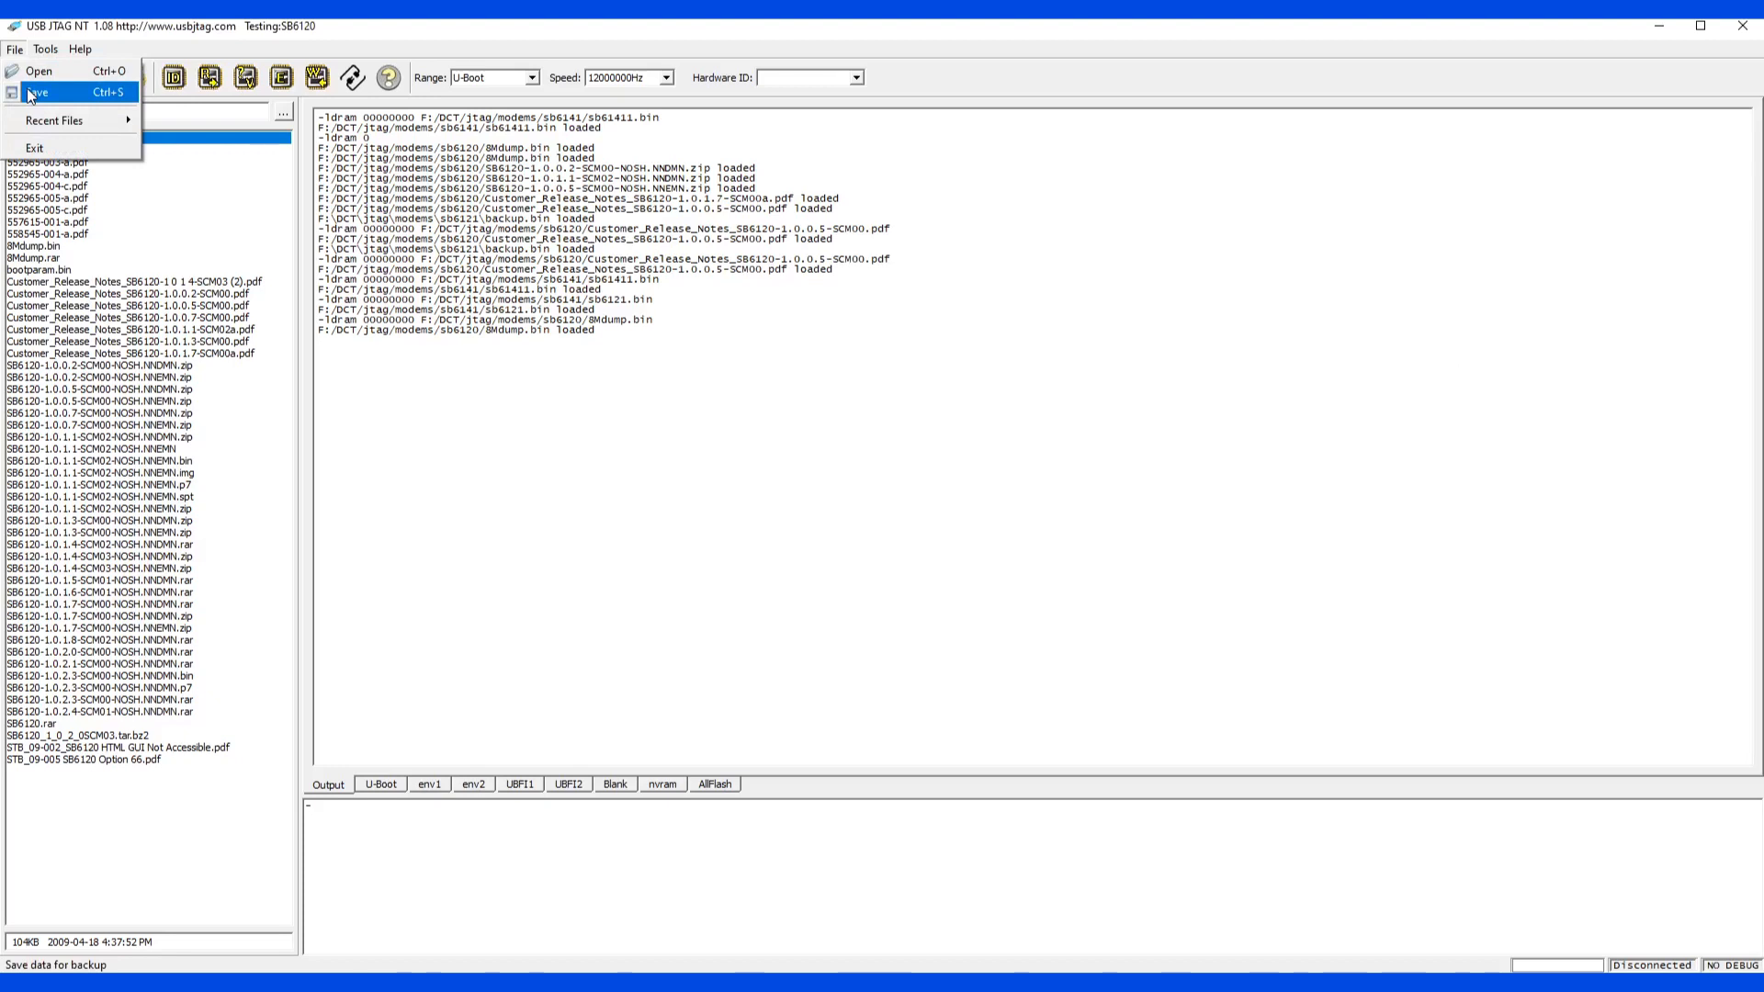
mouse_move(433, 688)
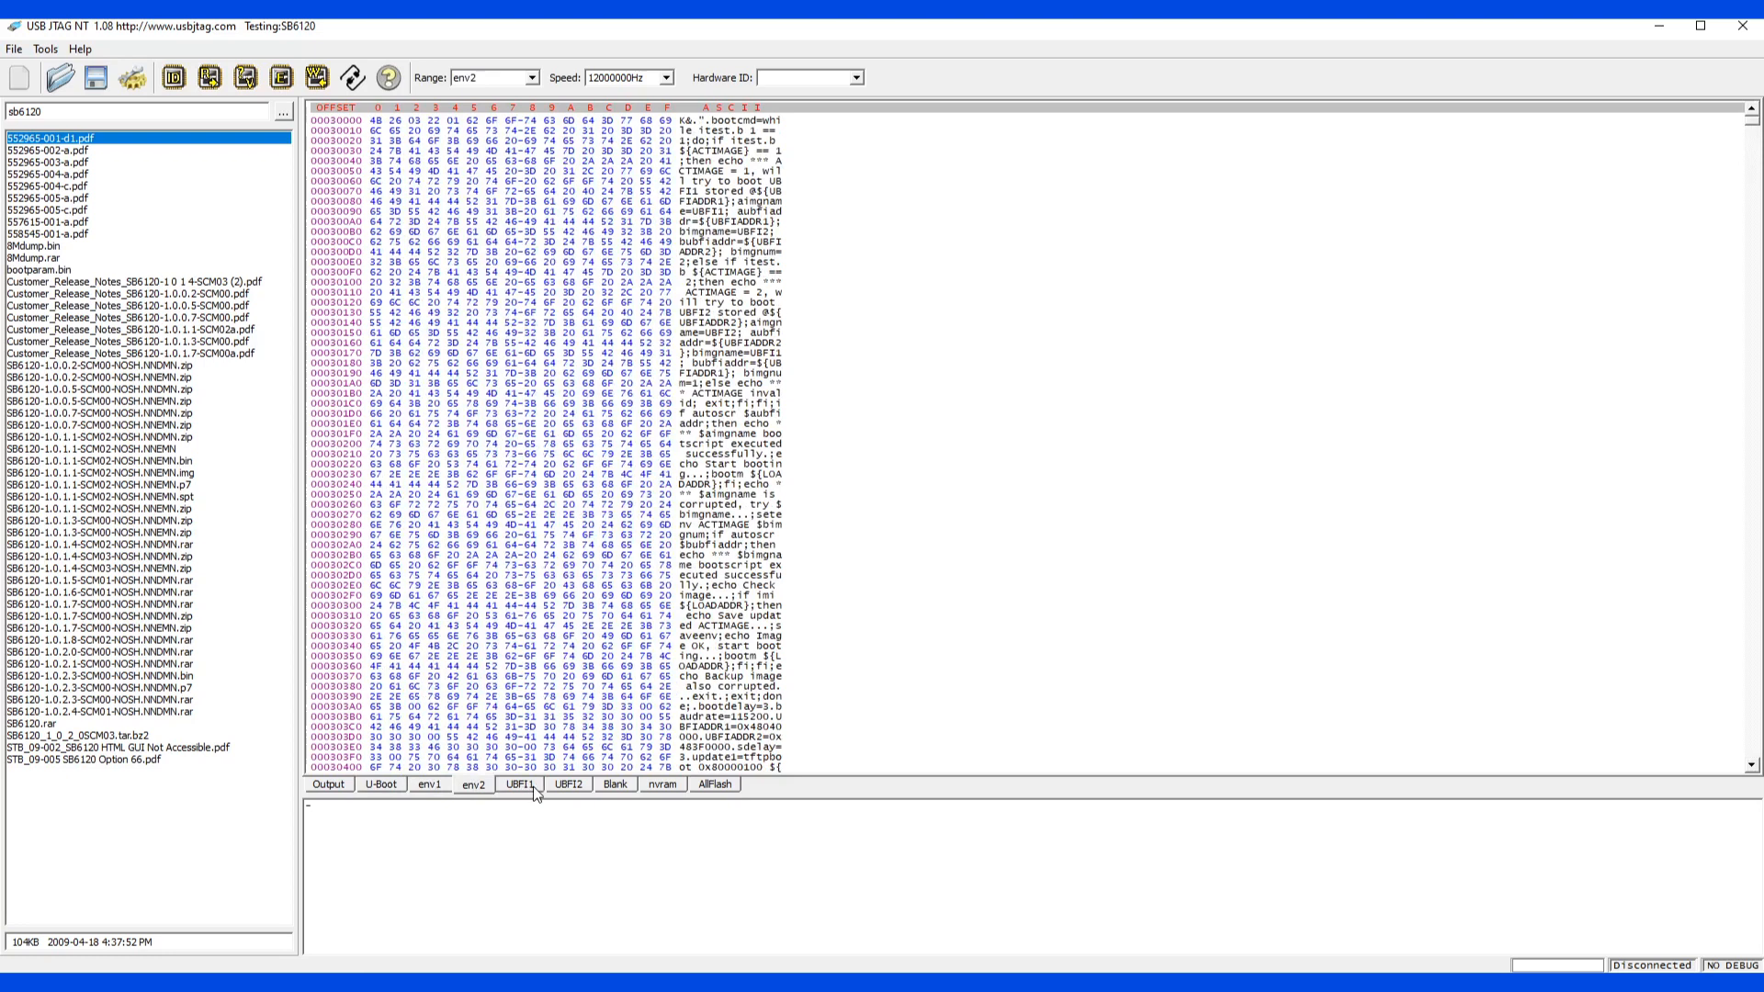
click(713, 784)
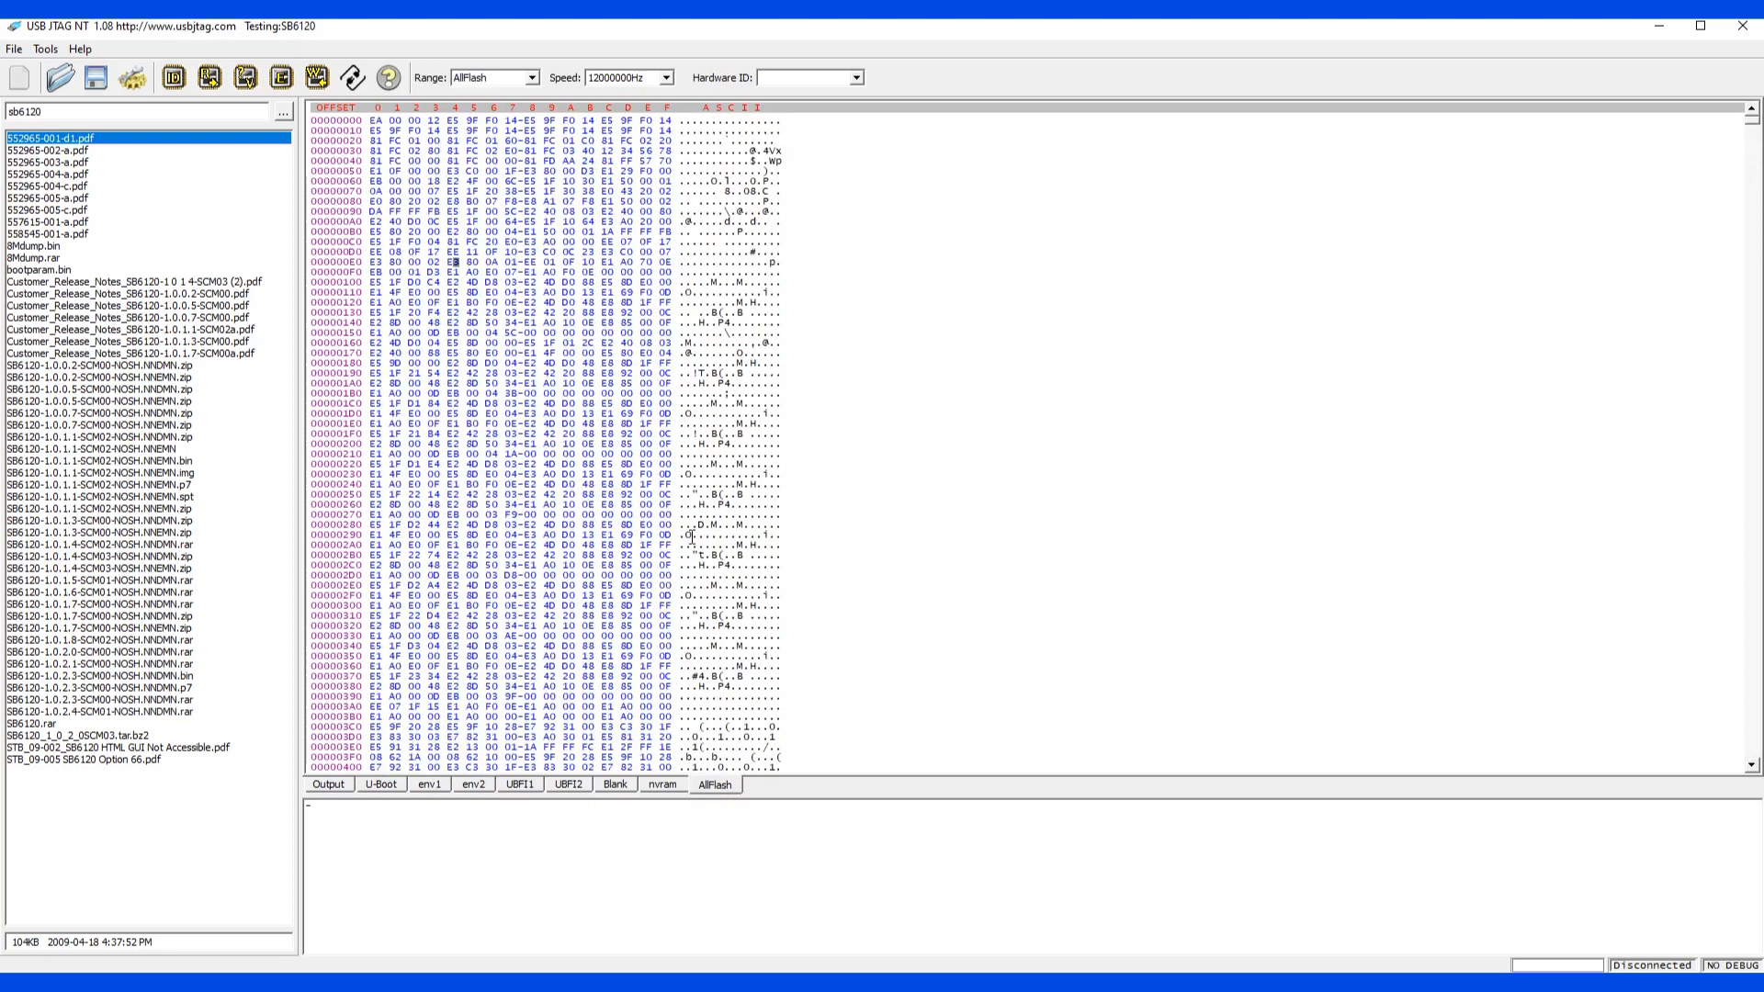
right_click(698, 546)
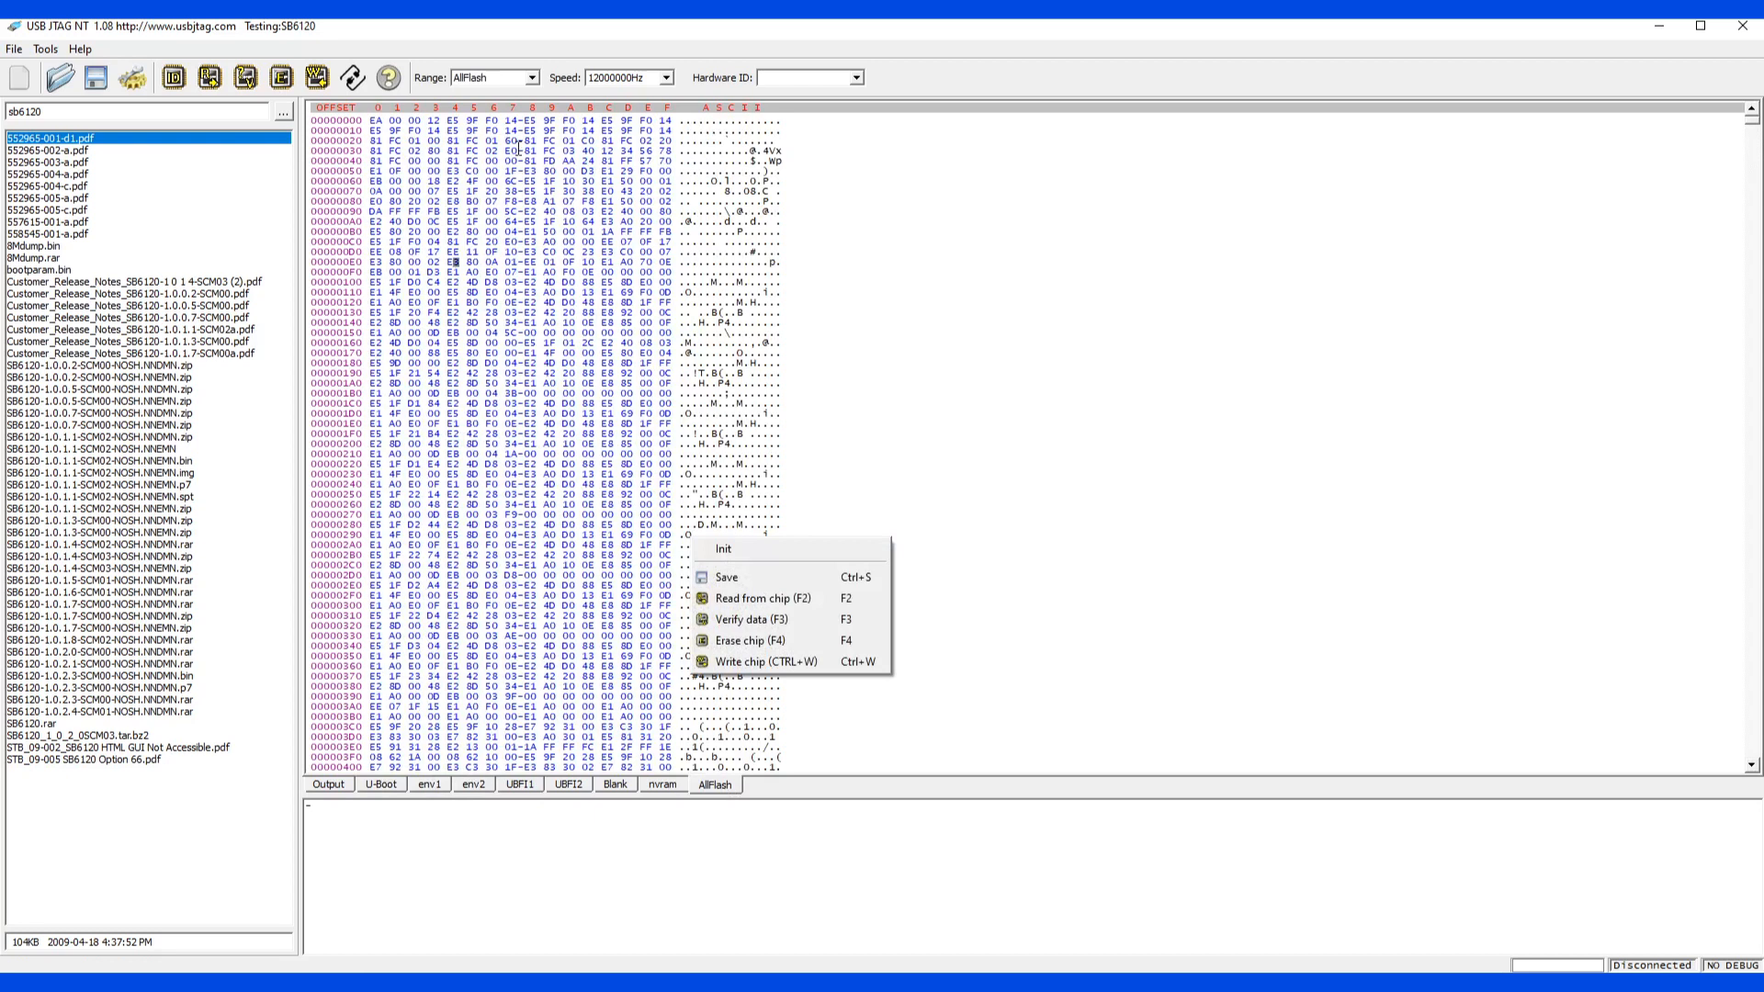
click(530, 77)
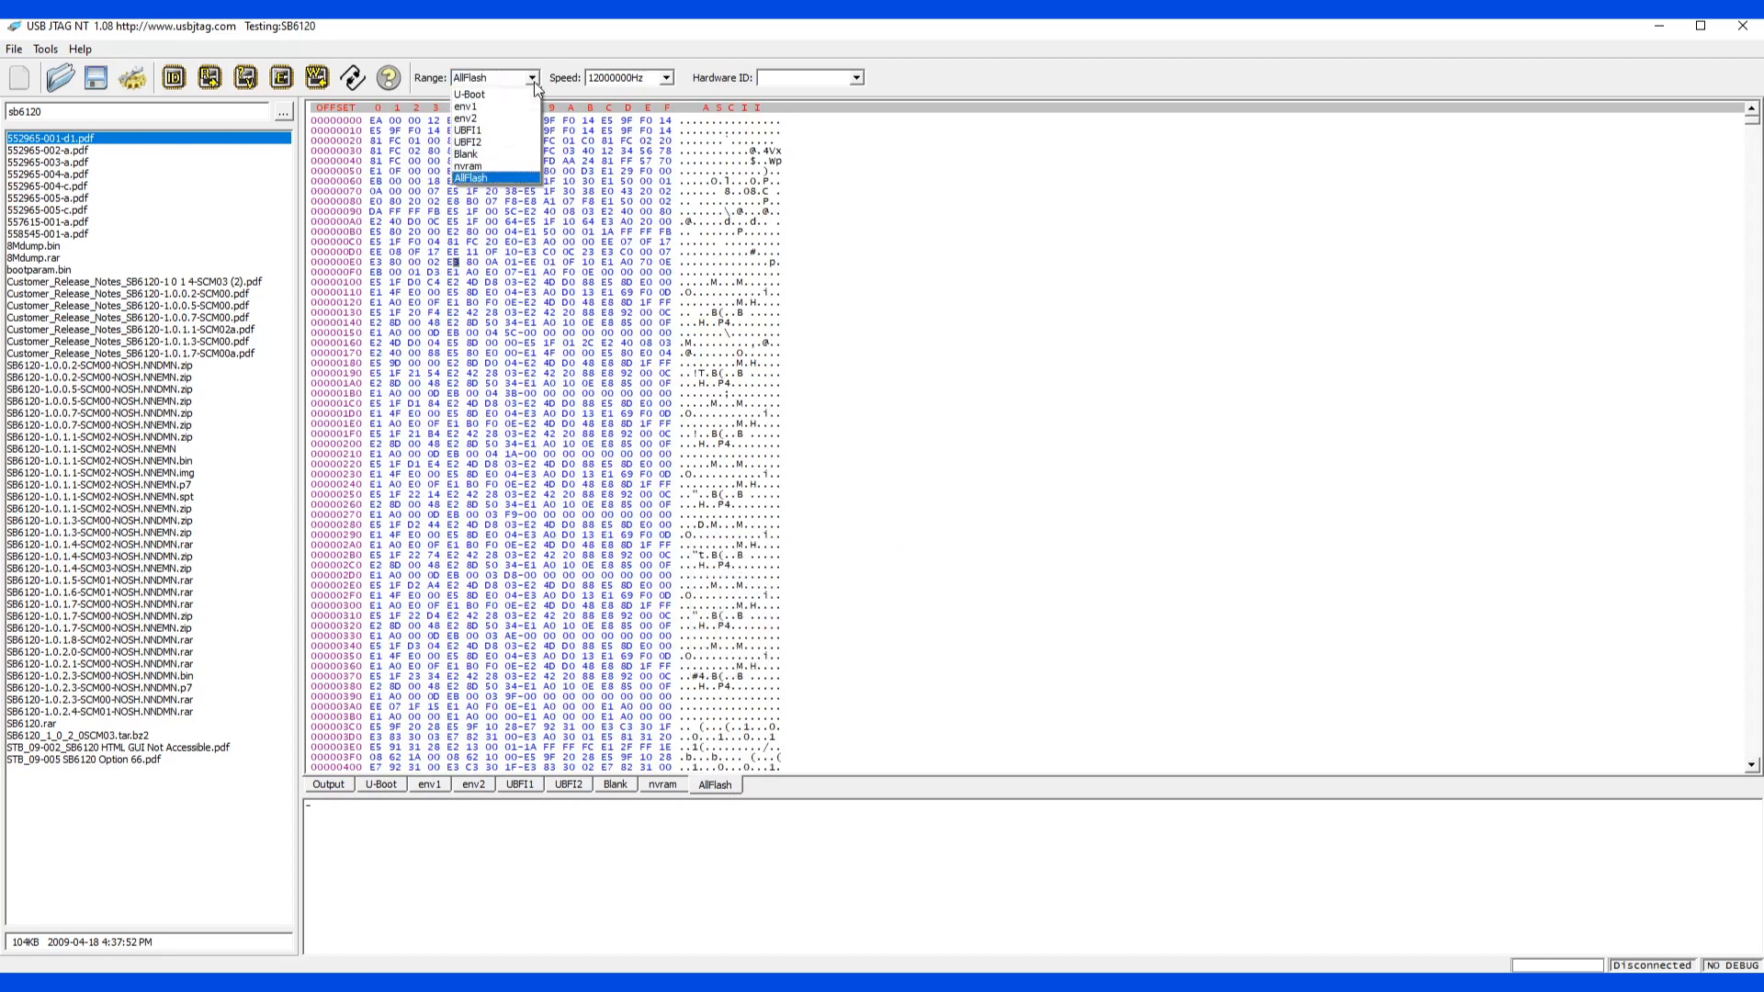
click(466, 140)
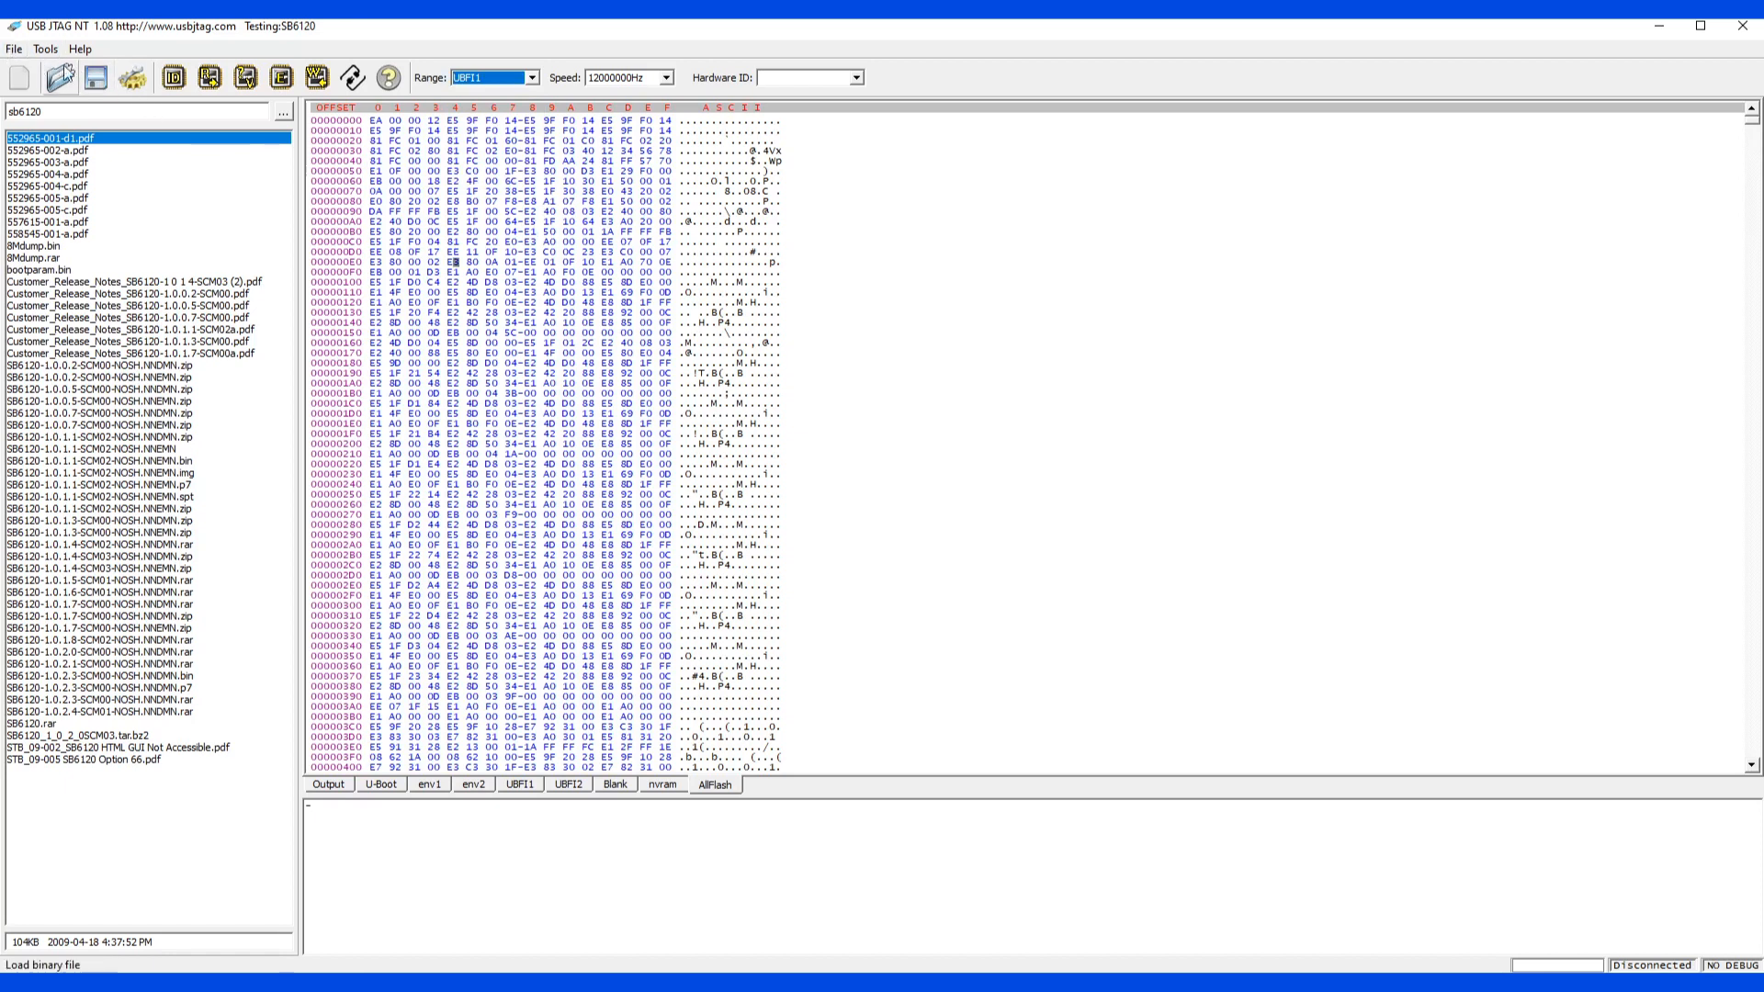
Save the UBFI1 flash range to a new binary file named ubf120200301.
click(95, 76)
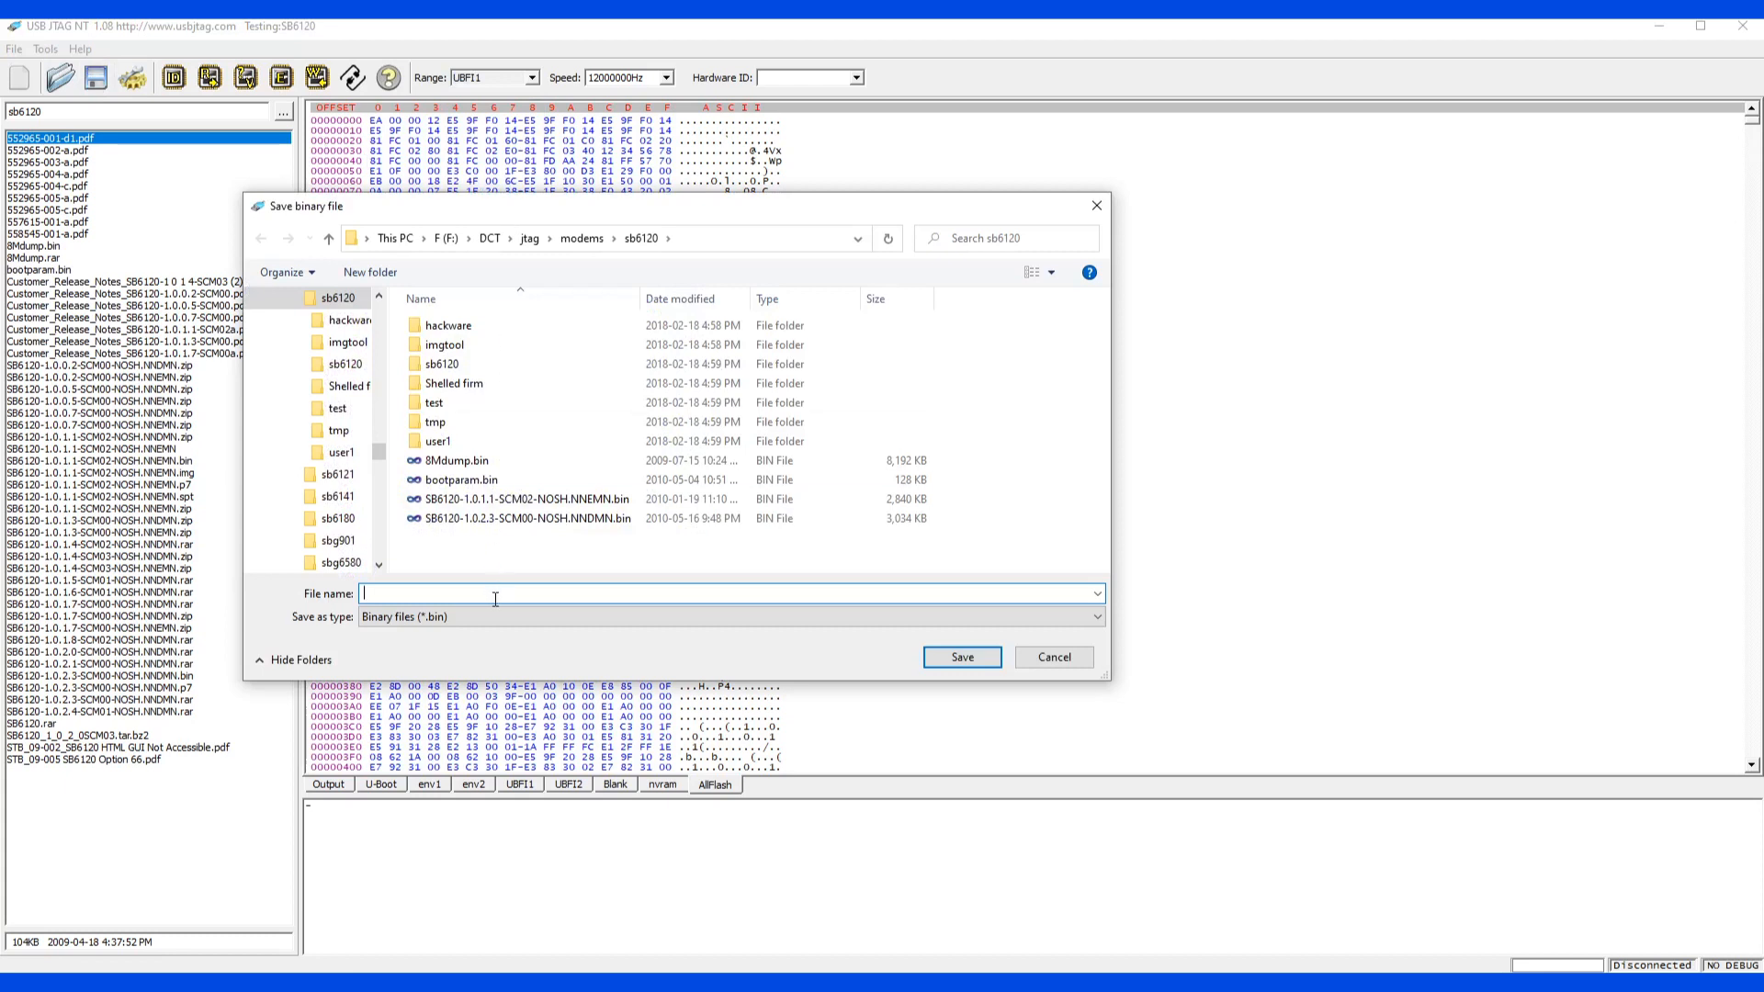
text(ubf1)
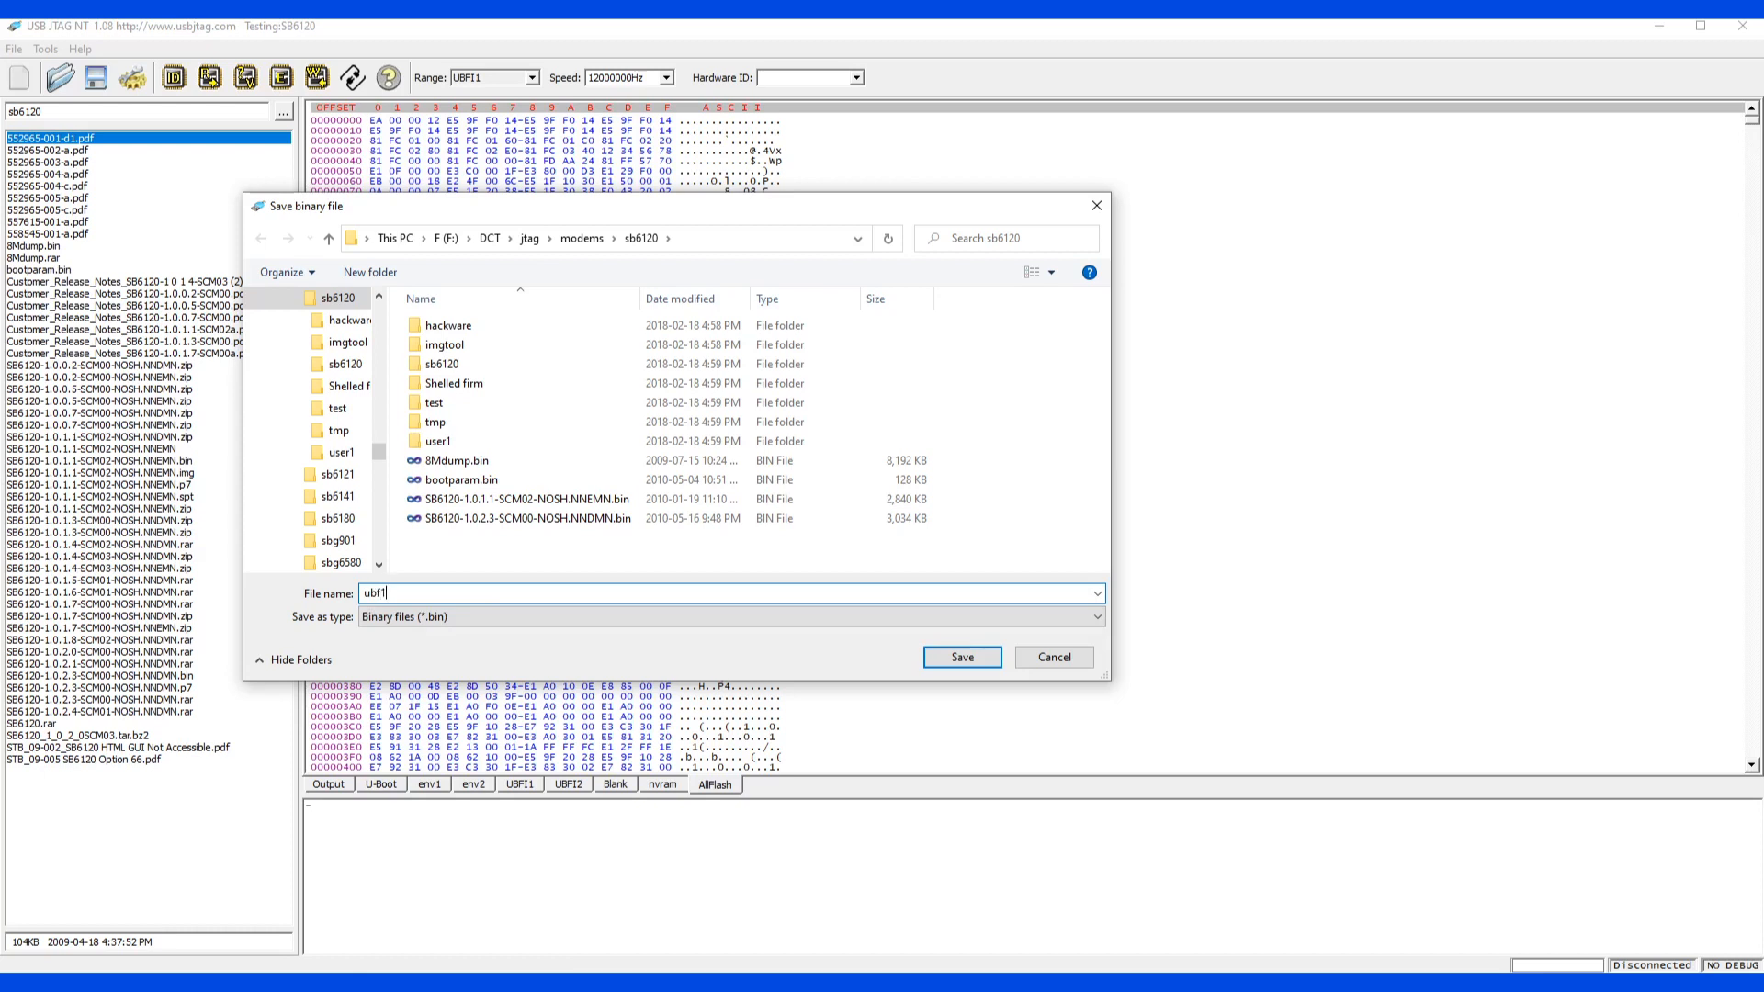
text(20)
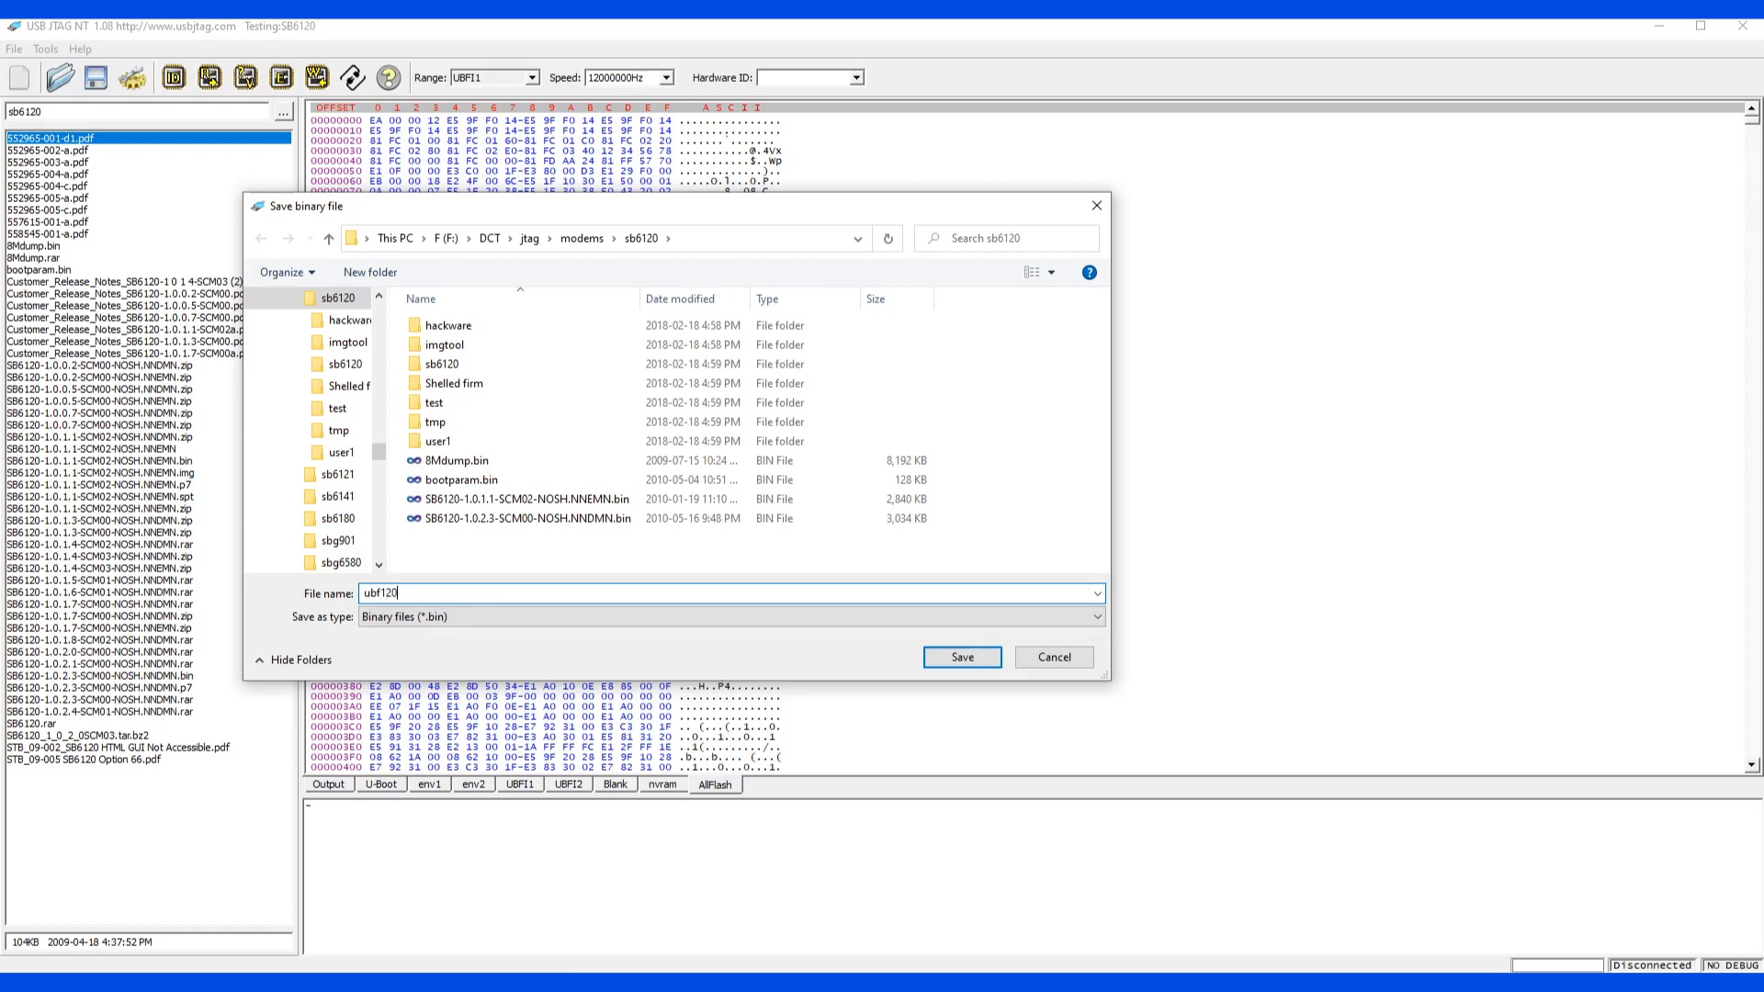
text(20)
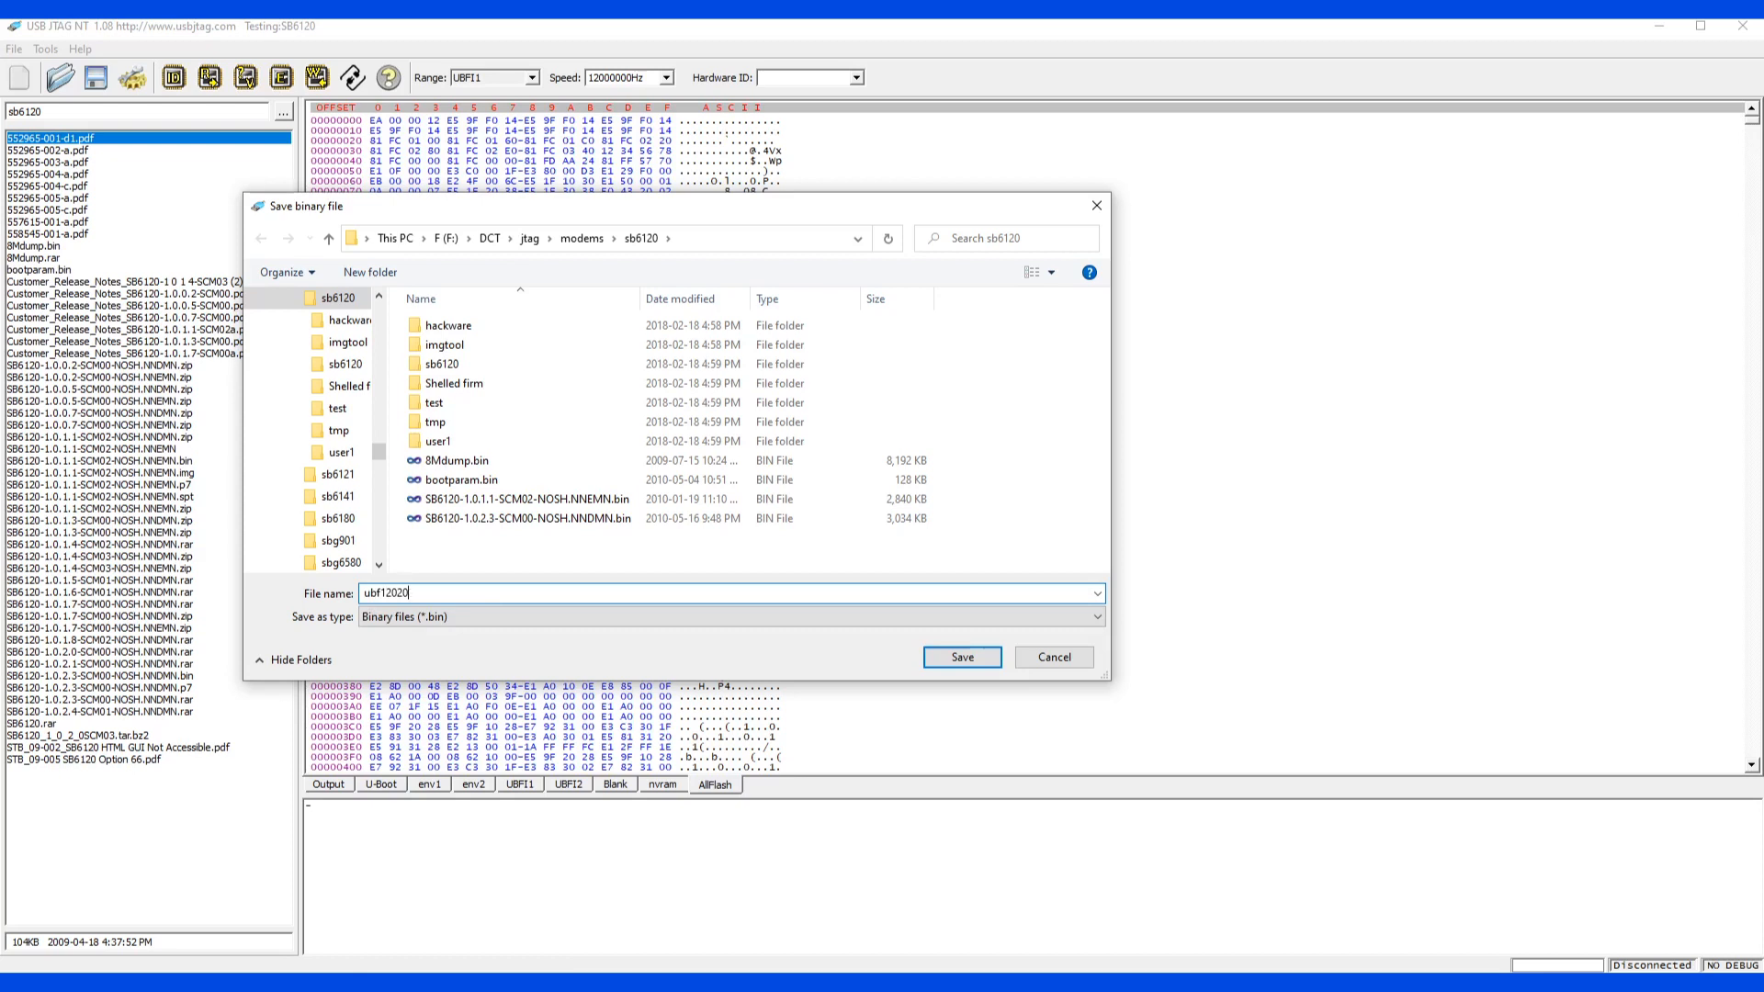
text(03)
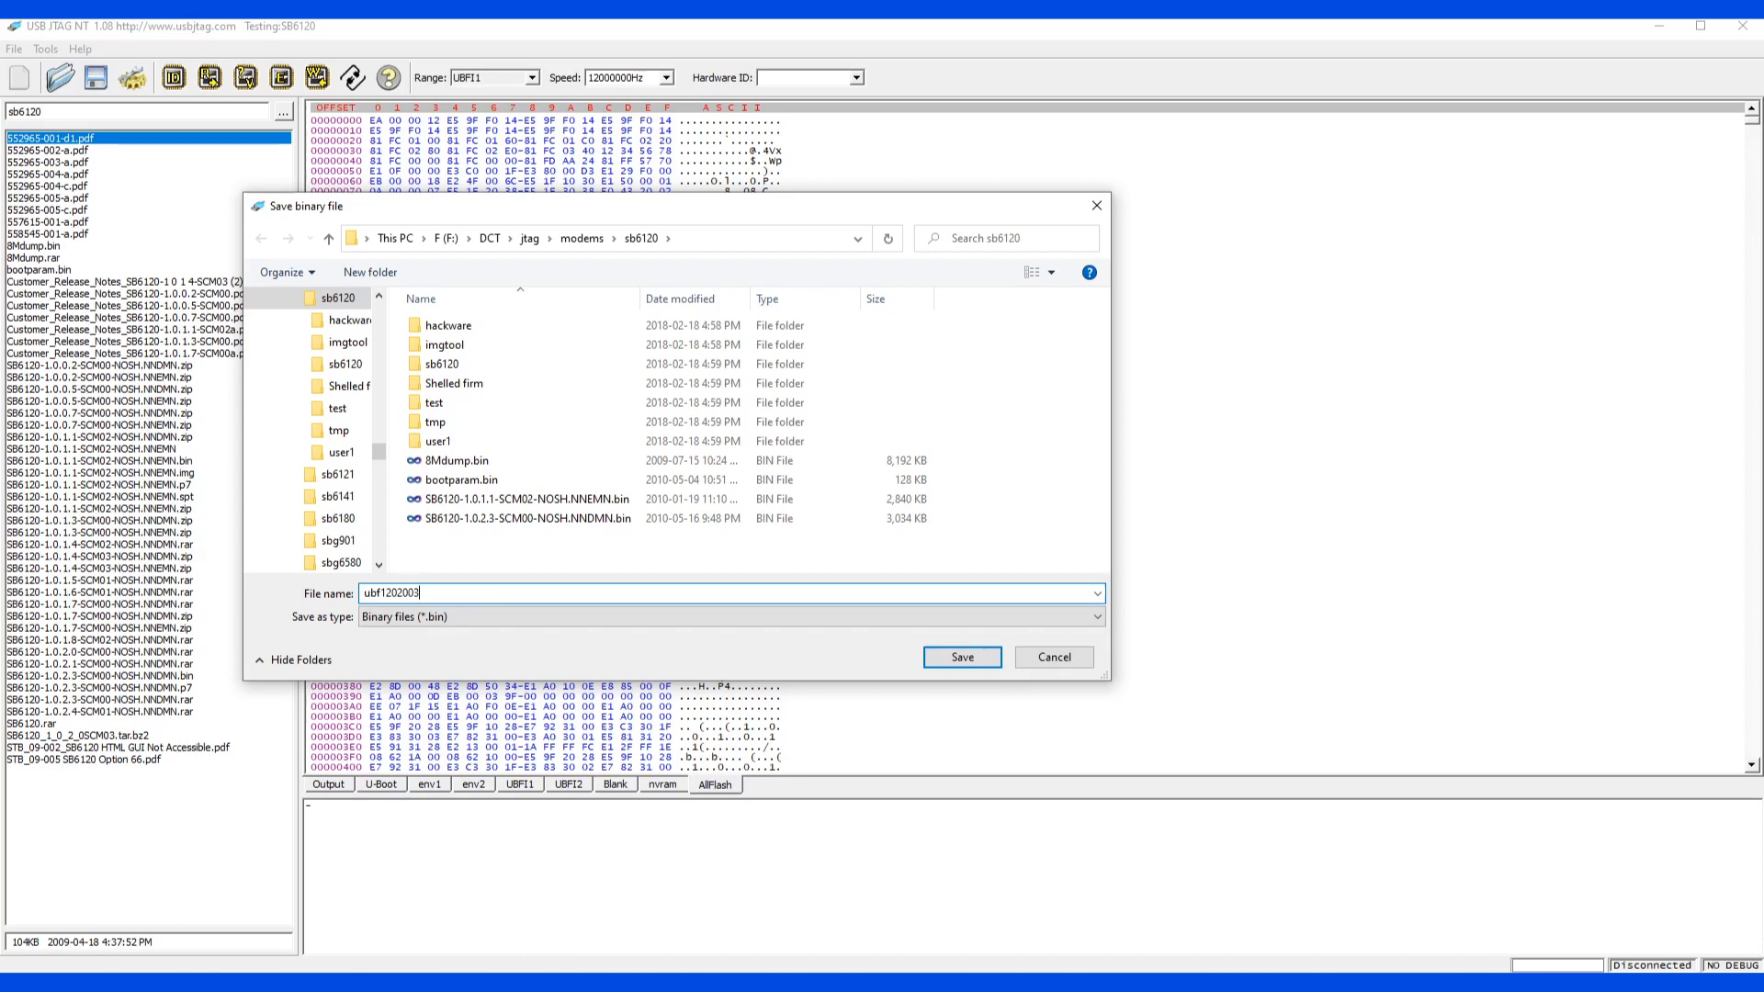
text(01)
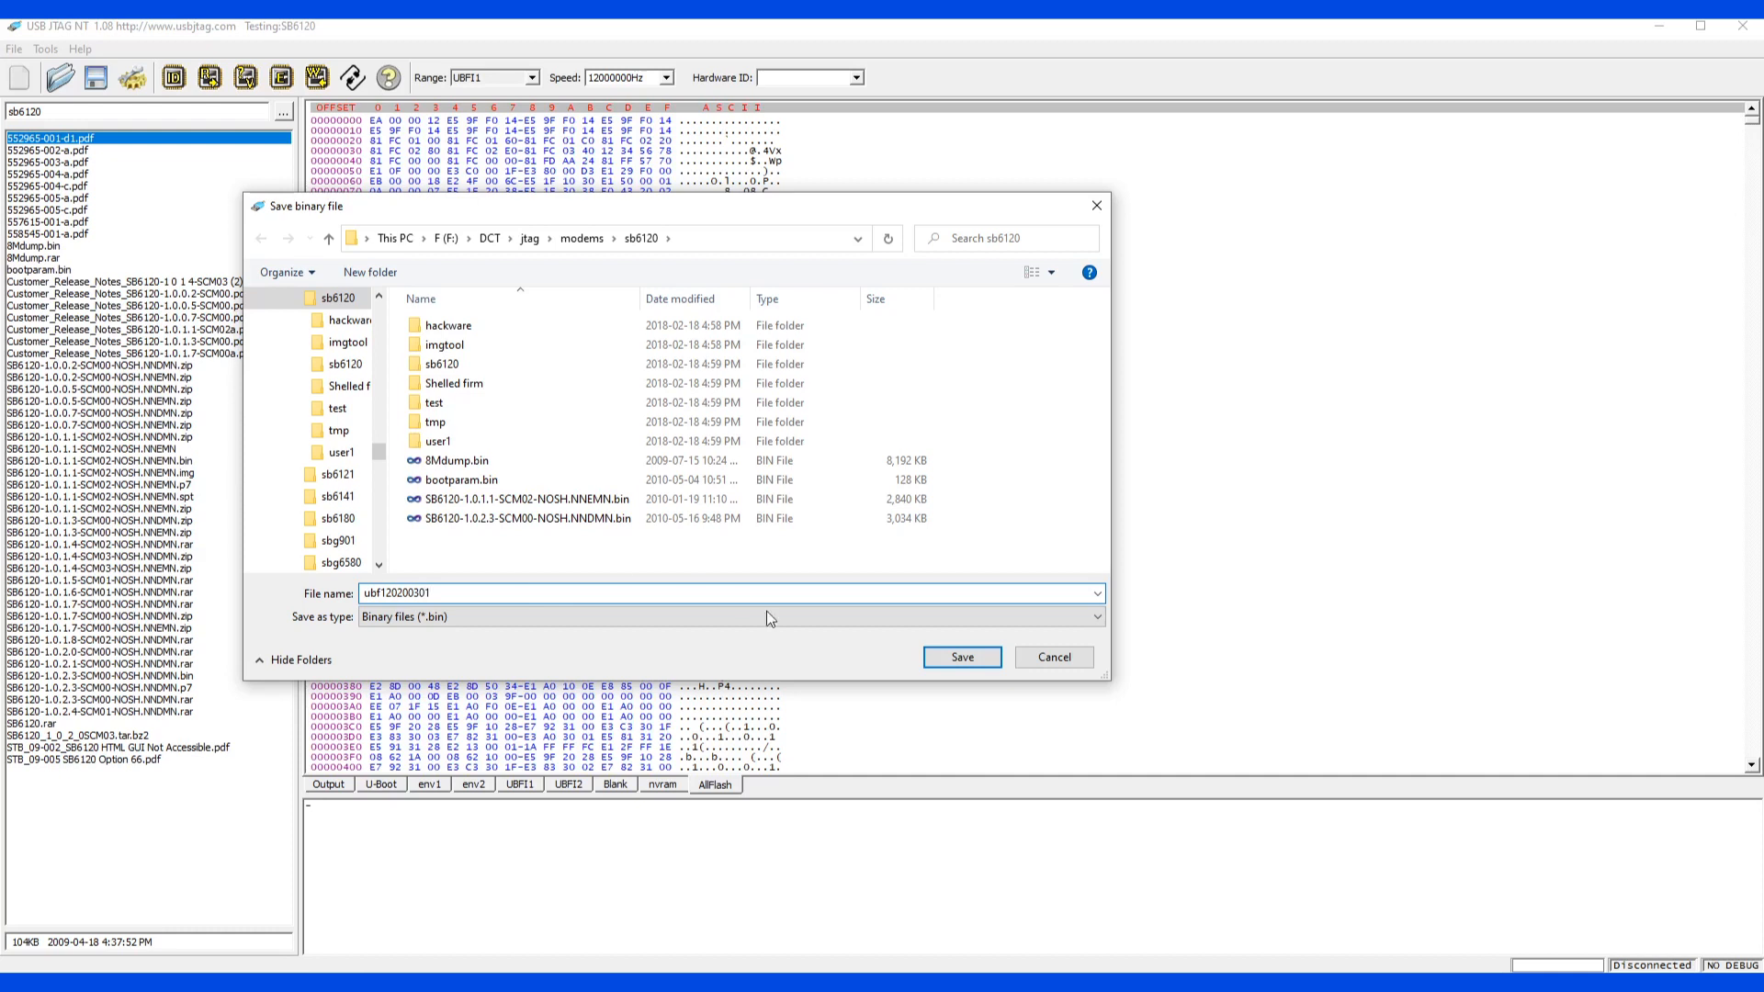
click(961, 656)
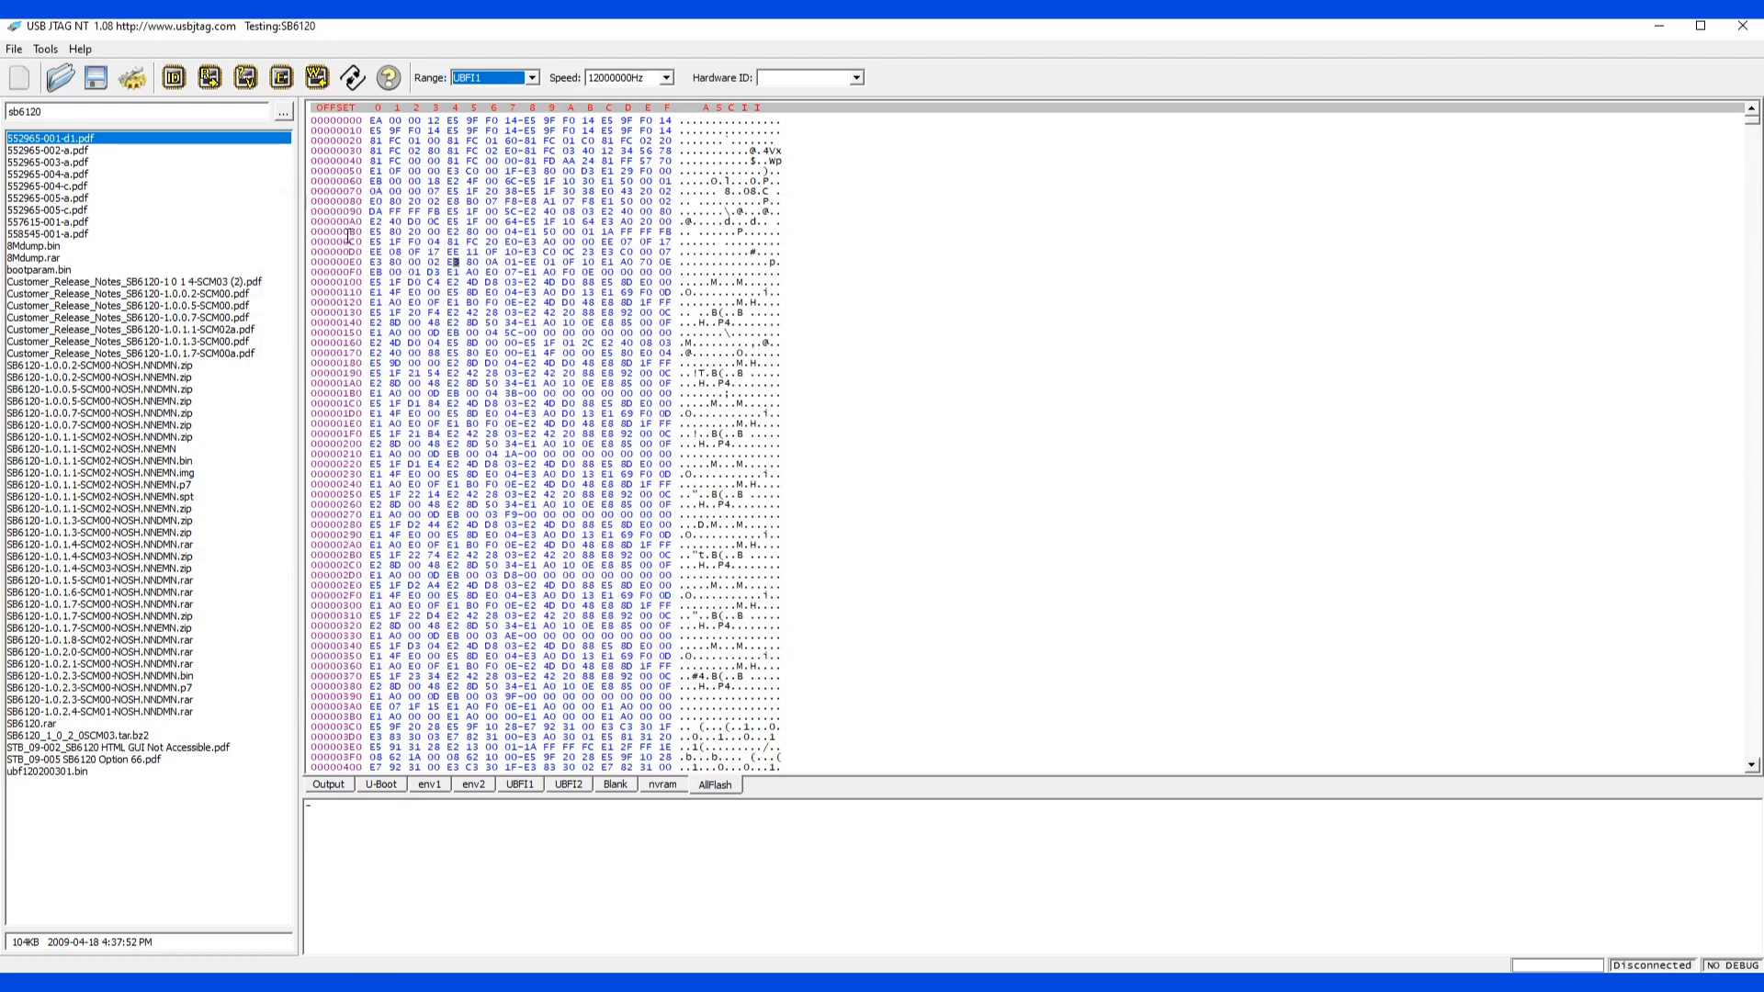
mouse_move(19, 61)
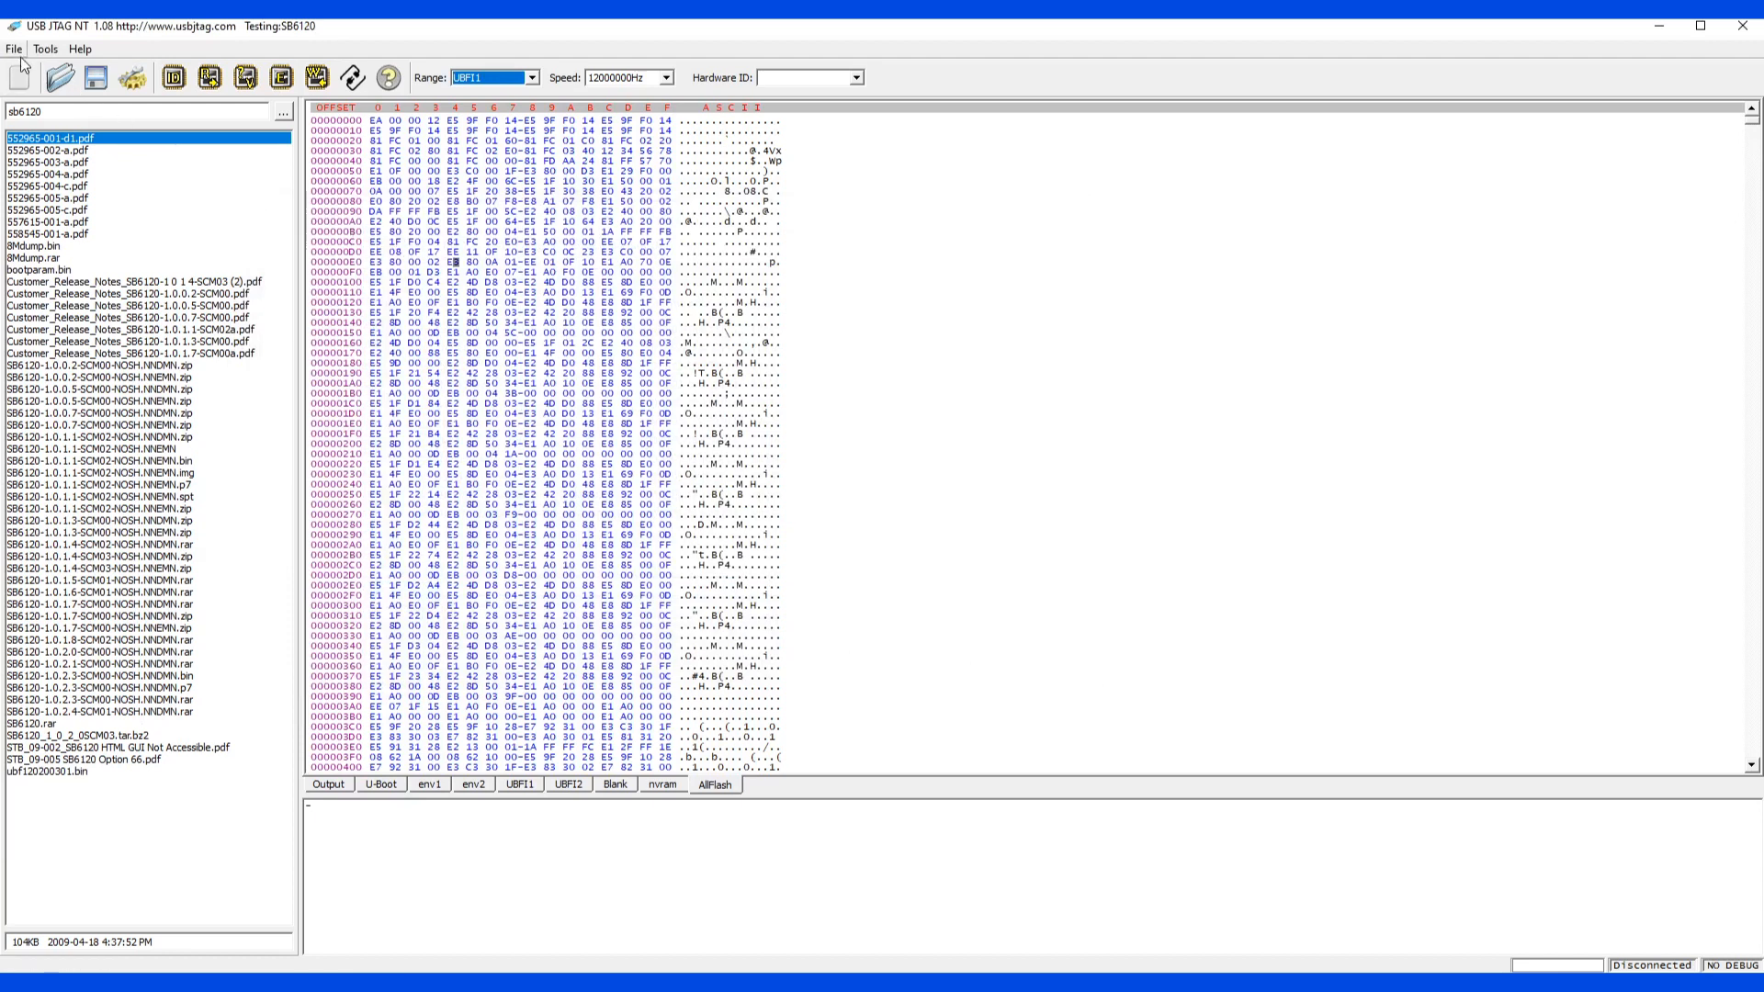
click(13, 49)
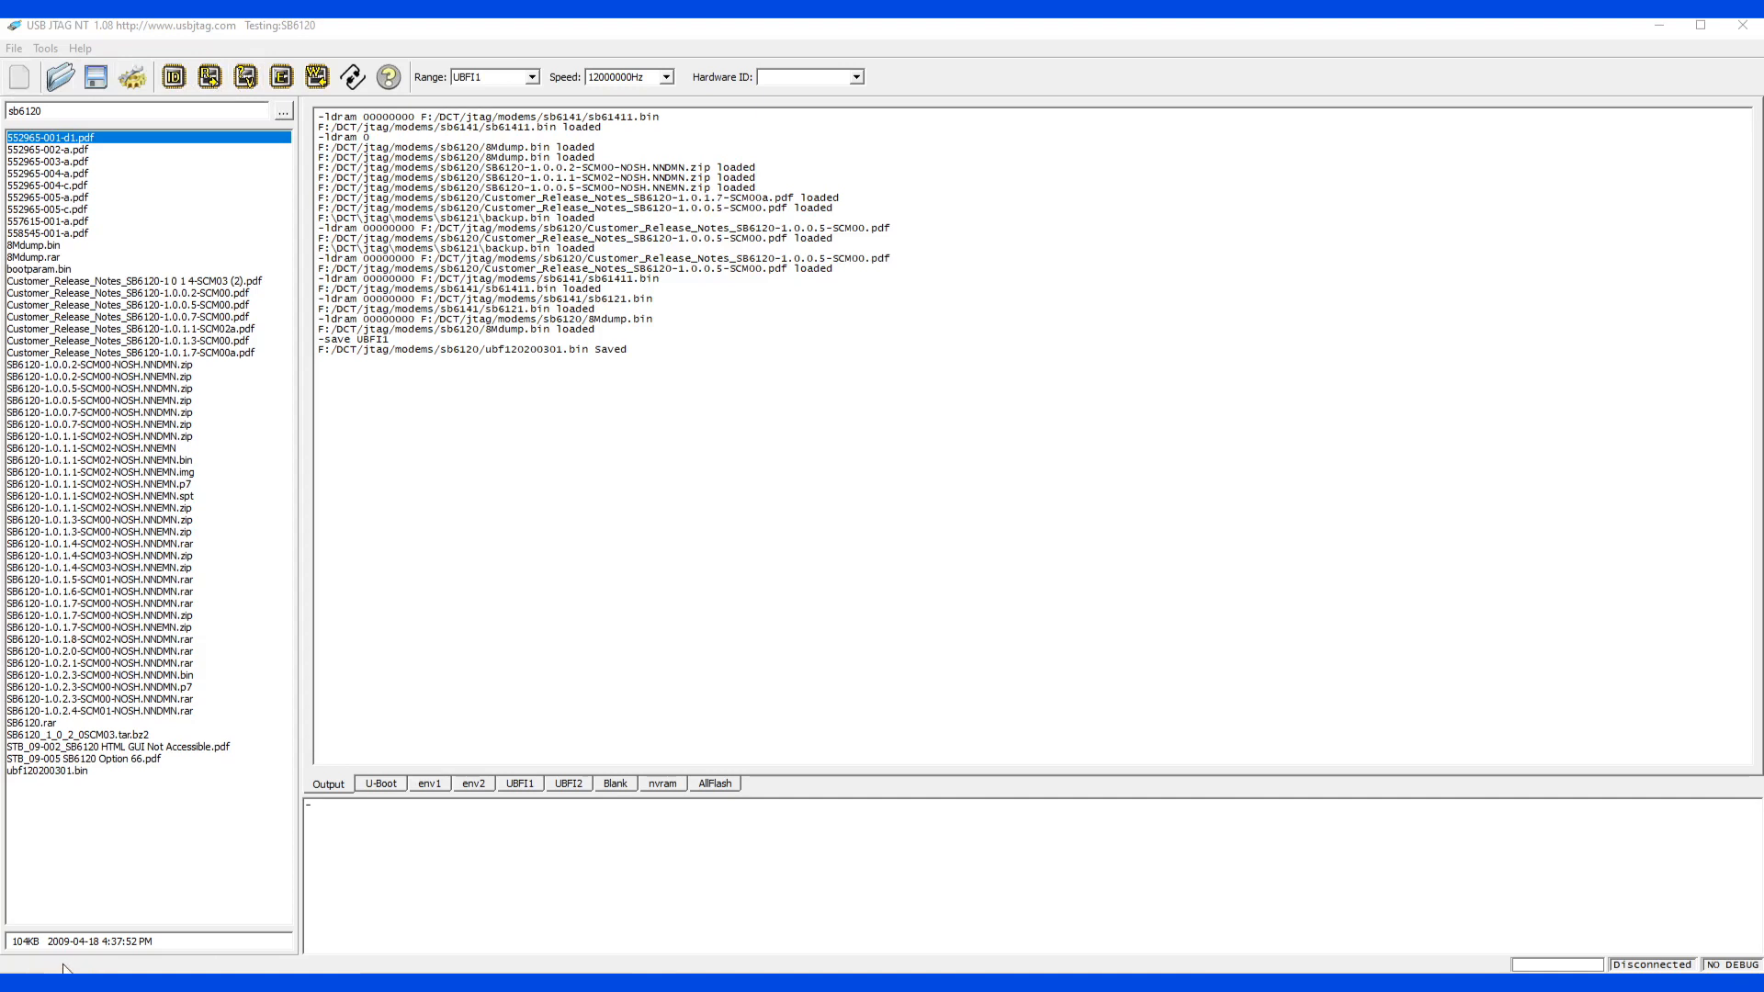
mouse_move(144, 321)
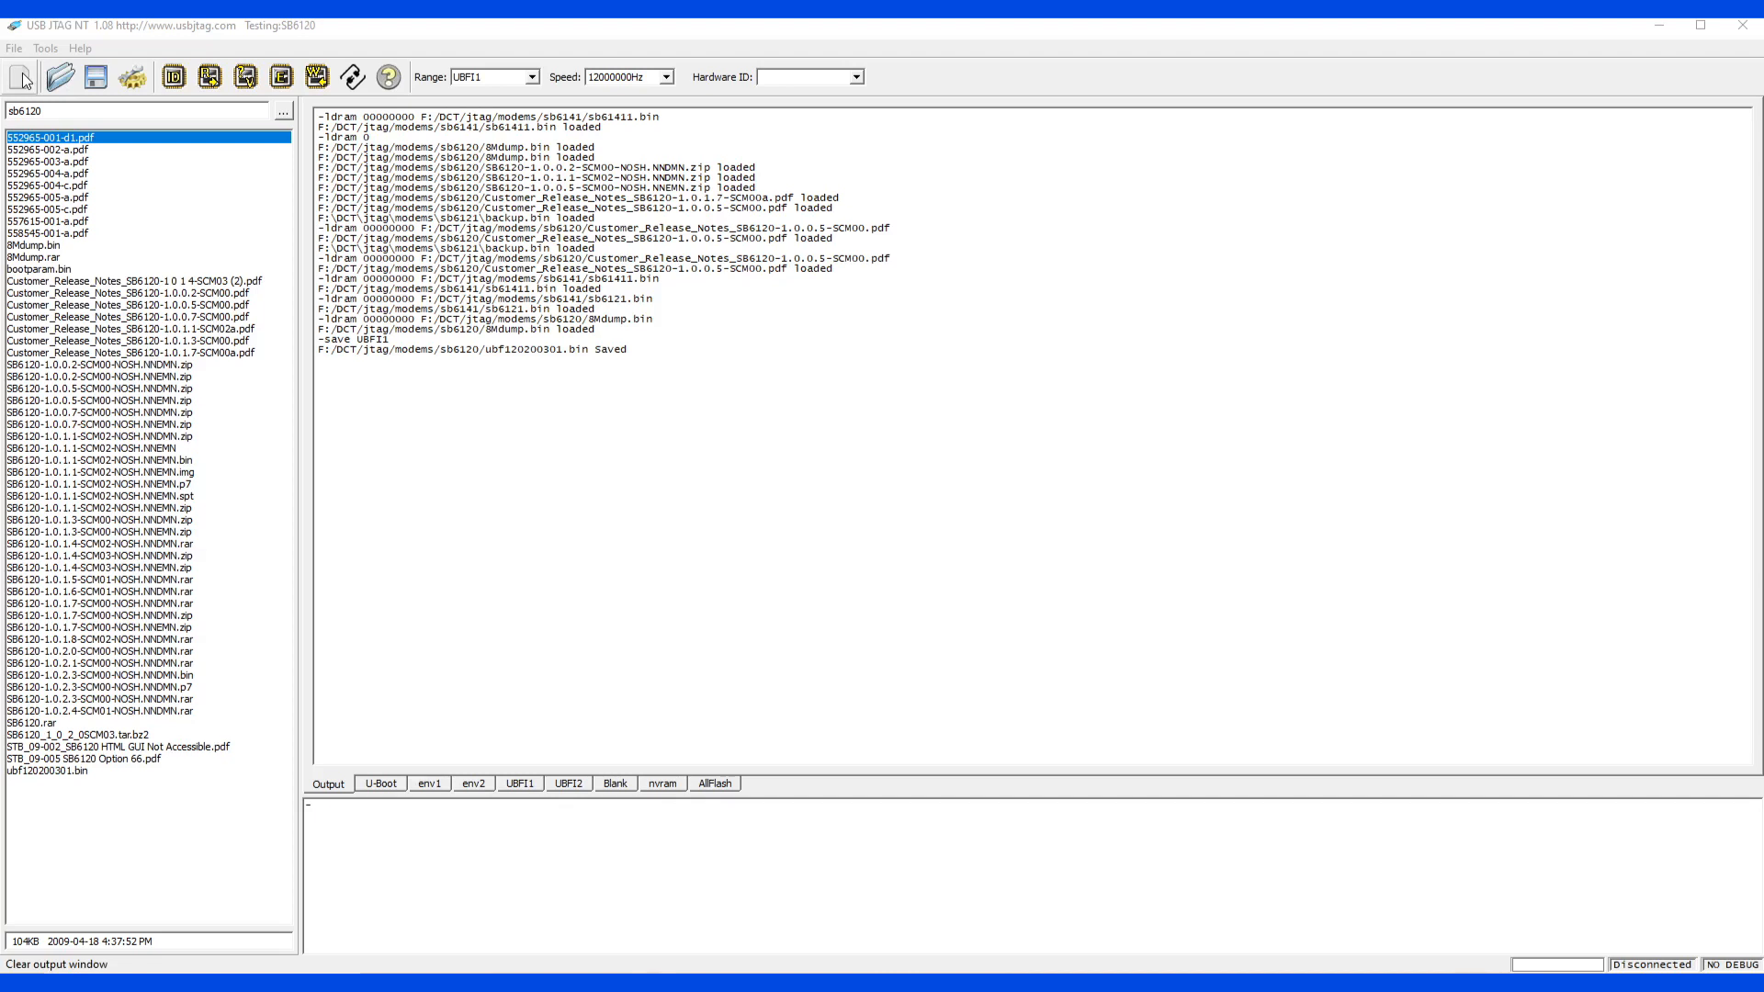
Browse the File menu, then empty the output log with the Clear output window button.
click(14, 47)
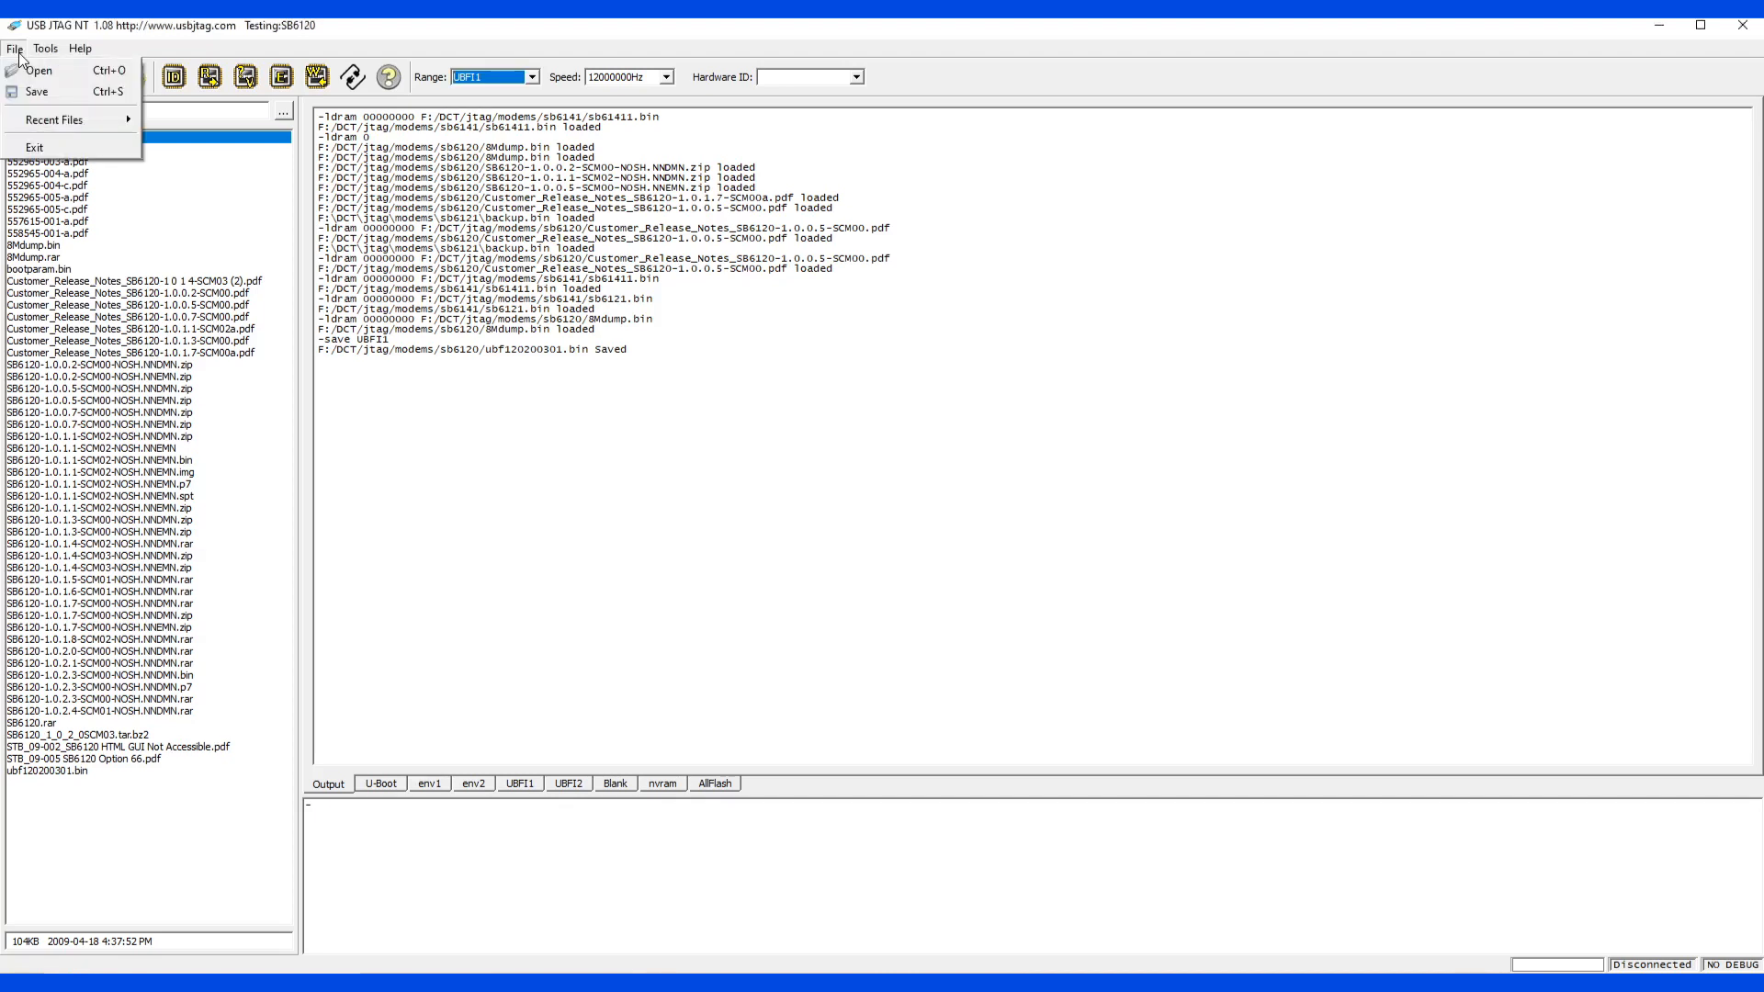
mouse_move(40, 70)
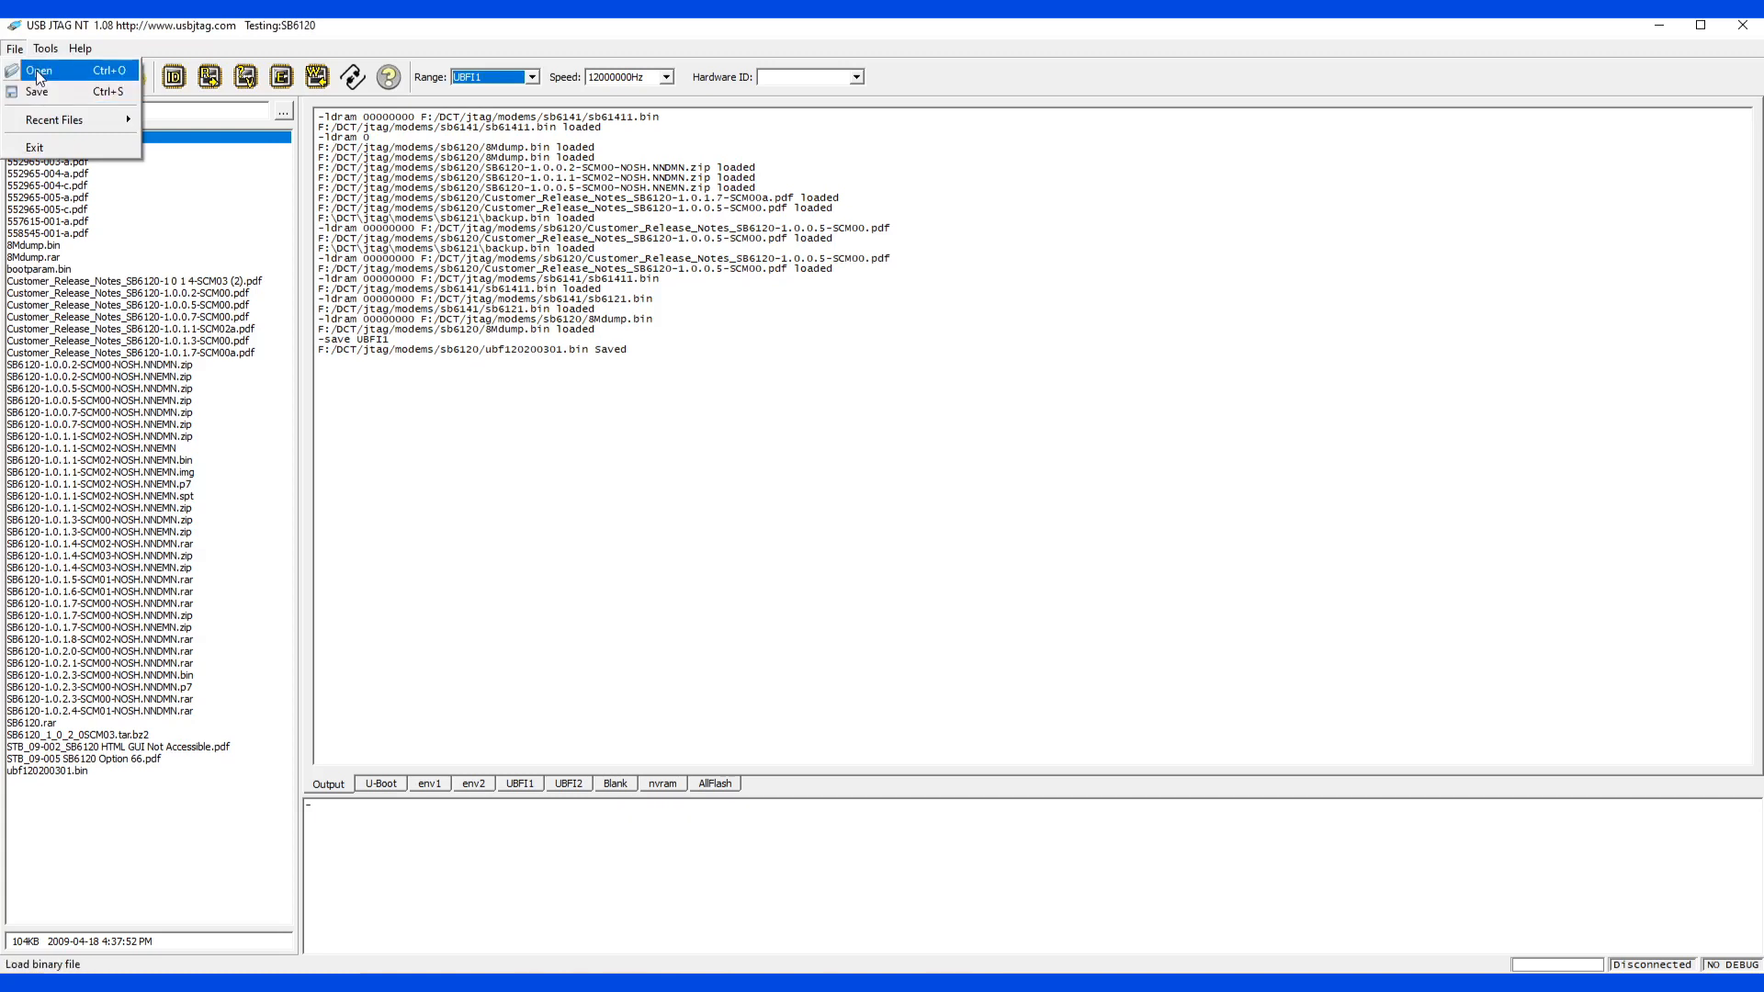
click(80, 47)
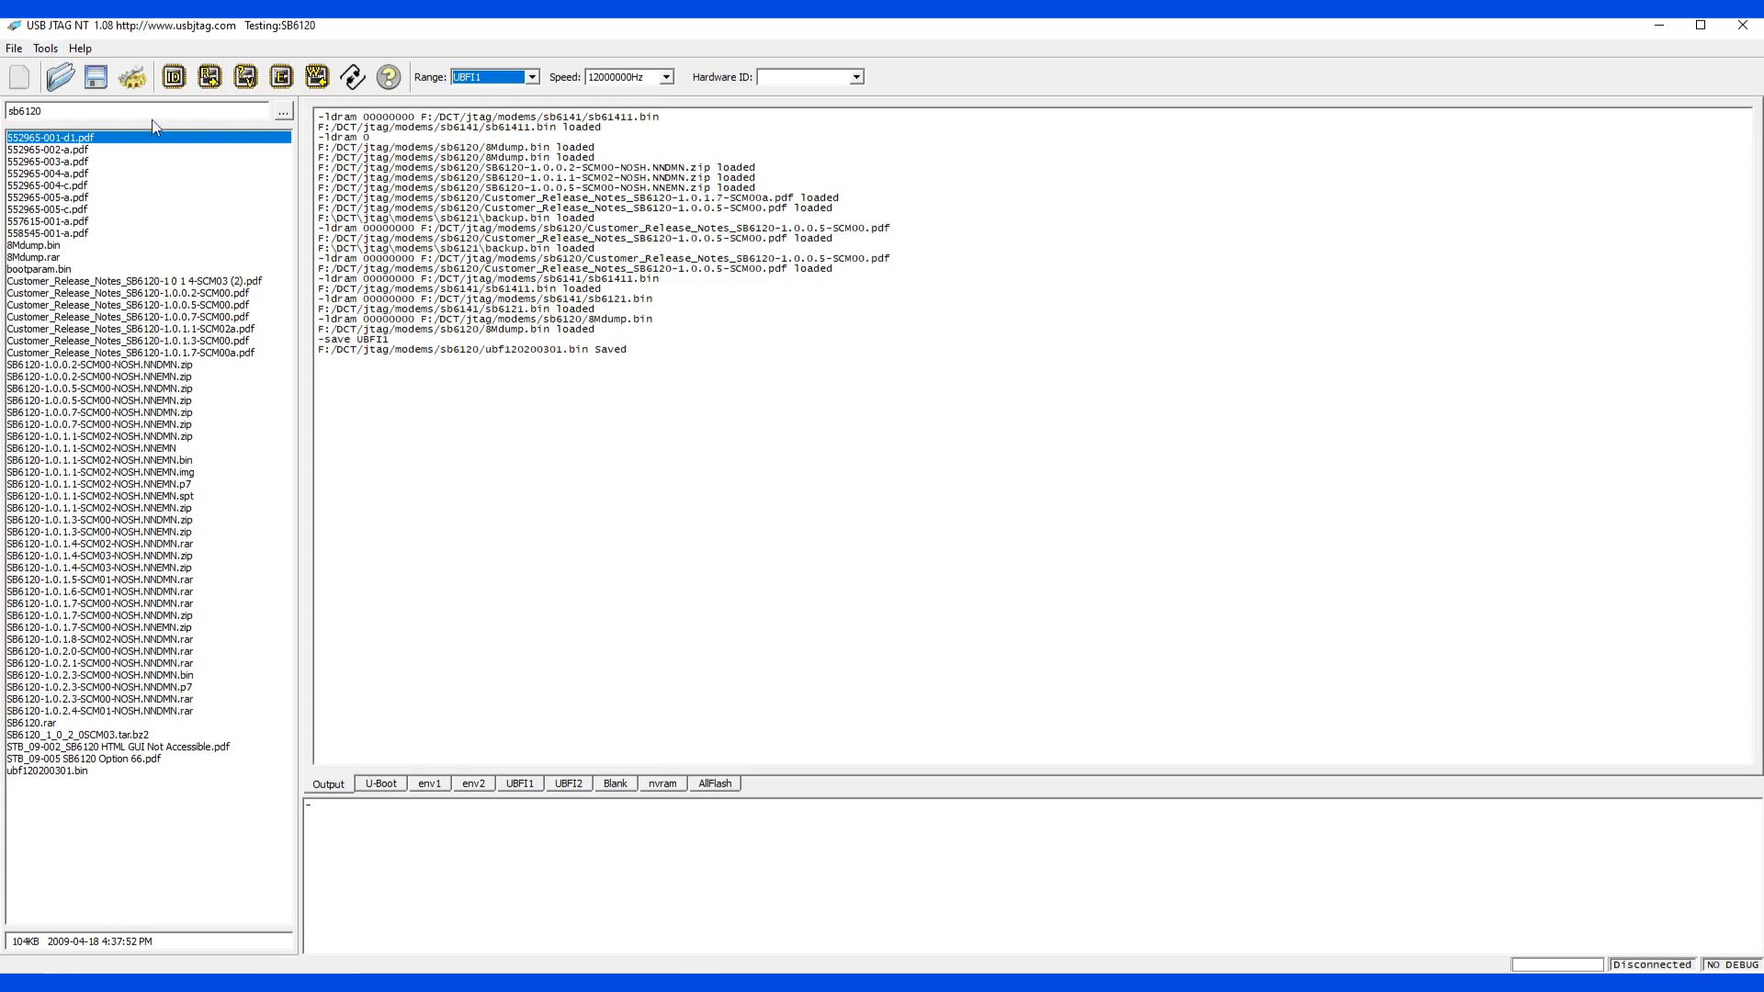
click(19, 76)
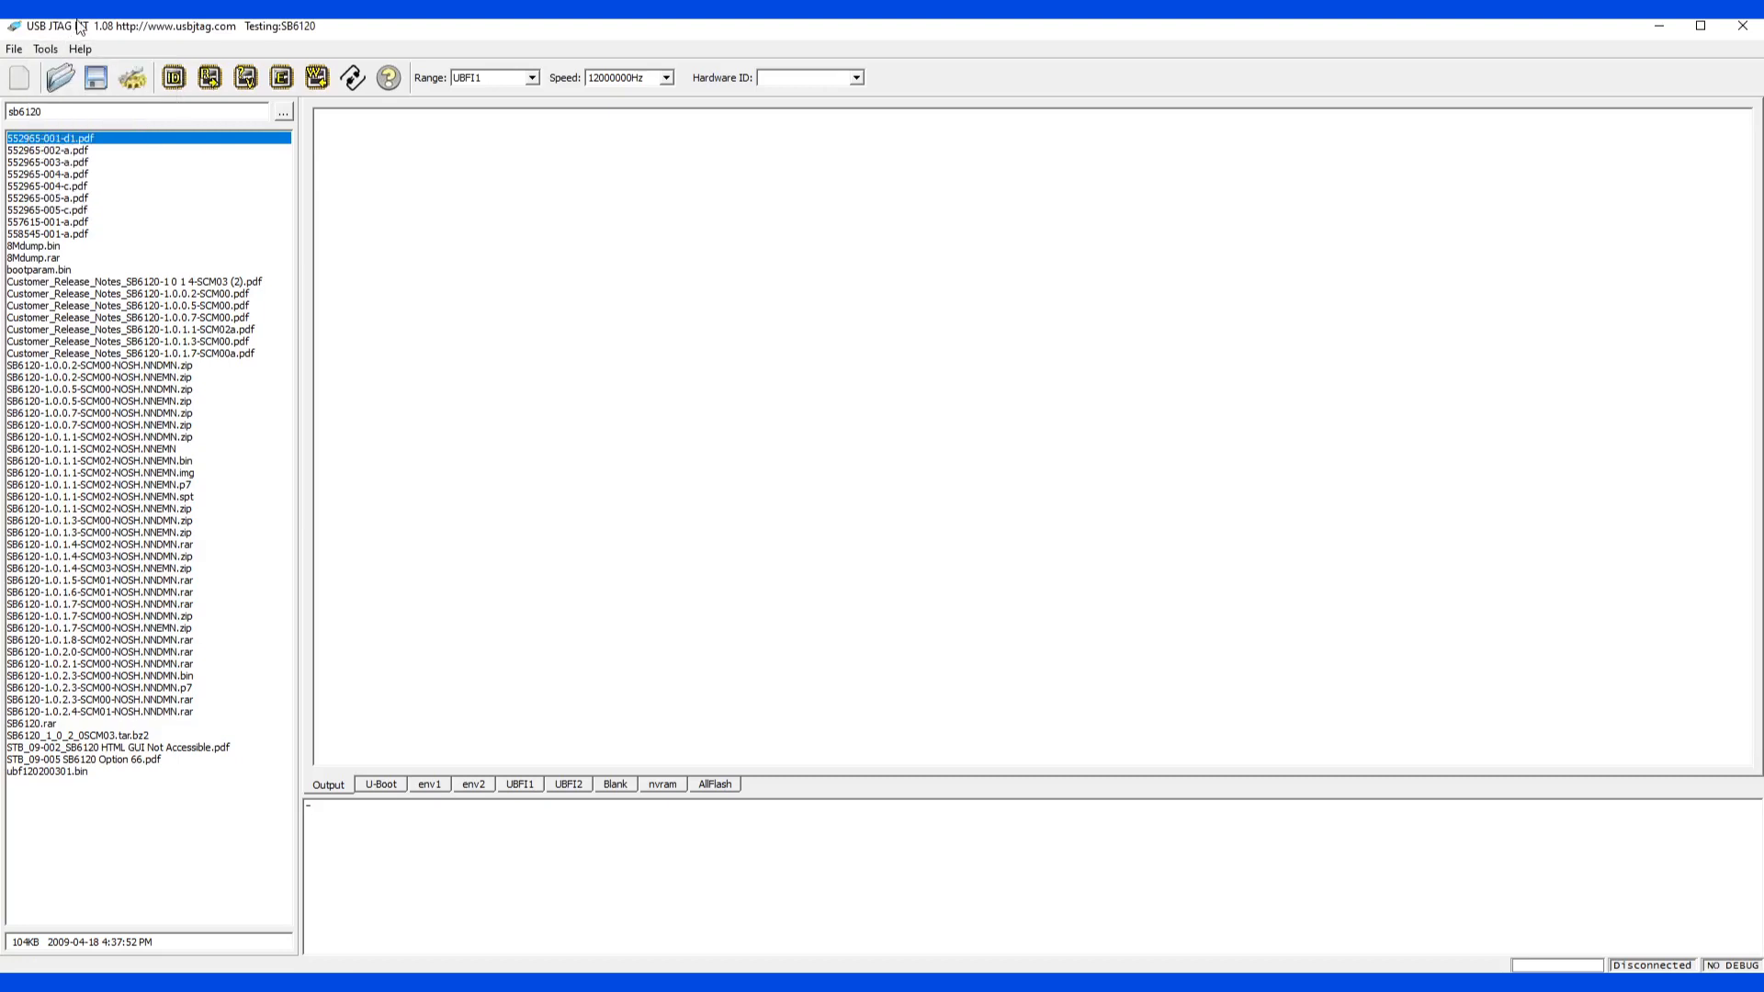
click(44, 48)
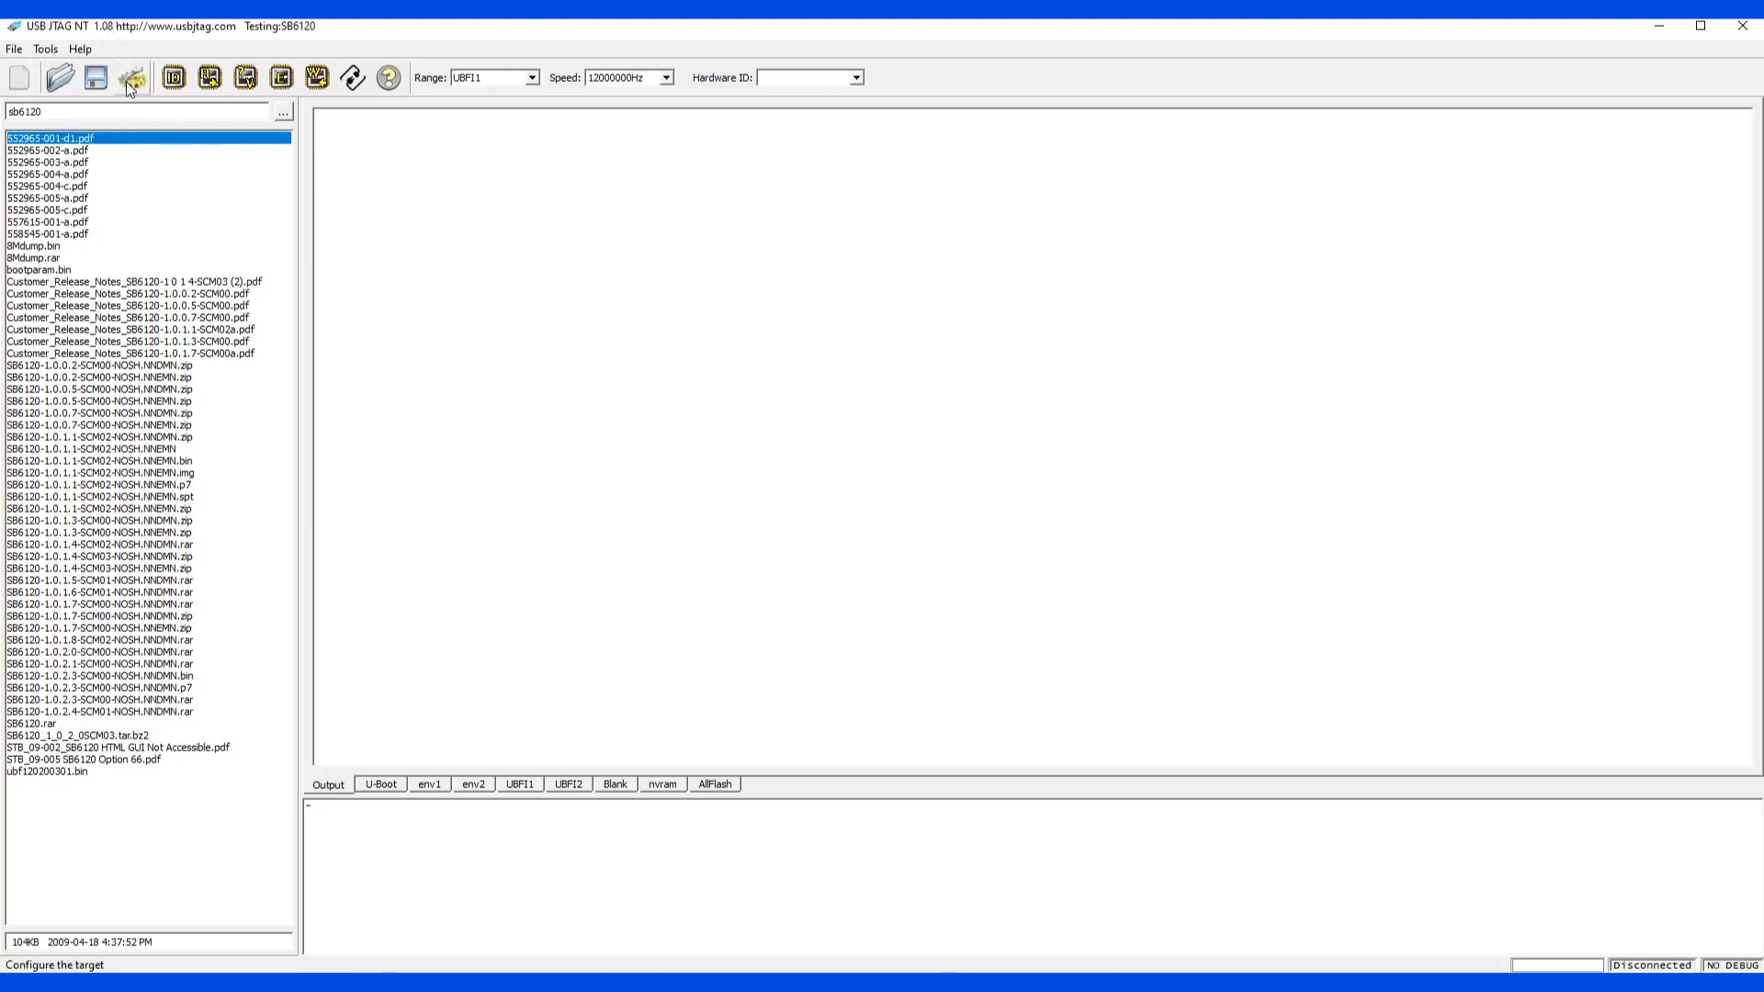
Reconfirm the Modem SB6120 target in the Config dialog and apply it.
click(131, 76)
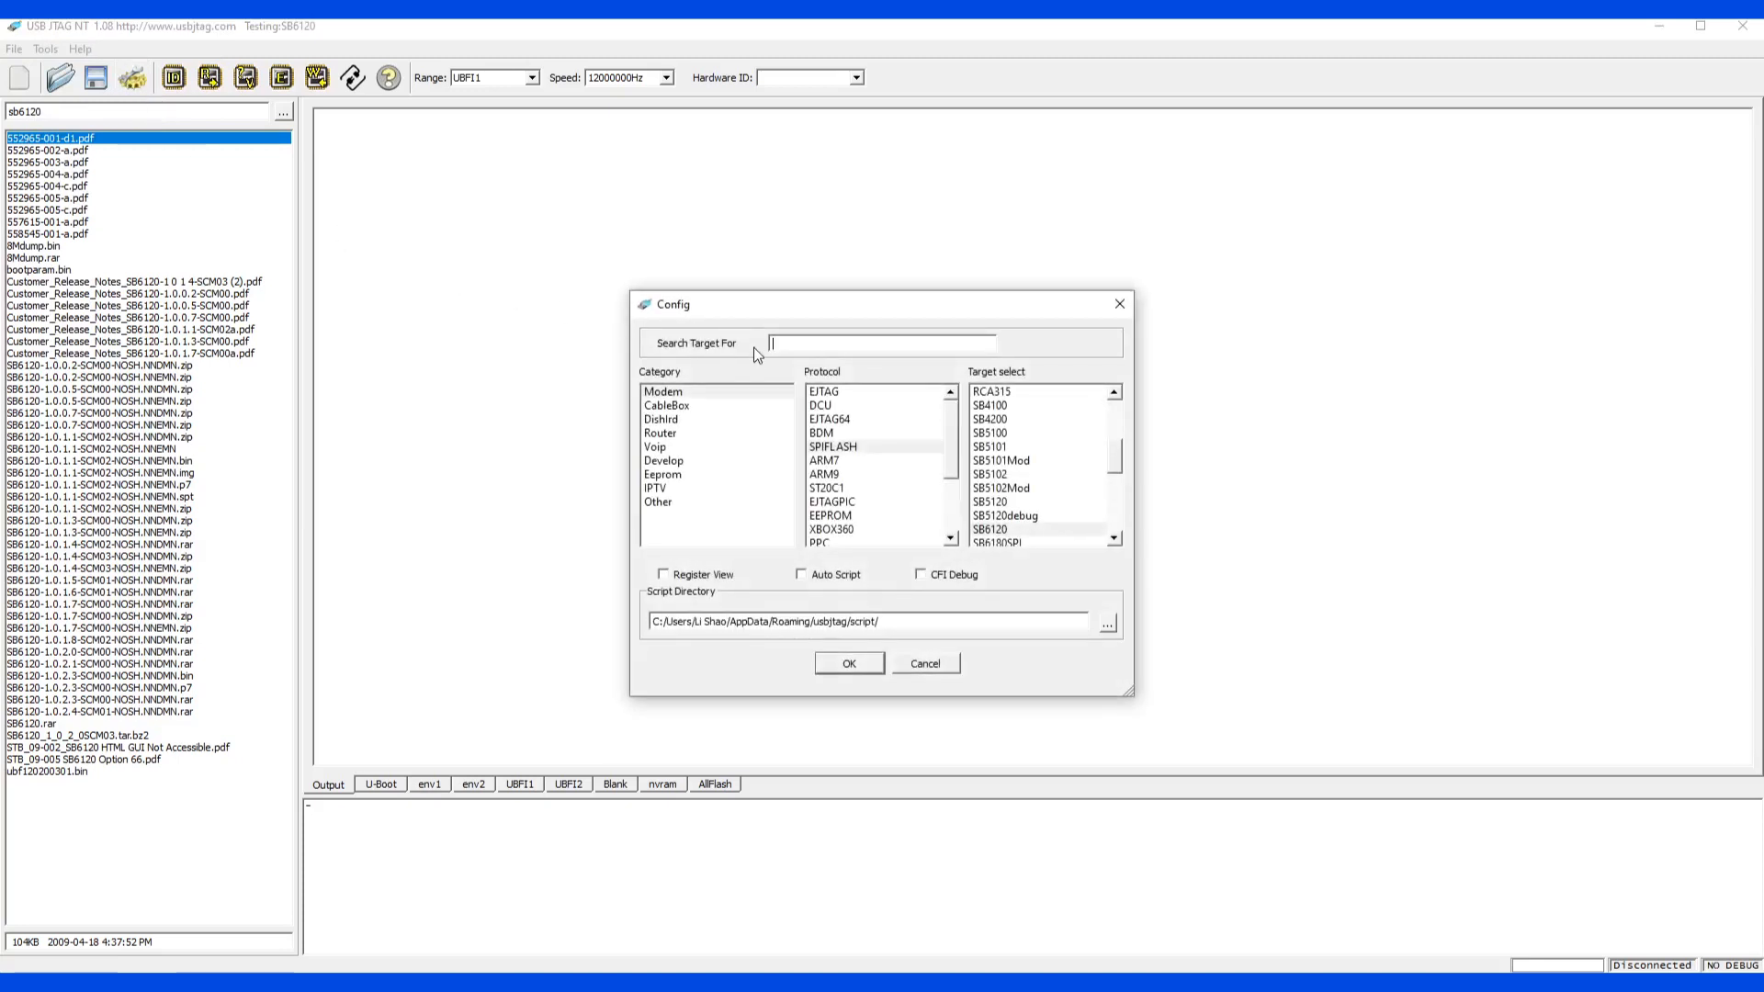
mouse_move(876, 342)
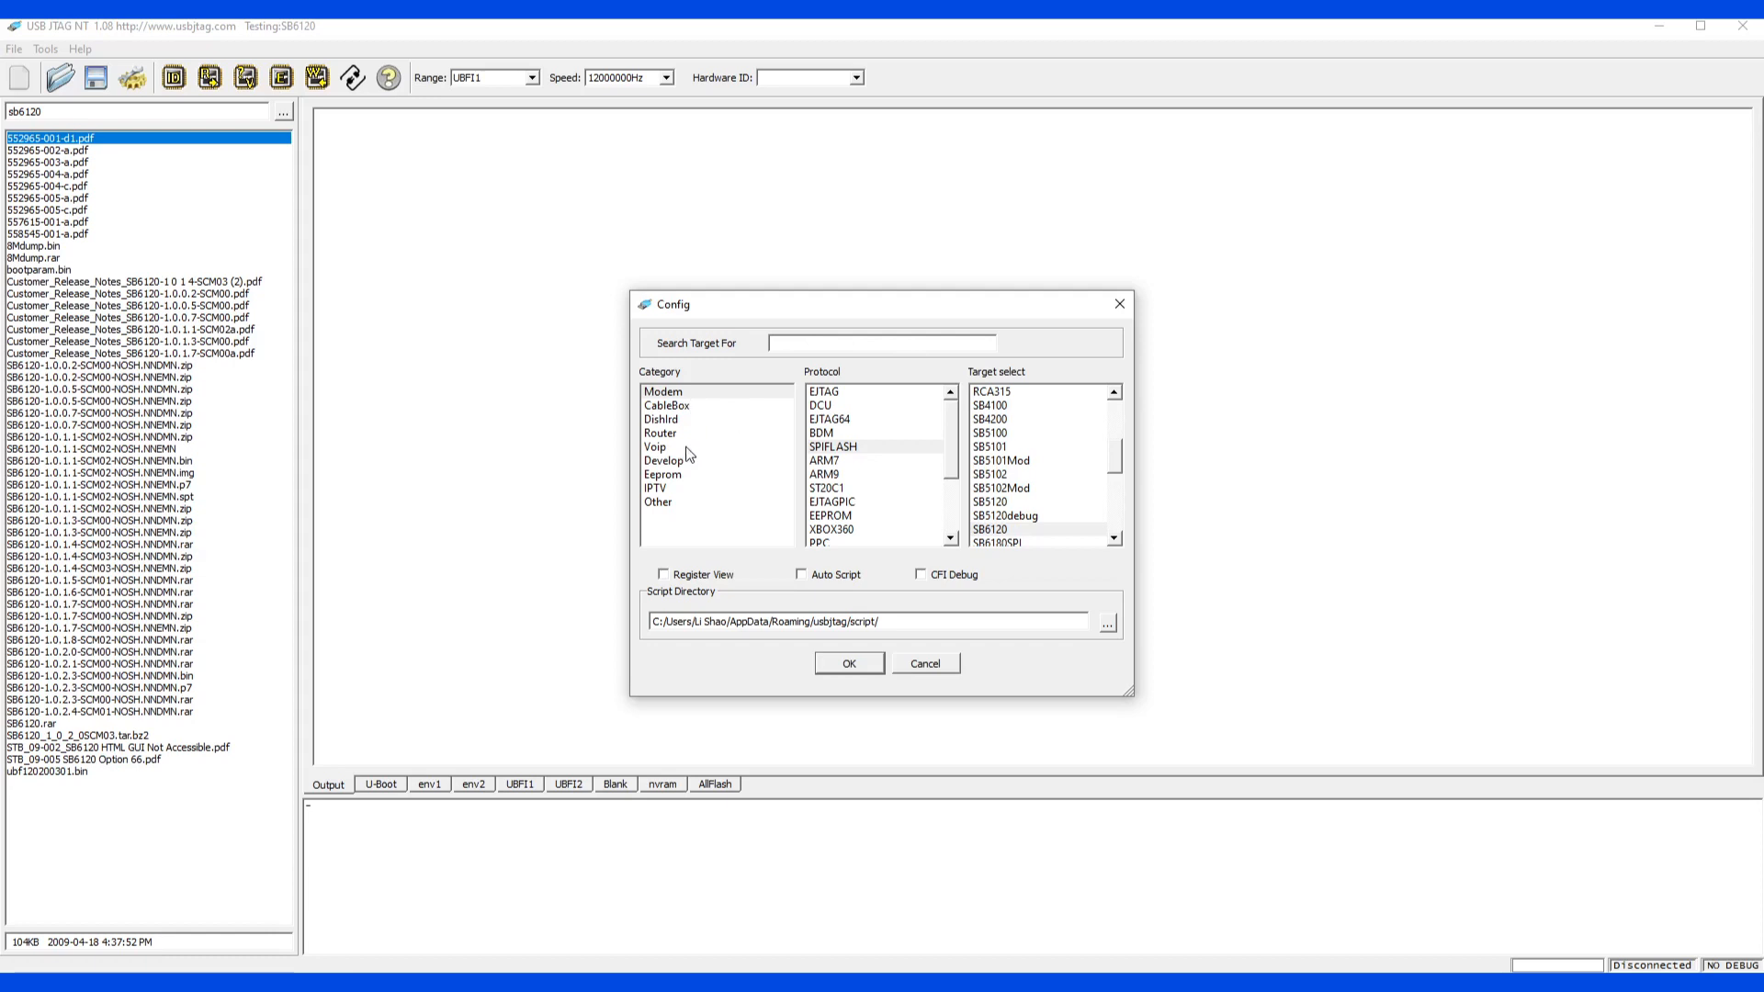
mouse_move(1011, 425)
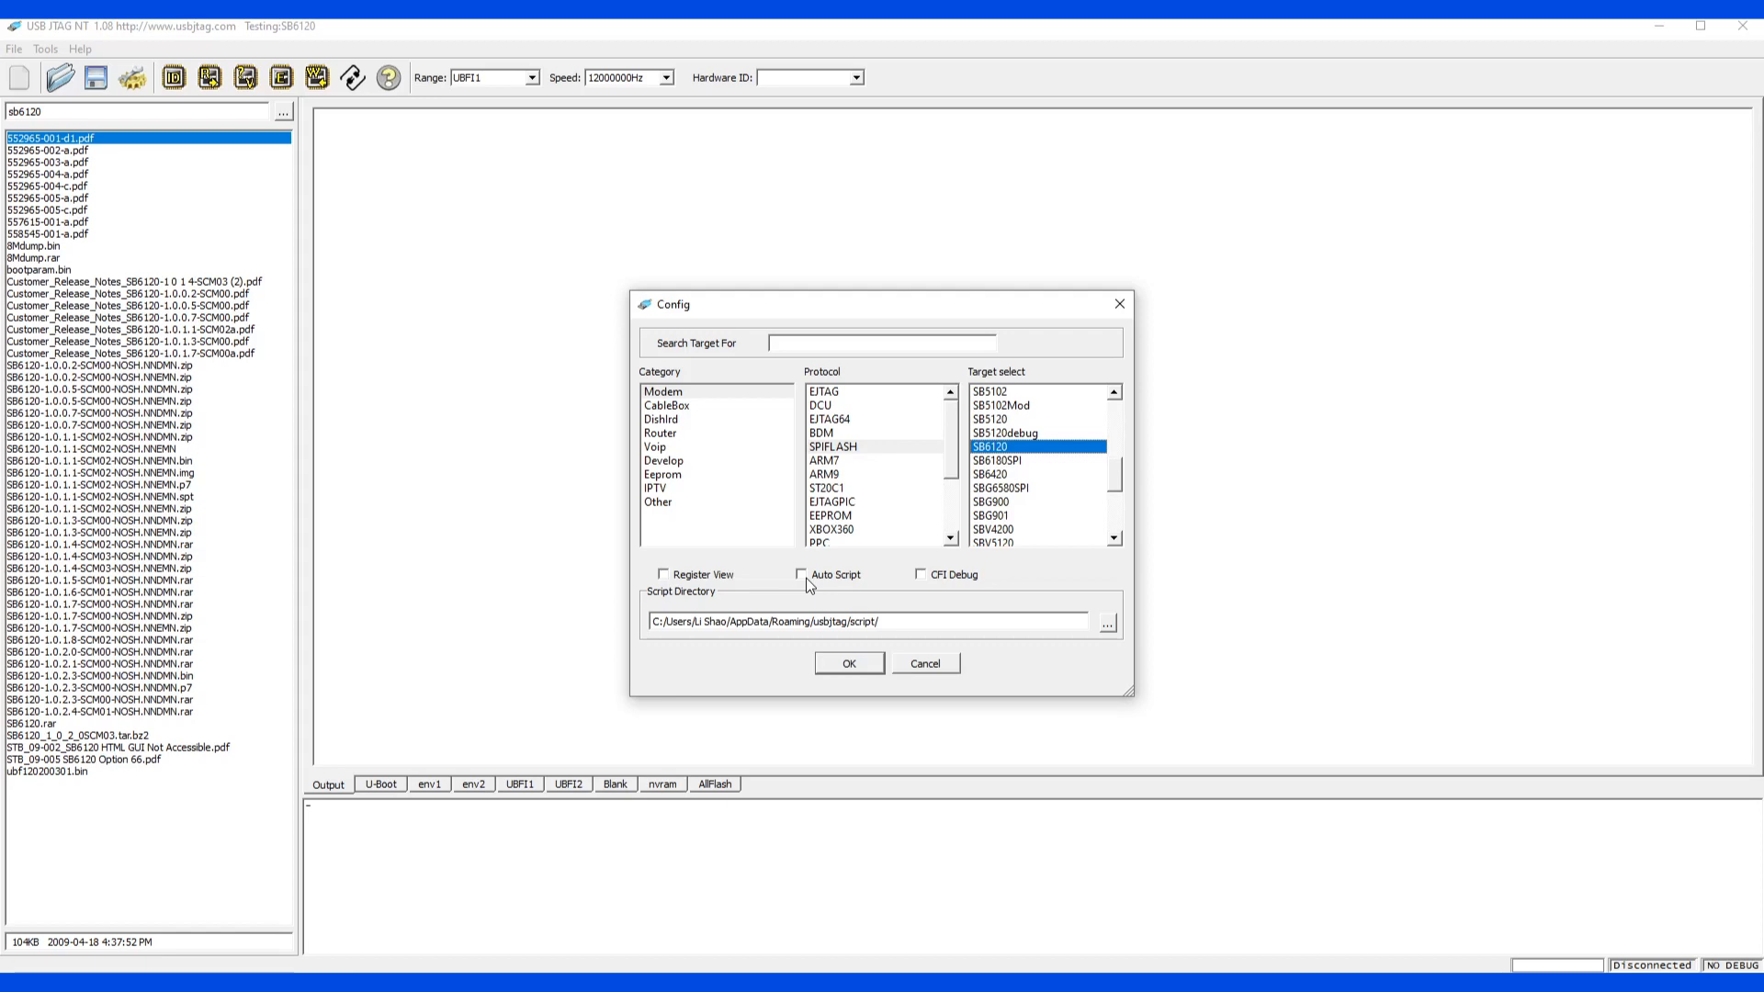
mouse_move(925, 580)
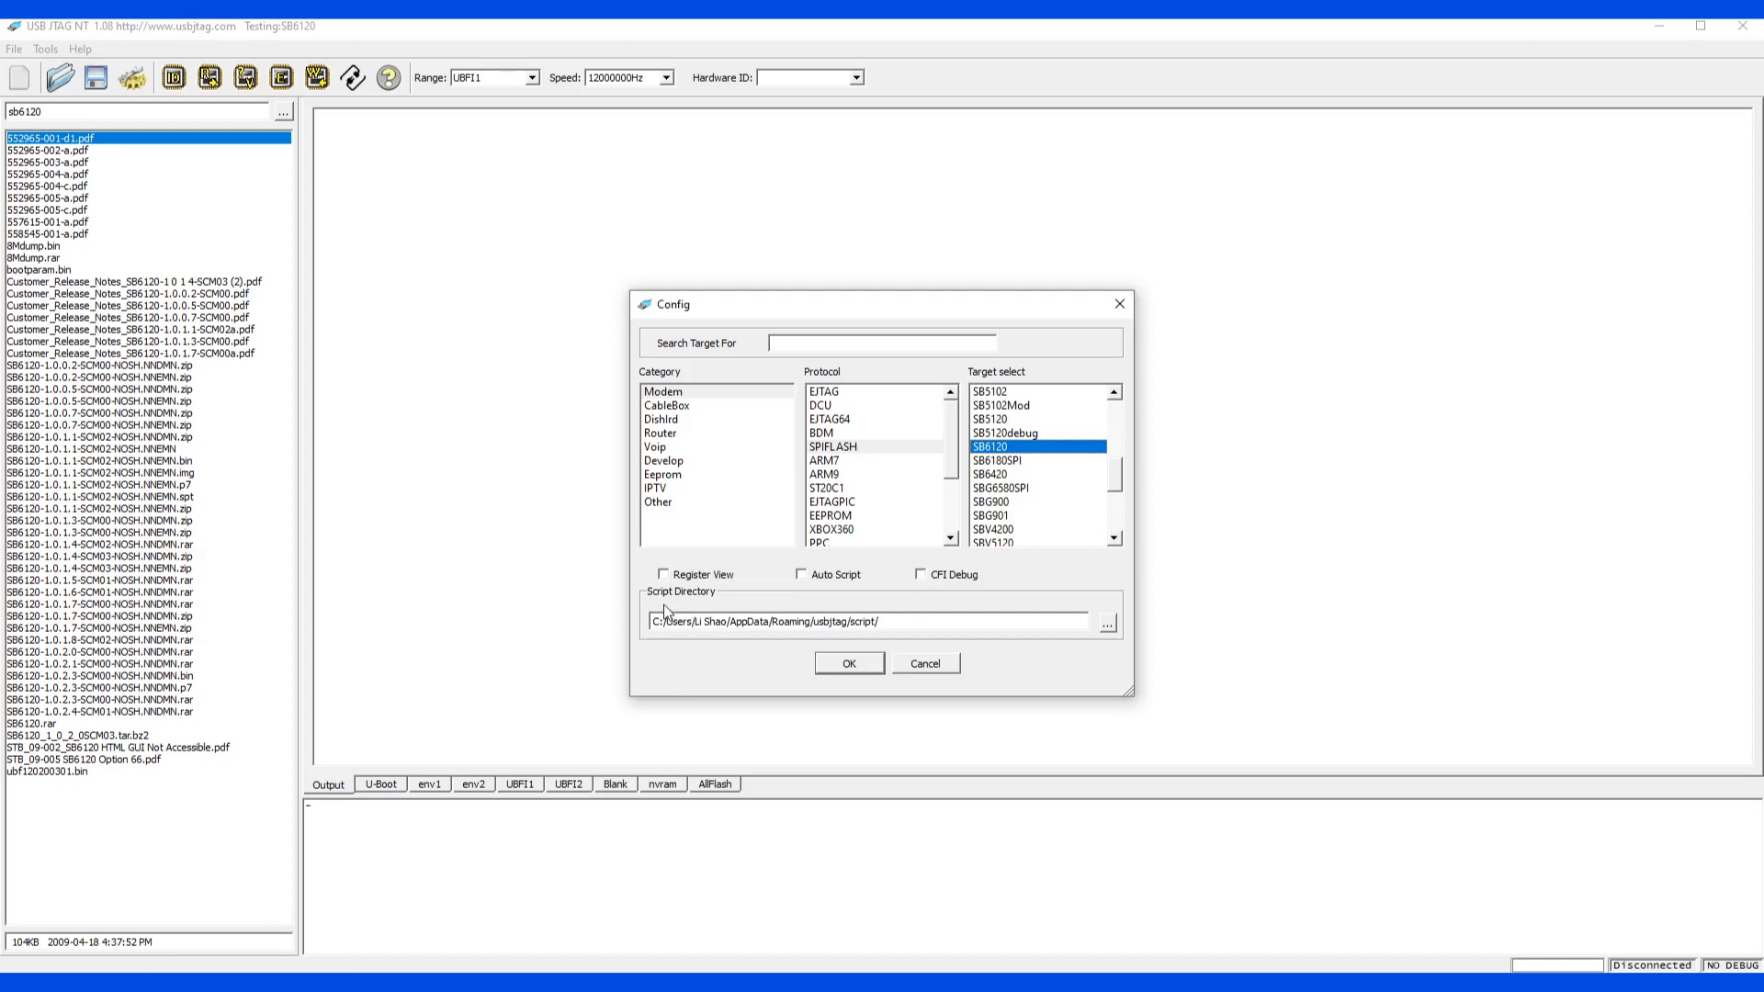
mouse_move(681, 607)
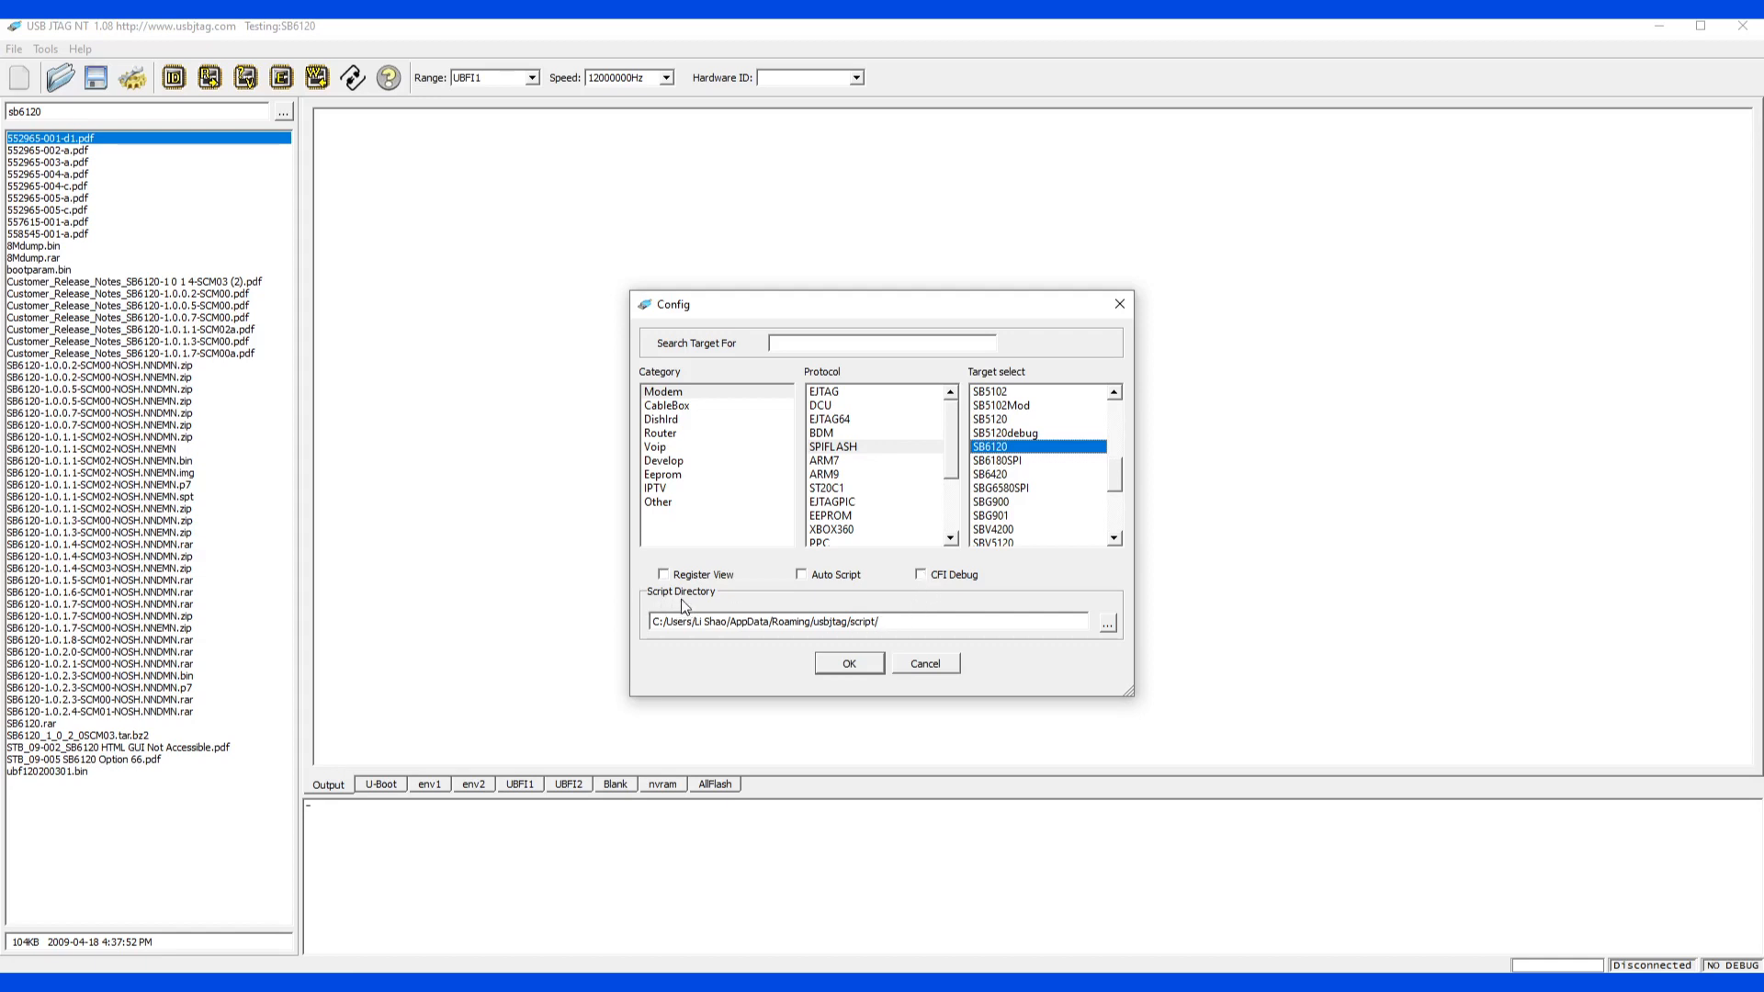
mouse_move(922, 628)
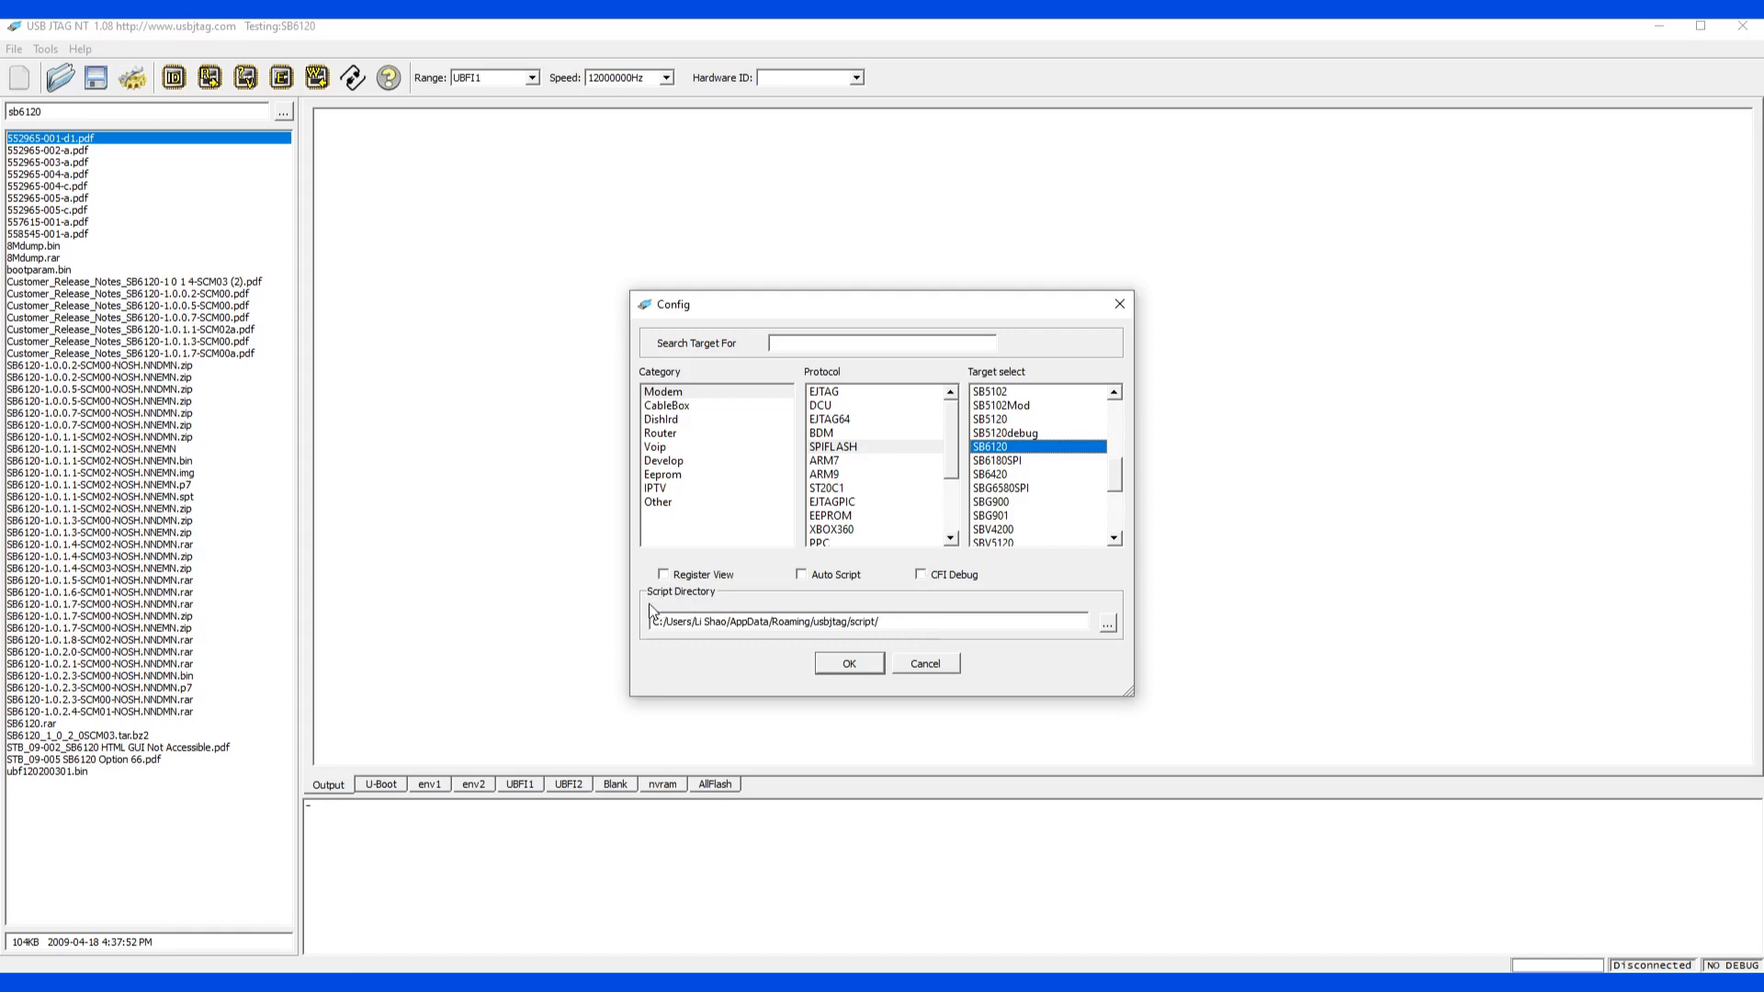
mouse_move(971, 611)
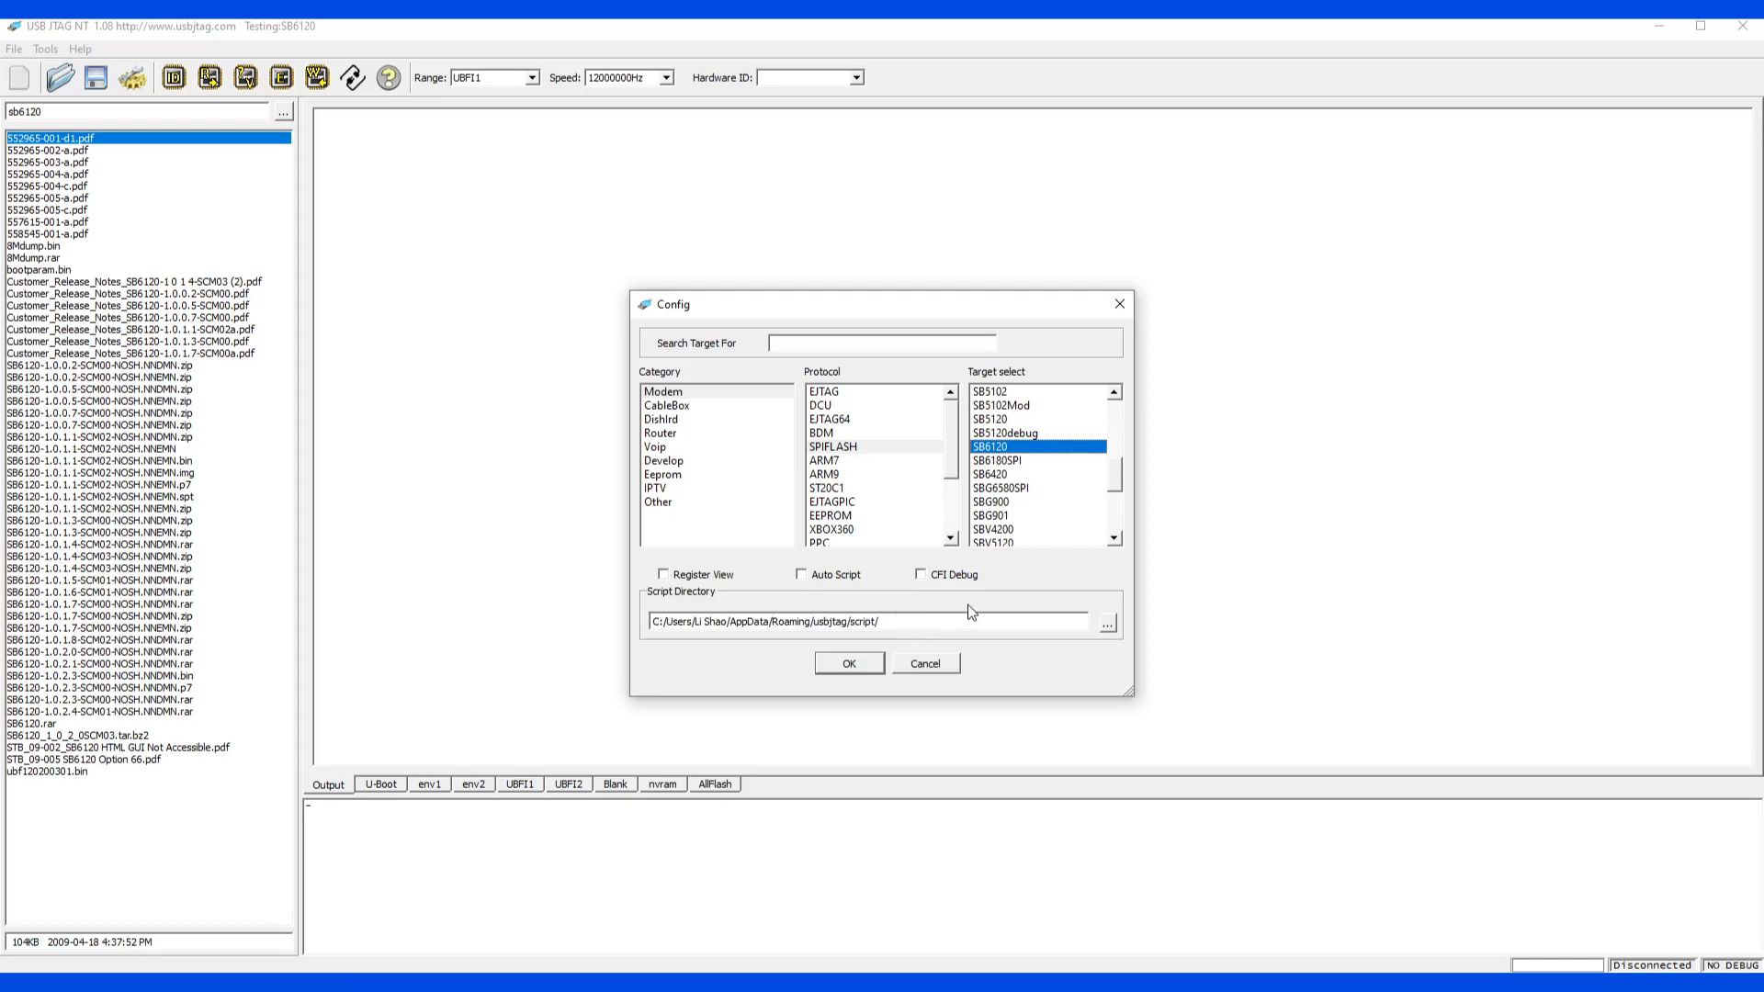
click(848, 662)
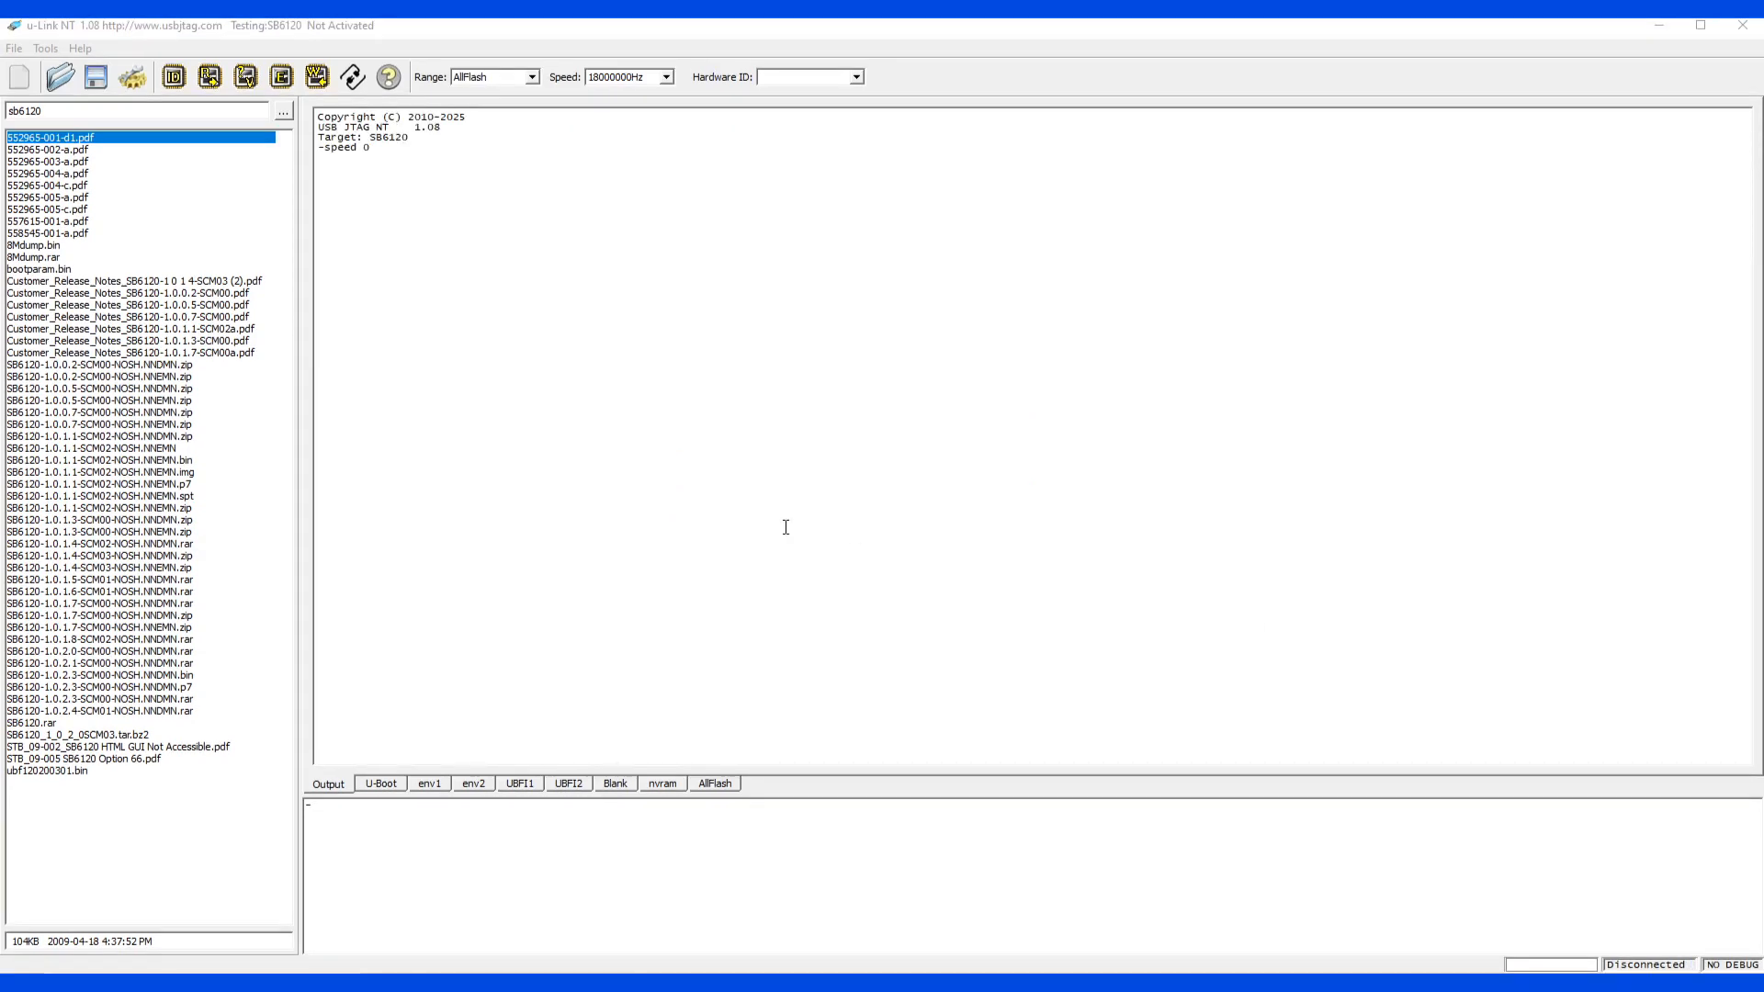
click(45, 46)
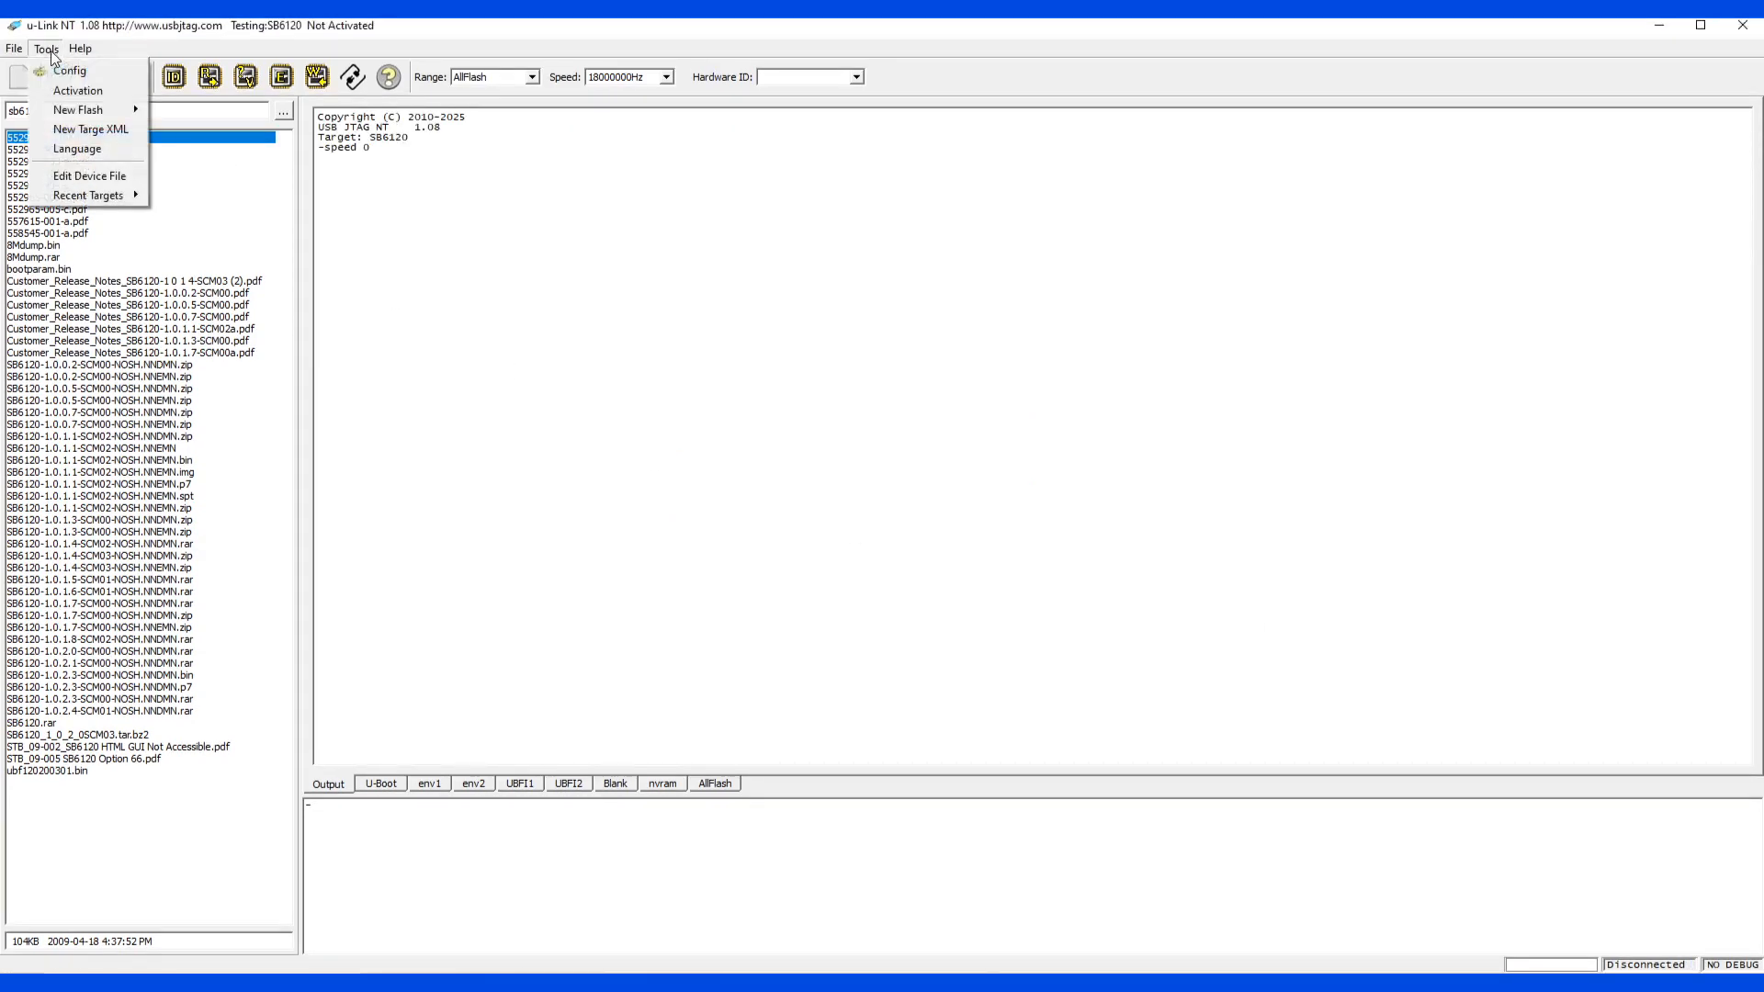
mouse_move(77, 90)
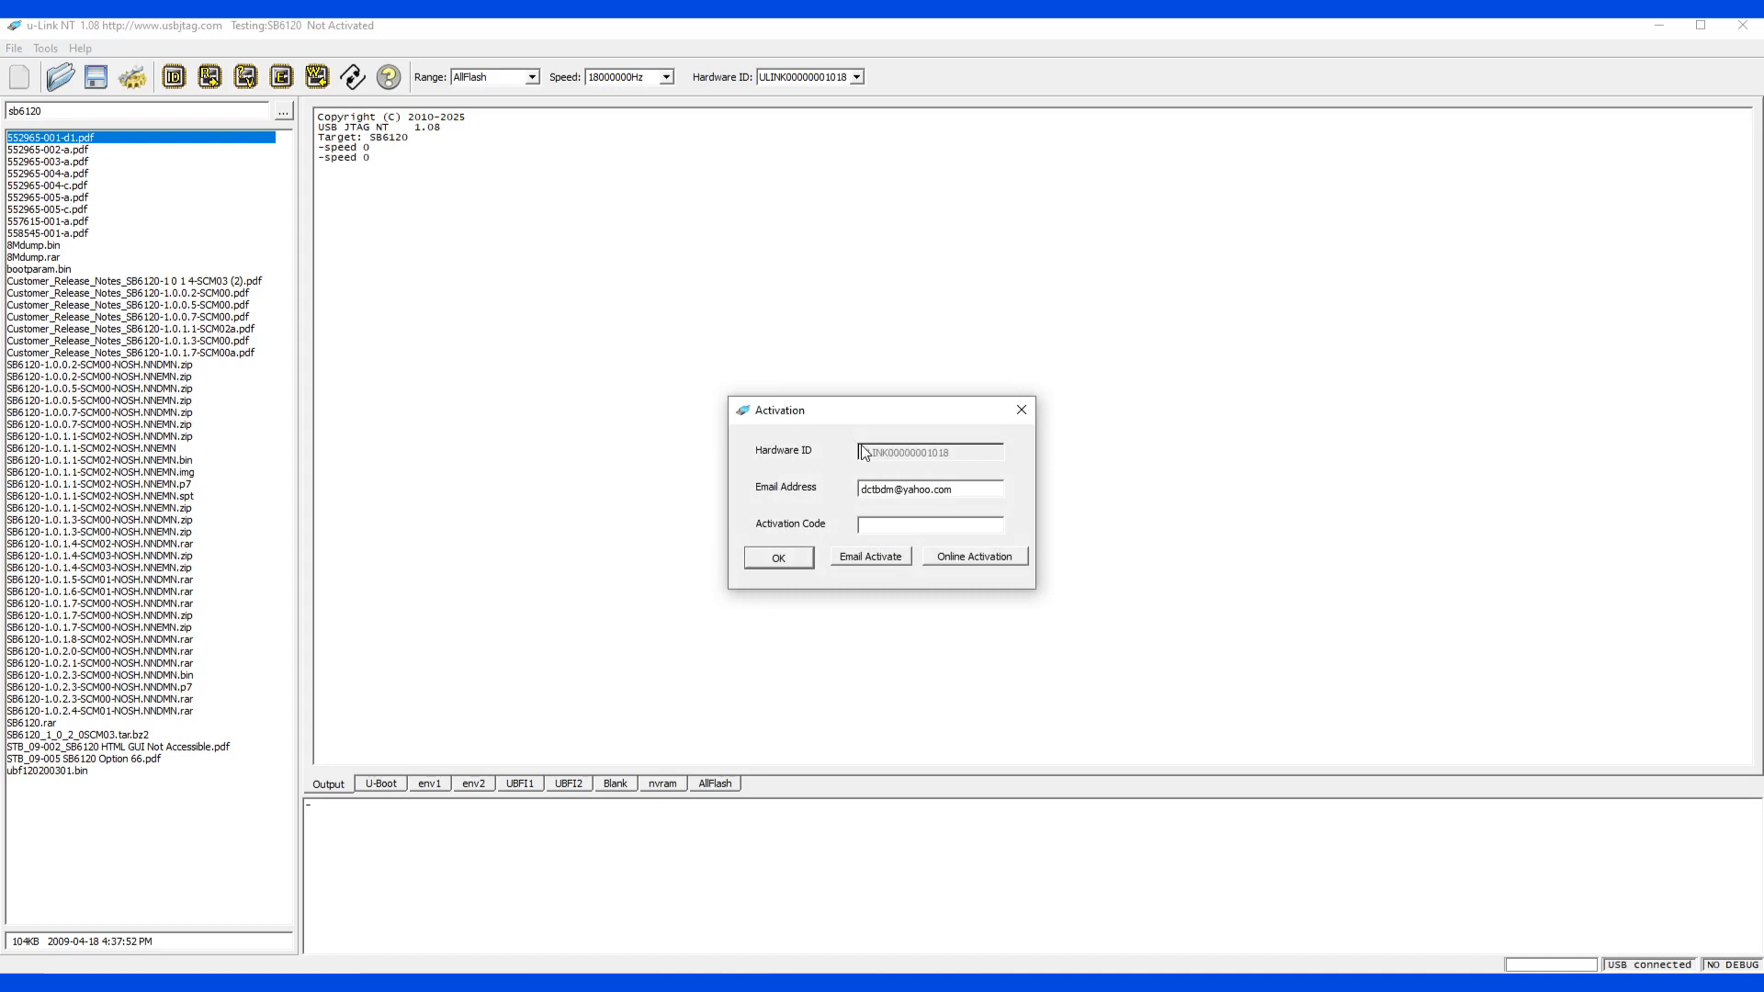
mouse_move(887, 426)
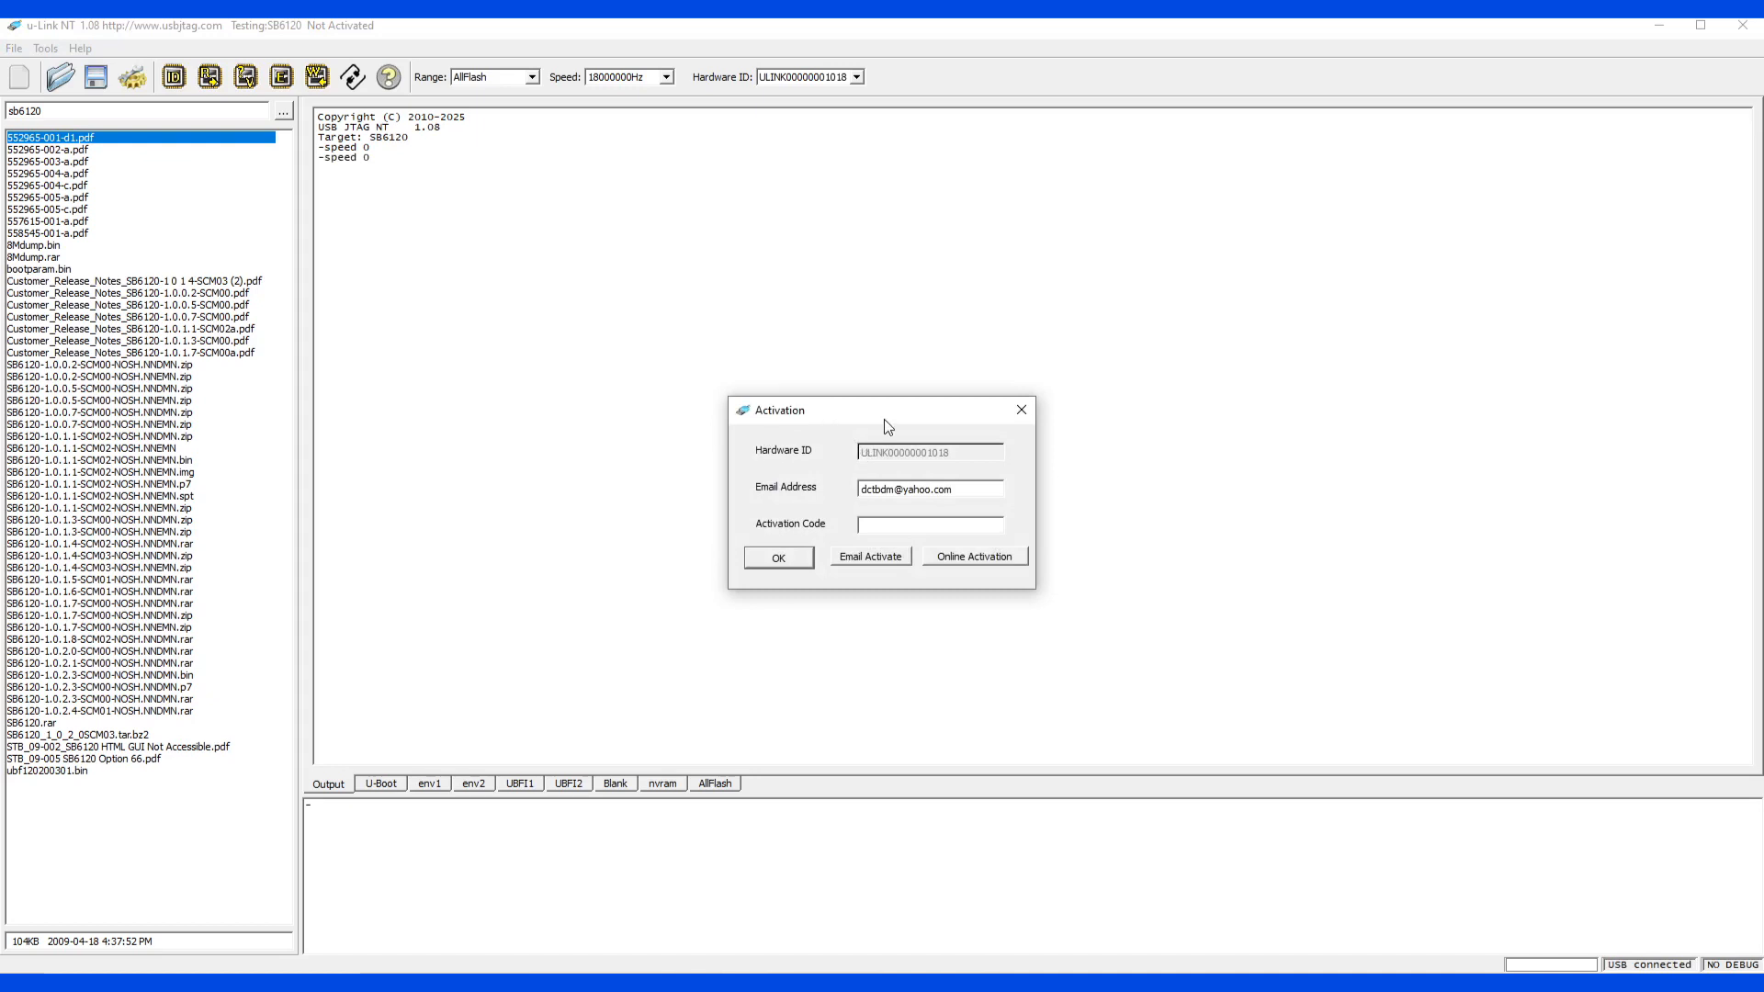
mouse_move(782, 436)
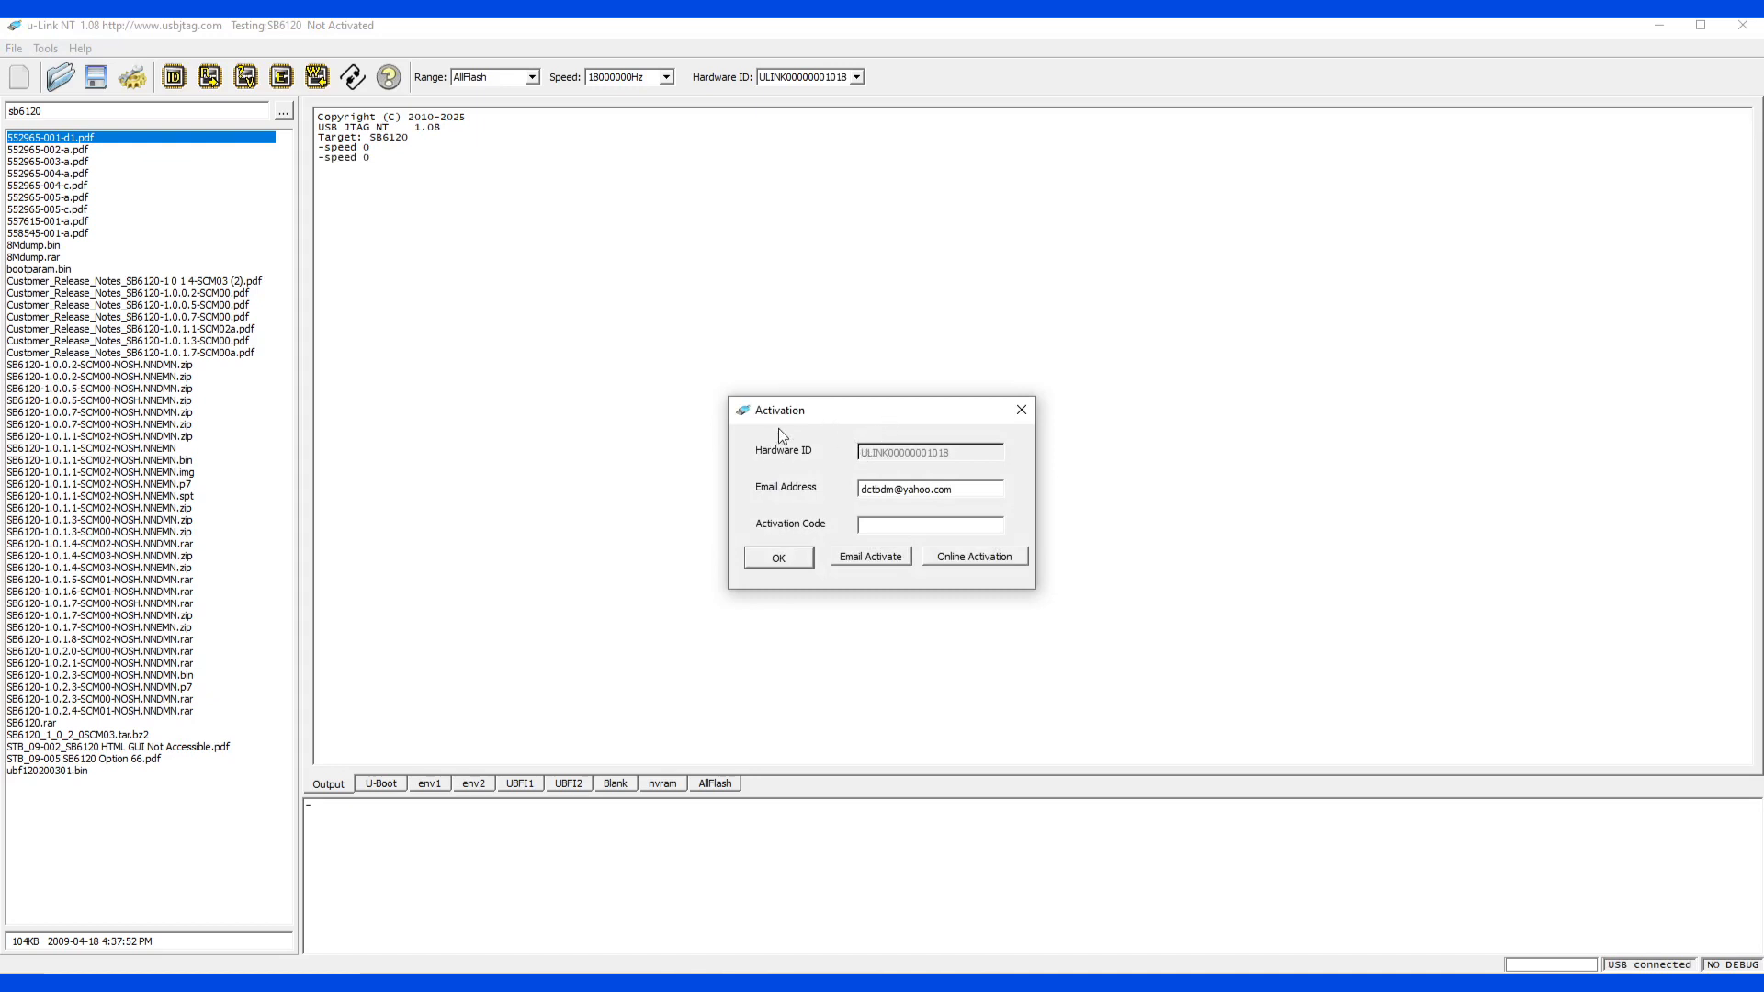
mouse_move(925, 460)
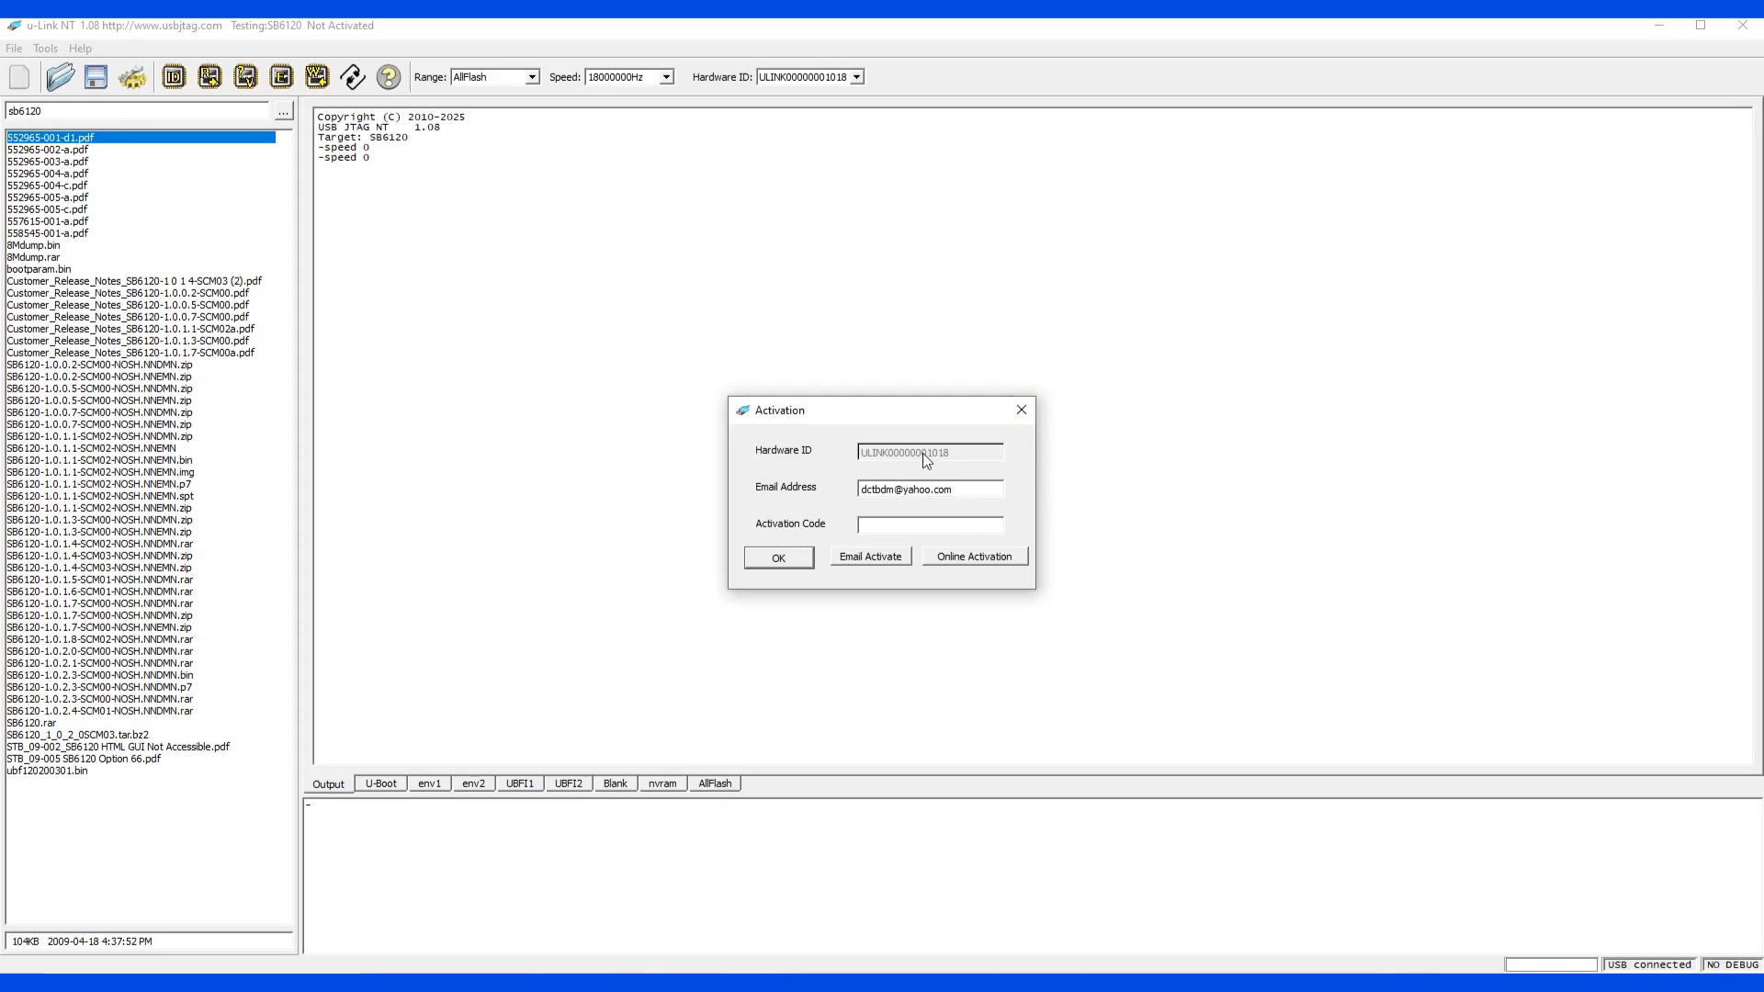
mouse_move(808, 394)
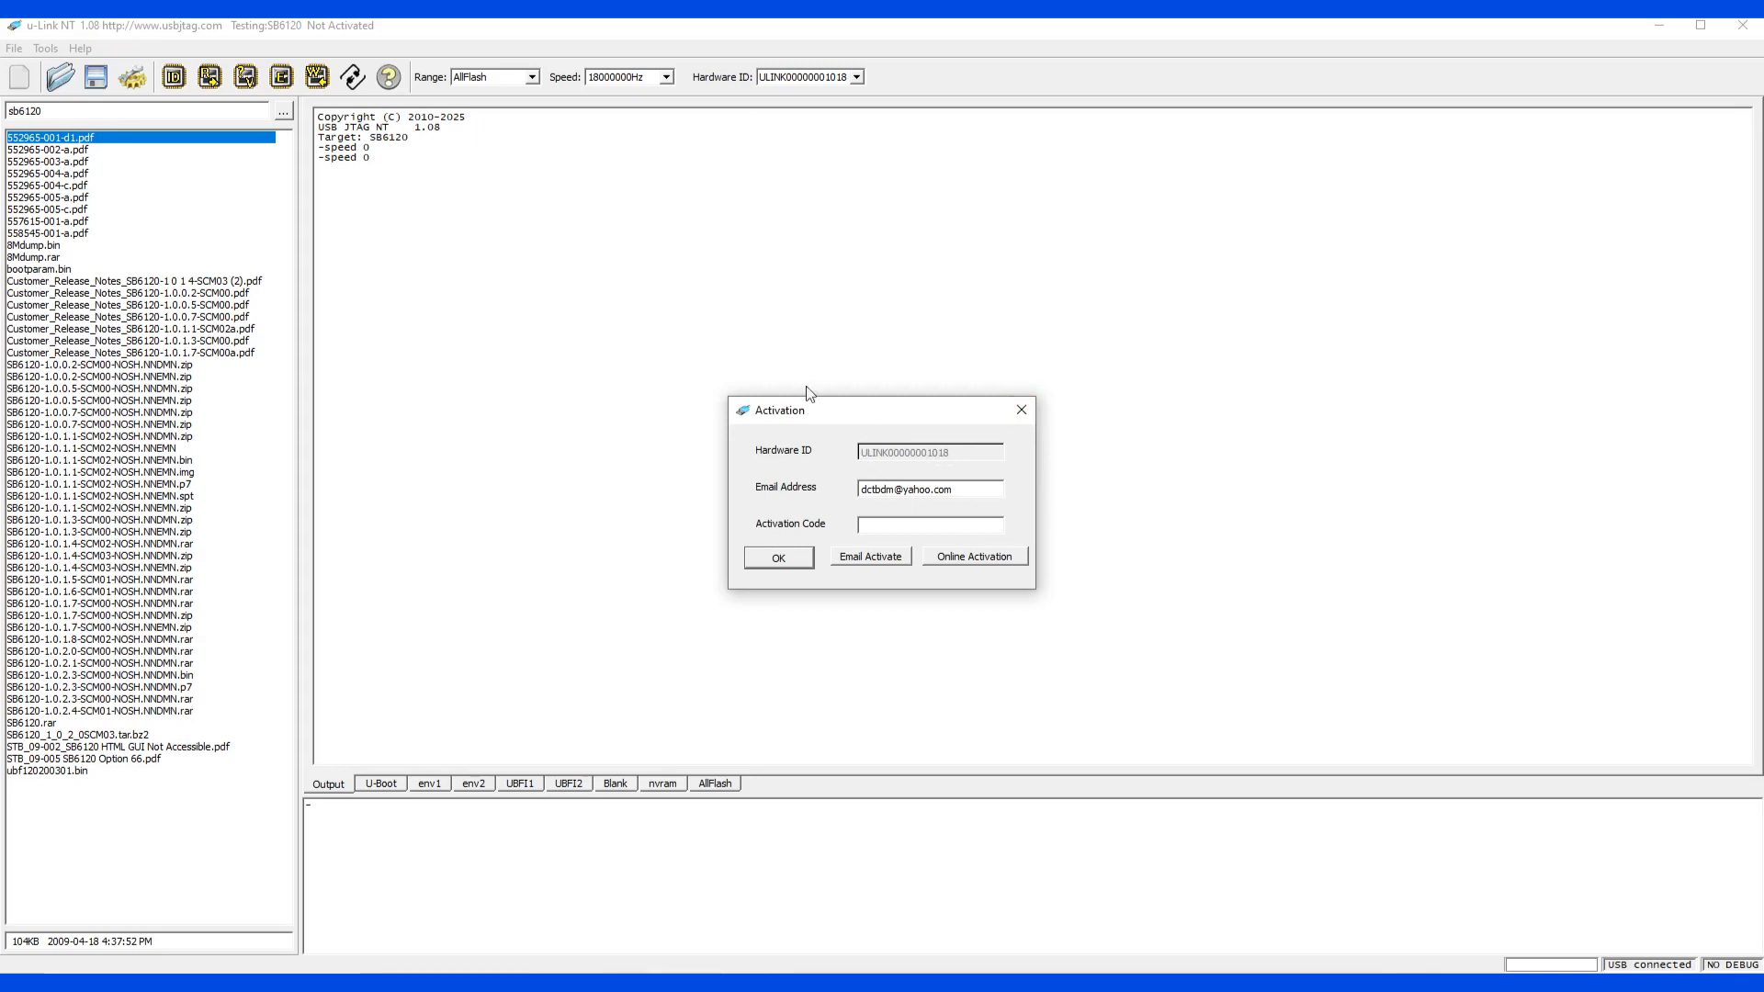
mouse_move(420, 152)
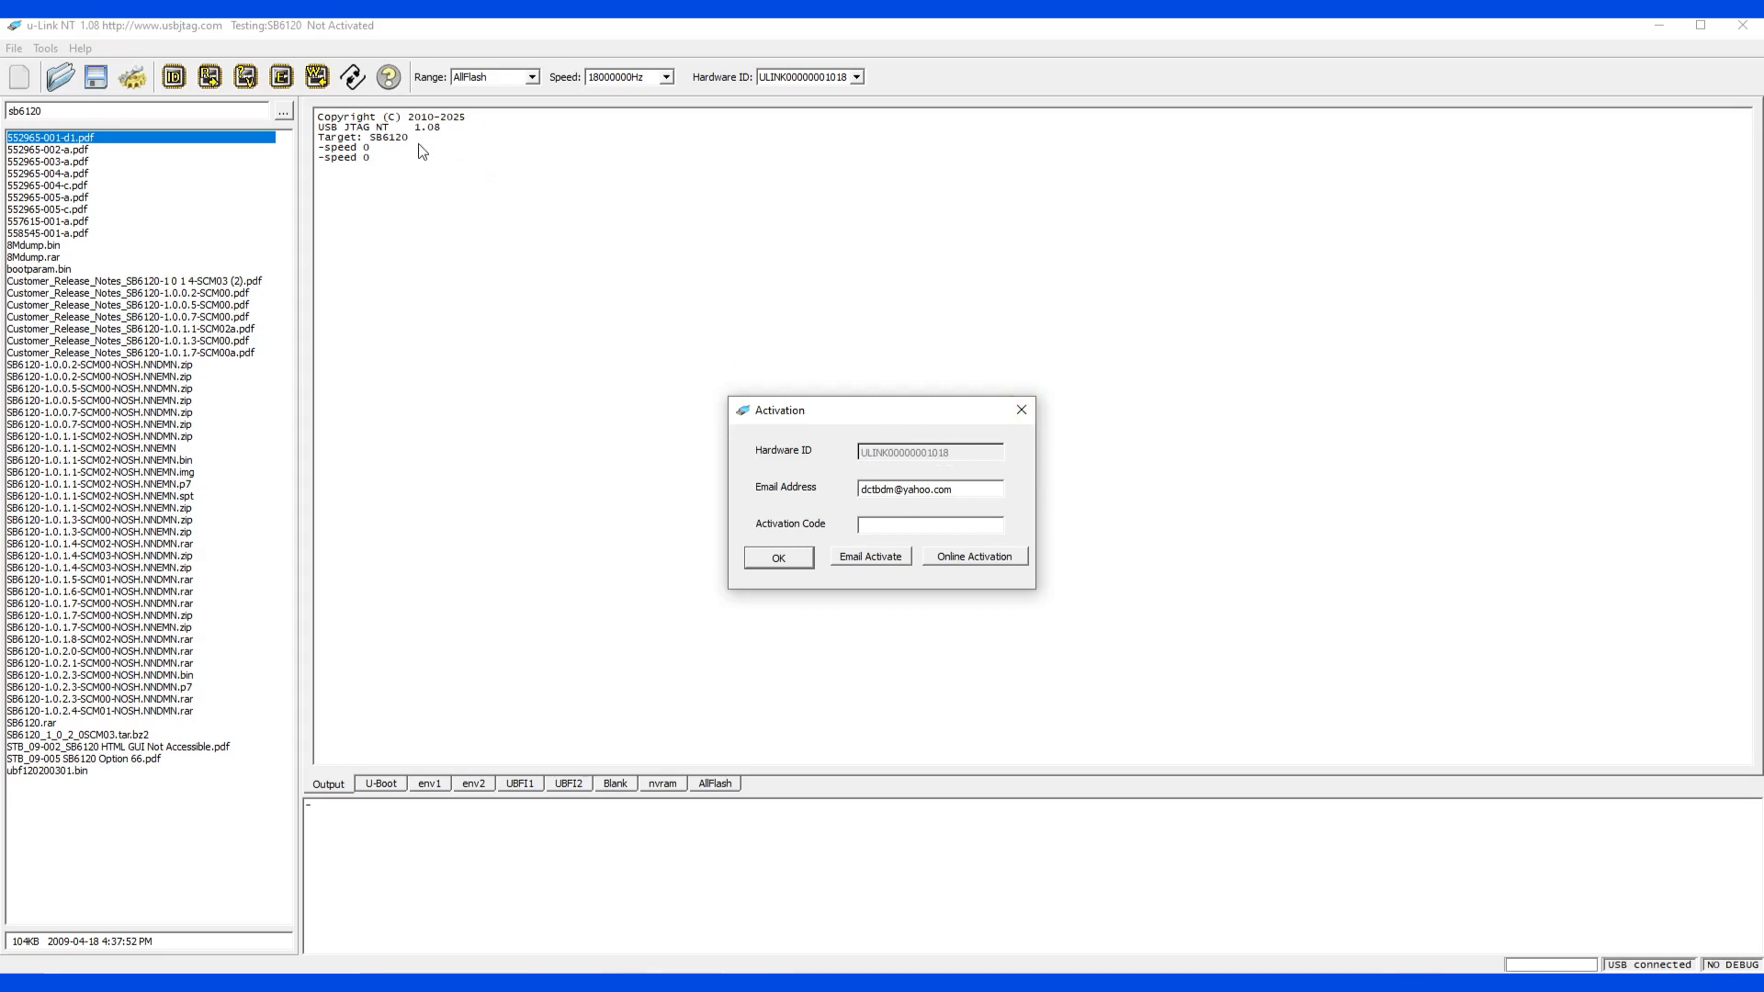
mouse_move(753, 452)
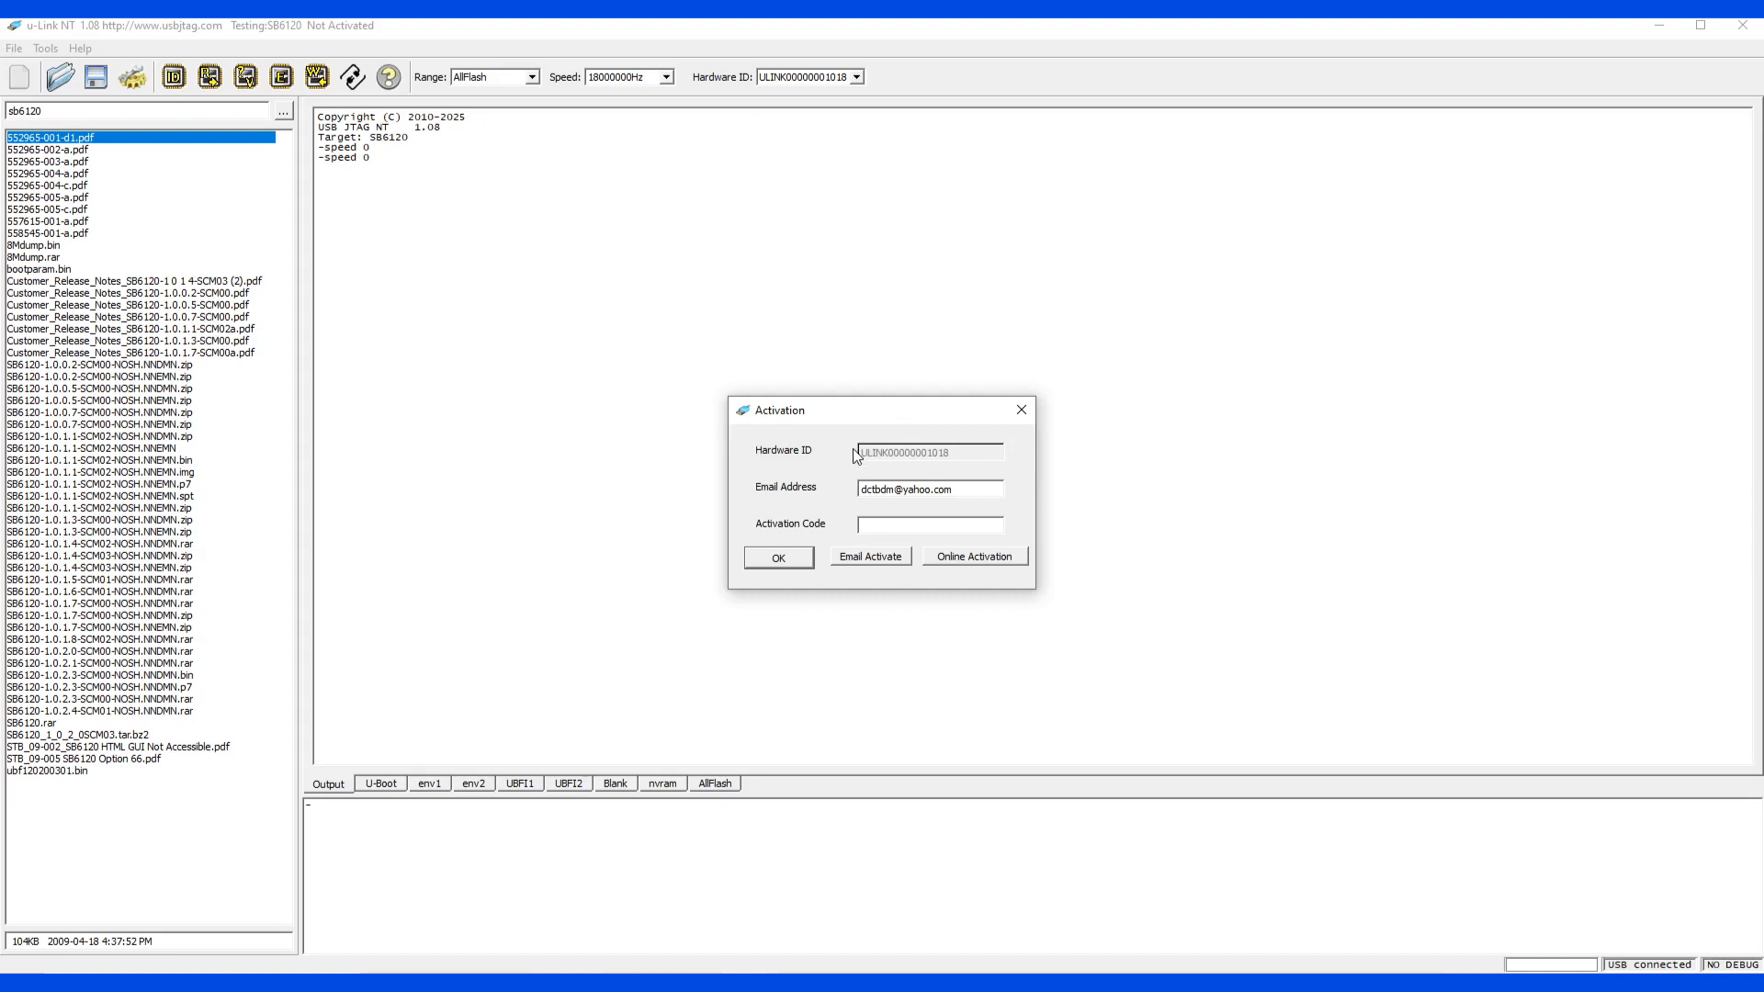
mouse_move(903, 467)
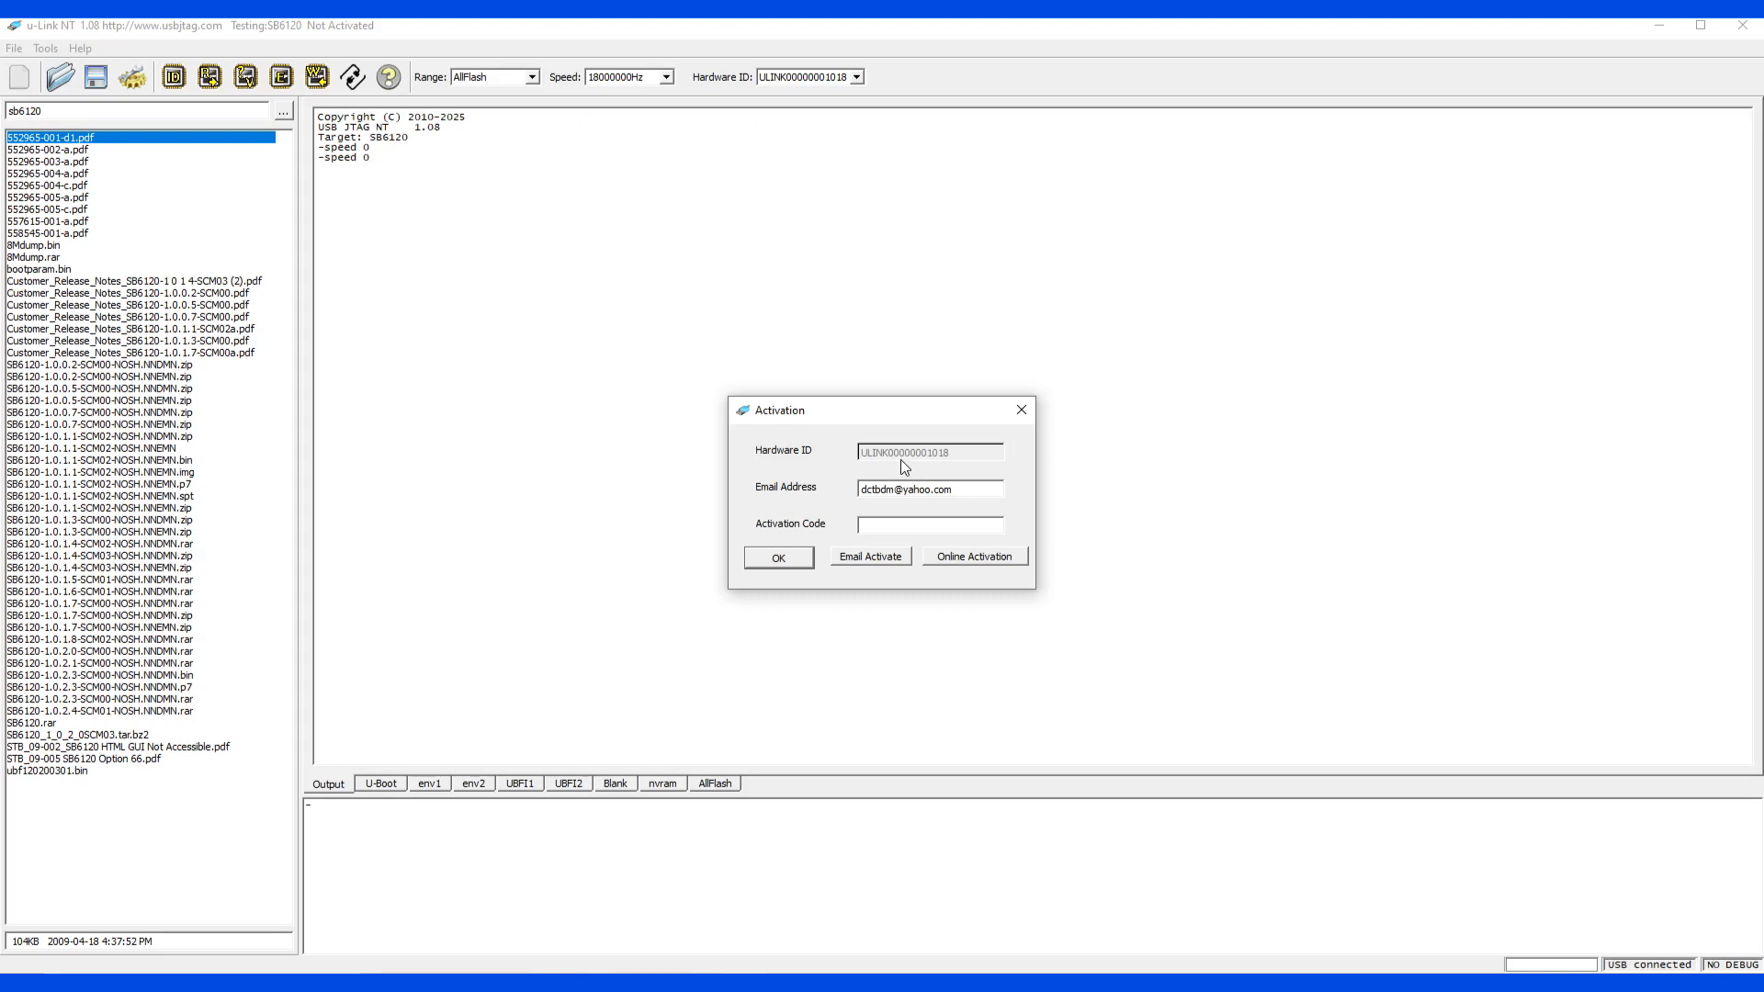
mouse_move(925, 480)
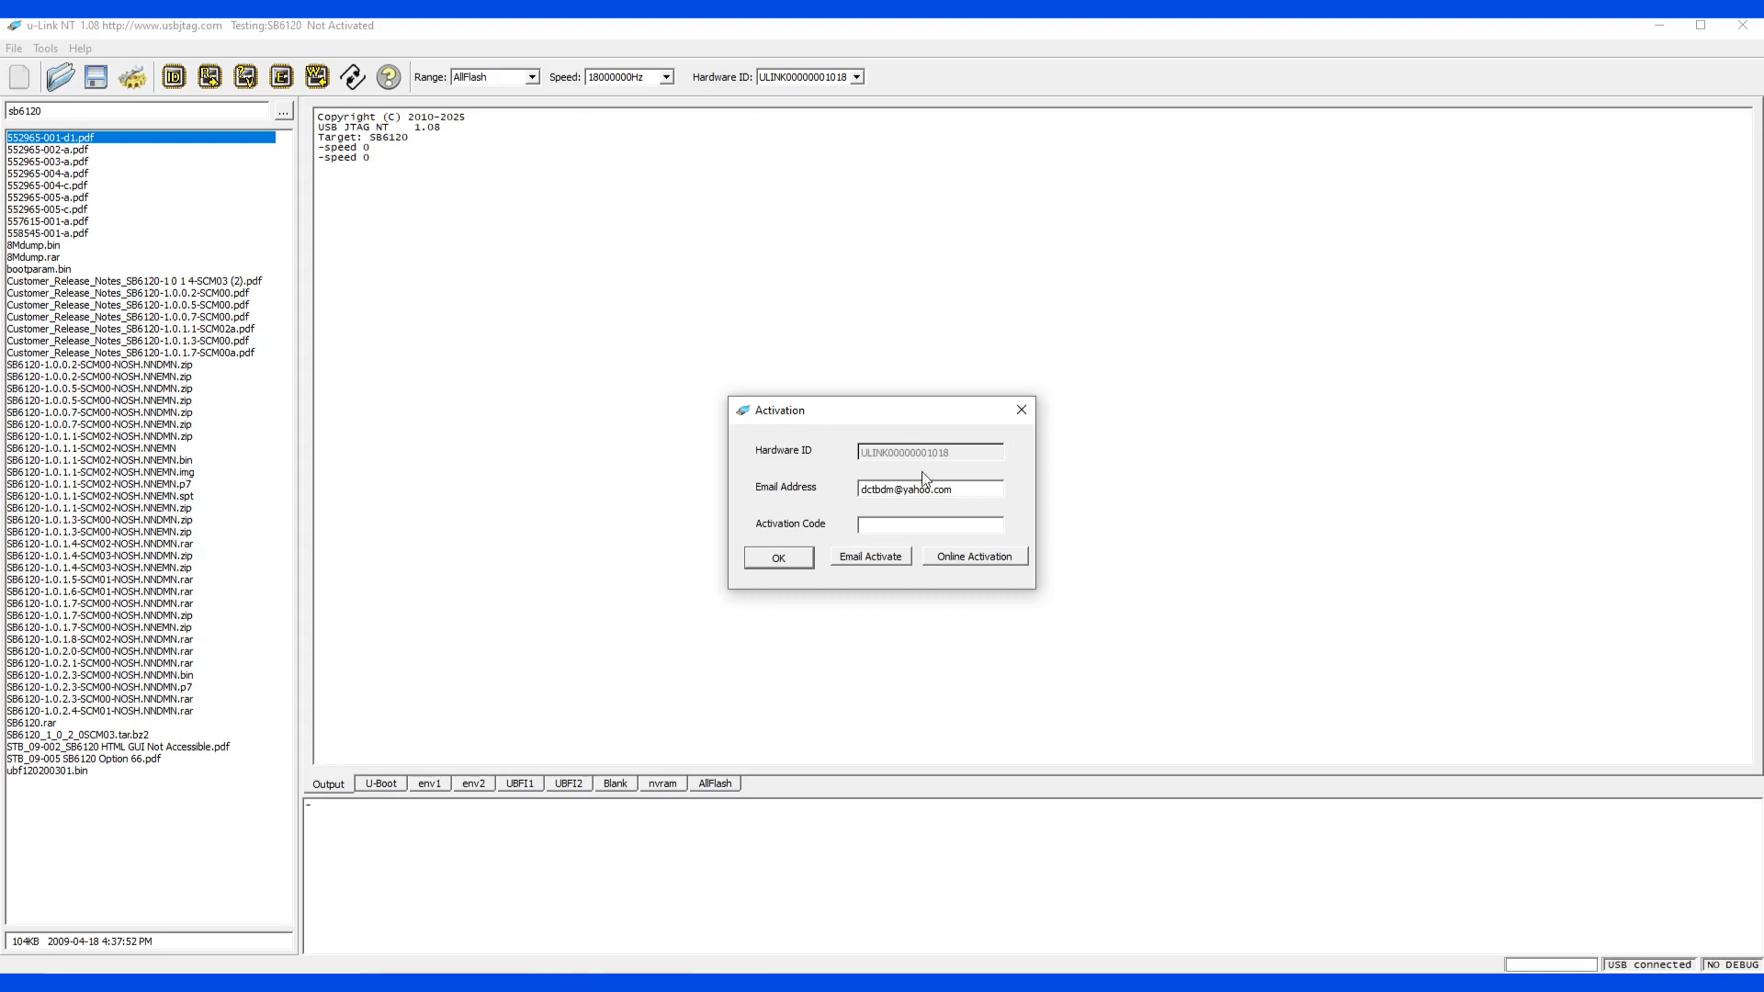
mouse_move(852, 476)
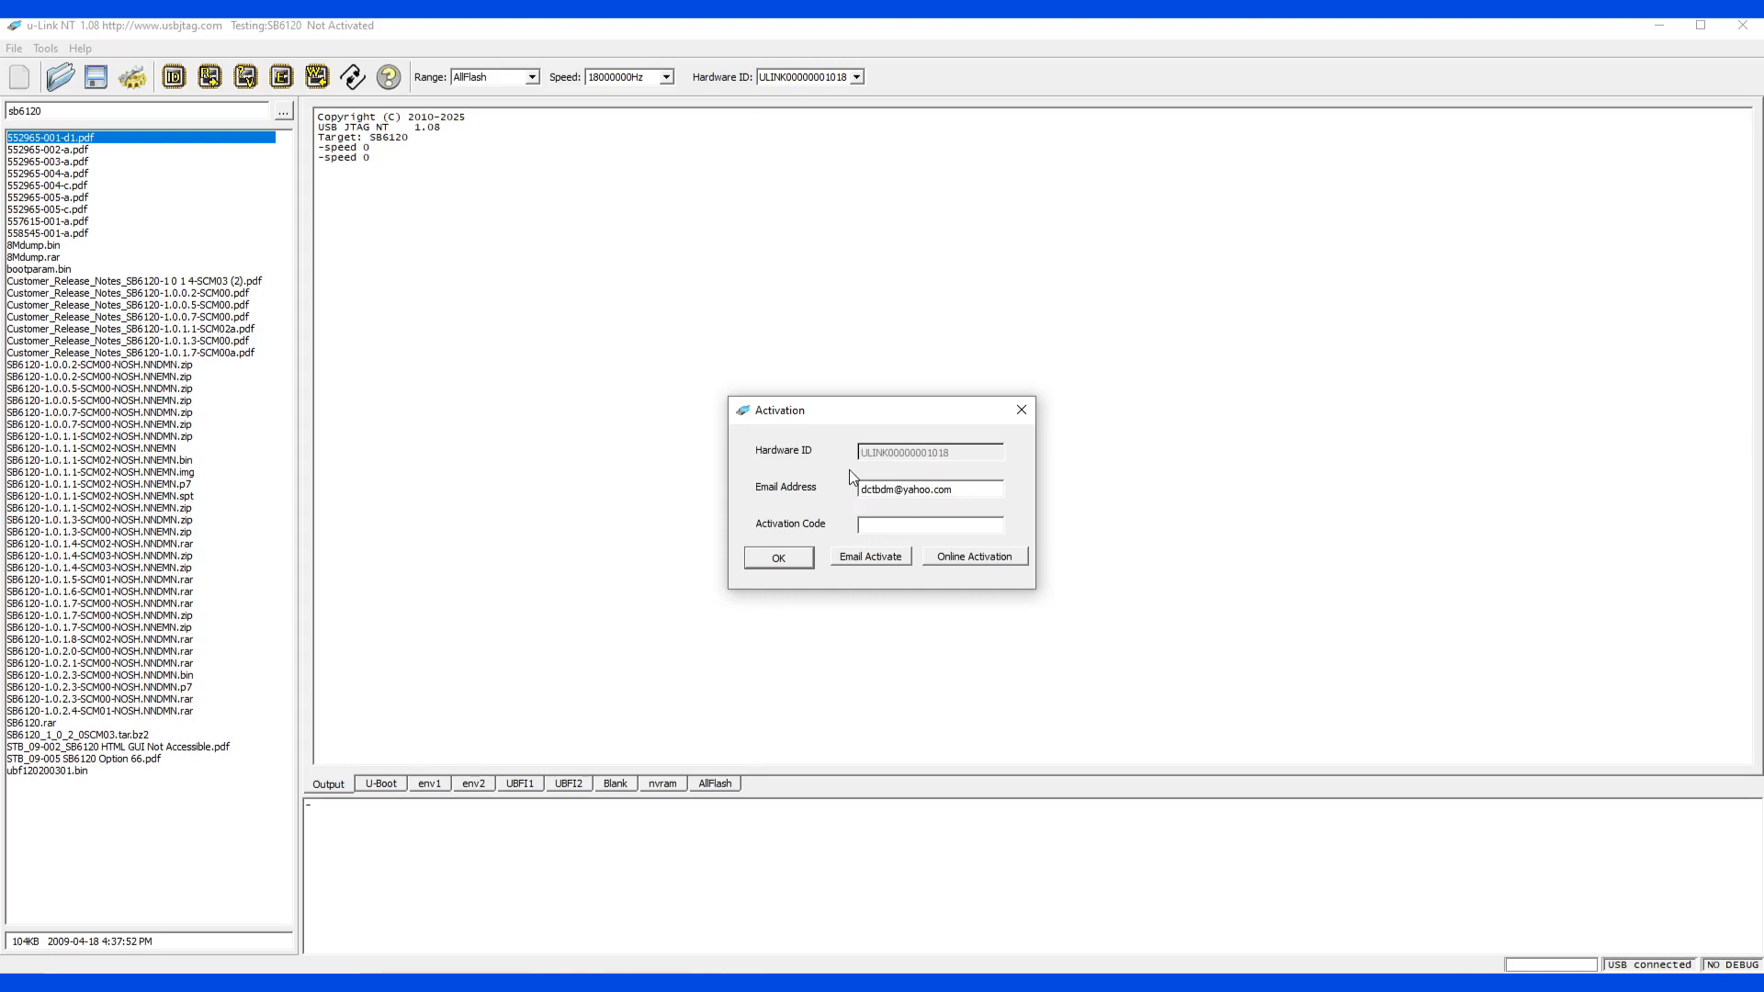
click(900, 488)
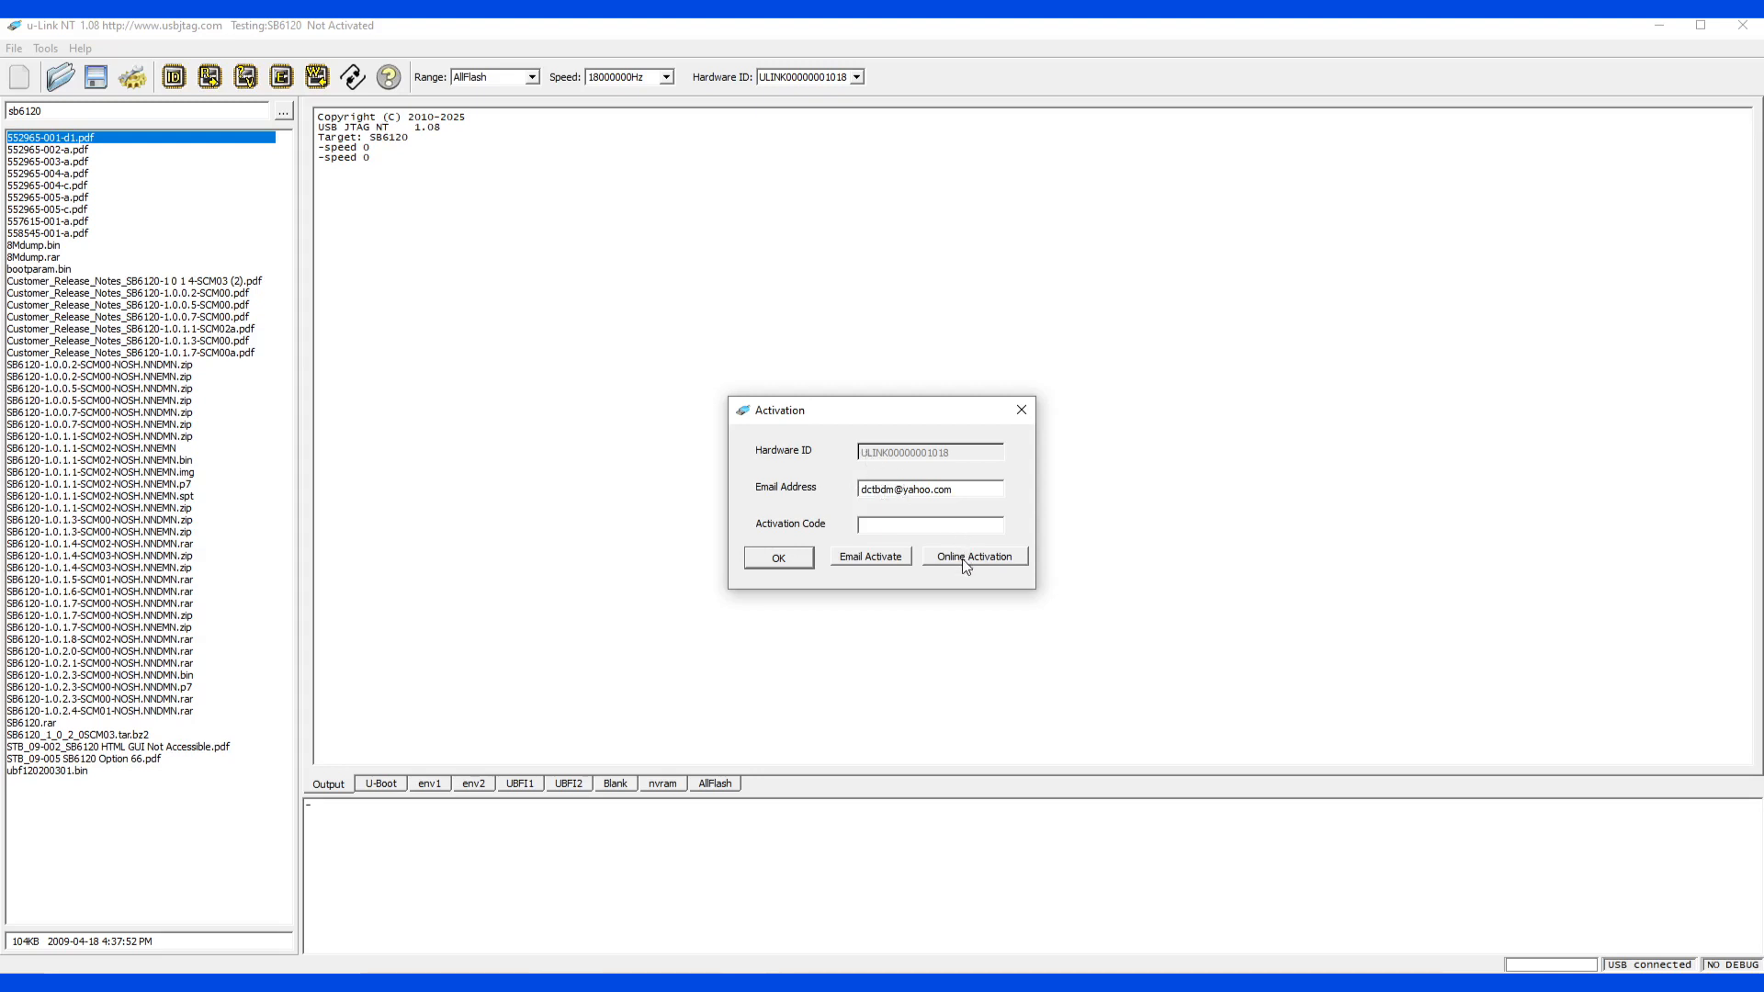
click(973, 556)
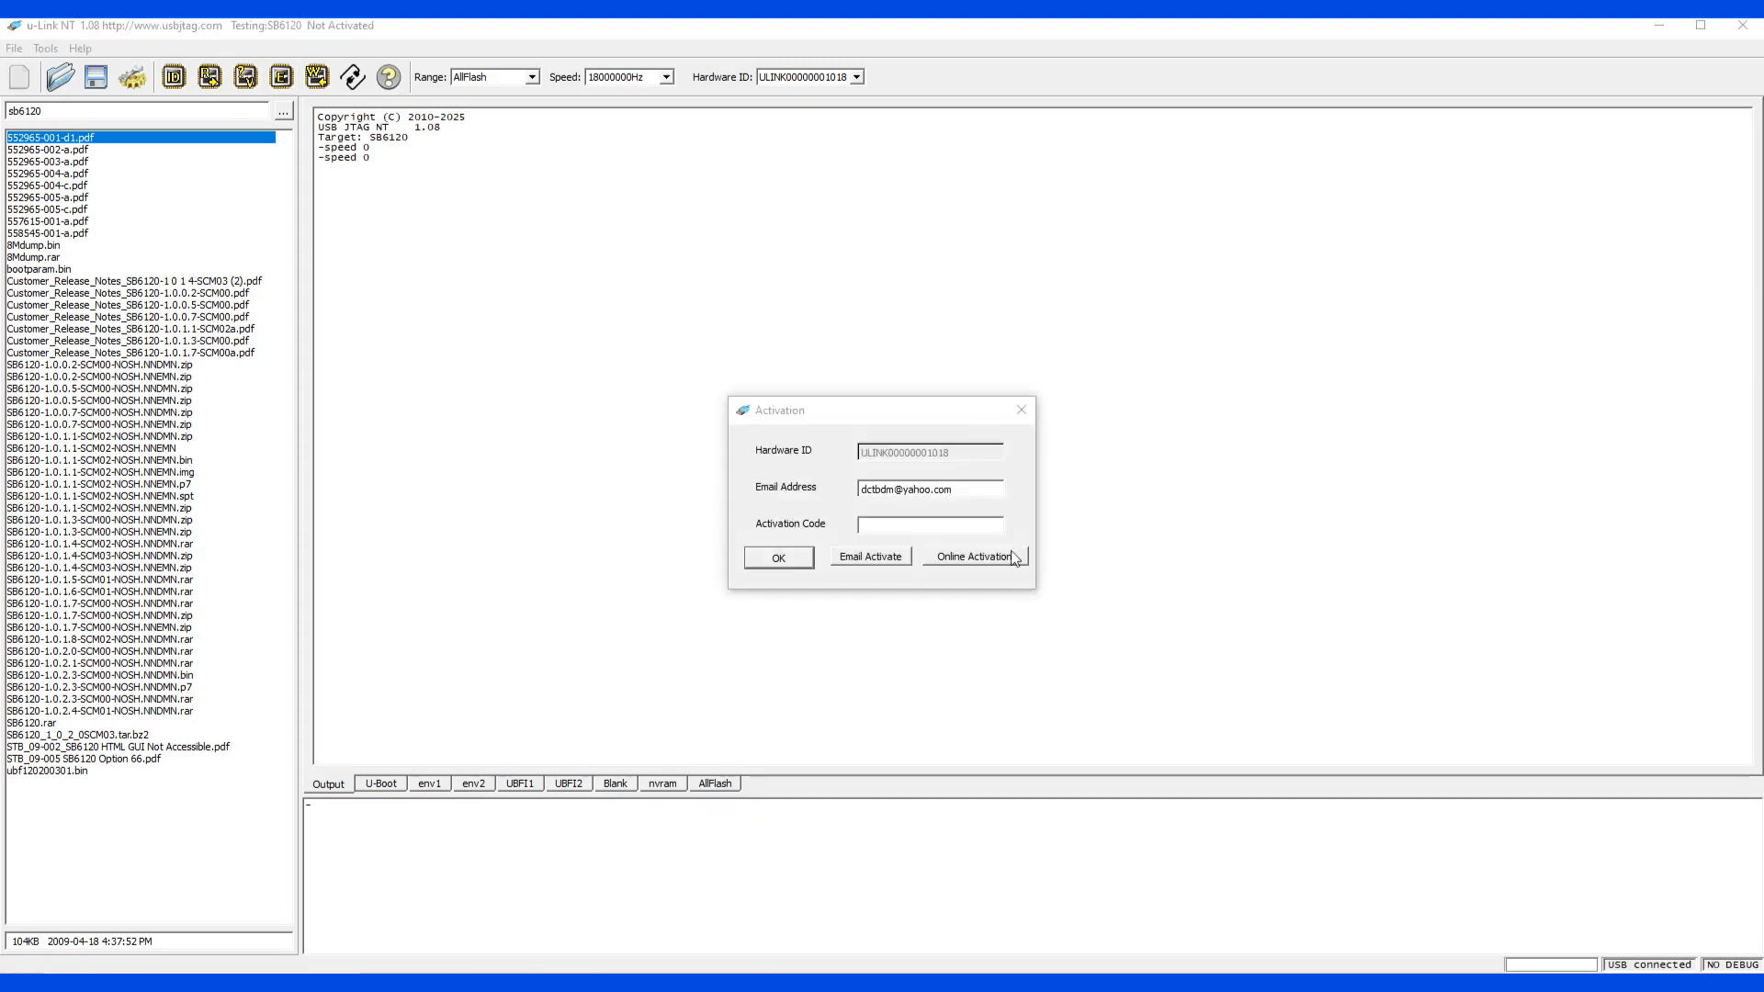
mouse_move(888, 426)
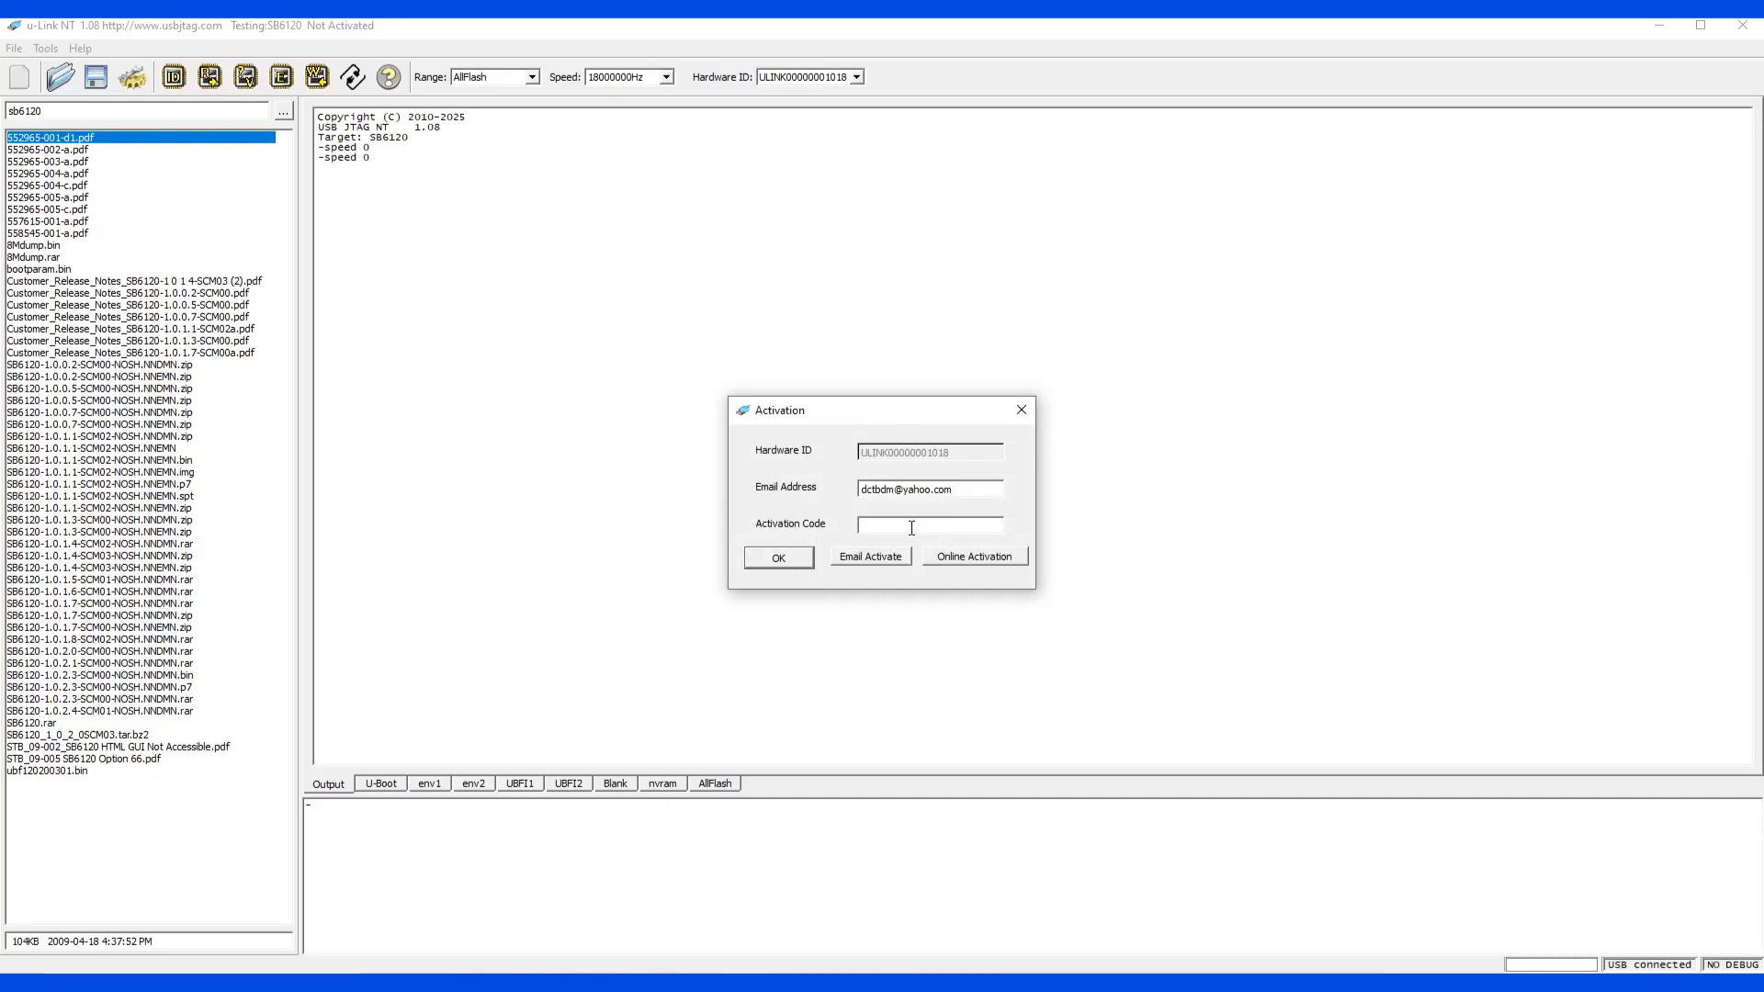
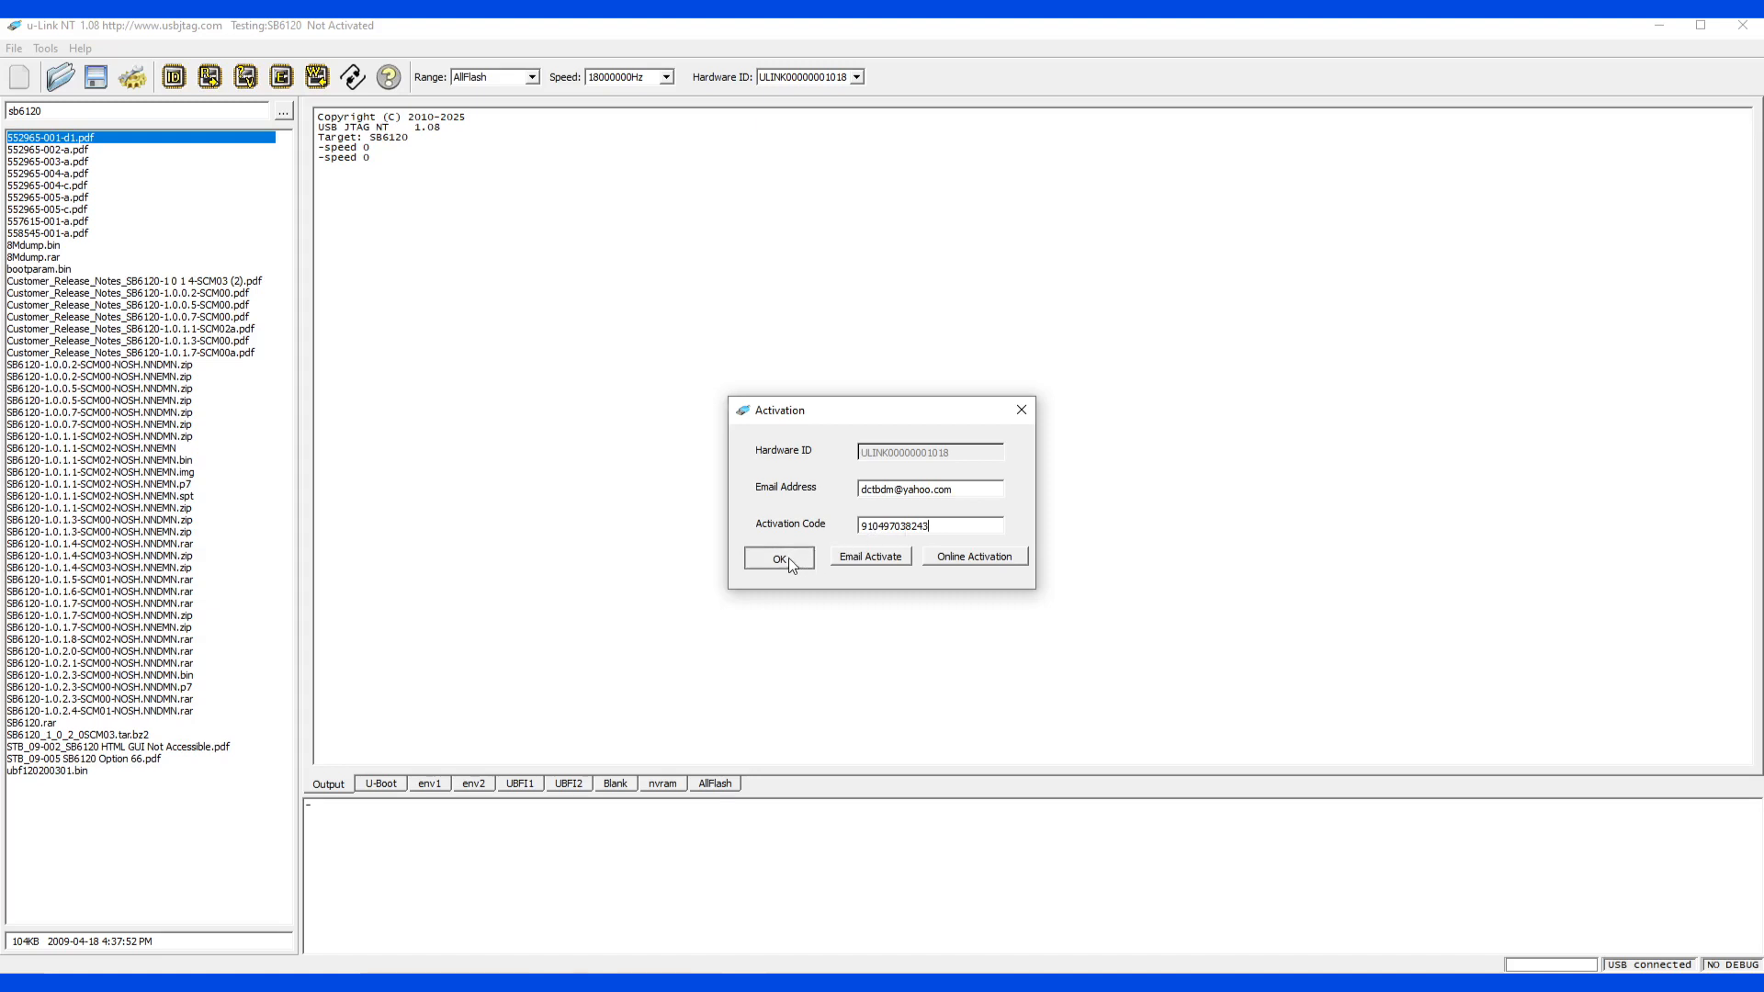
click(778, 558)
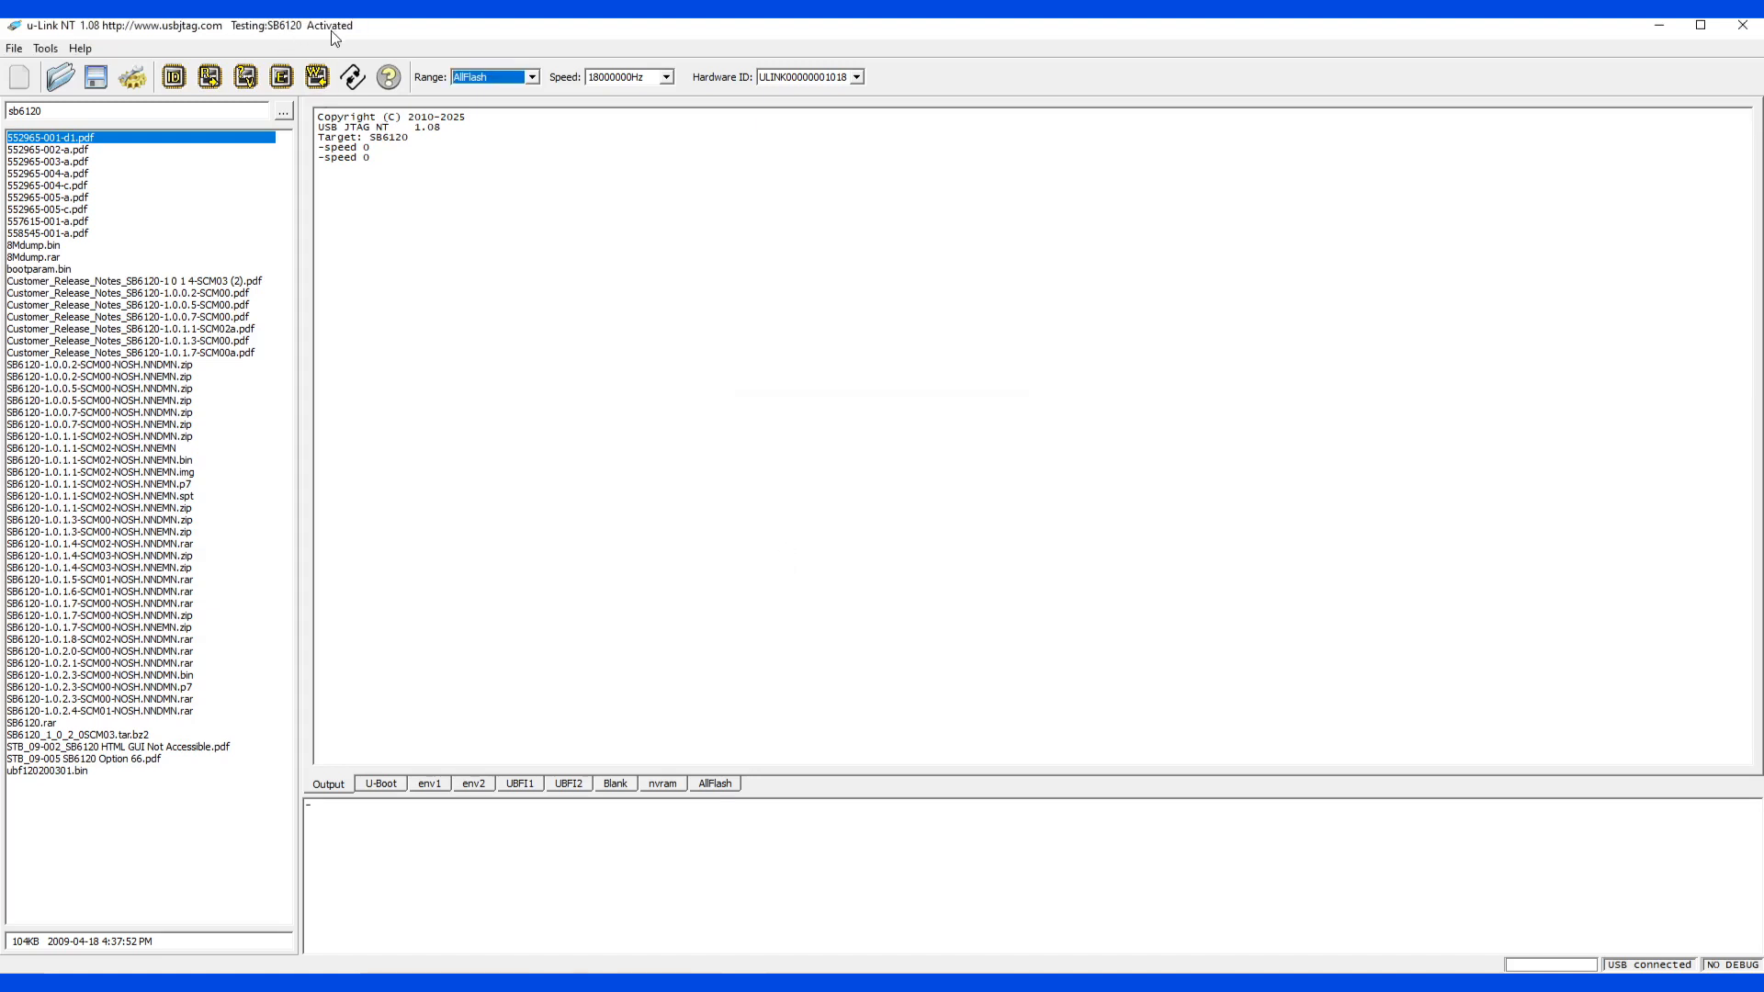
Run Tools > Activation > Online Activation again, then browse the Tools menu.
click(45, 46)
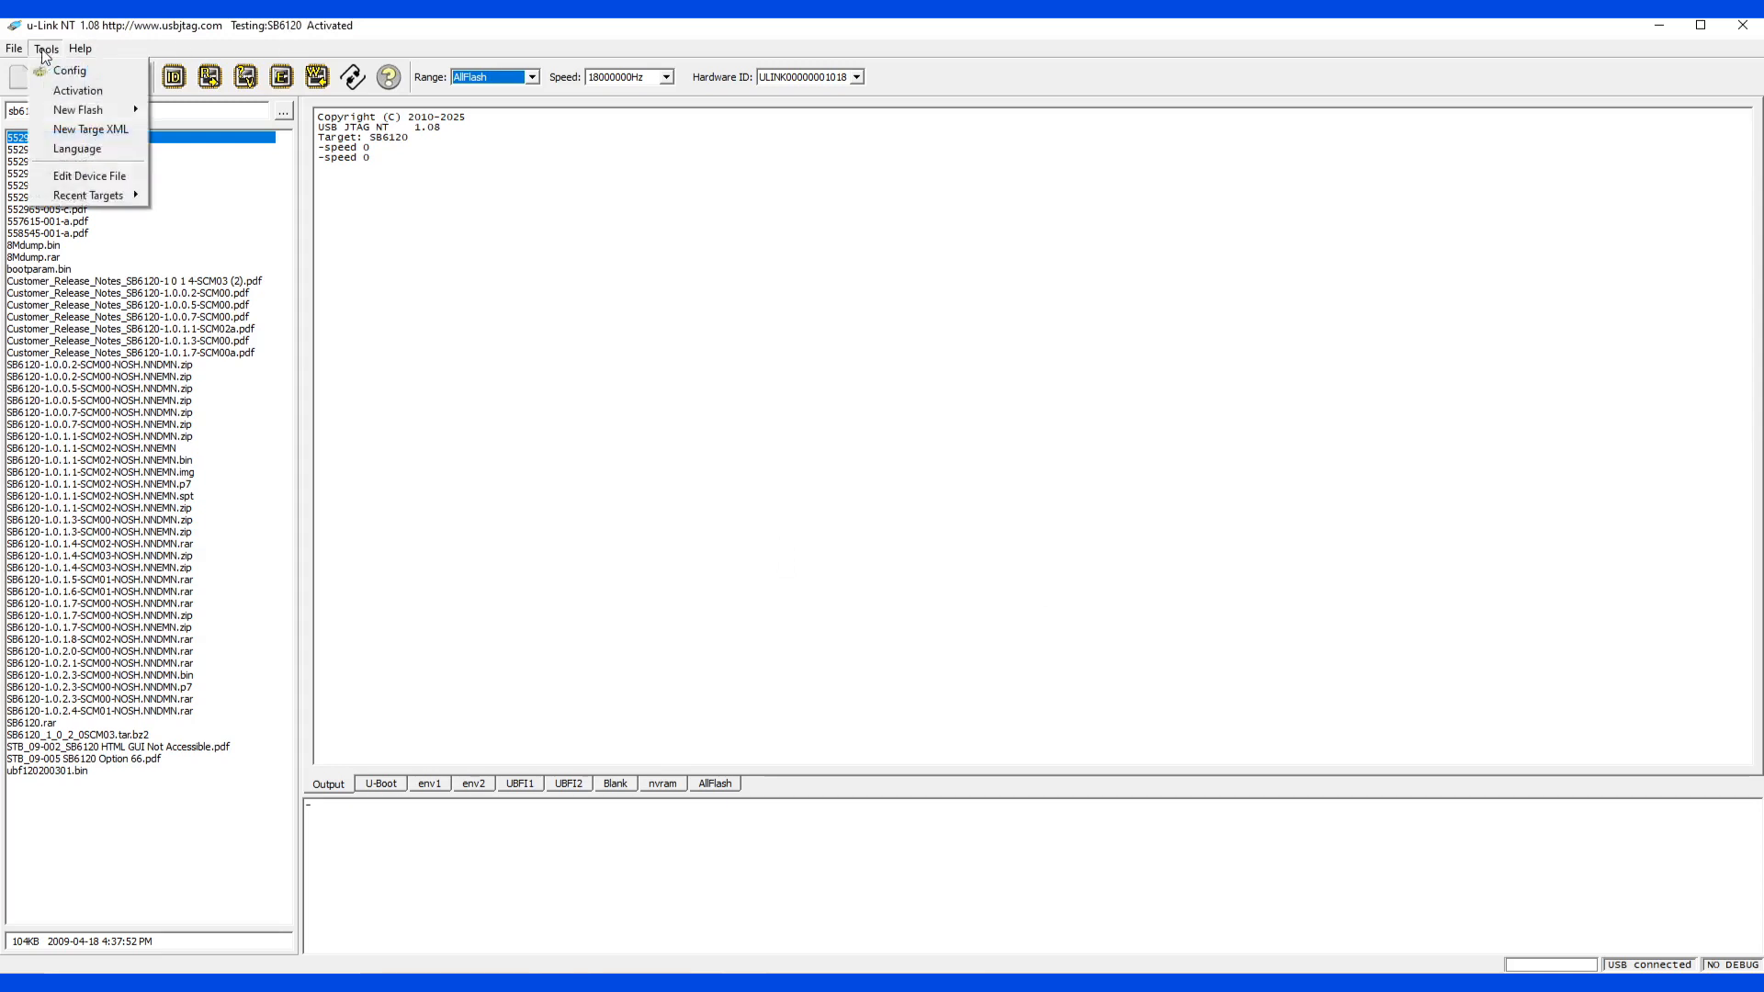
click(77, 90)
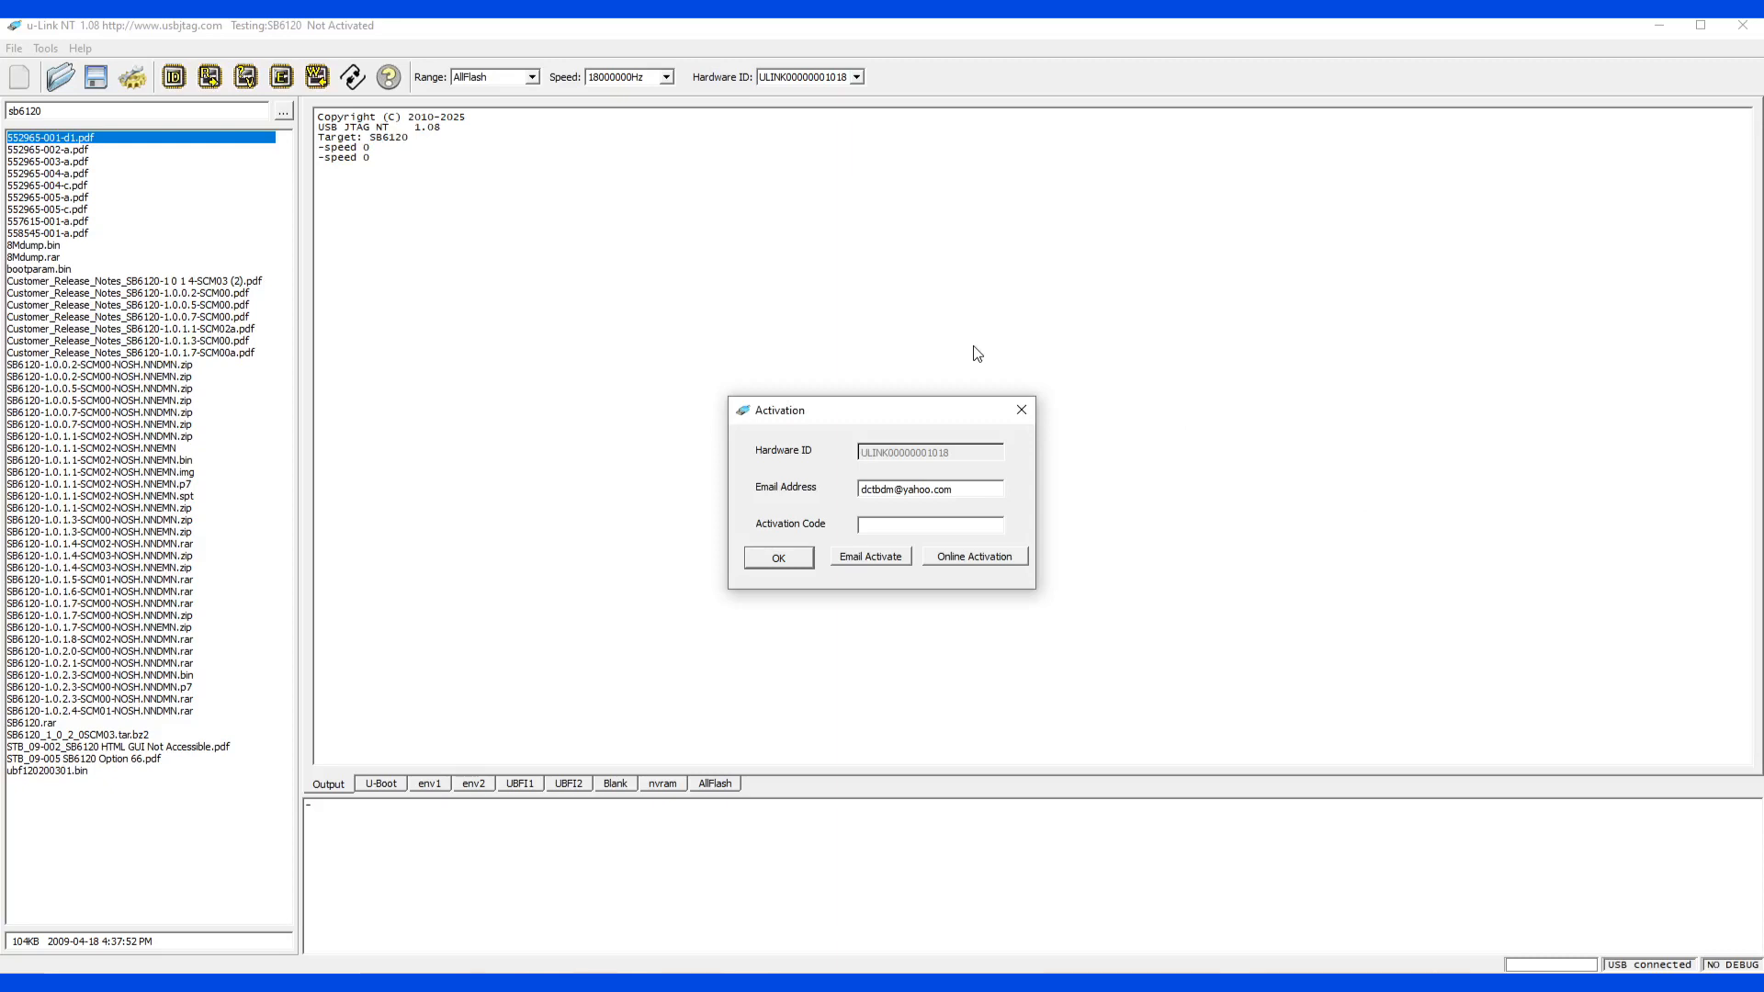
mouse_move(1004, 376)
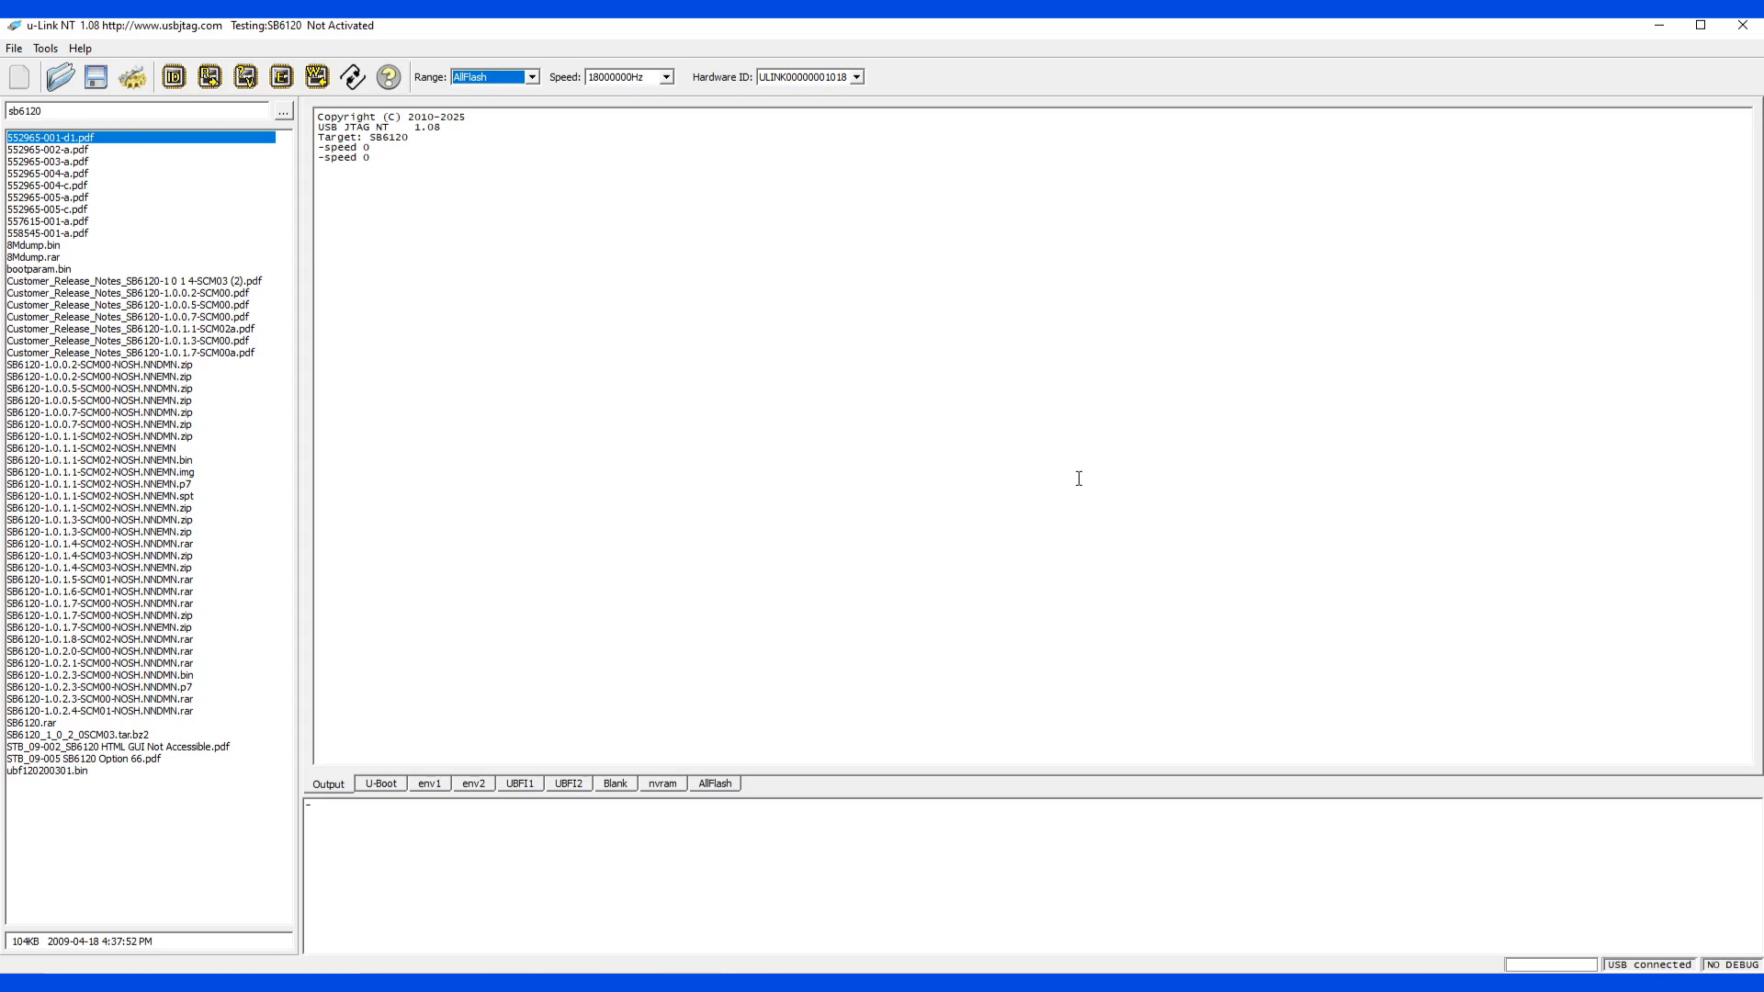
click(45, 49)
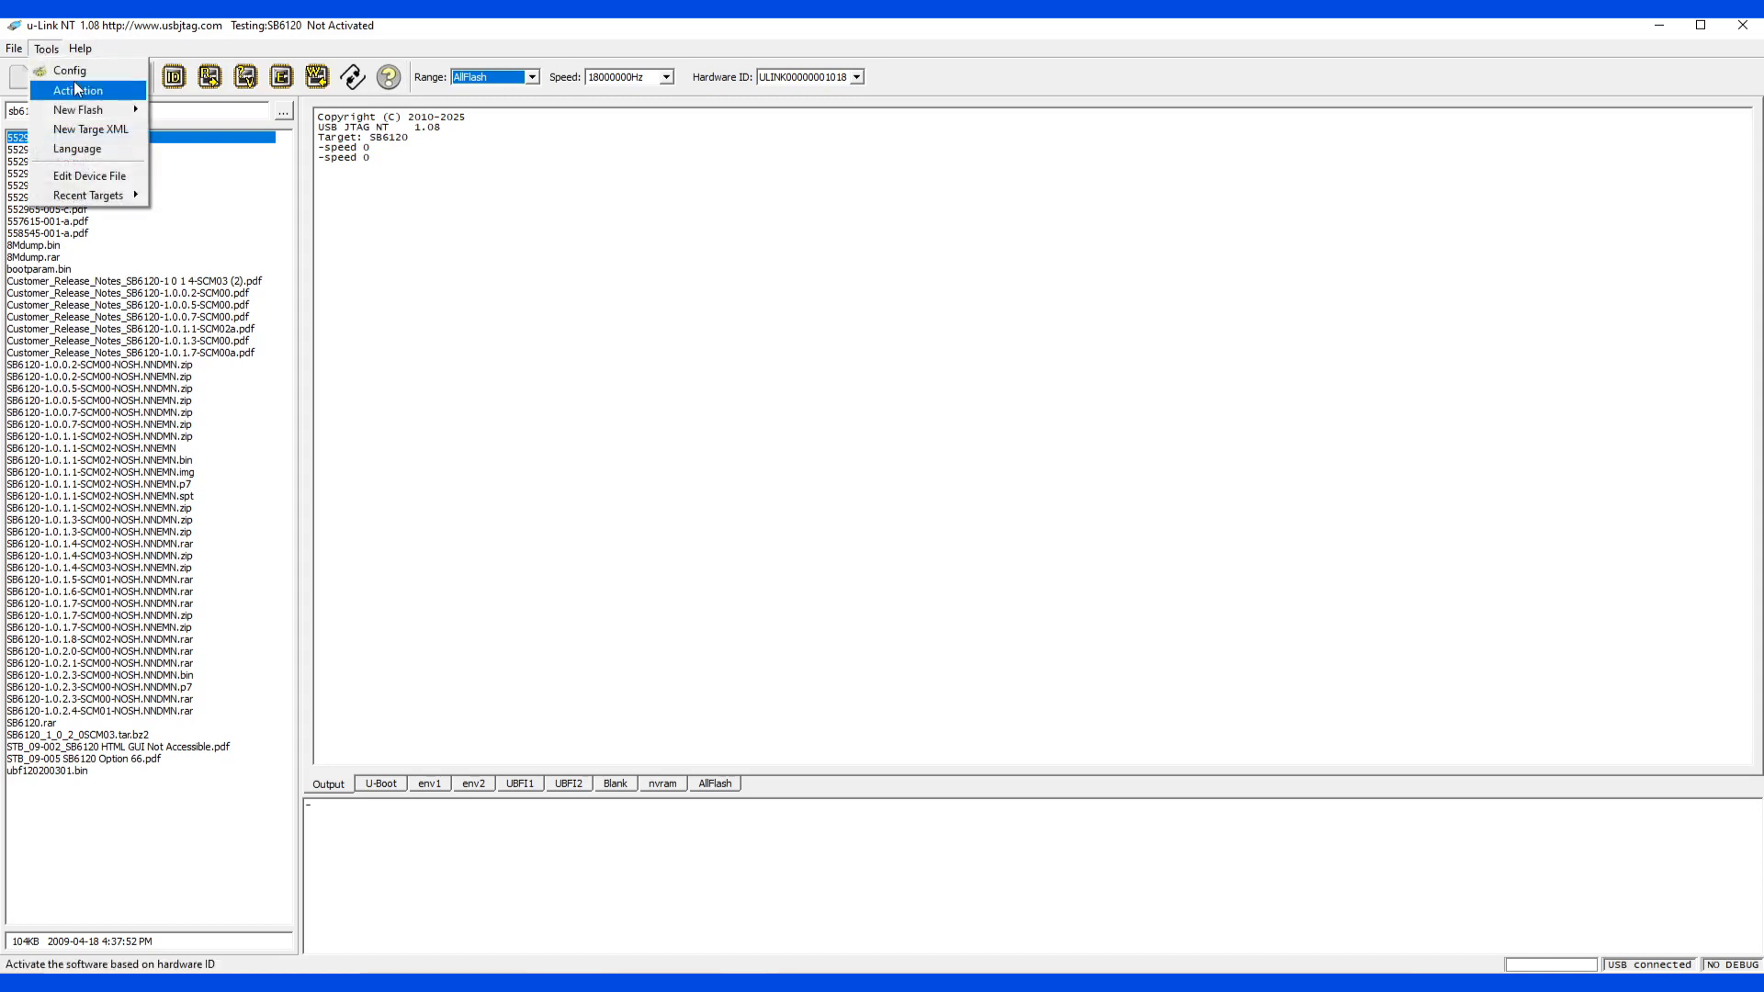
click(79, 90)
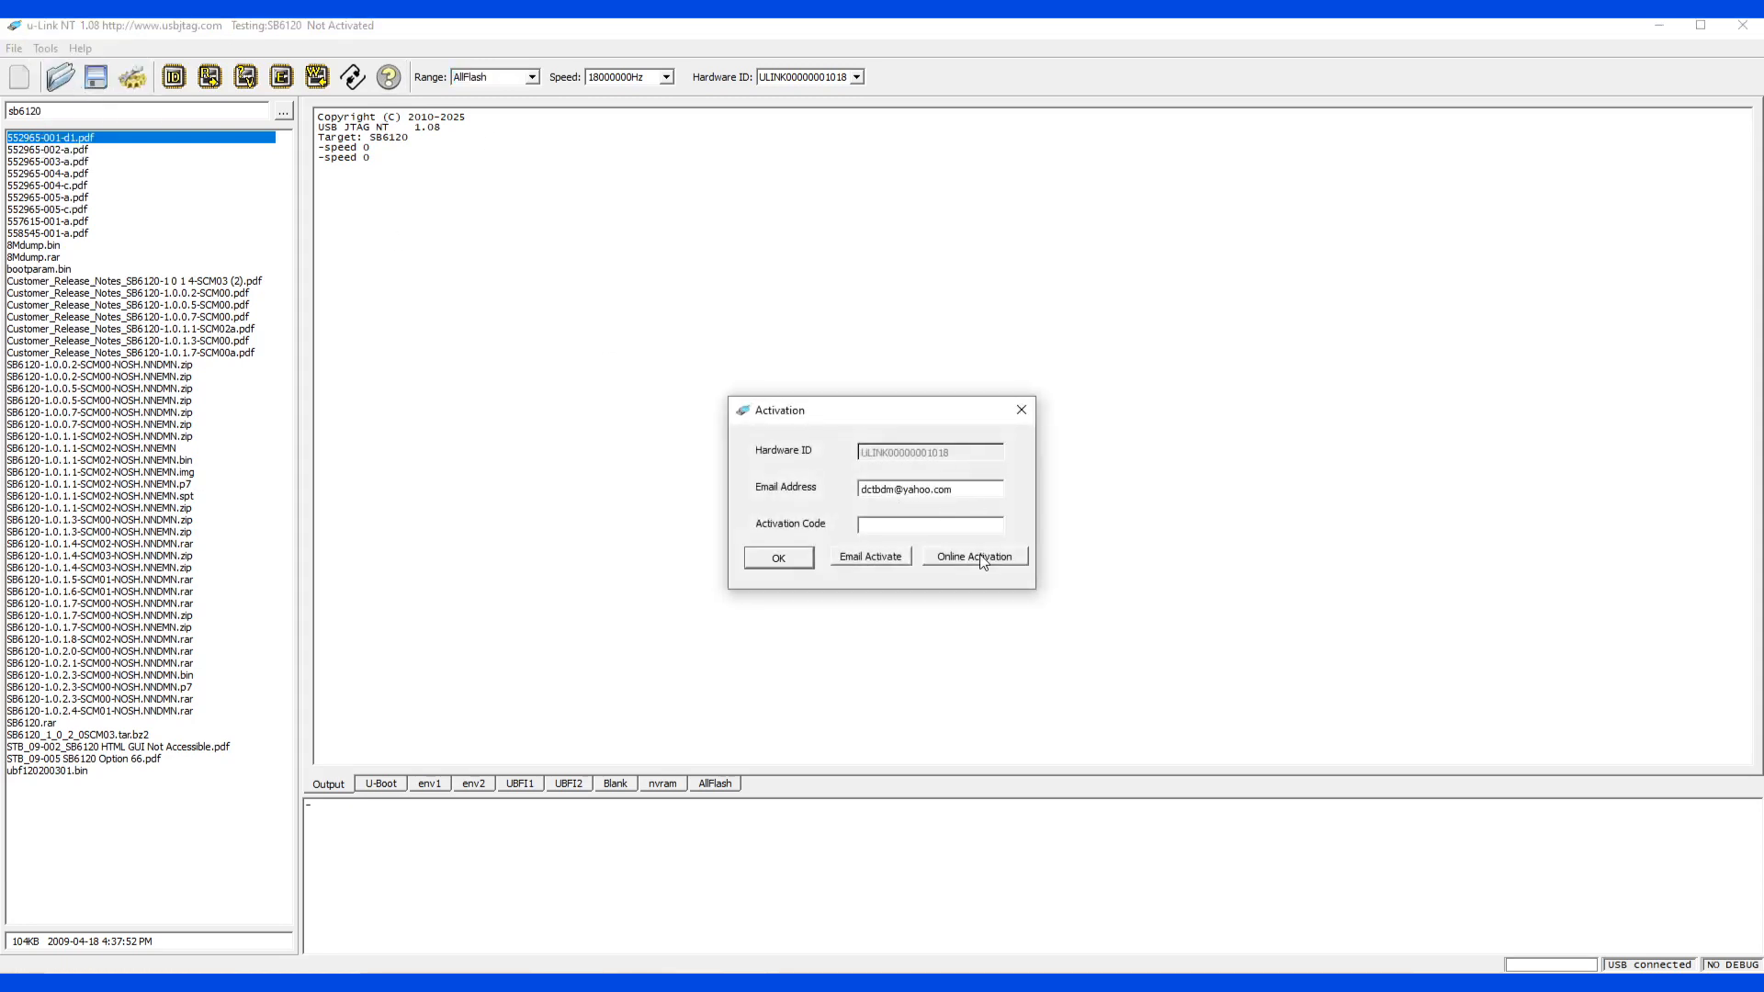
click(974, 556)
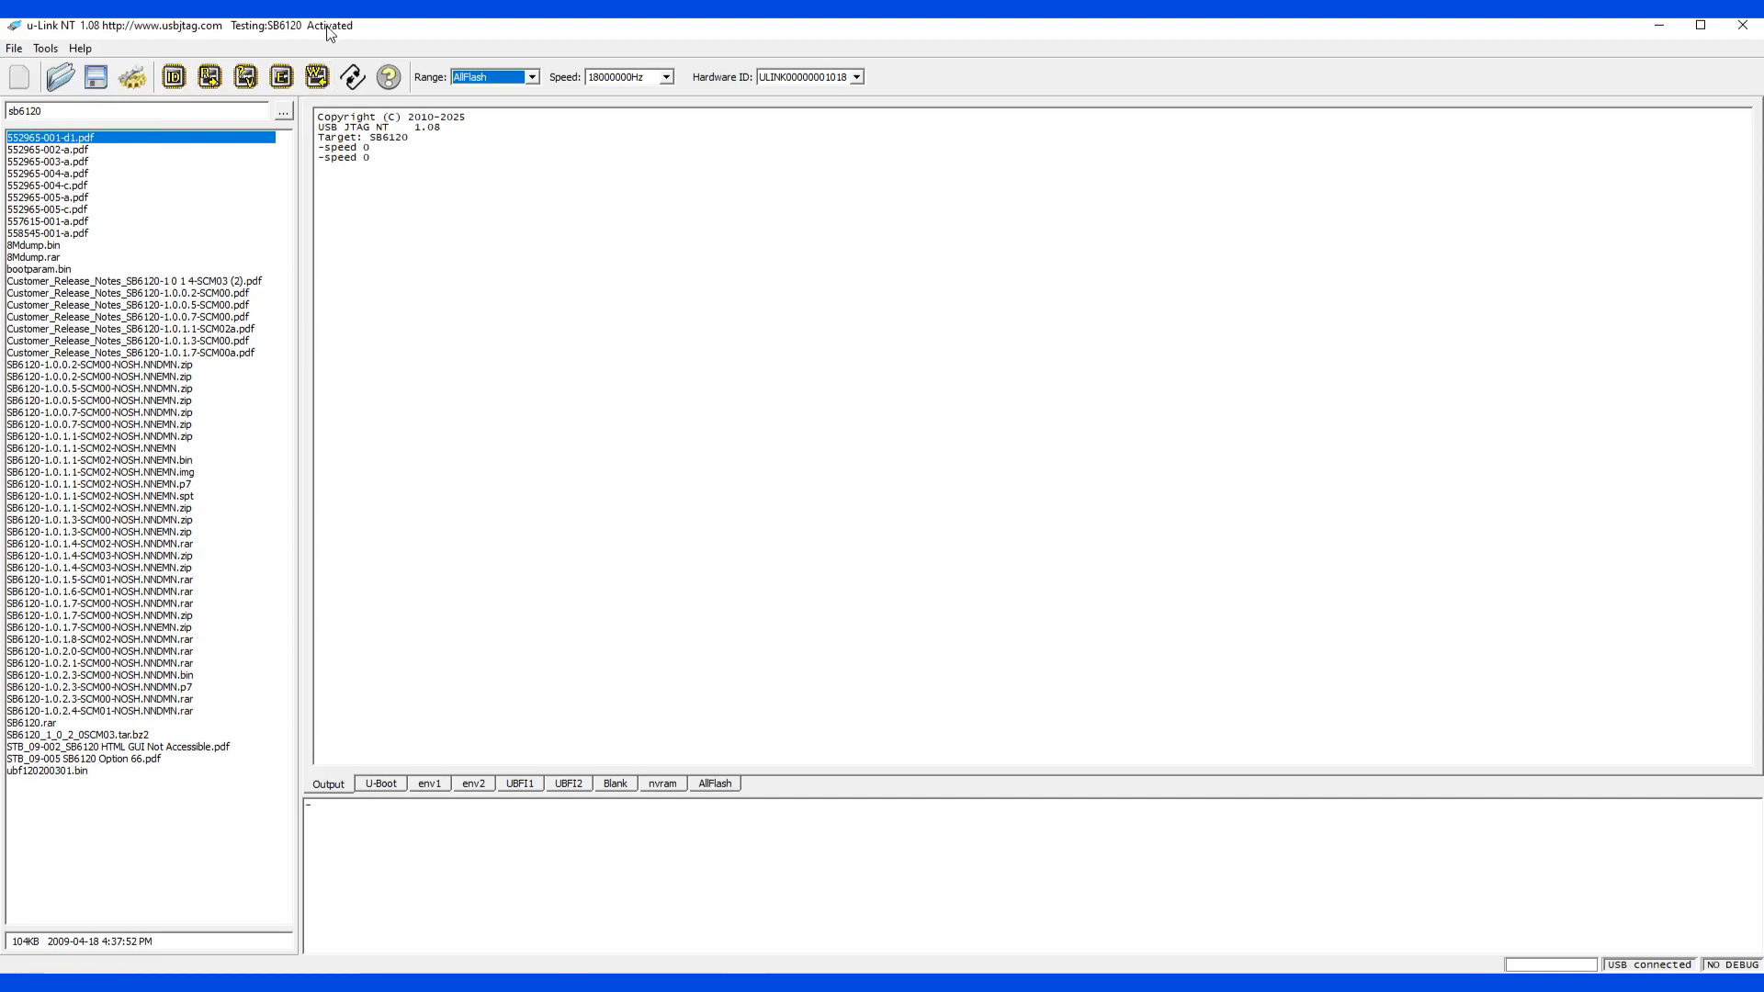
mouse_move(345, 34)
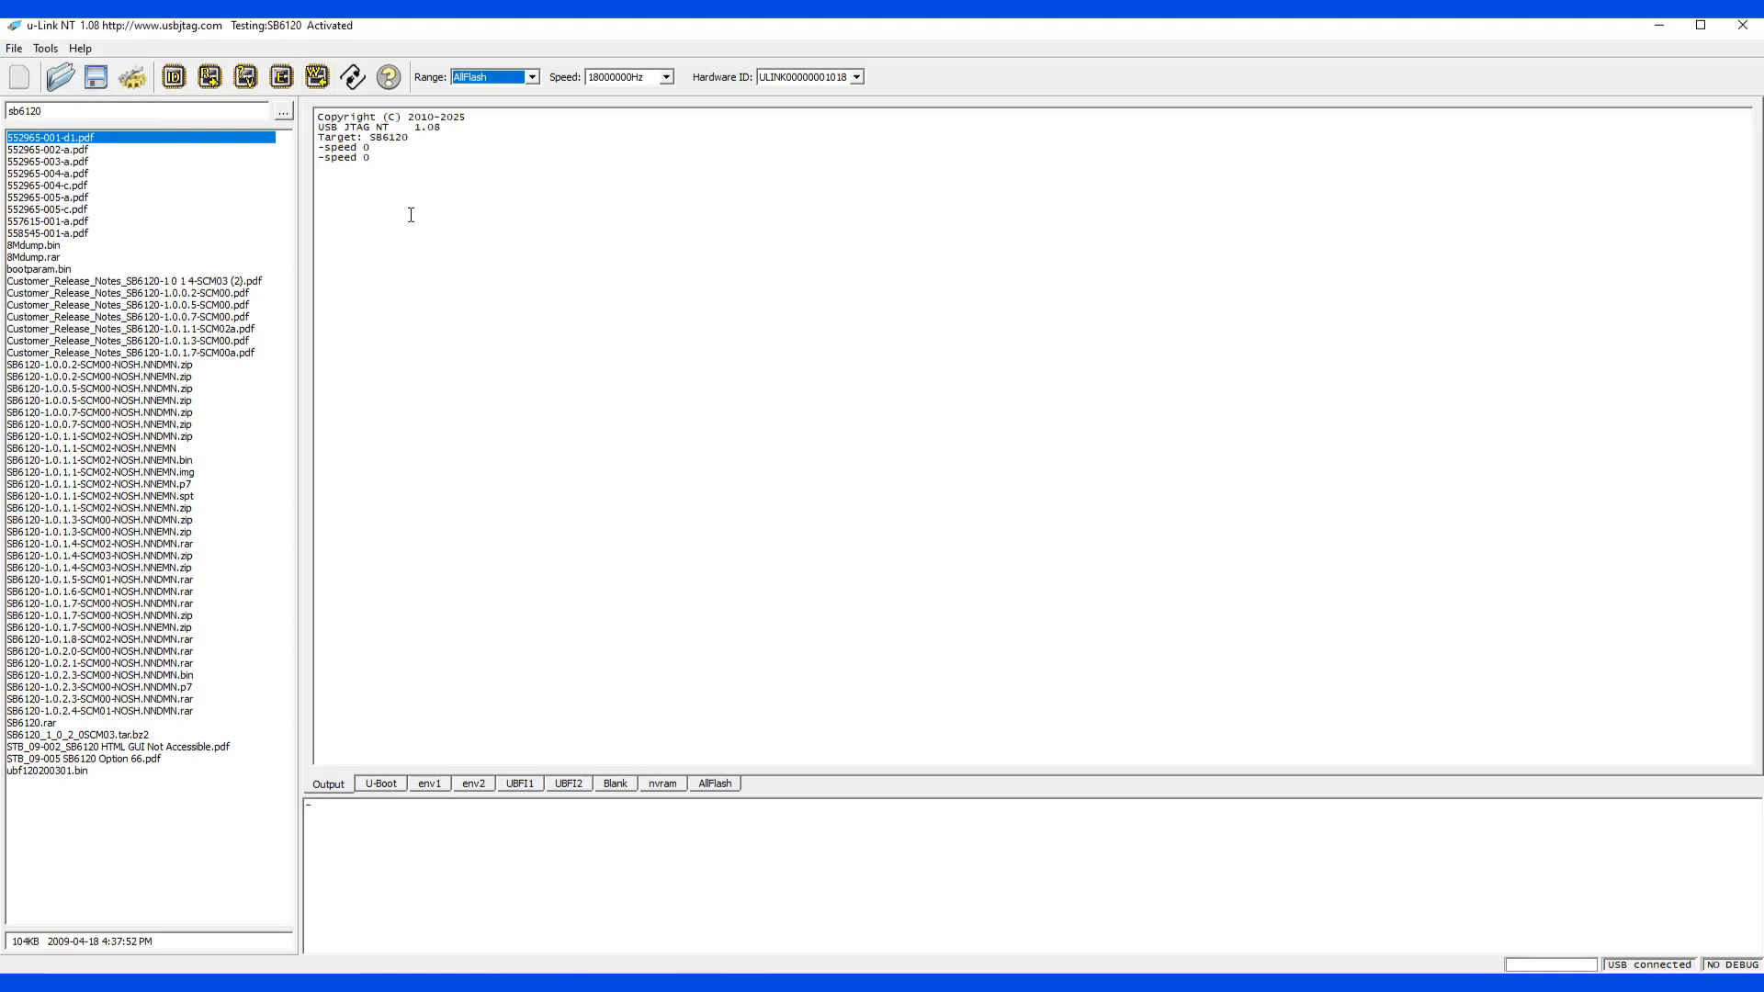
mouse_move(410, 215)
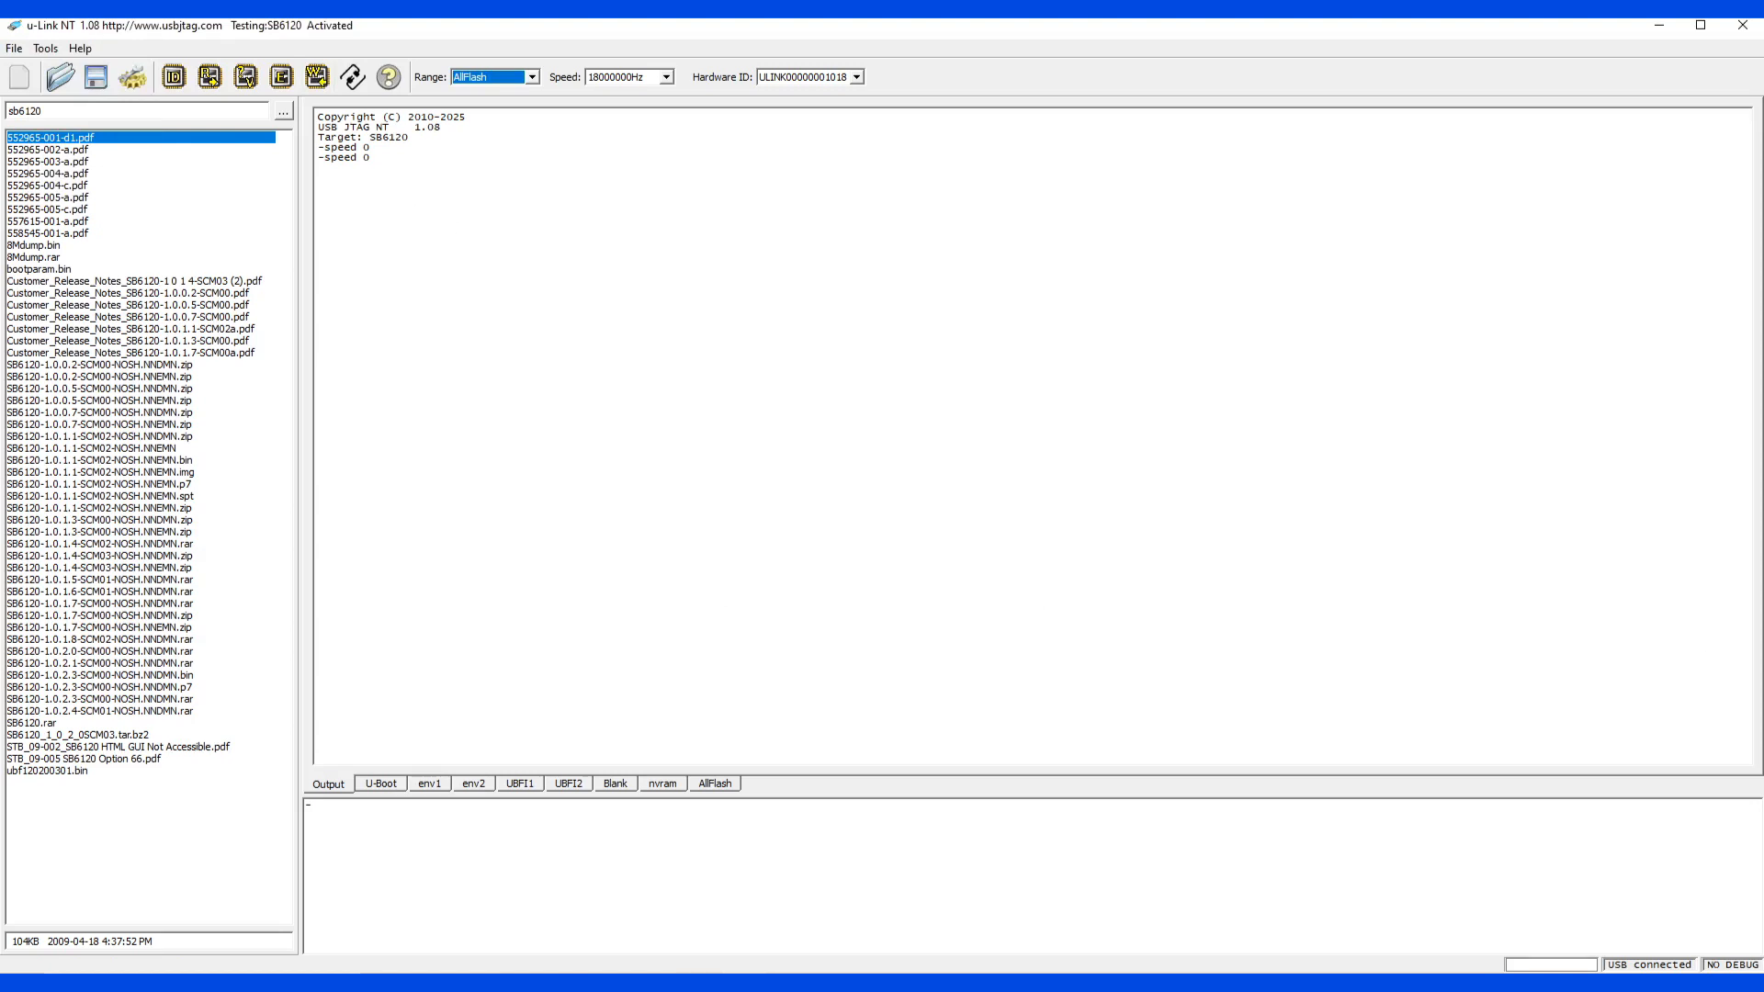
click(45, 49)
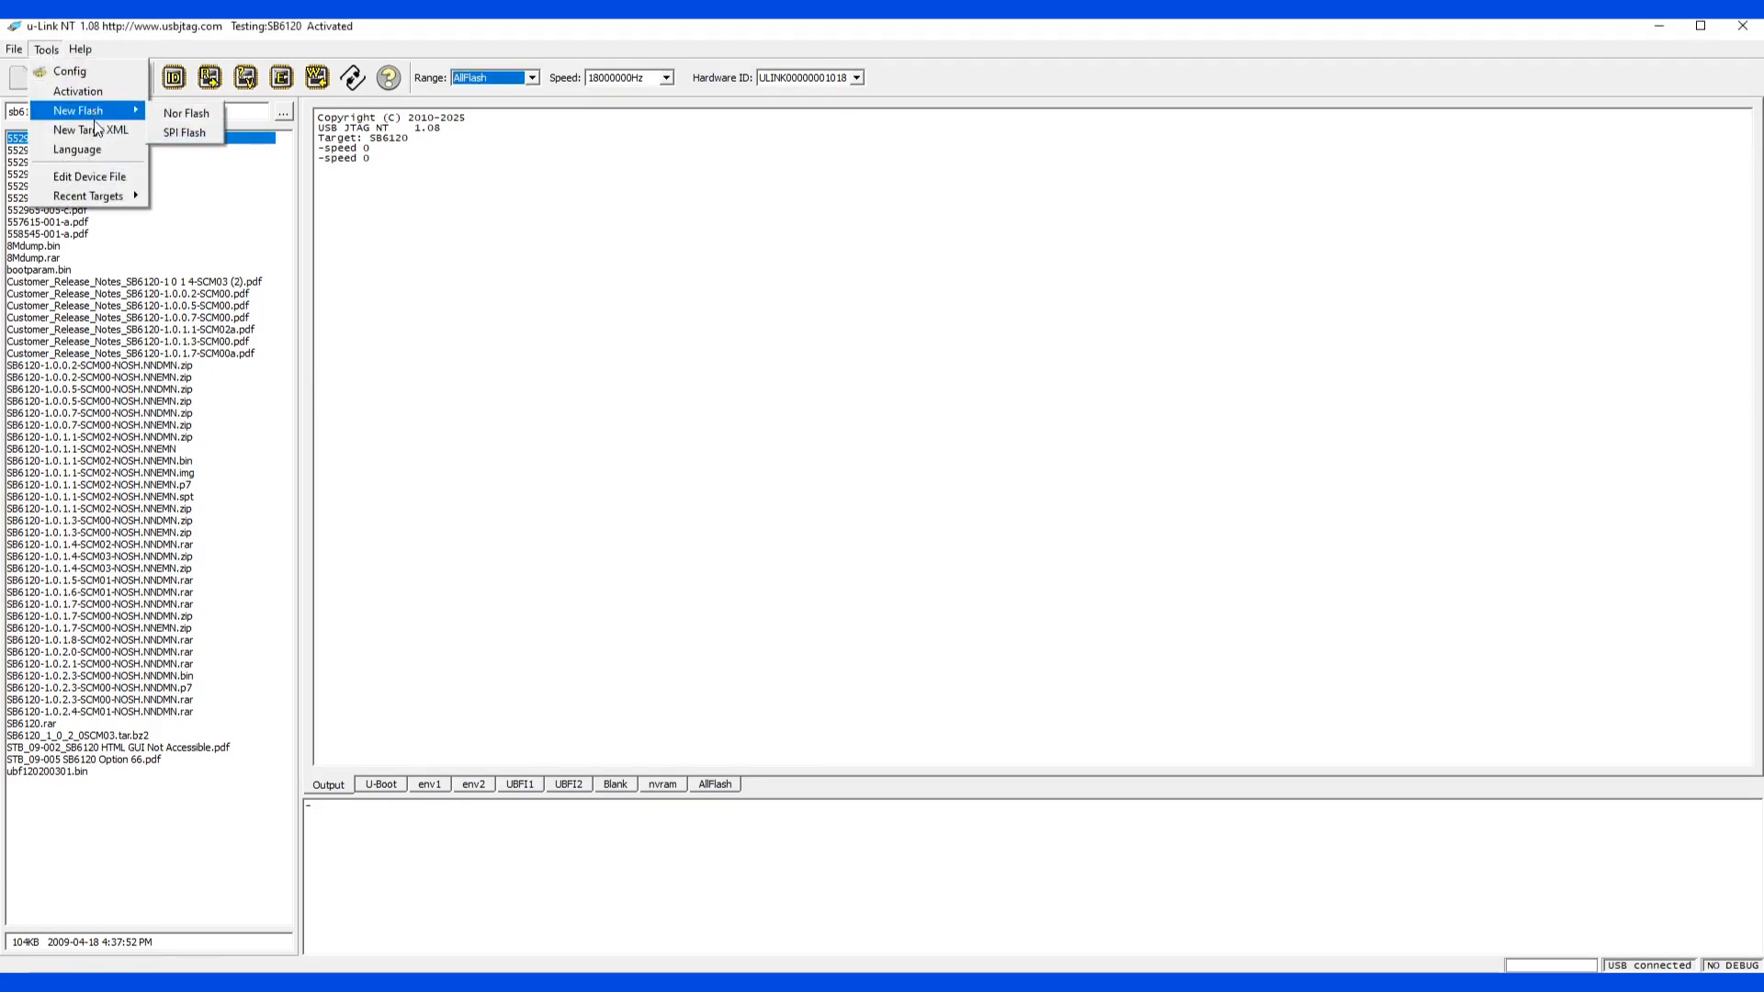
mouse_move(90, 130)
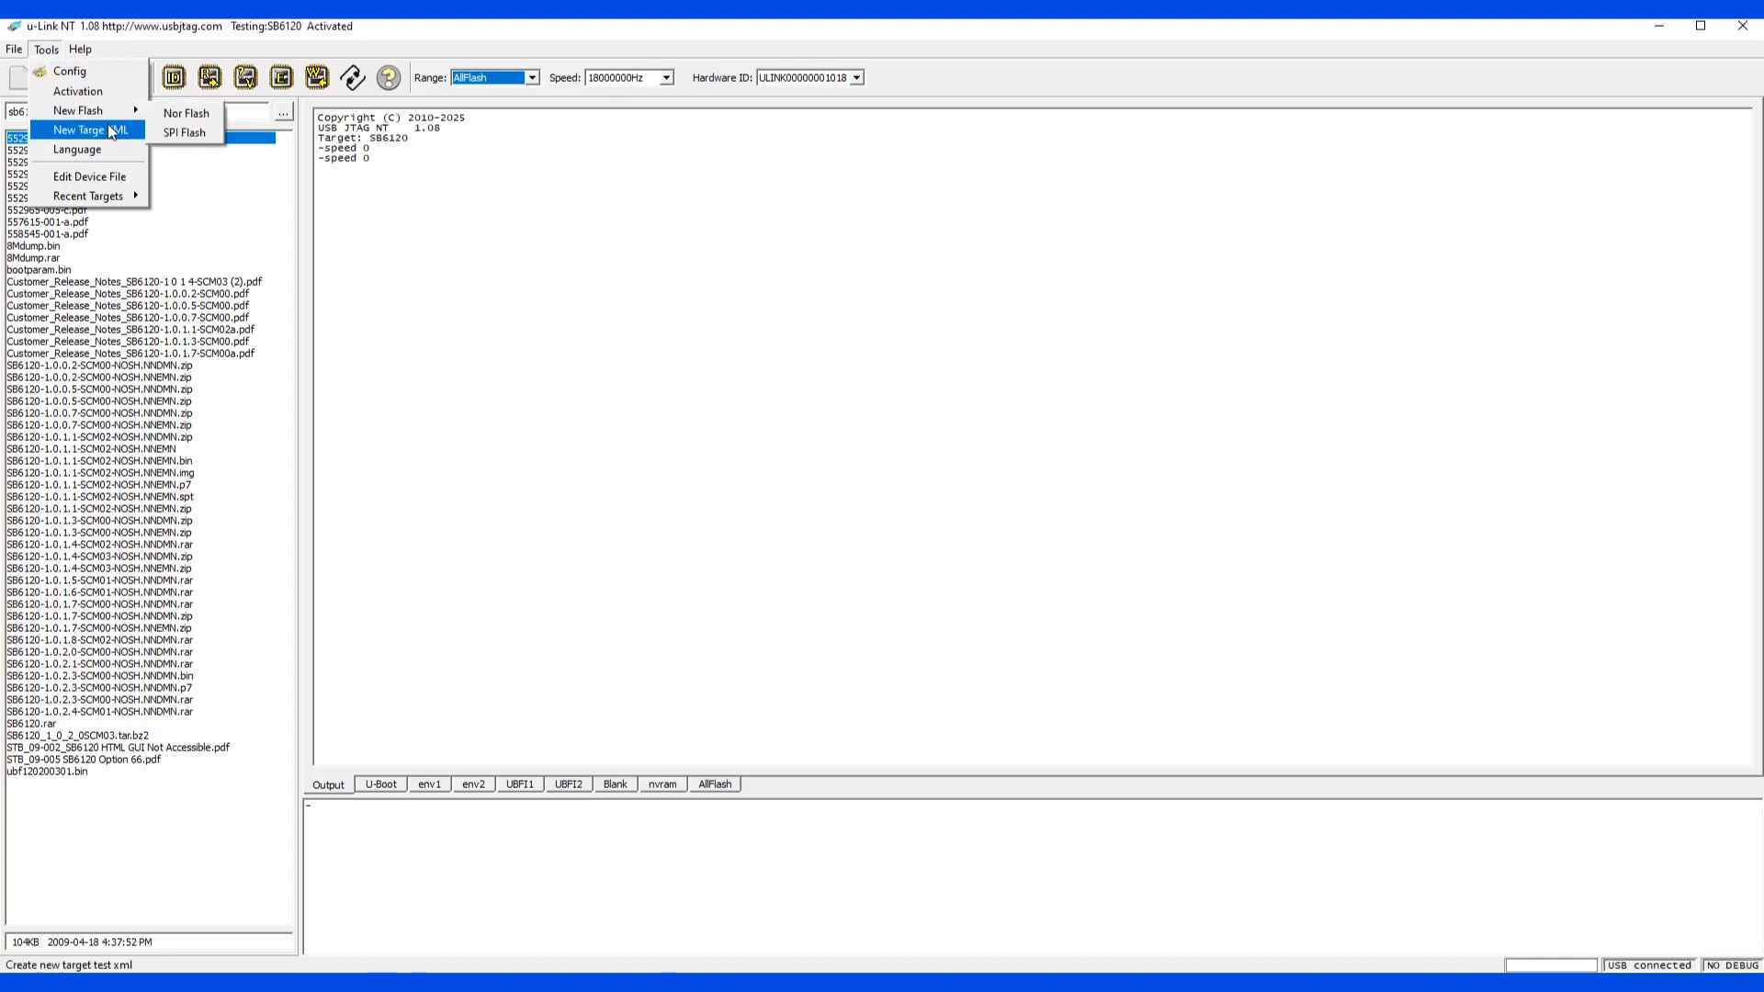
mouse_move(76, 110)
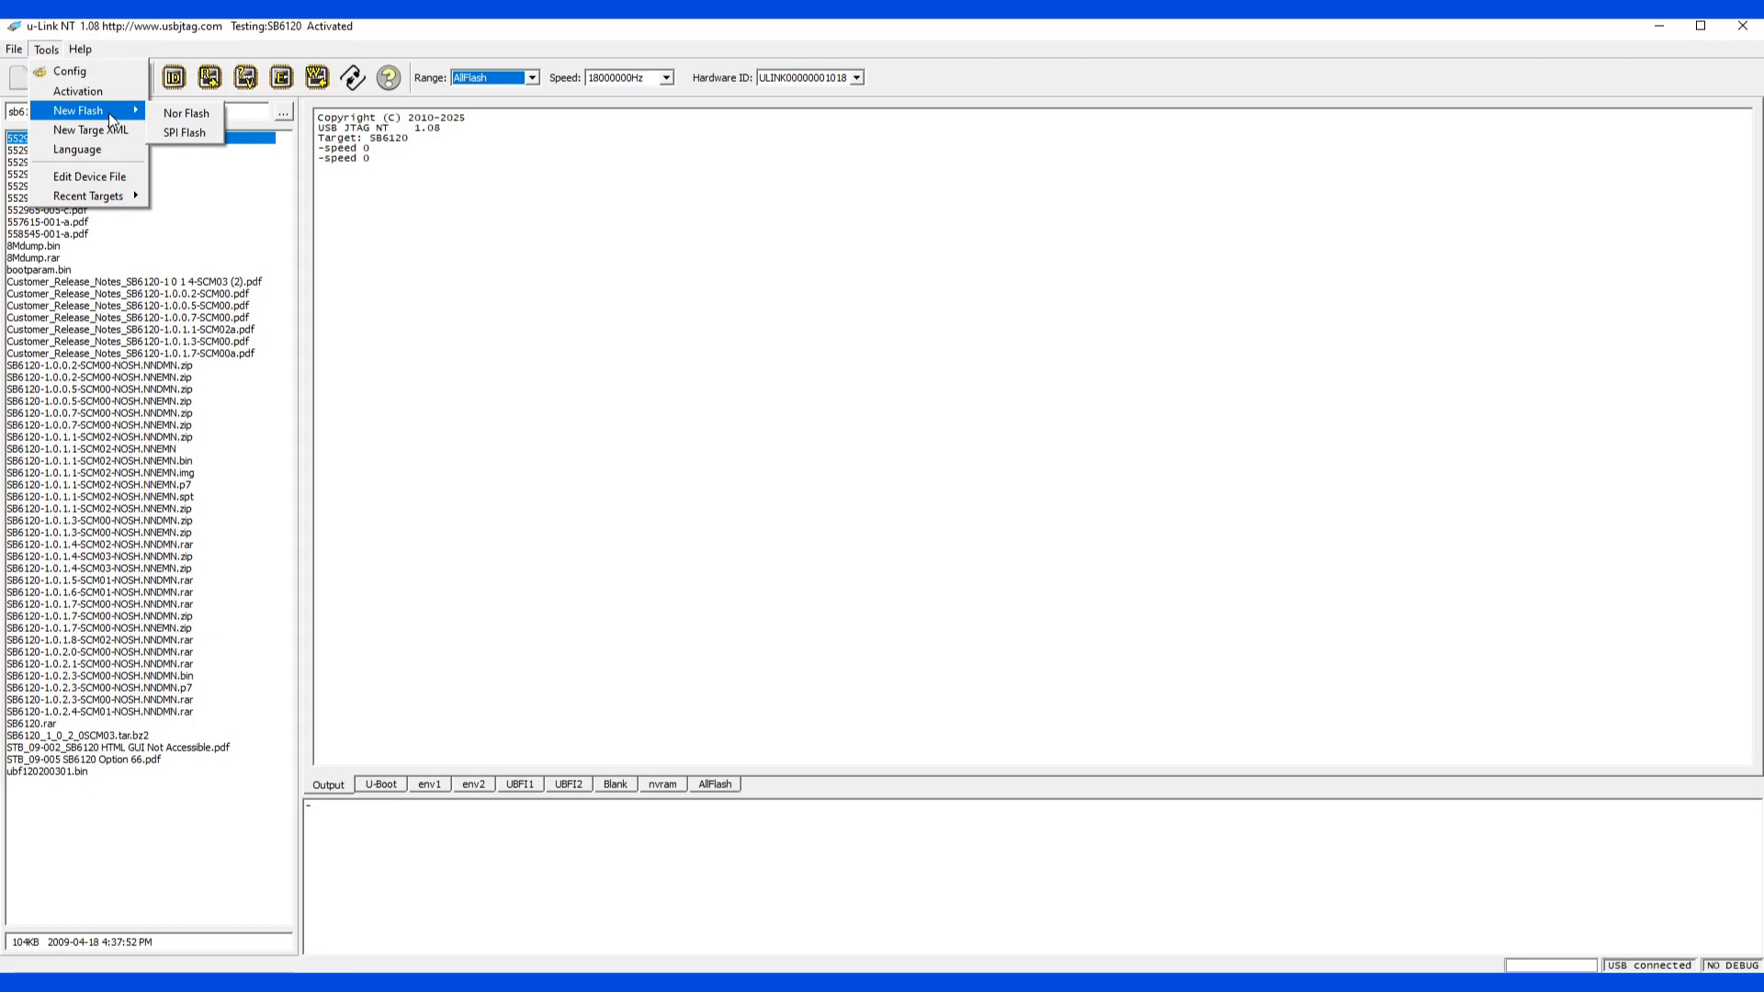
mouse_move(77, 149)
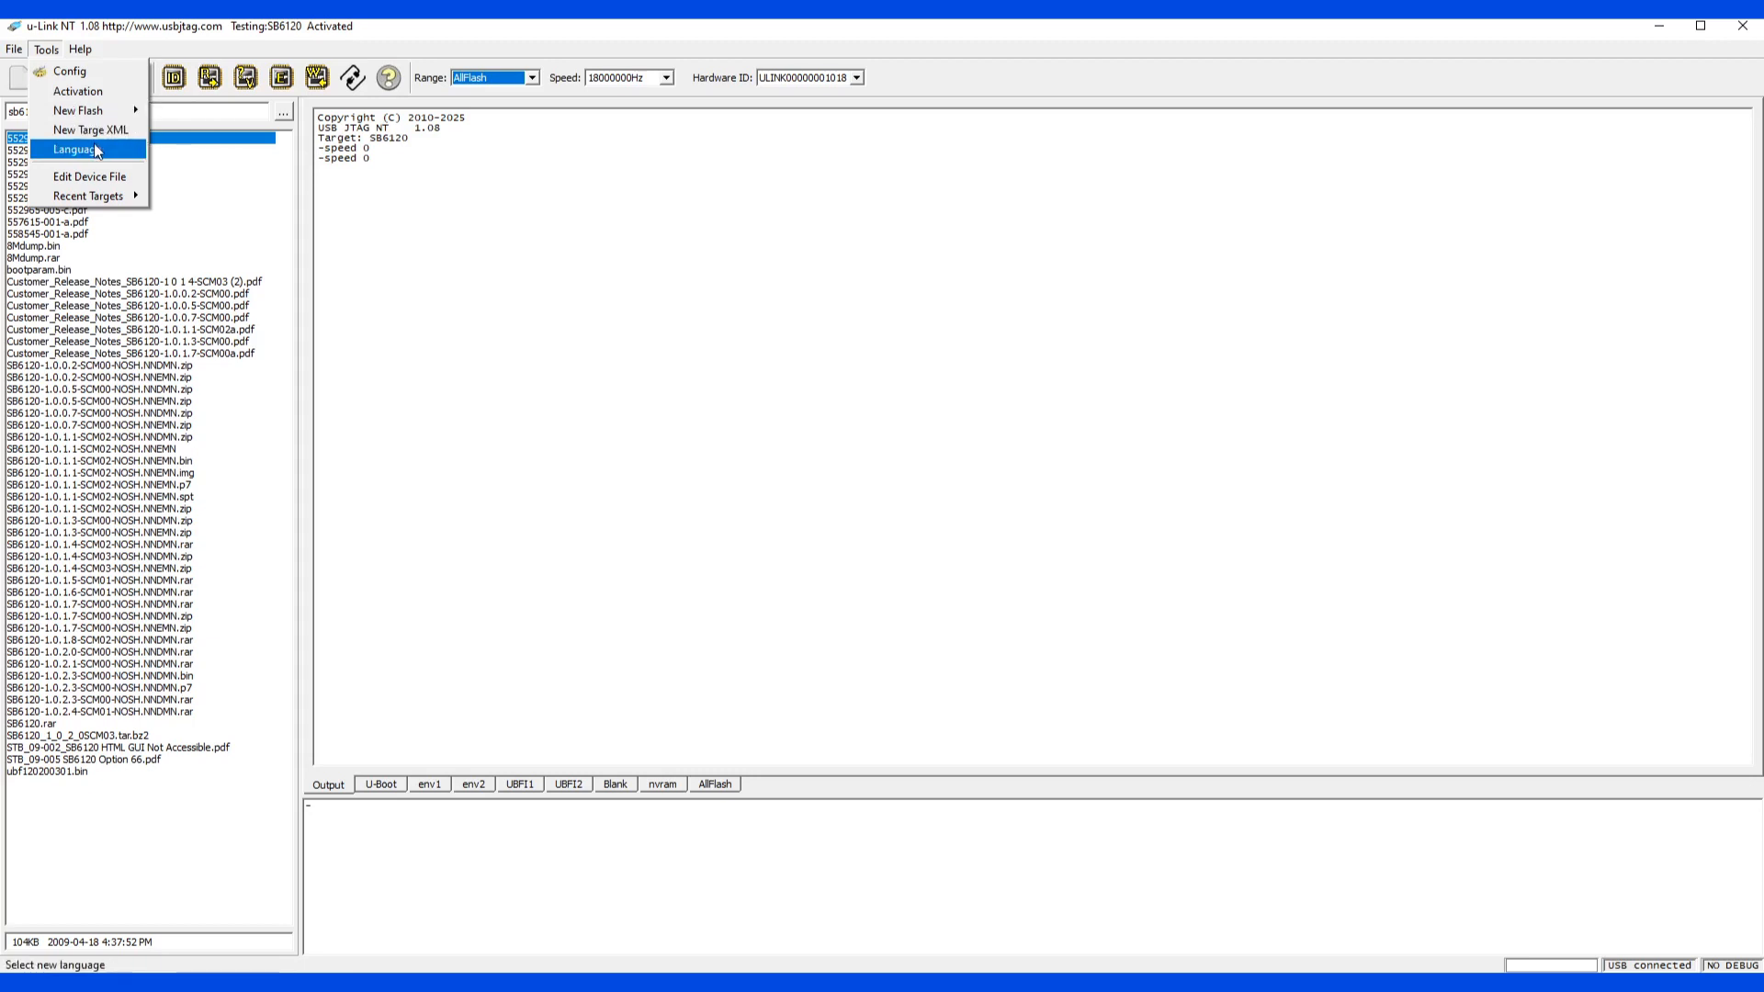
mouse_move(90, 155)
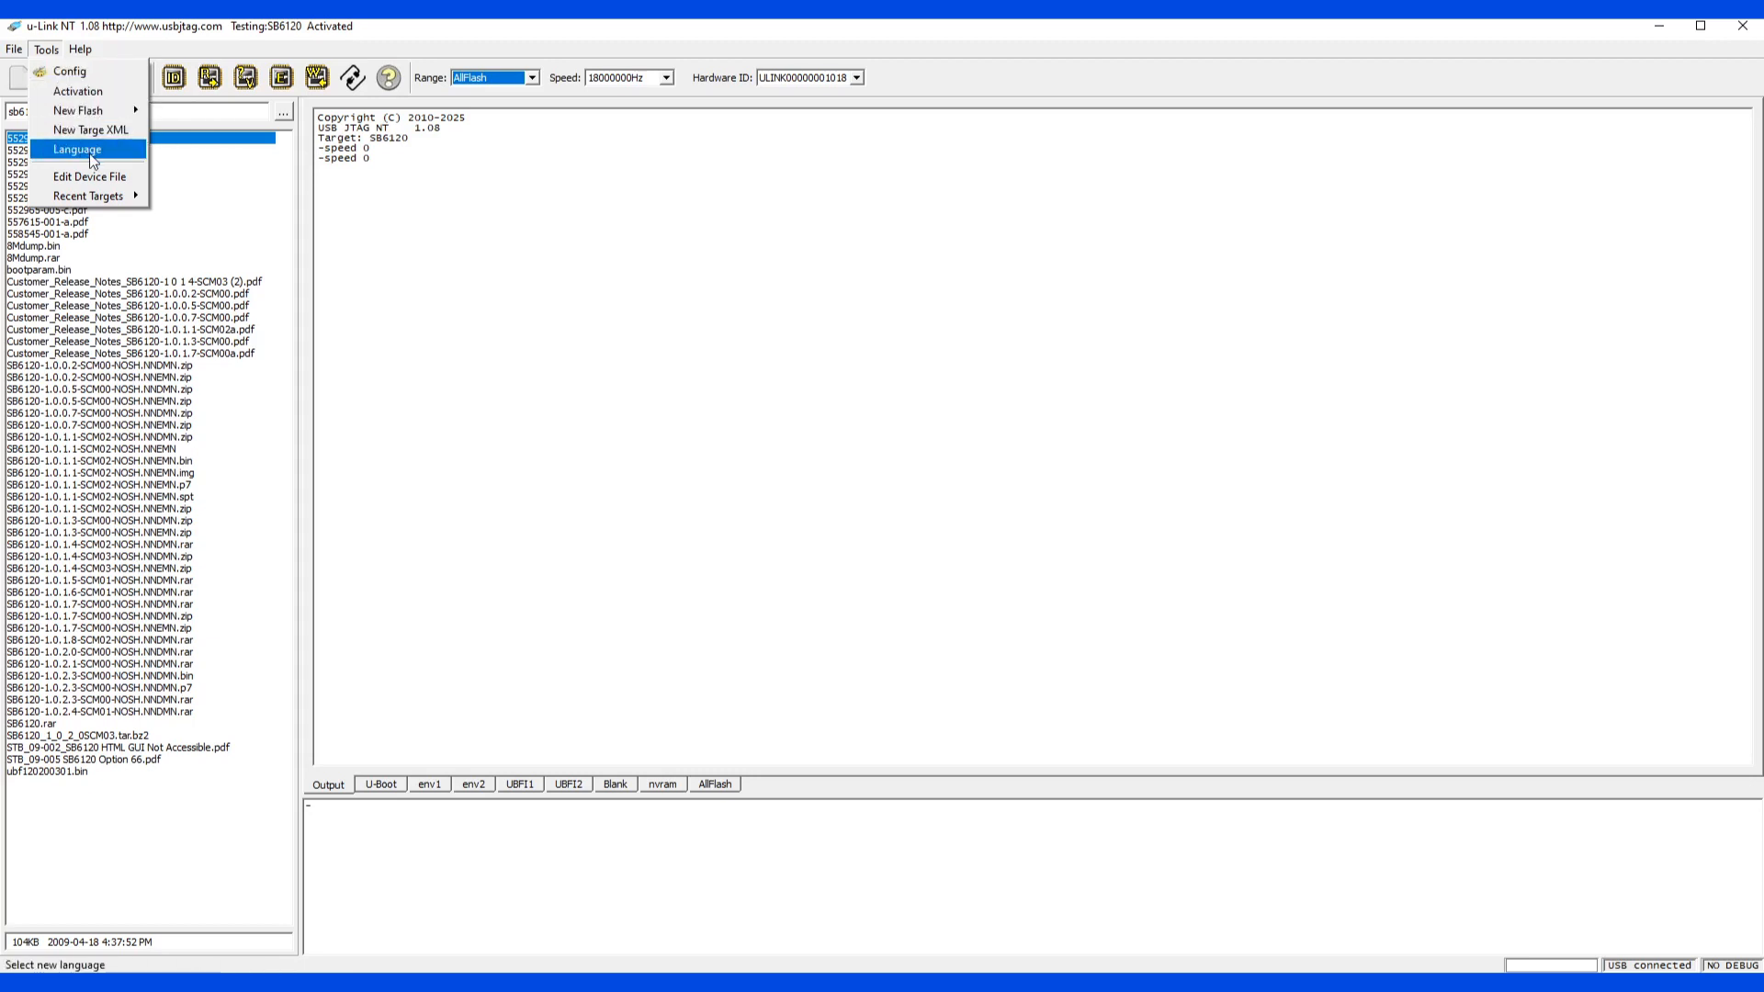
click(76, 149)
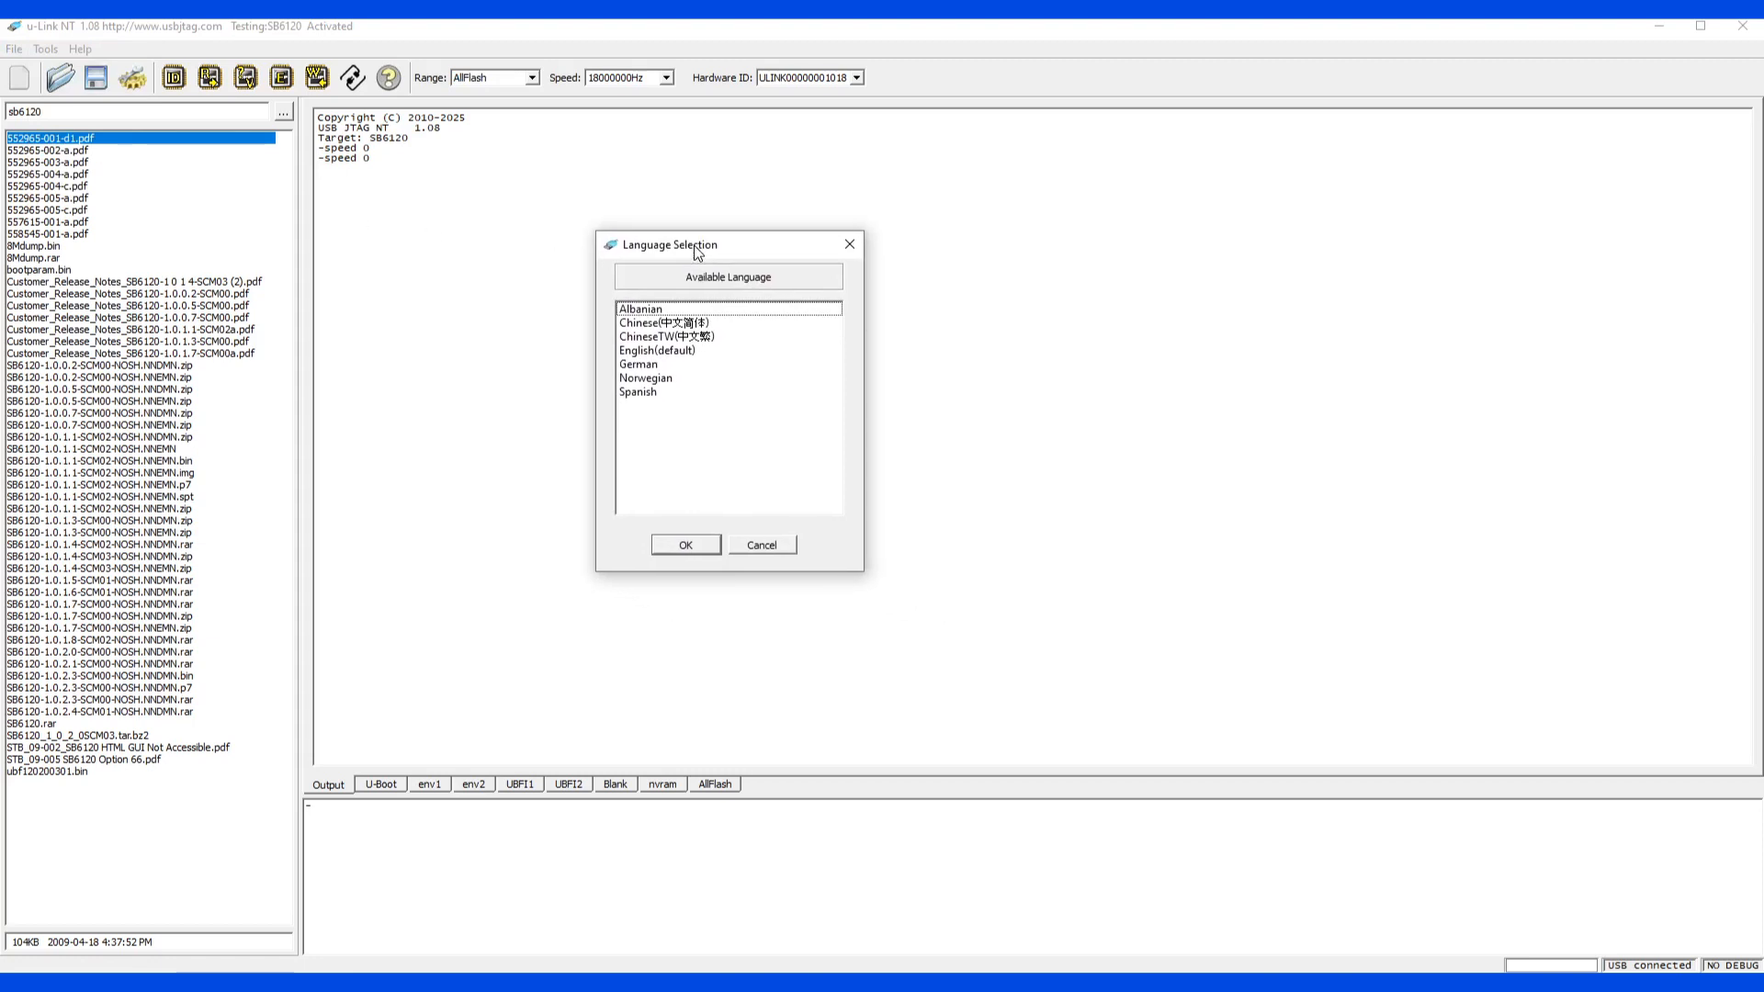
mouse_move(708, 332)
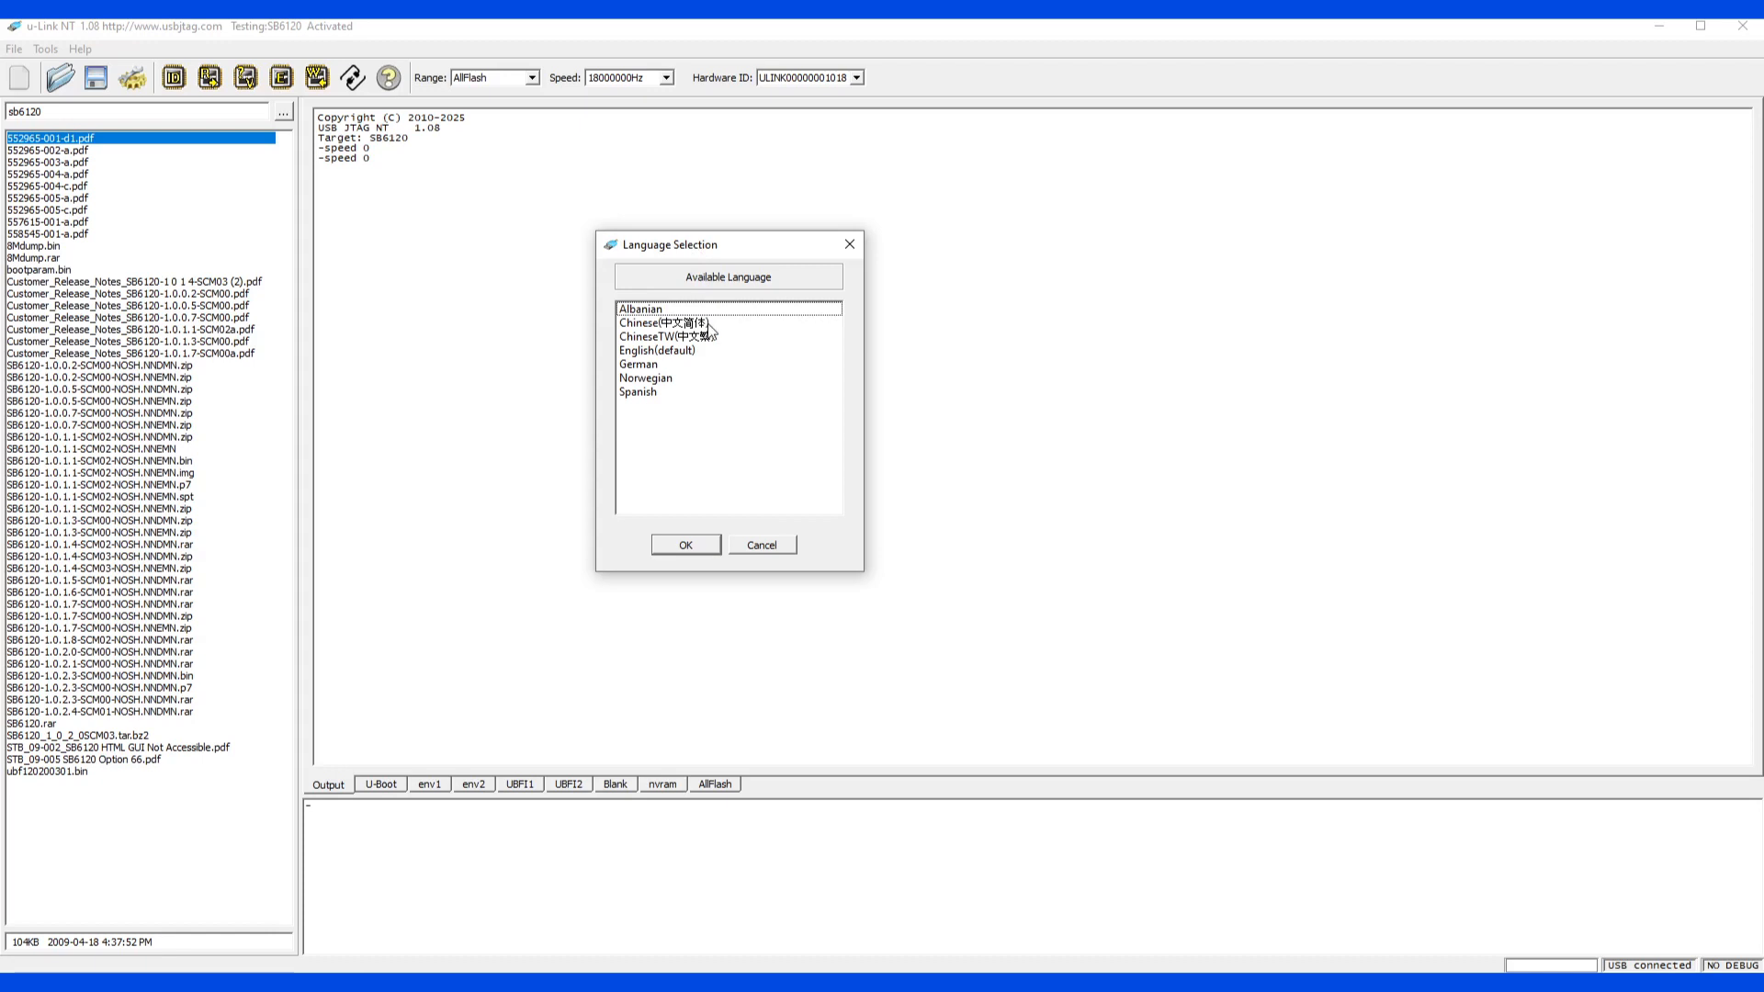
click(667, 336)
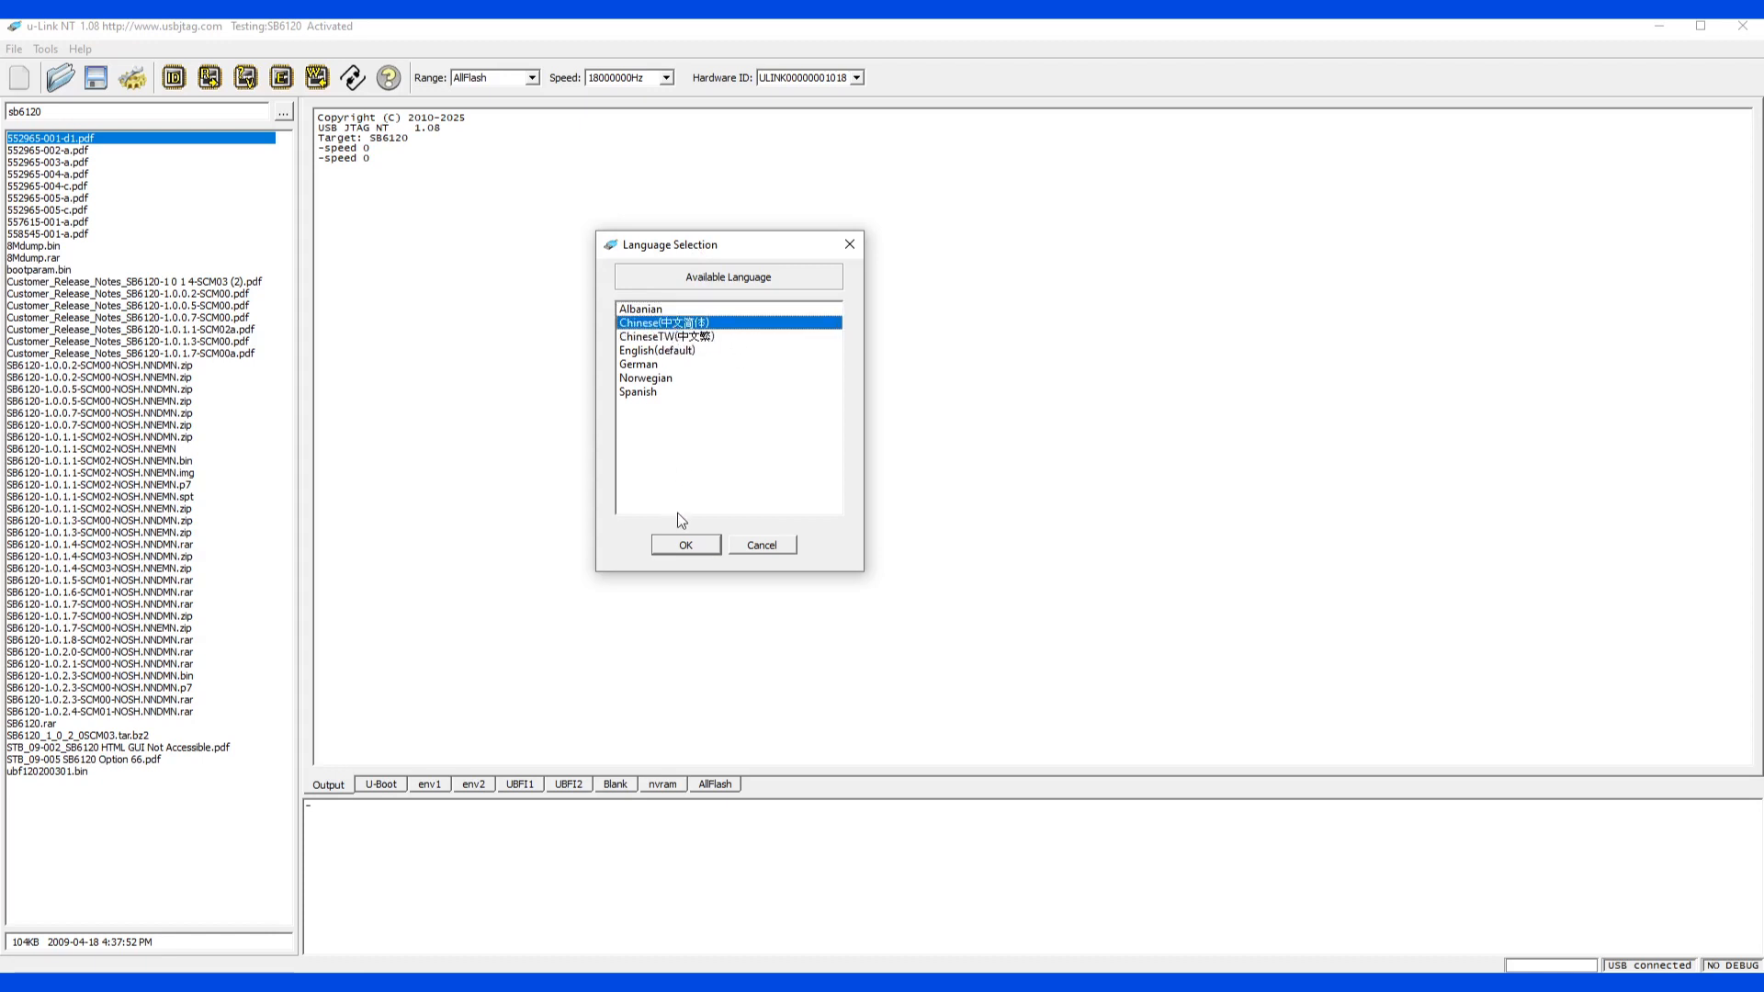
click(684, 545)
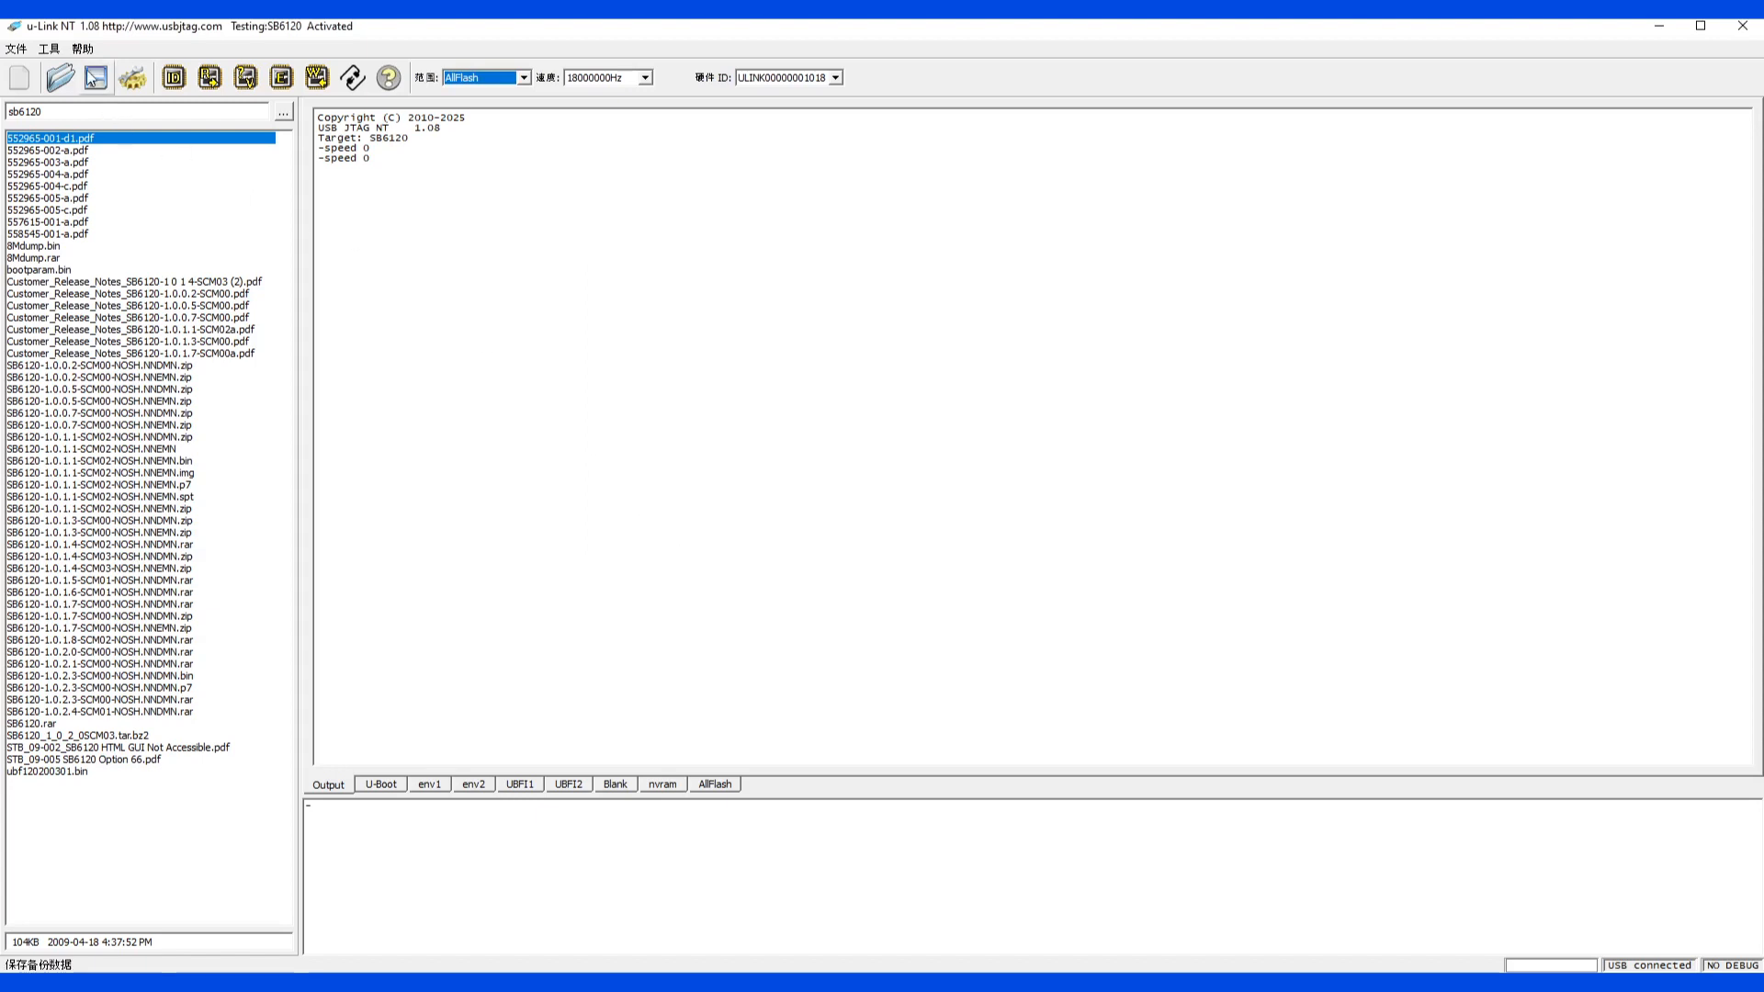
click(82, 48)
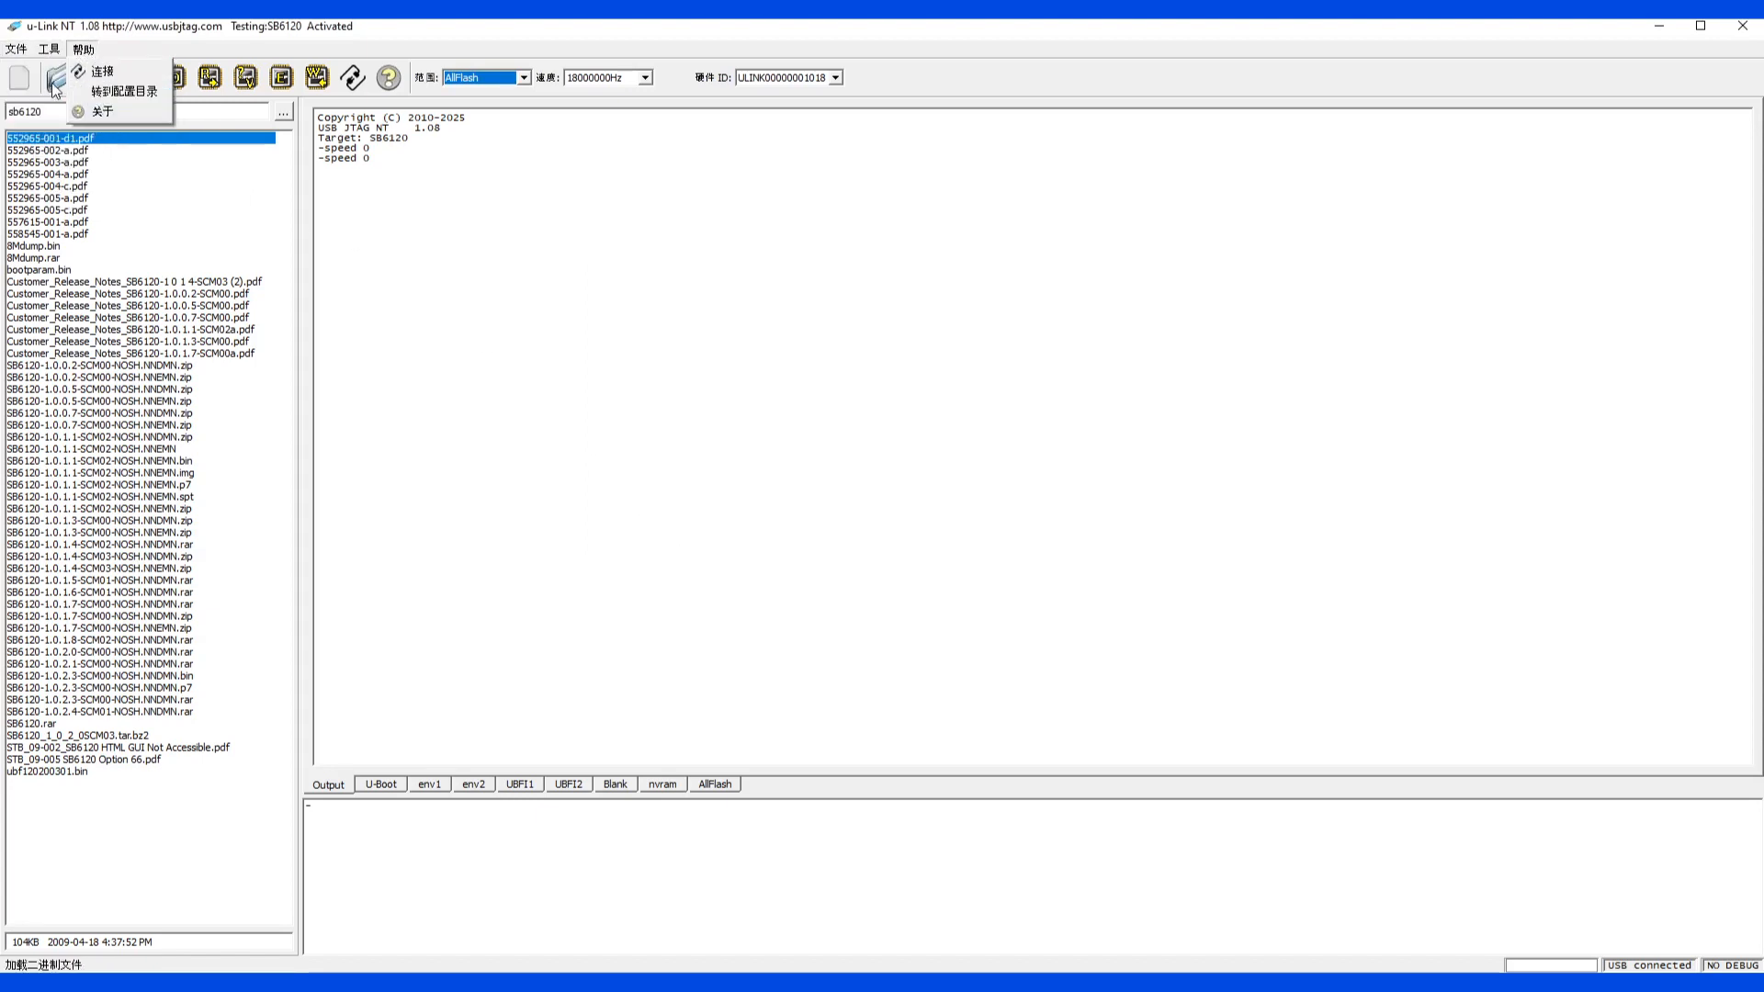
click(45, 49)
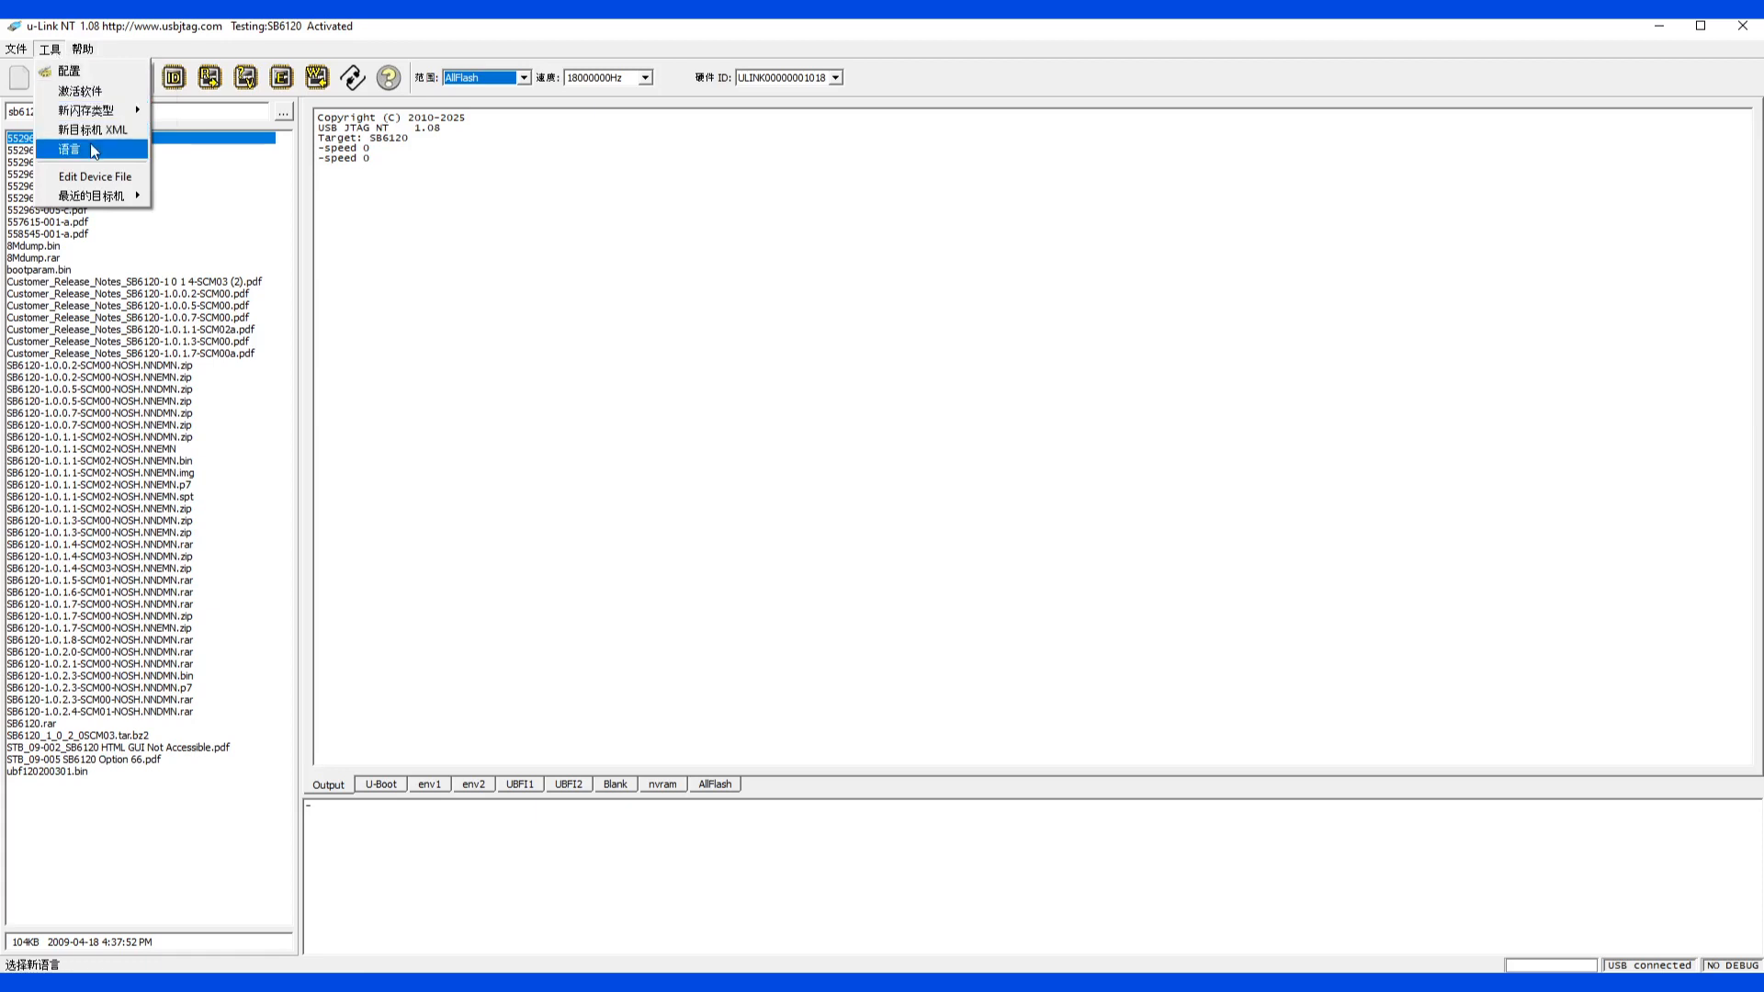
click(70, 149)
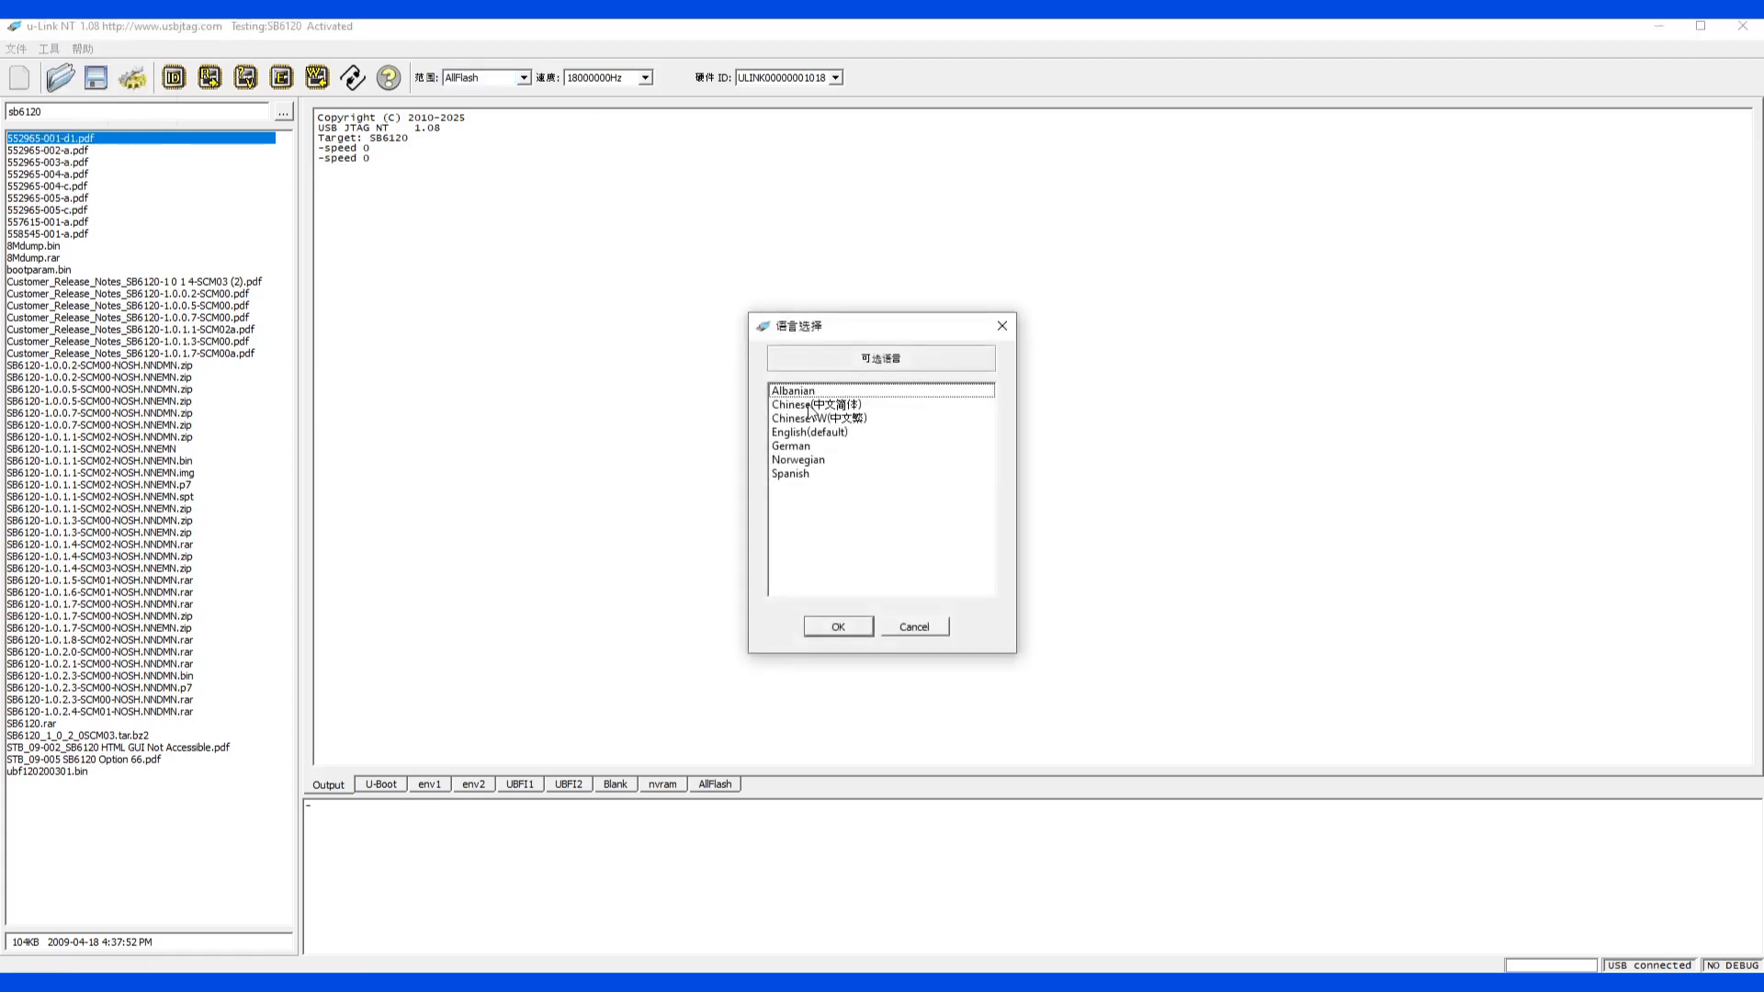
click(808, 432)
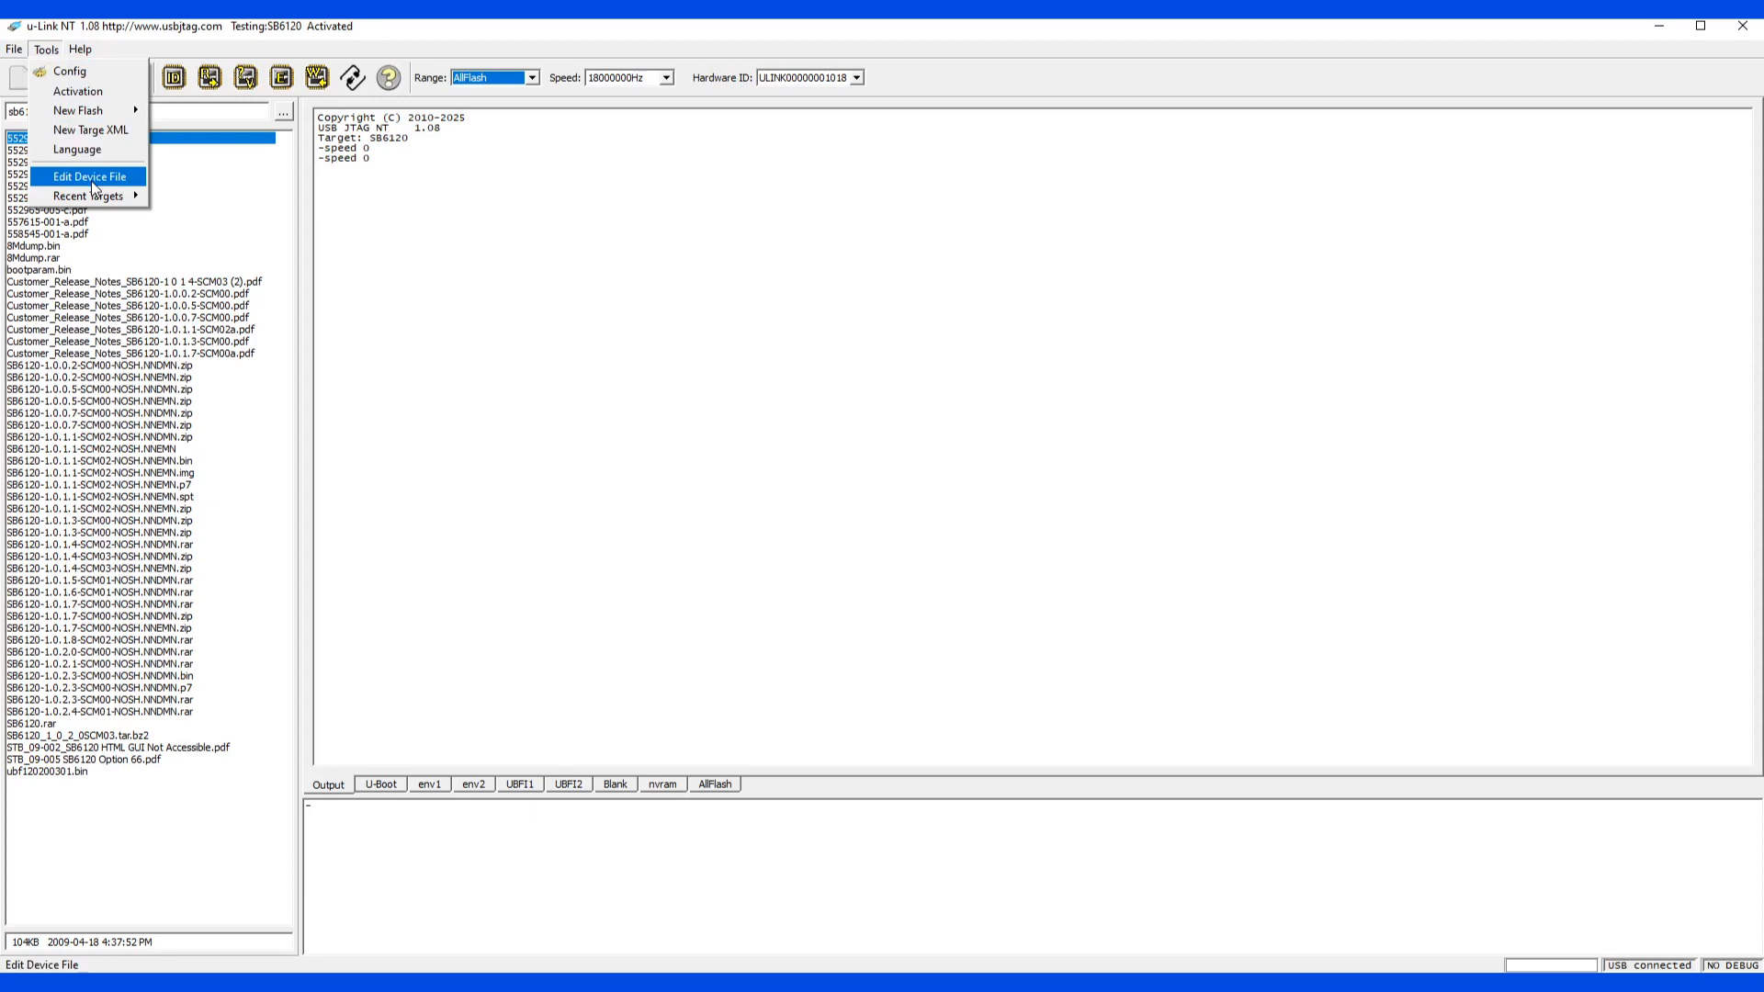
Open the SB6120 device file, scroll through its SPIFLASH layout, and close it.
click(88, 176)
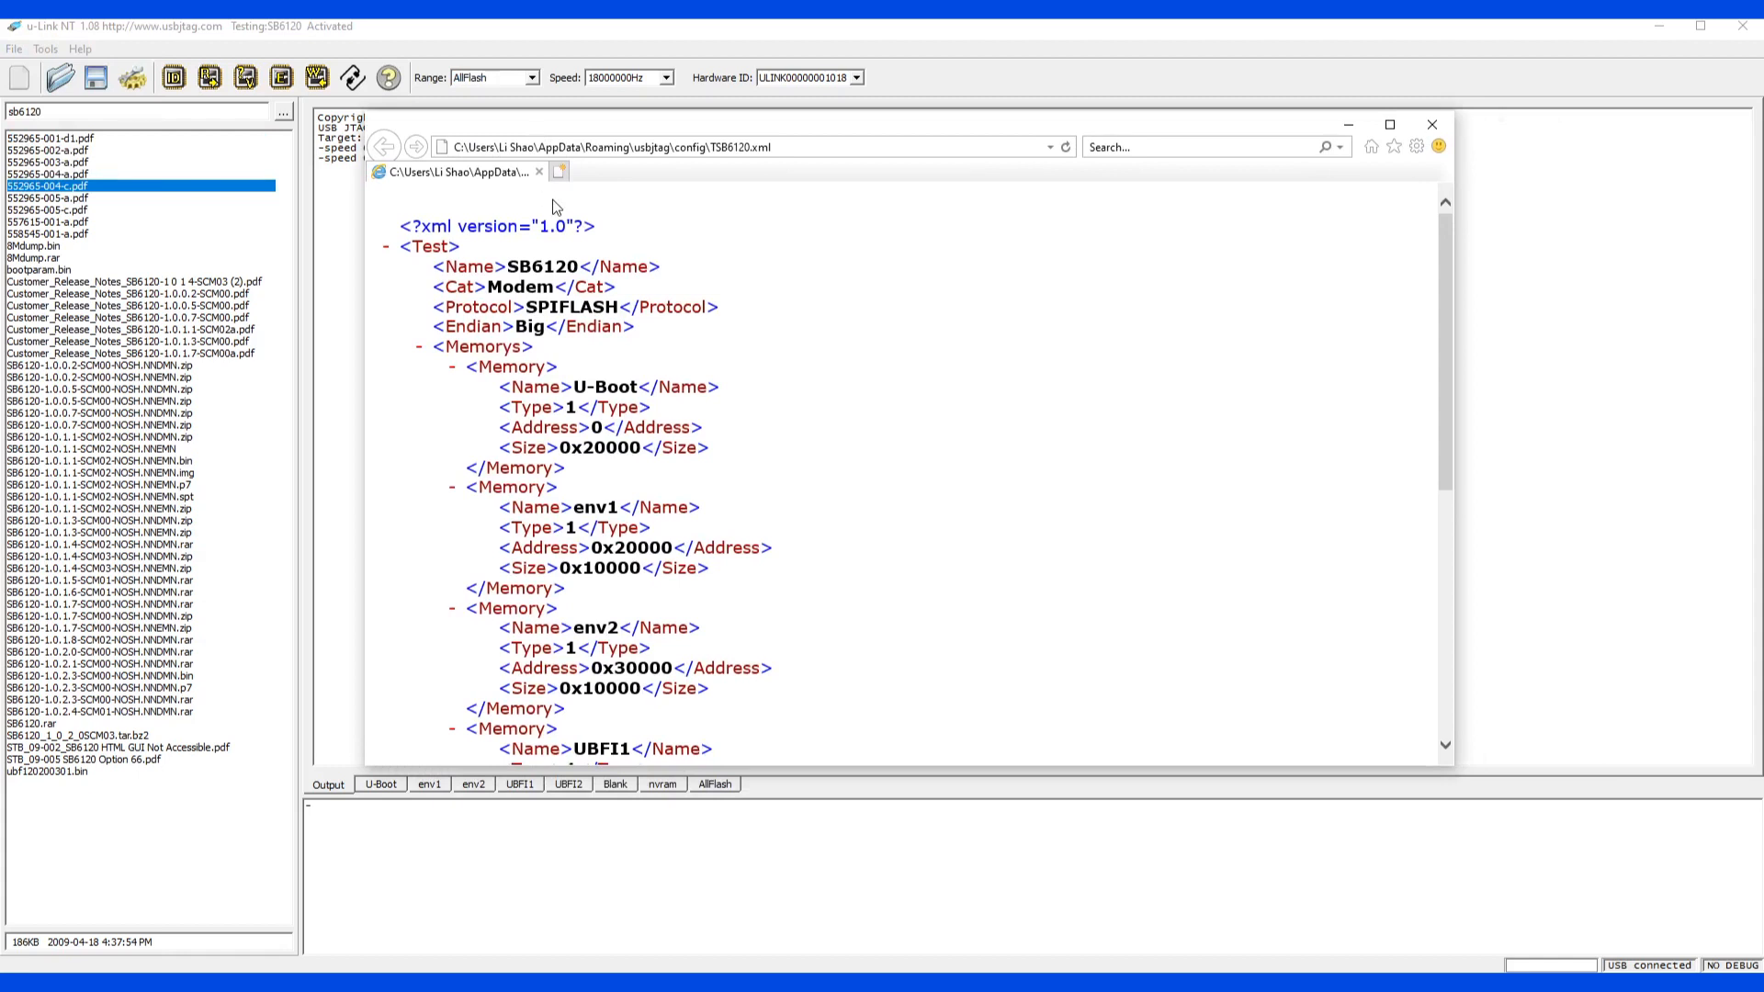
scroll(down, 3)
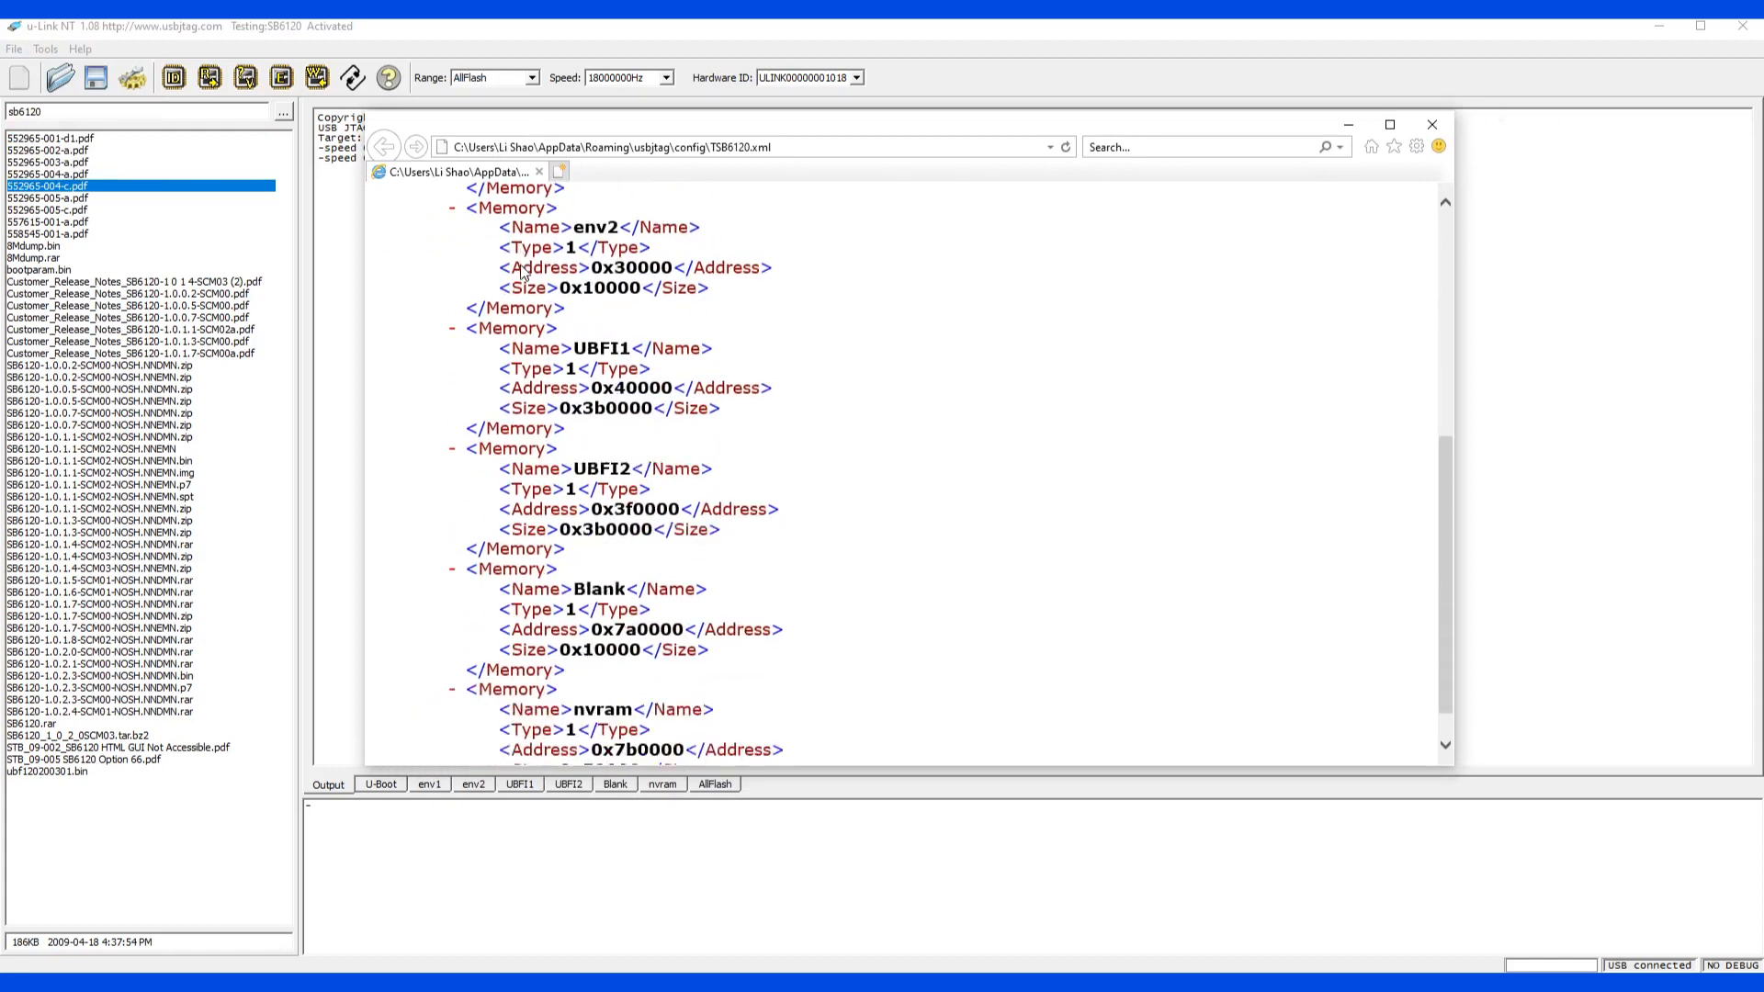
scroll(down, 3)
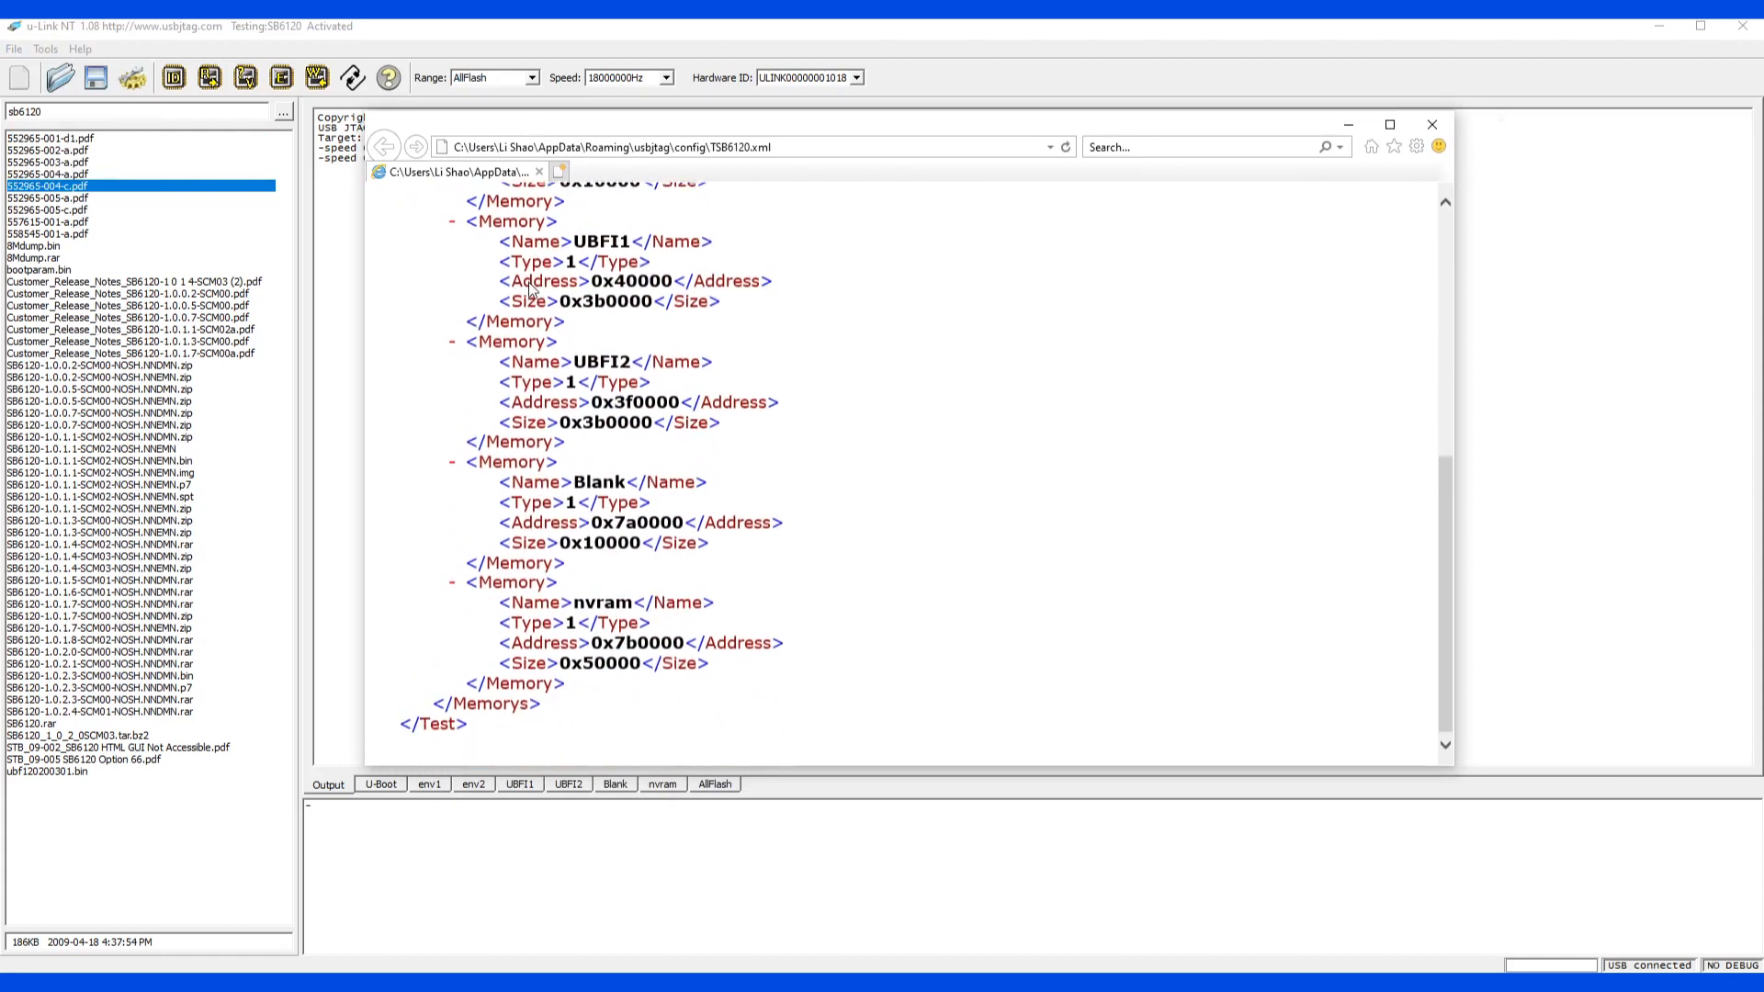
click(1431, 124)
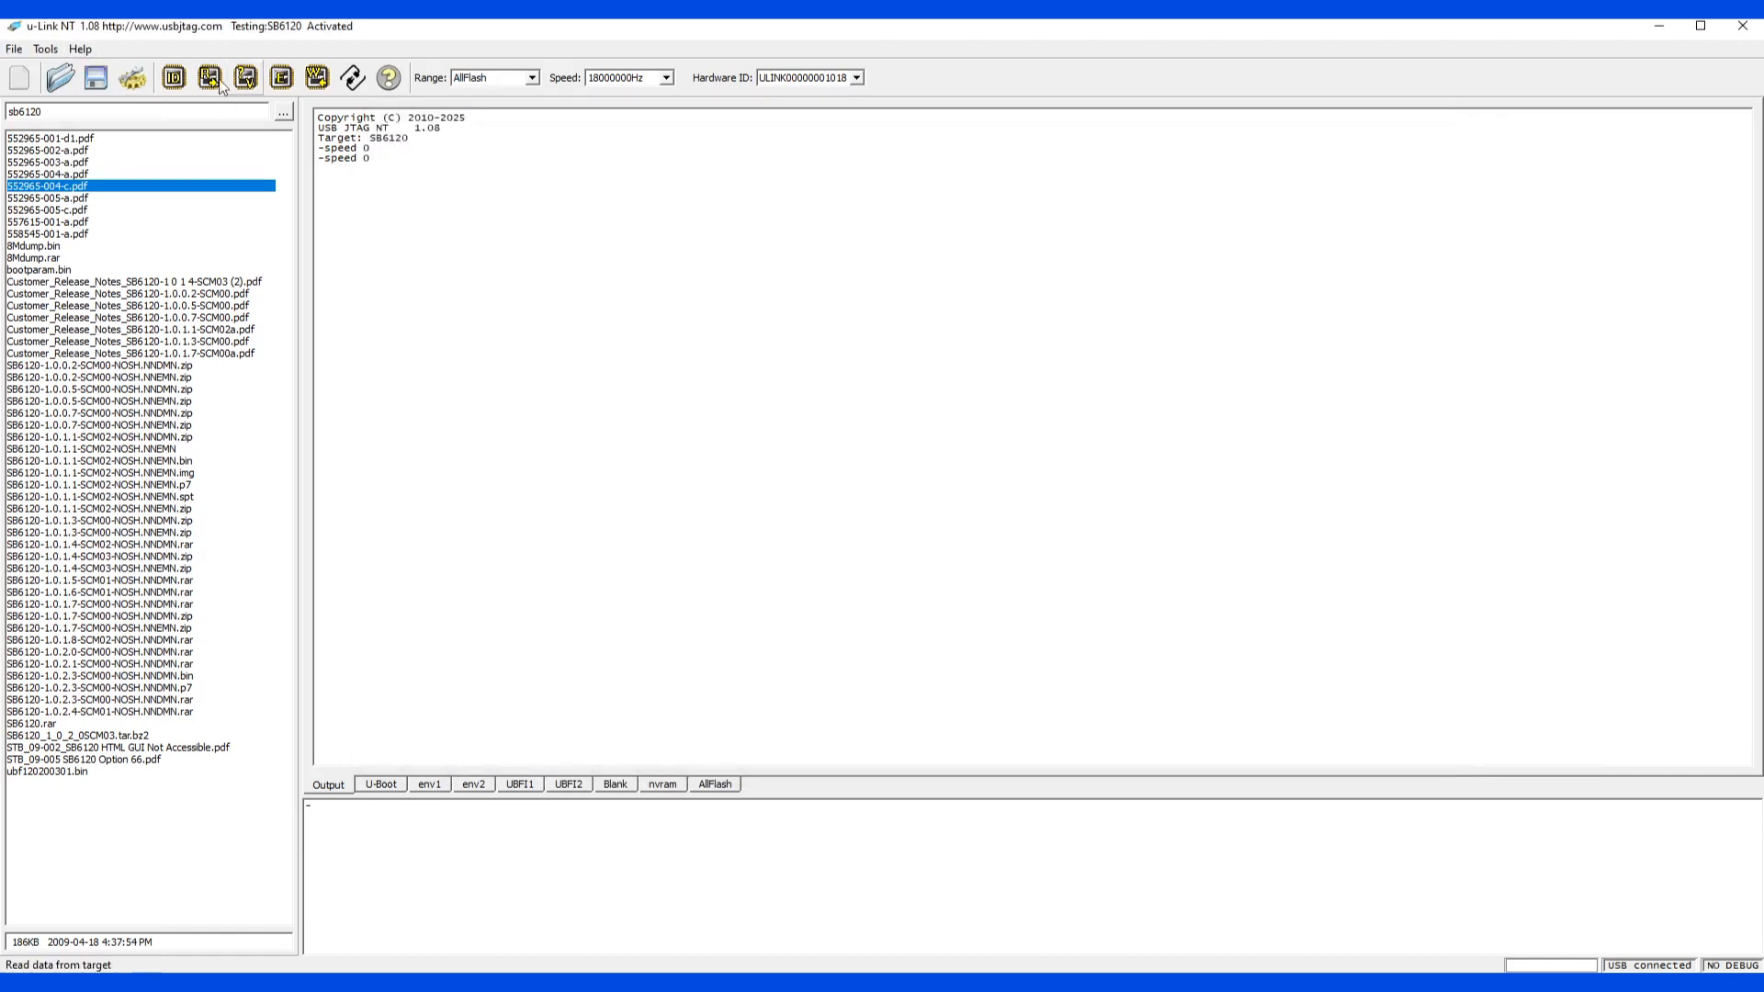
Switch the target from Recent Targets to WRT160NL, then to 25FL040.
click(44, 49)
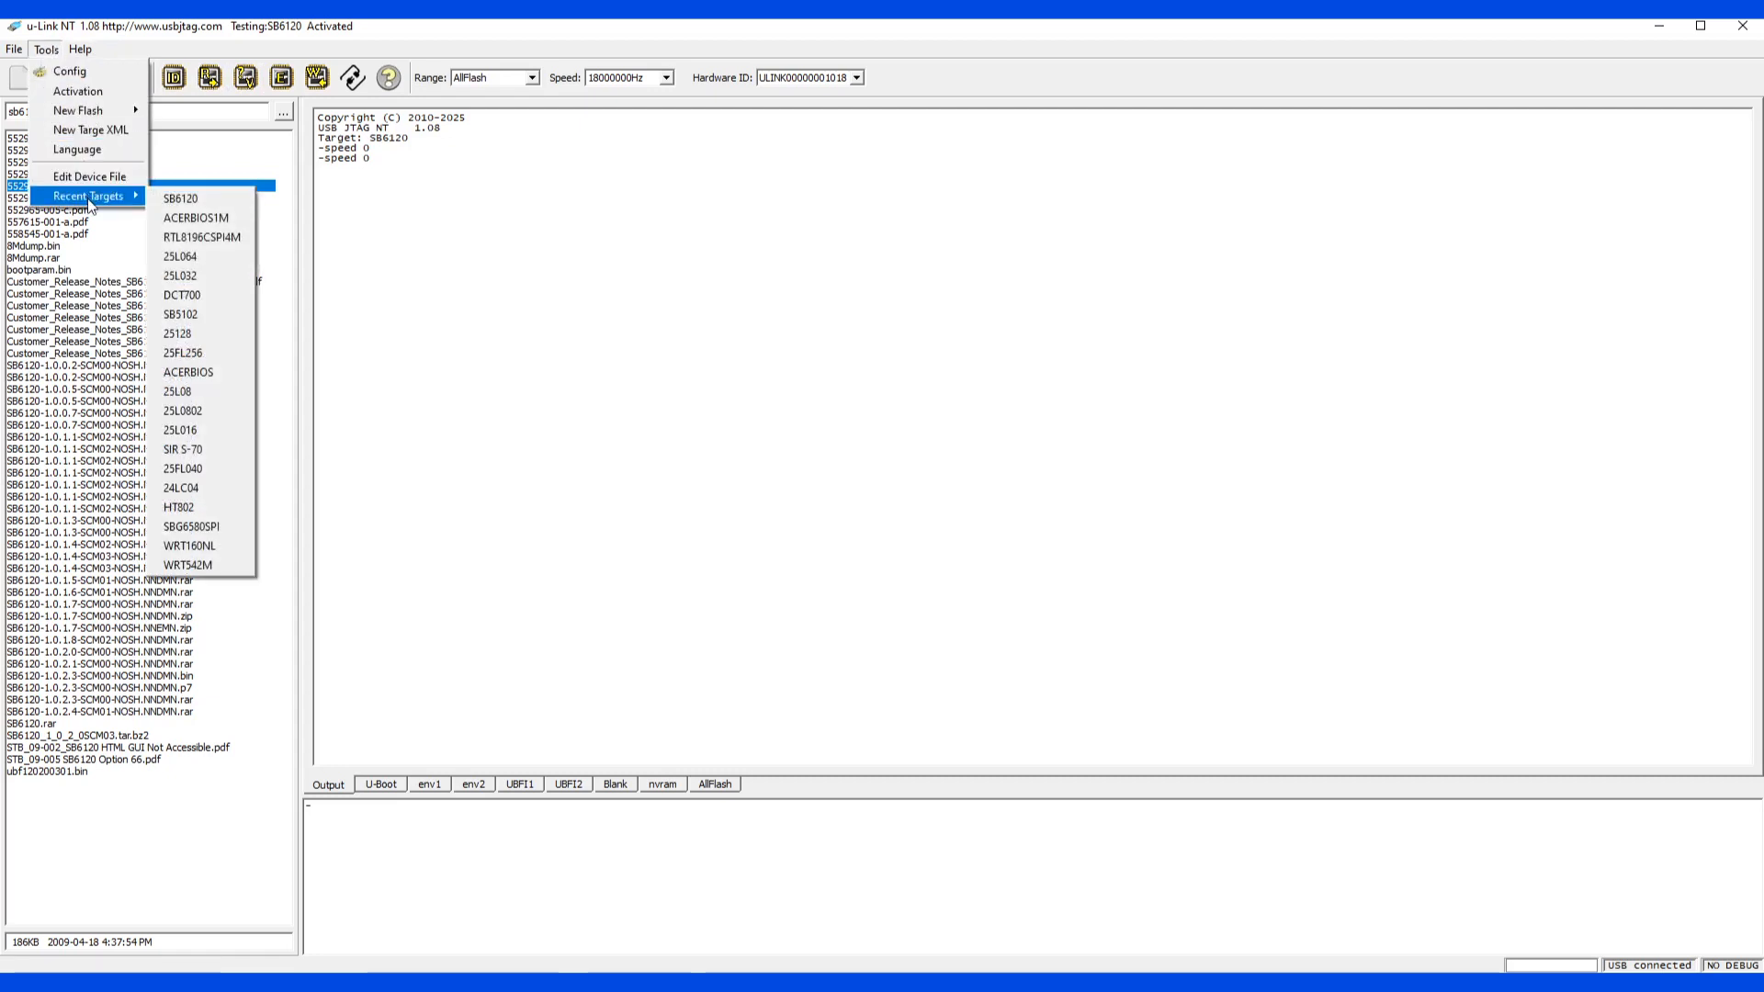
mouse_move(152, 211)
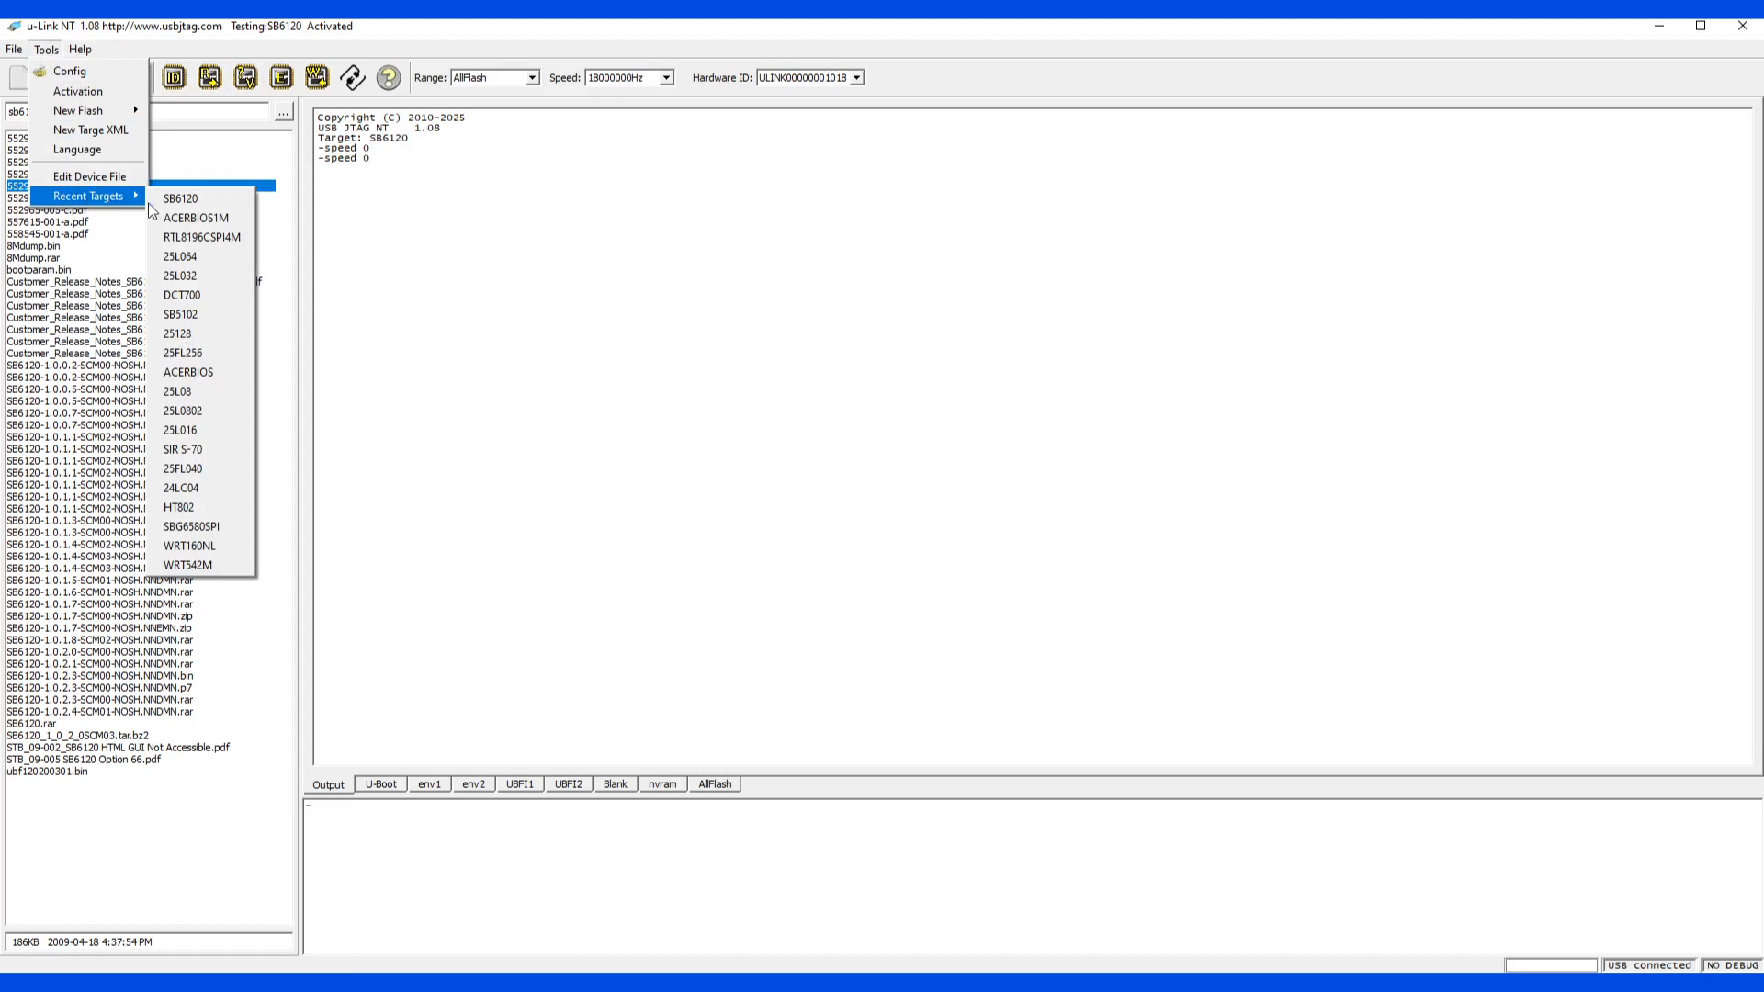
mouse_move(88, 188)
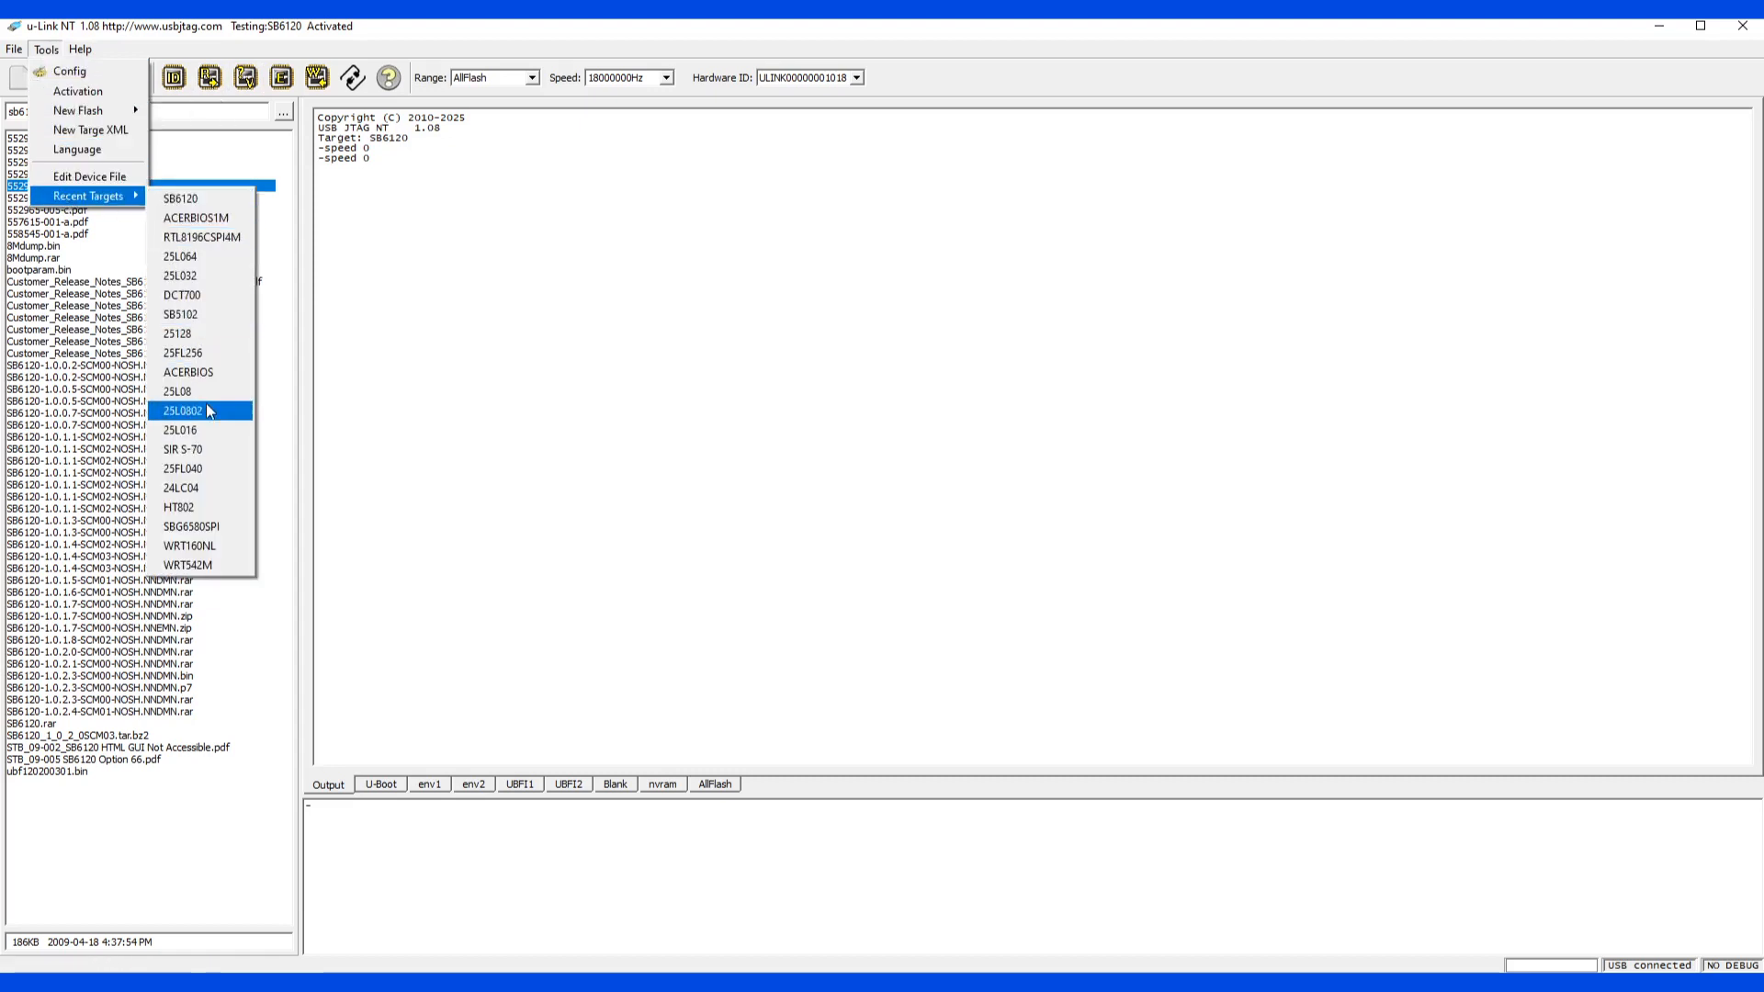
mouse_move(209, 279)
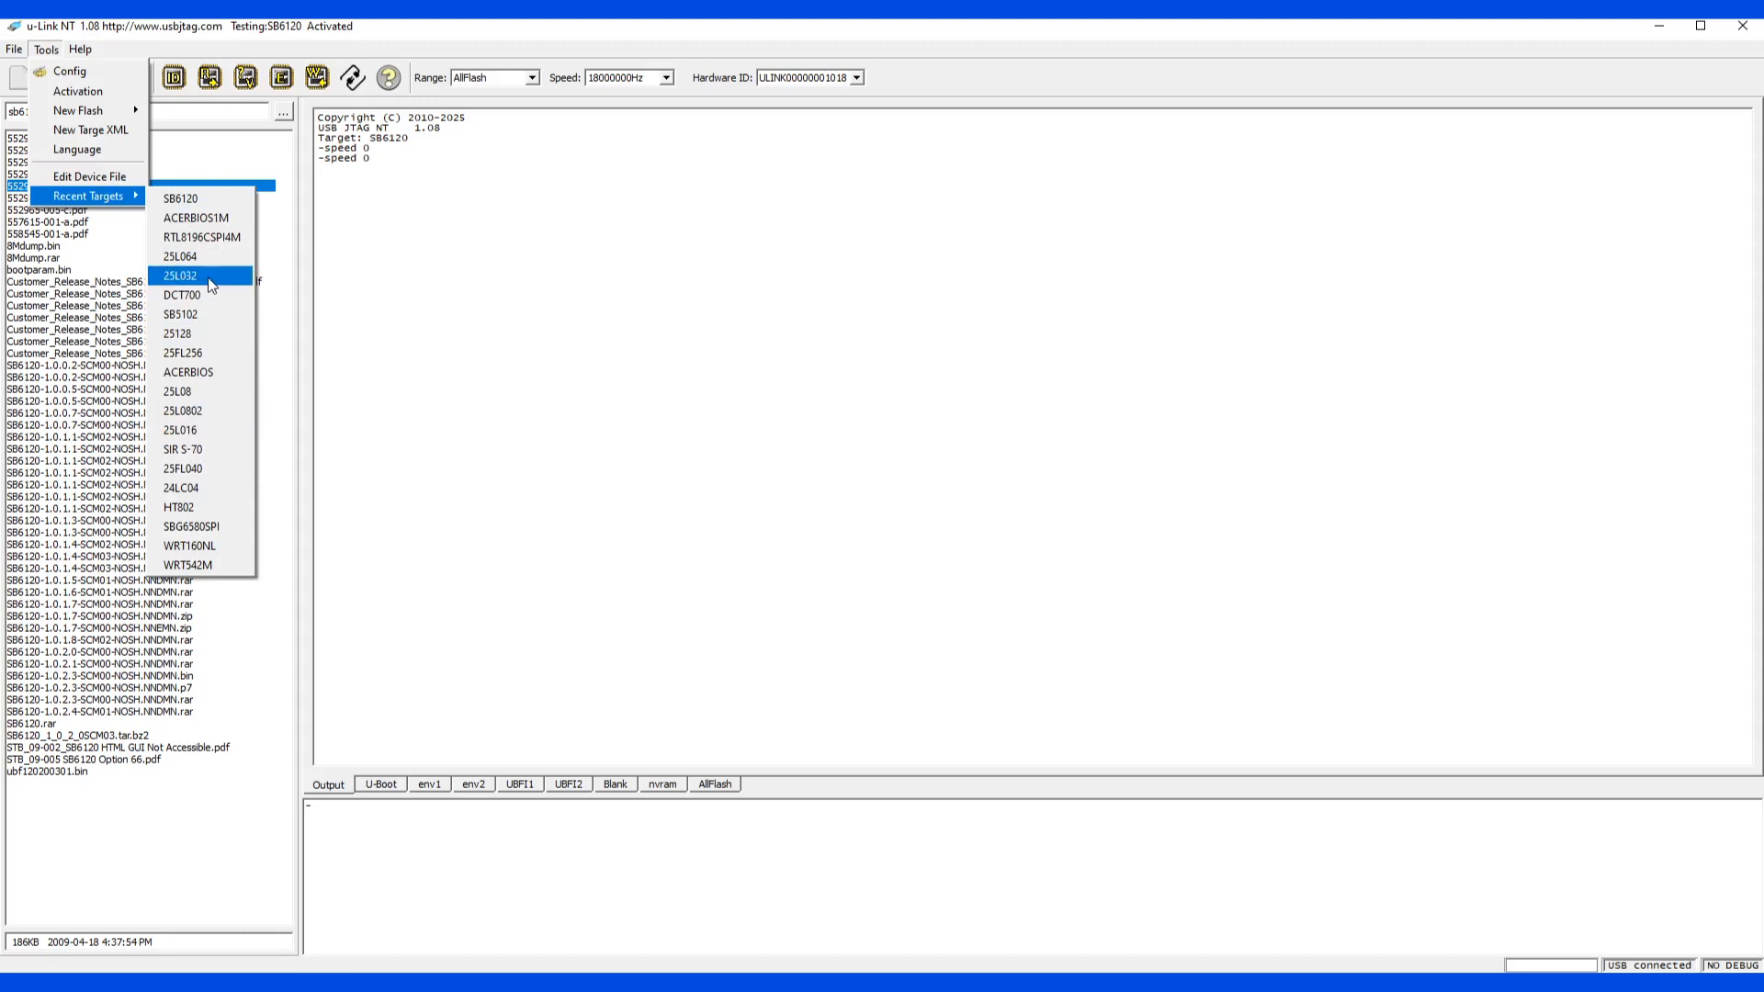
mouse_move(181, 256)
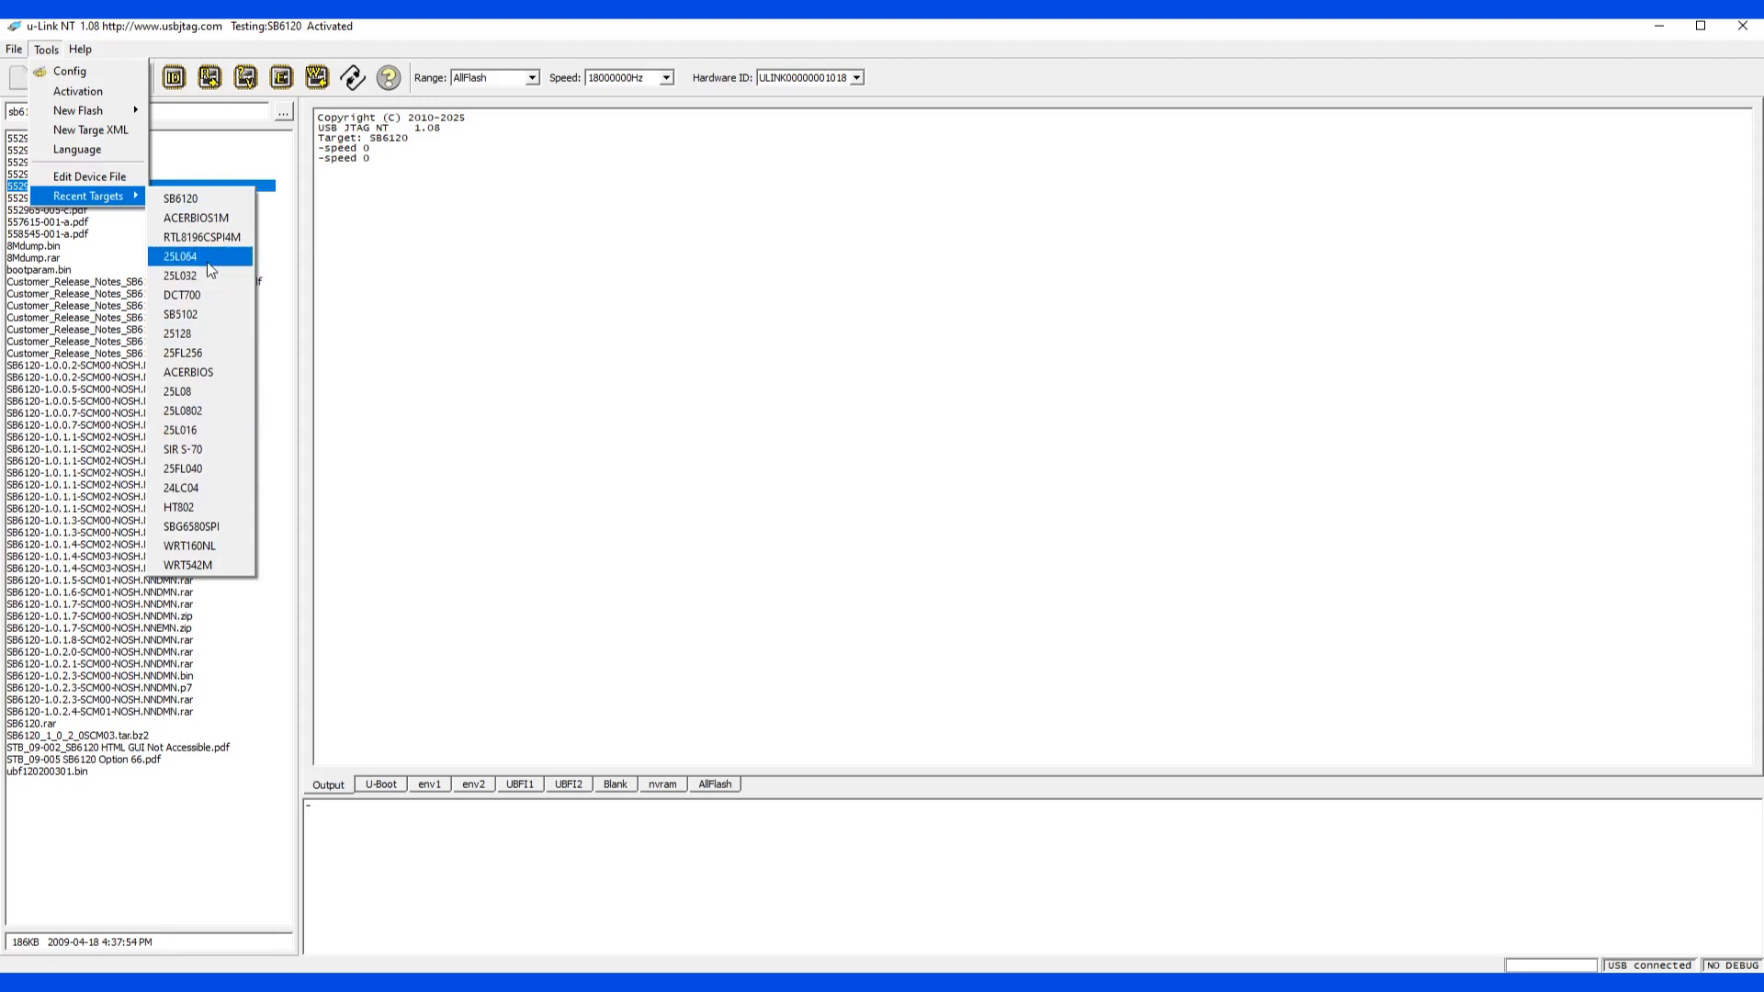
mouse_move(209, 526)
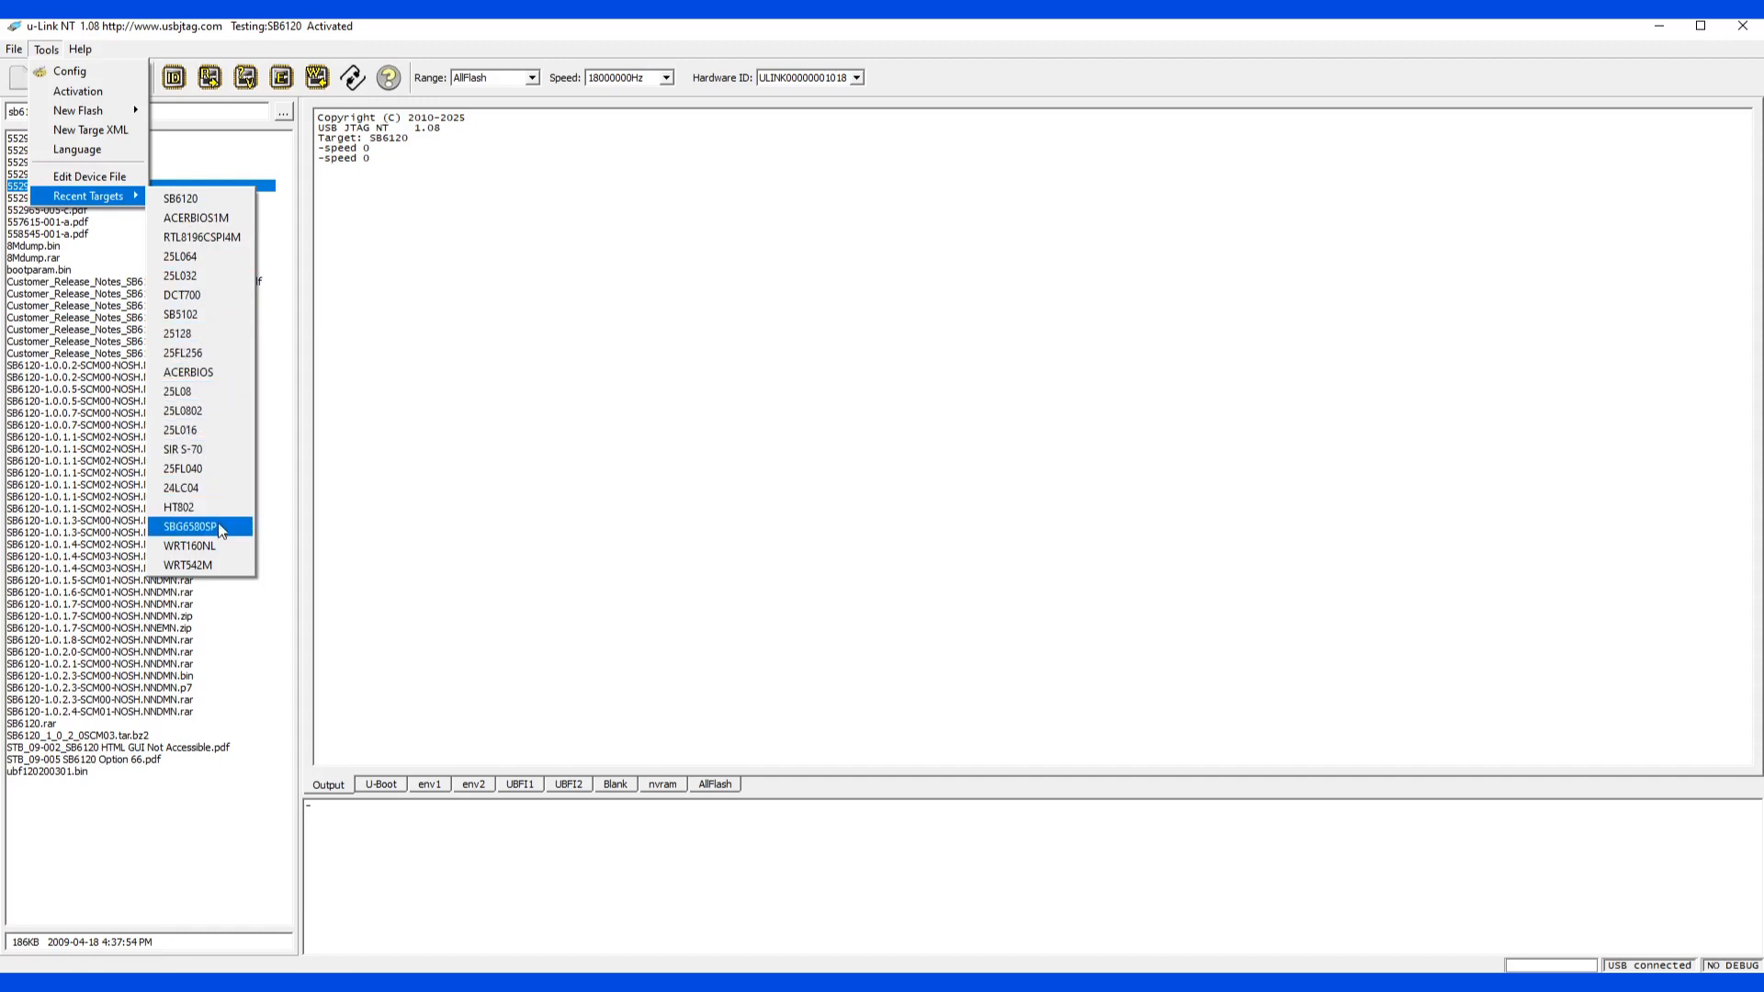
click(187, 546)
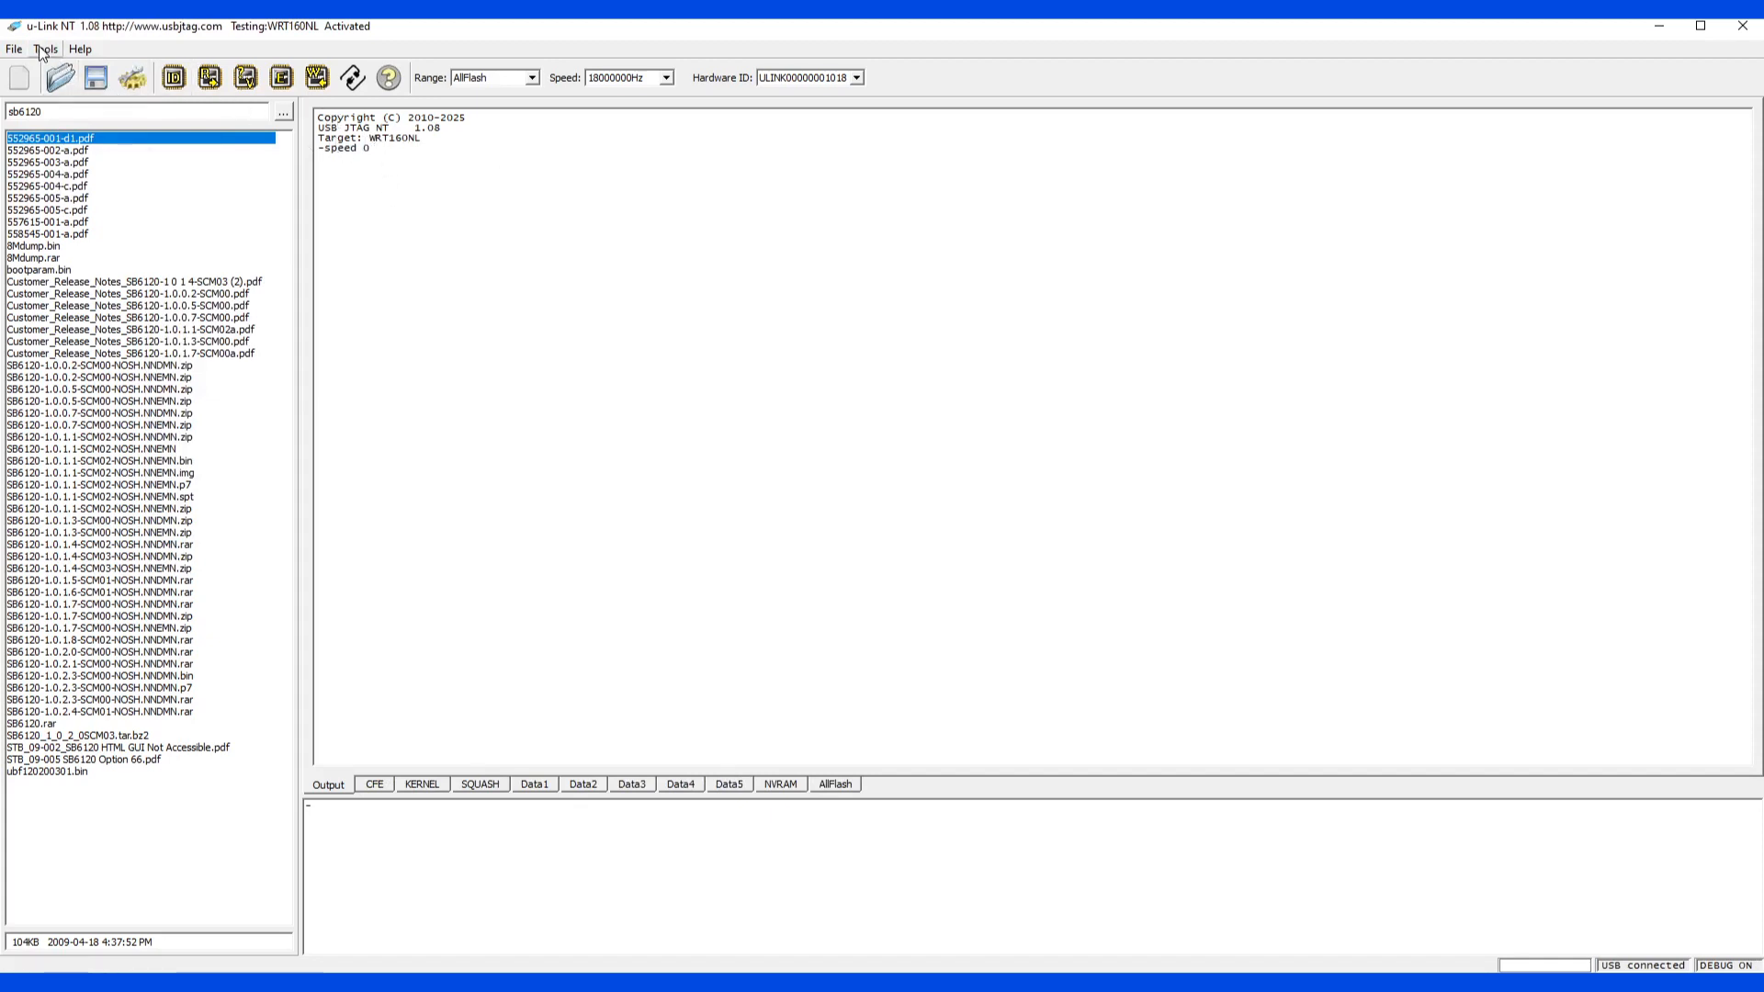
click(45, 49)
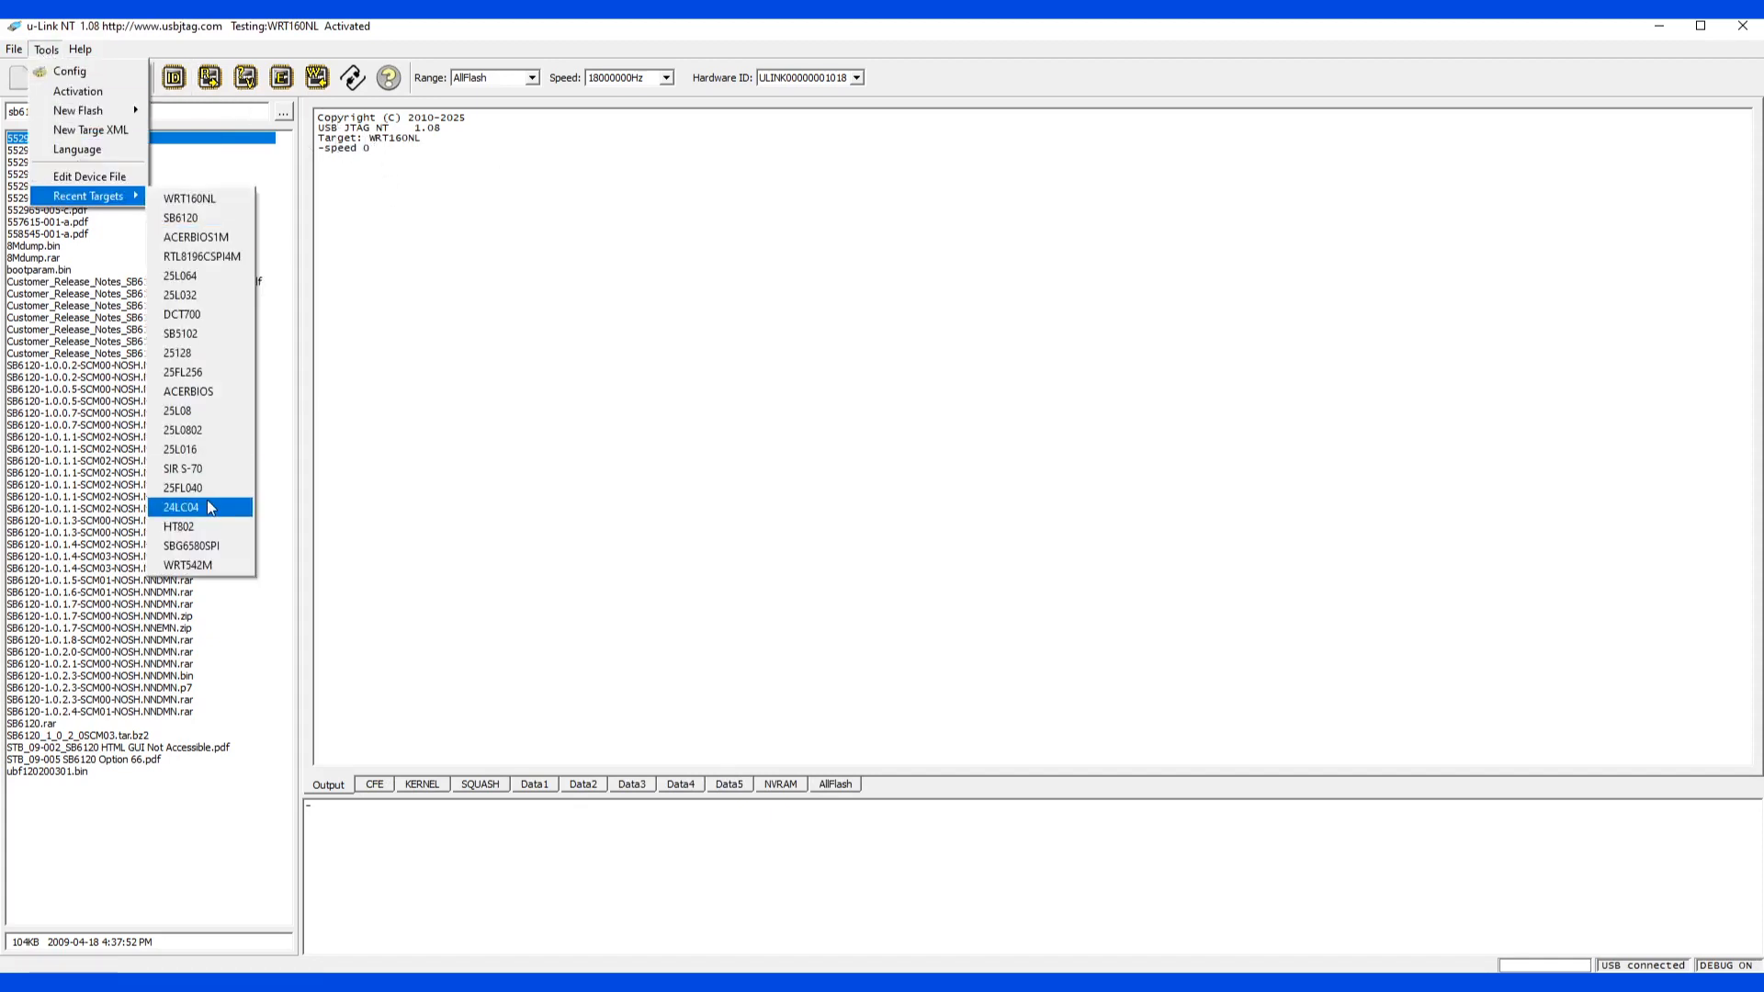
click(182, 487)
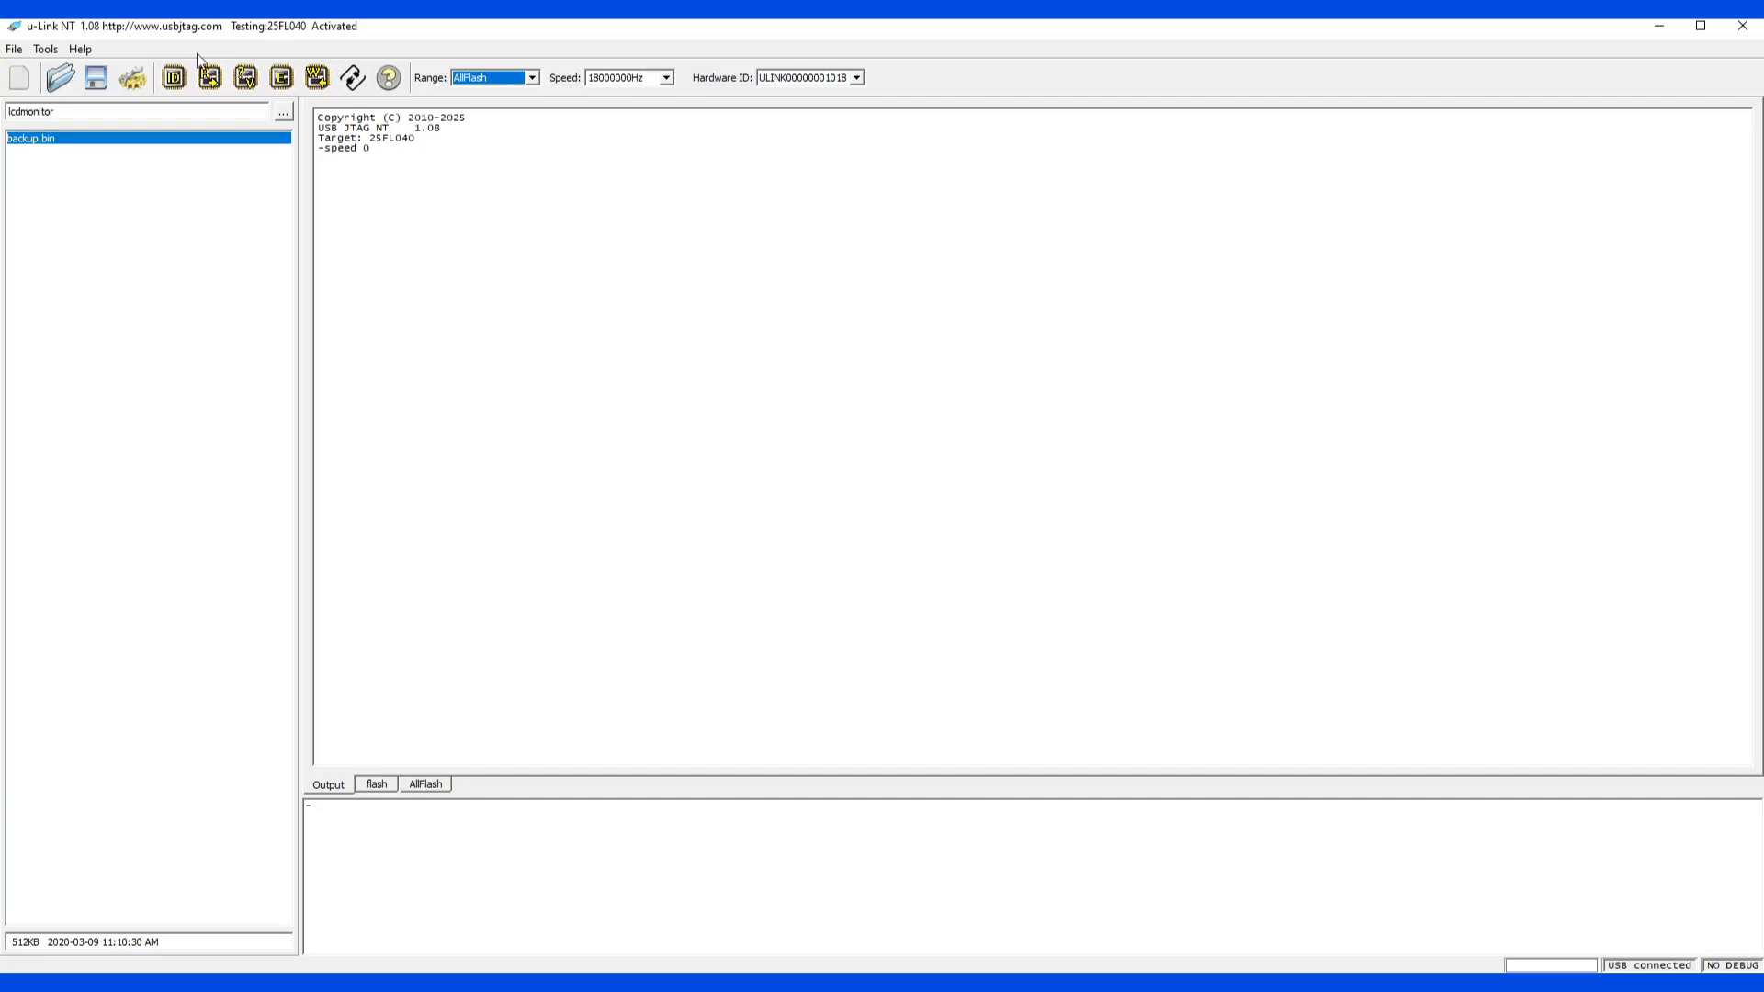
mouse_move(80, 49)
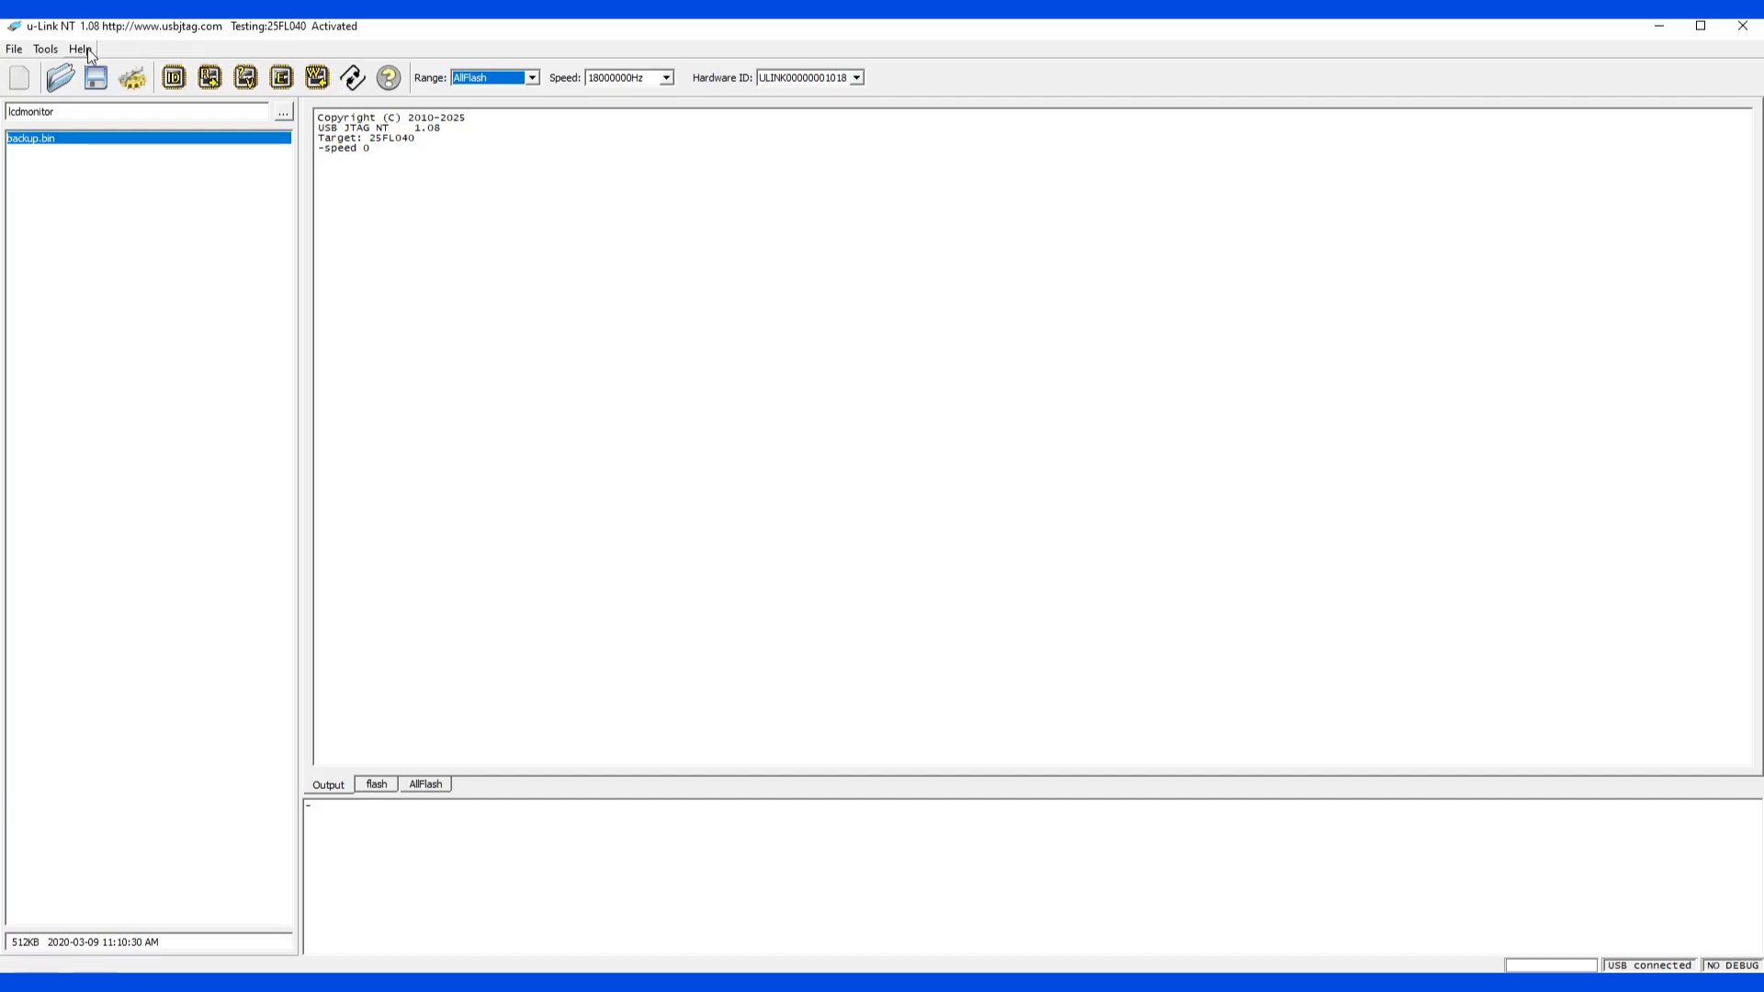
Show the 25FL040 SPI connection pinout diagram and nudge its window up and left.
click(80, 48)
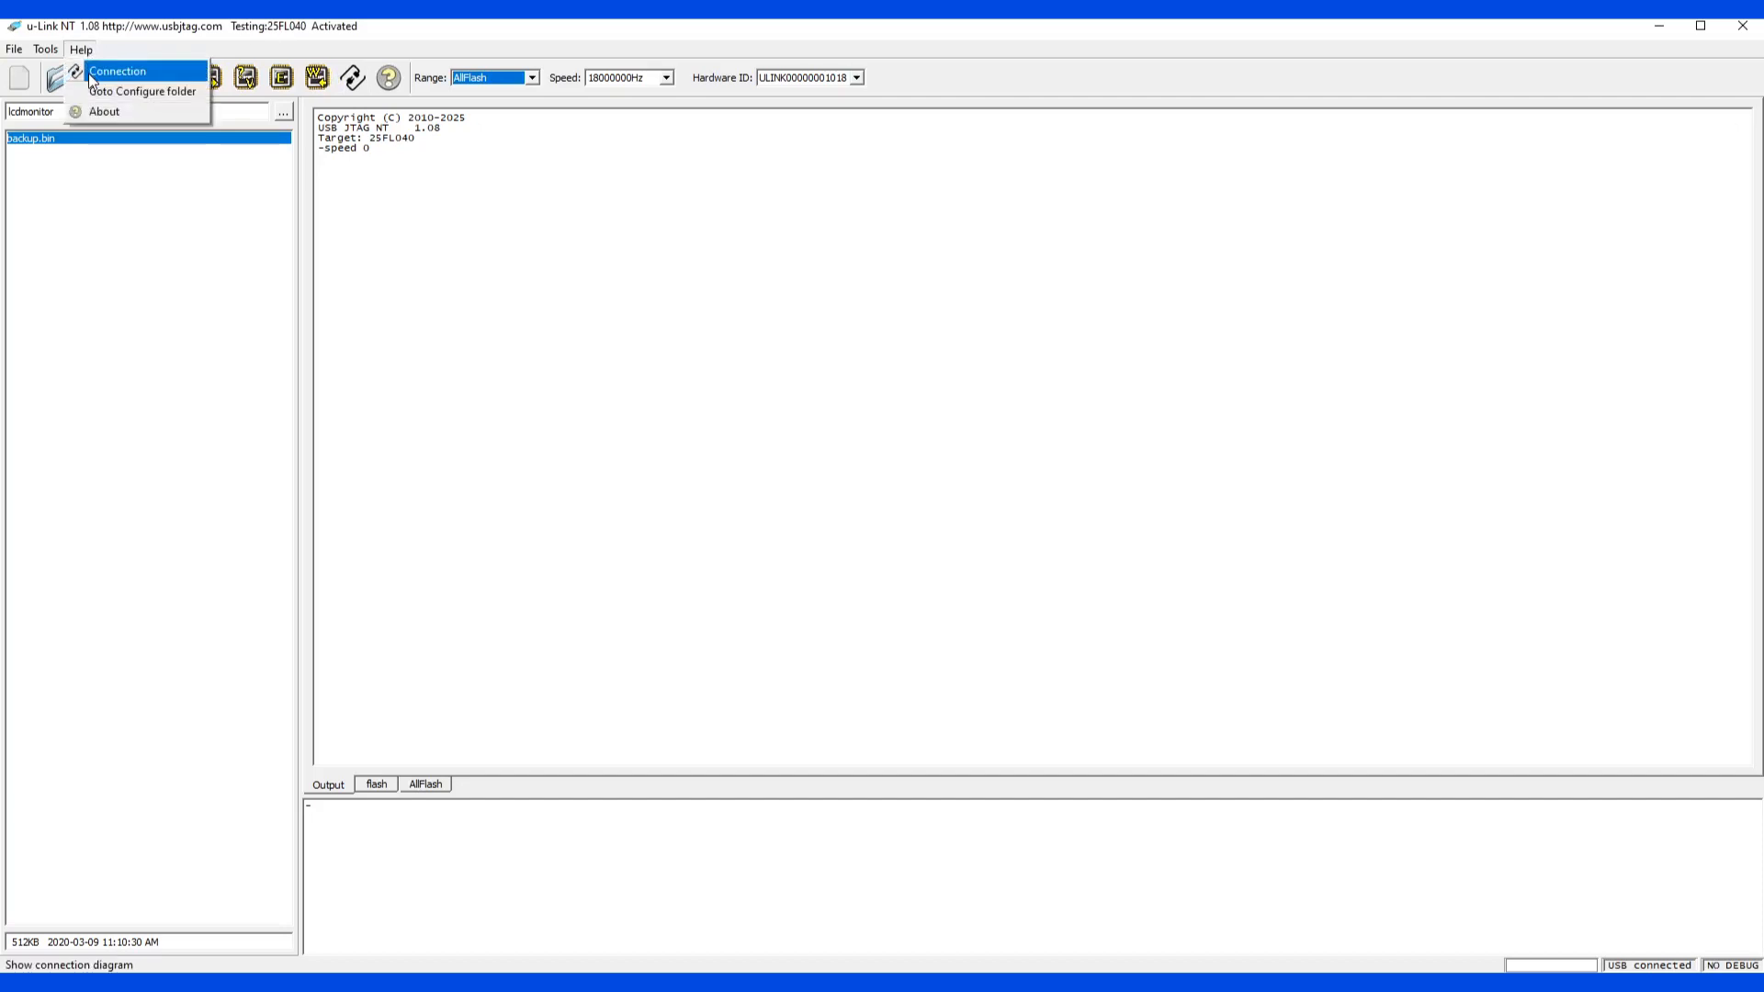
click(102, 110)
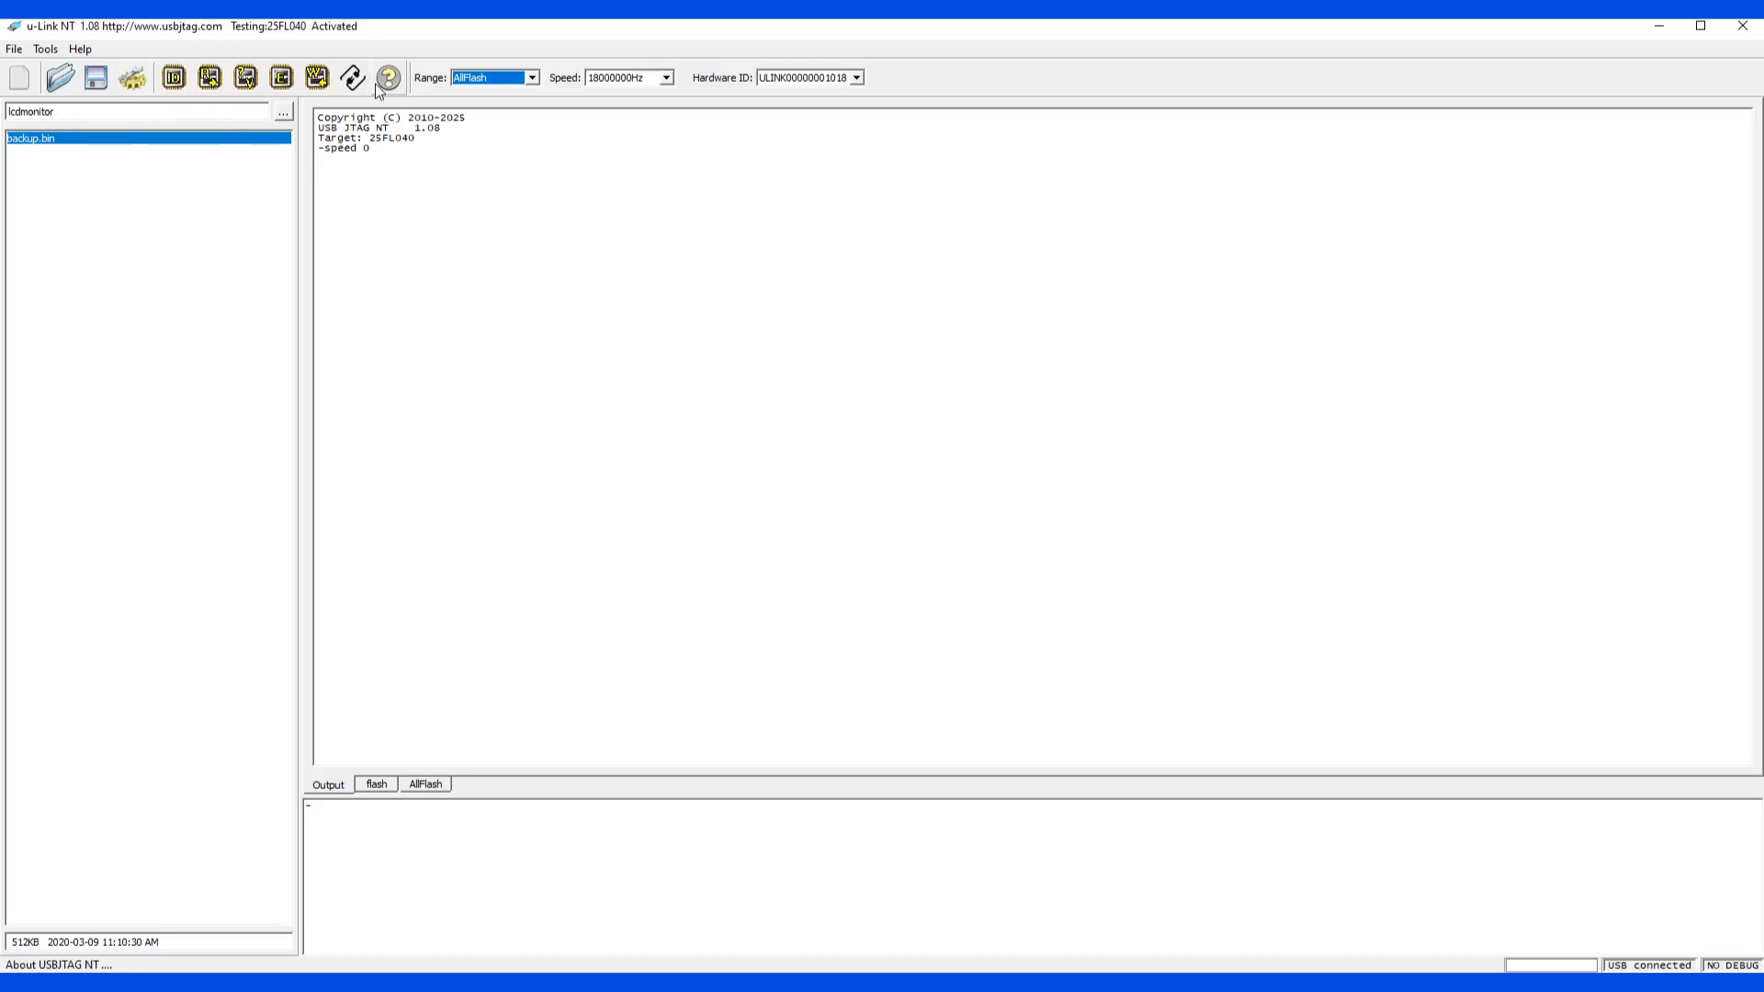
click(80, 49)
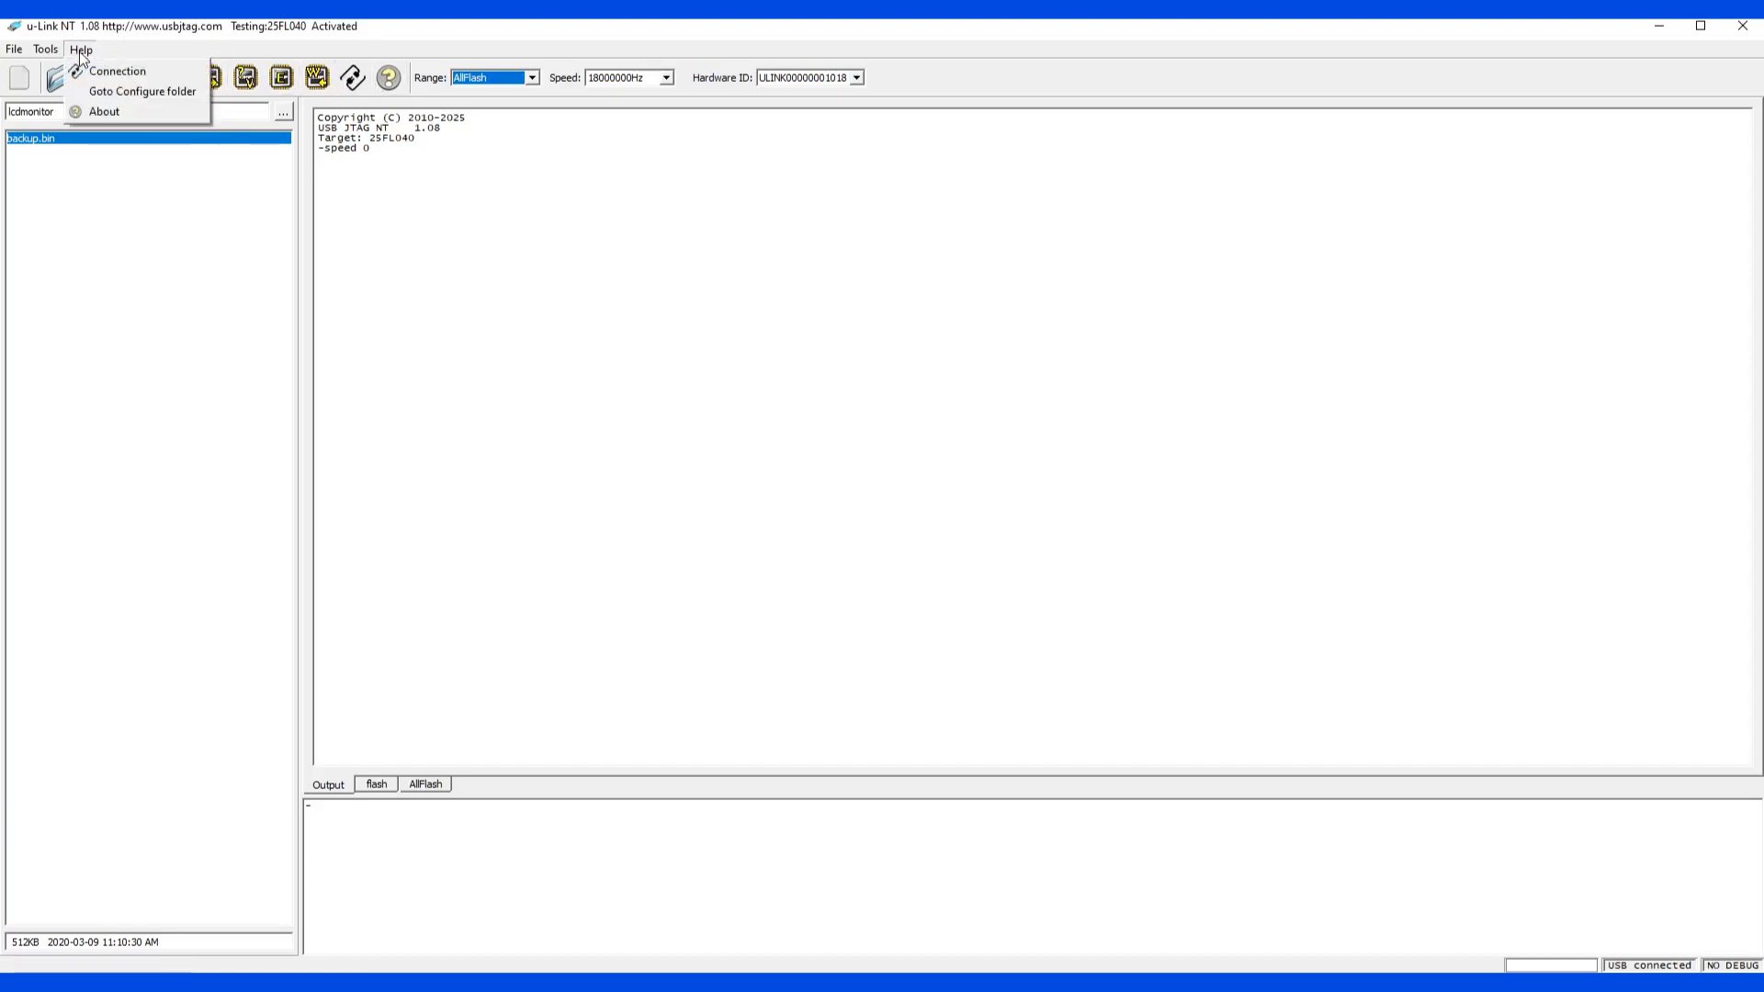
click(119, 71)
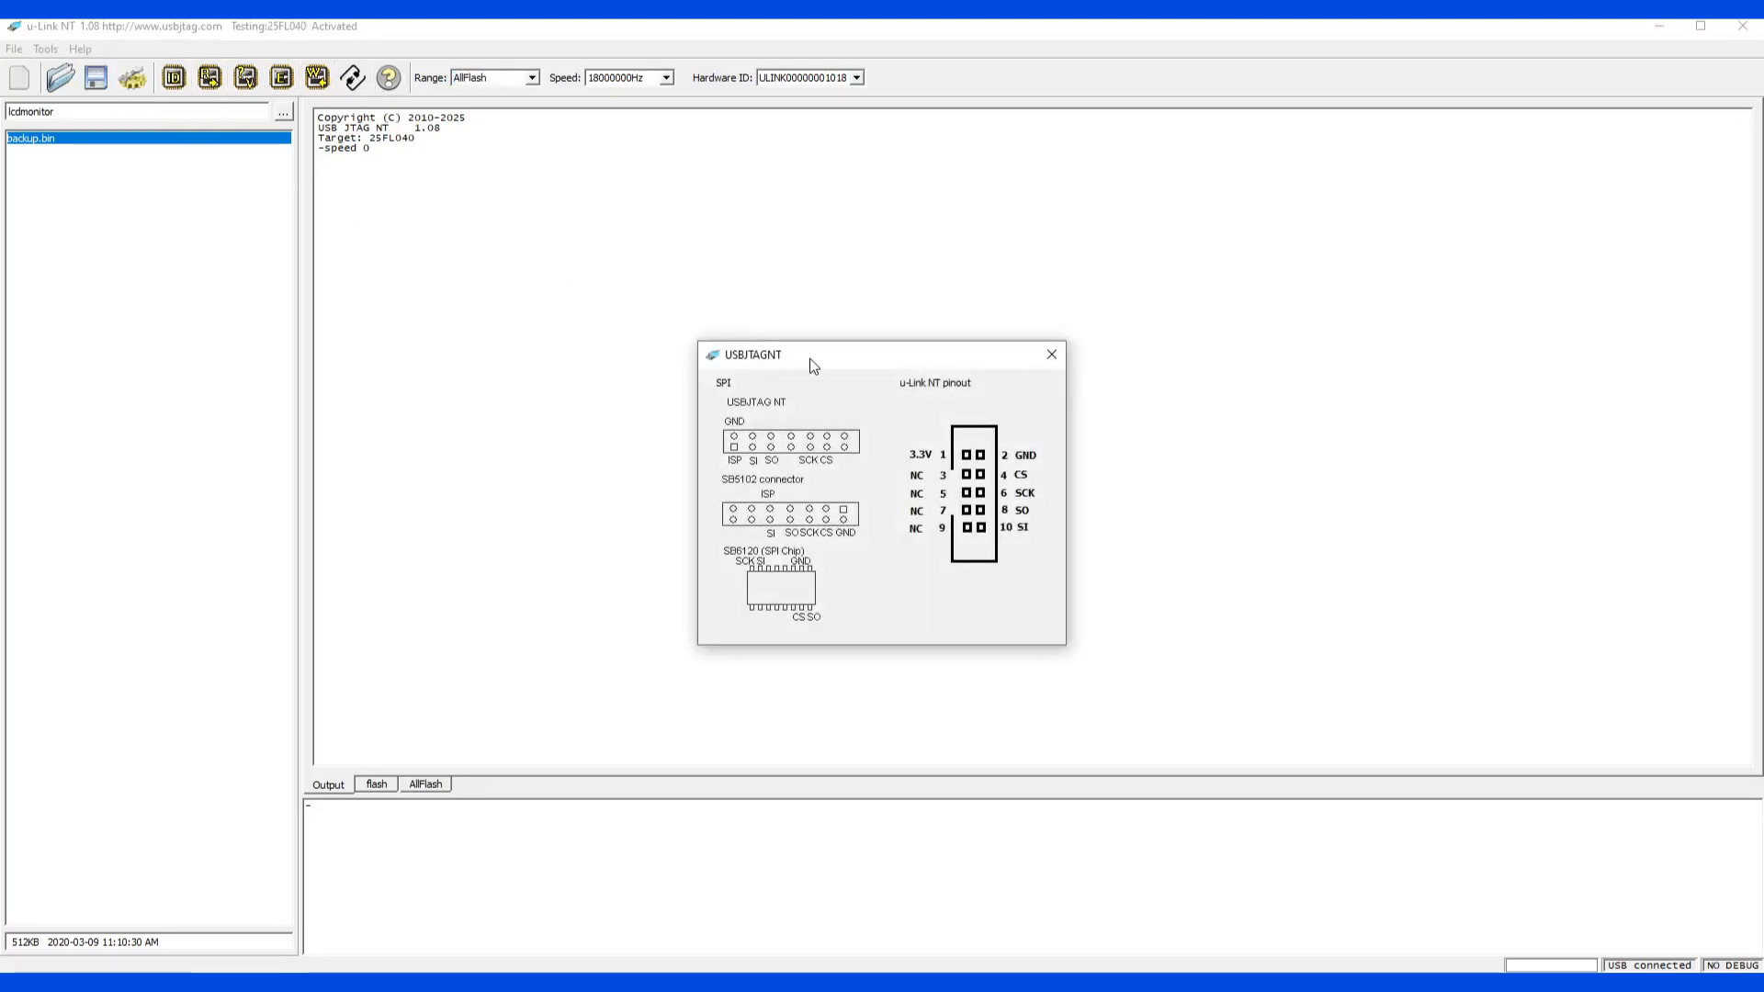
drag(810, 353, 771, 319)
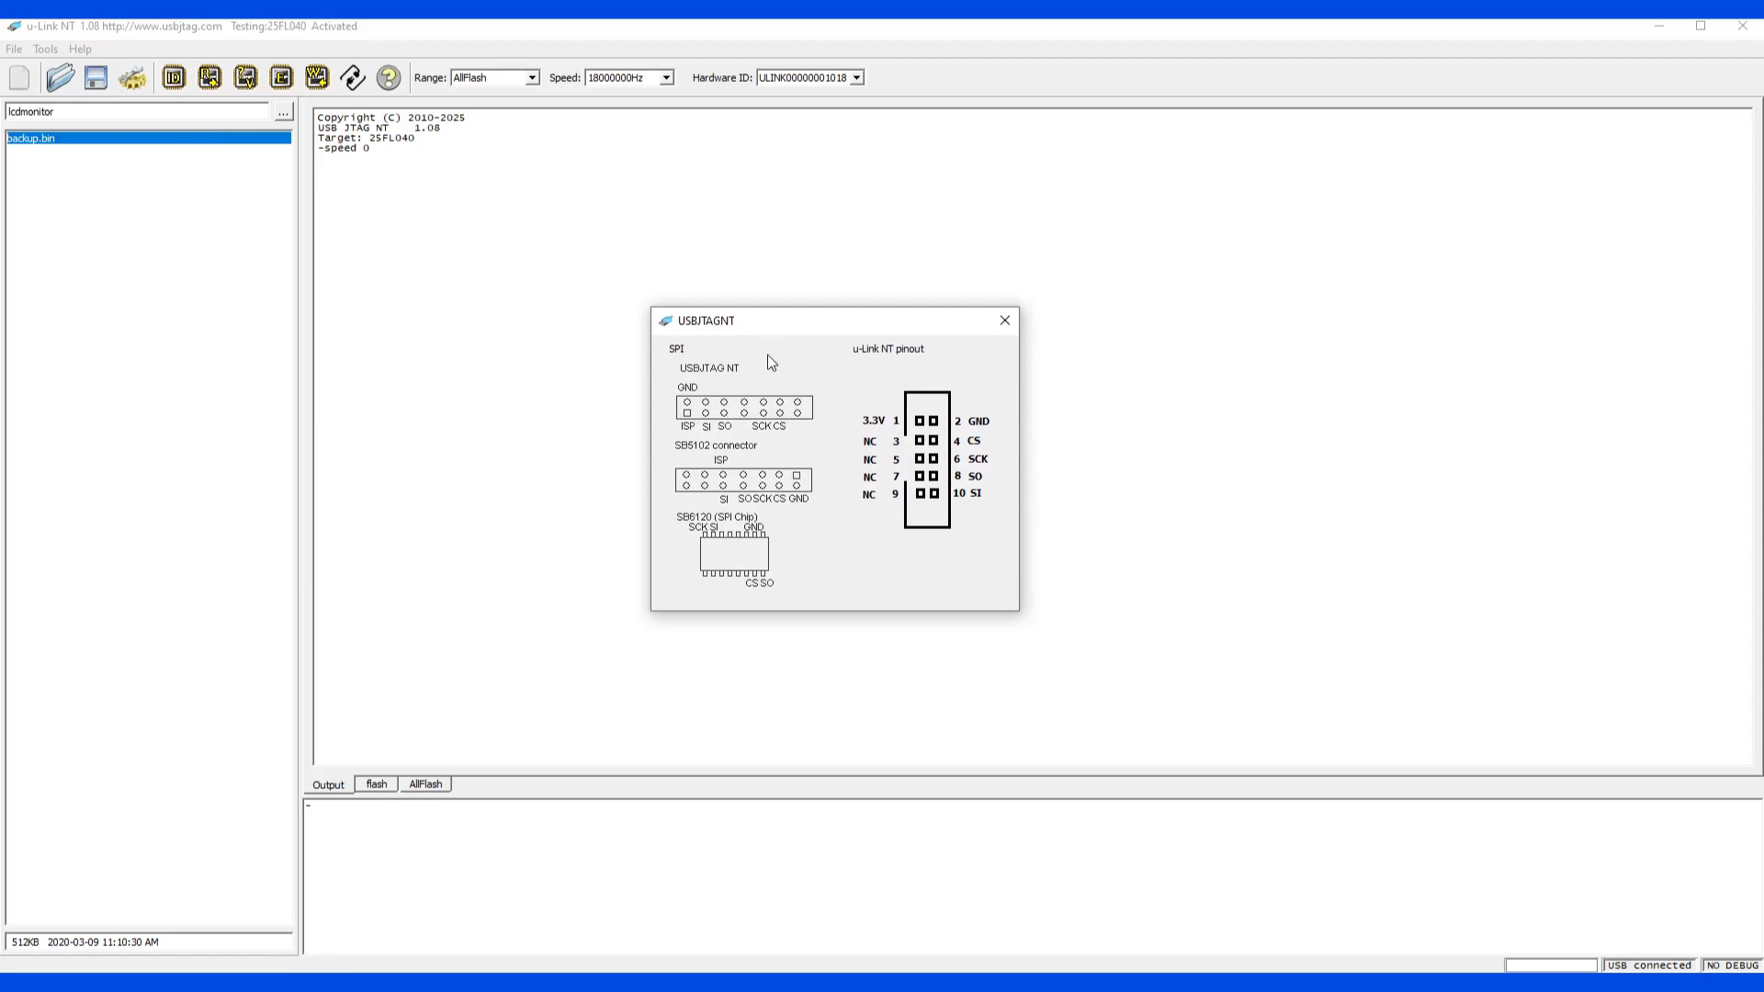
mouse_move(827, 379)
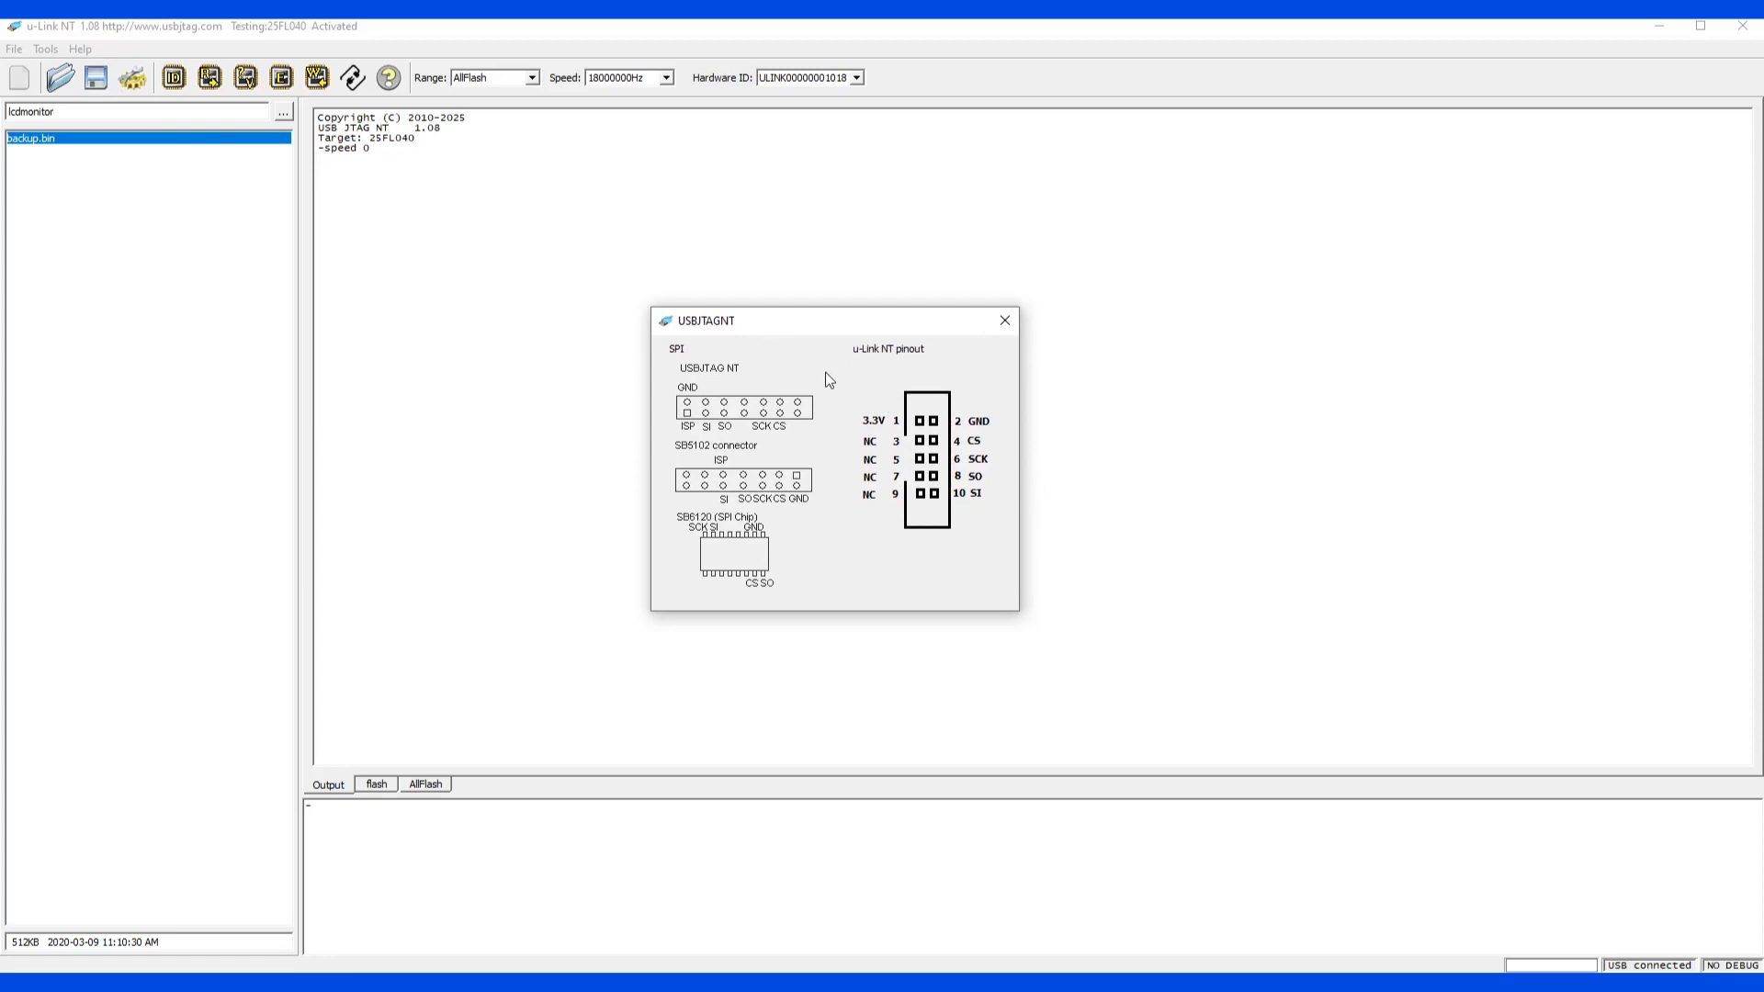
mouse_move(886, 397)
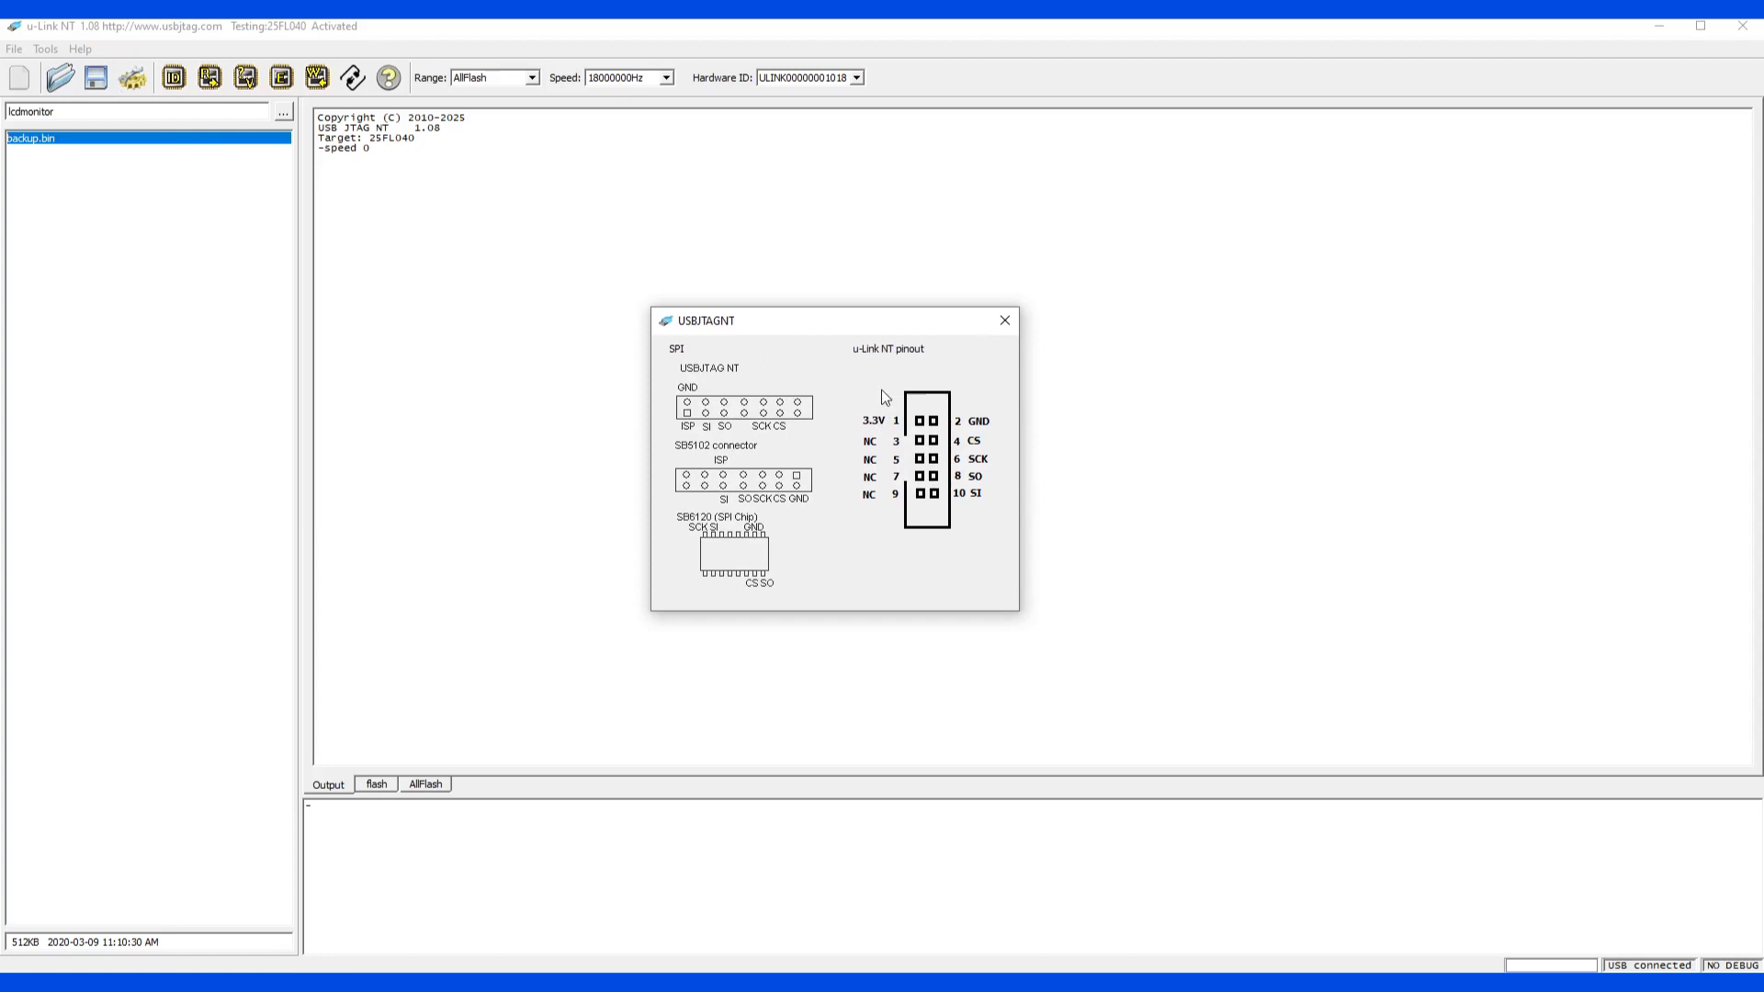
mouse_move(557, 270)
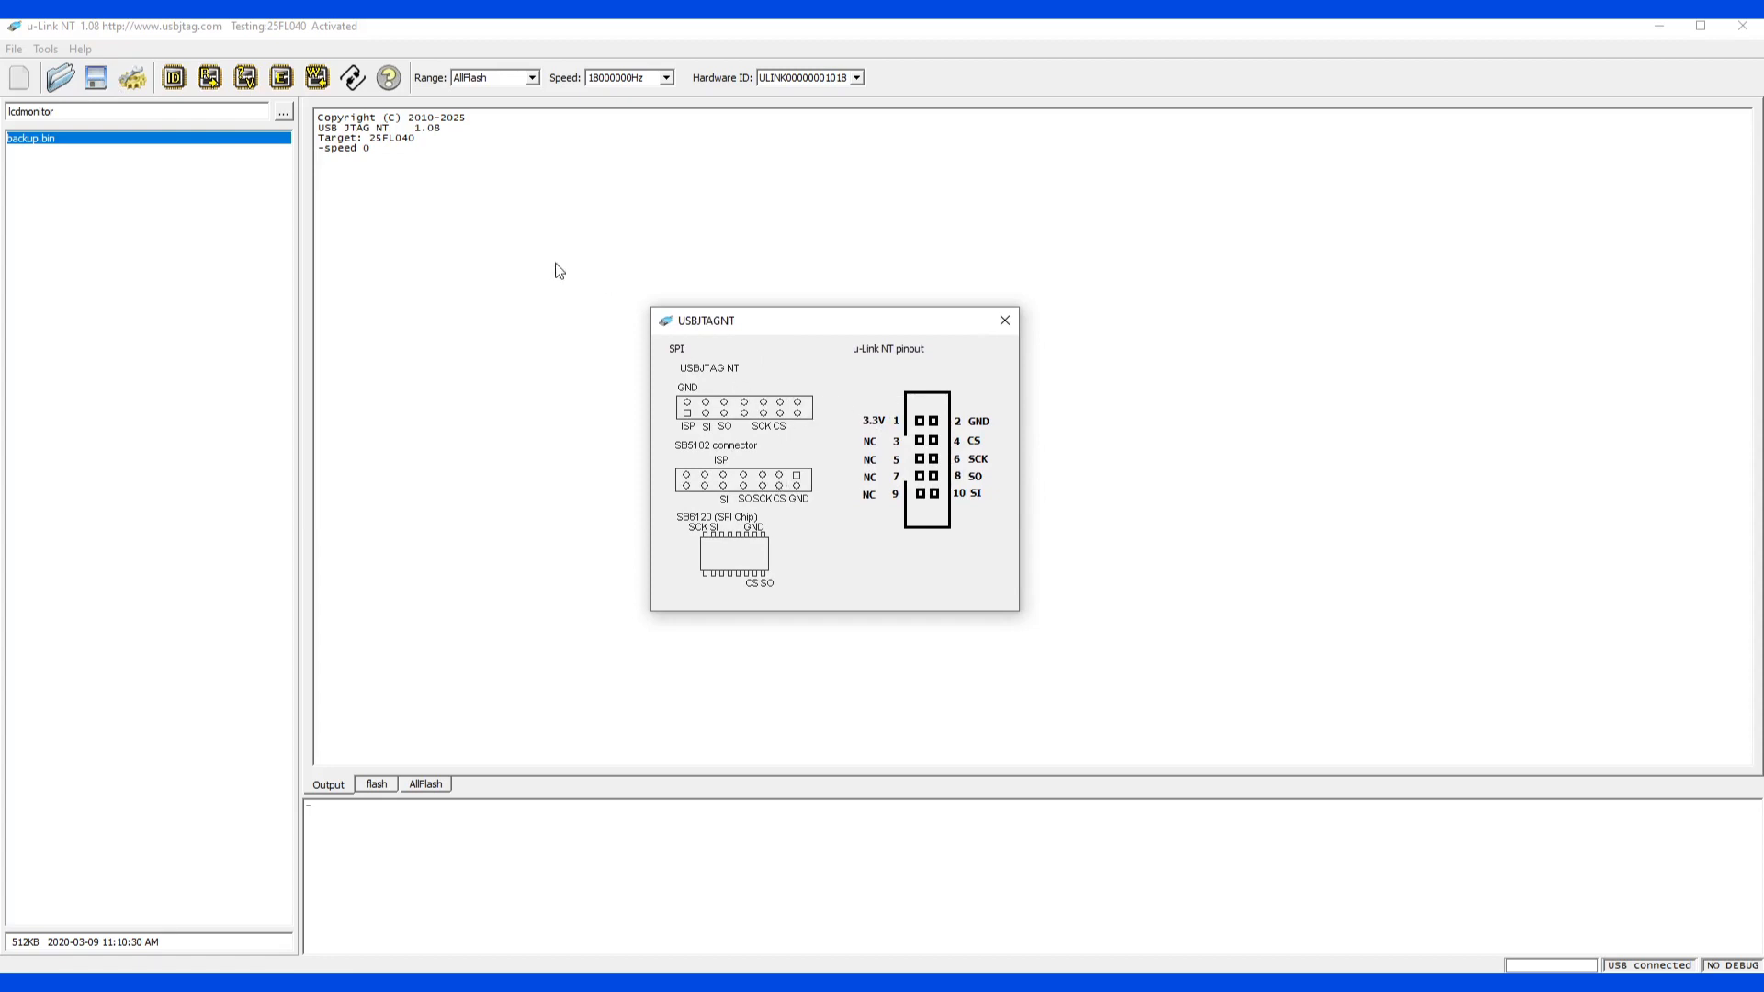
mouse_move(285, 42)
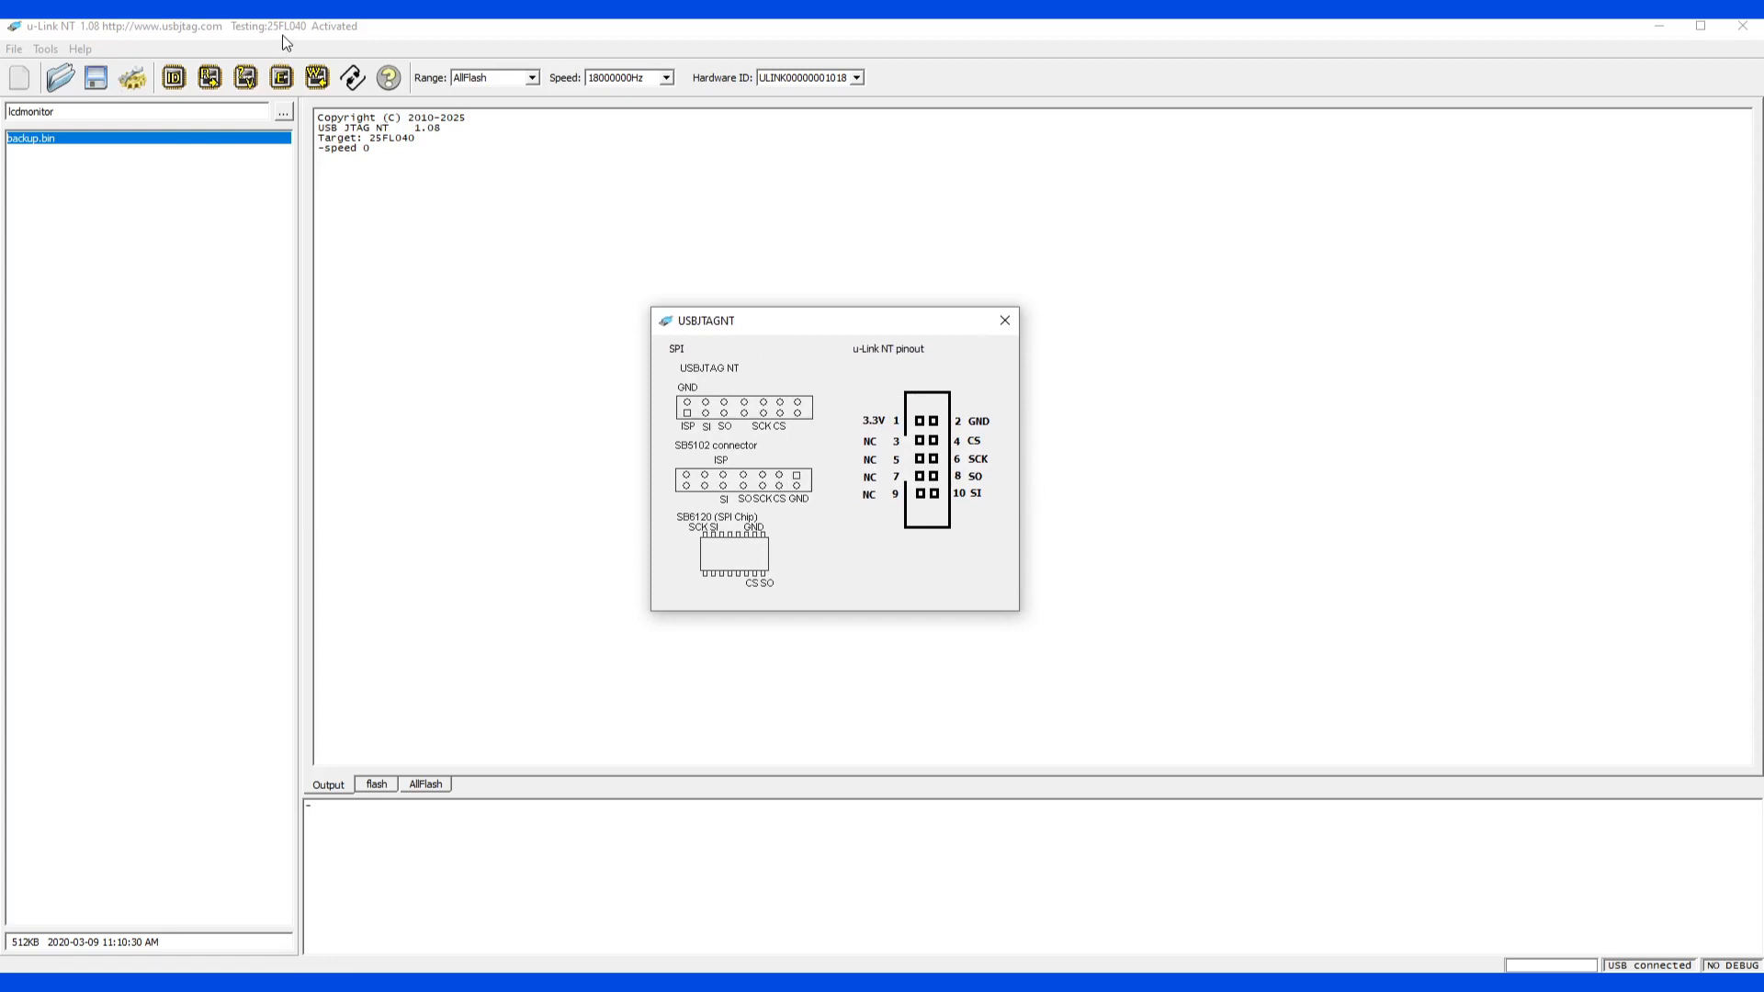
mouse_move(304, 40)
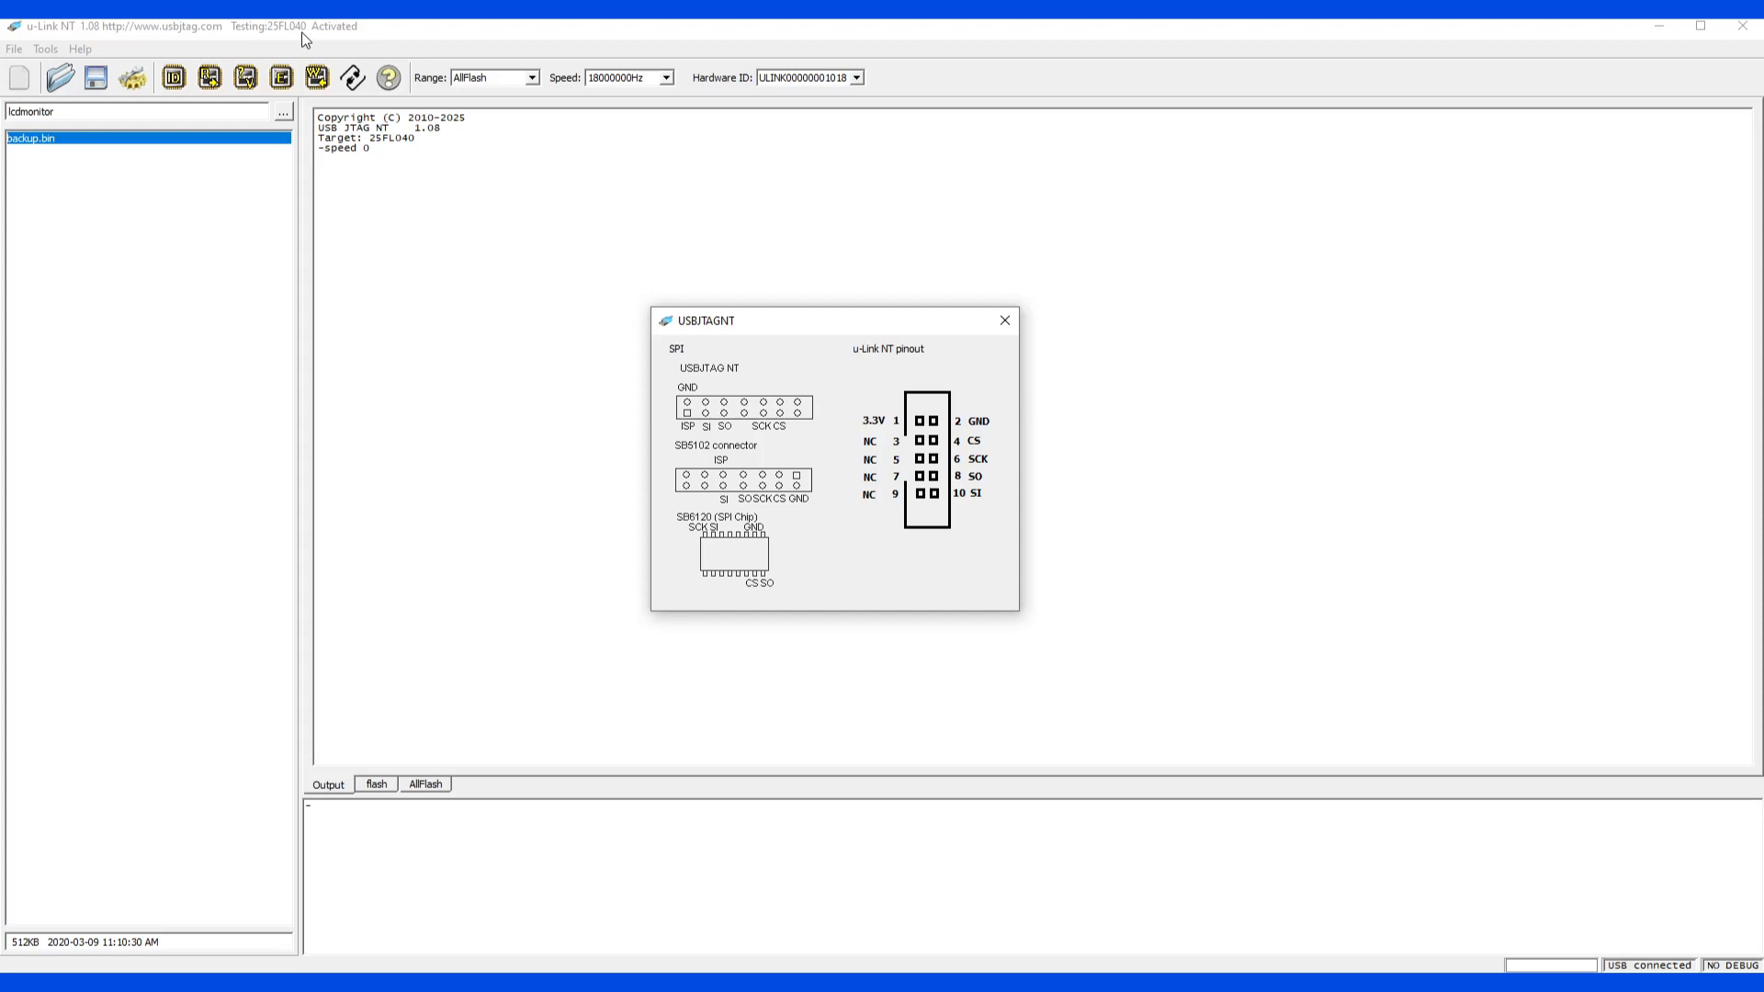
mouse_move(684, 575)
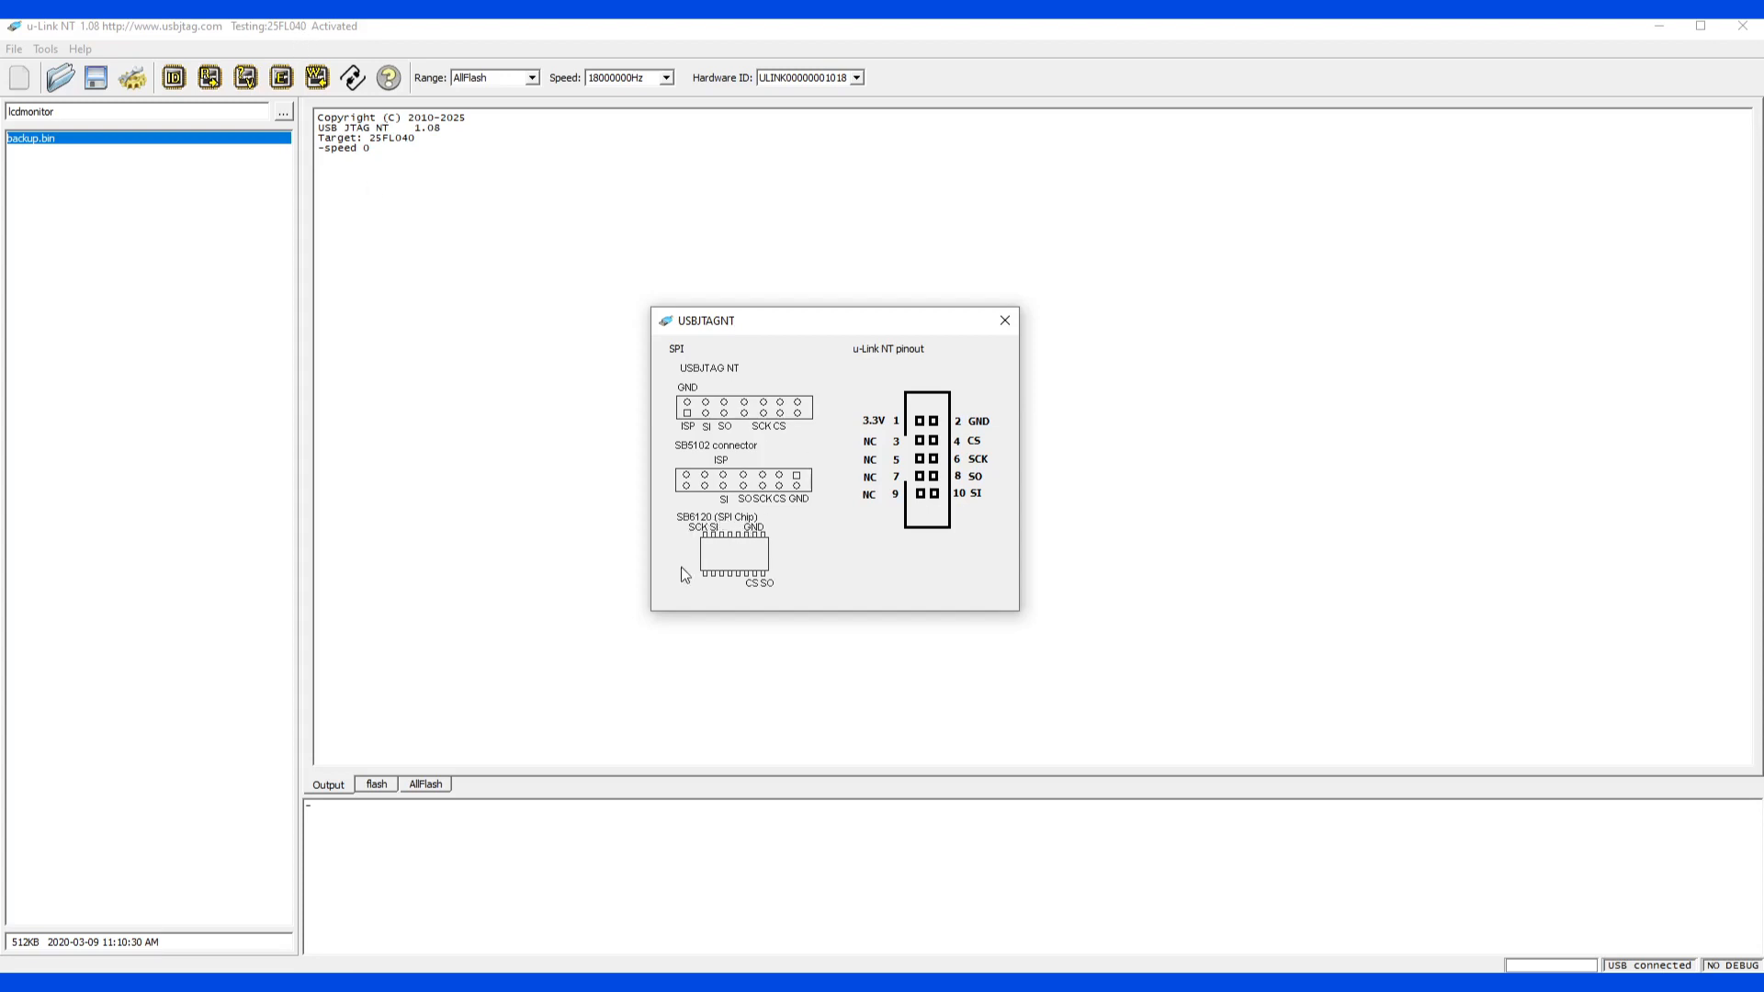
mouse_move(843, 430)
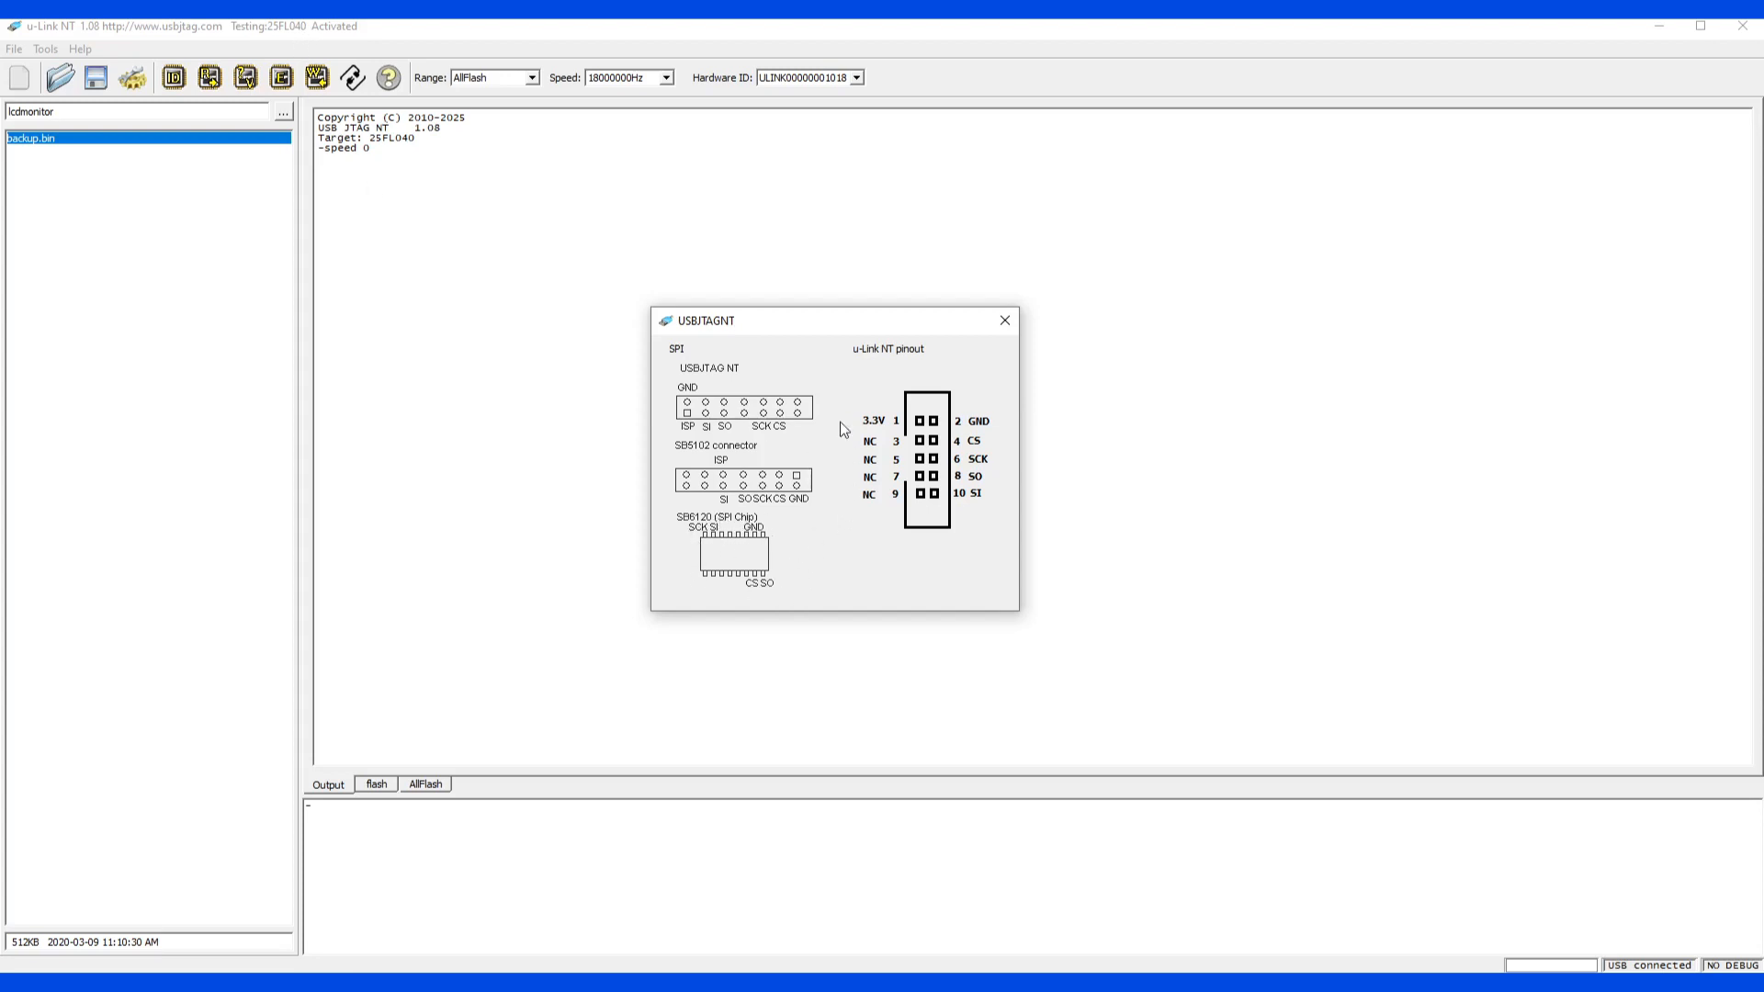
mouse_move(683, 400)
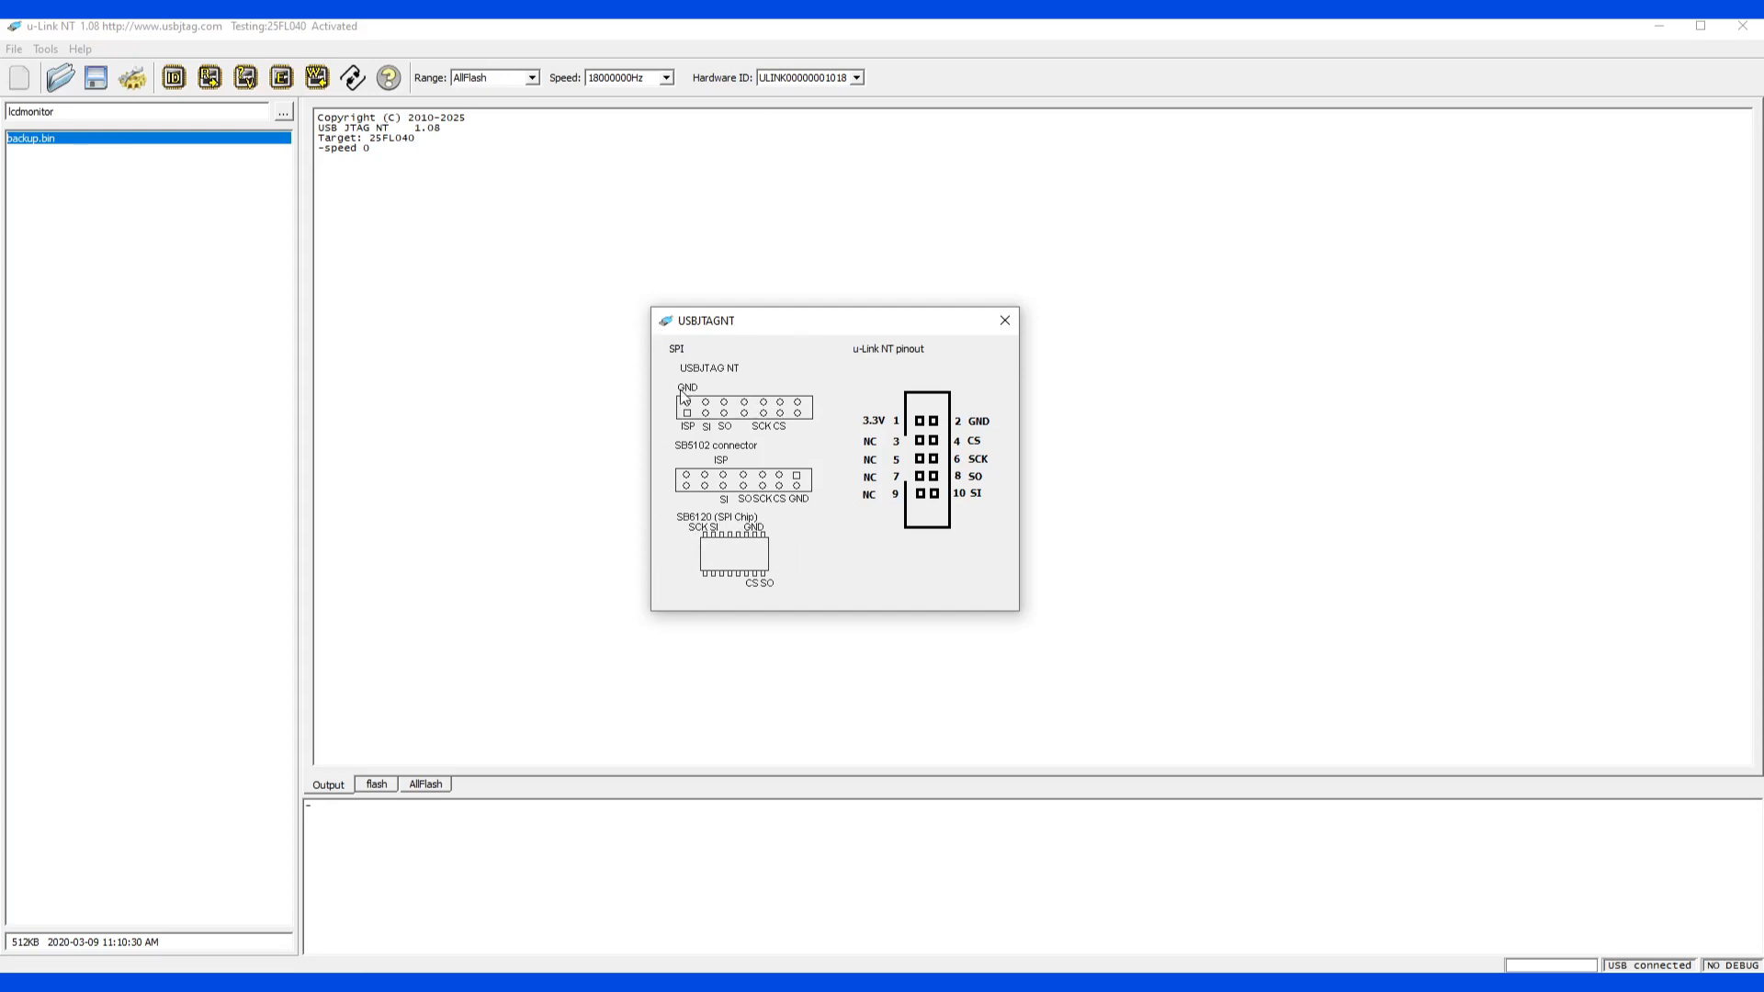
mouse_move(756, 419)
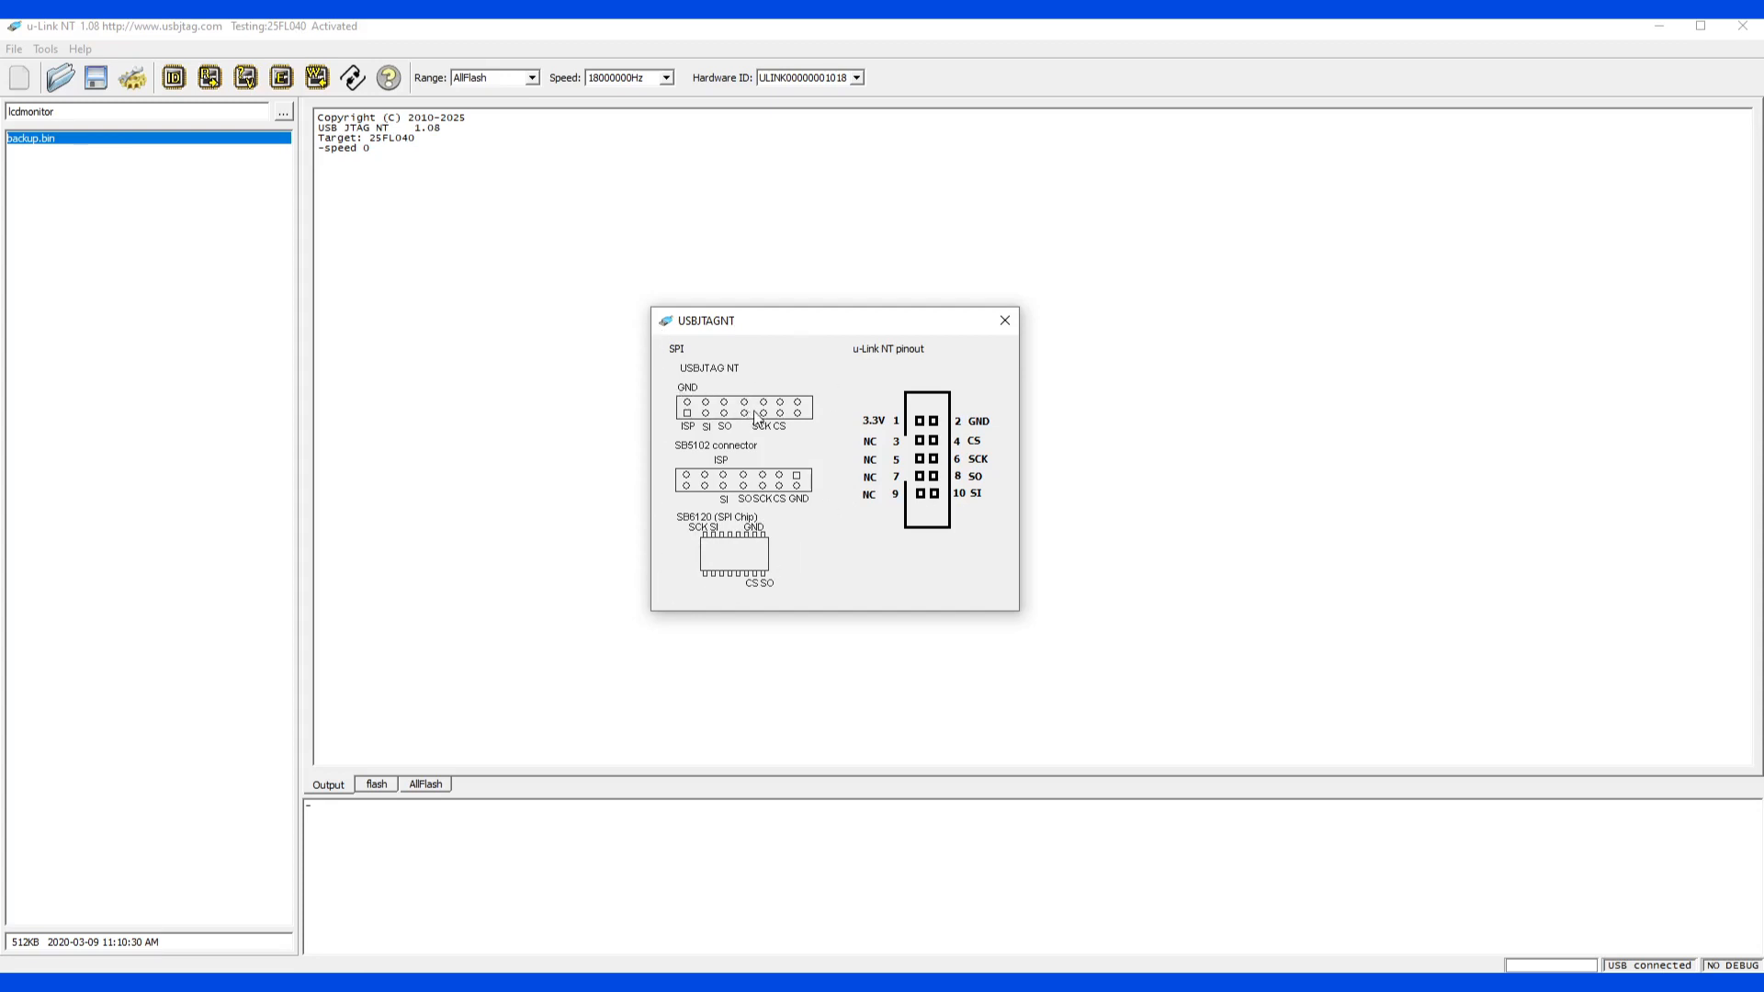
mouse_move(752, 436)
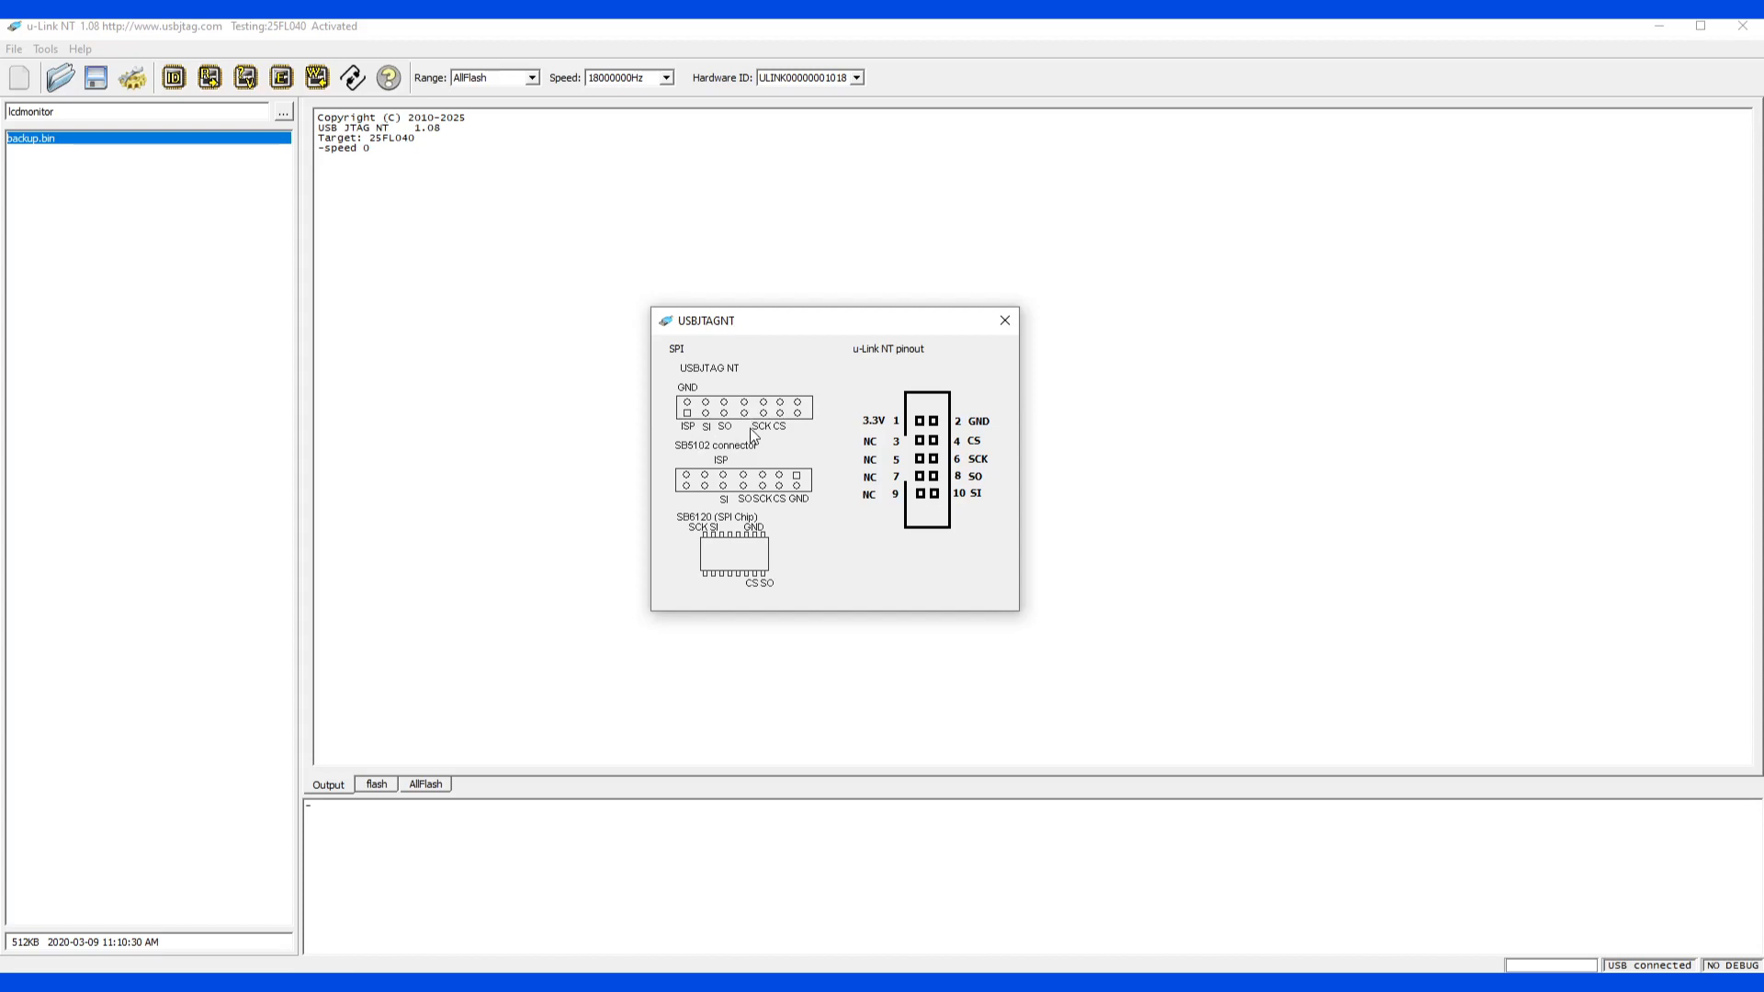
mouse_move(944, 385)
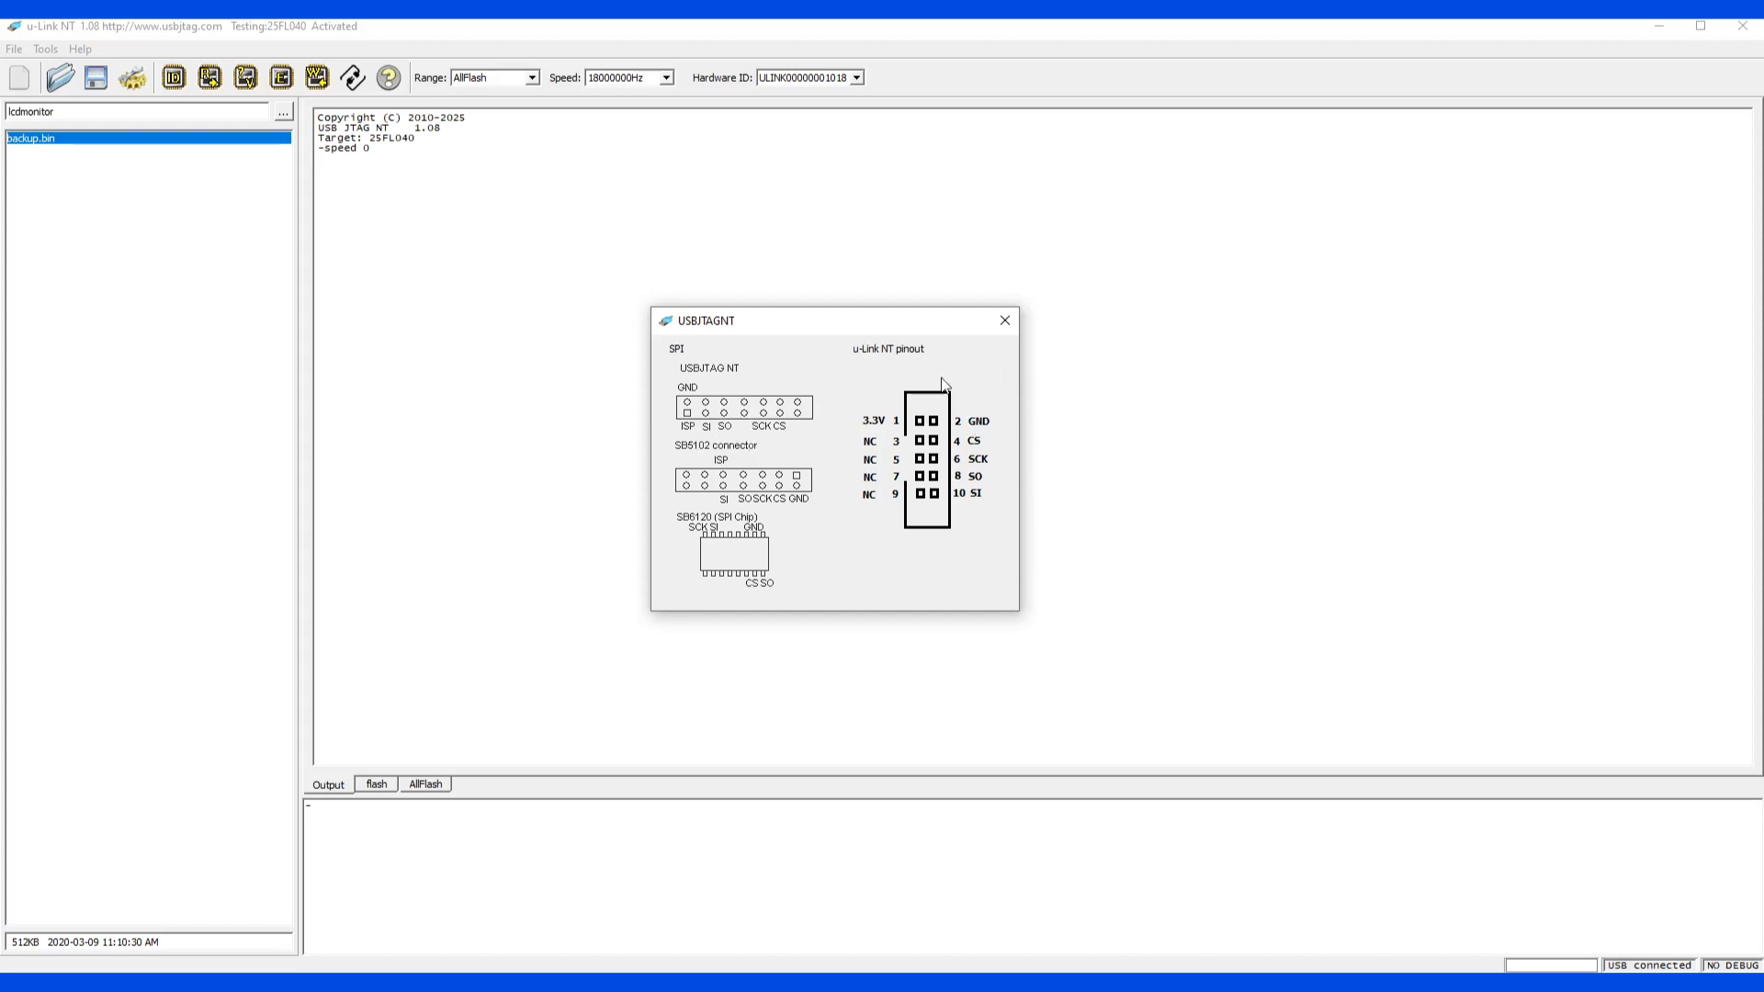
mouse_move(974, 456)
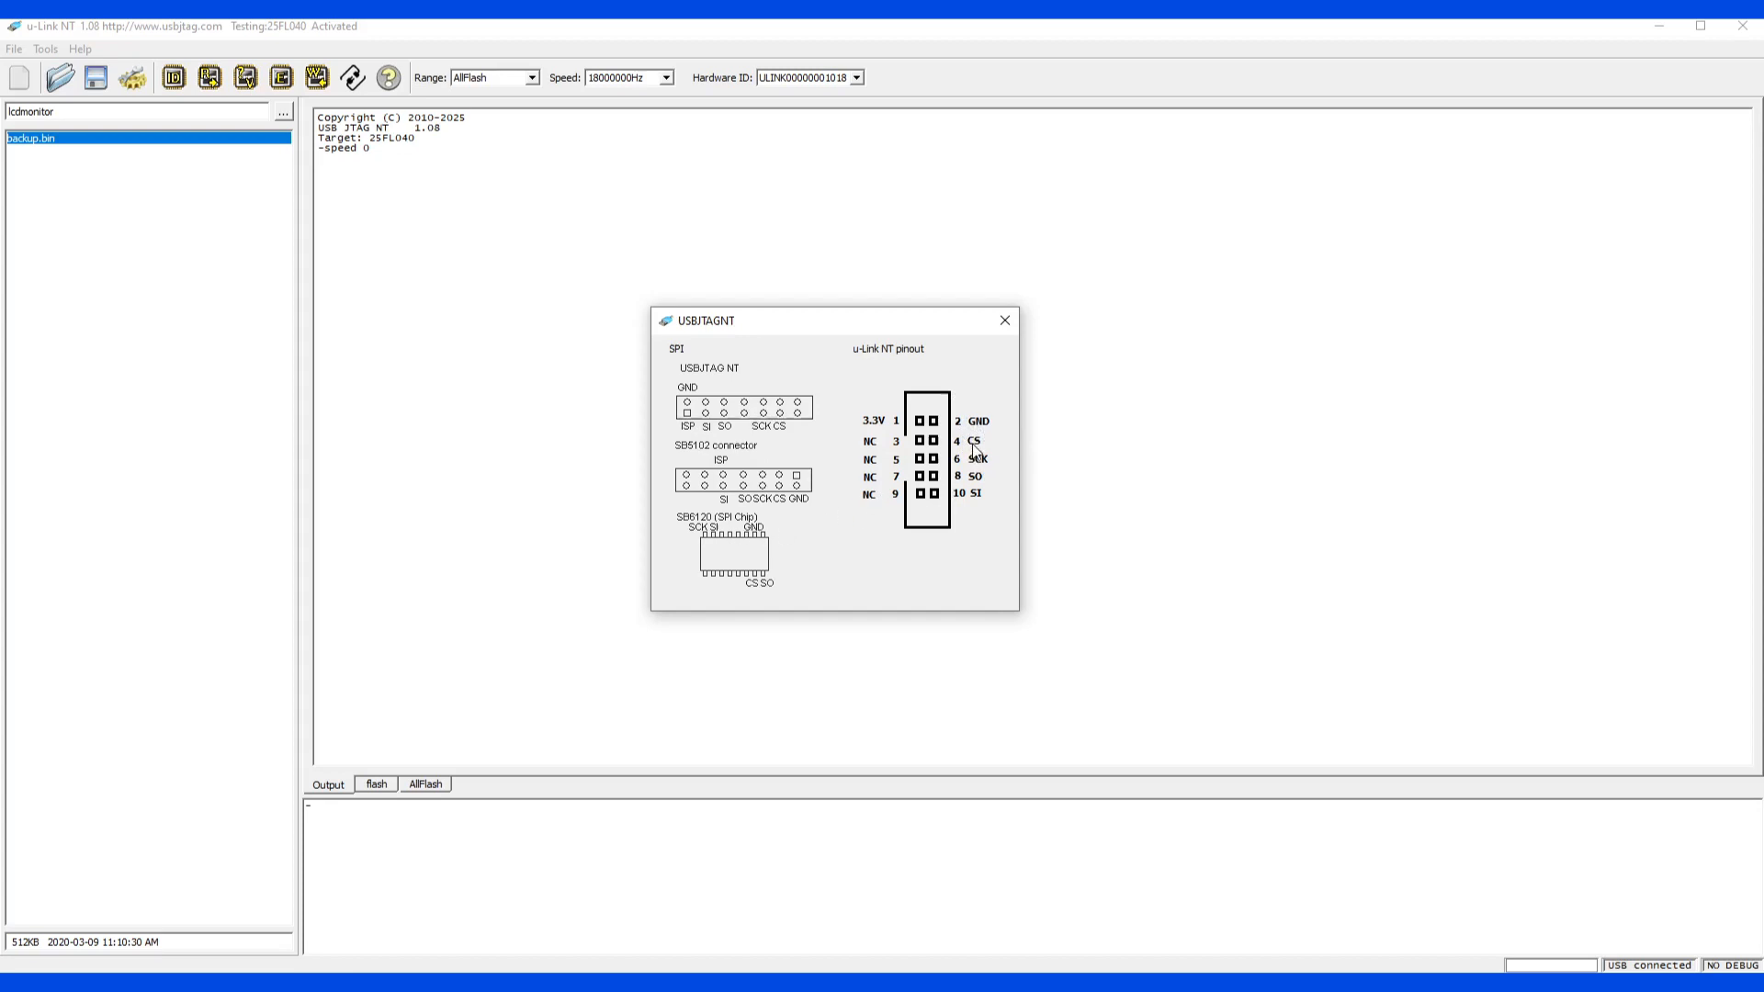
mouse_move(752, 593)
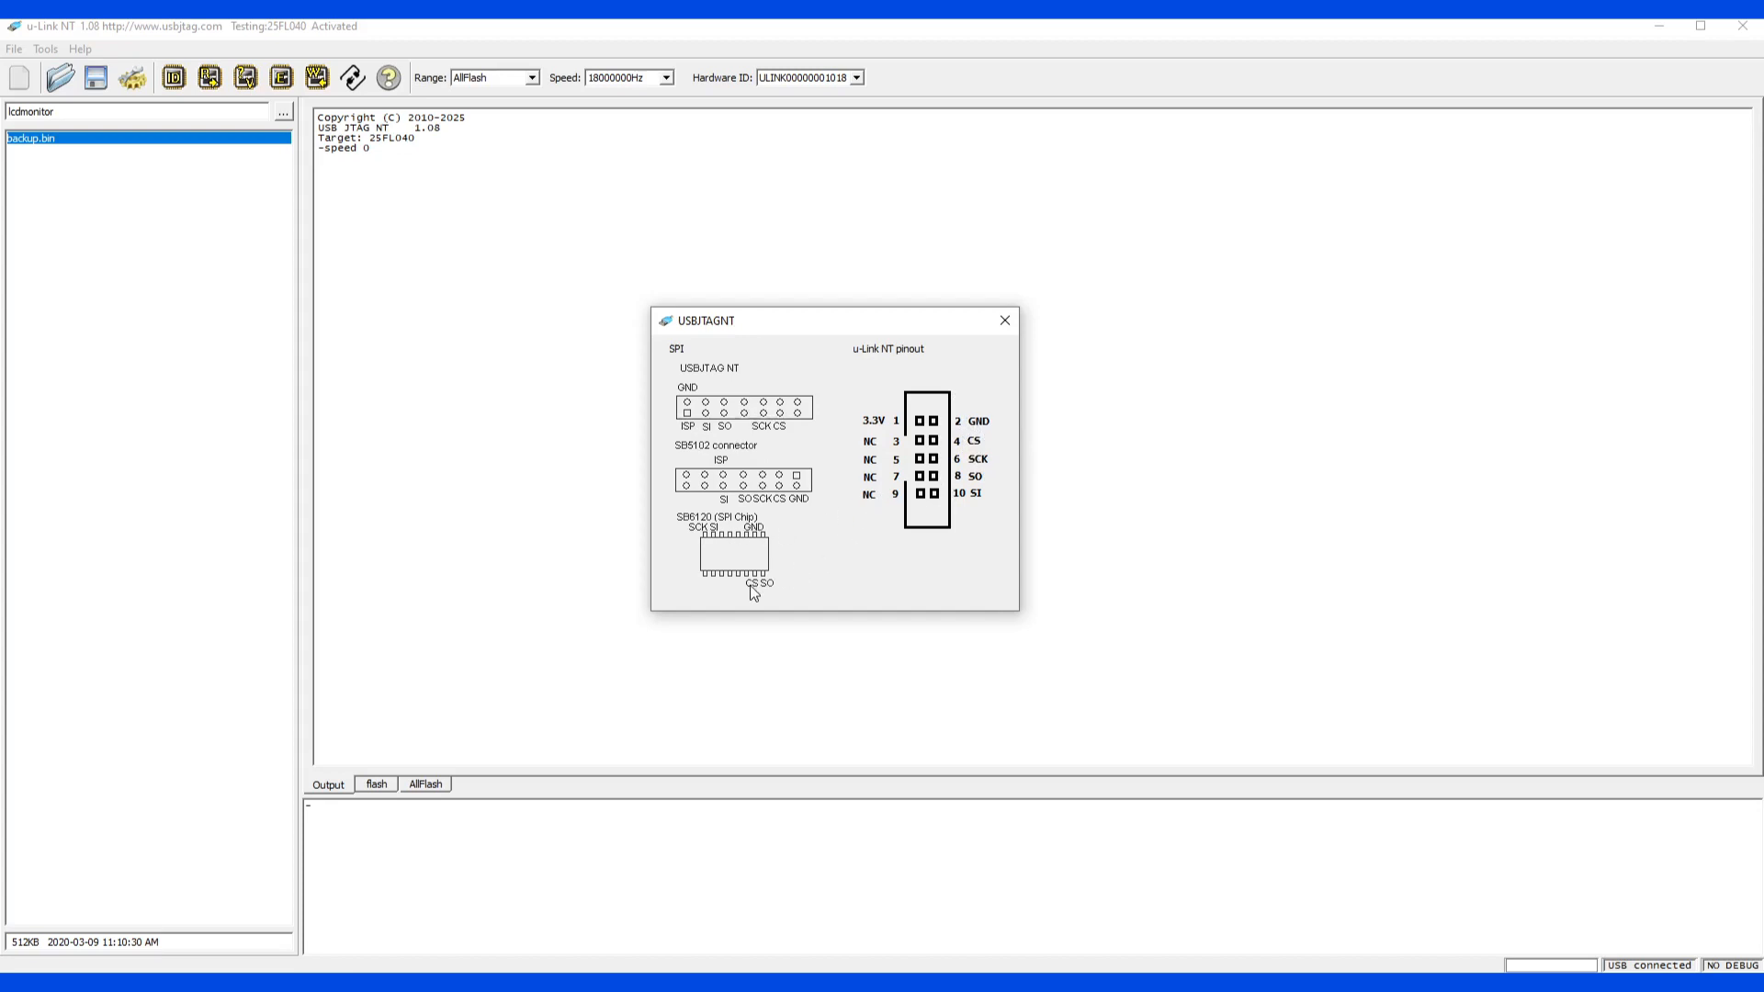
mouse_move(823, 436)
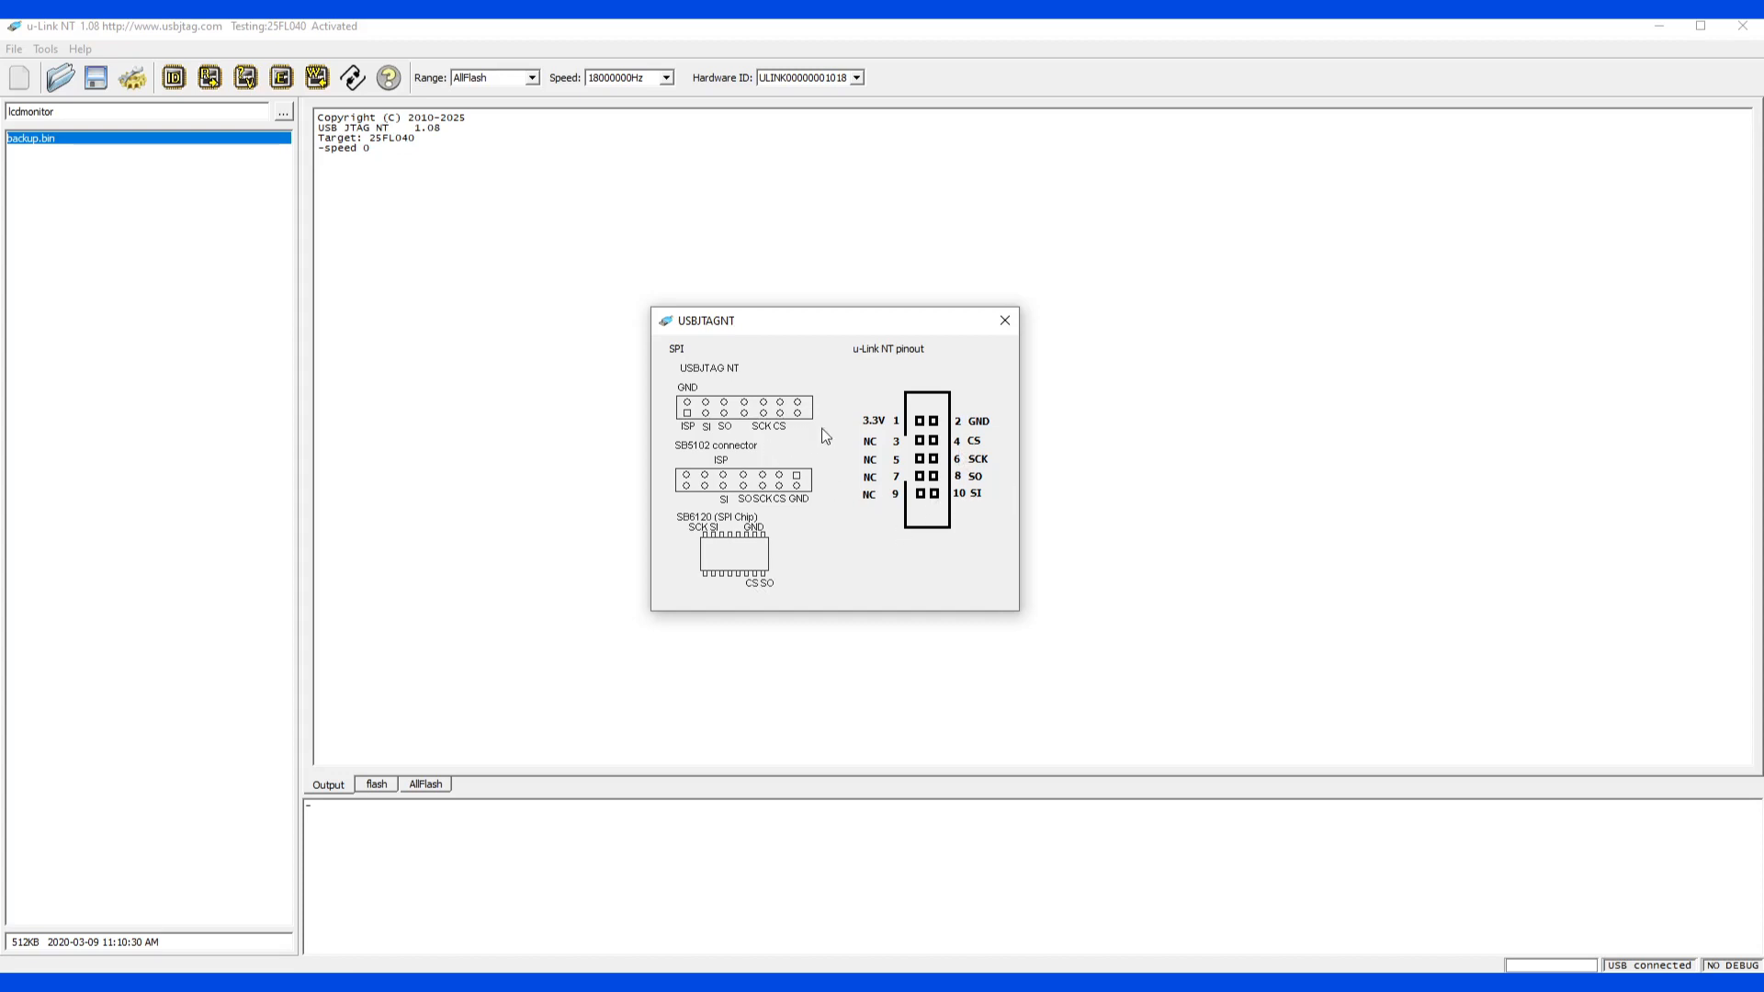
Close the old pinout, switch the target to RTL8196CSPI4M, and show its JTAG pinout.
click(1003, 321)
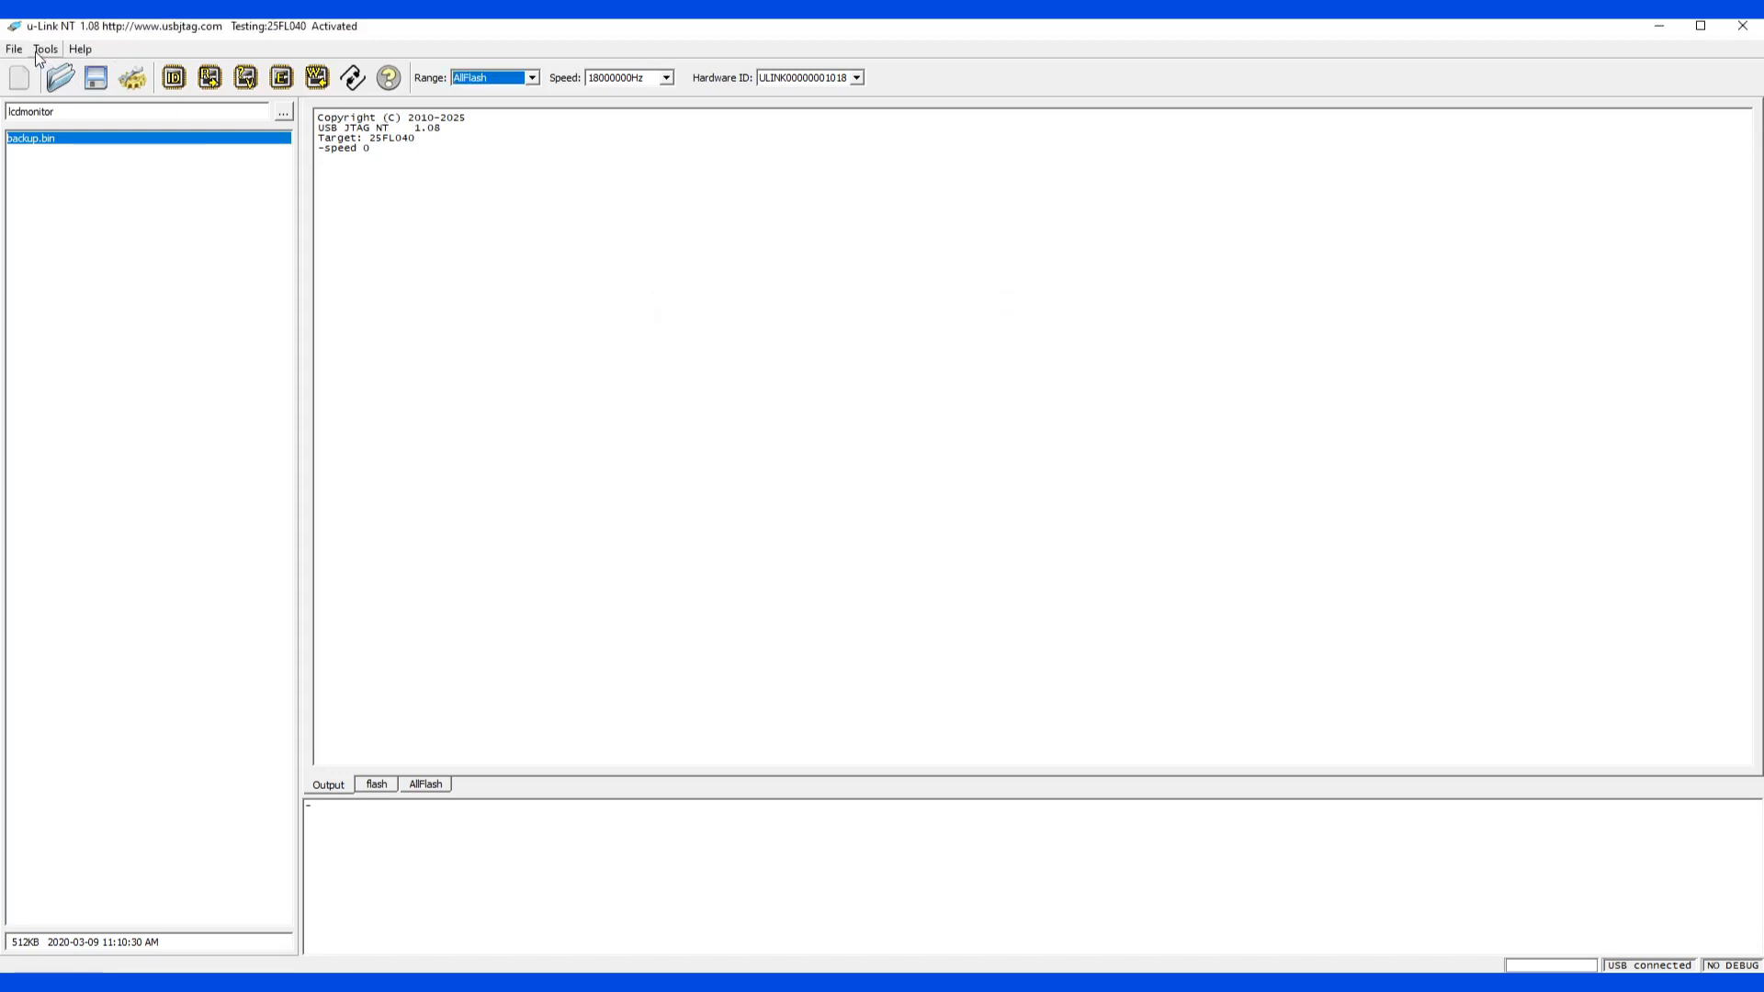
click(45, 49)
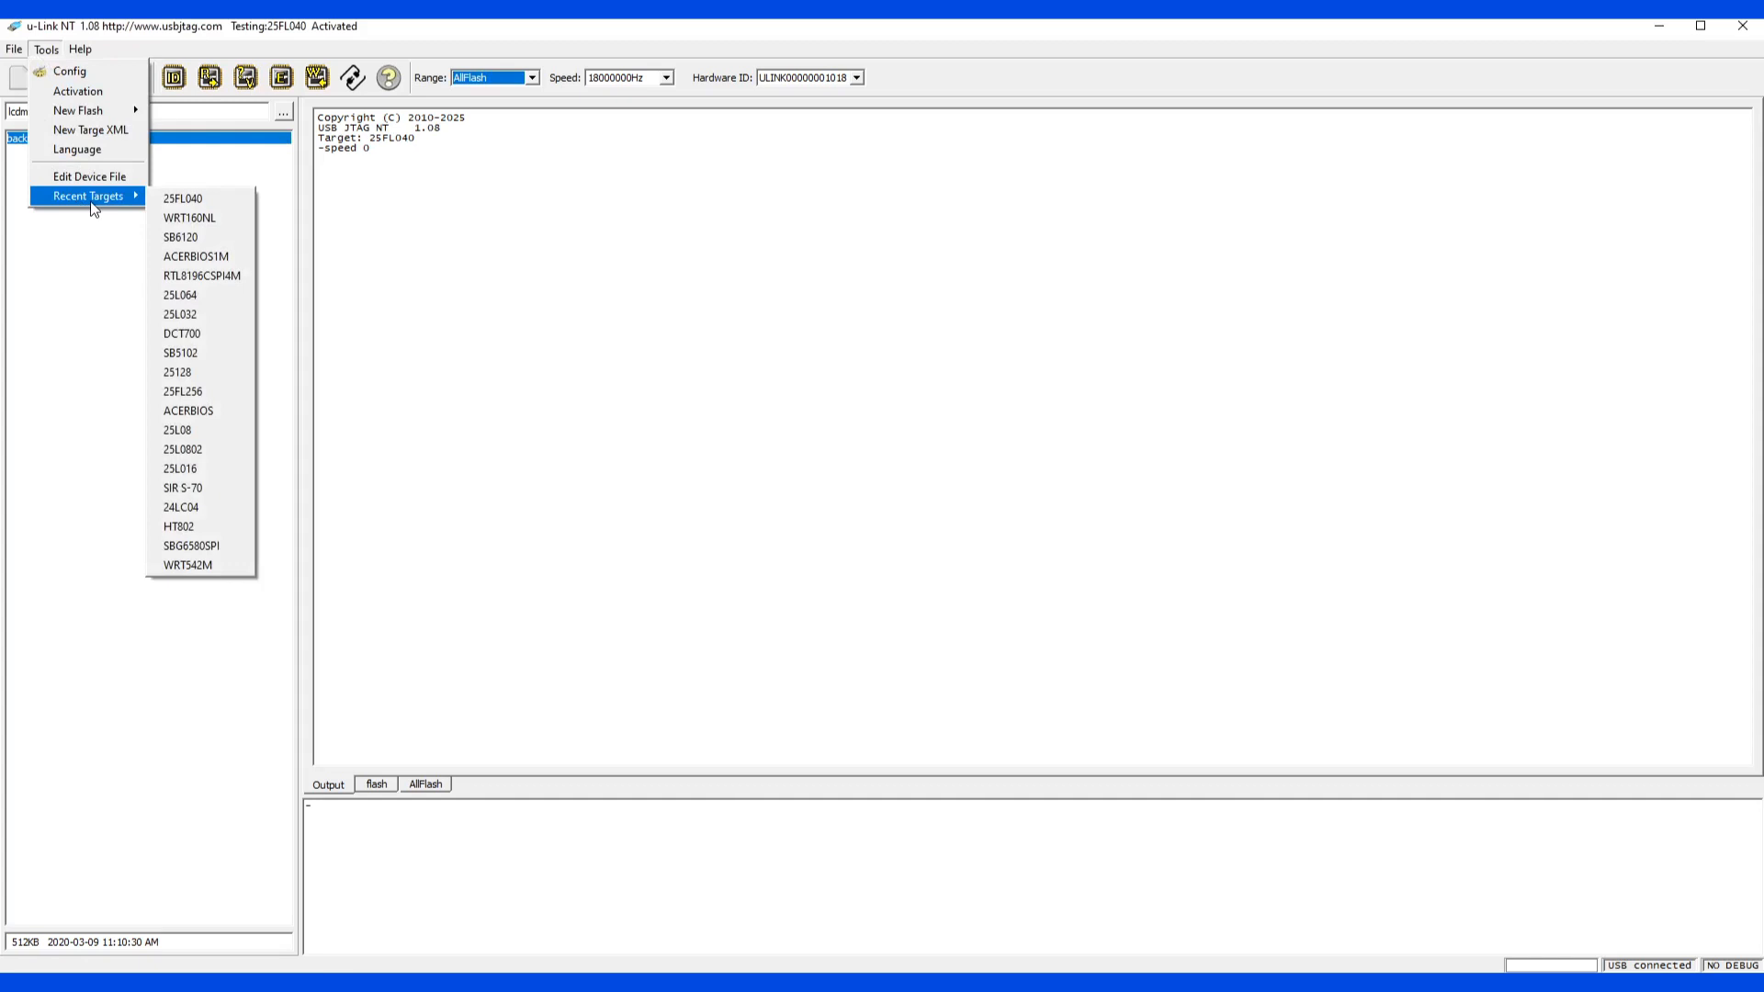
mouse_move(189, 216)
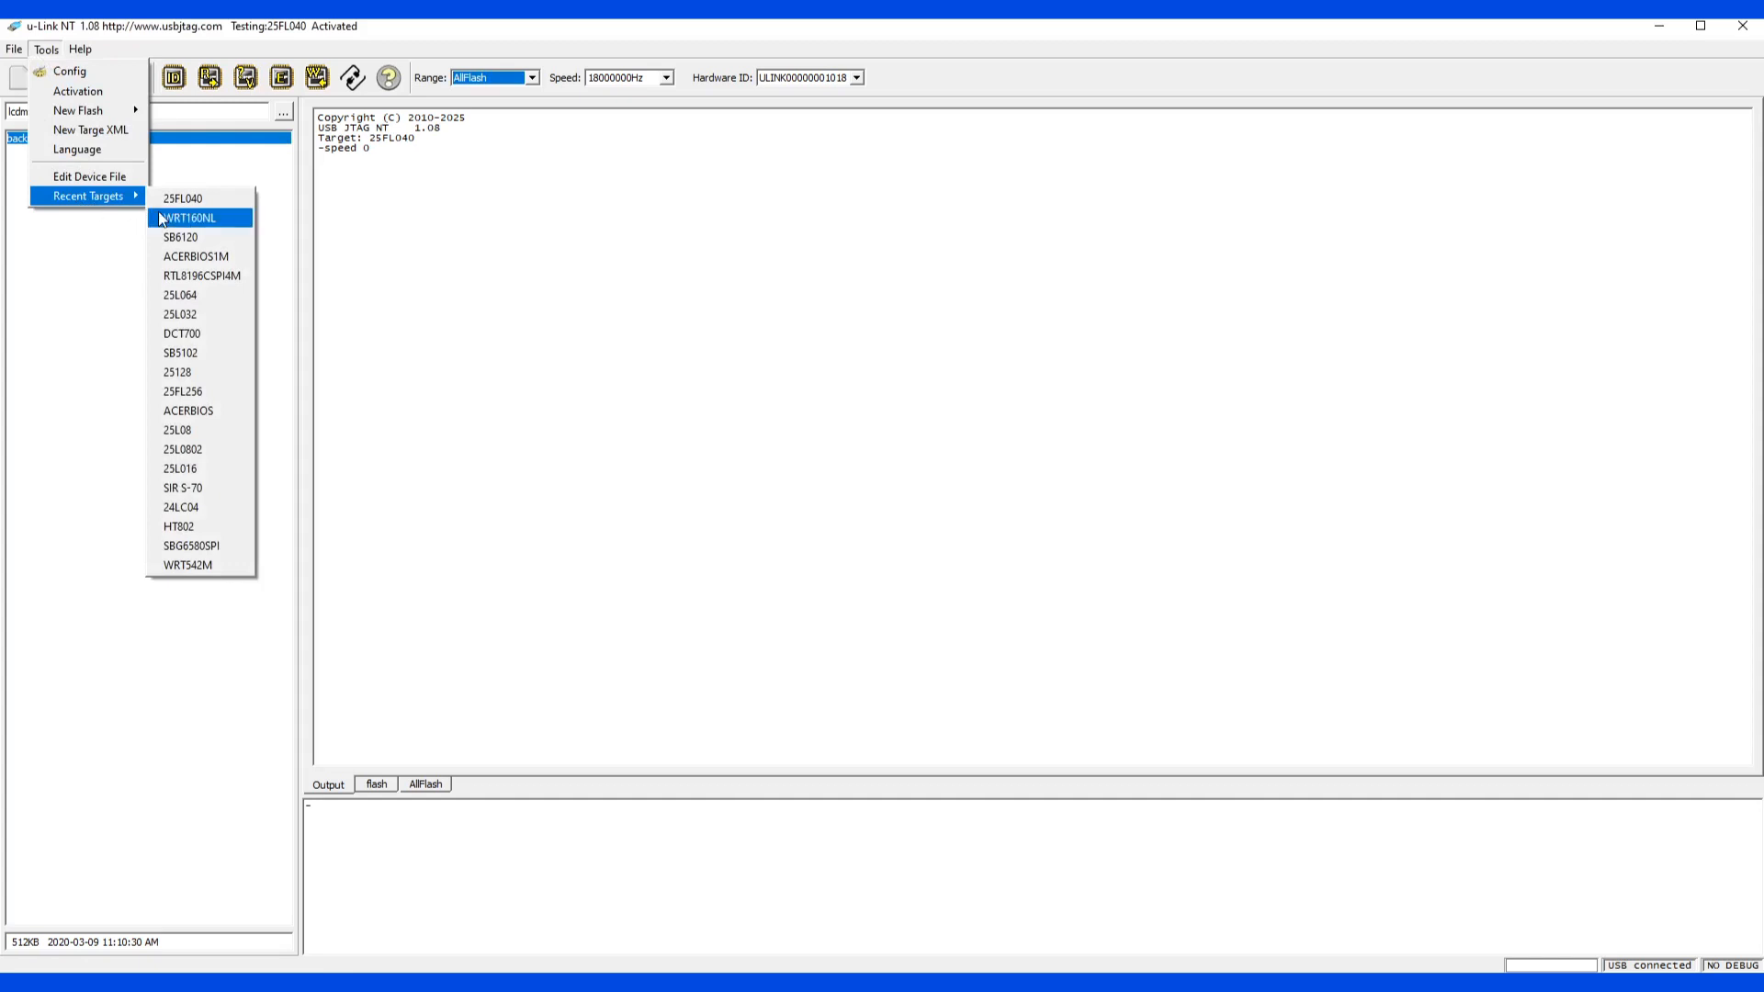
click(200, 276)
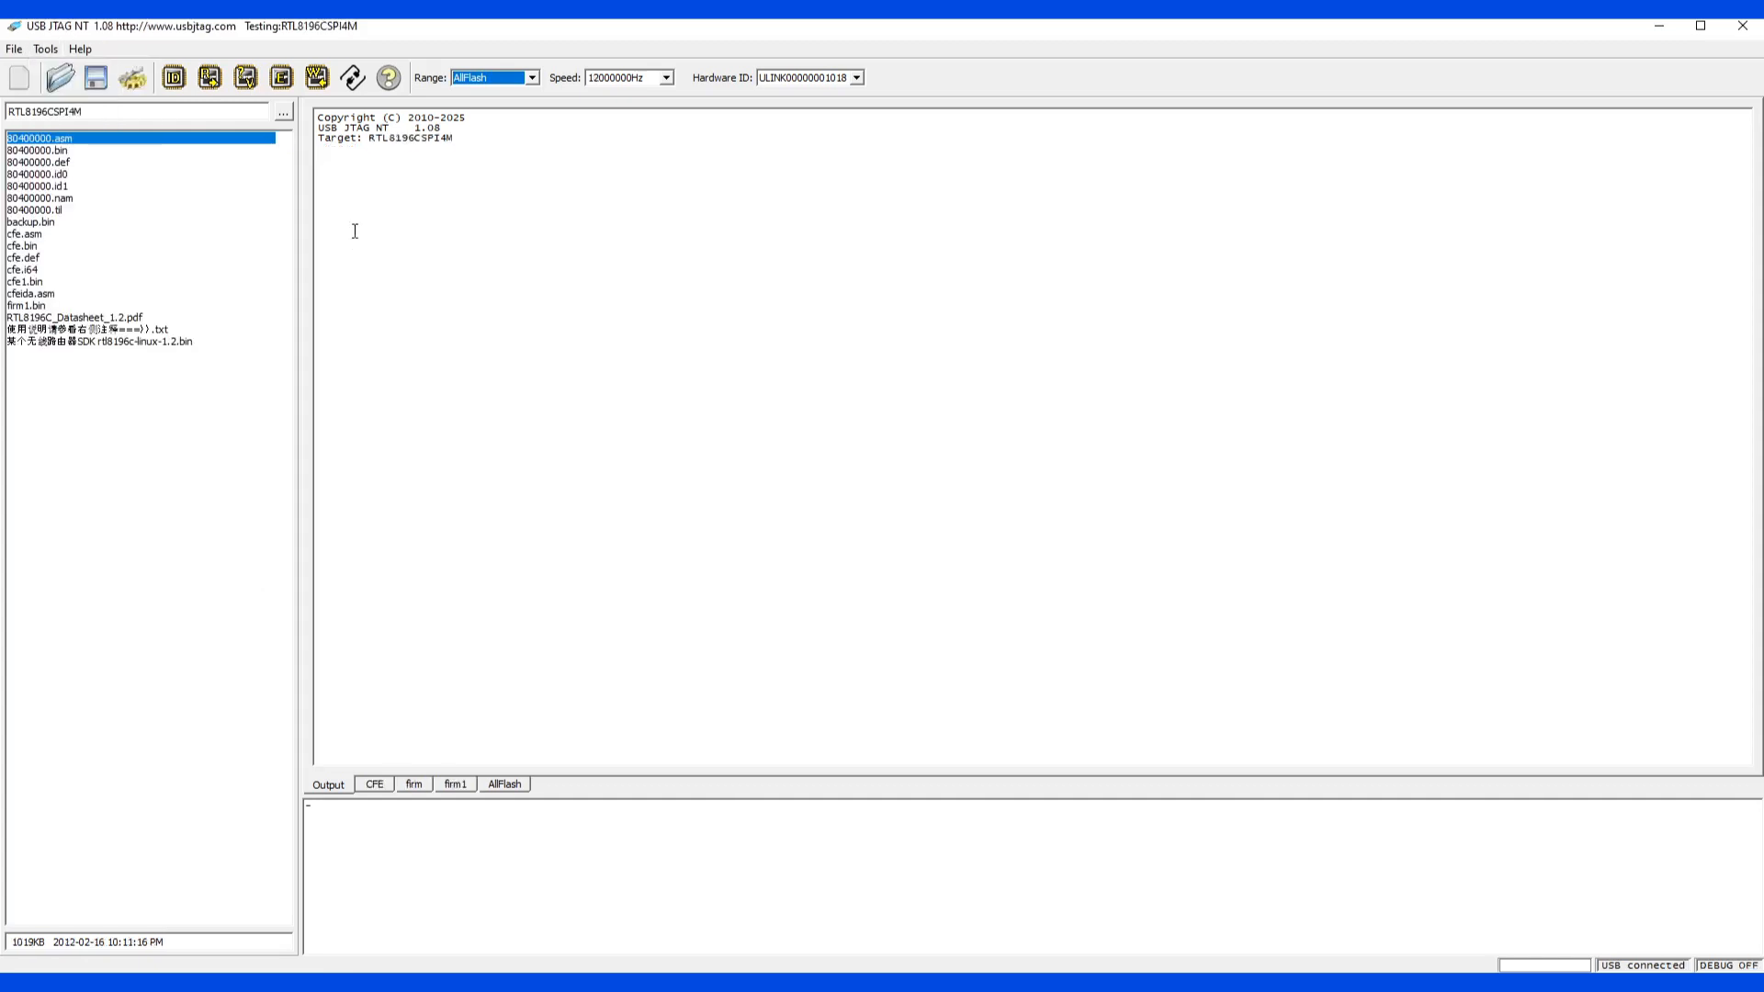
click(79, 49)
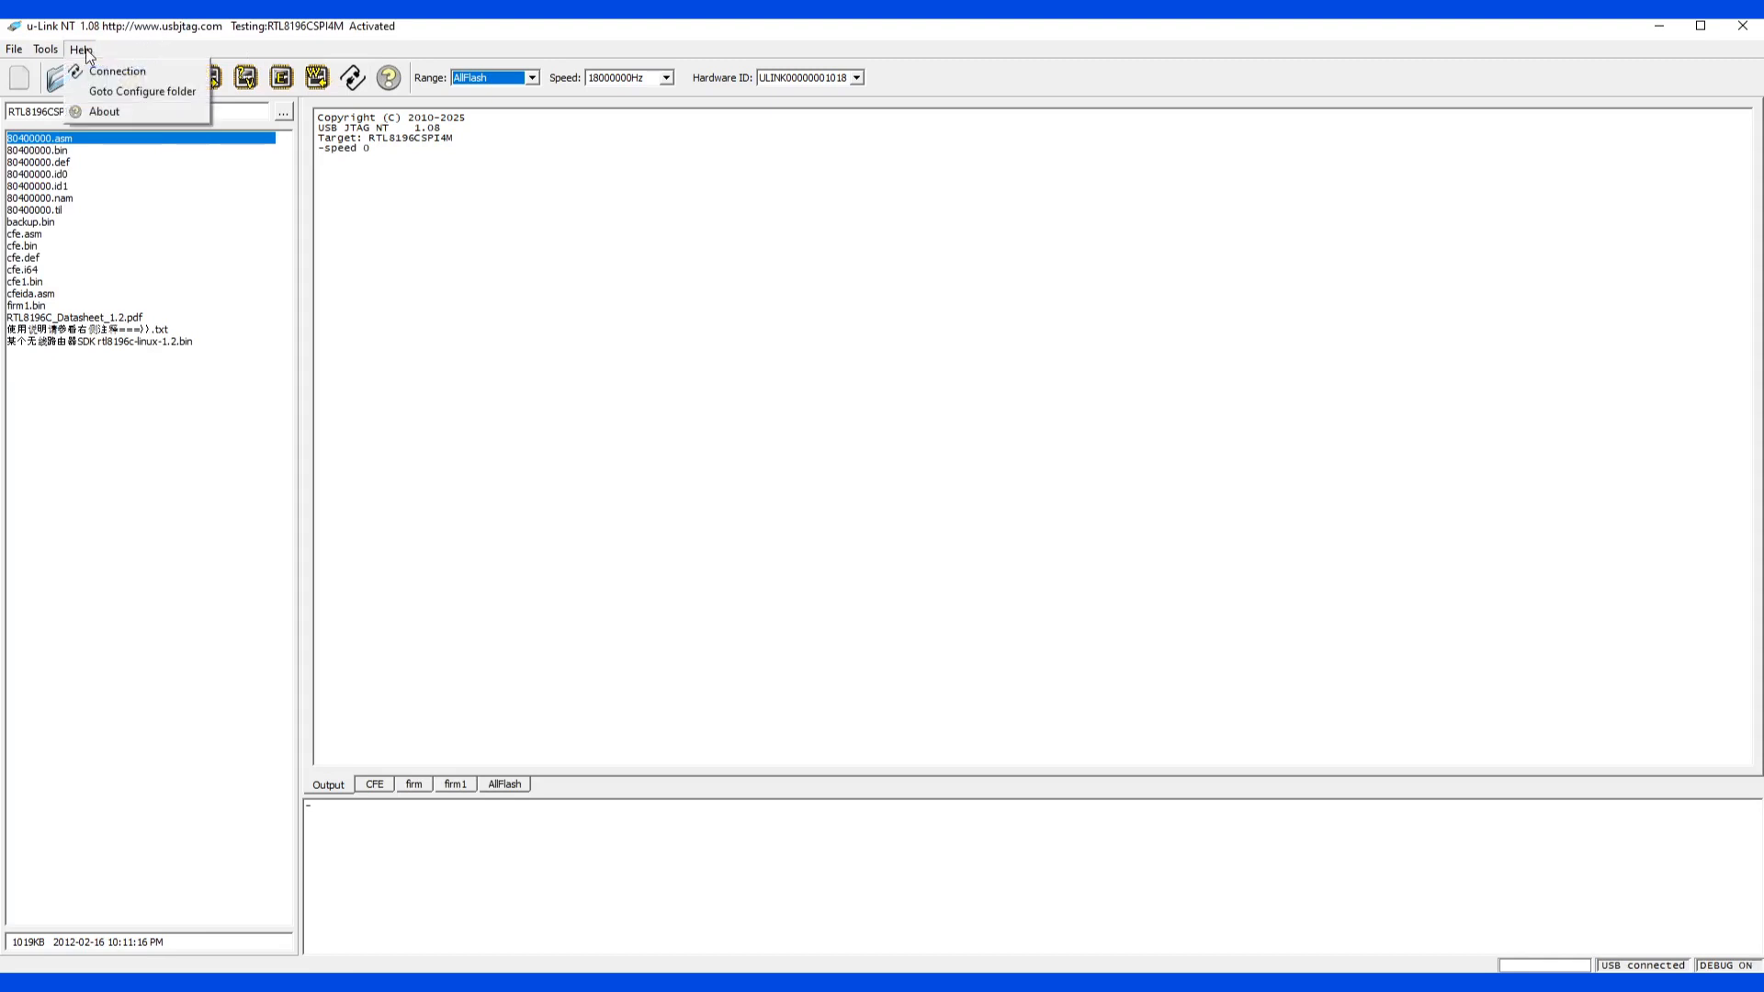
click(119, 71)
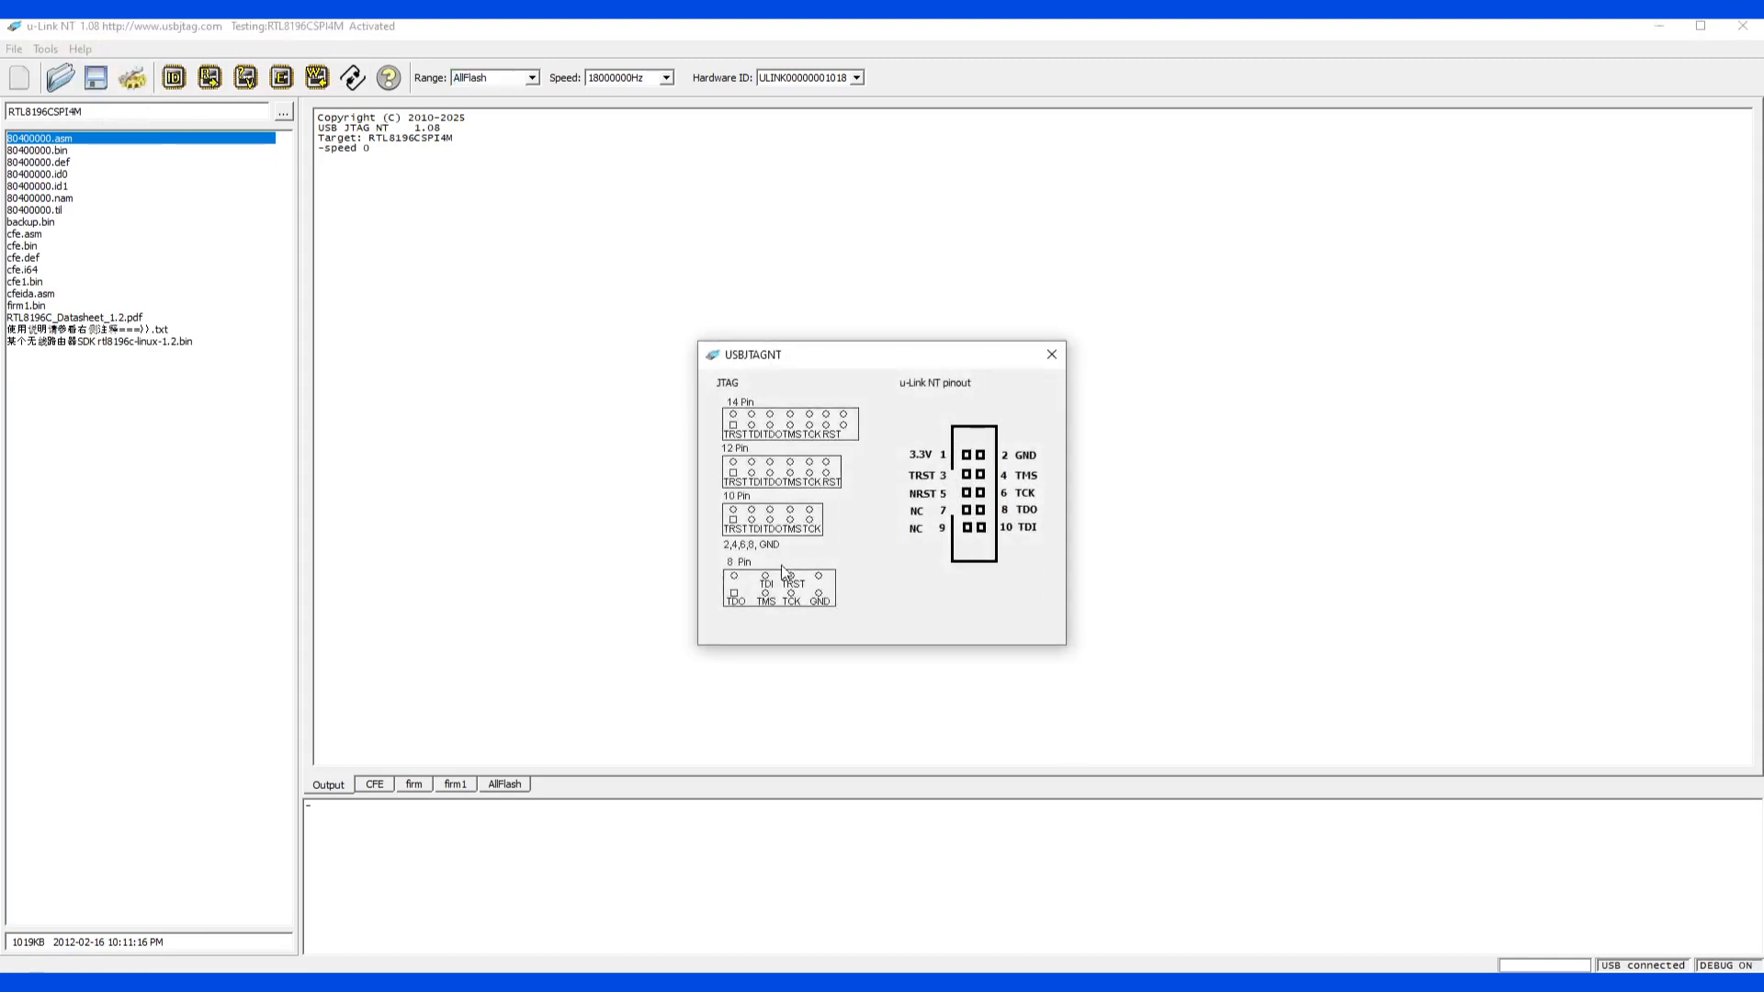
mouse_move(726, 510)
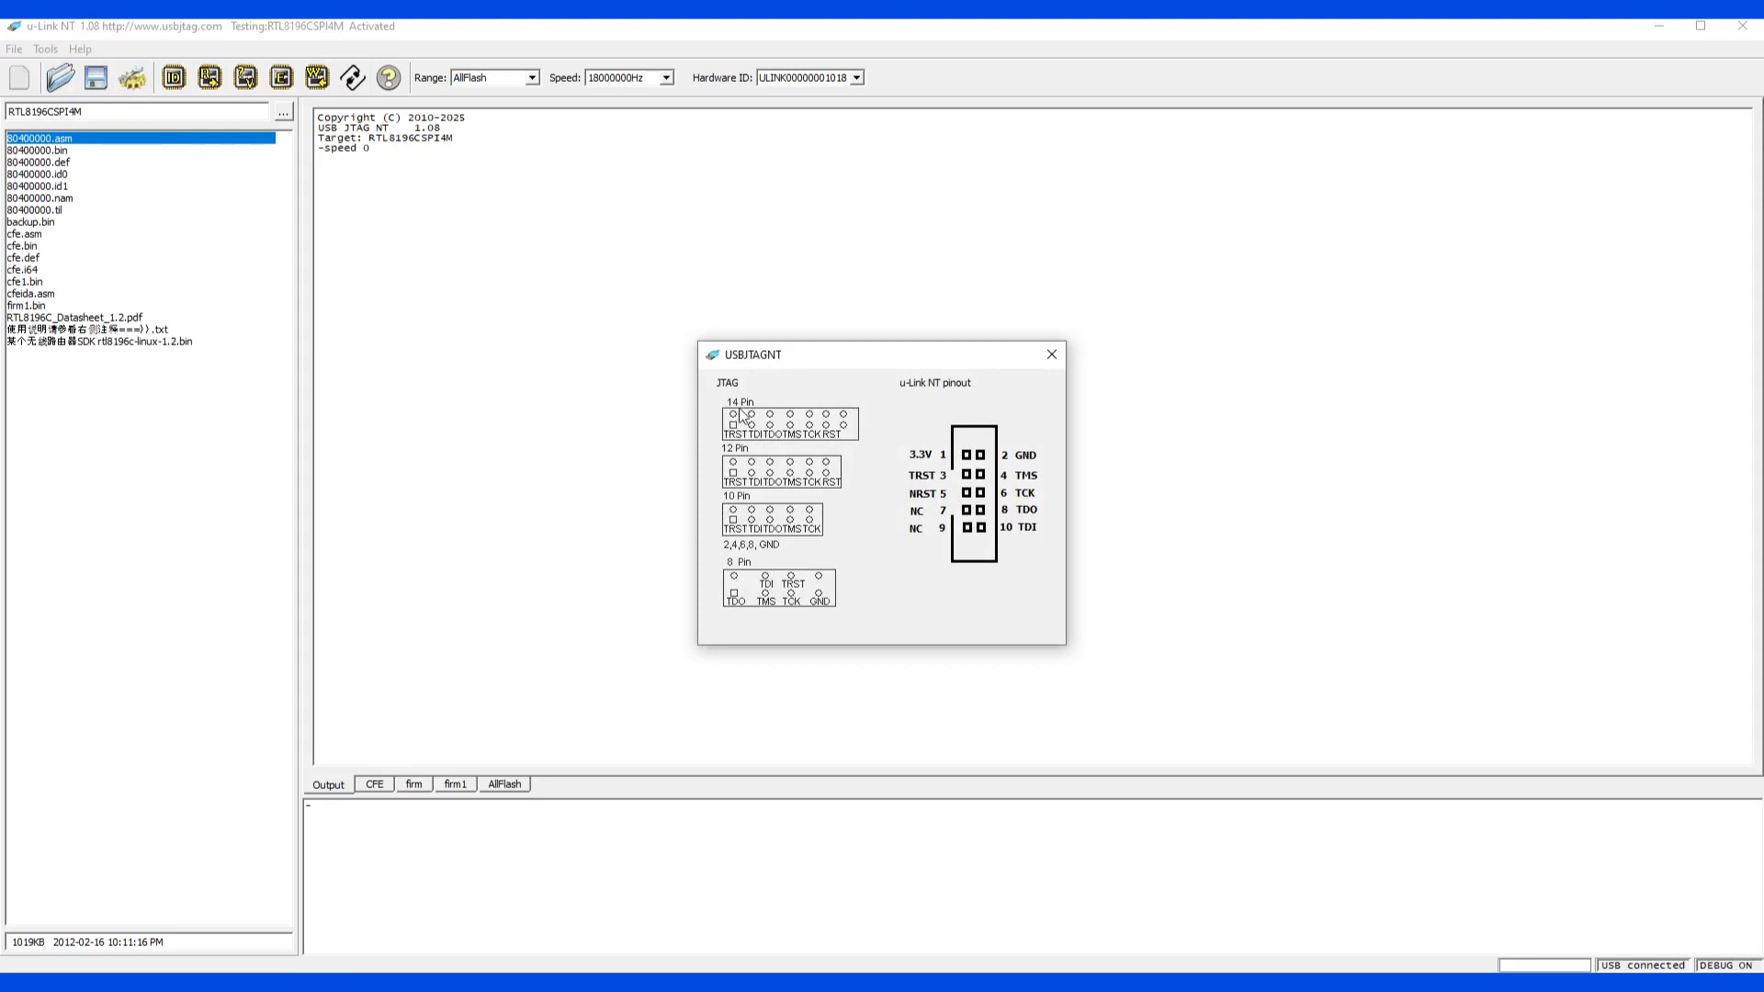
mouse_move(1046, 377)
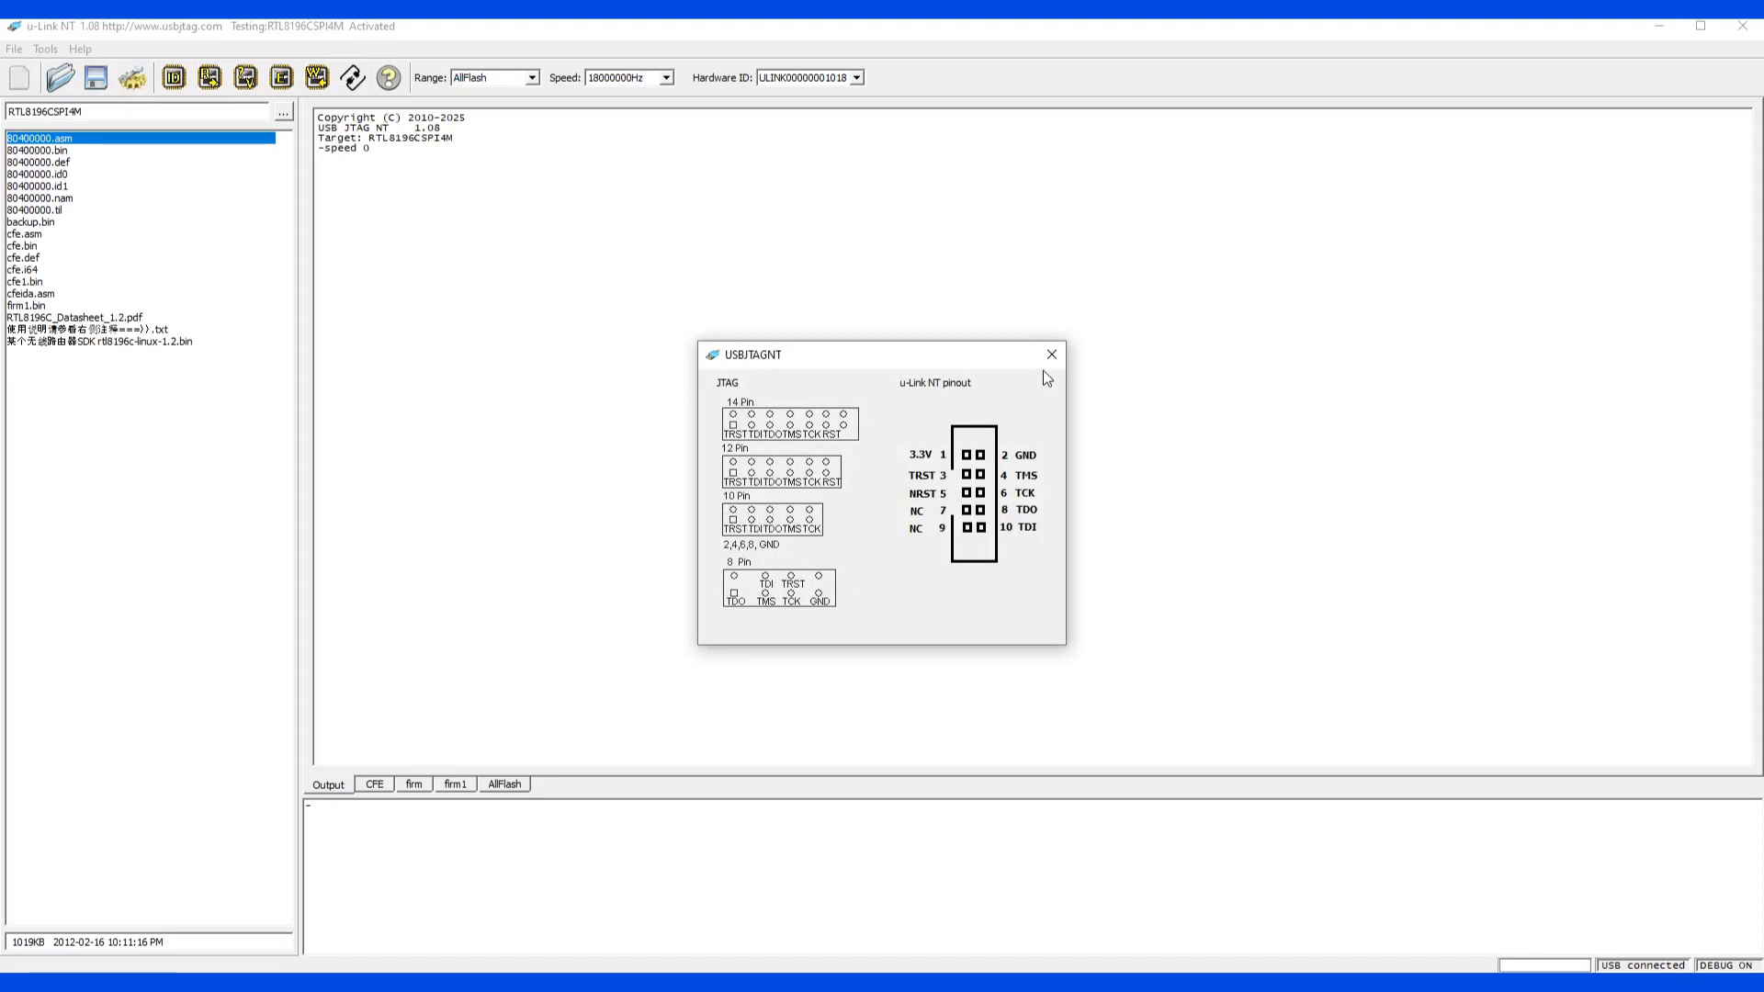
Close the JTAG pinout, pick ECU411 by searching 'ecu', then close its BDM pinout.
click(1051, 353)
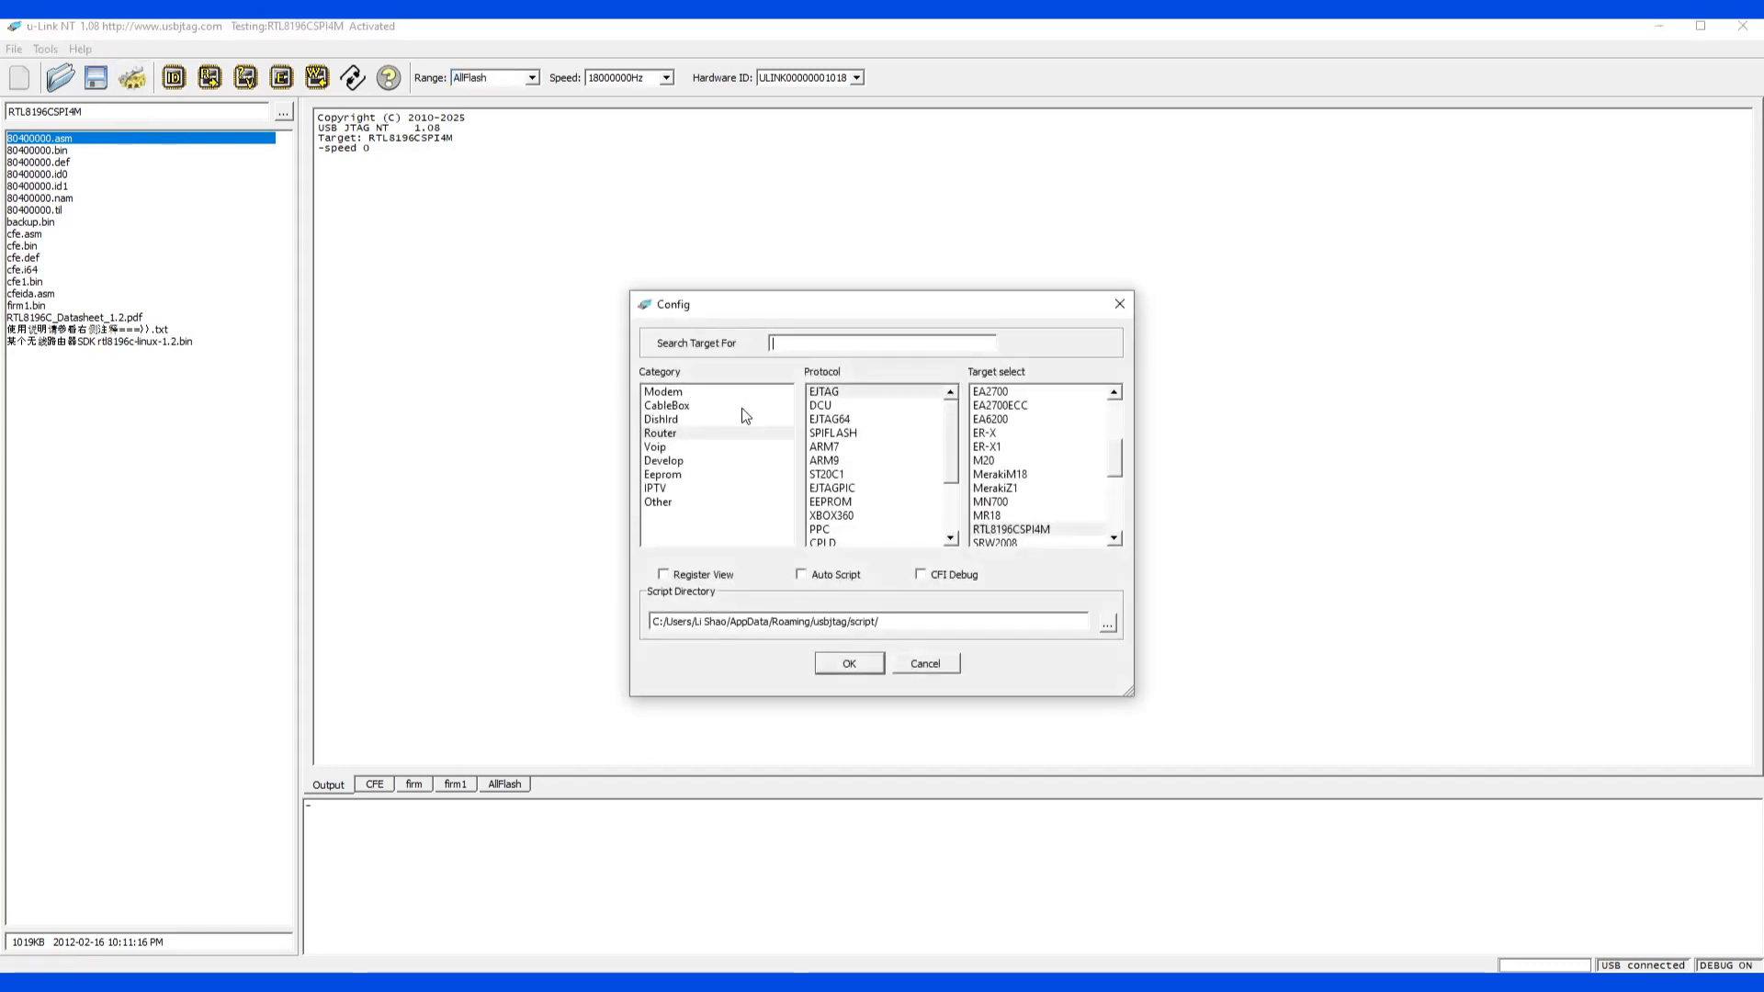
mouse_move(720, 442)
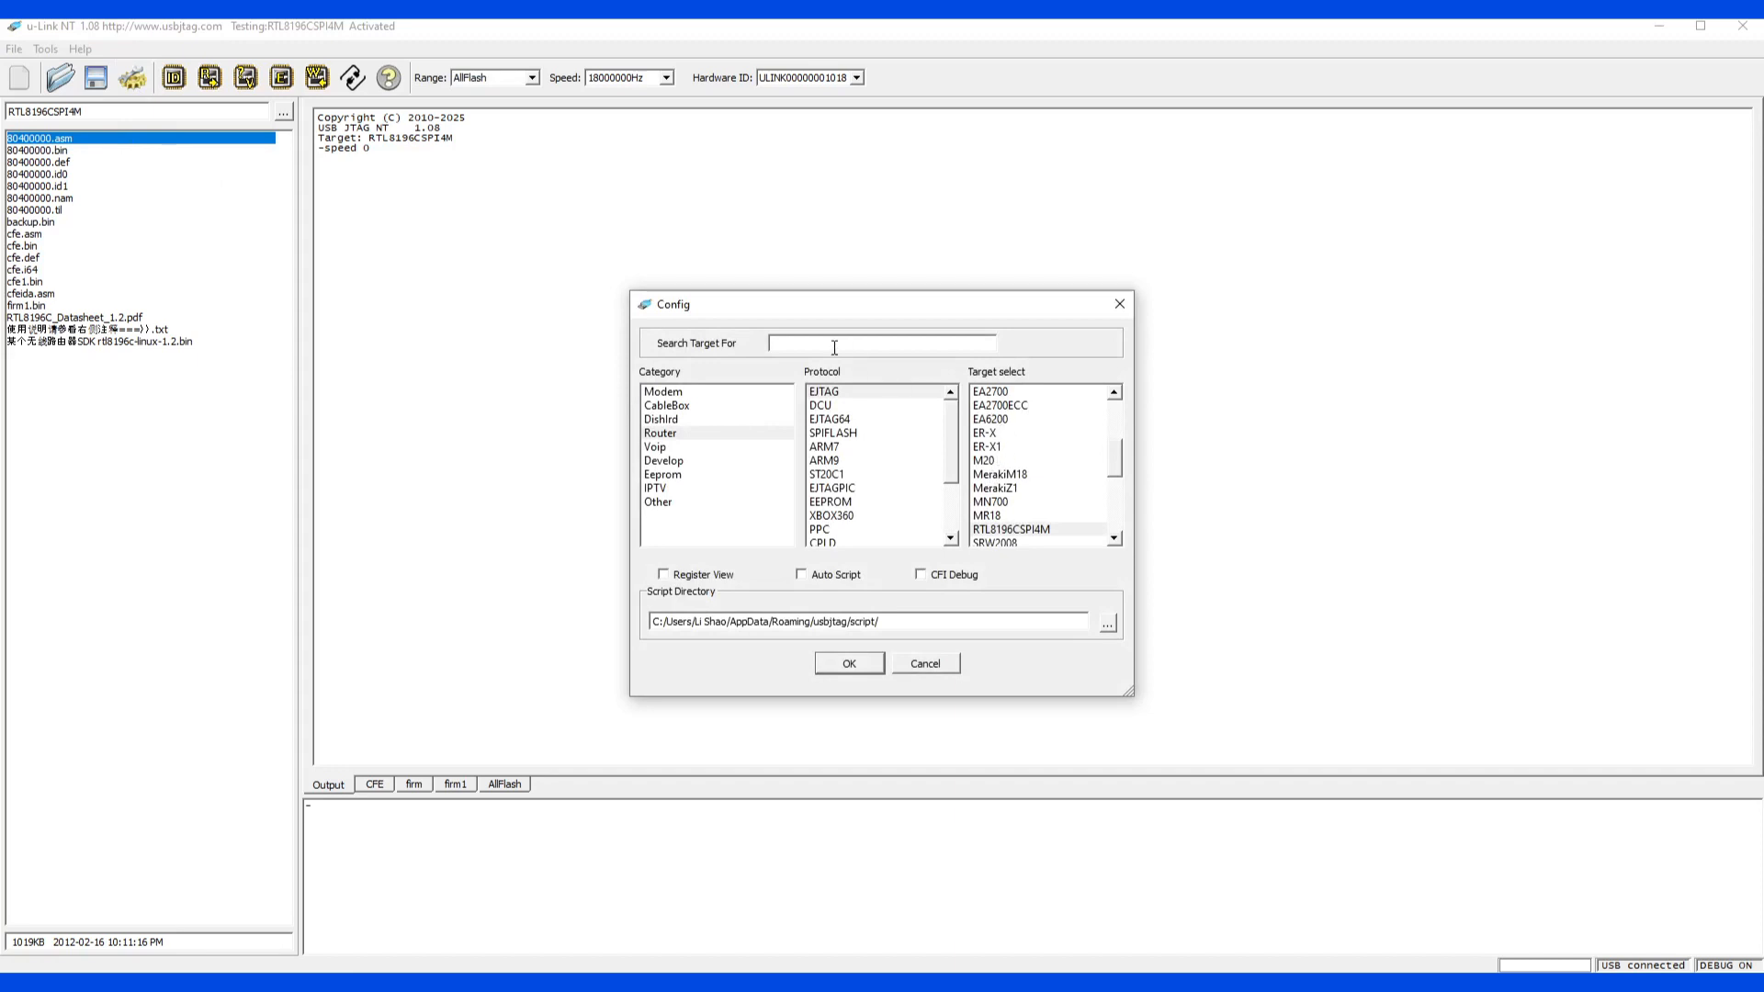
text(ecu)
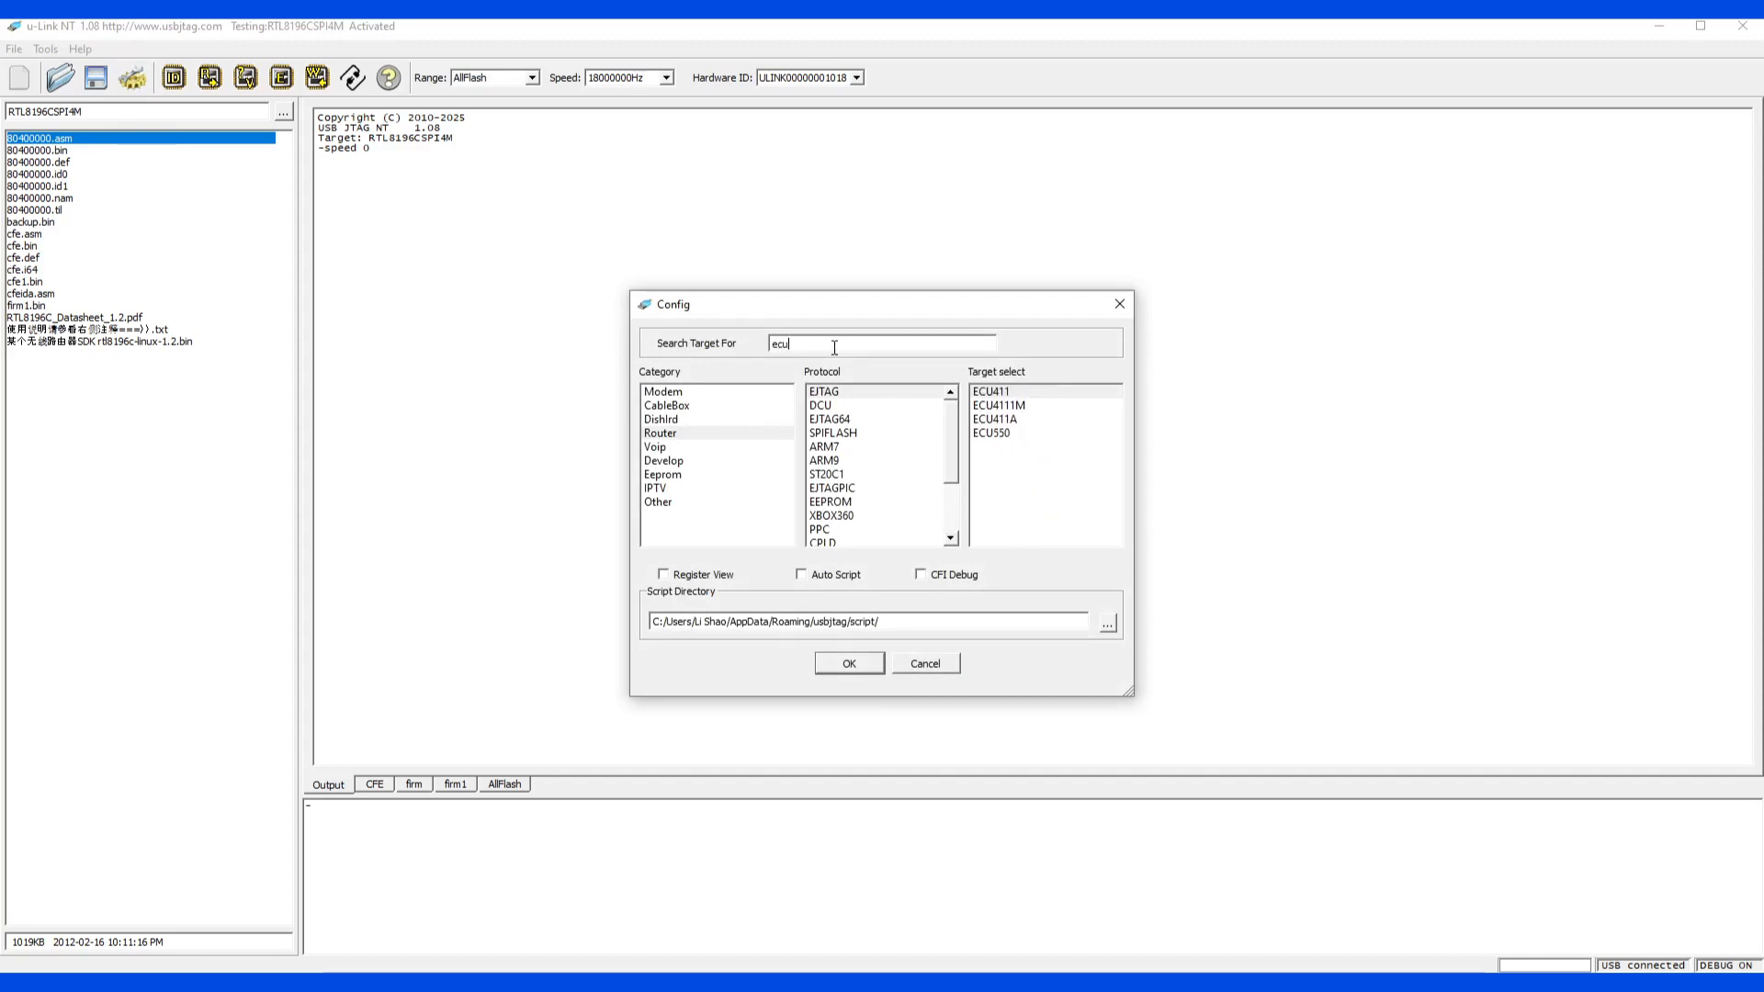
click(848, 662)
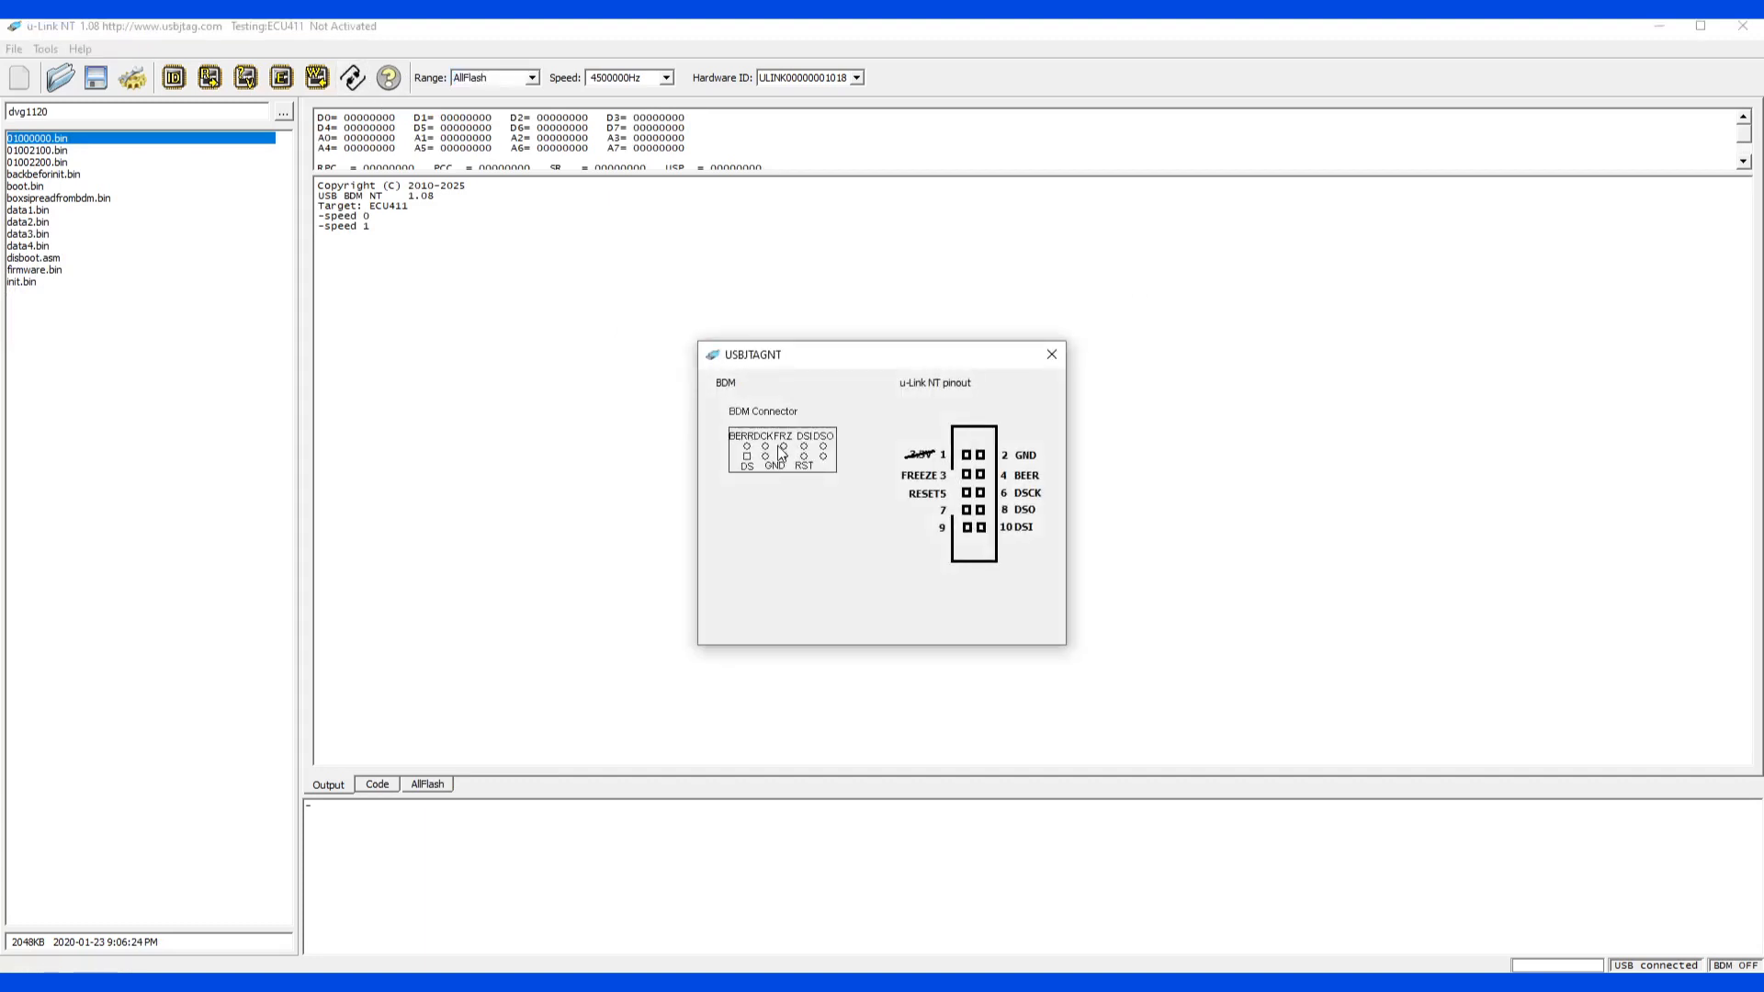
mouse_move(1034, 365)
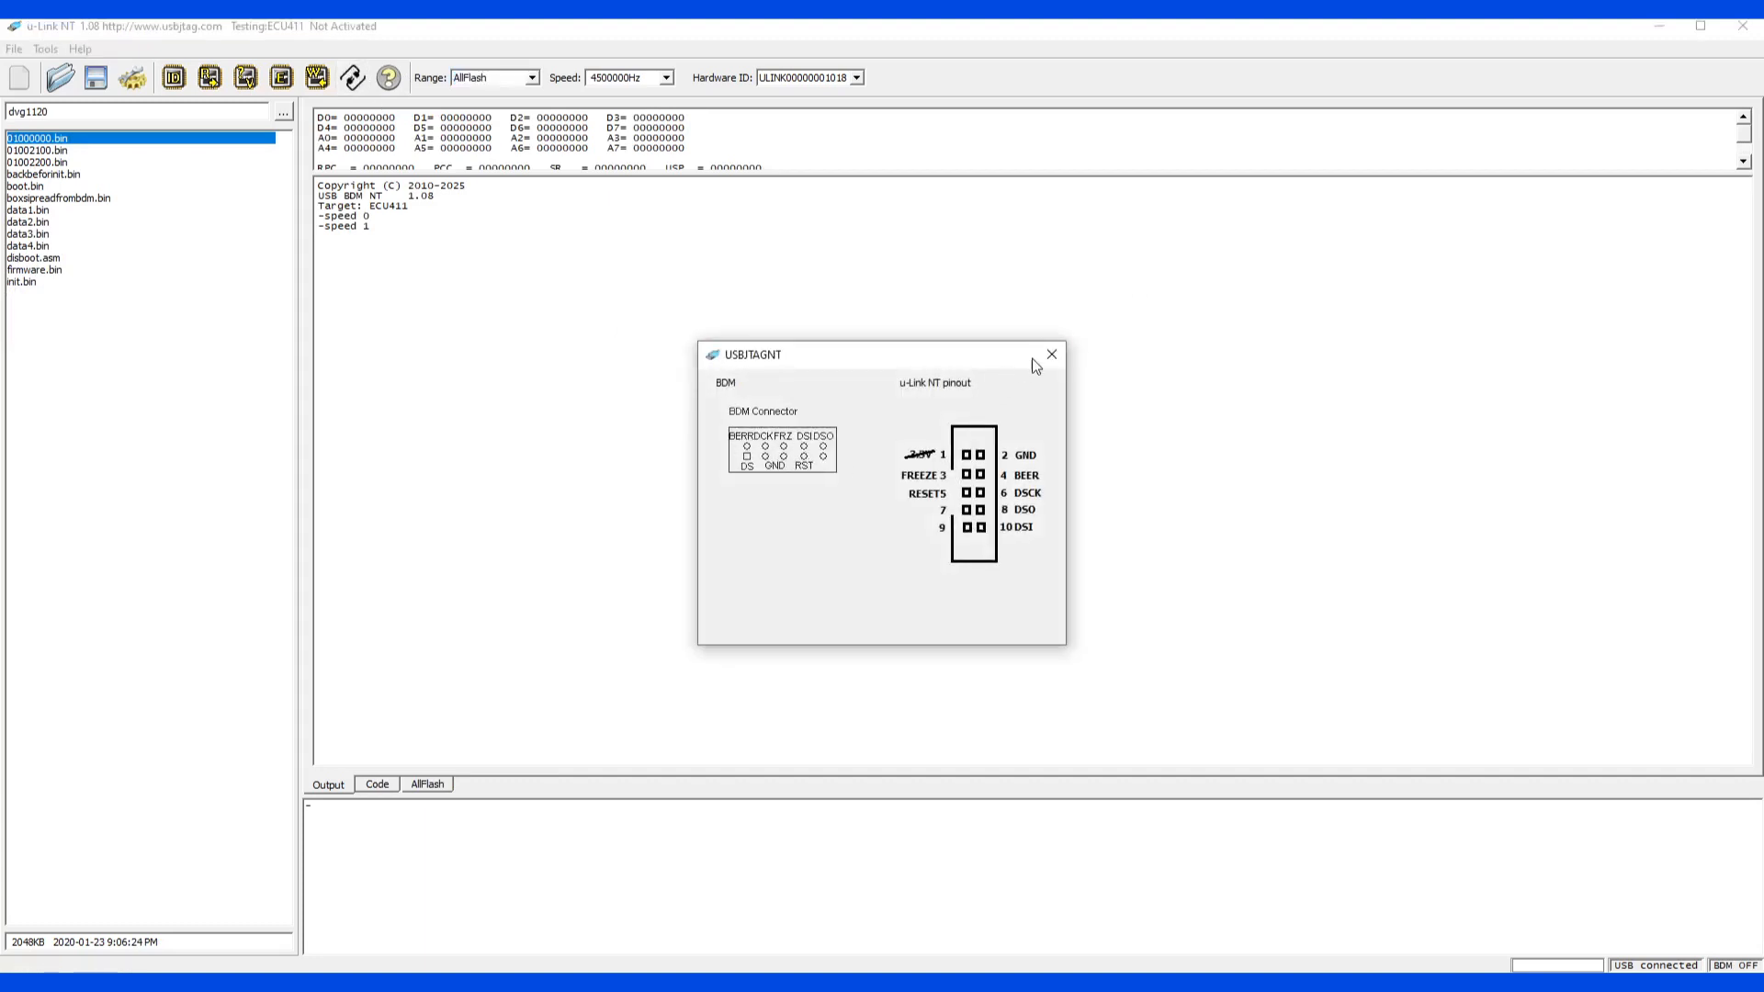
click(1051, 355)
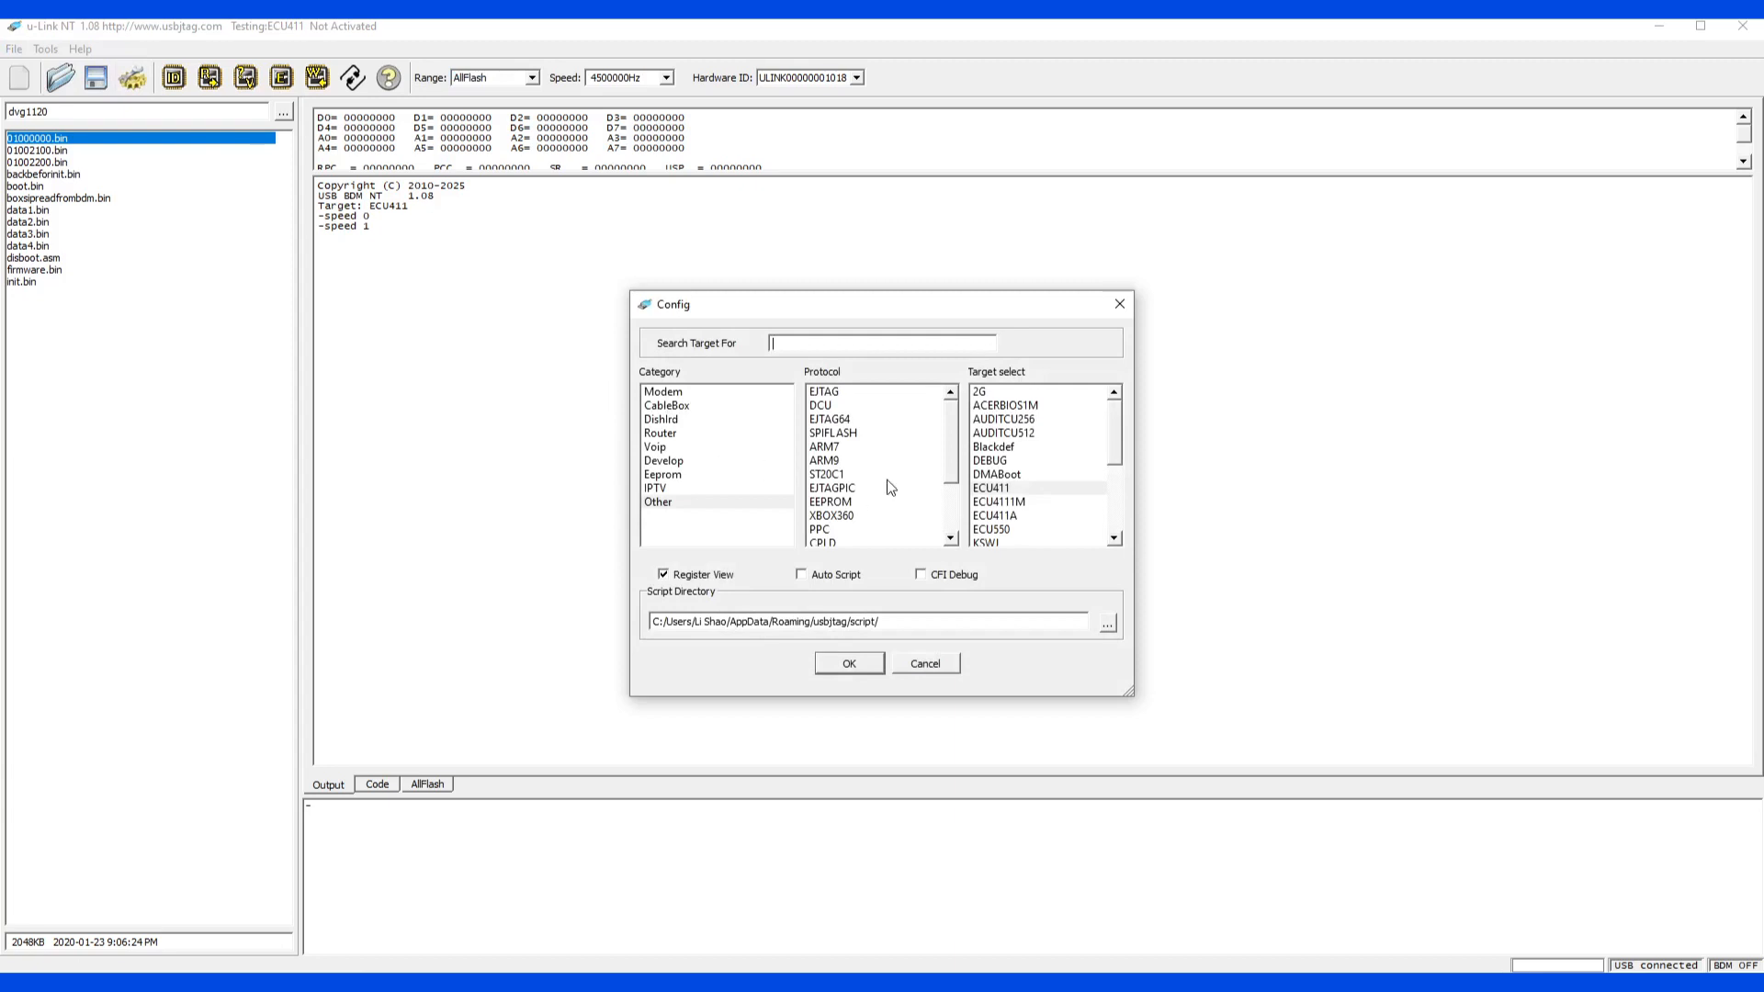
Select ExtremeView3300 under the ST20C1 protocol and close its ST20 pinout diagram.
click(827, 474)
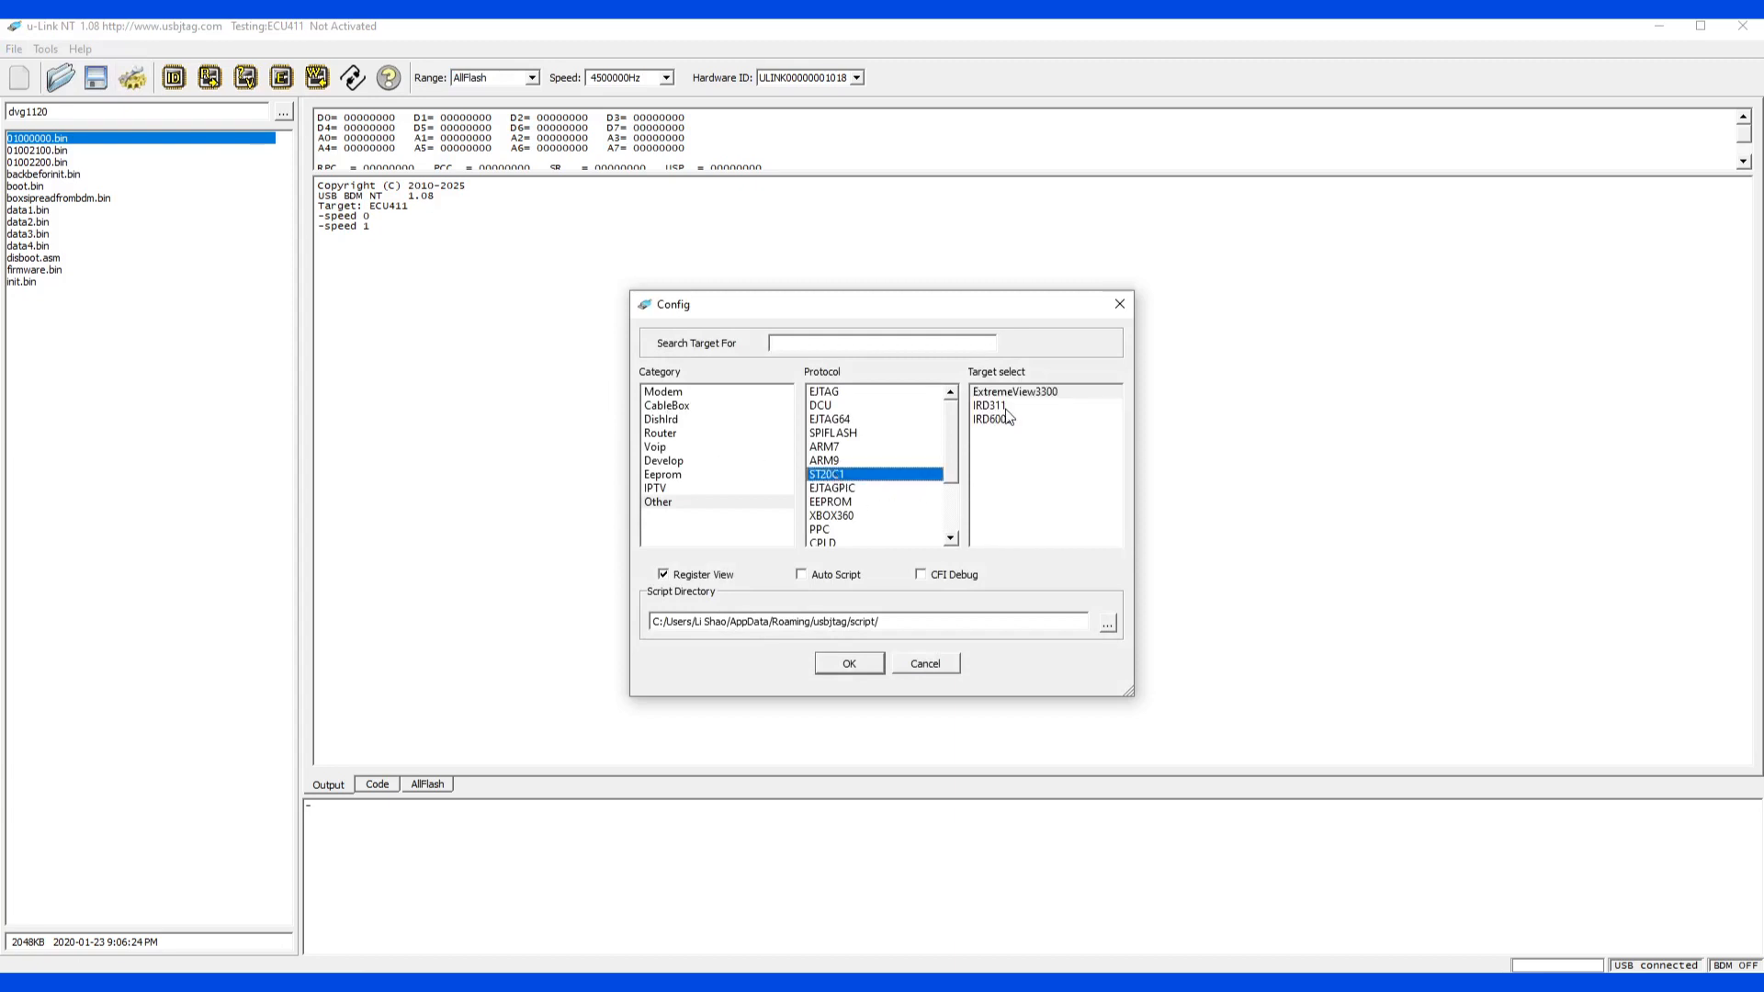
click(848, 662)
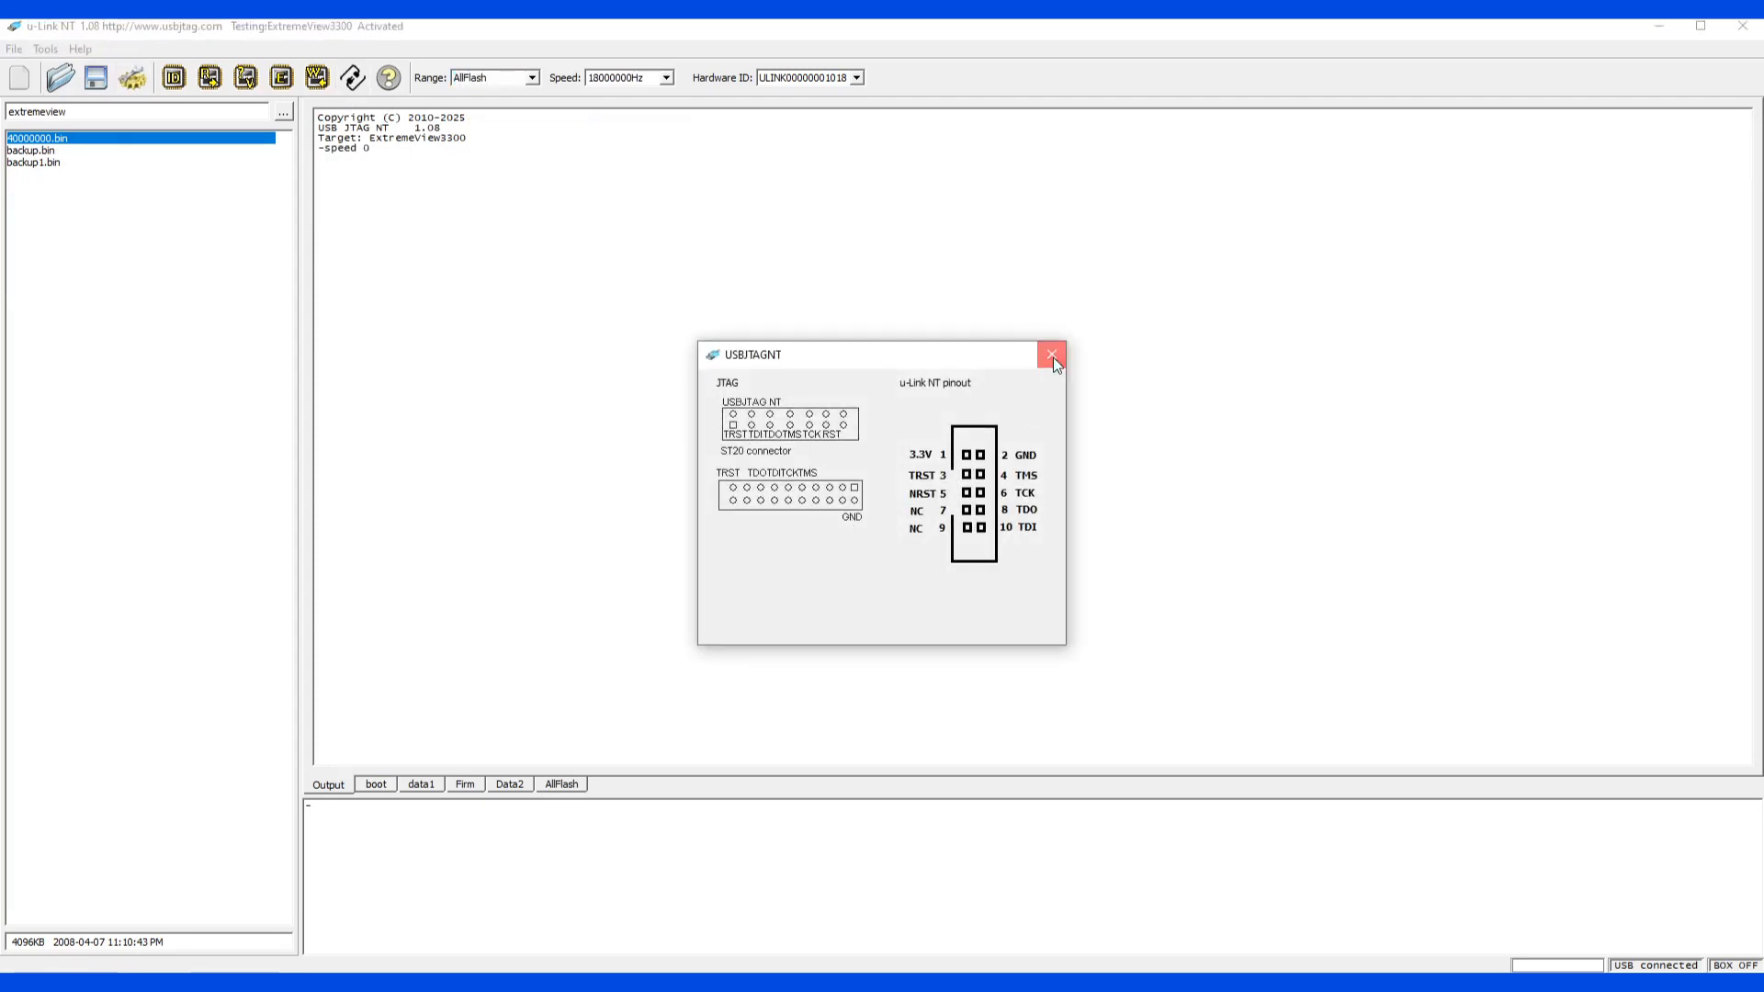
mouse_move(488, 276)
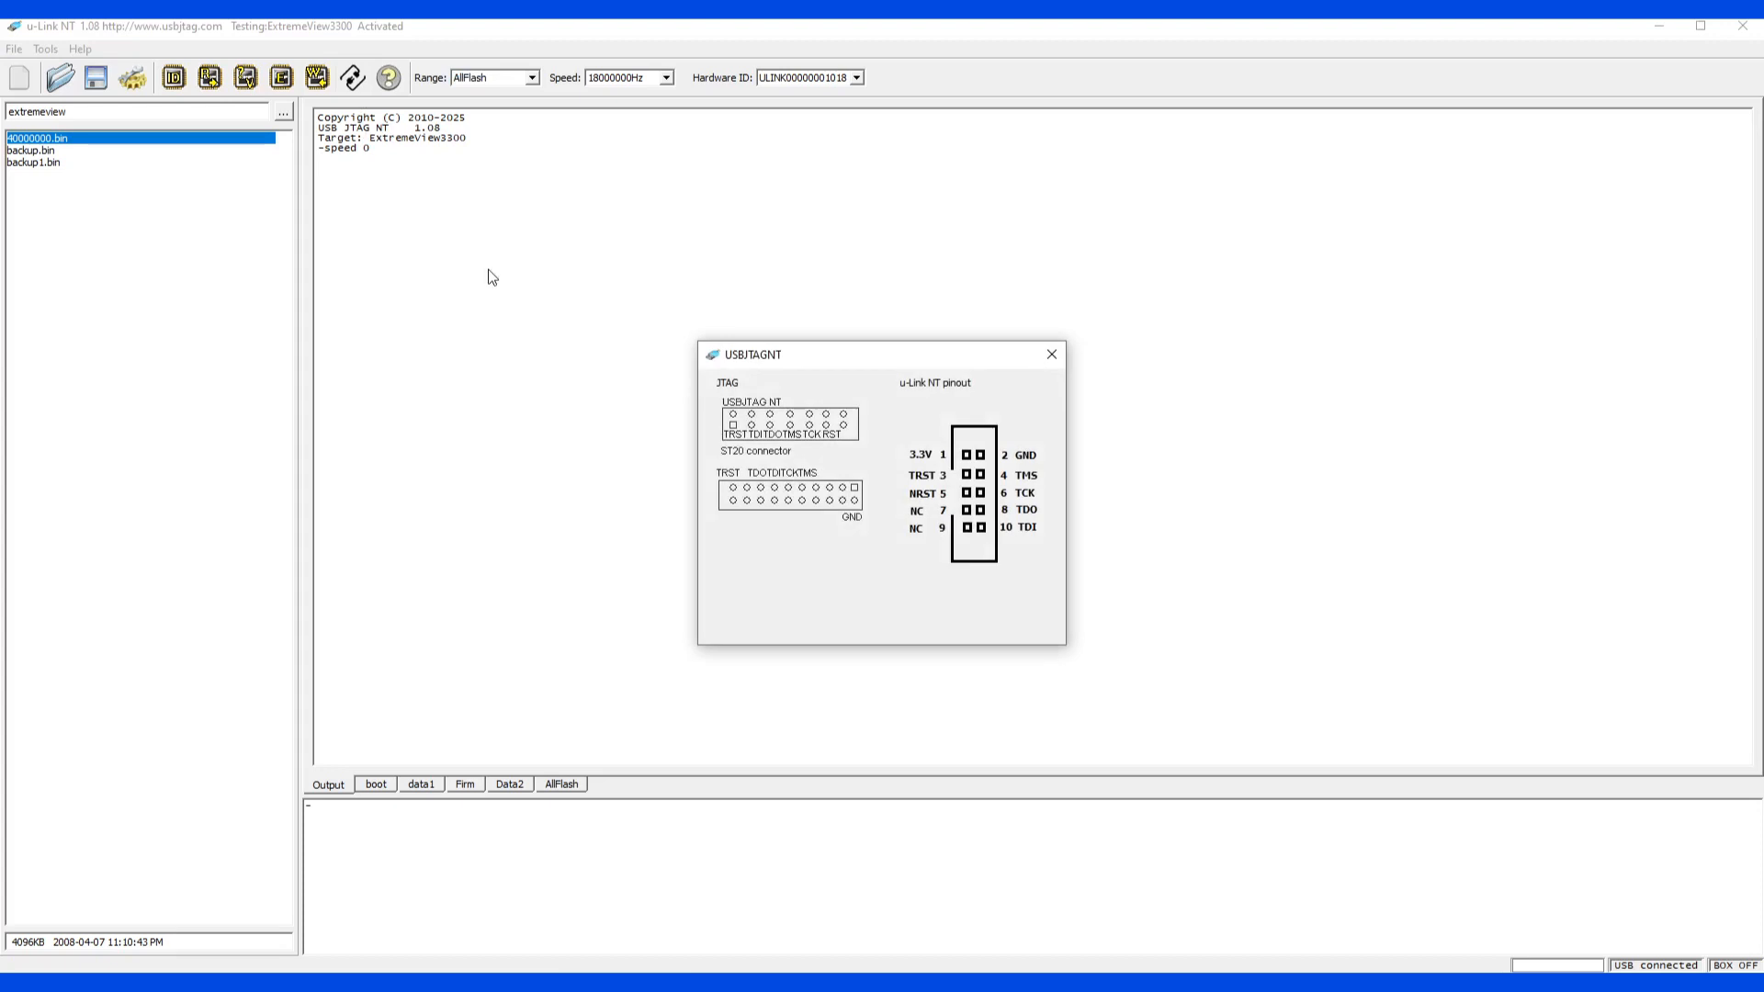
mouse_move(939, 495)
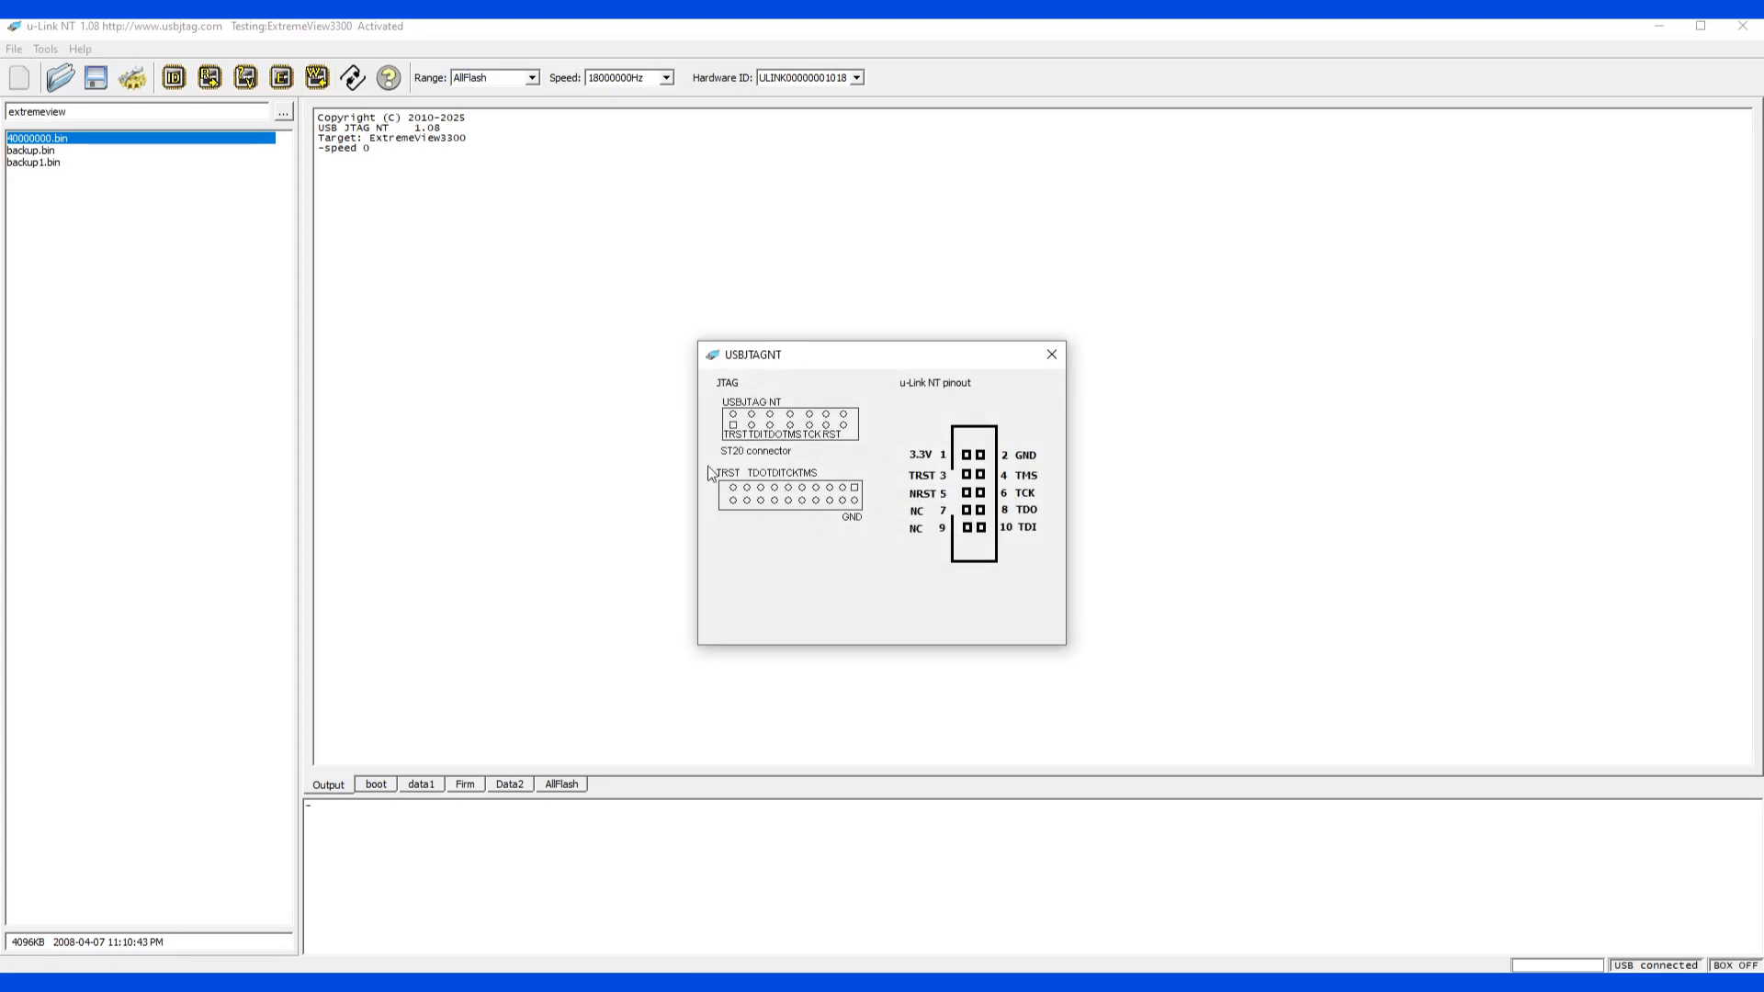
click(1051, 353)
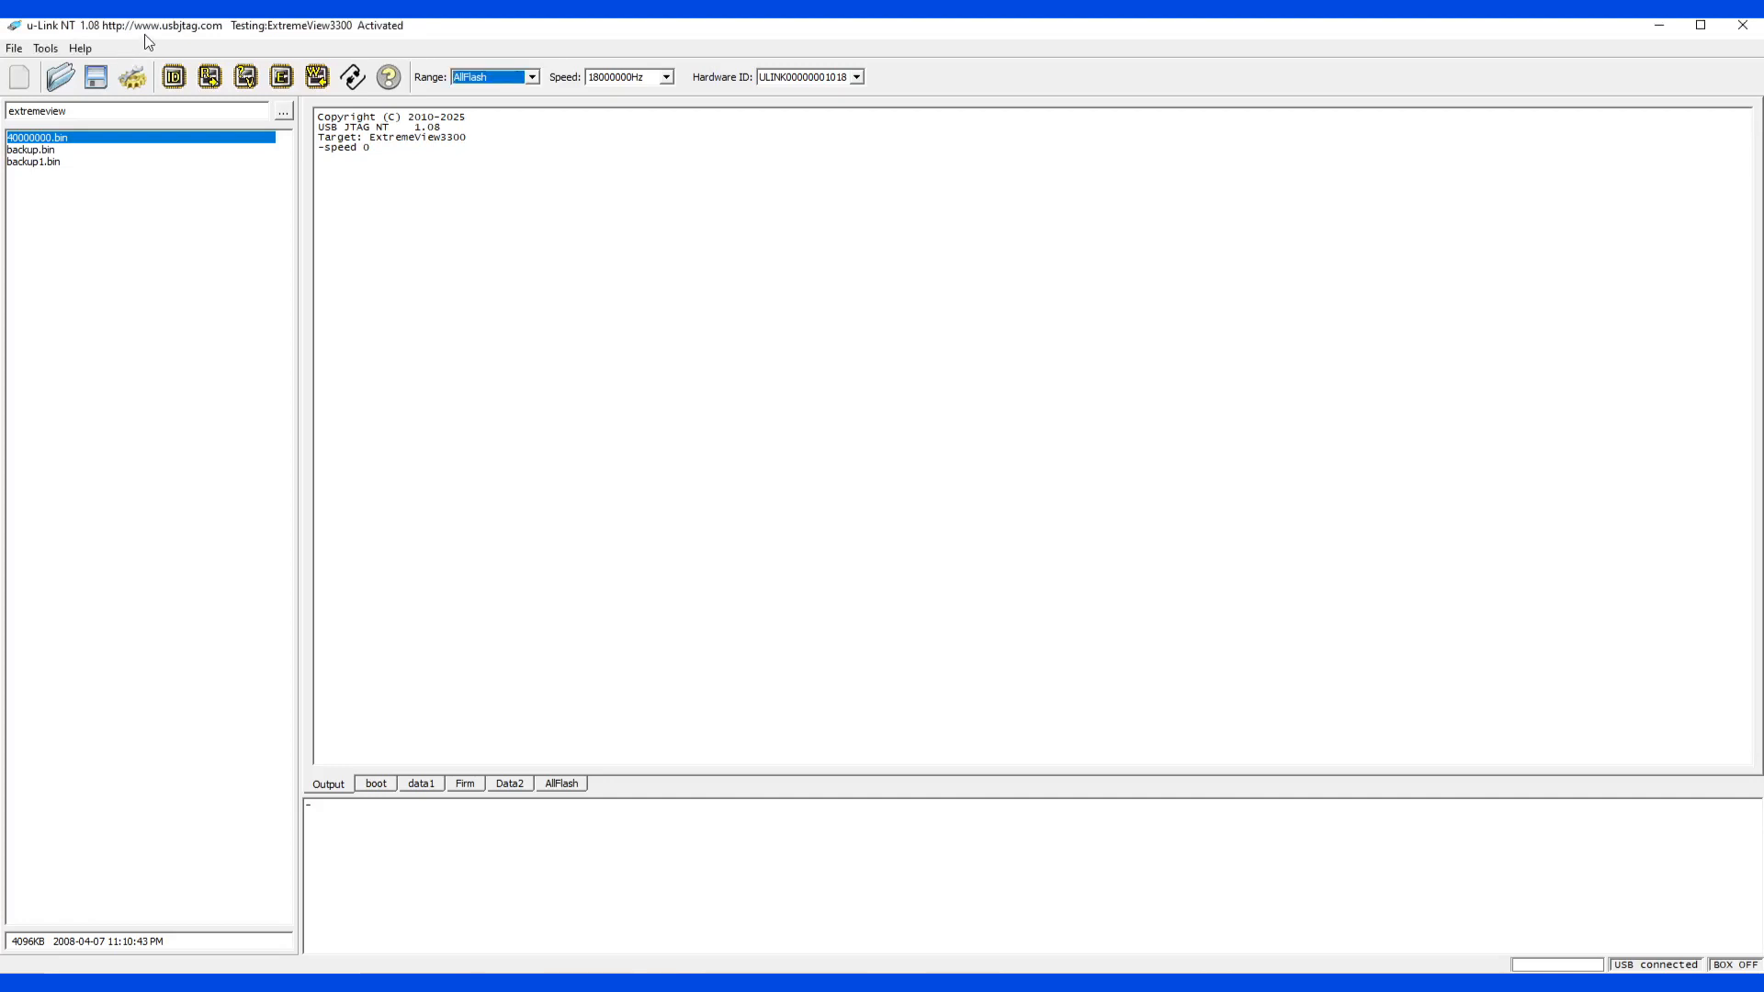
Open the AppData Roaming usbjtag config folder and scroll through its target XML files.
click(79, 49)
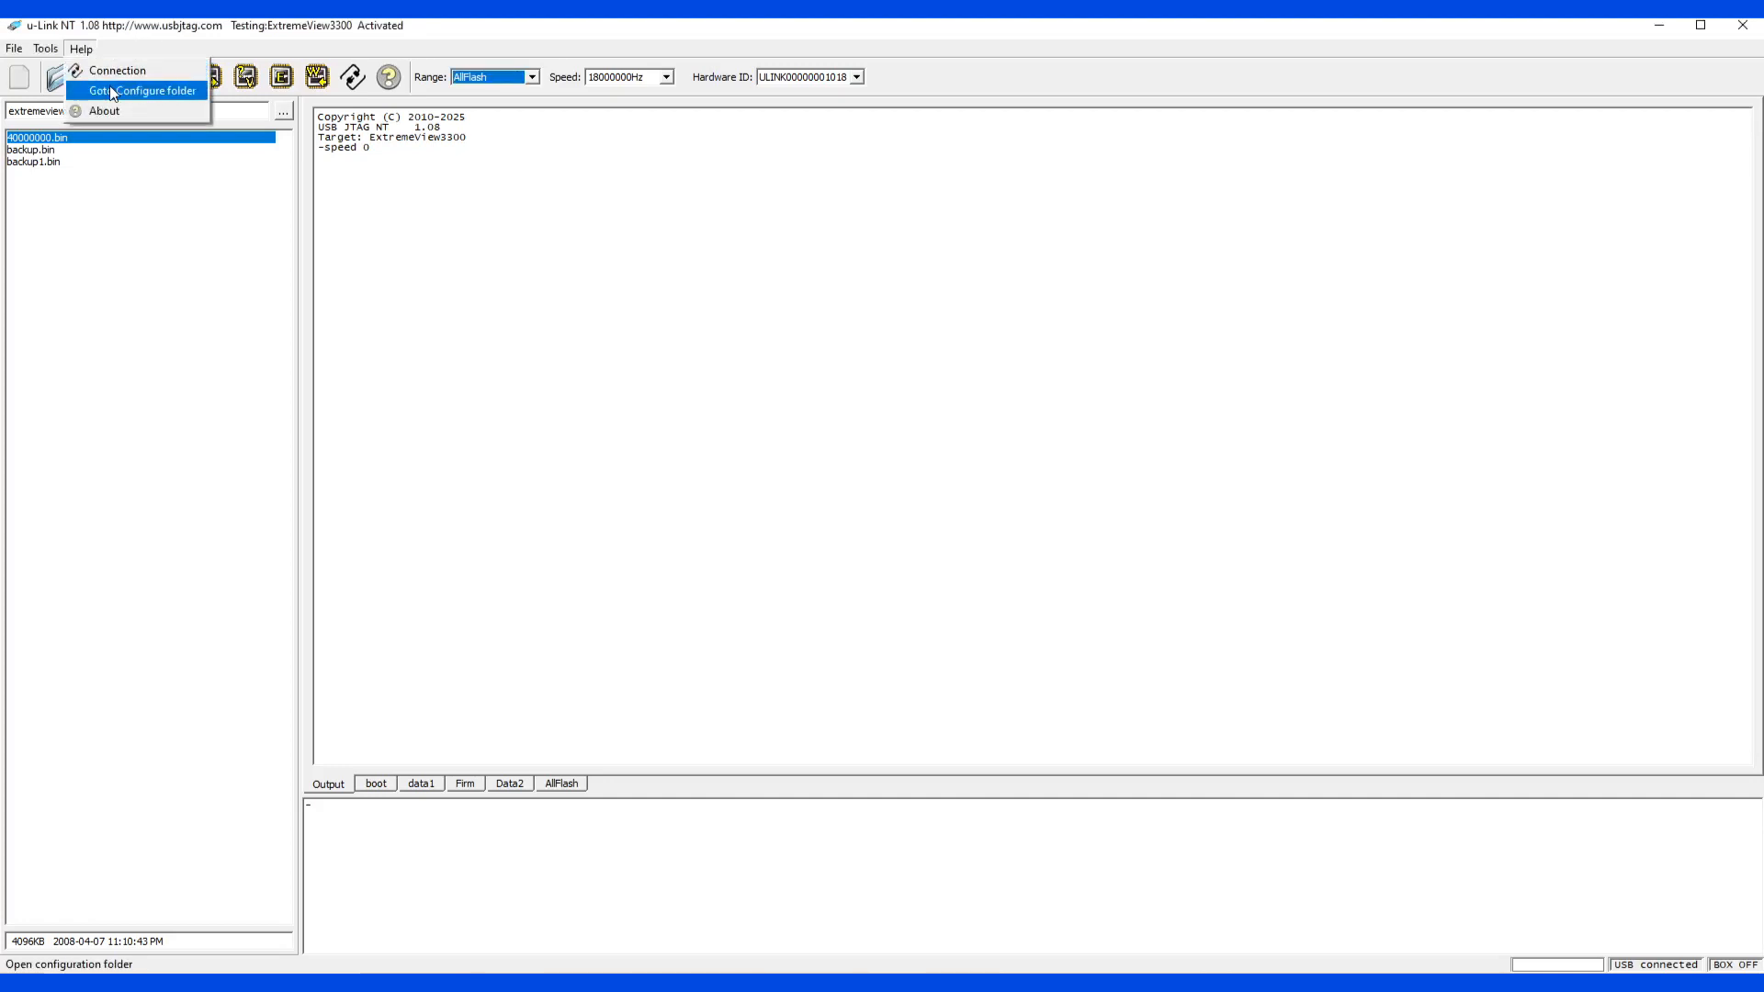
click(147, 90)
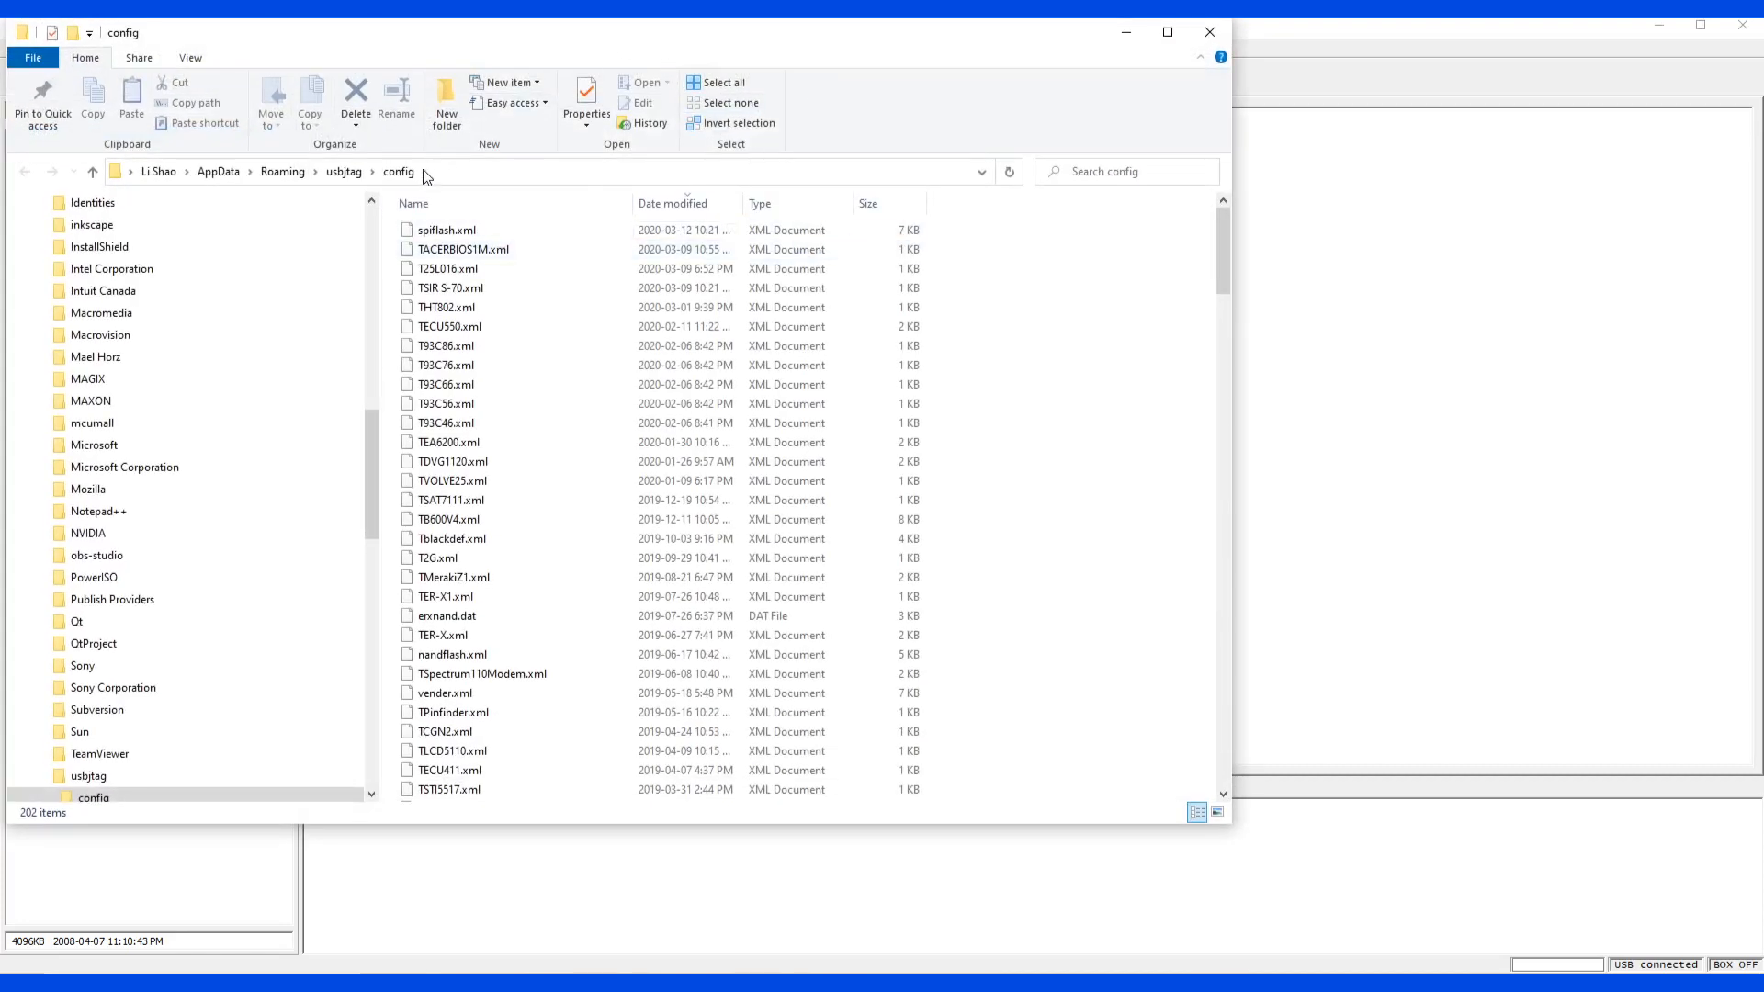
scroll(down, 3)
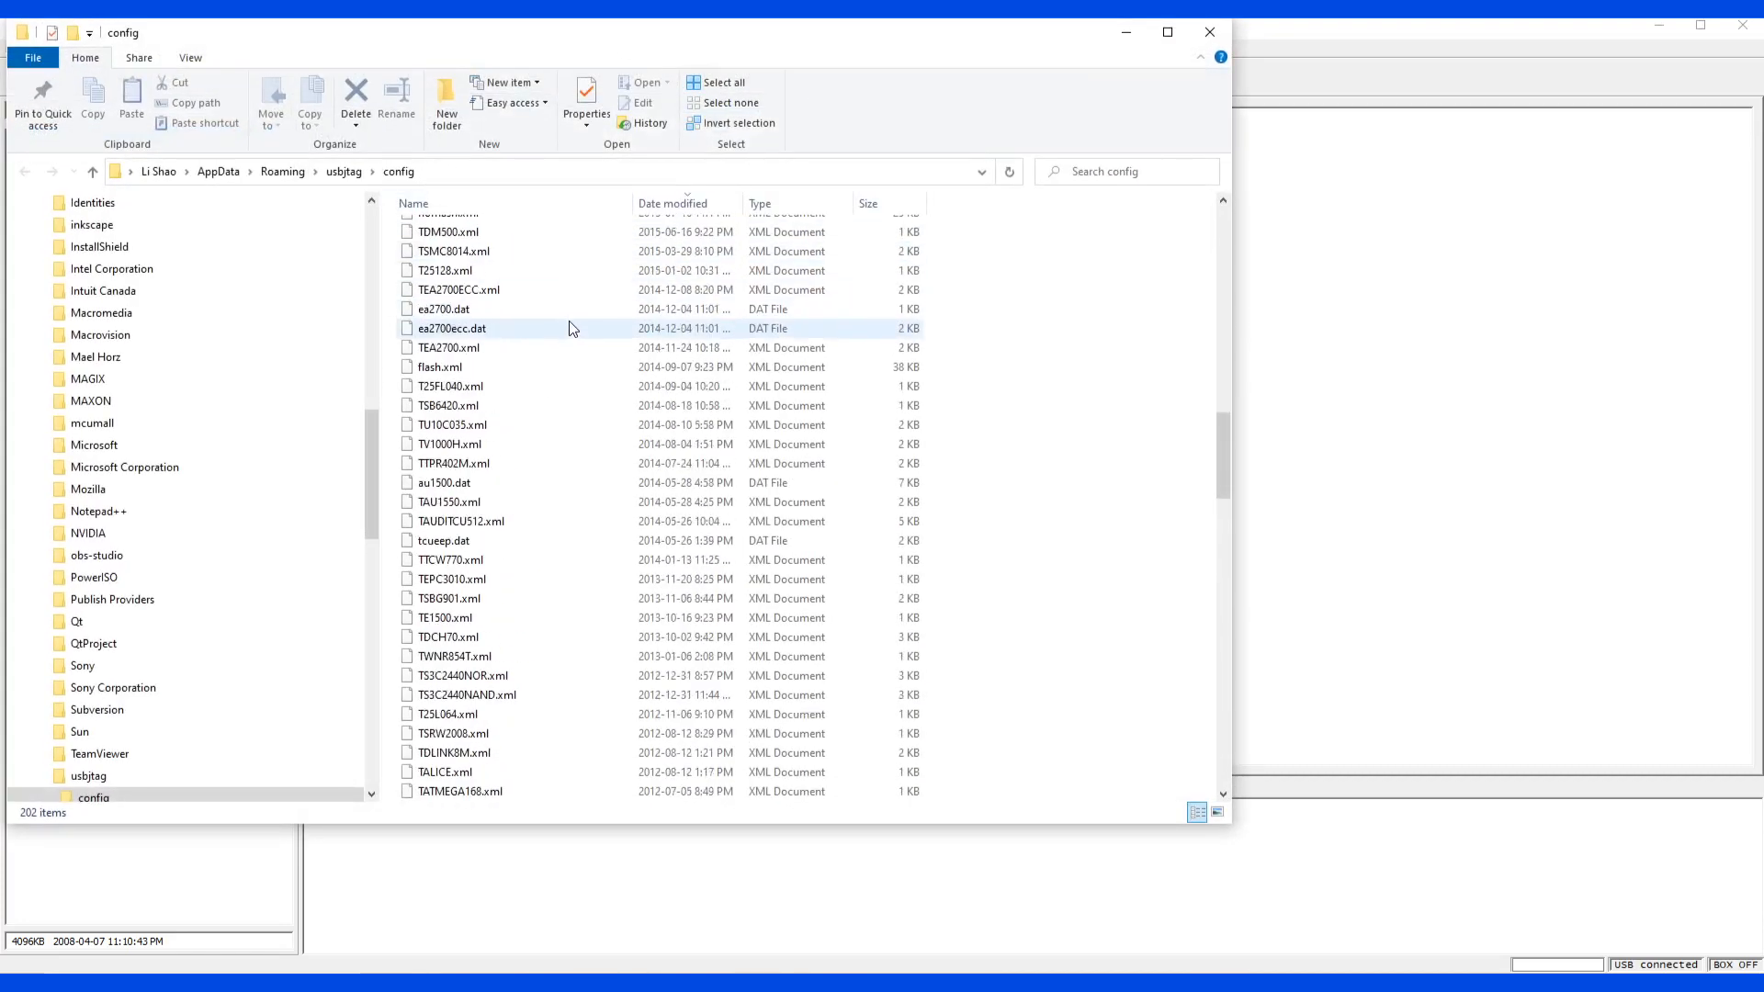
scroll(down, 3)
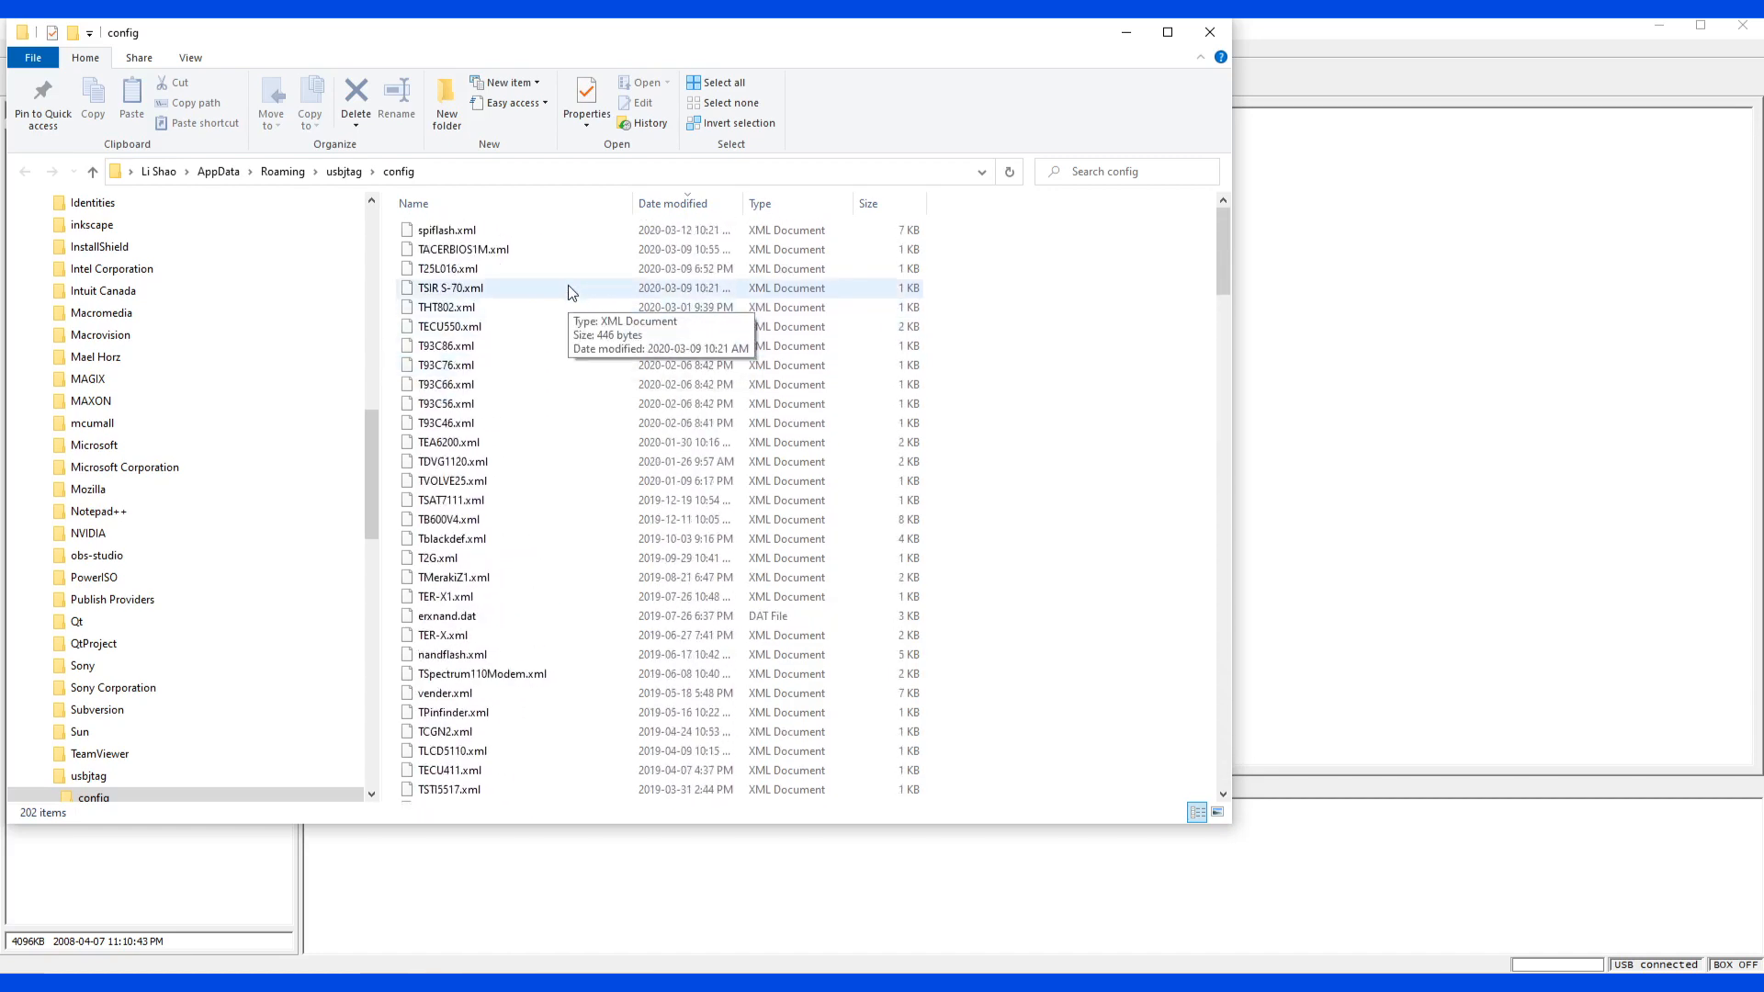
mouse_move(496, 249)
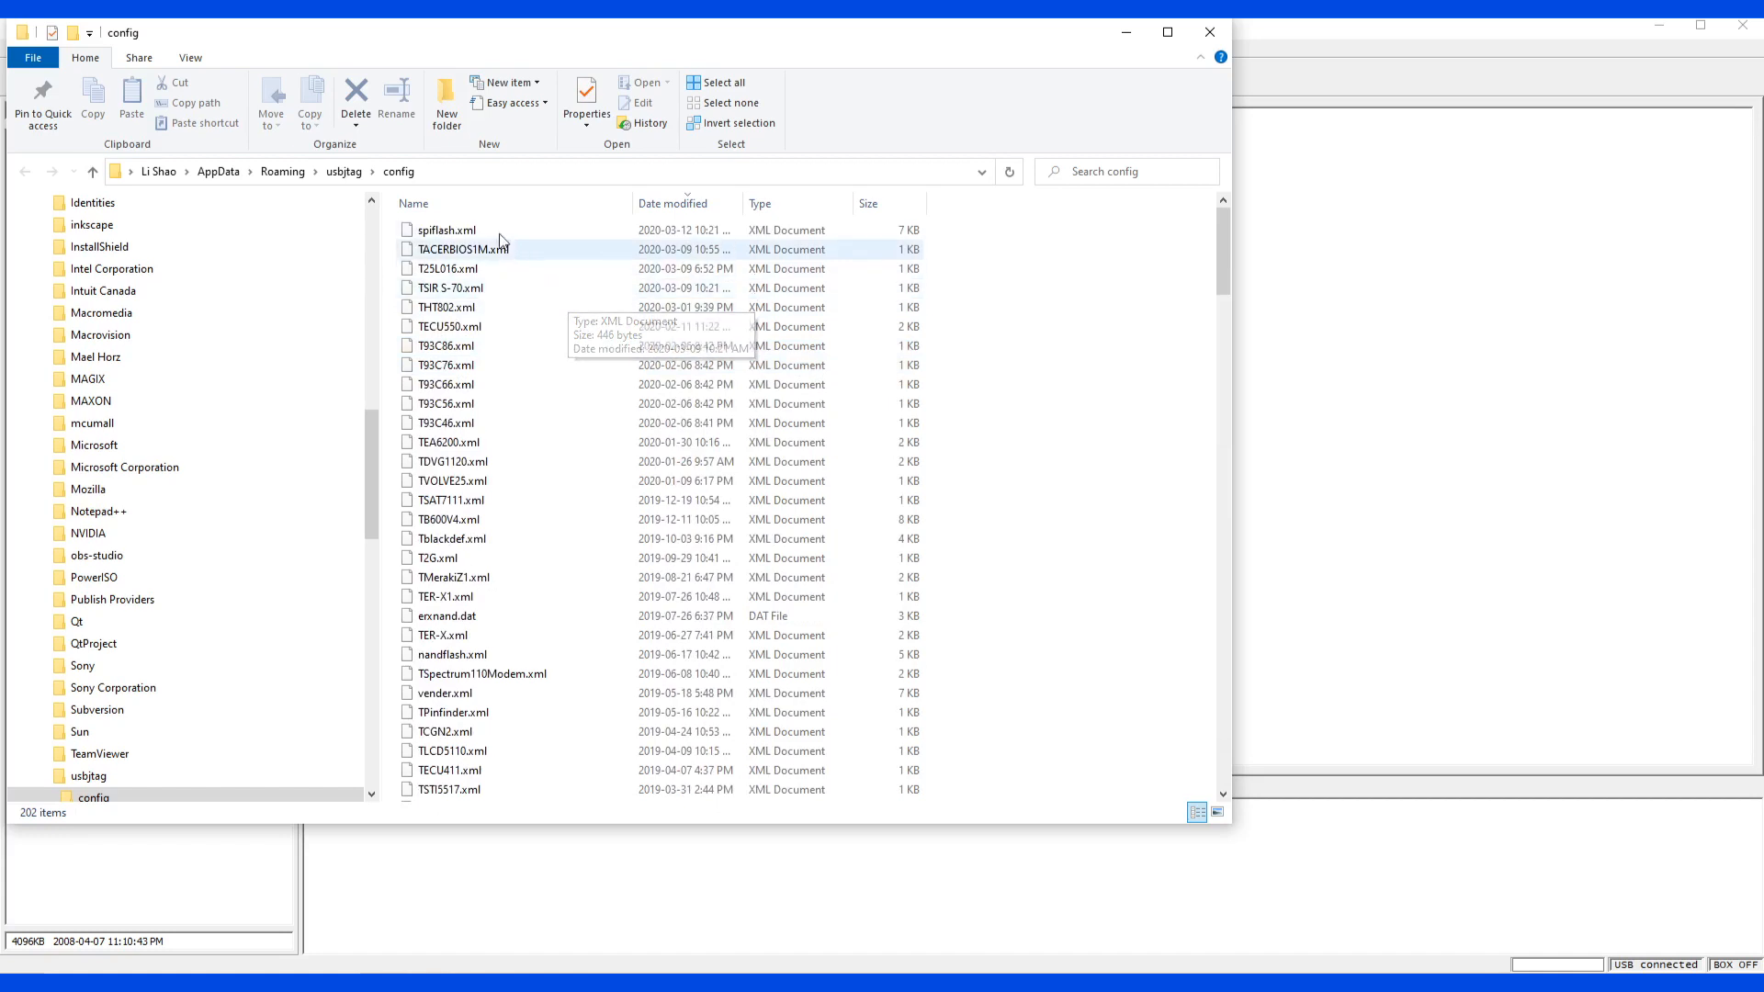
mouse_move(481, 421)
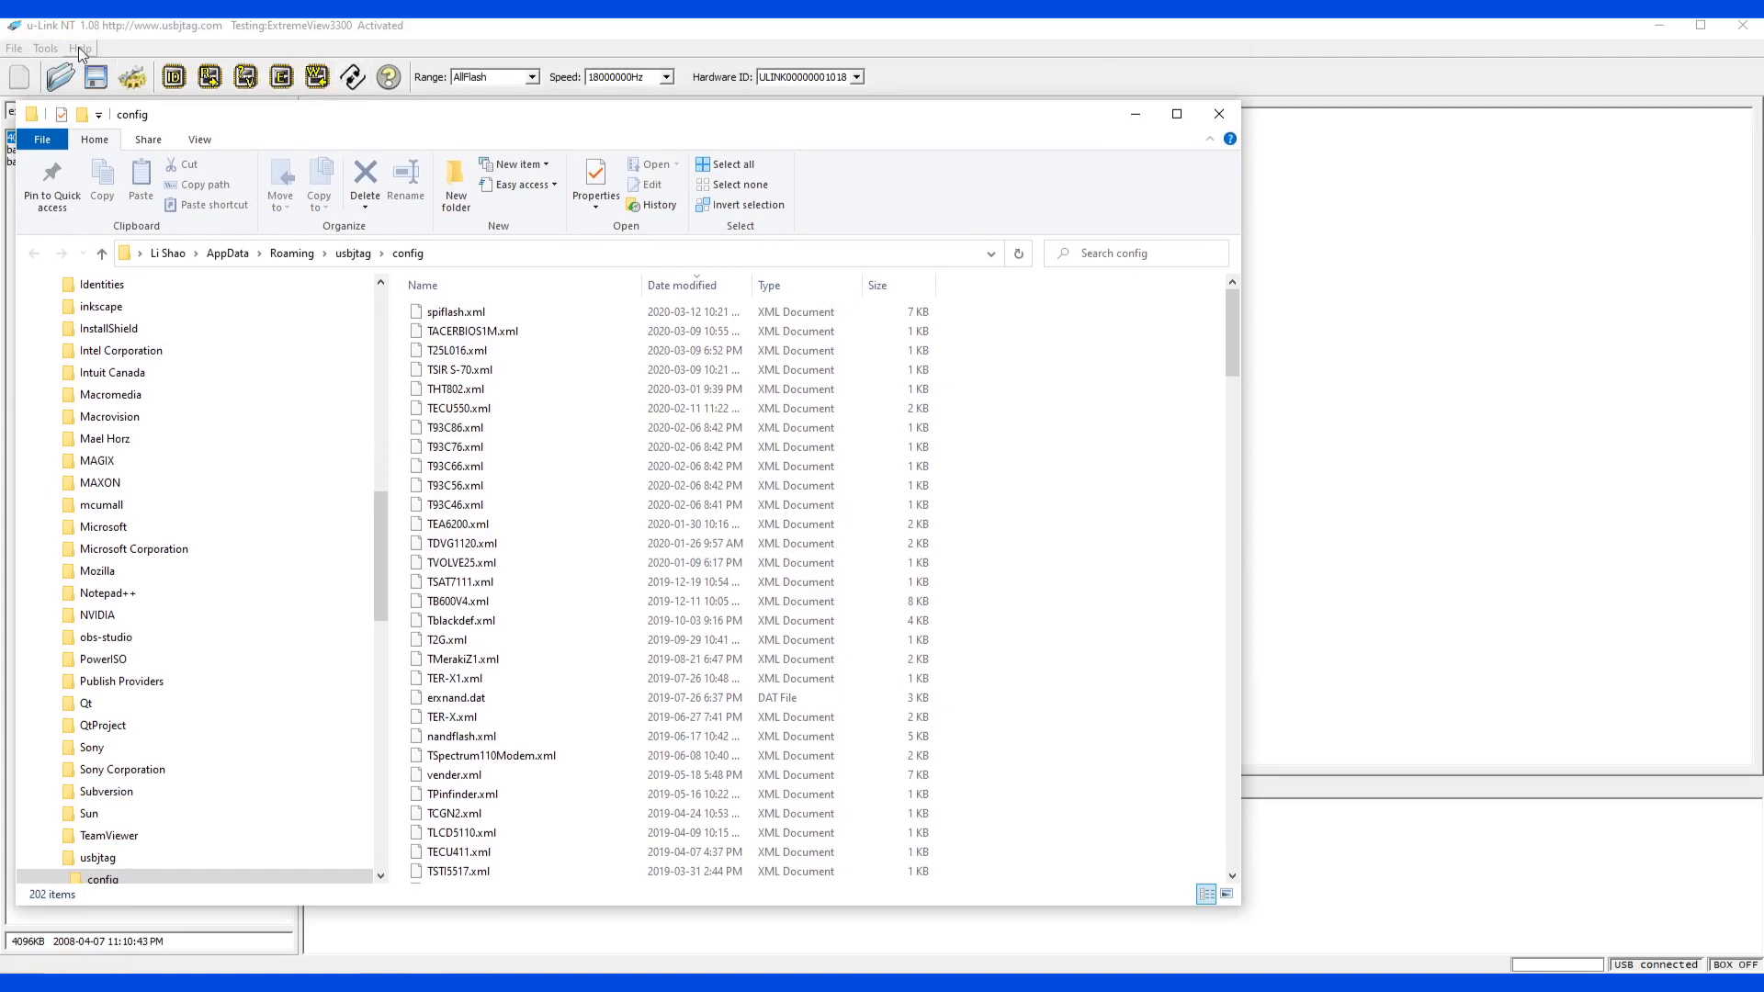
Open the About USBJTAG NT dialog showing version 1.08.
click(80, 49)
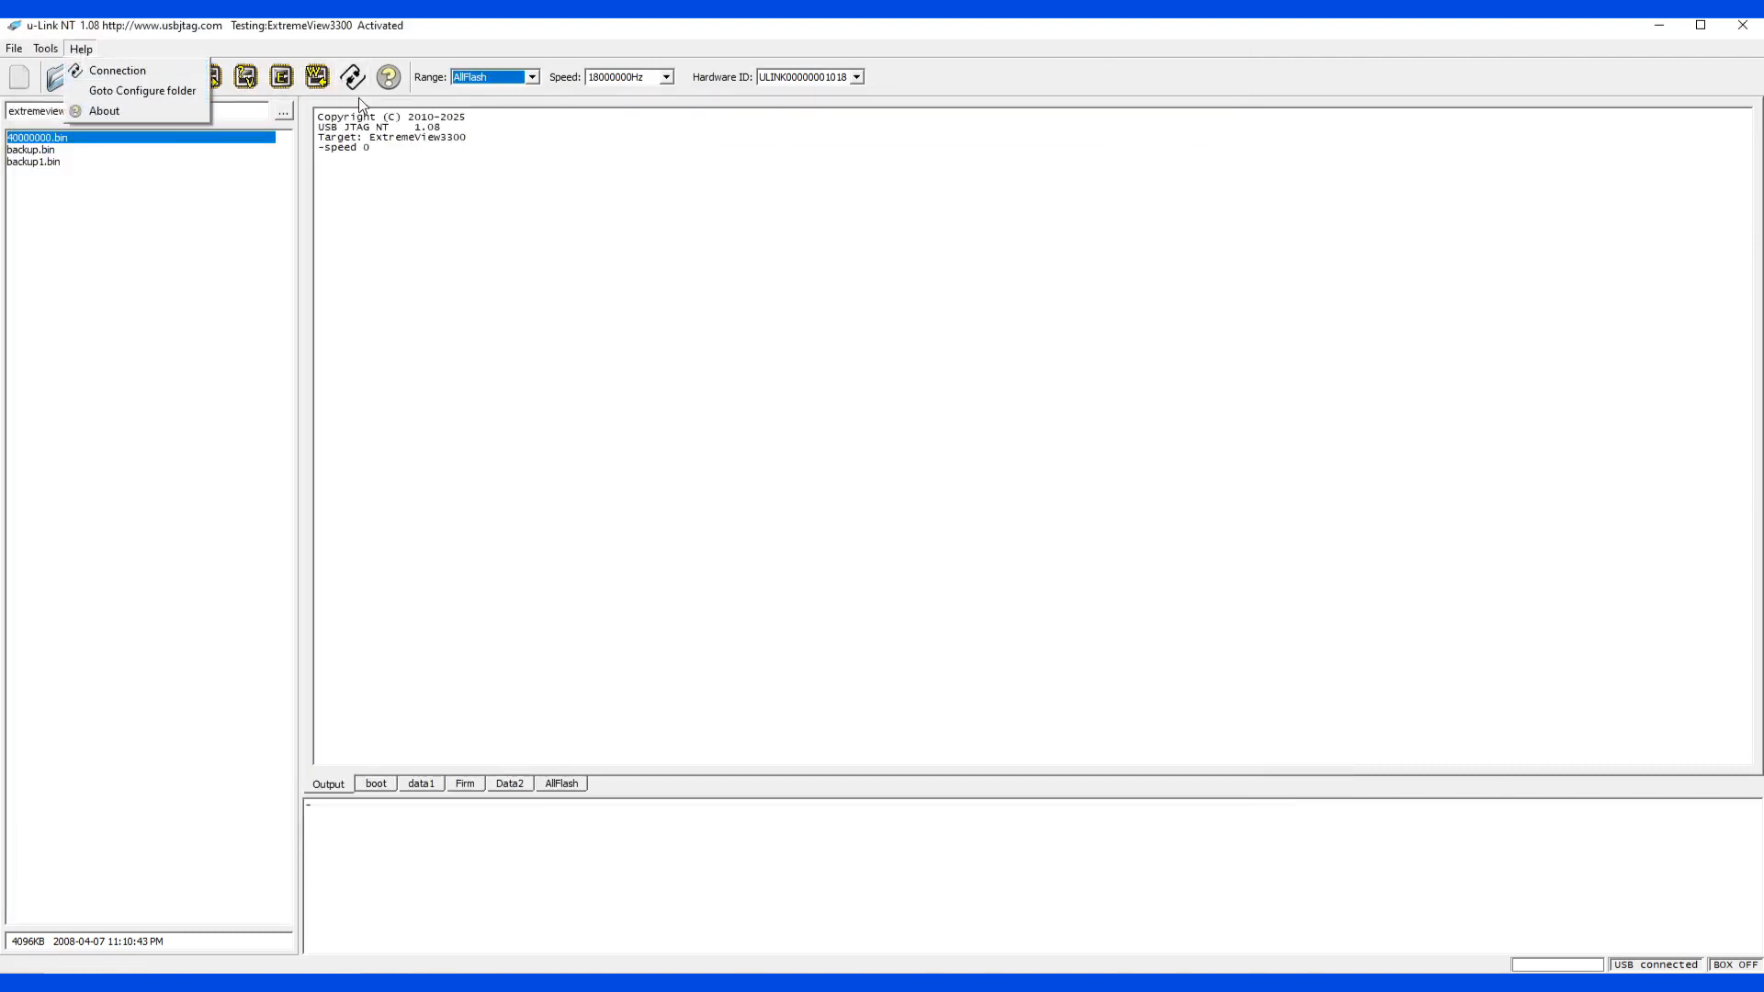
click(102, 110)
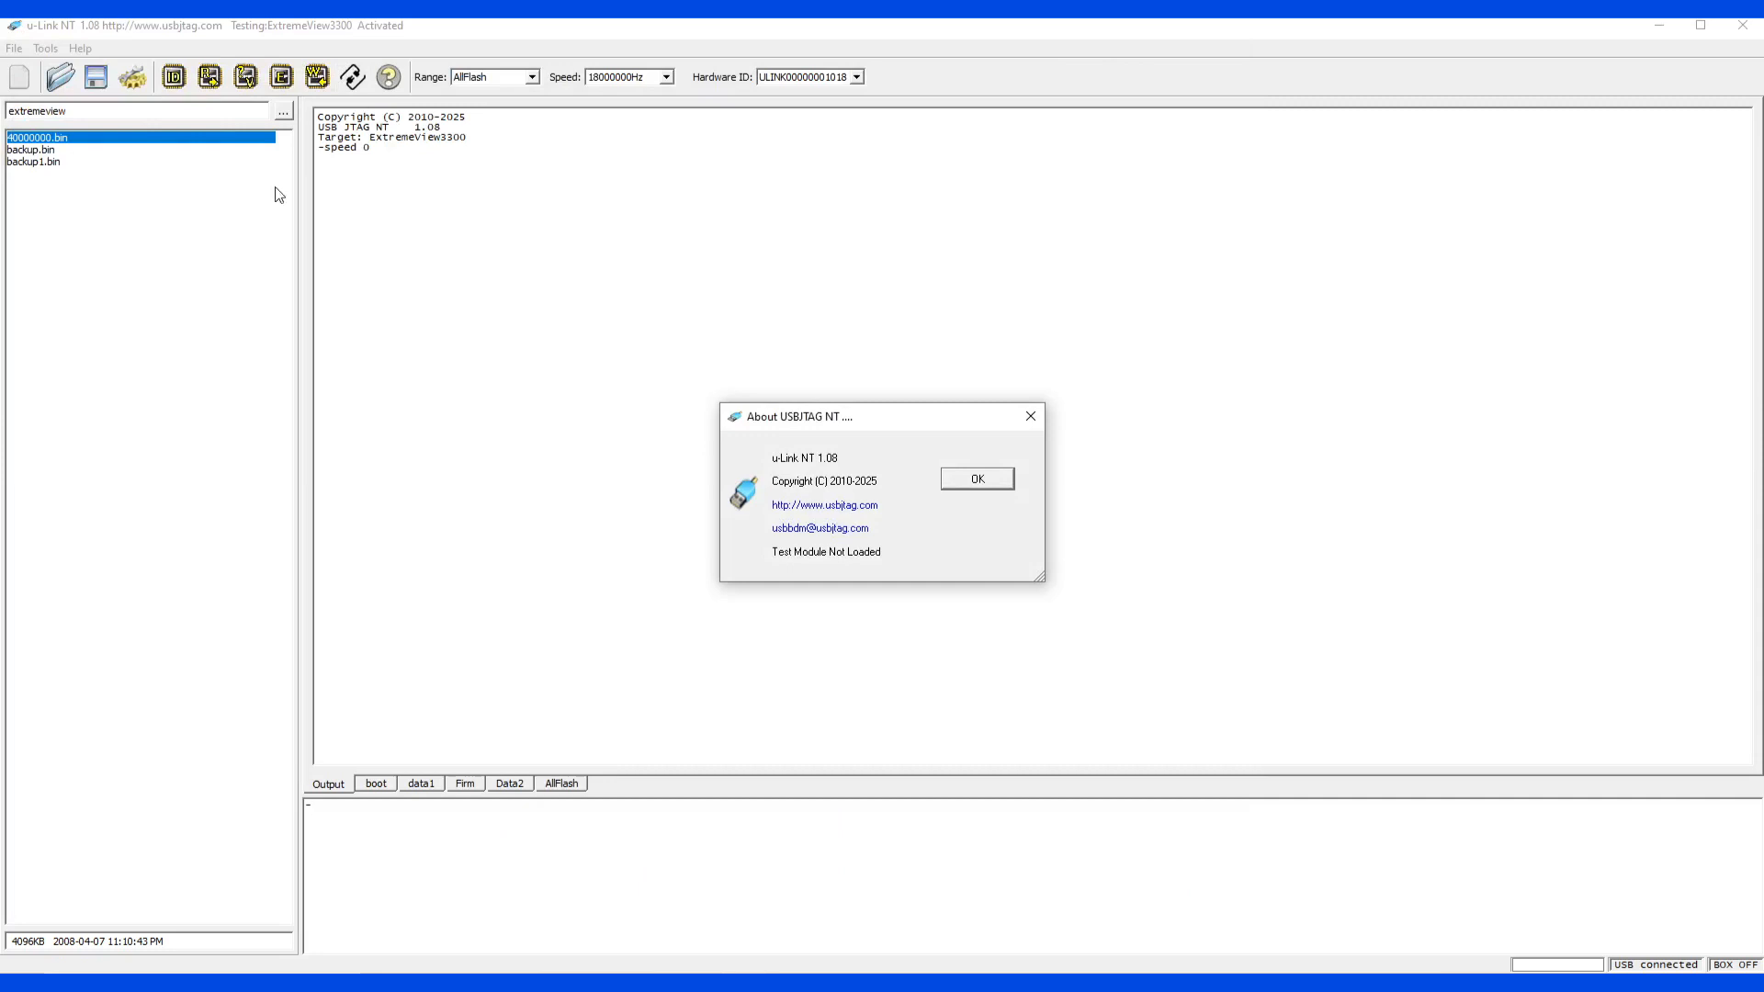
mouse_move(791, 475)
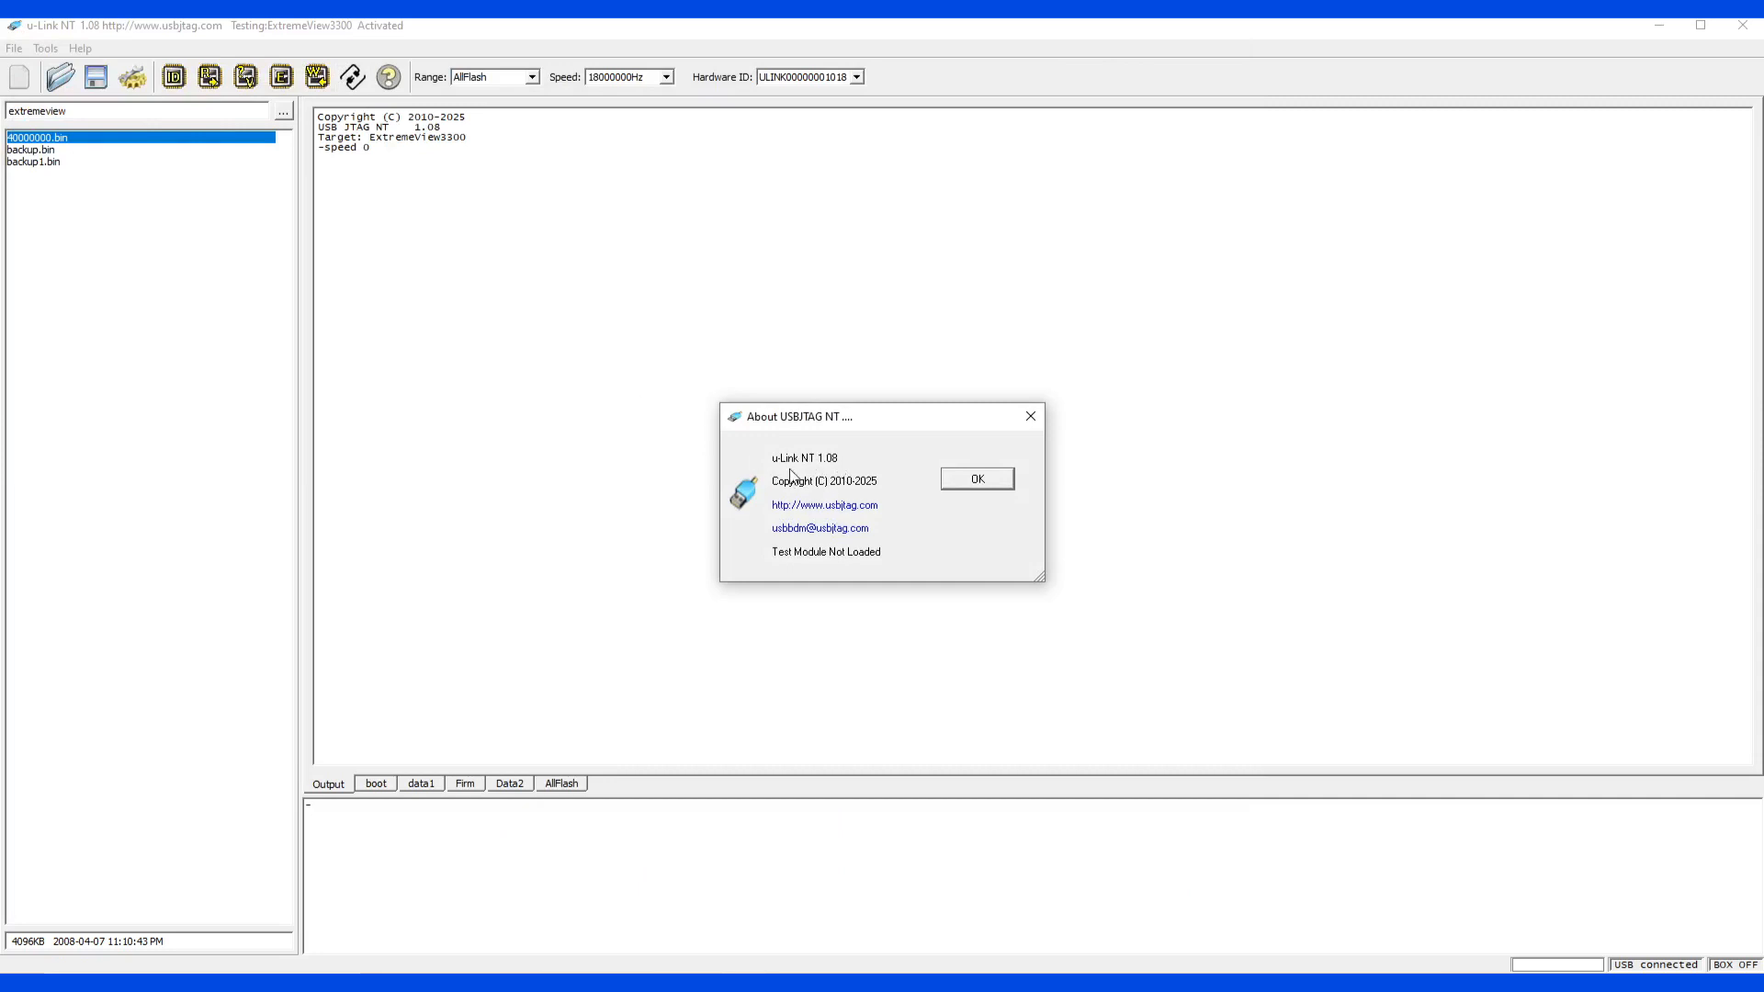
mouse_move(861, 523)
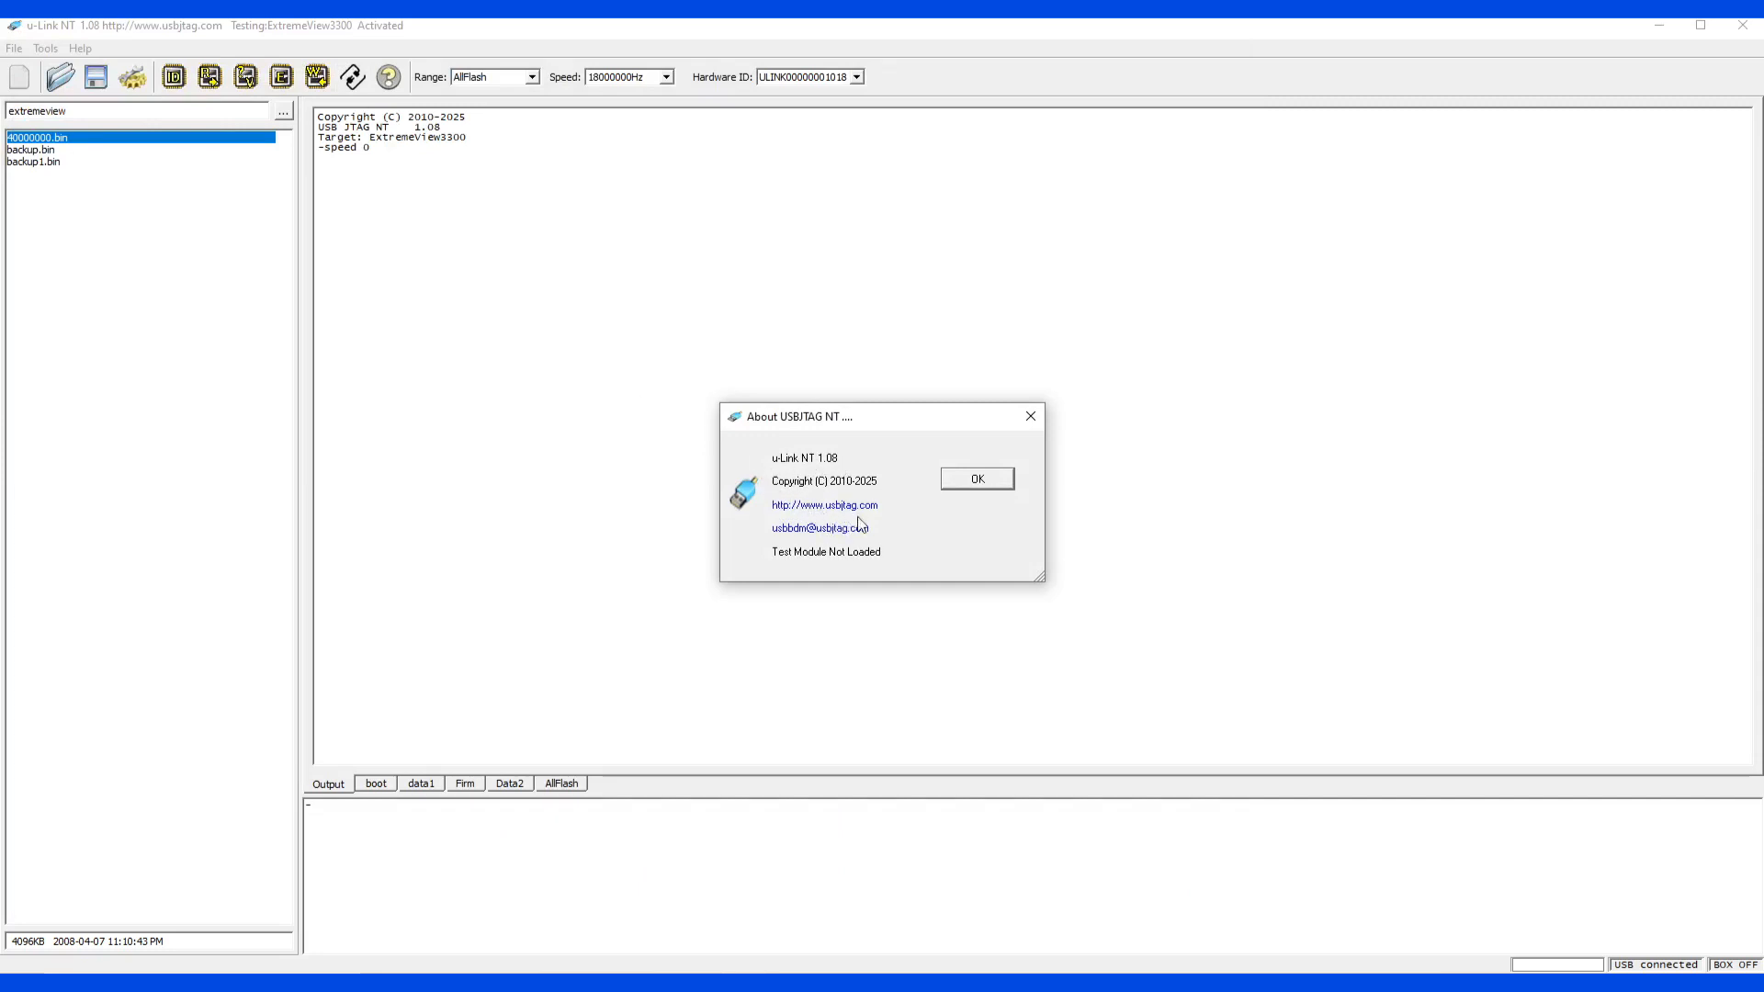
mouse_move(774, 533)
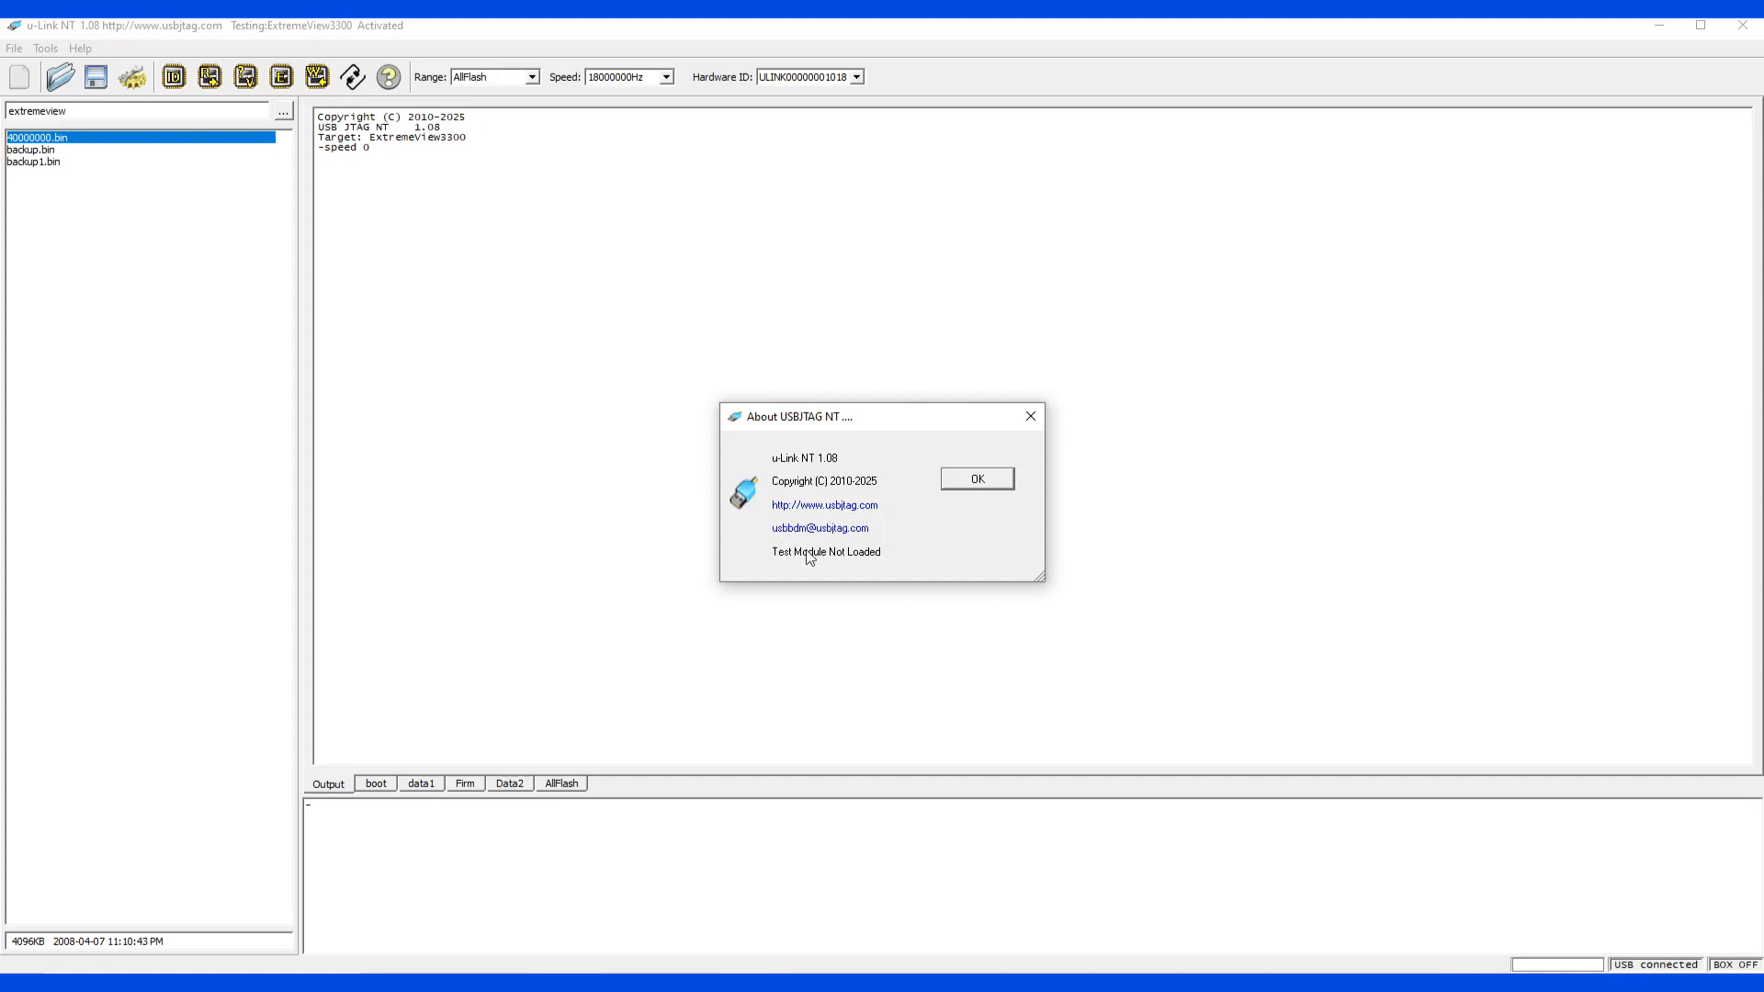
mouse_move(853, 568)
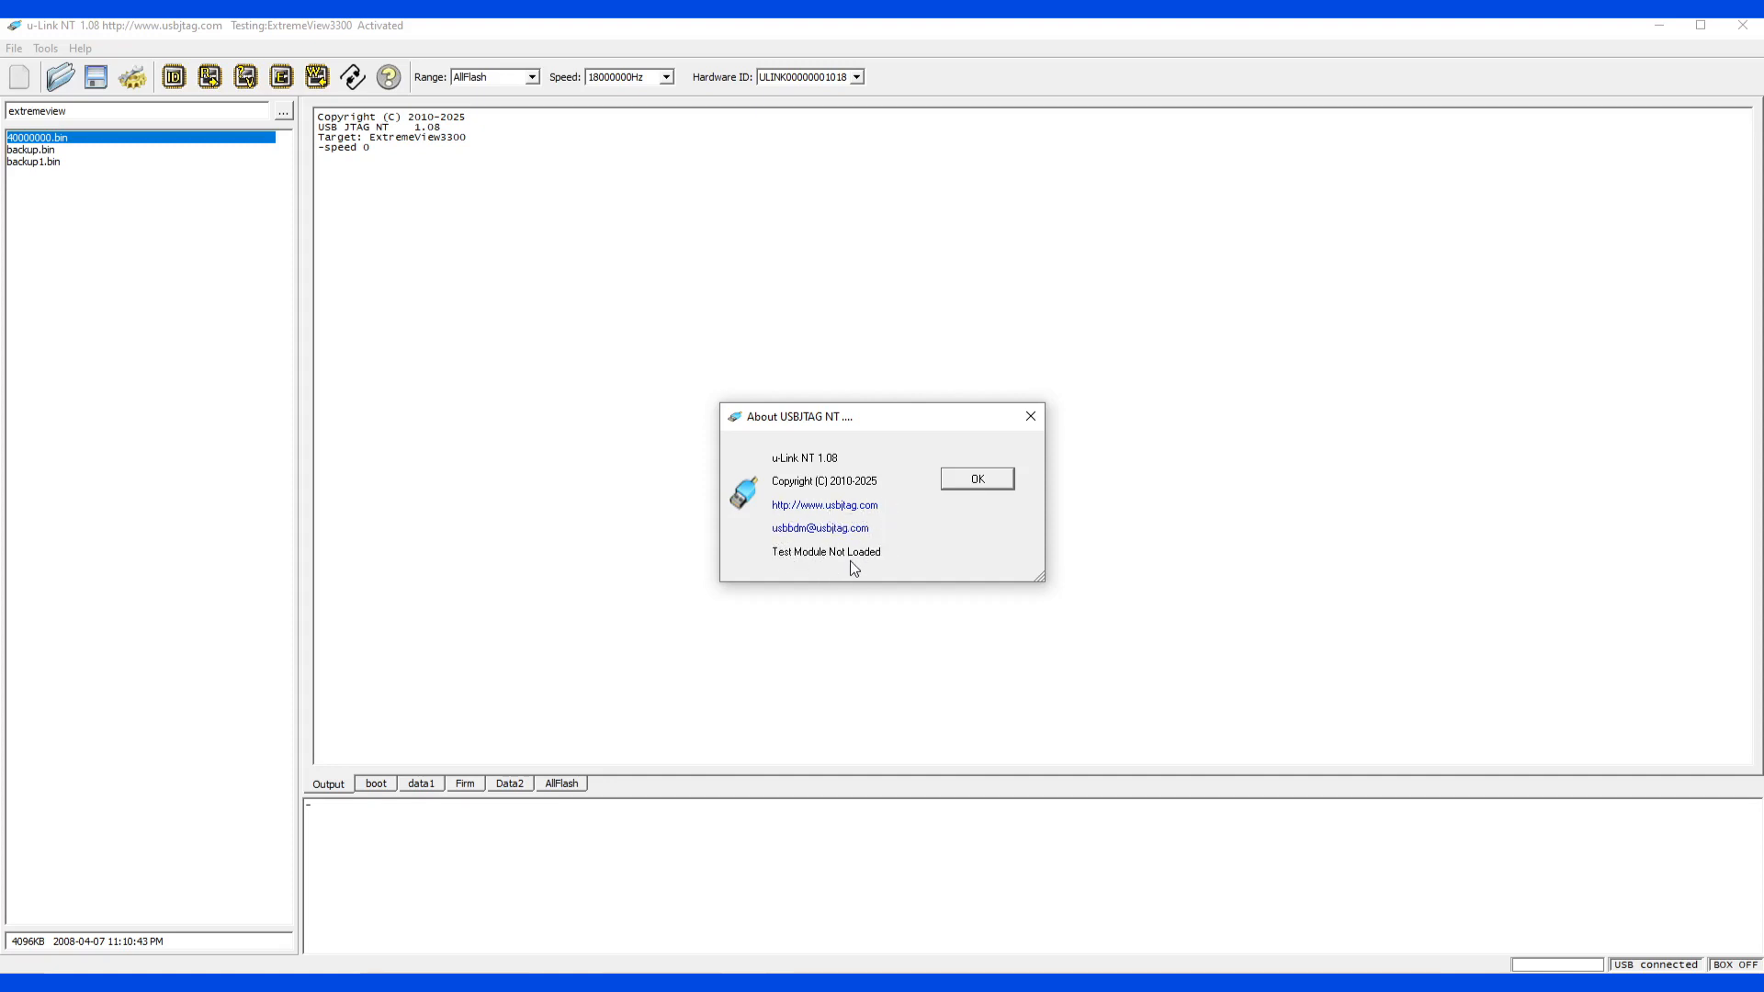